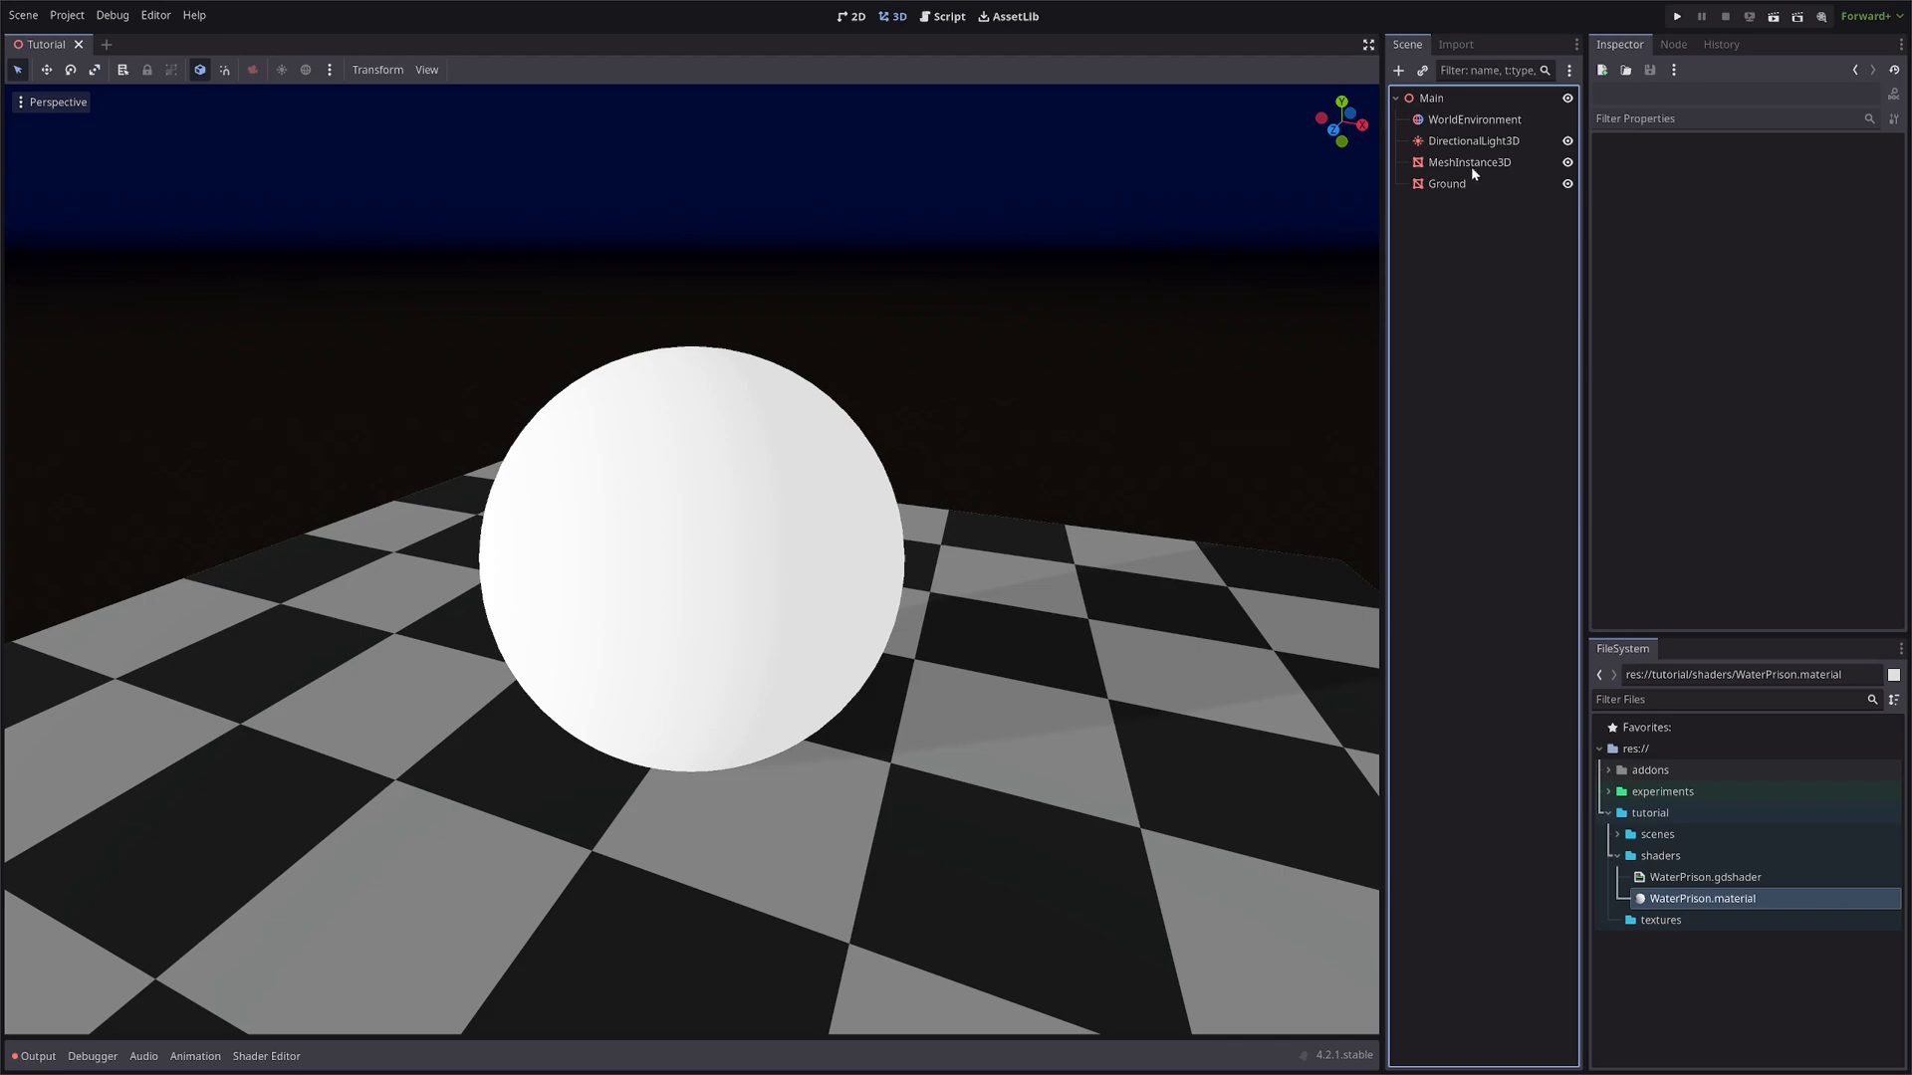
# Select the sphere's MeshInstance3D so WaterPrison.gdshader opens in the Shader Editor.
pyautogui.click(1468, 161)
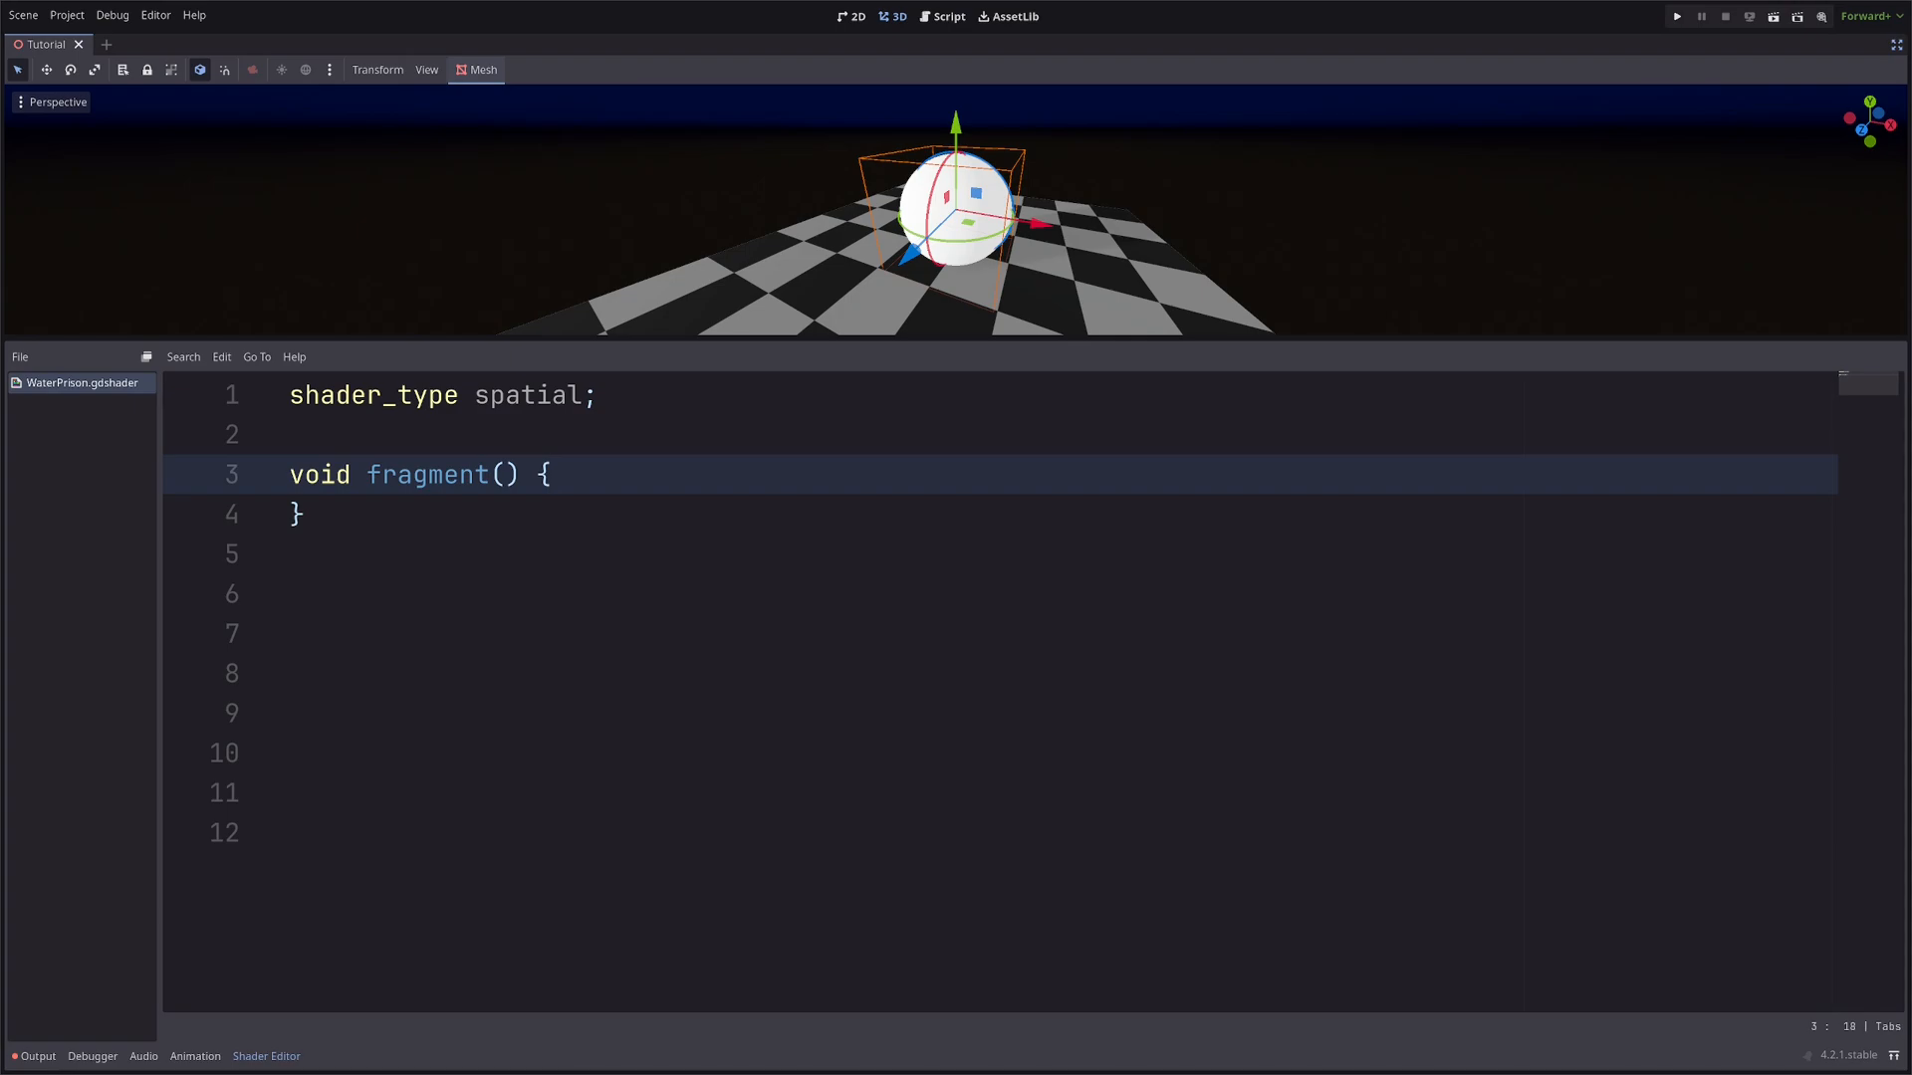
# In fragment(), set ALBEDO = vec3(0), ROUGHNESS = .2 and METALLIC = .2.
pyautogui.write('ALBEDO = vec3(')
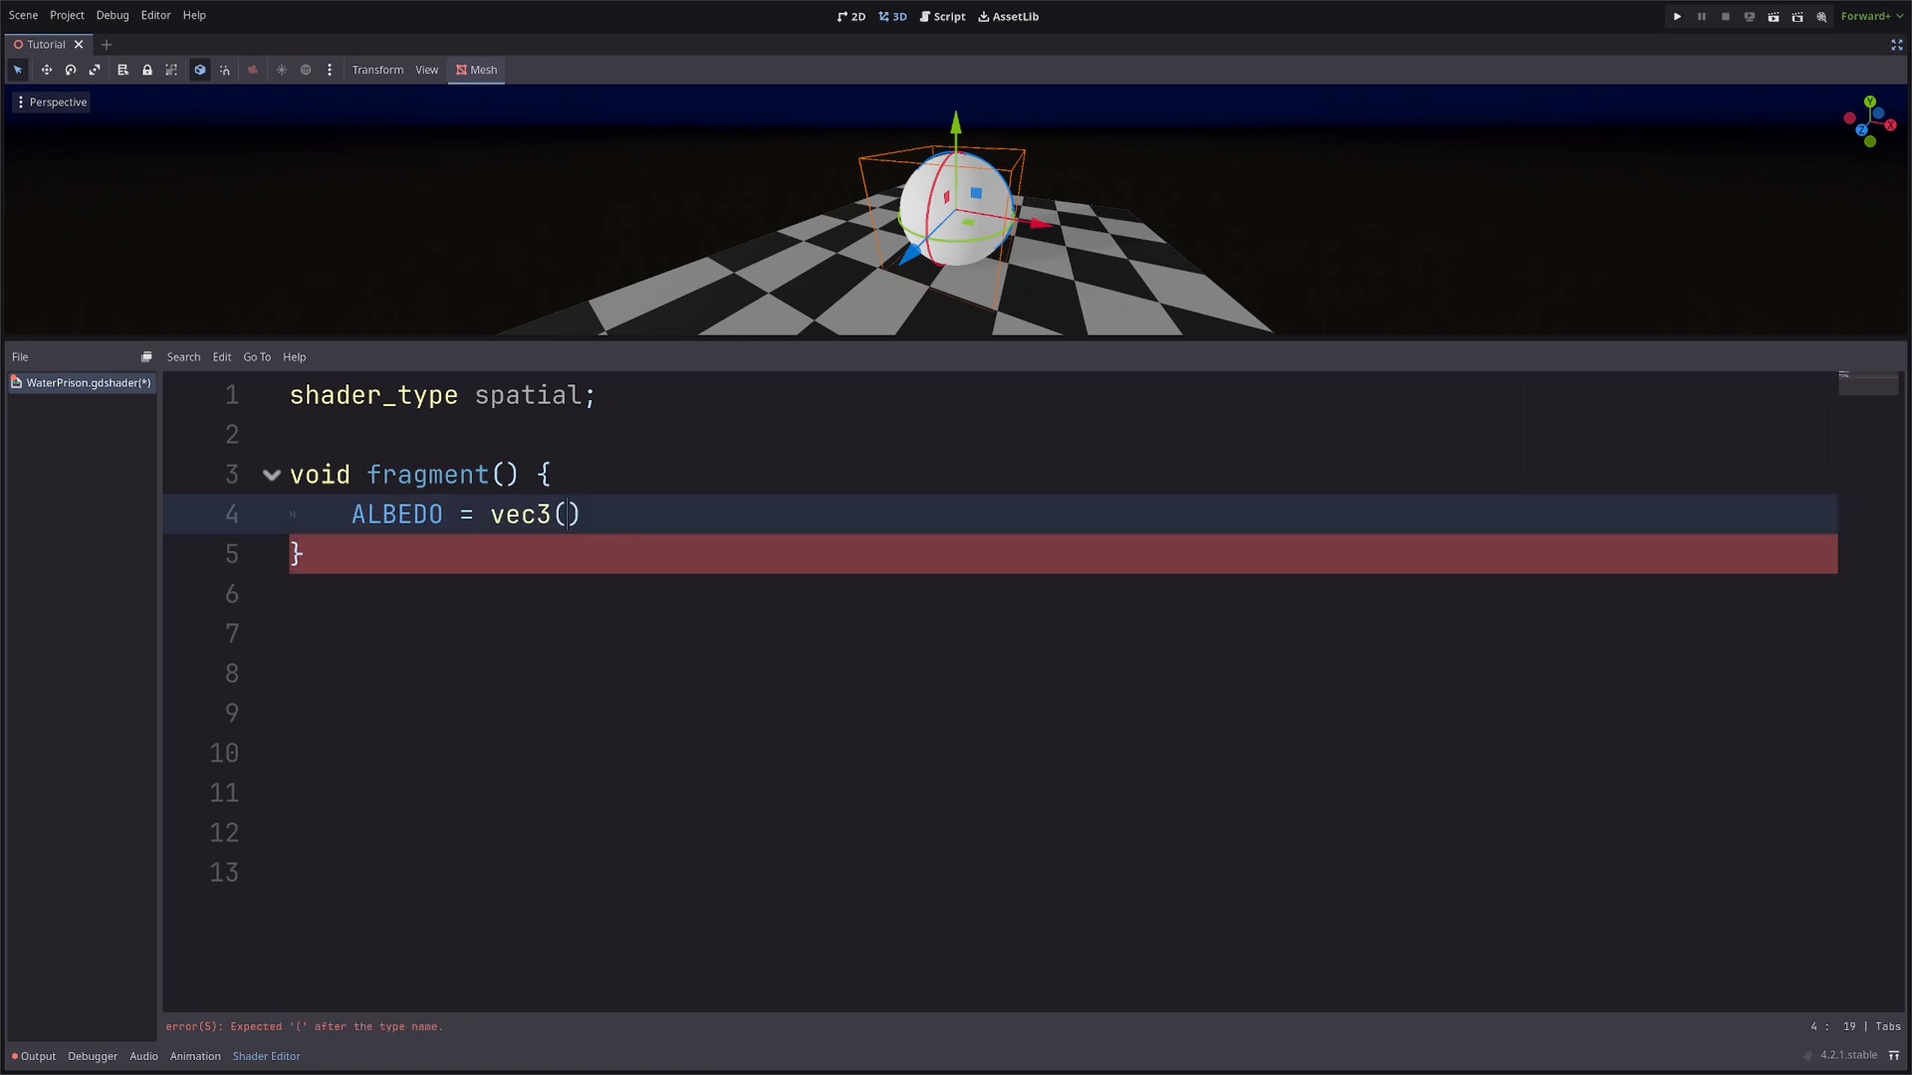
pyautogui.write('0;')
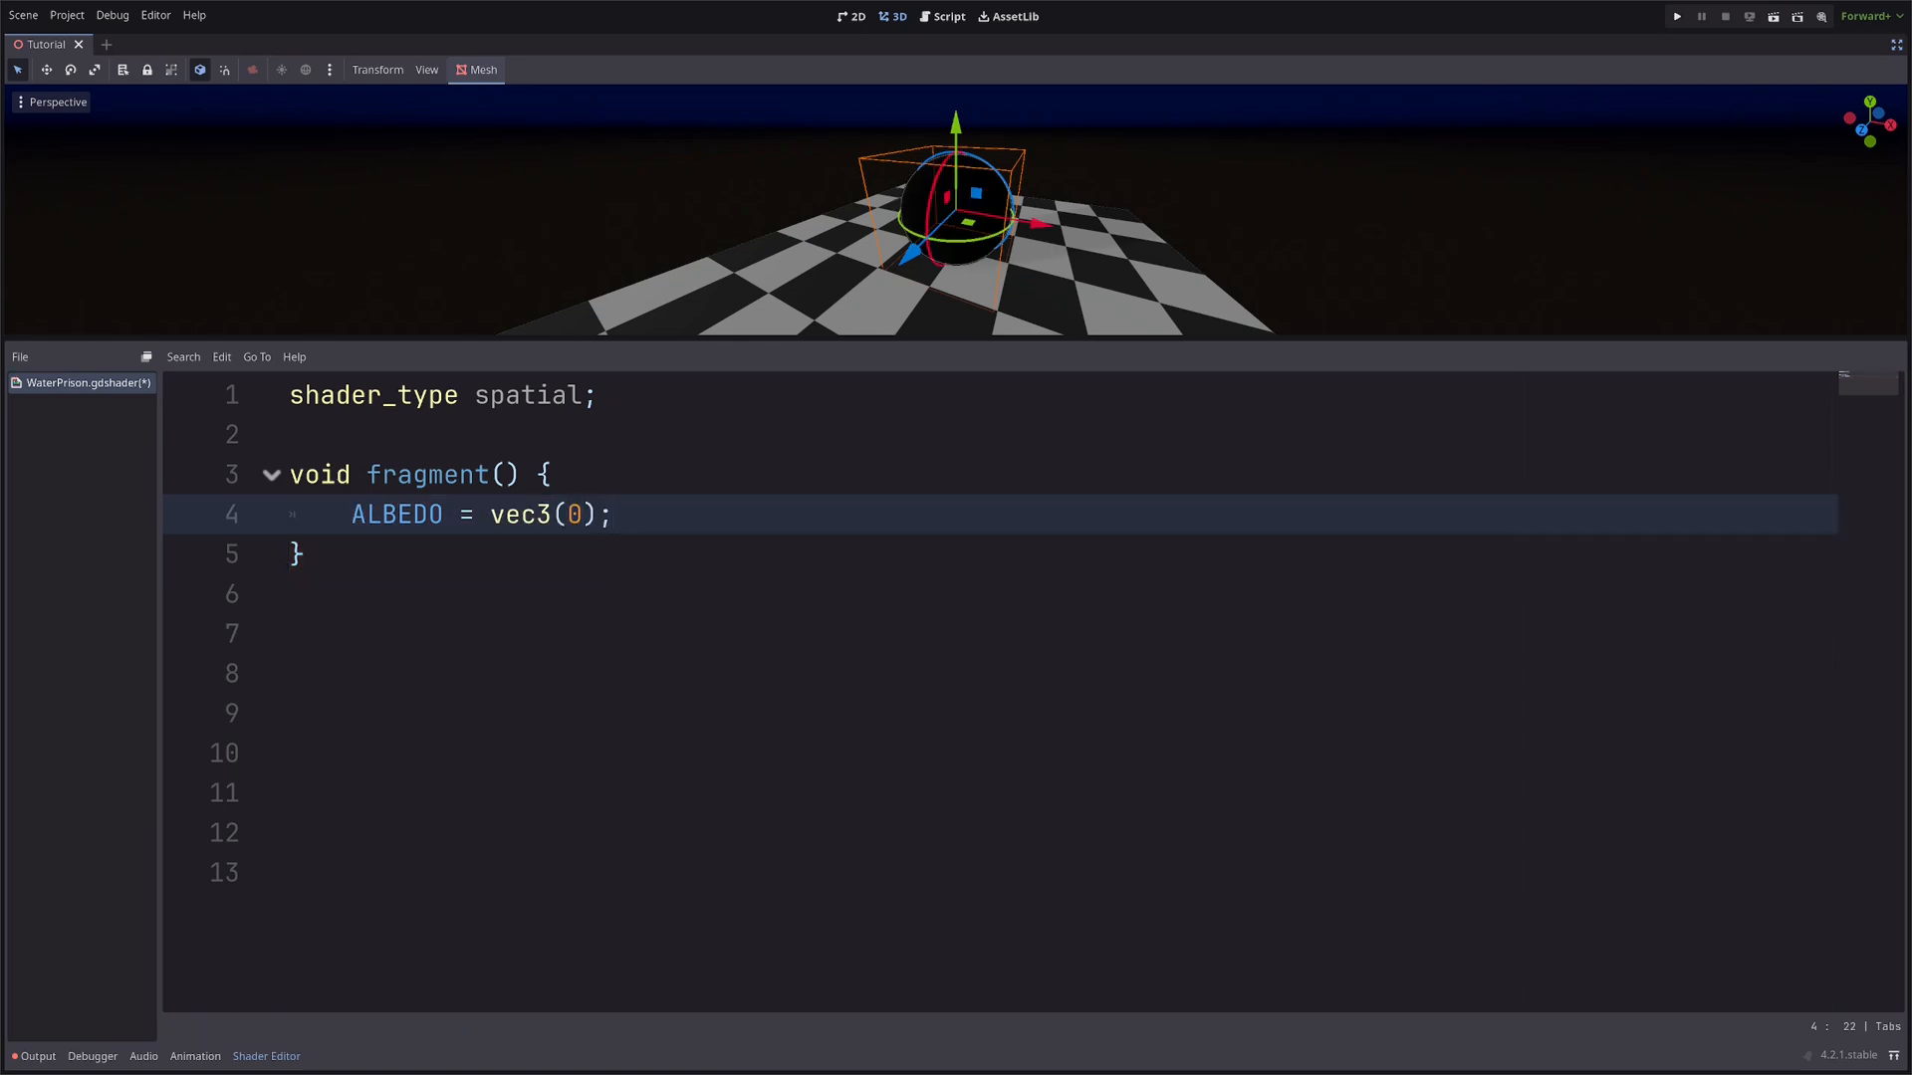
pyautogui.write('ROUGHNESS =')
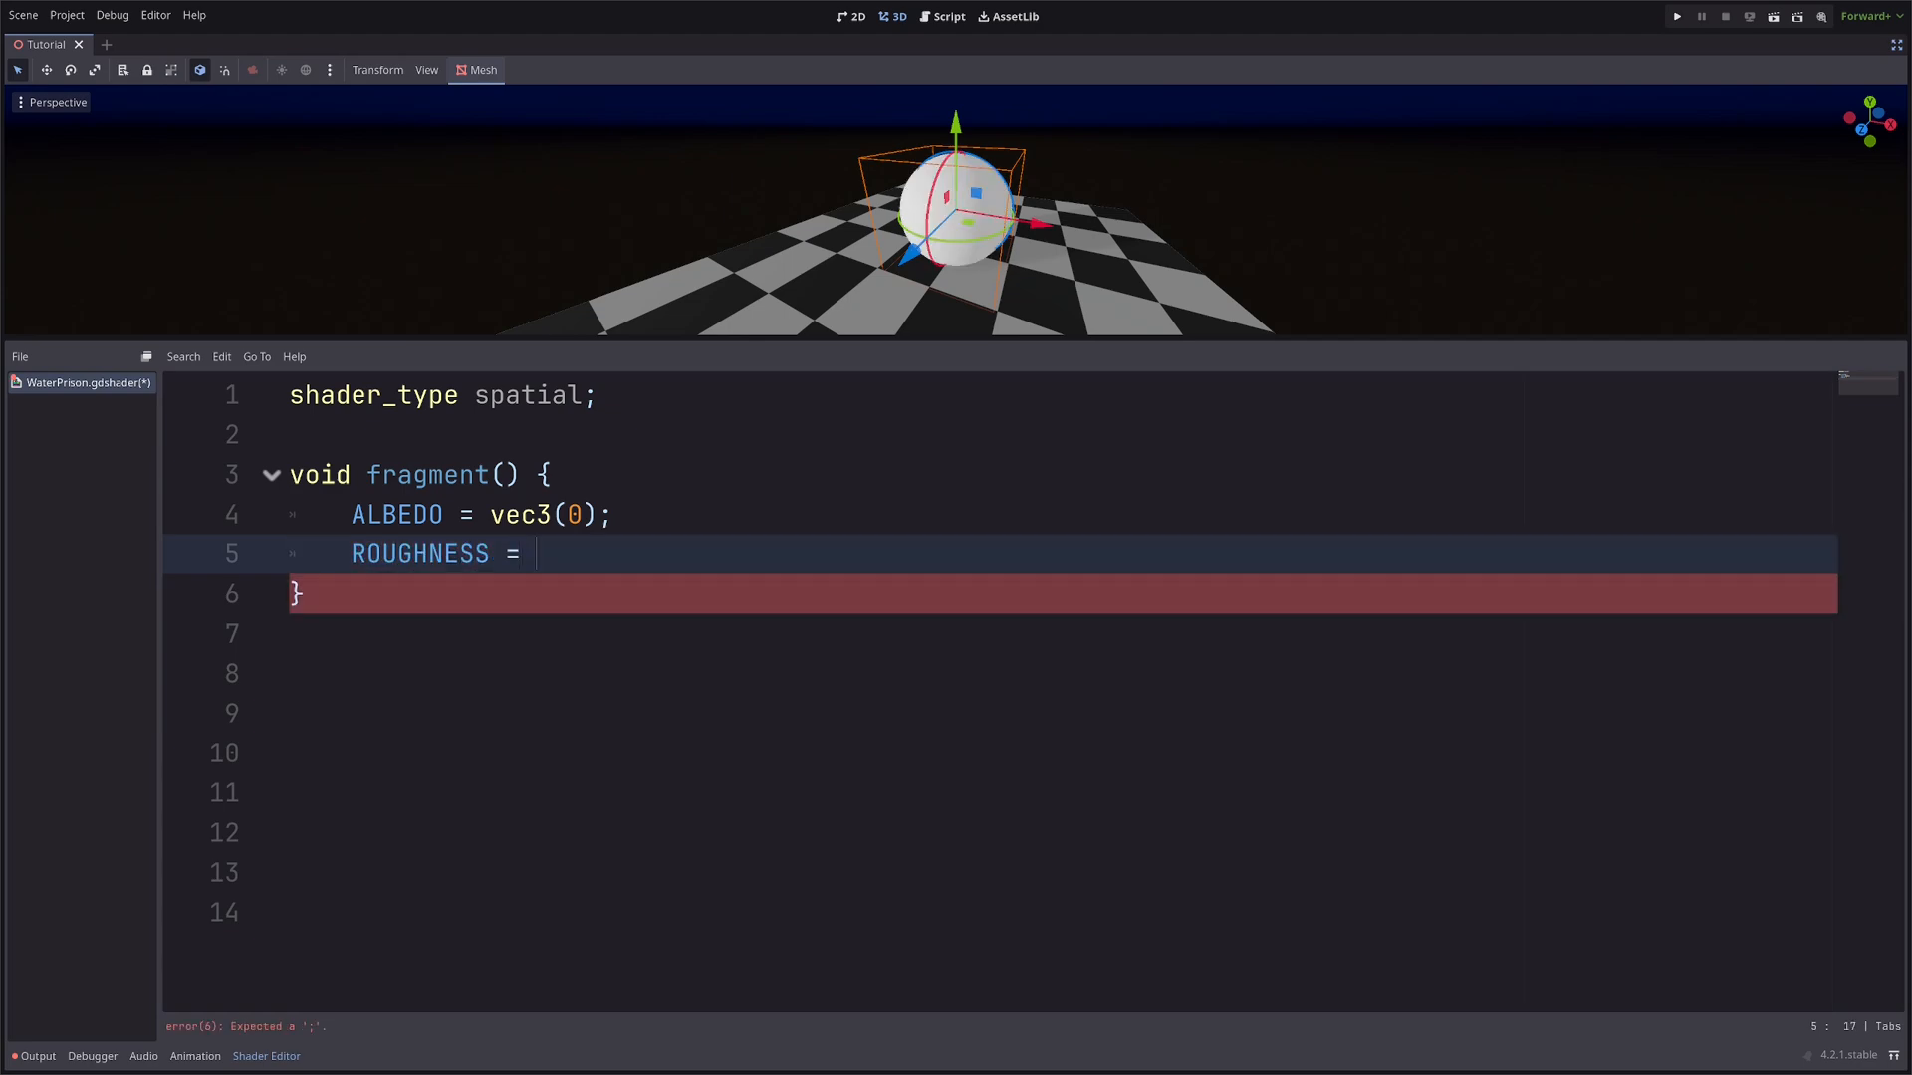
pyautogui.write('.2;')
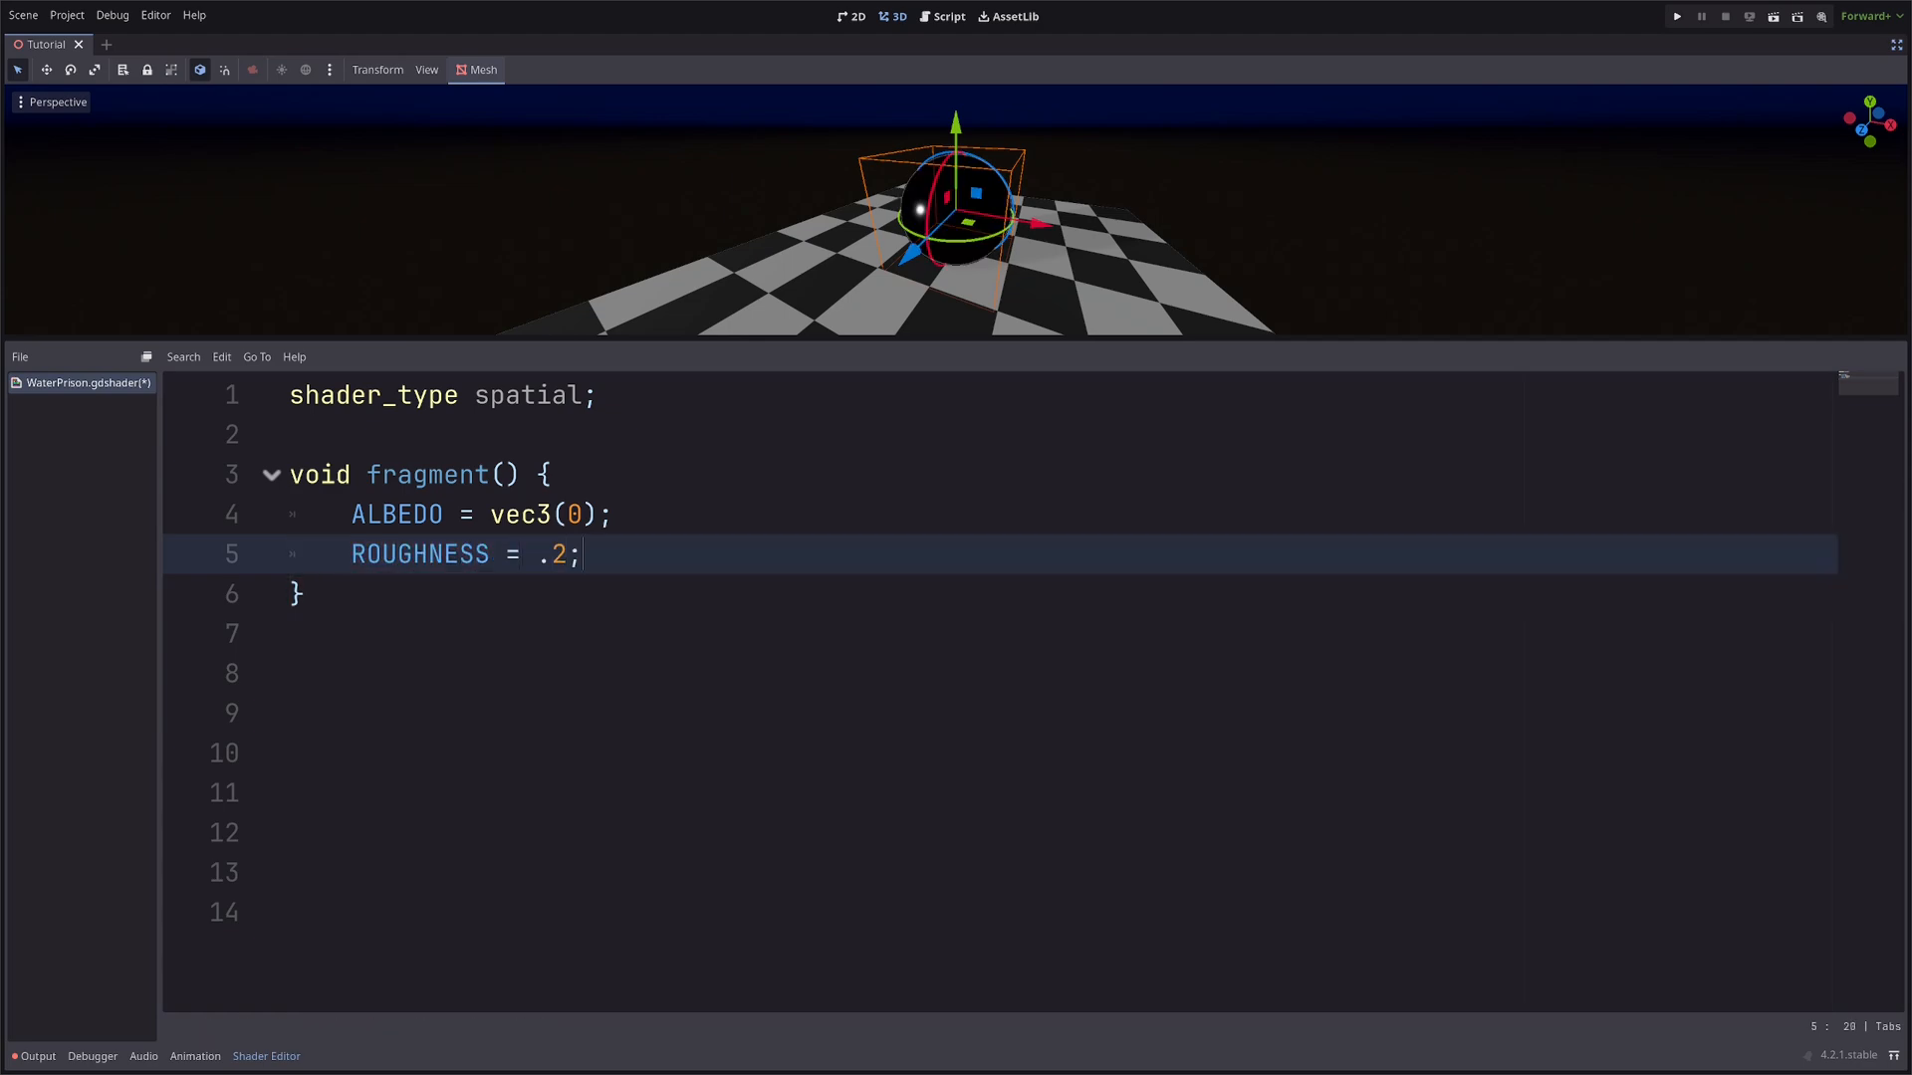
pyautogui.write('METALLIC')
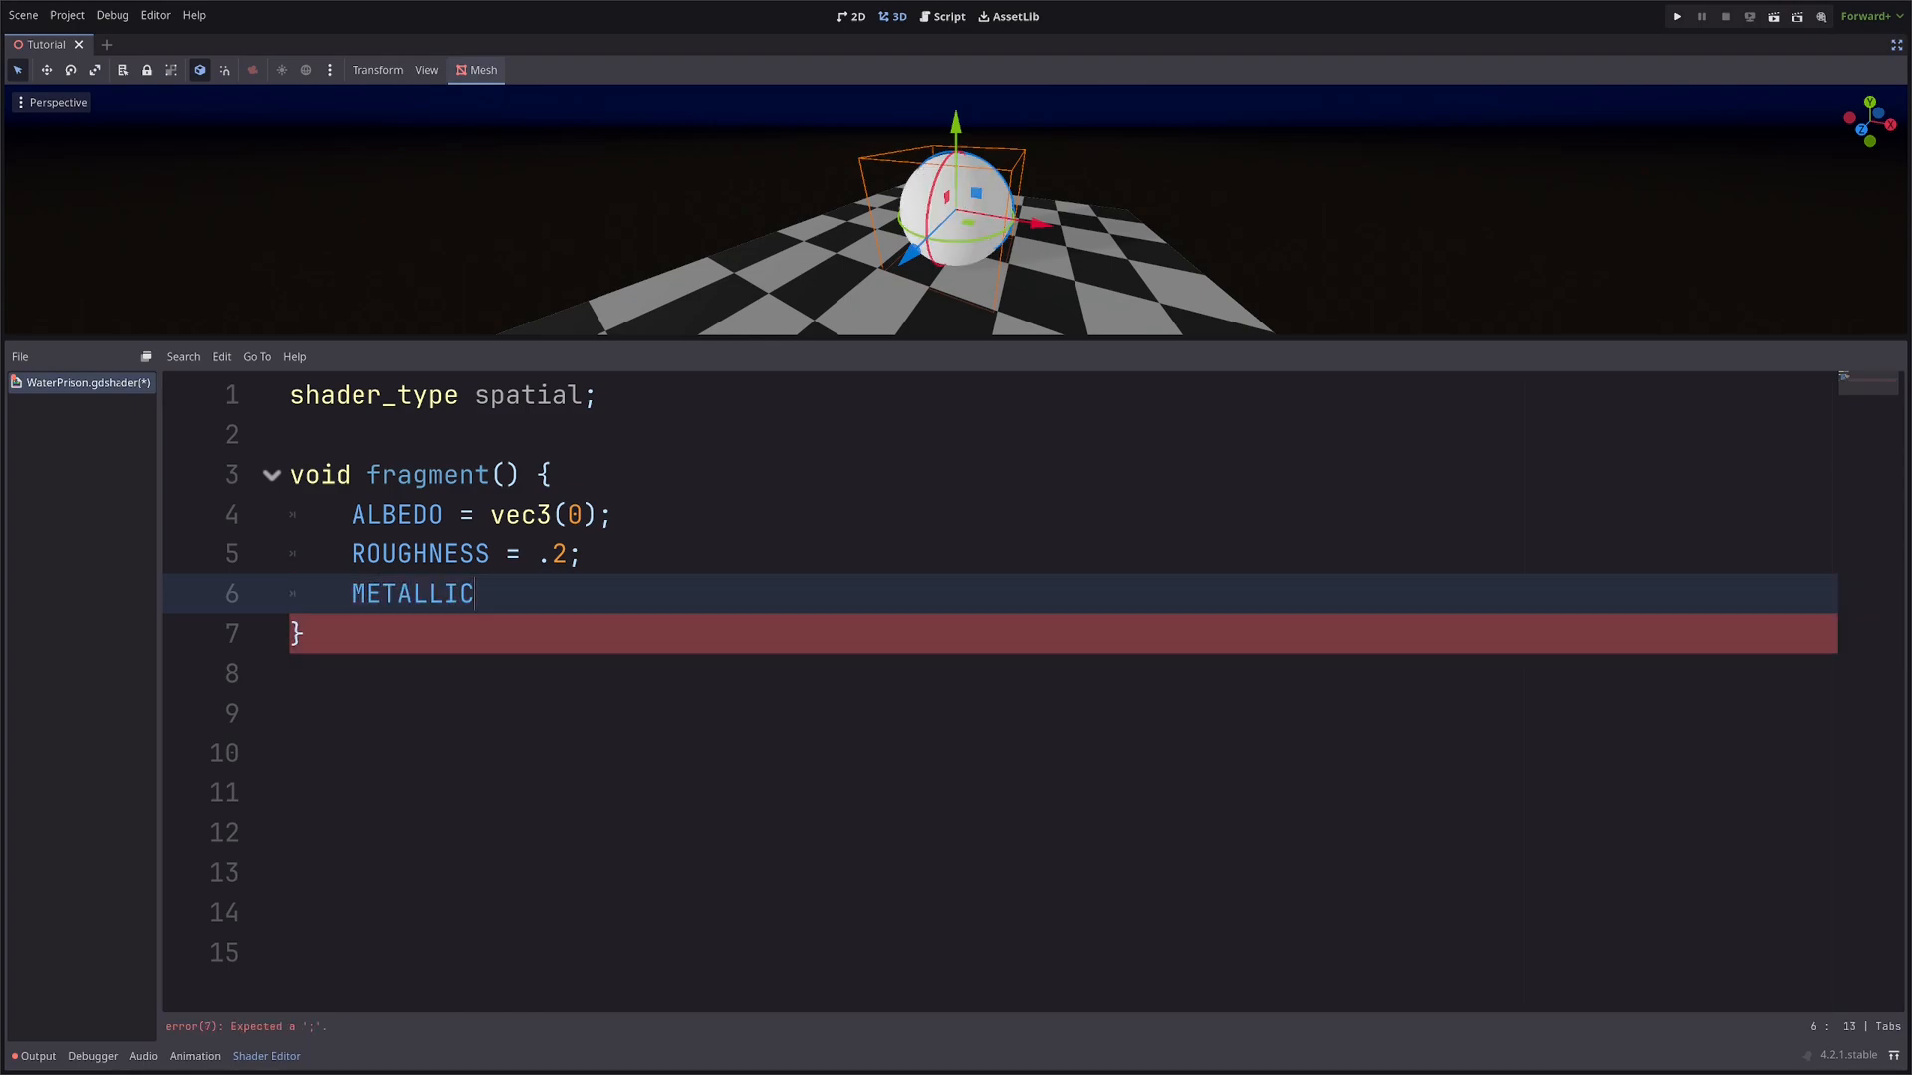
pyautogui.write('= .2;')
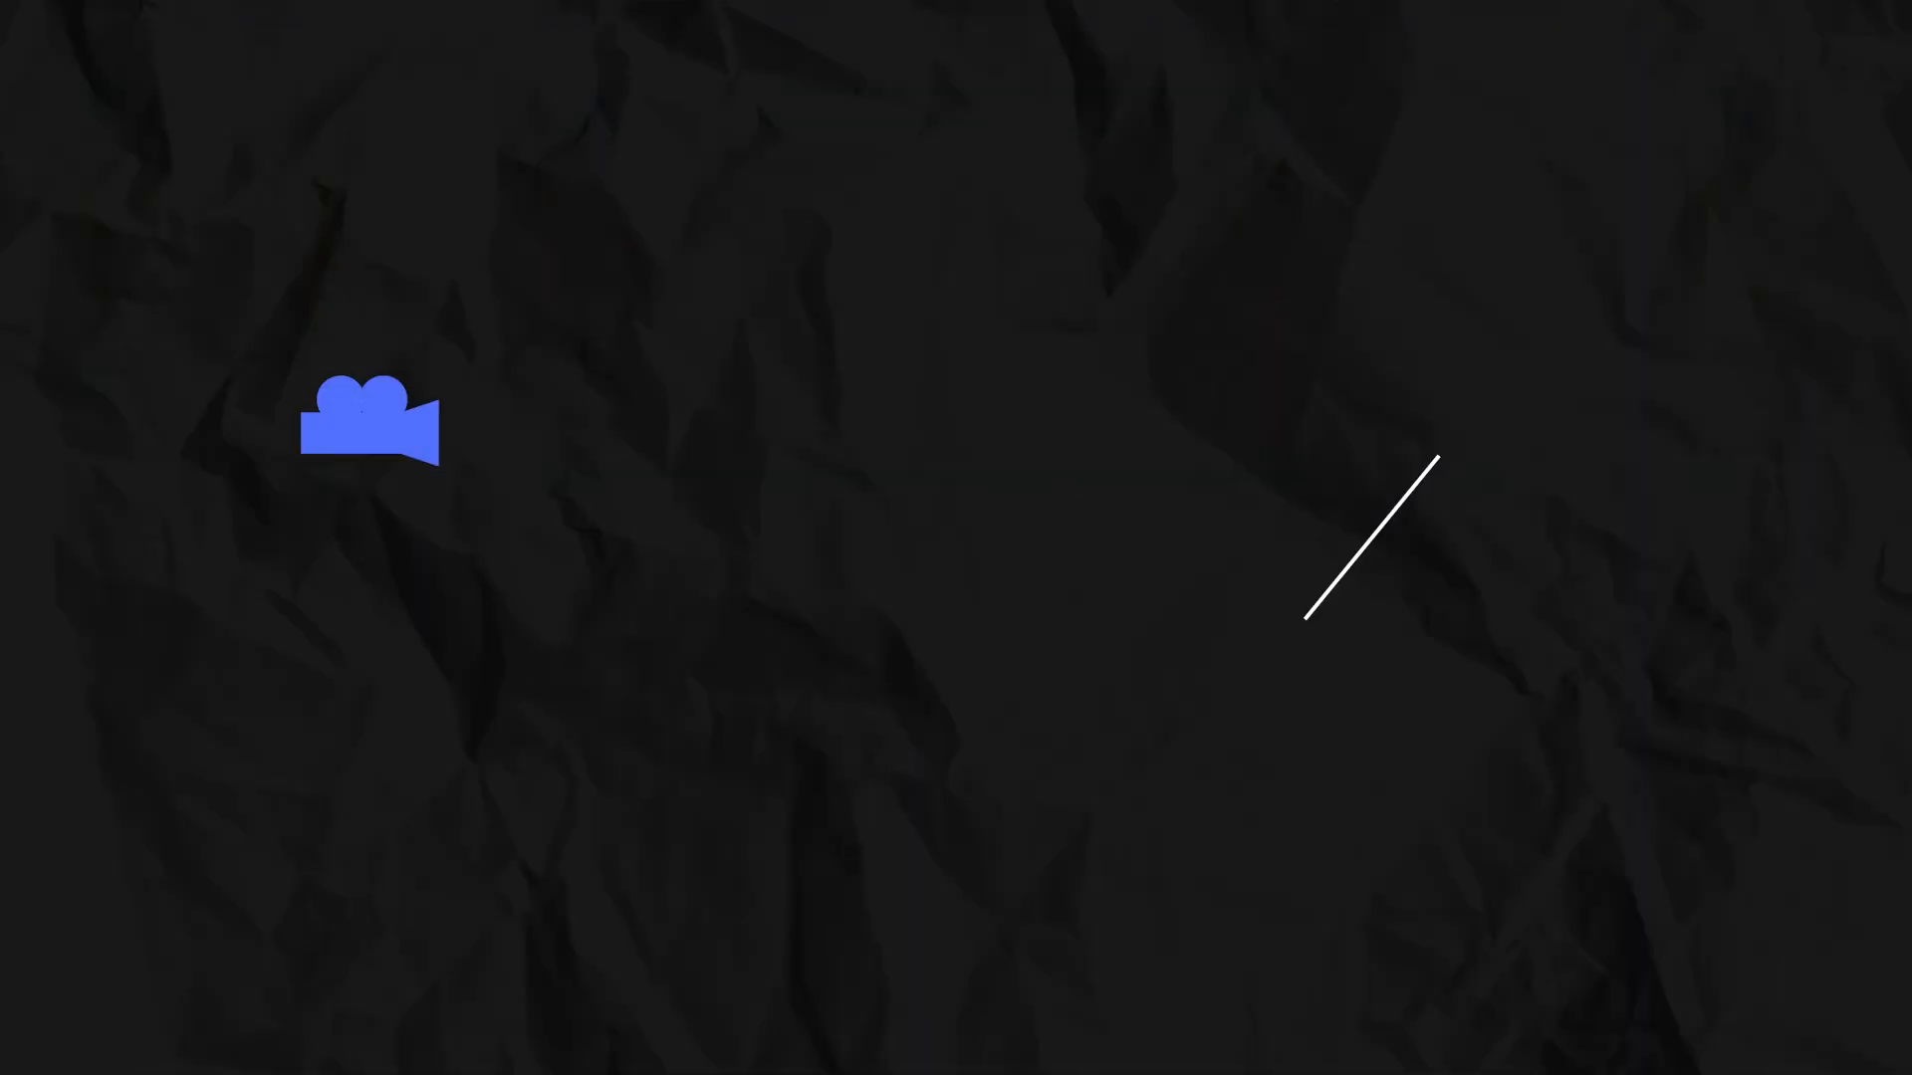
pyautogui.moveTo(1370, 540); pyautogui.dragTo(1217, 417)
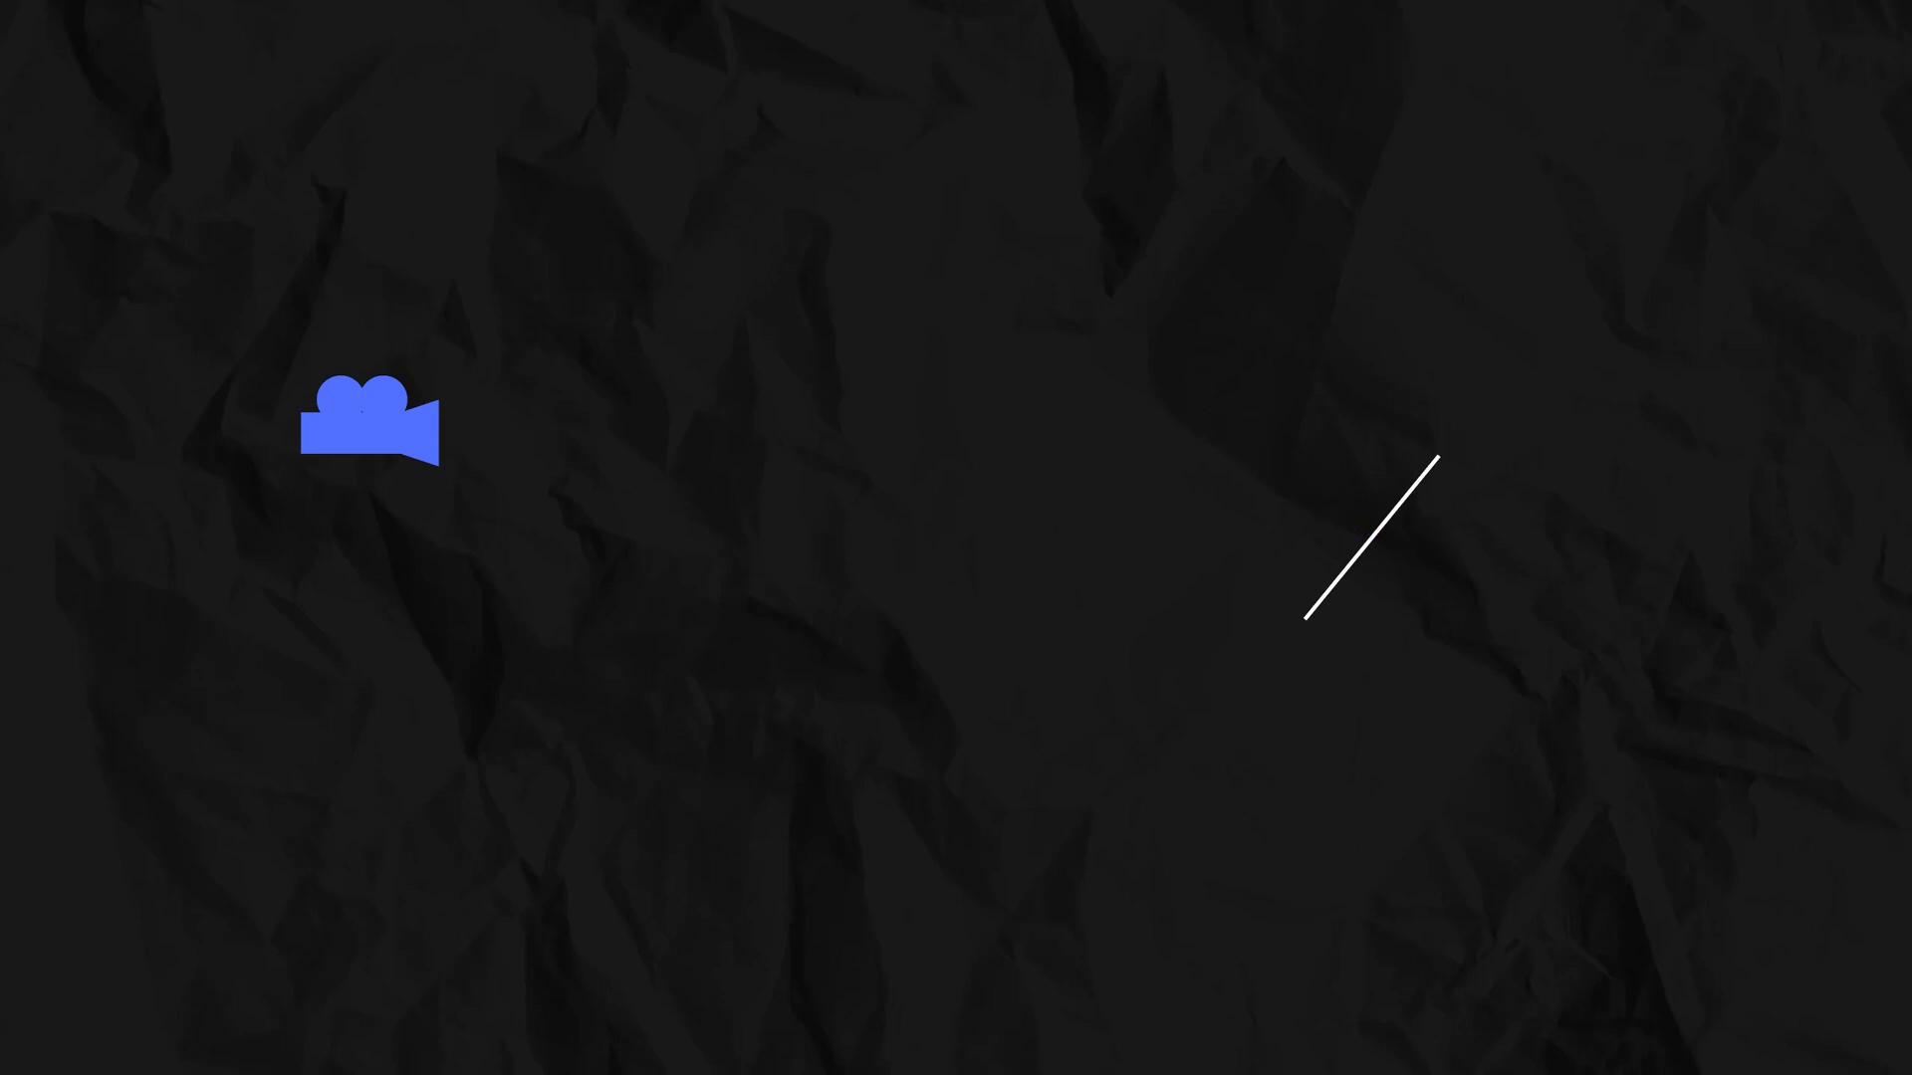
pyautogui.moveTo(1372, 540); pyautogui.dragTo(1153, 510)
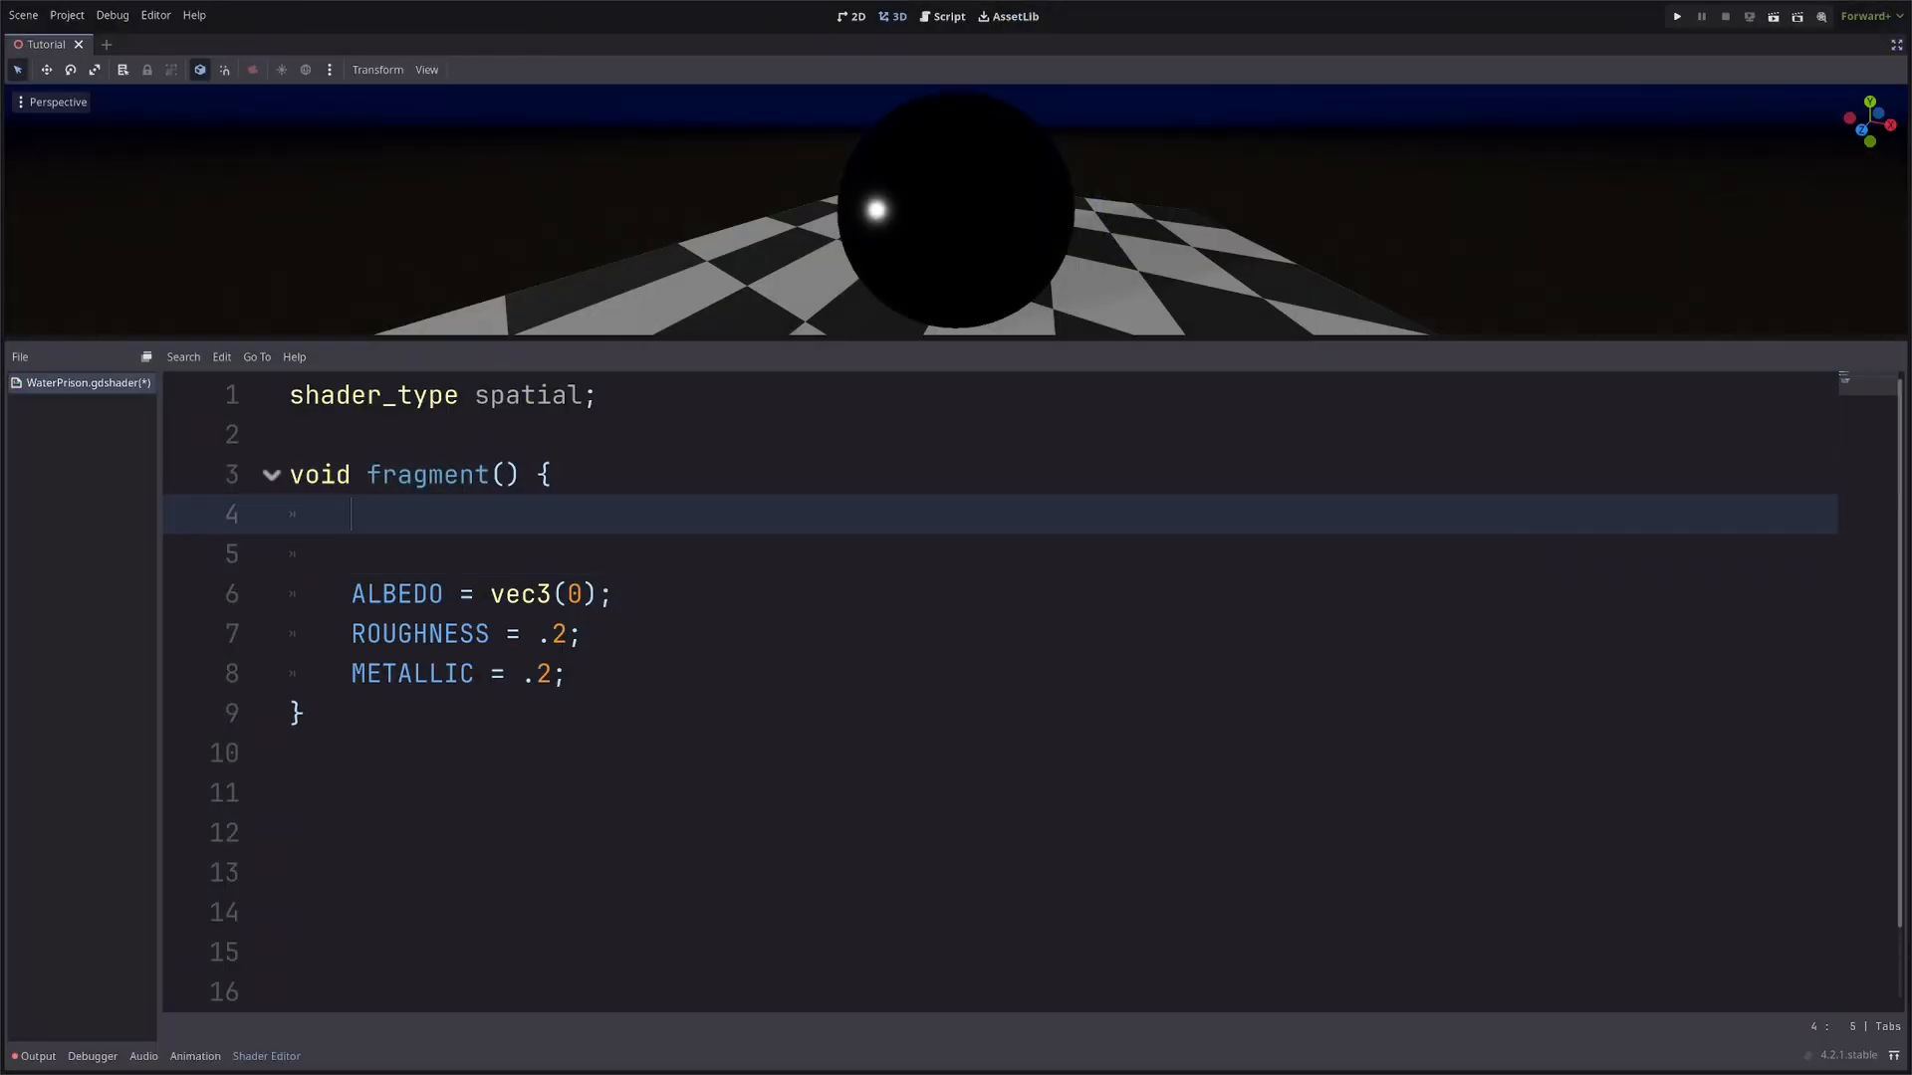
# Declare float fresnel = 1. - clamp(dot(NORMAL, VIEW), 0, 1).
pyautogui.write('float fresnel = dot(NORMAL,')
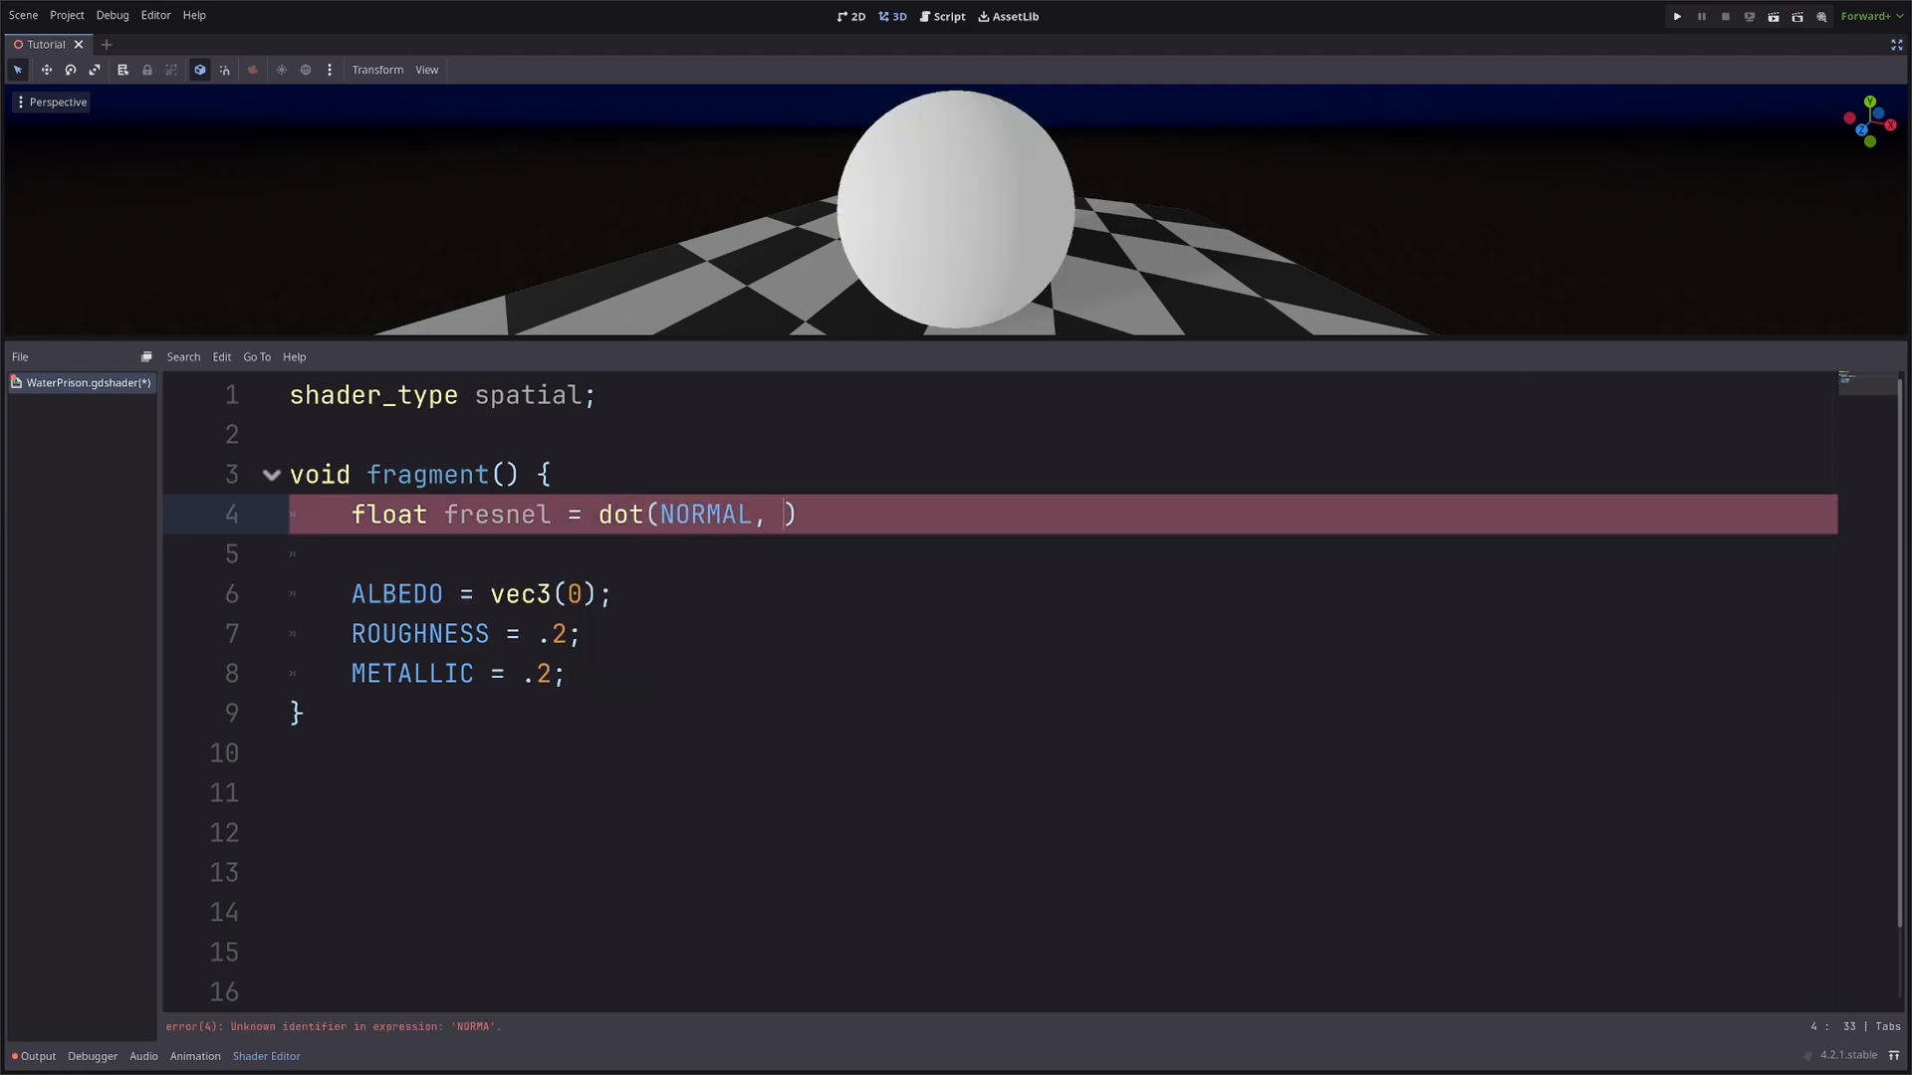
pyautogui.write('VIEW);')
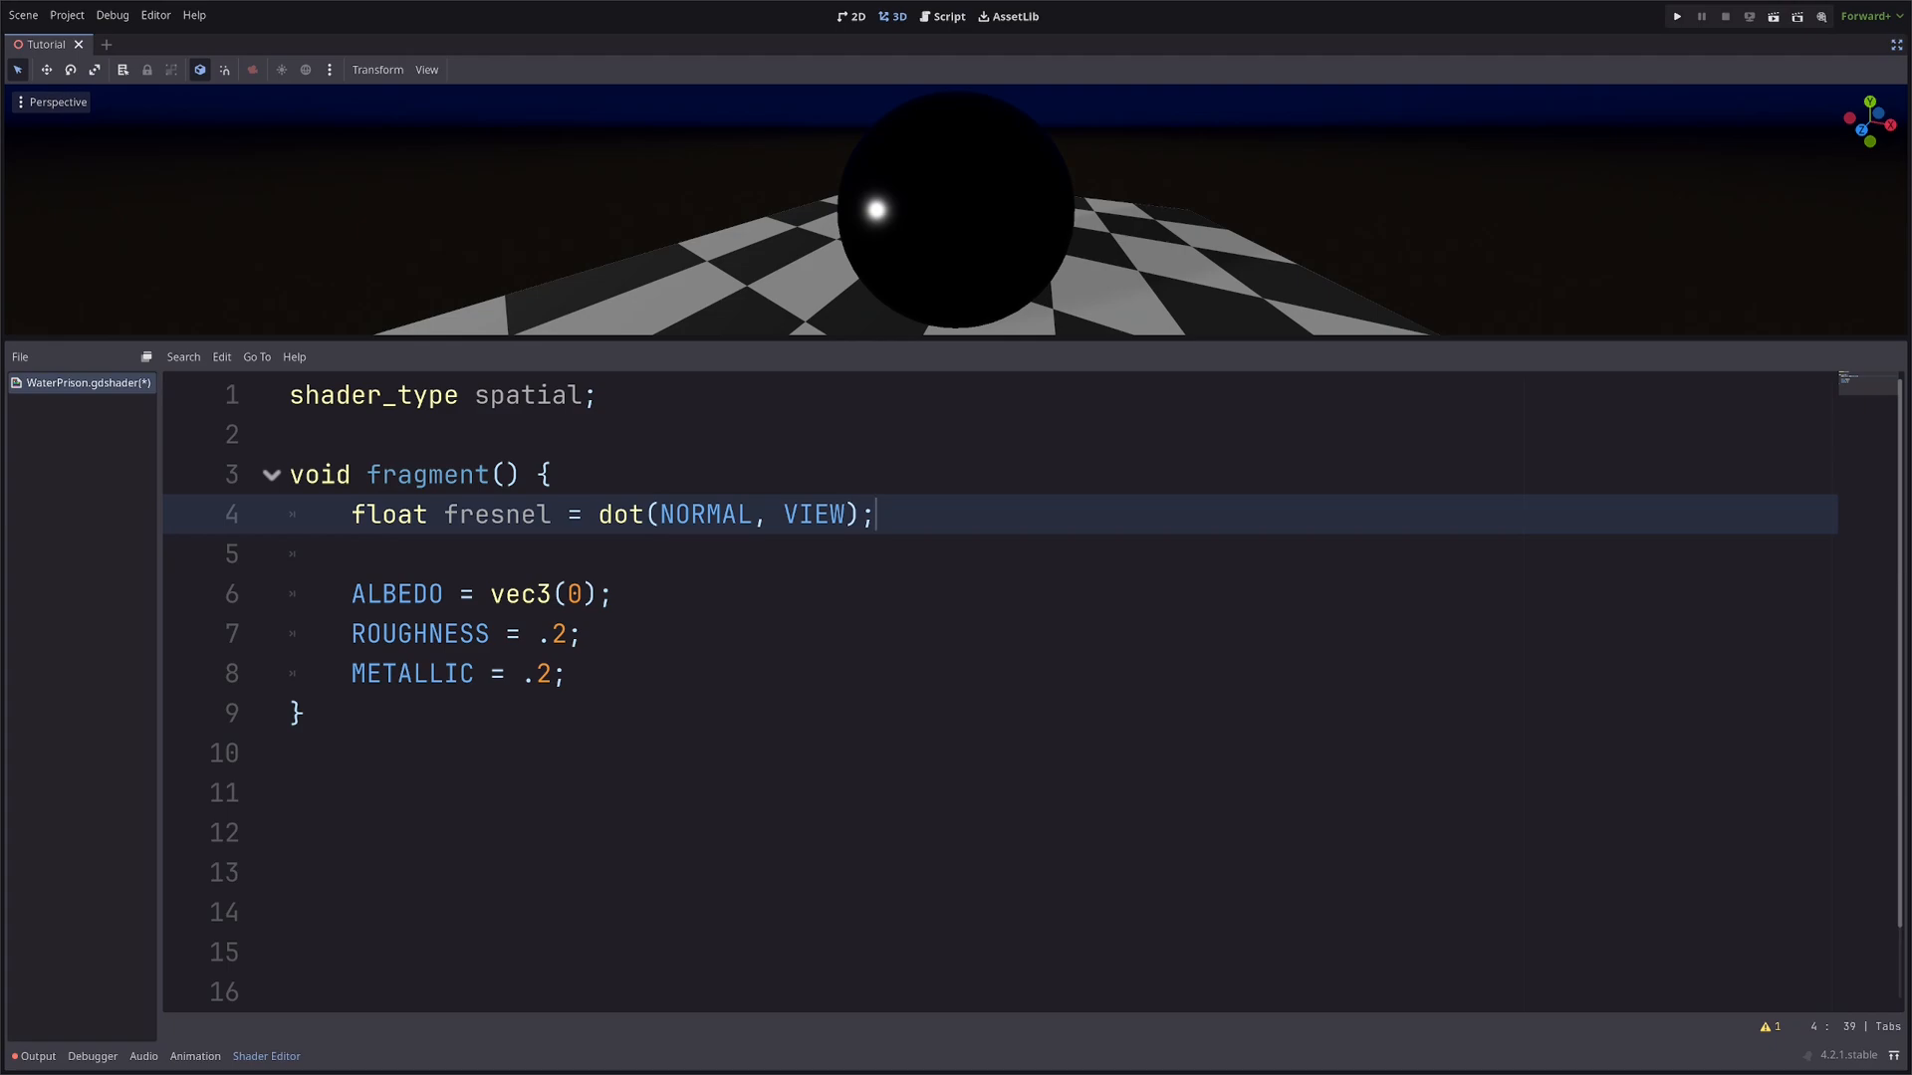
pyautogui.write('clamp(')
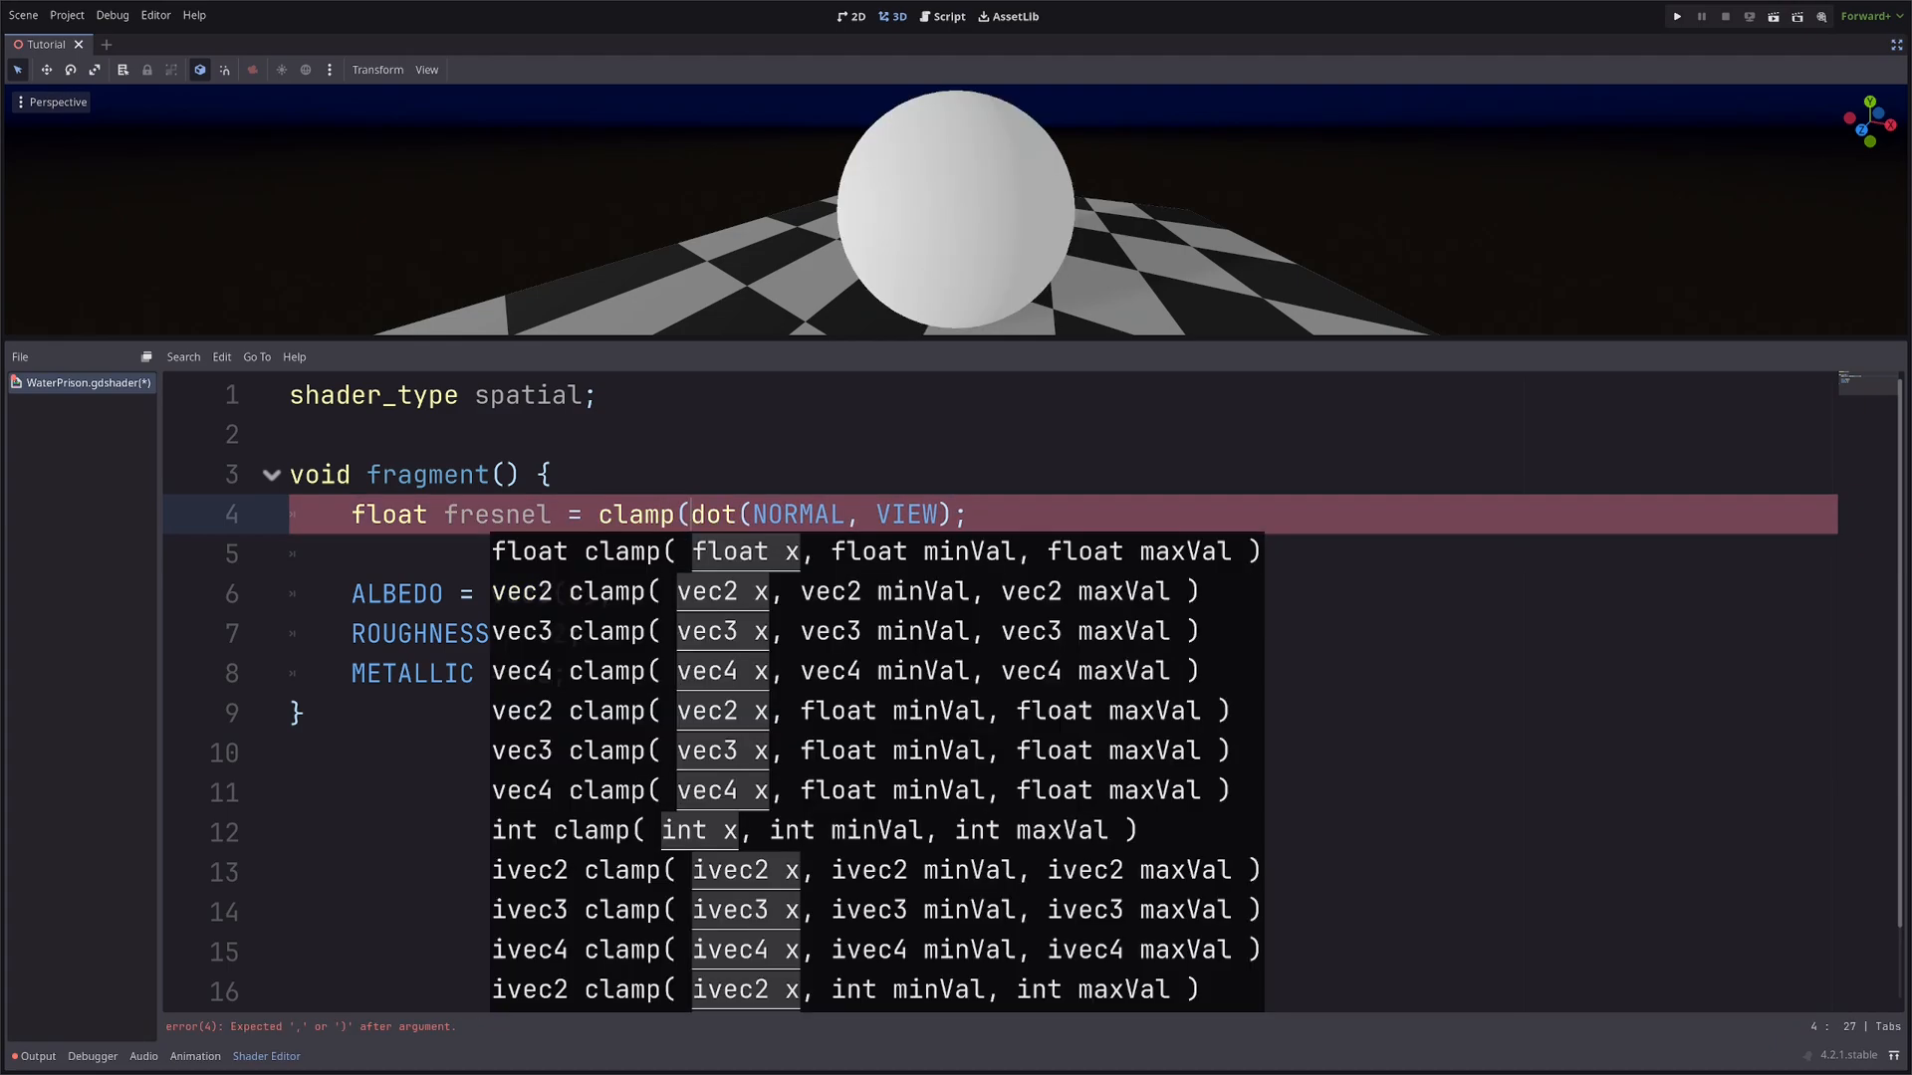
pyautogui.write(', 0, 1)')
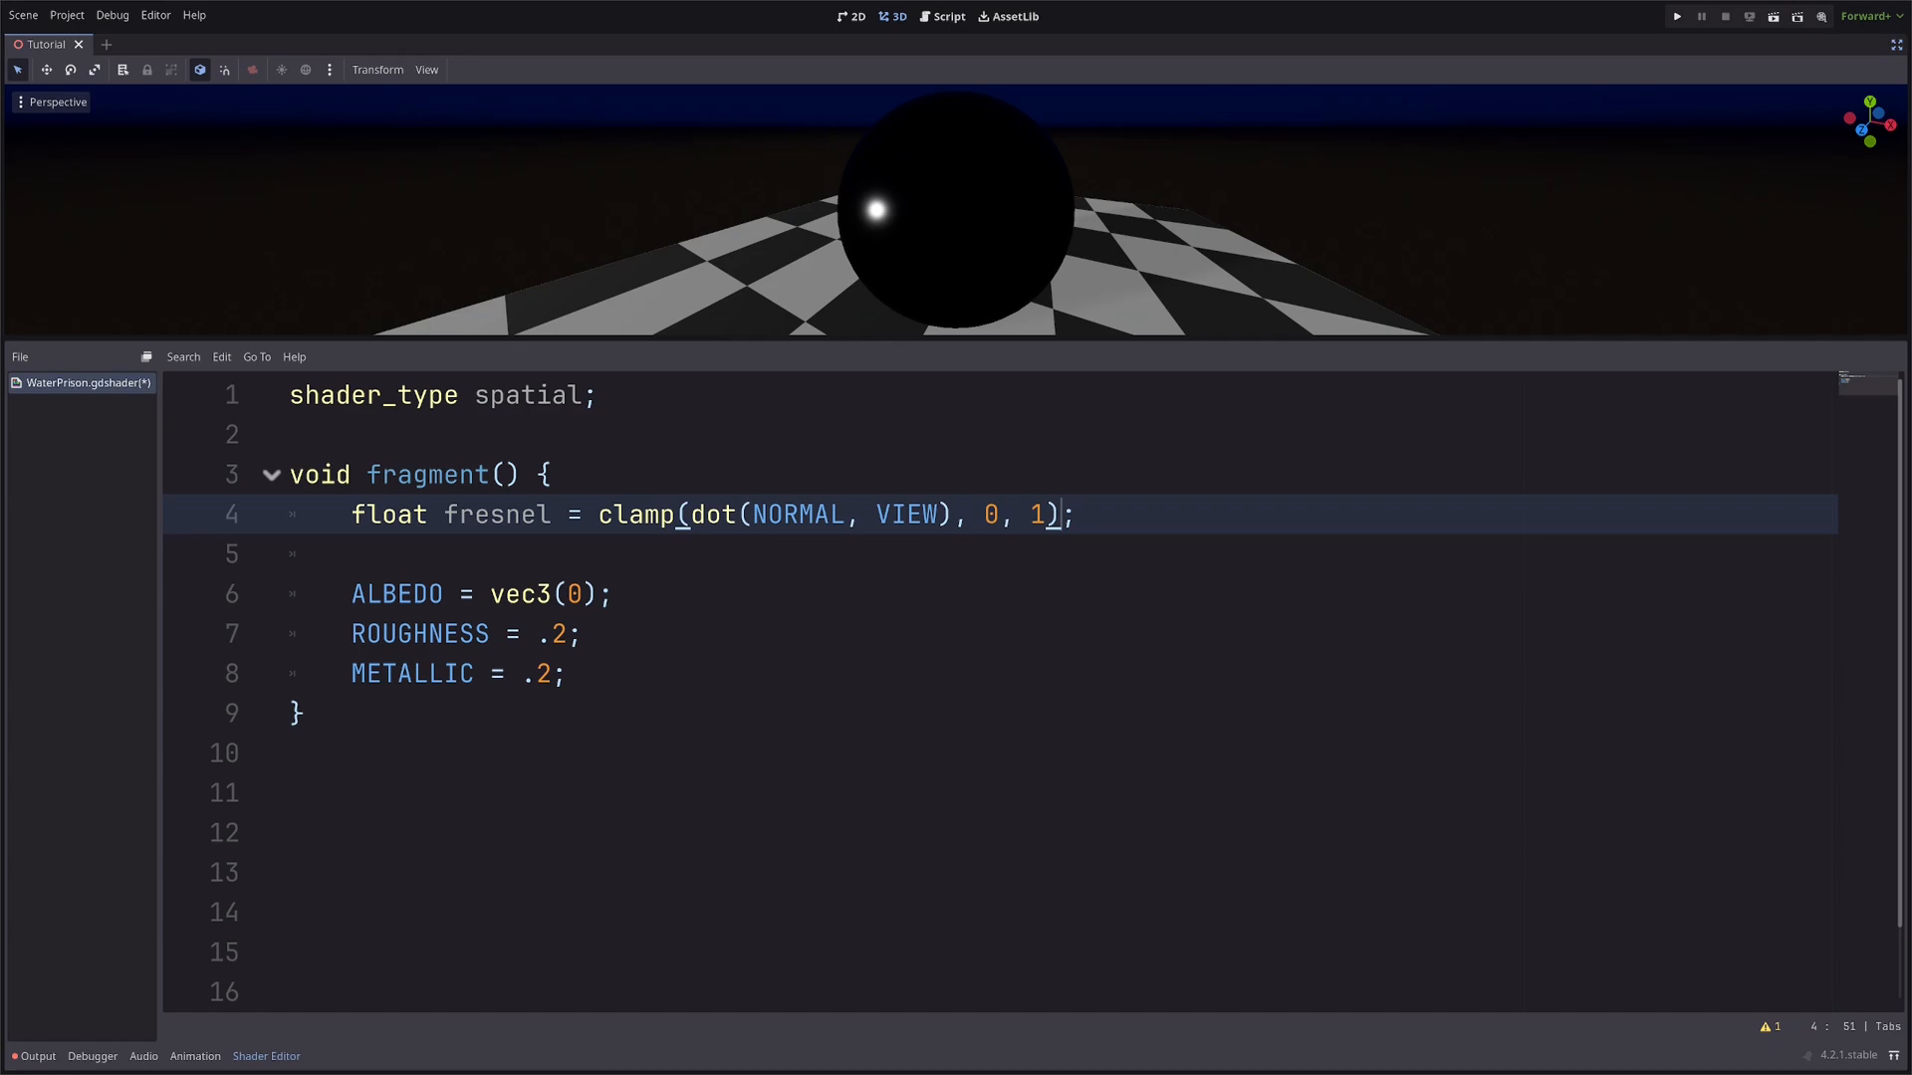
pyautogui.write('1. -')
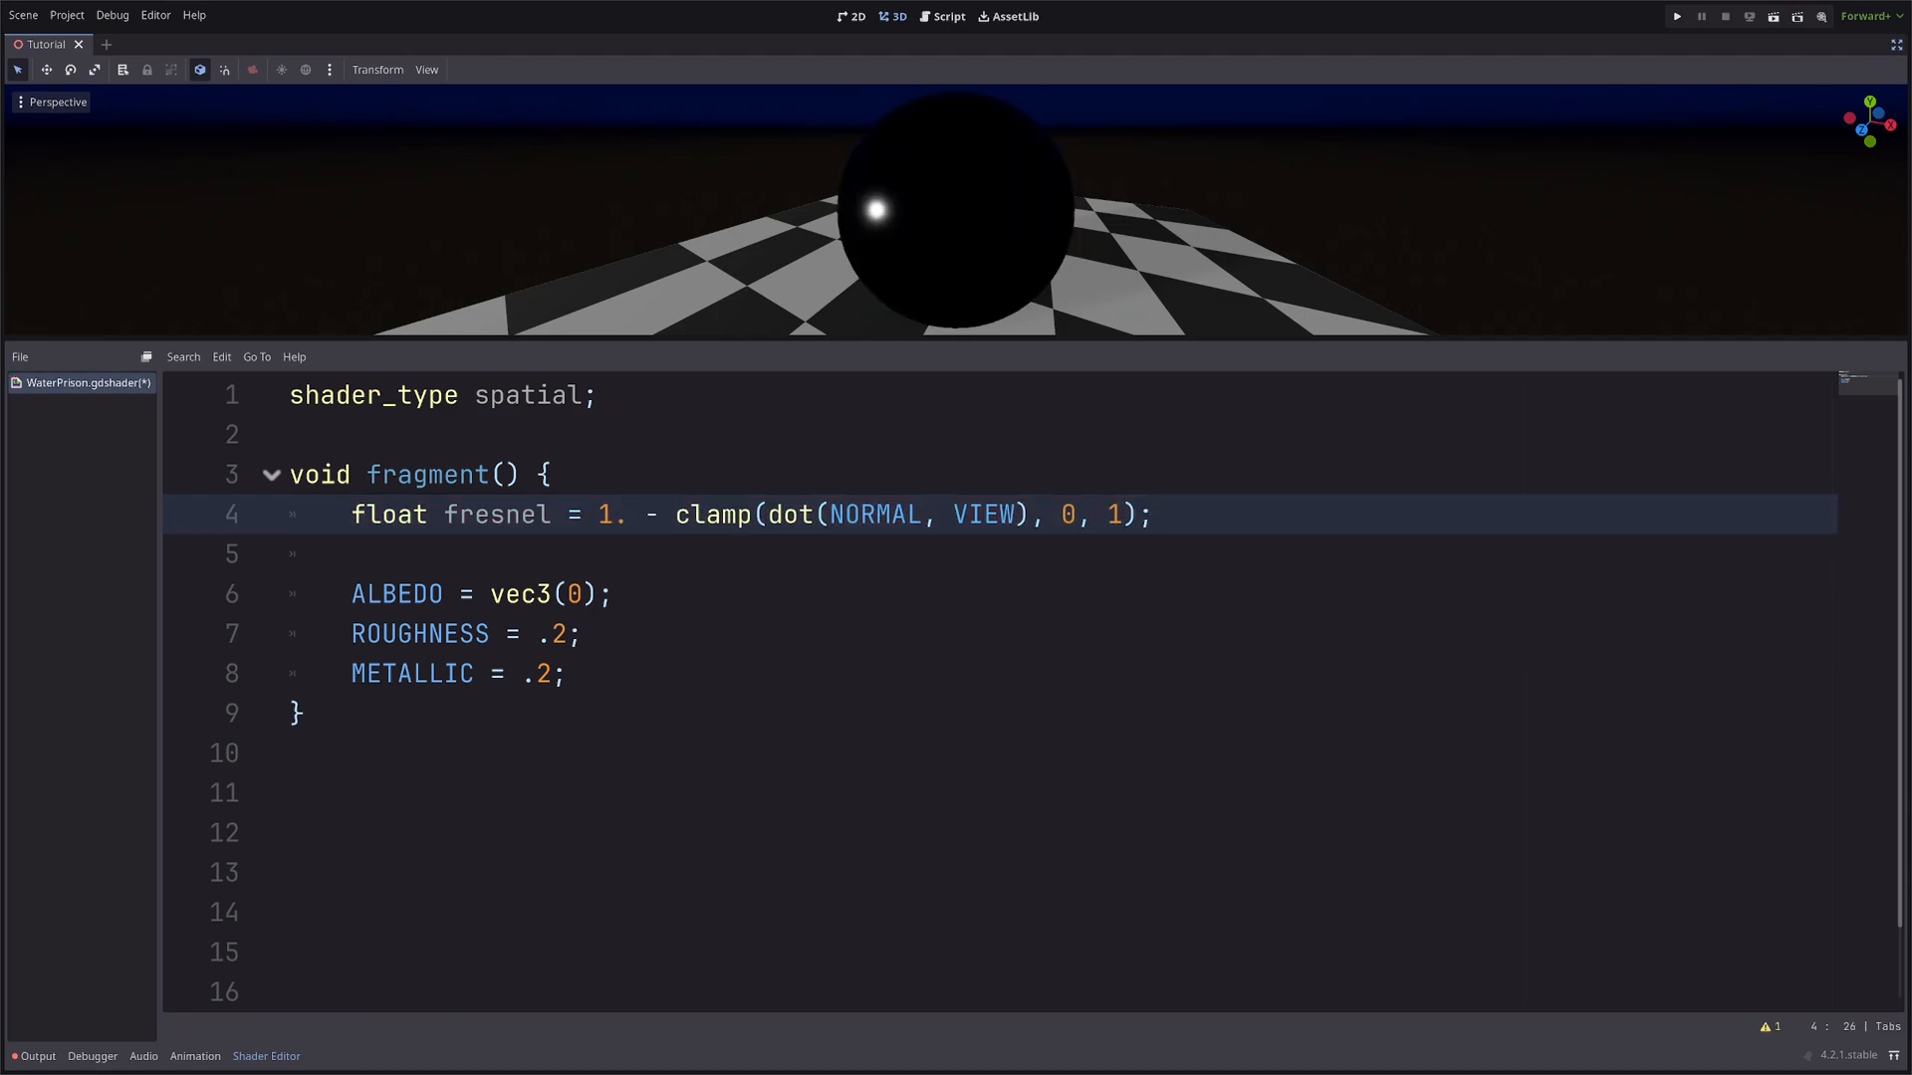
# Set ALBEDO = vec3(fresnel) and begin wrapping the fresnel expression in pow(.
pyautogui.click(354, 554)
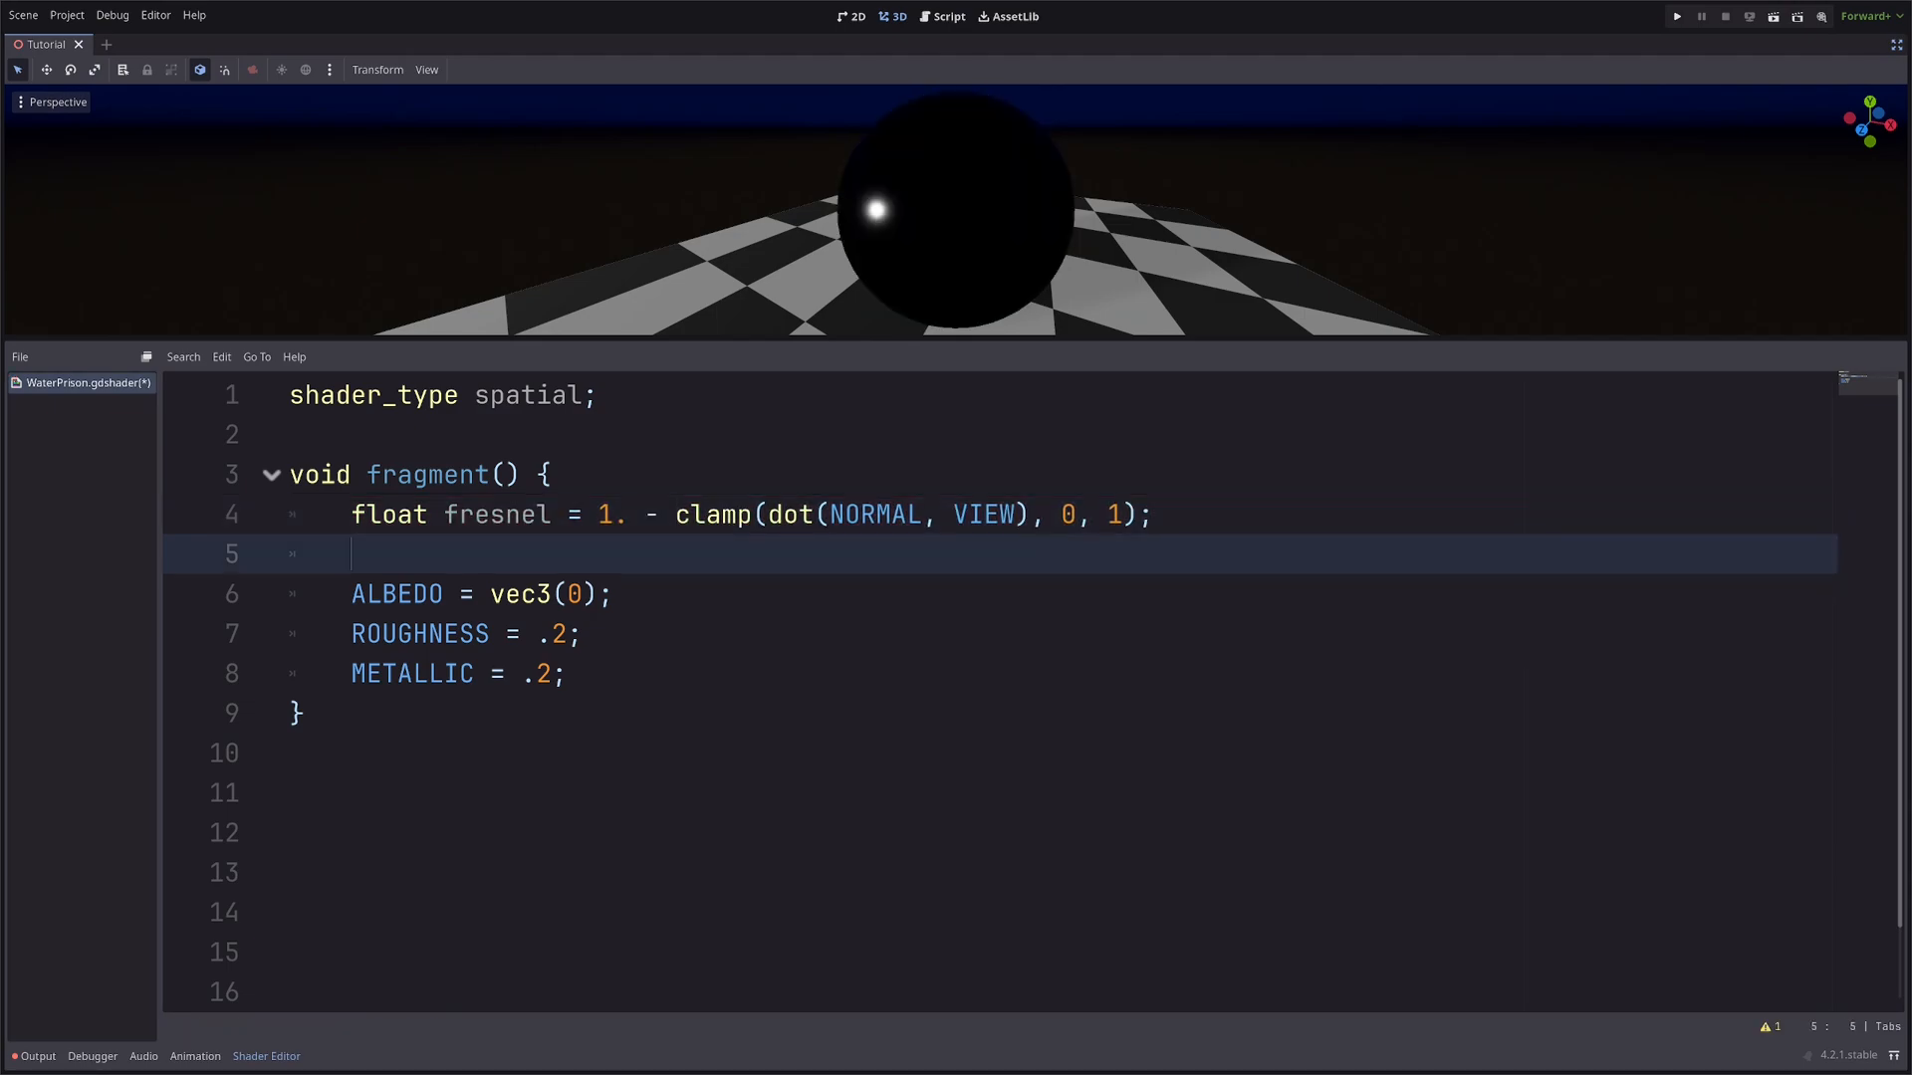
pyautogui.write('fres')
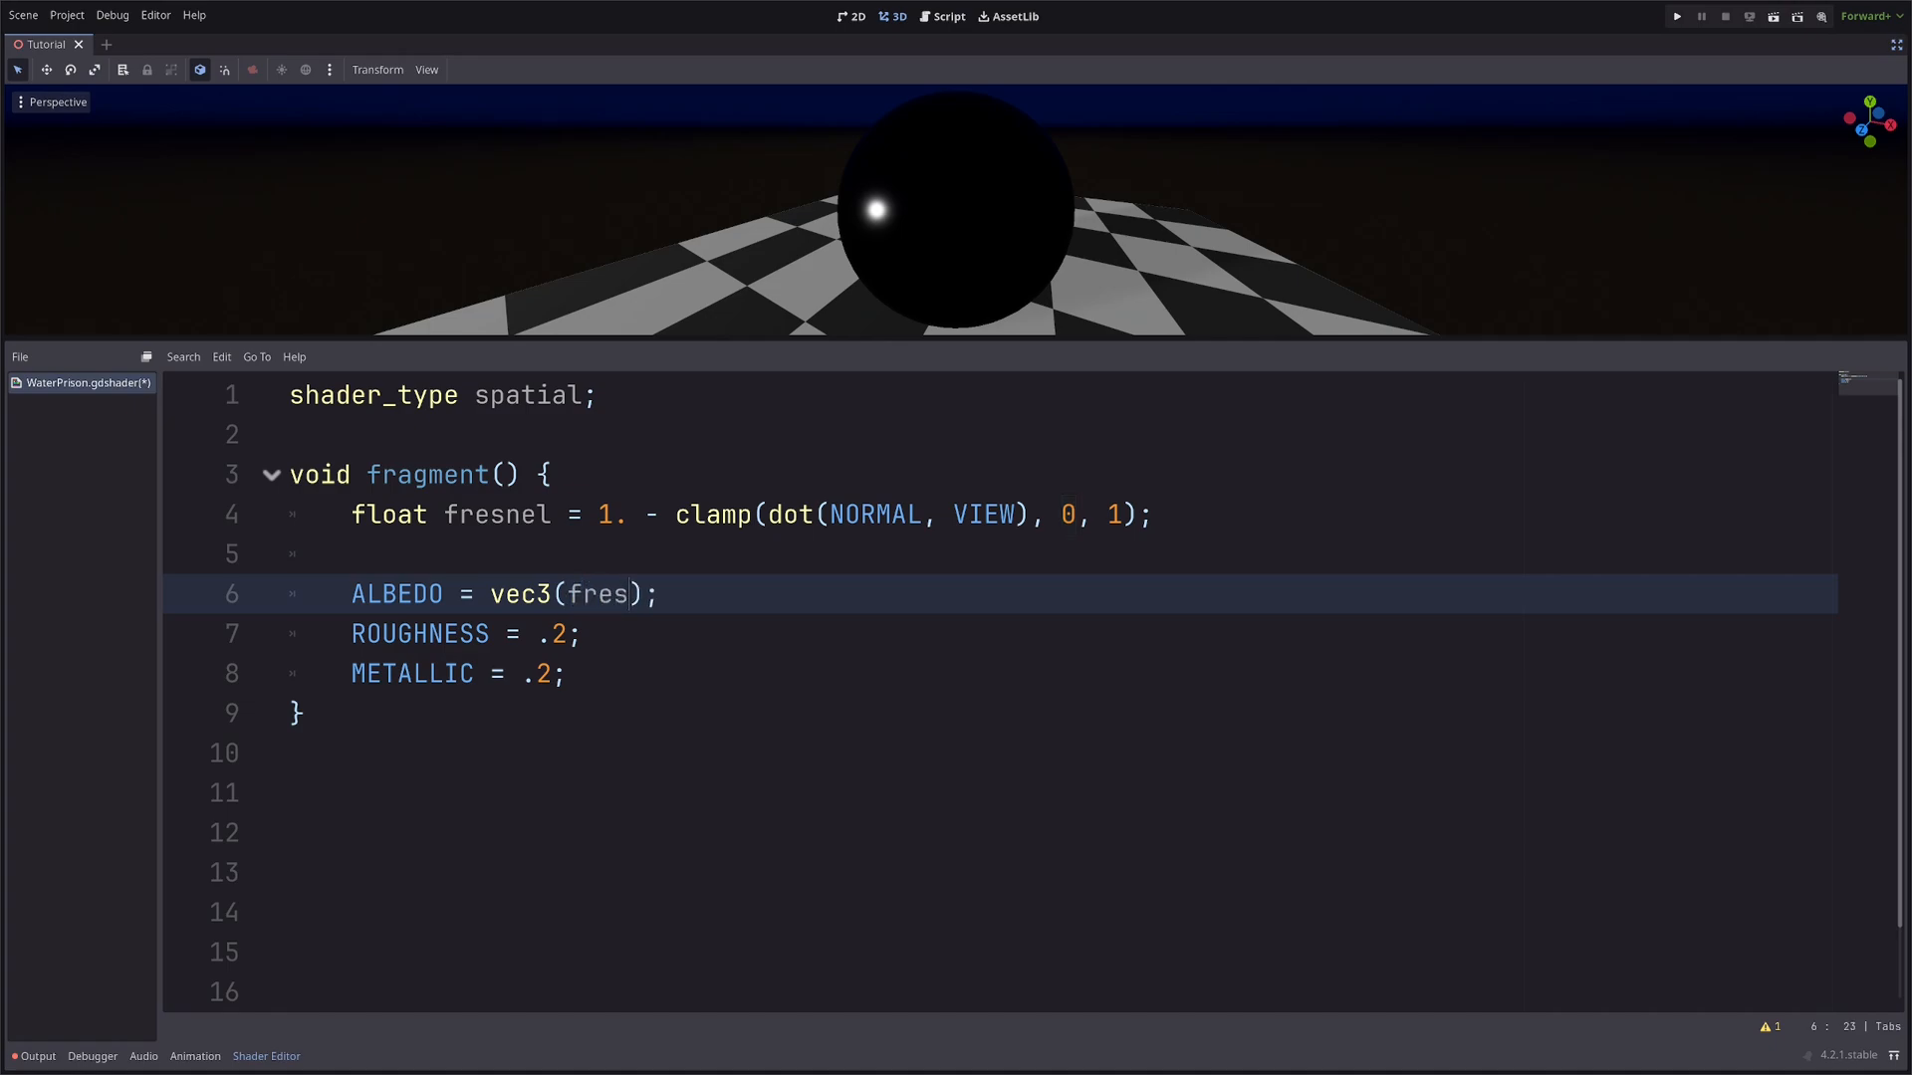
pyautogui.write('nel')
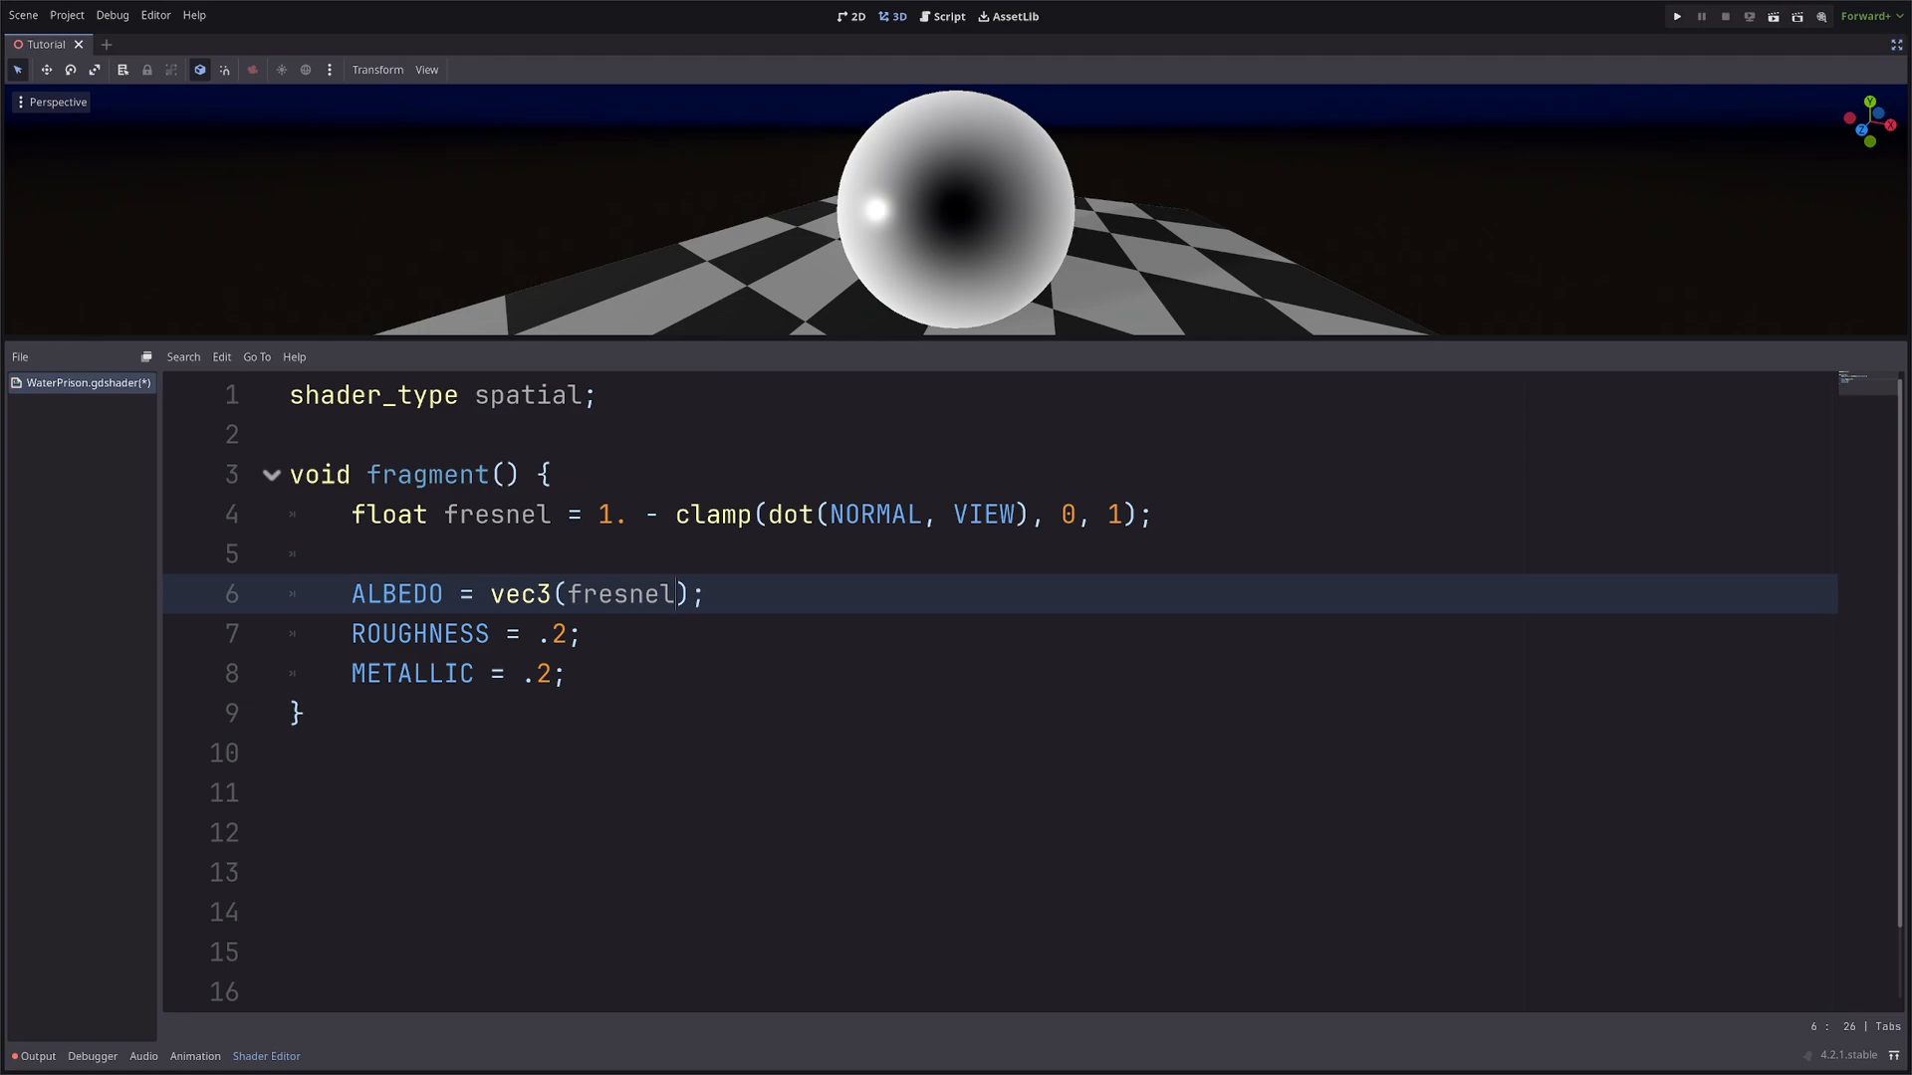
pyautogui.write('pow(')
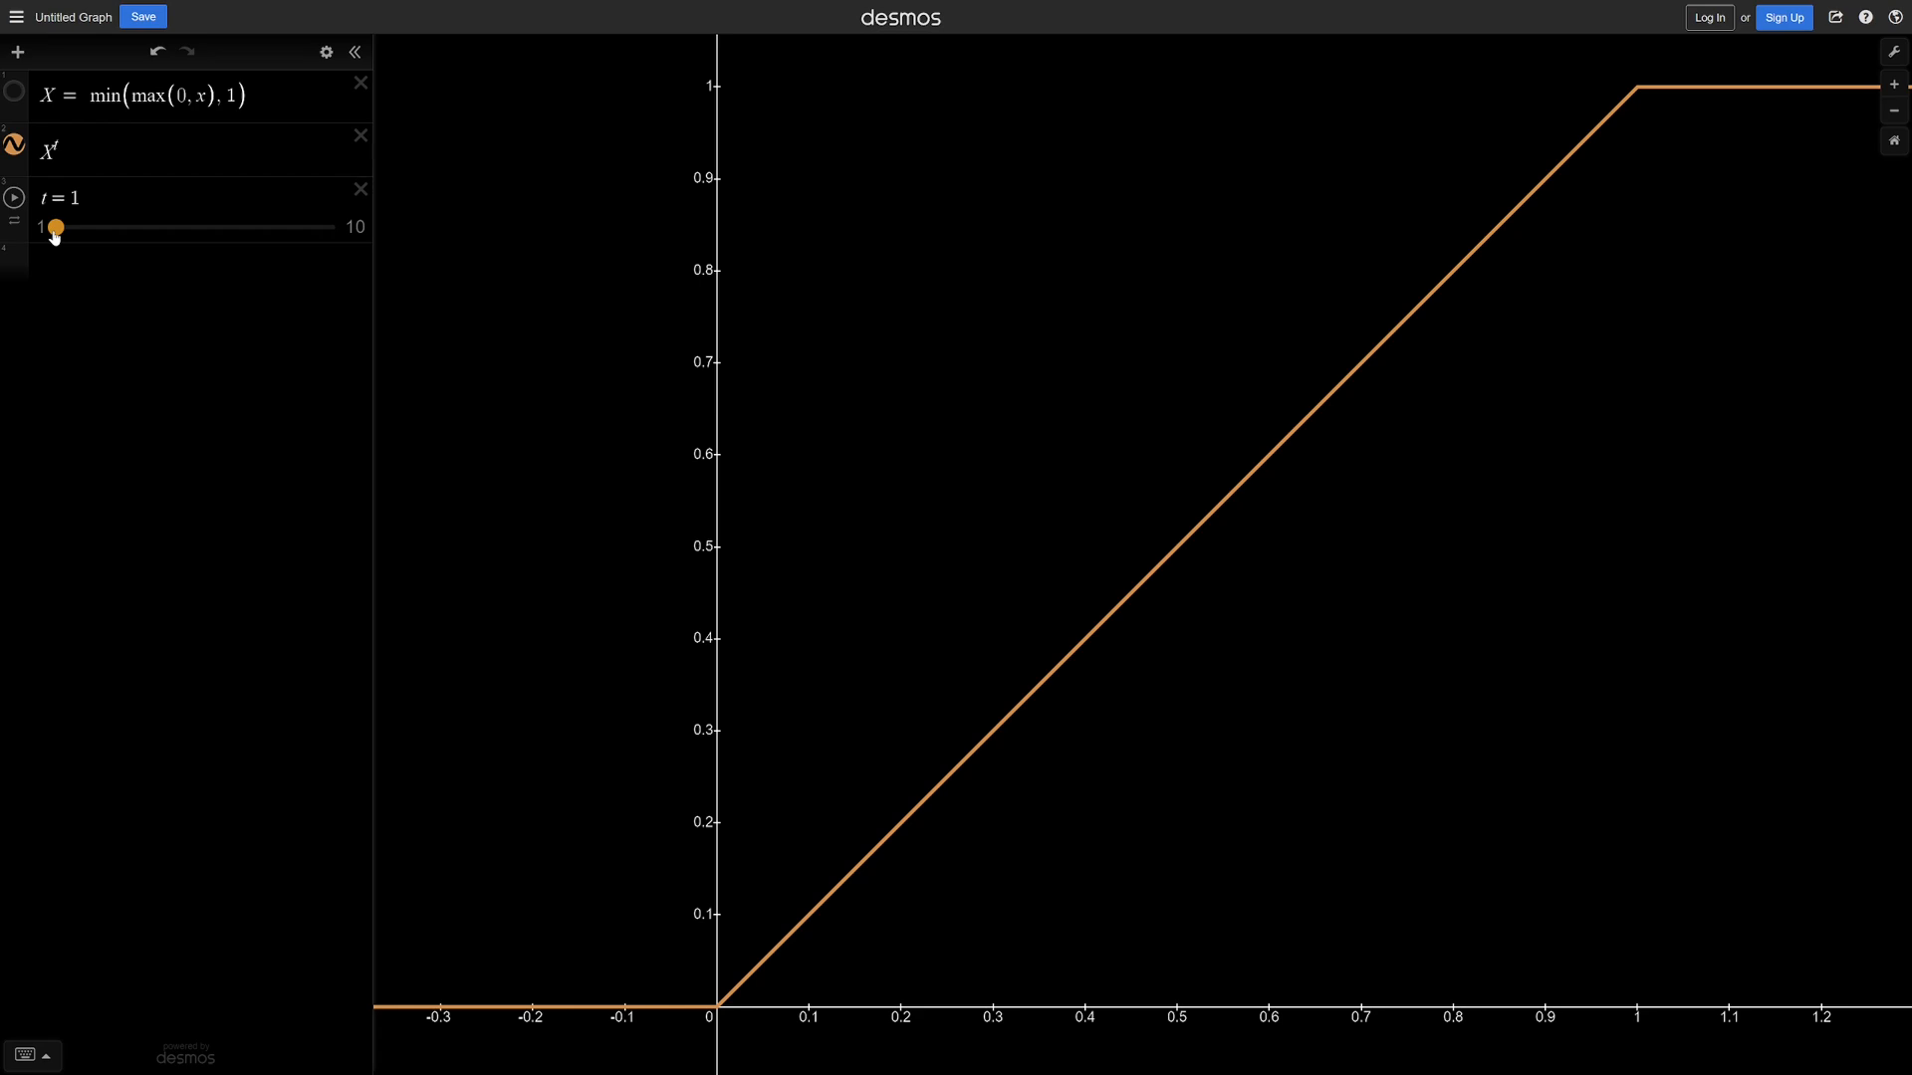
# Drag the Desmos t slider to see how X^t reshapes the clamped curve.
pyautogui.moveTo(54, 227); pyautogui.dragTo(99, 227)
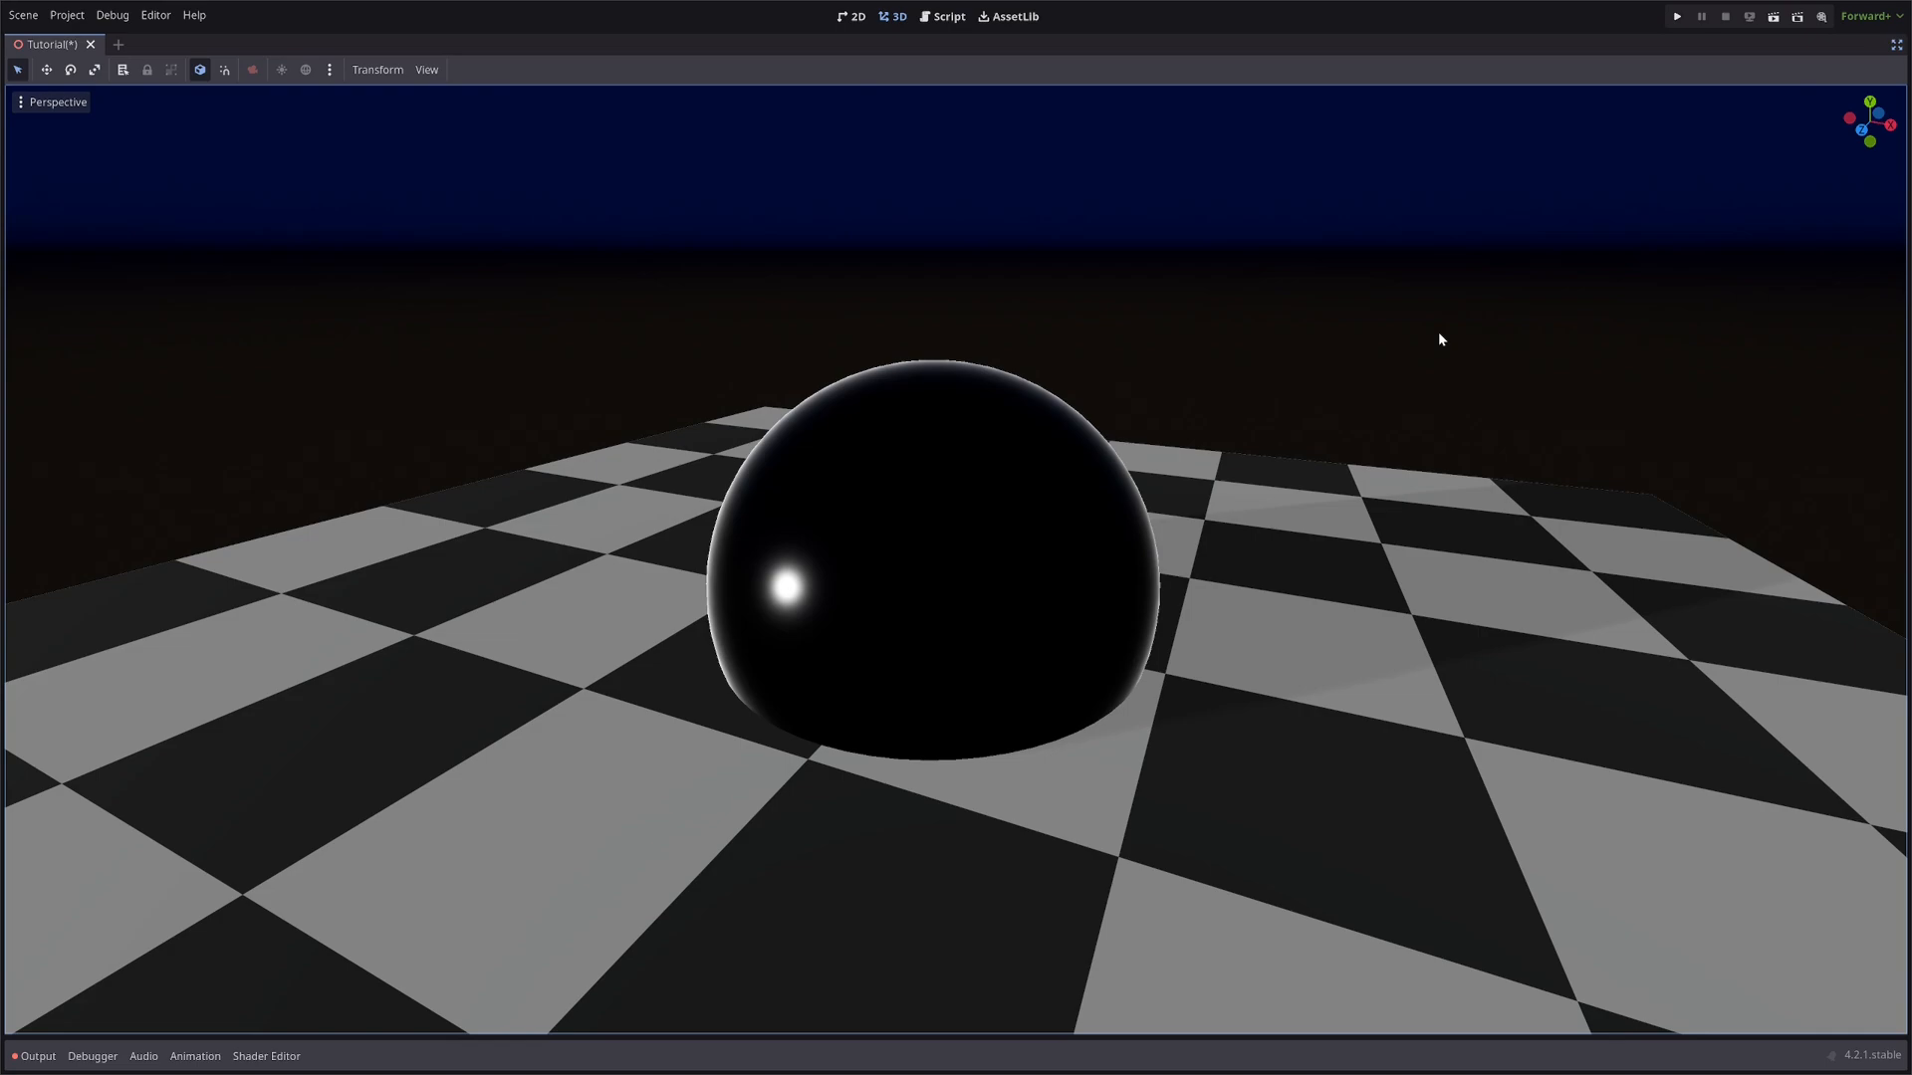
# Declare uniform sampler2D depth_tex : hint_depth_texture; above fragment().
pyautogui.click(265, 1056)
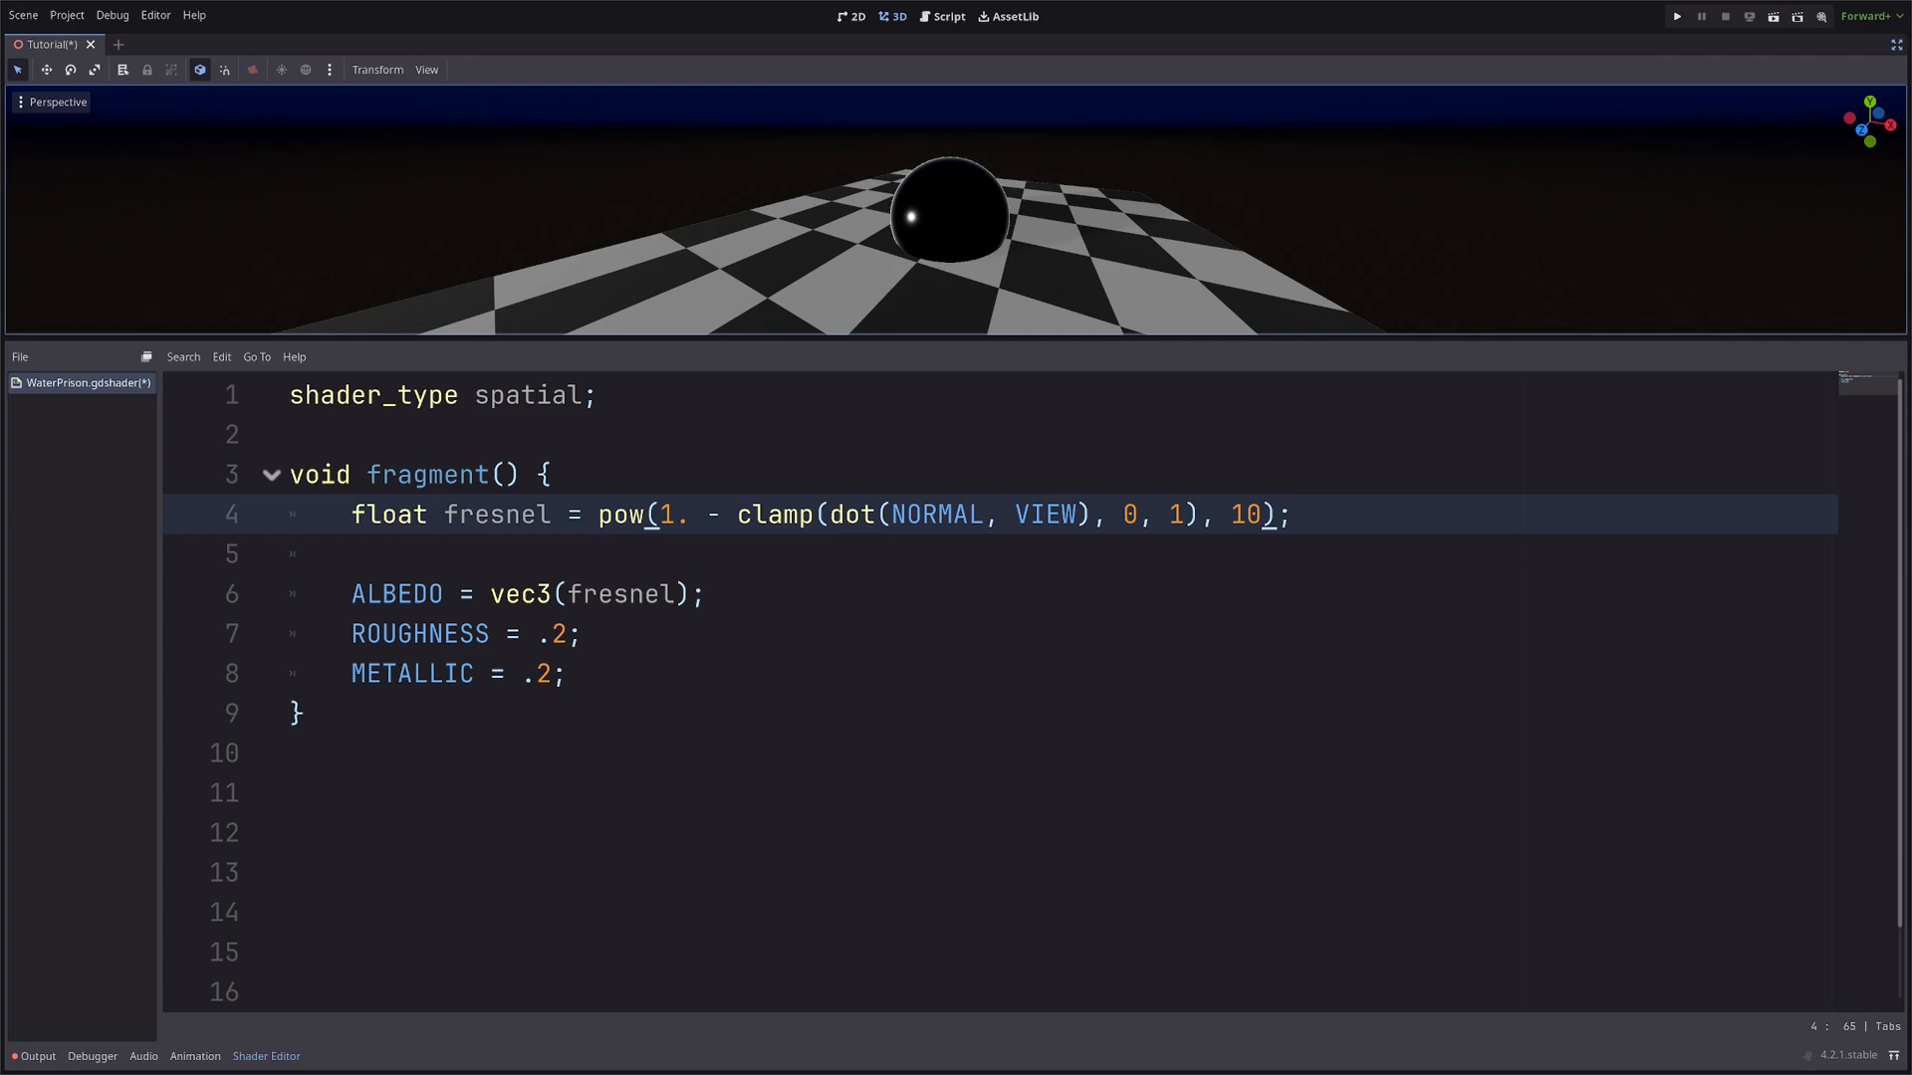
pyautogui.write('unif')
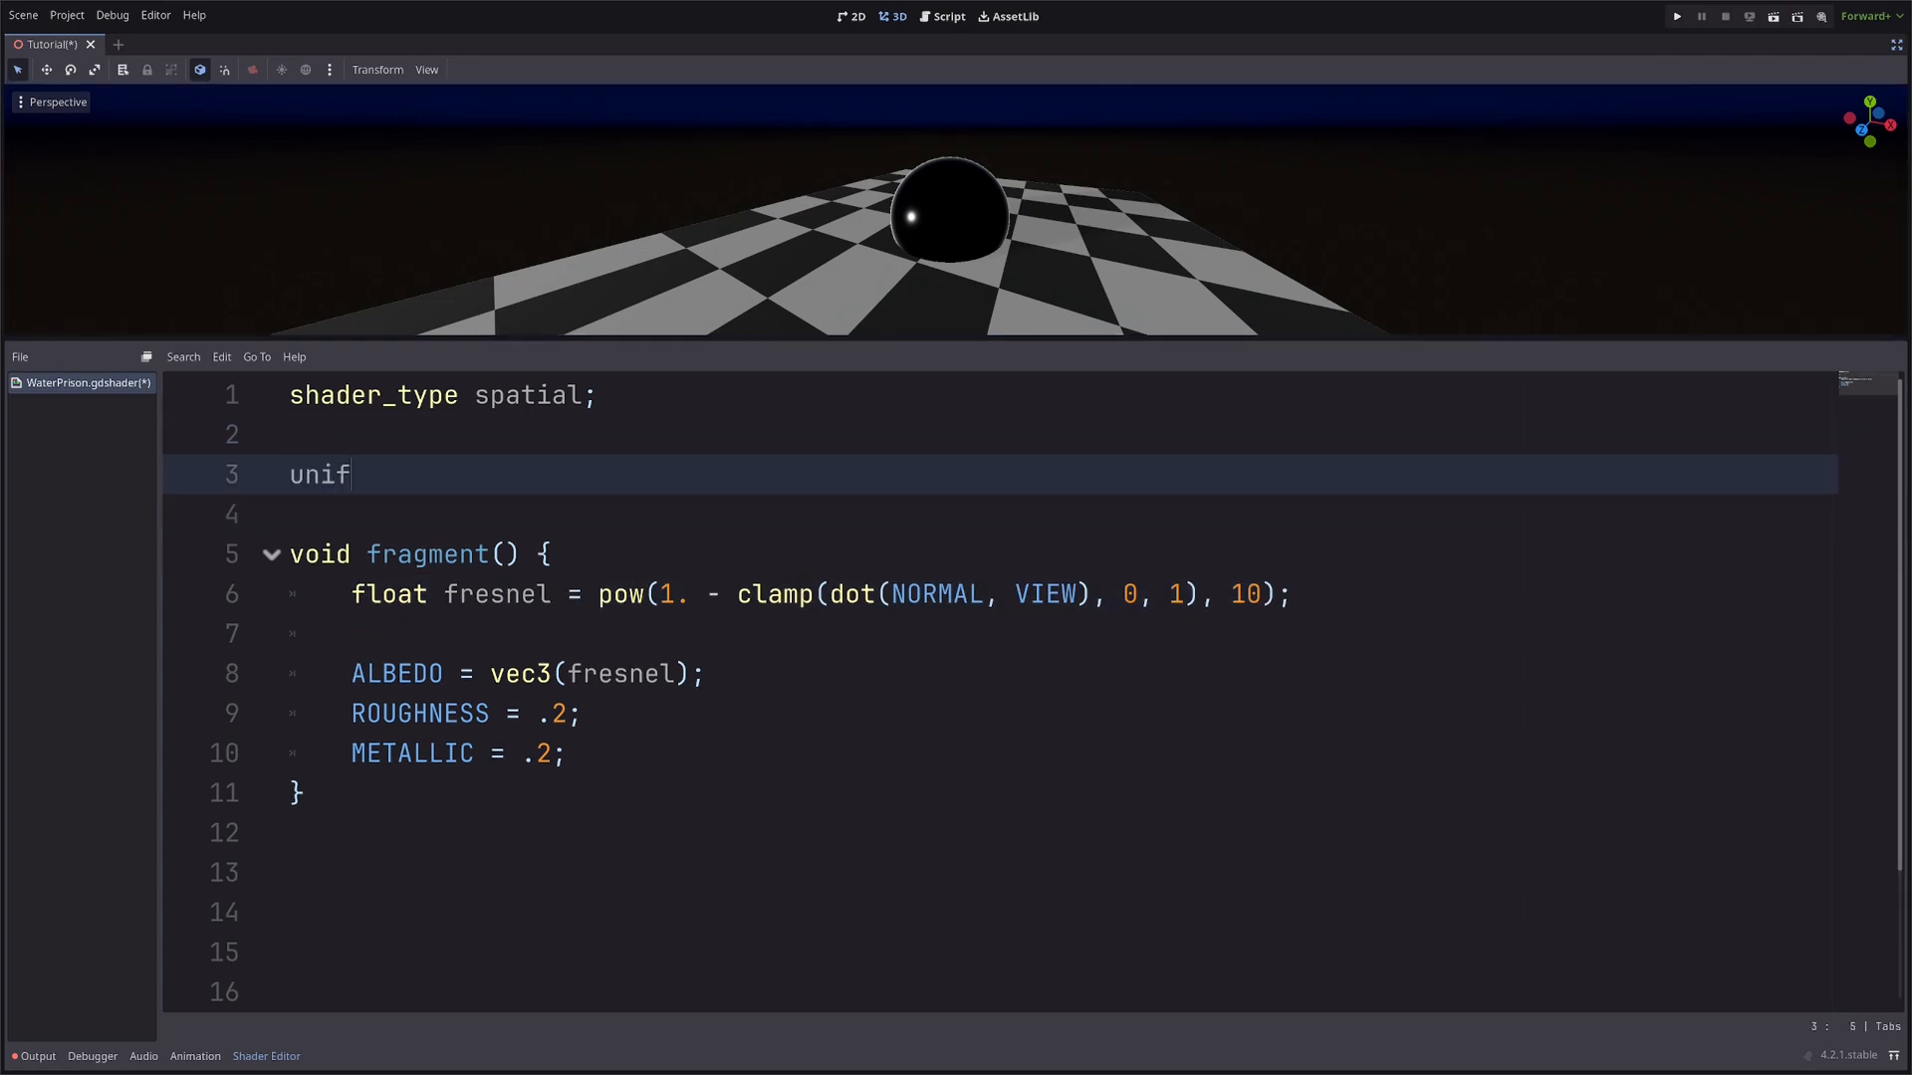
pyautogui.write('orm sampler2D depth_te')
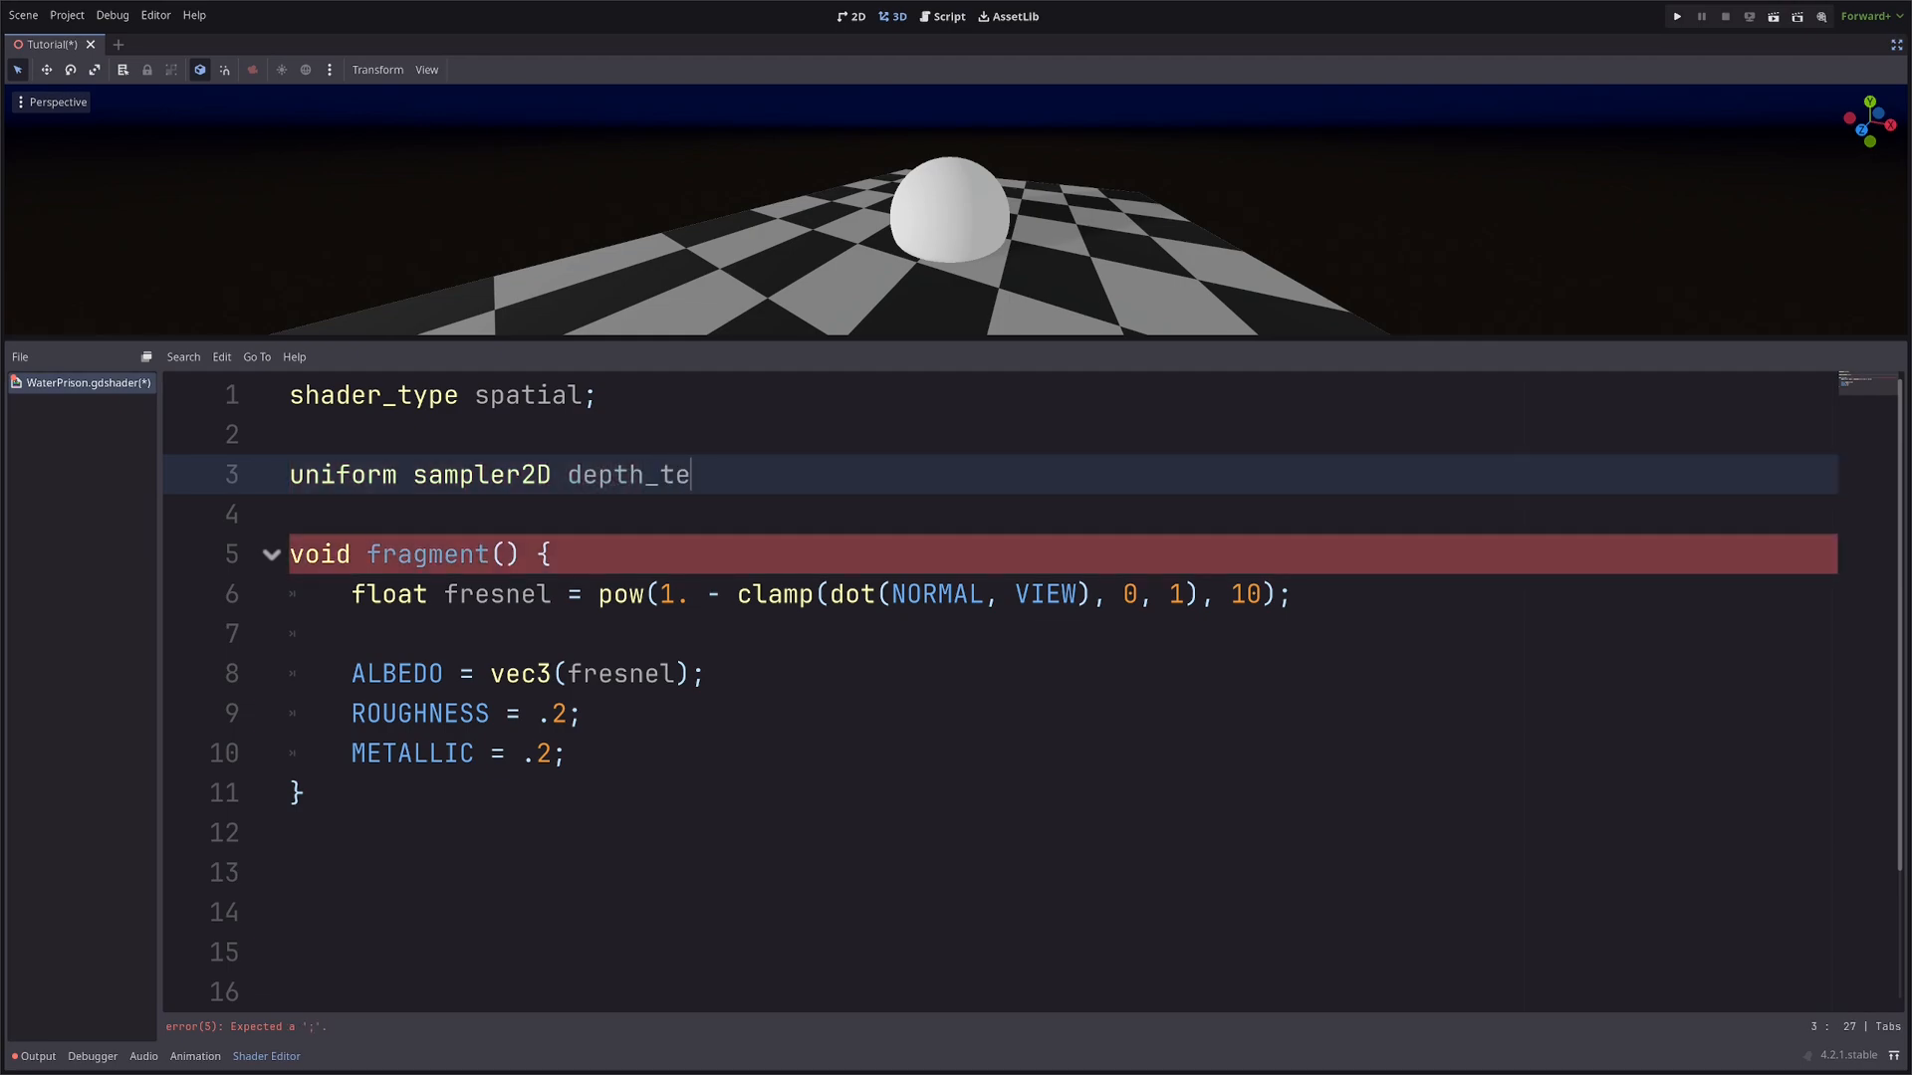
pyautogui.write('x')
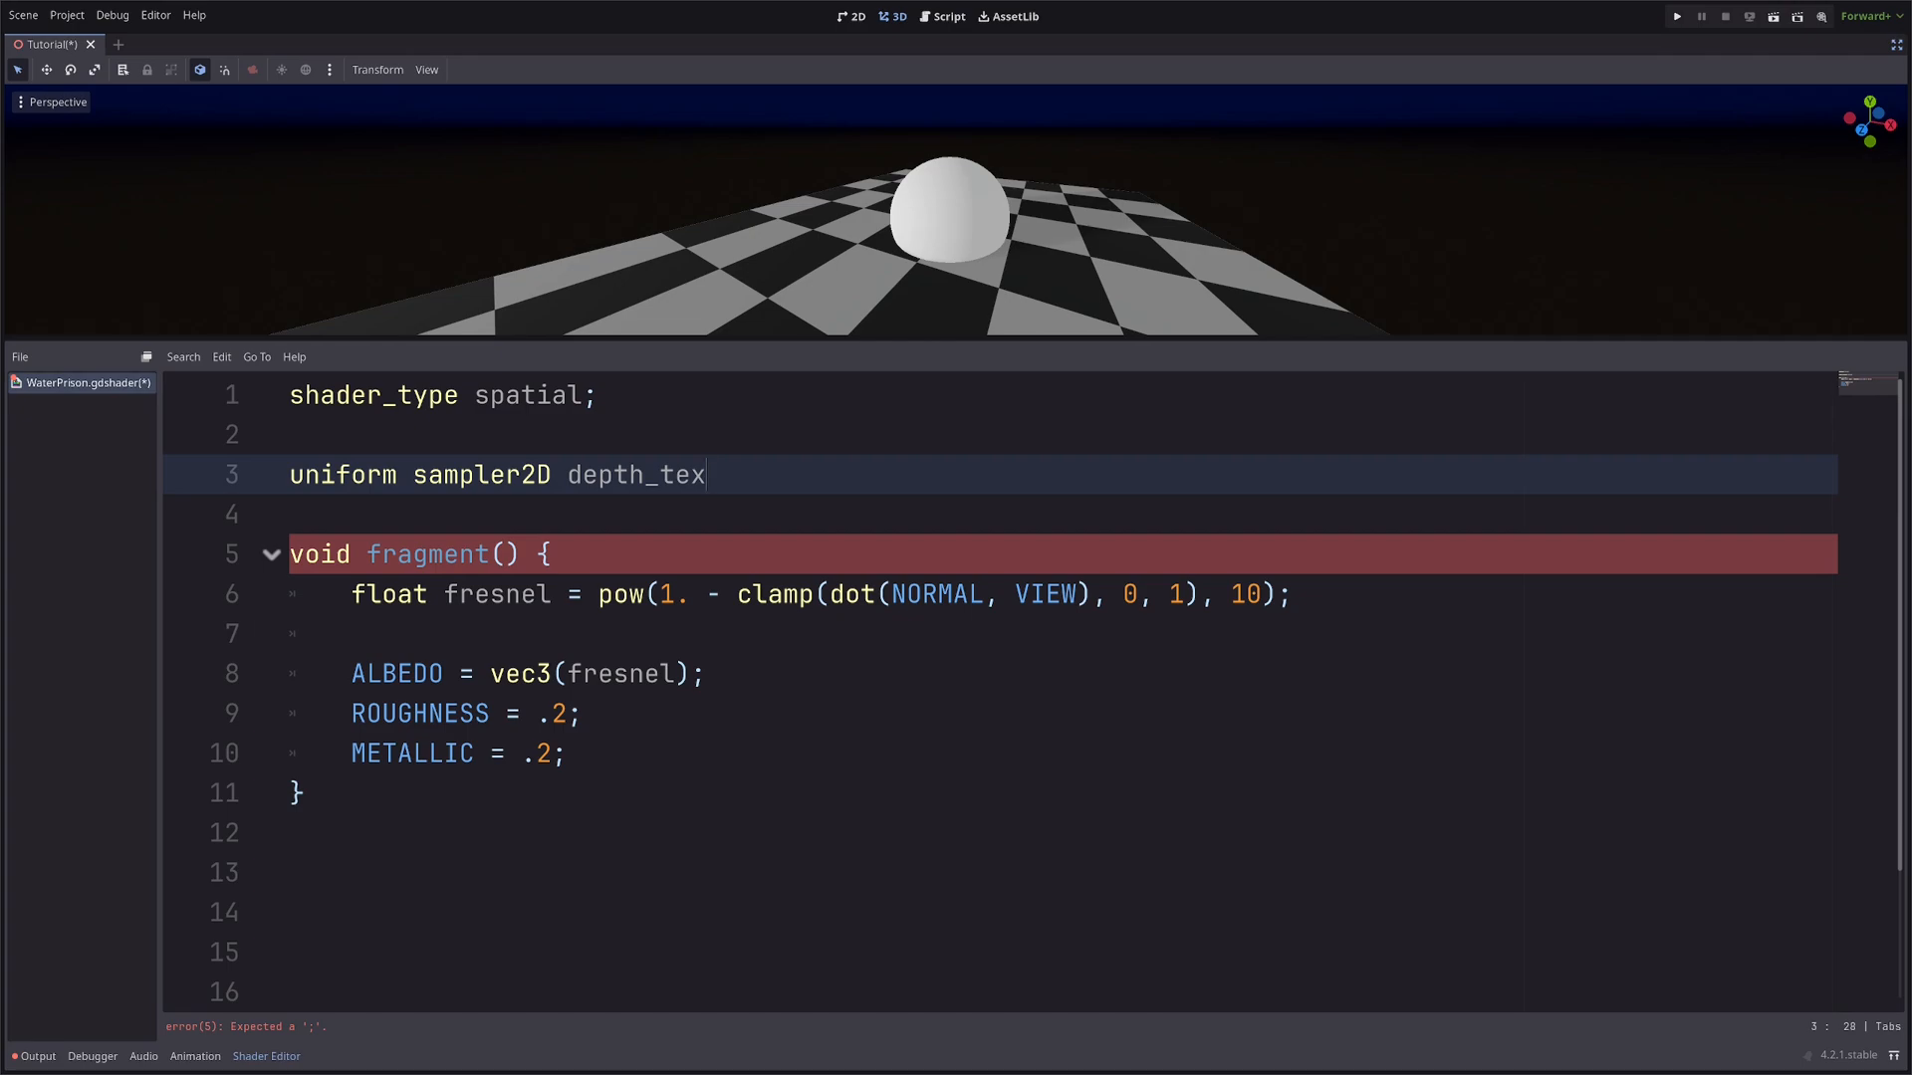
pyautogui.write(': hi')
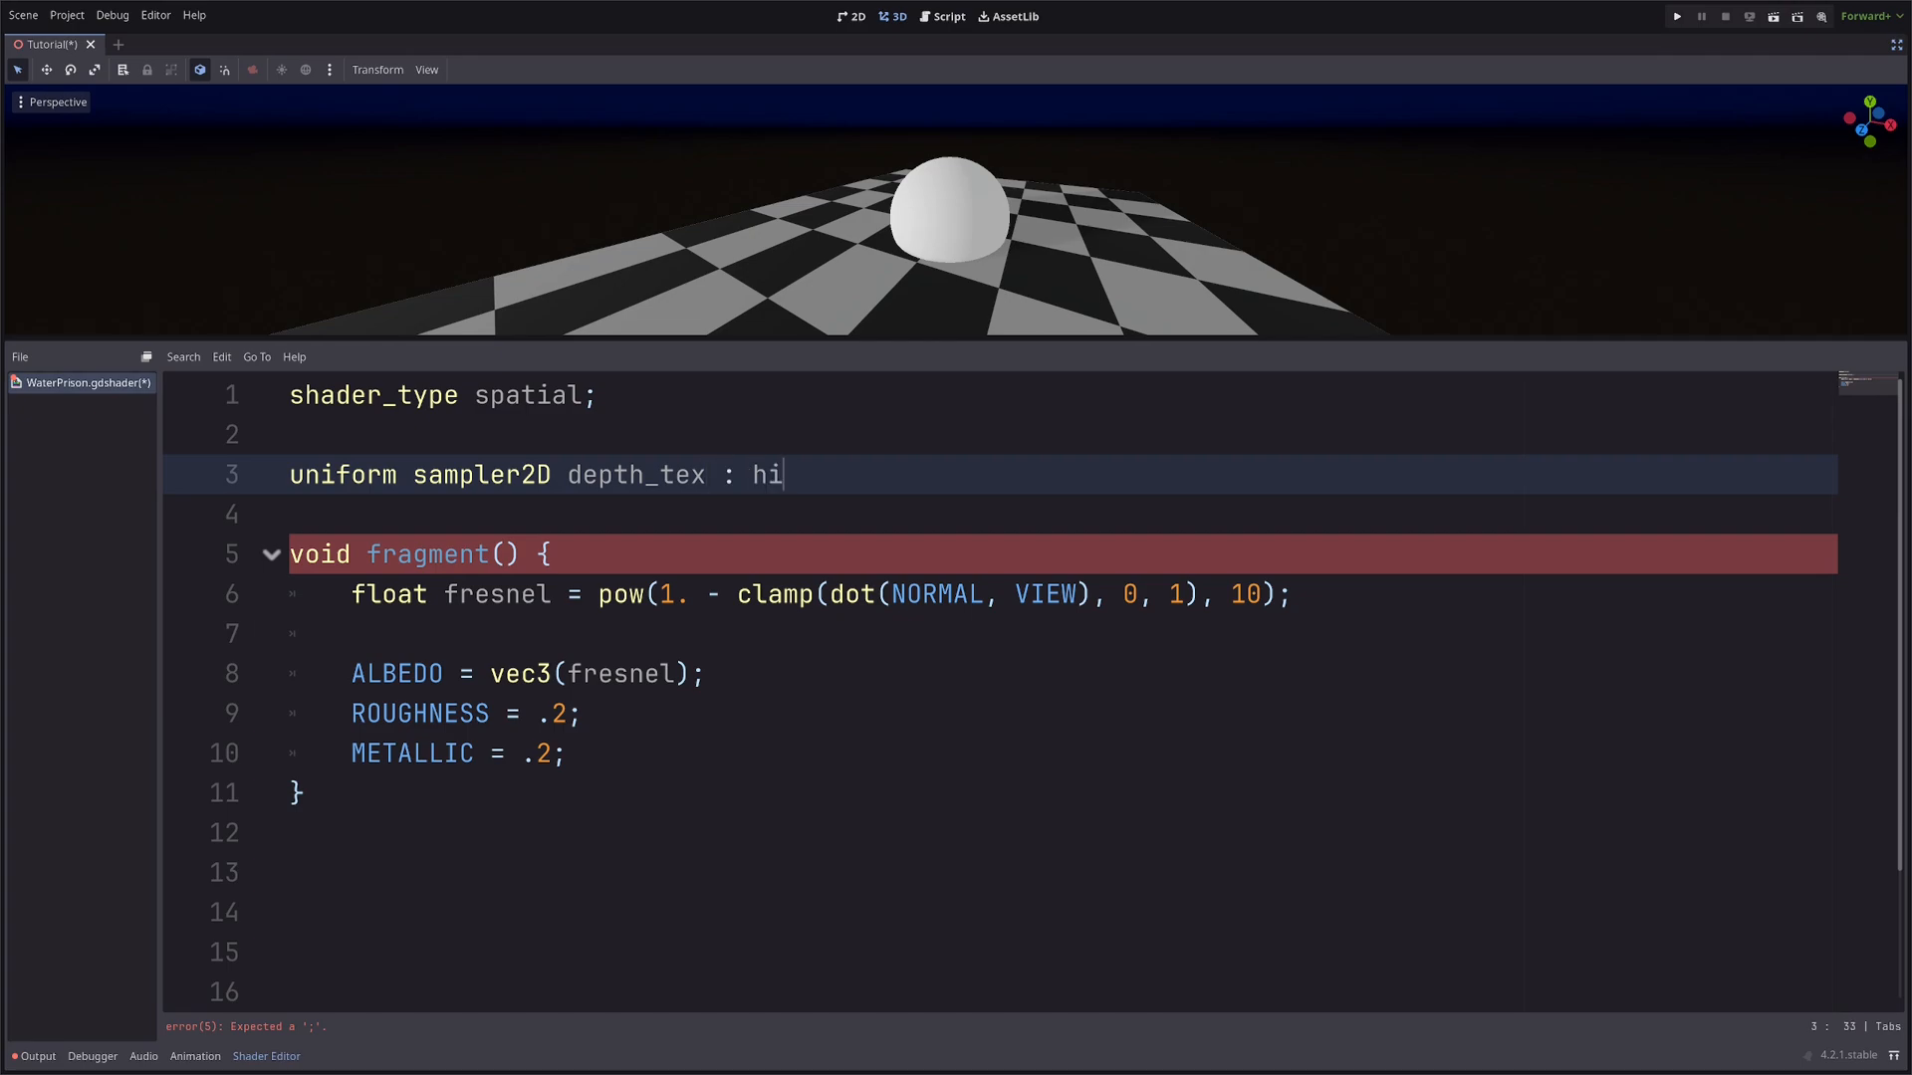
pyautogui.write('nt_depth_texture')
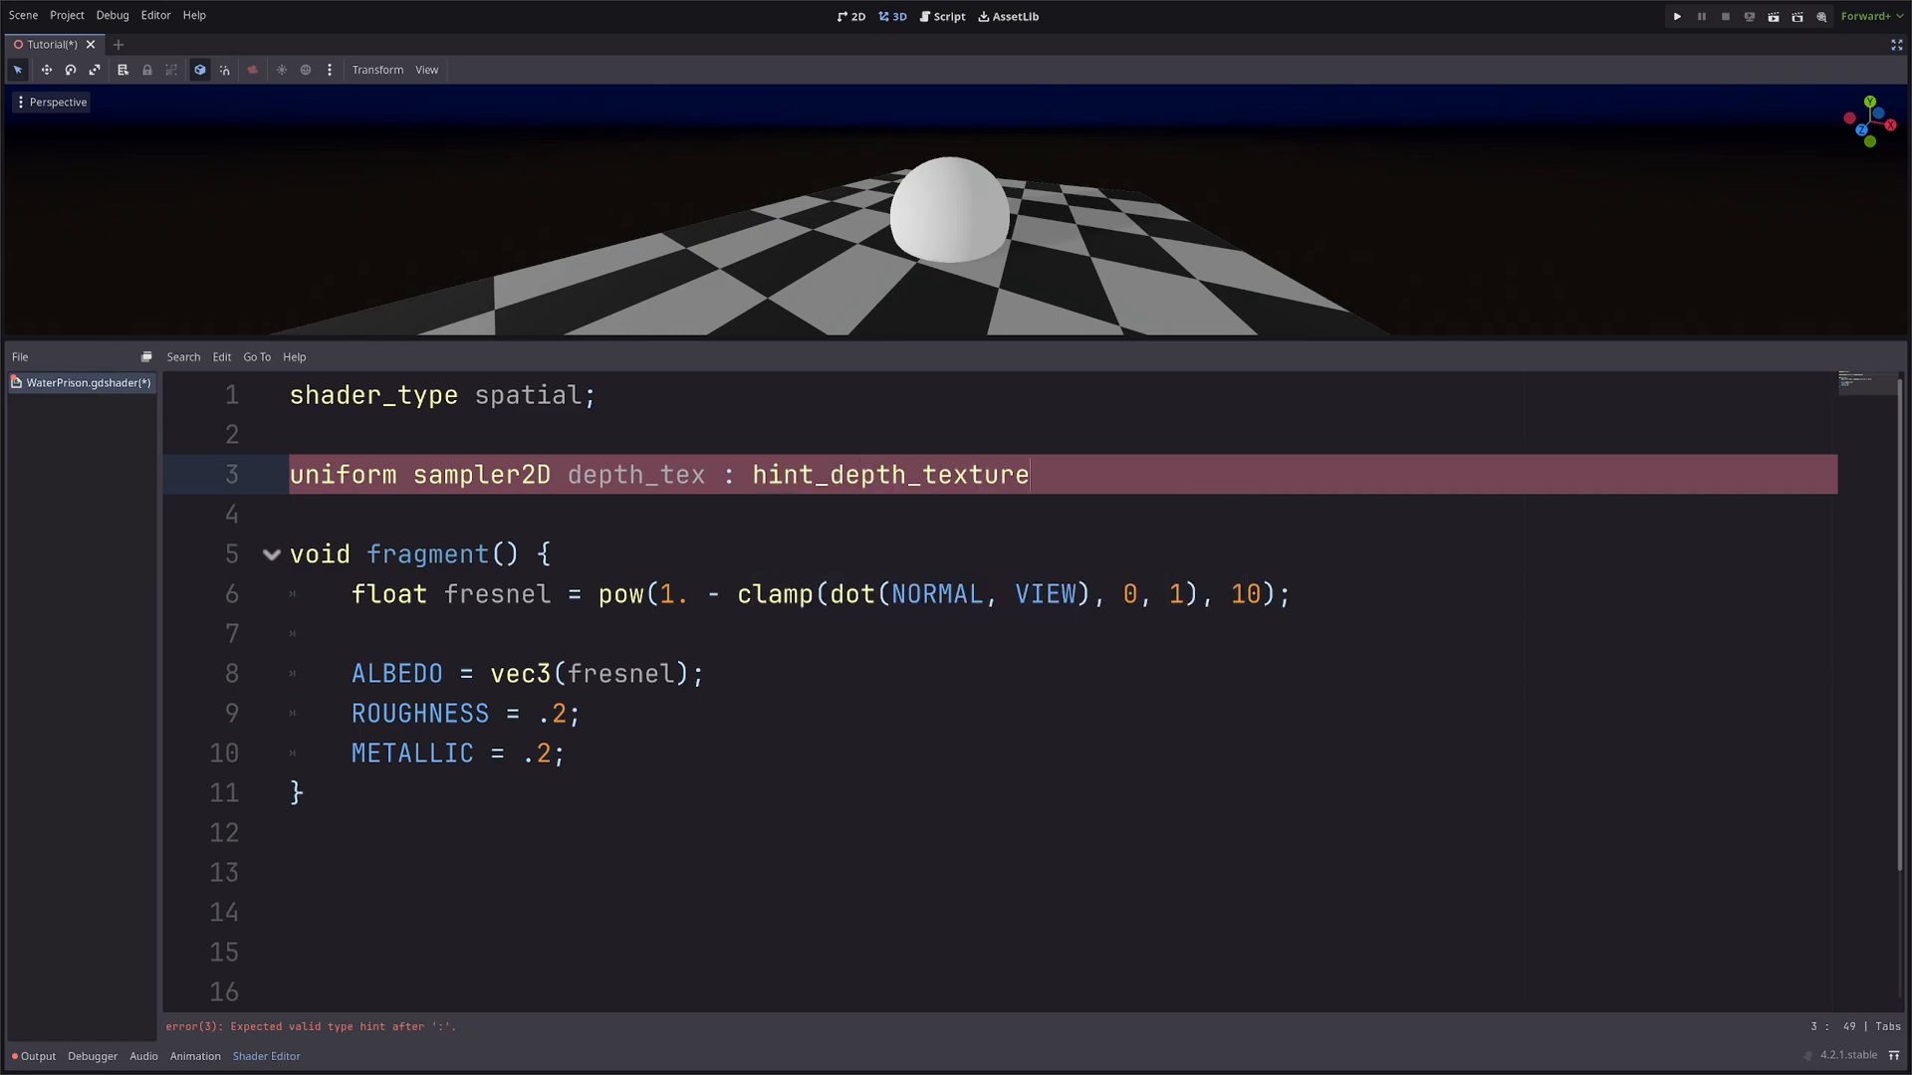
pyautogui.write(';')
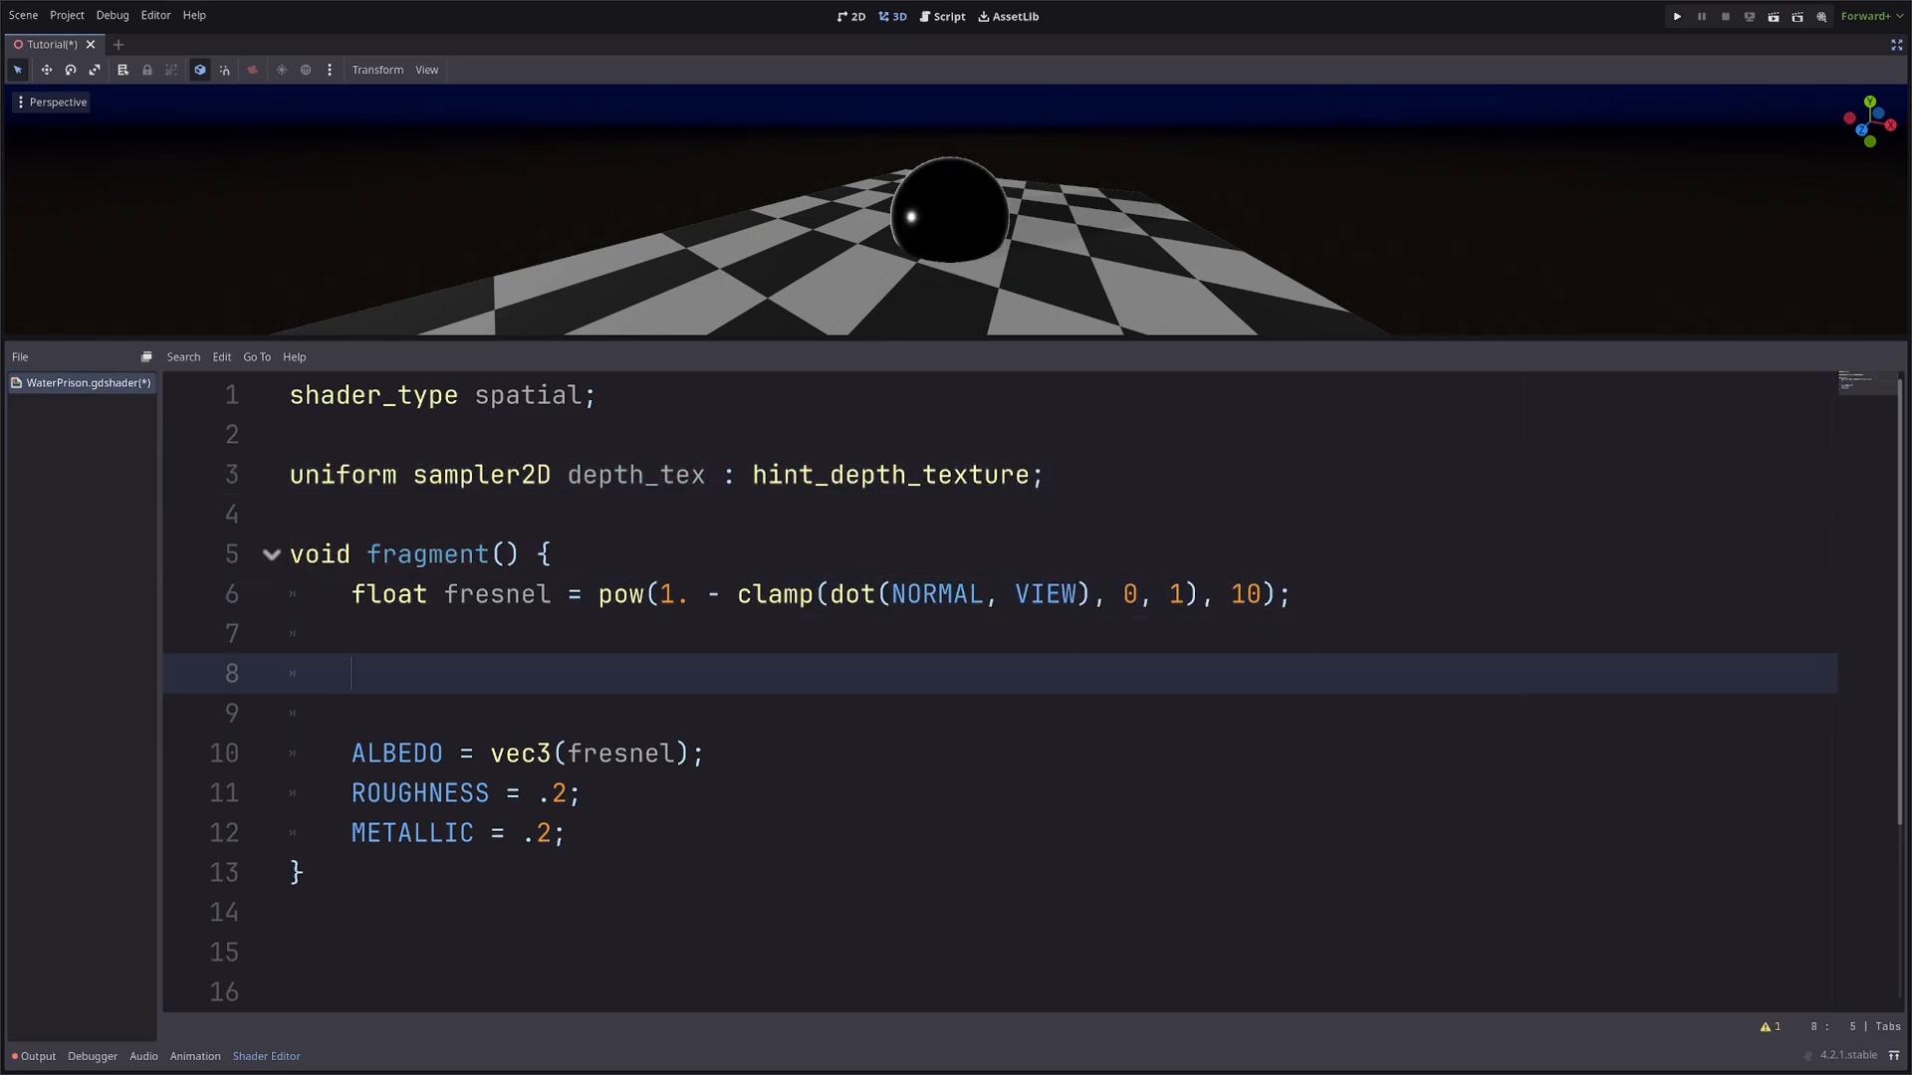
# Add float depth = texture(depth_tex, SCREEN_UV).r; and start a new line below it.
pyautogui.write('float depth')
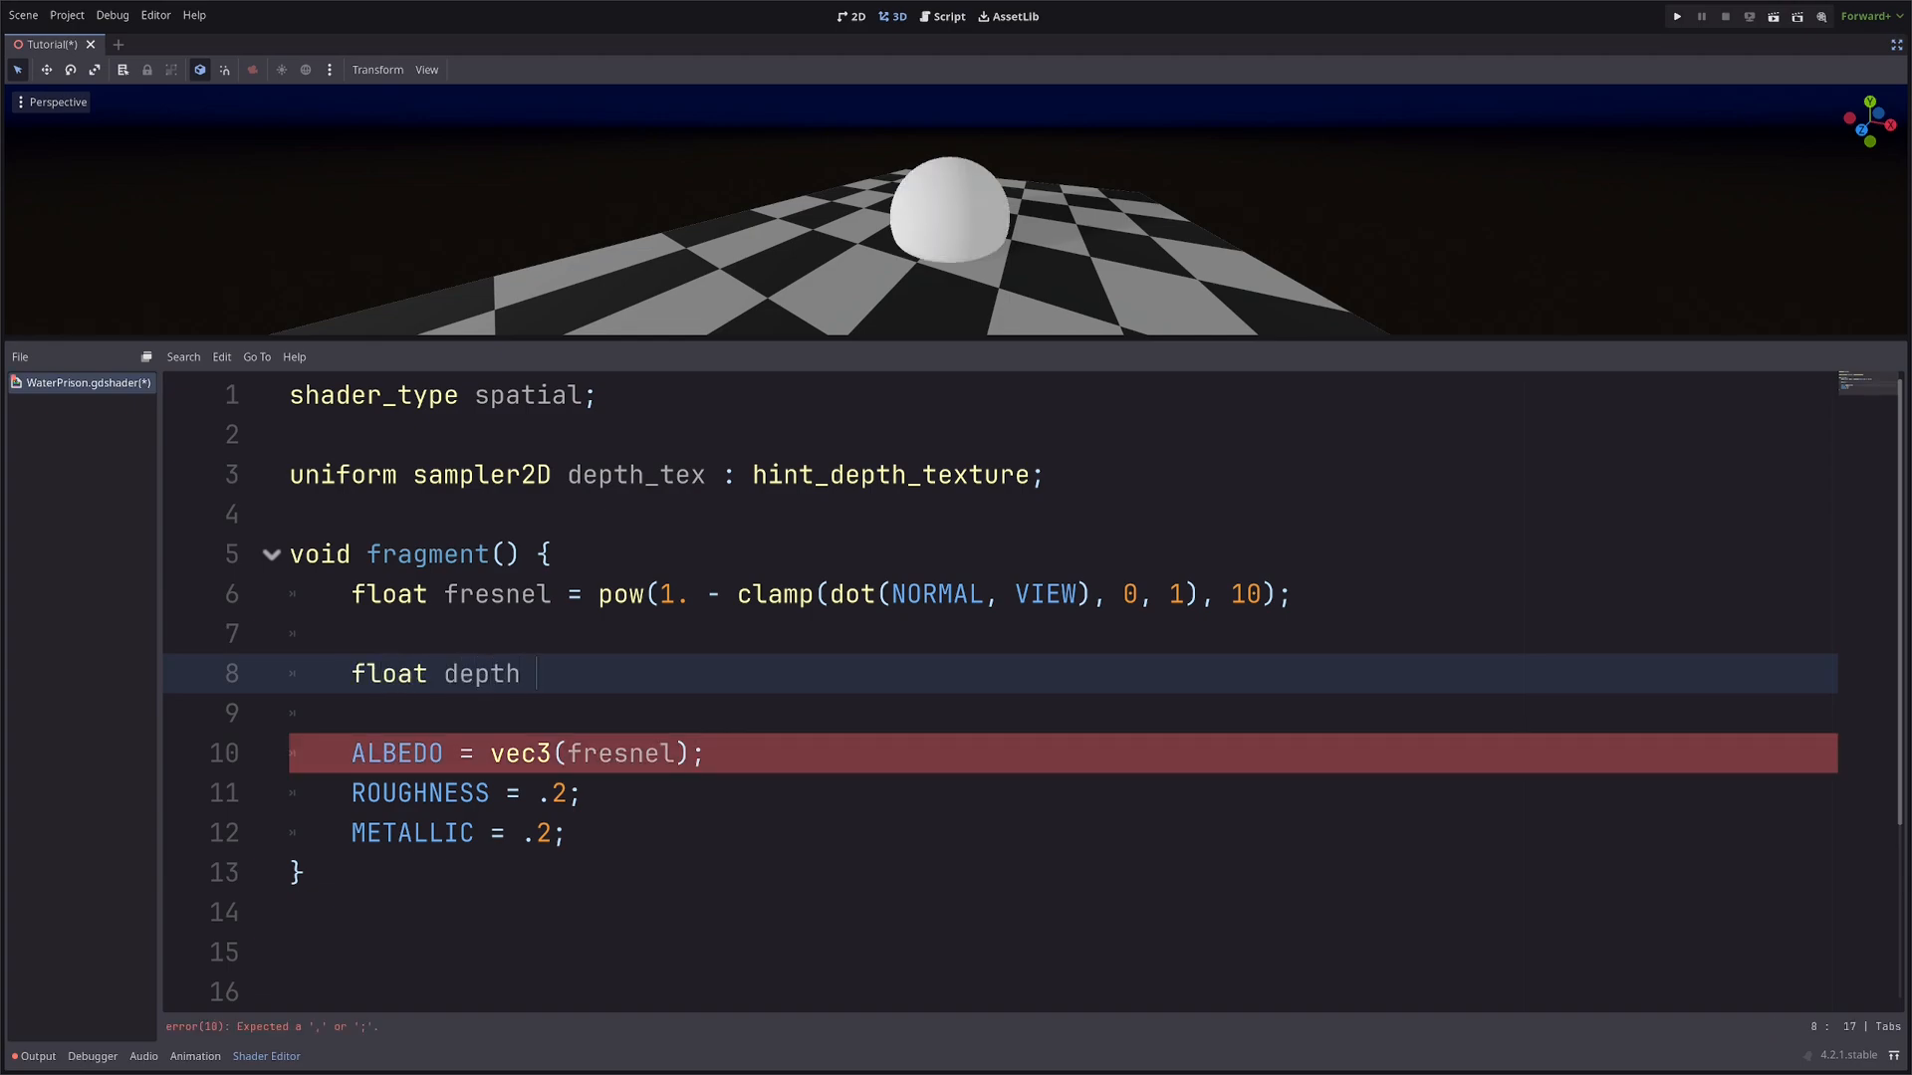
pyautogui.write('= texture')
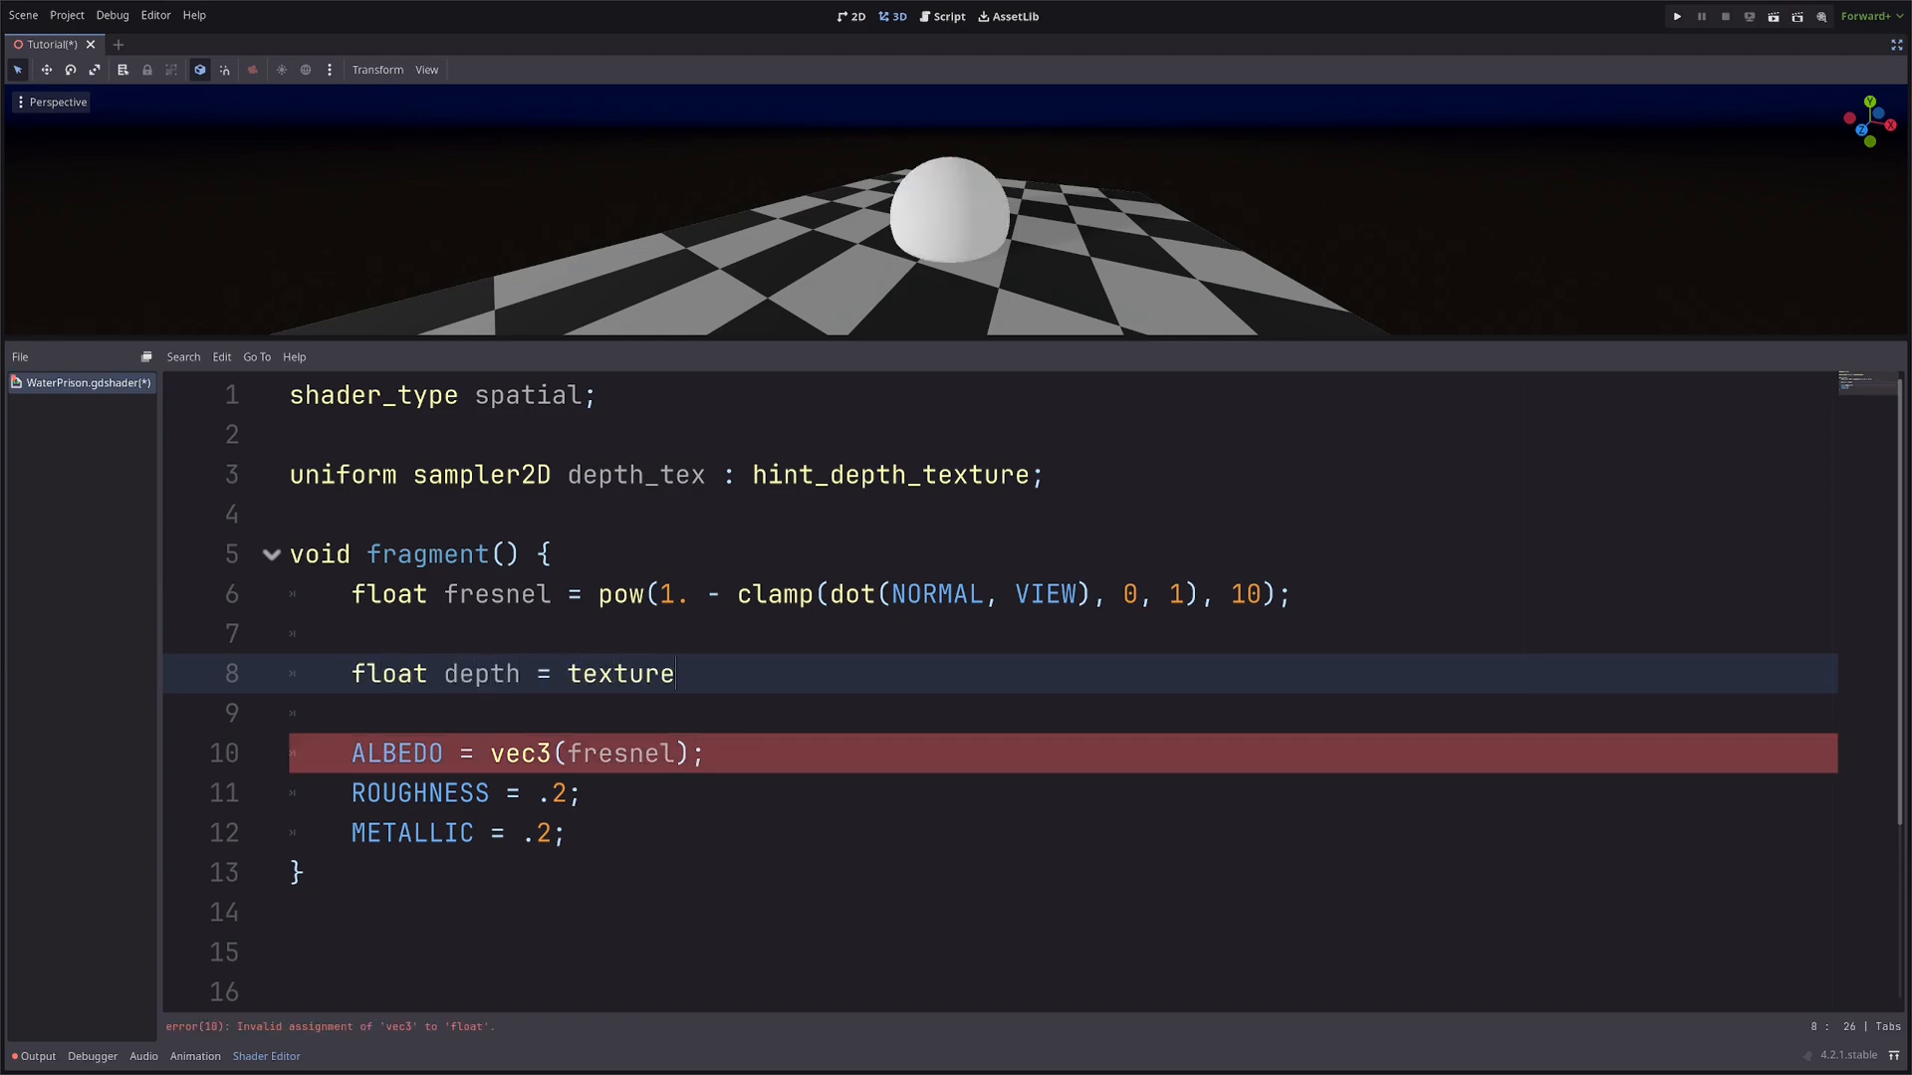
pyautogui.write('(depth_tex, SC')
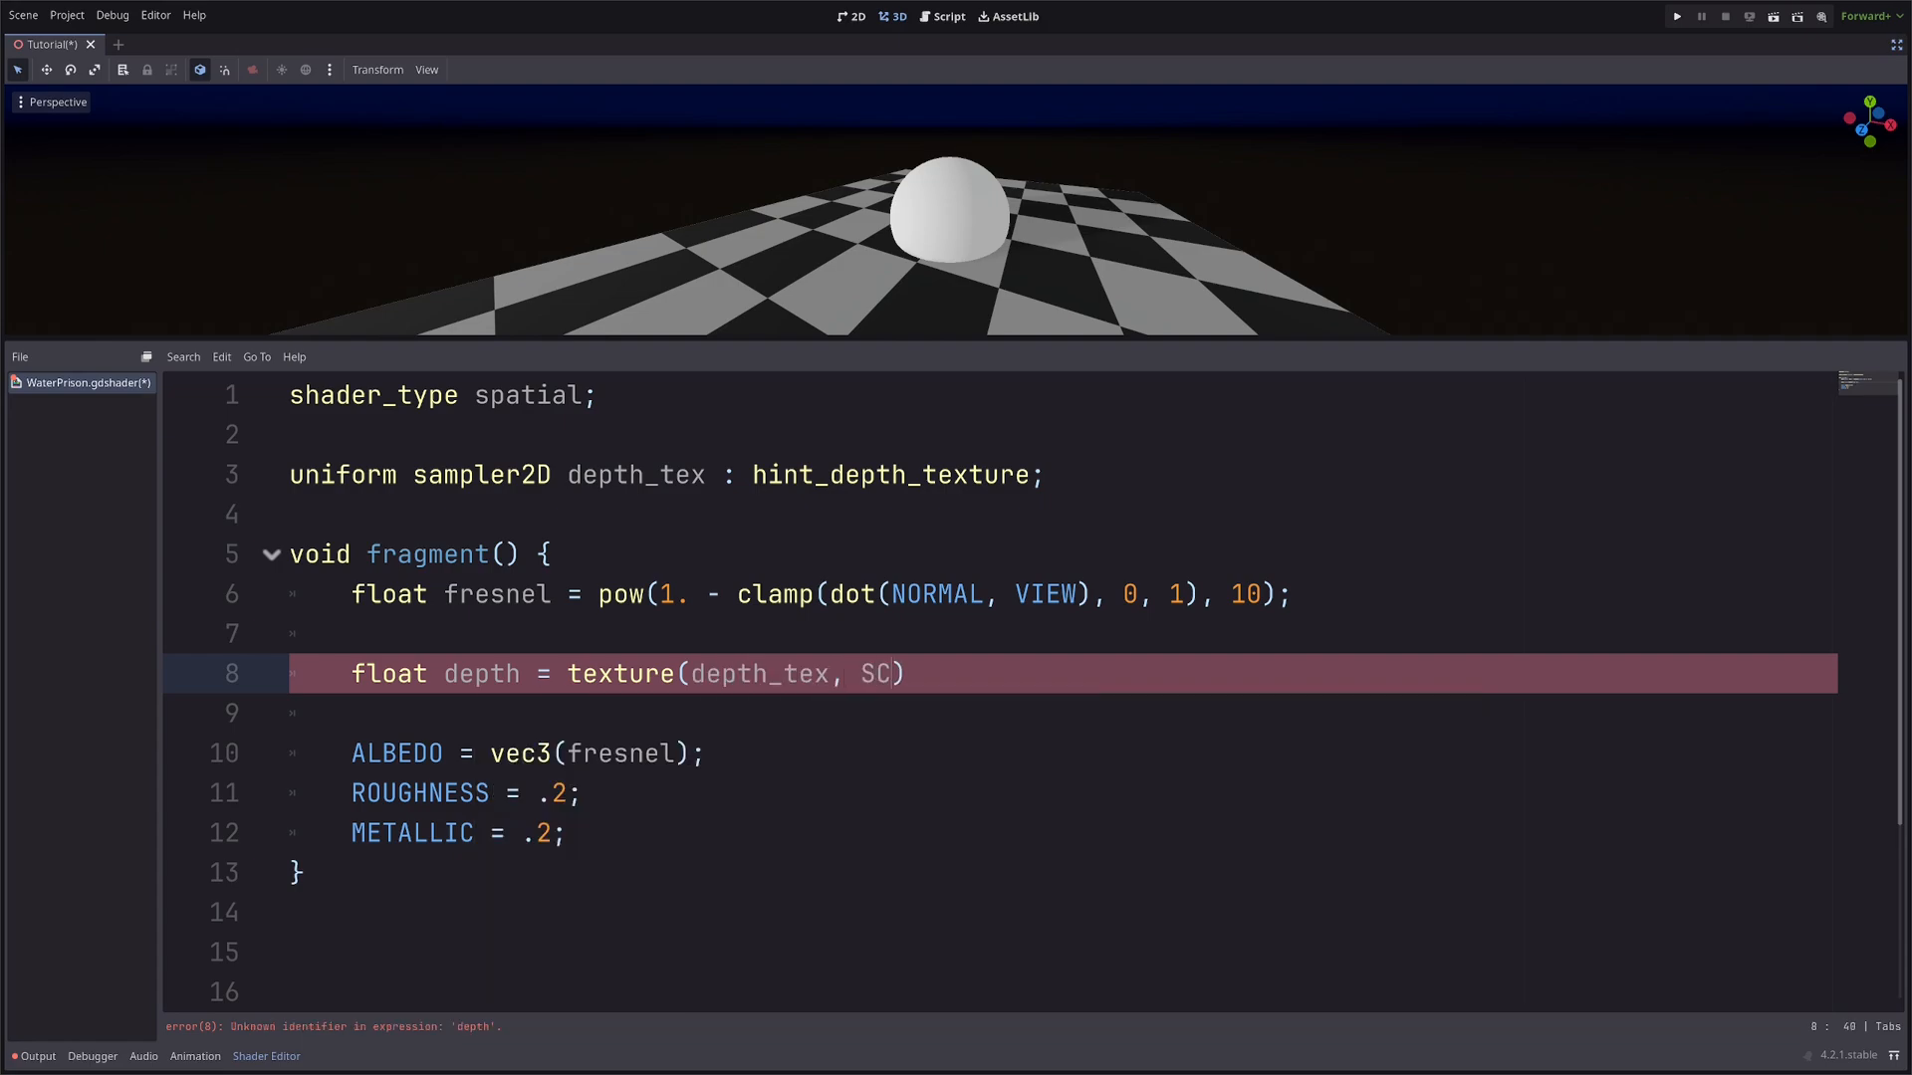
pyautogui.write('SCREEN_UV')
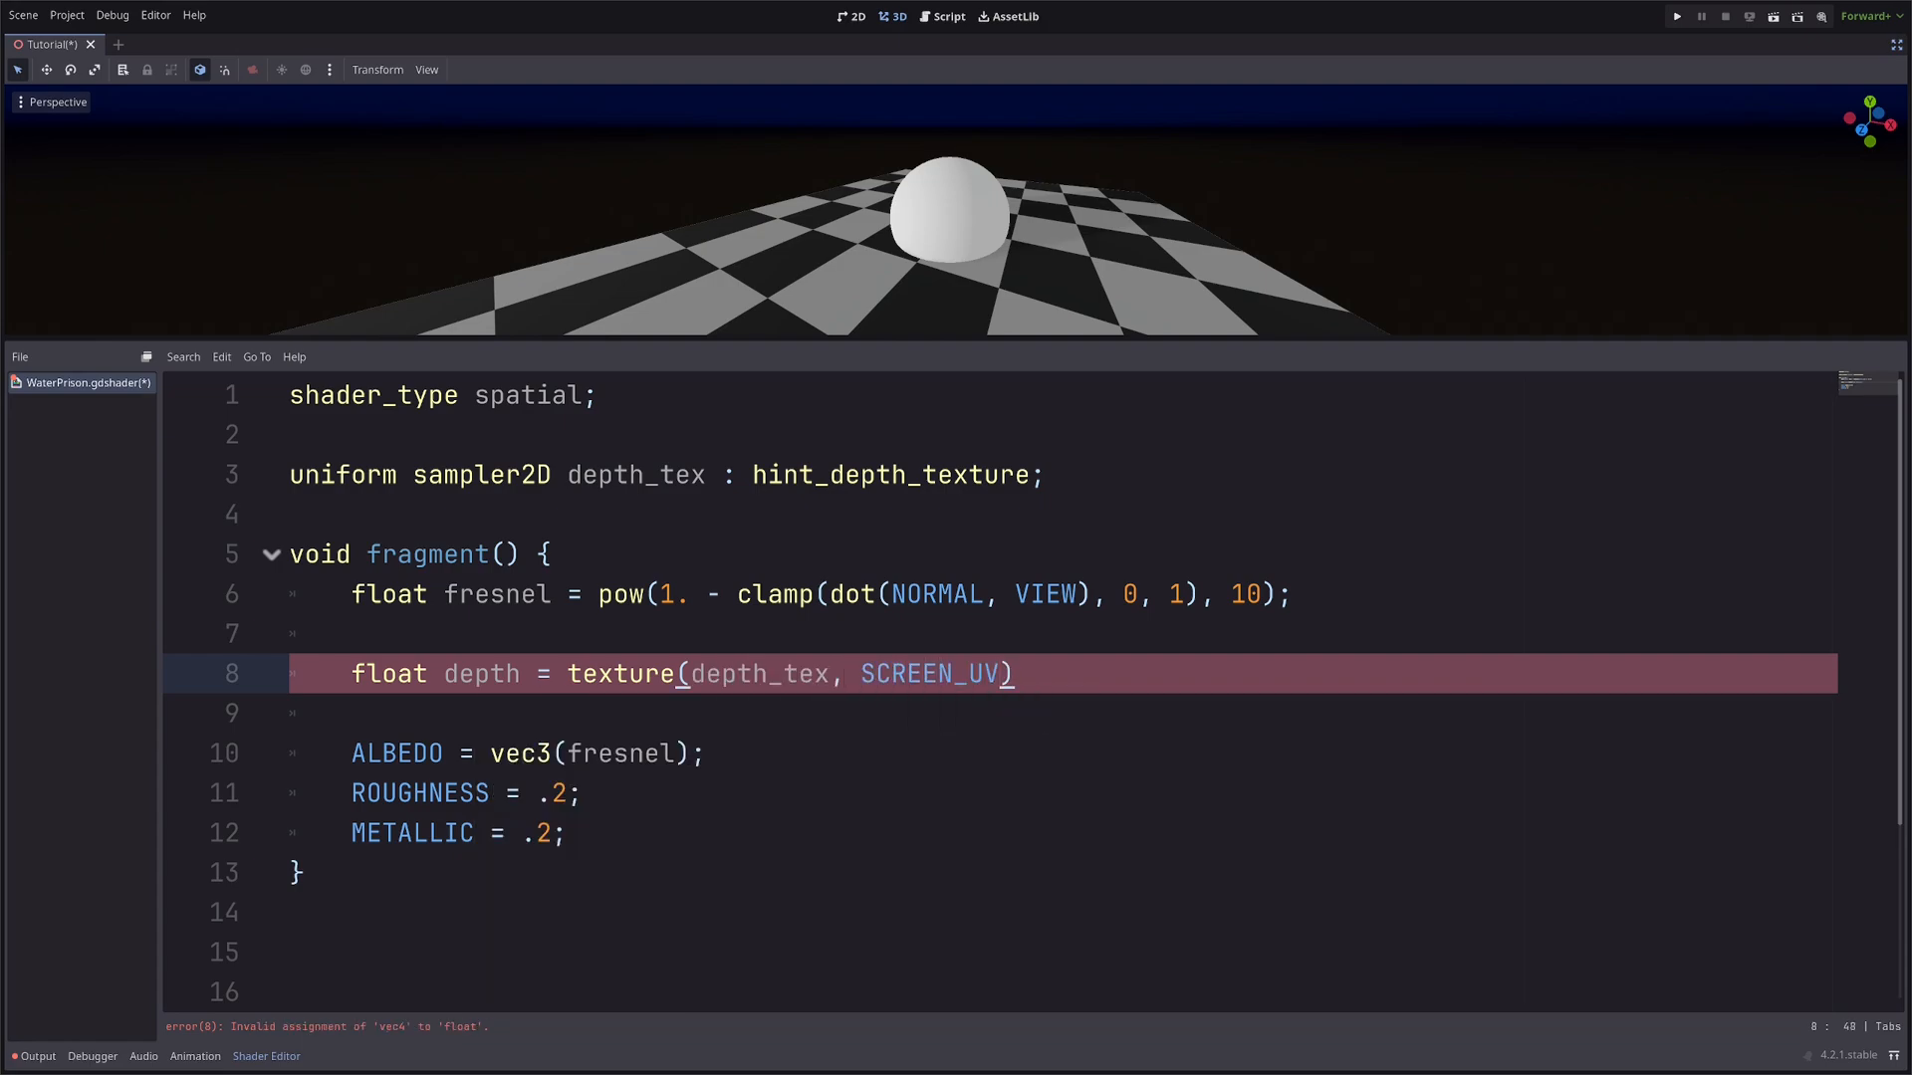
pyautogui.write('.r;')
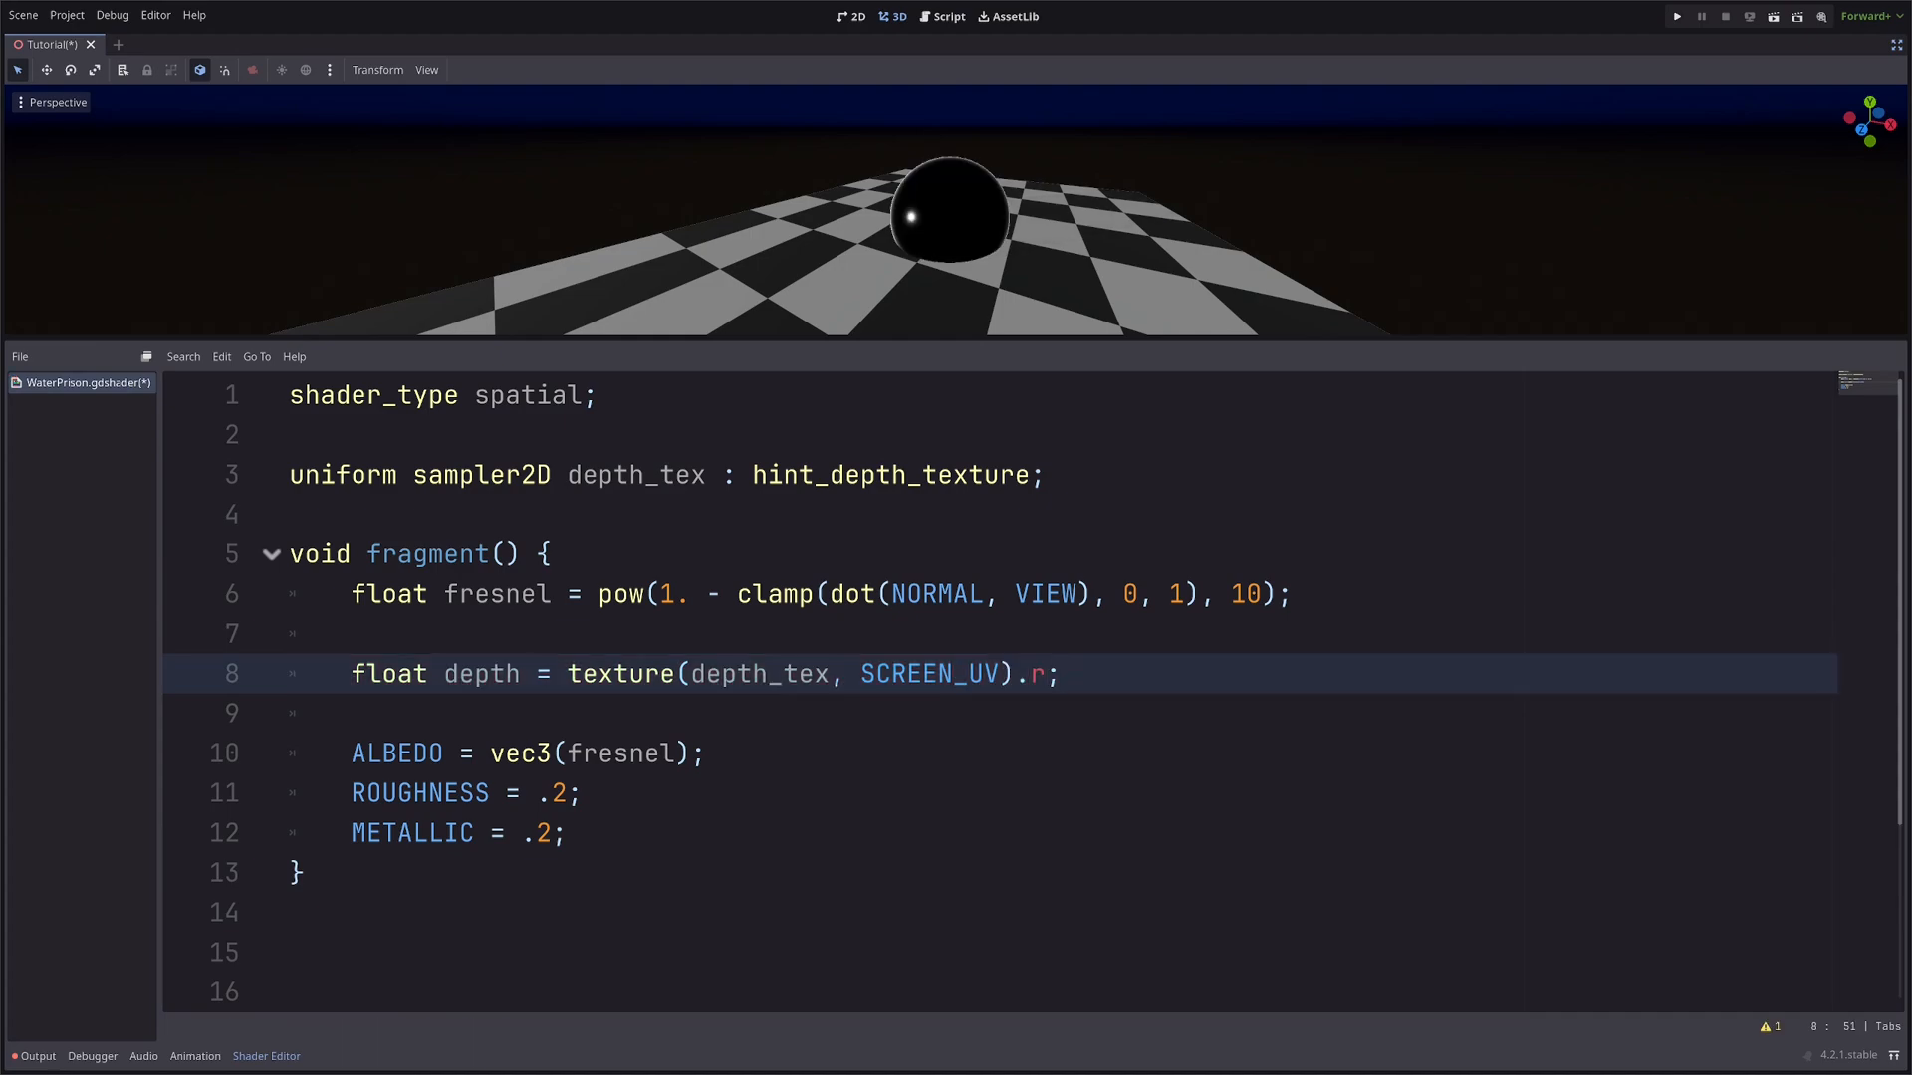
pyautogui.click(1866, 16)
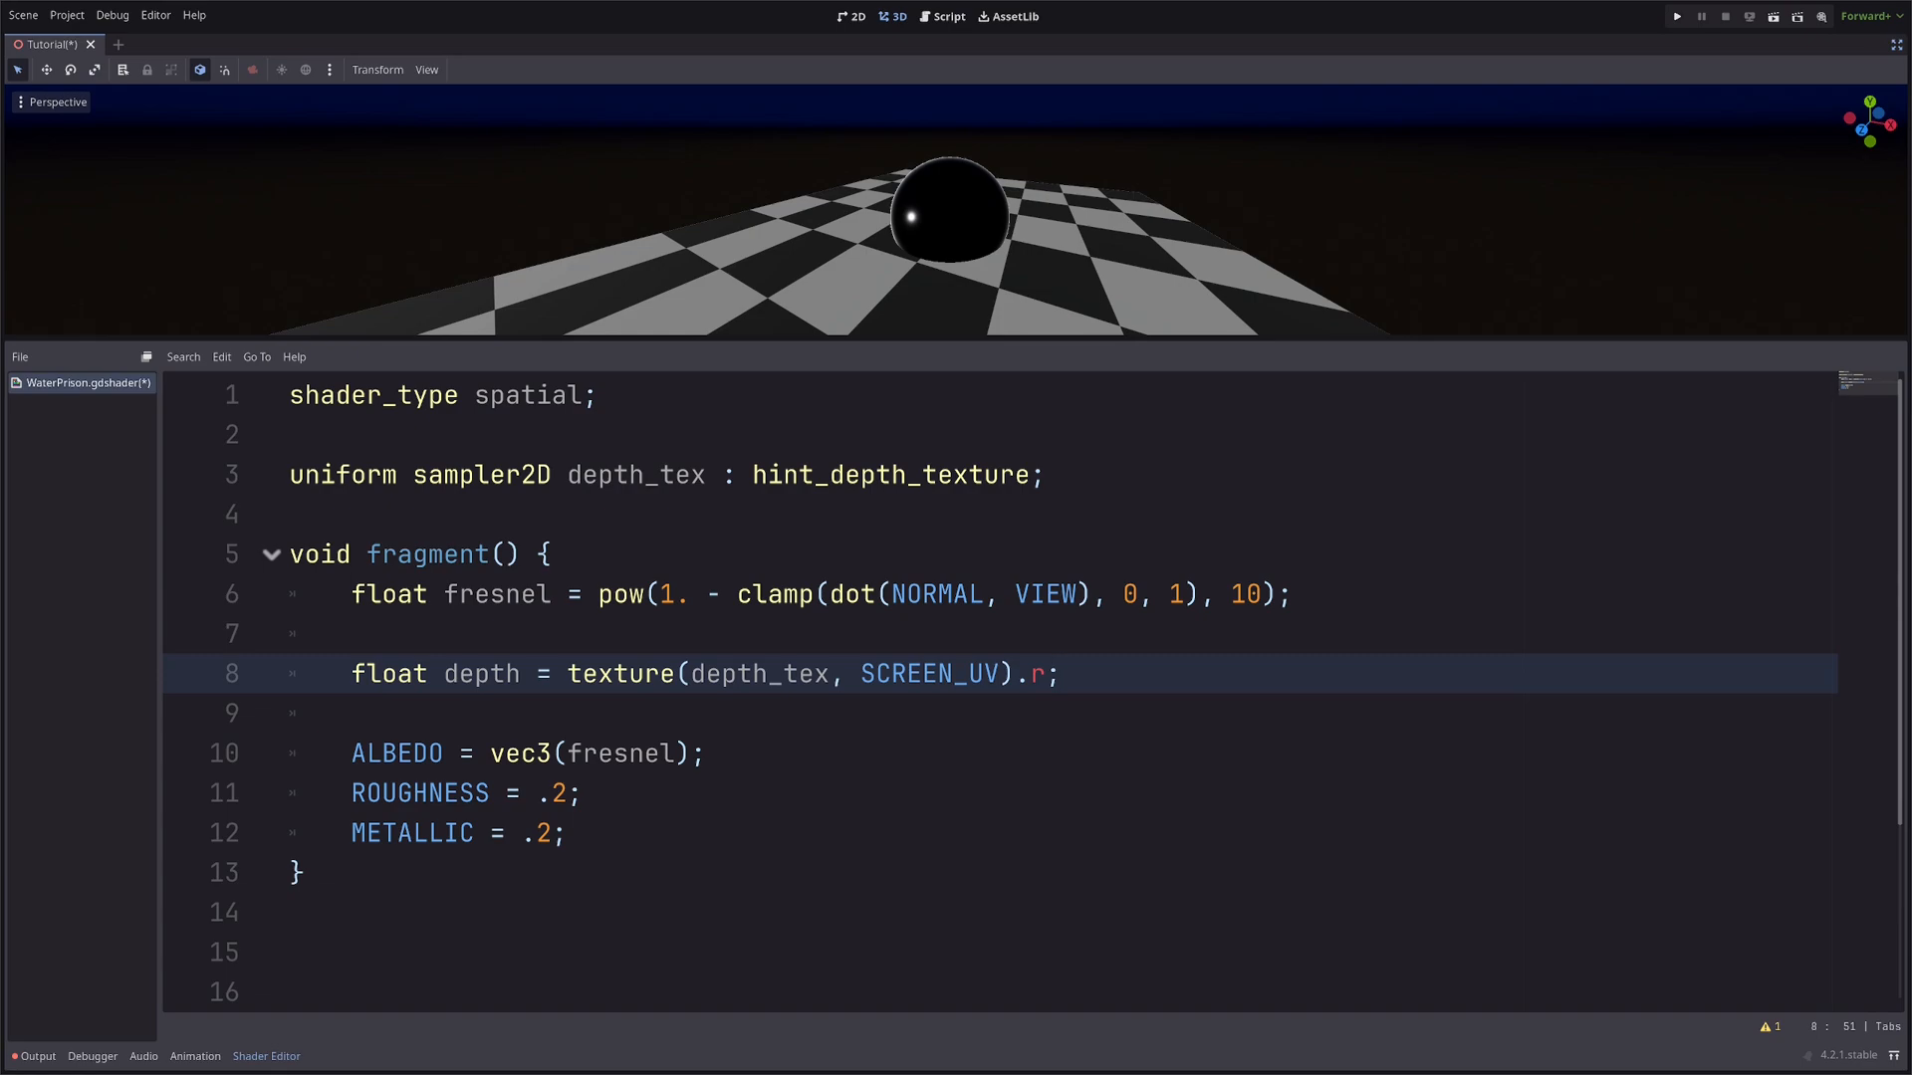
pyautogui.press('Return')
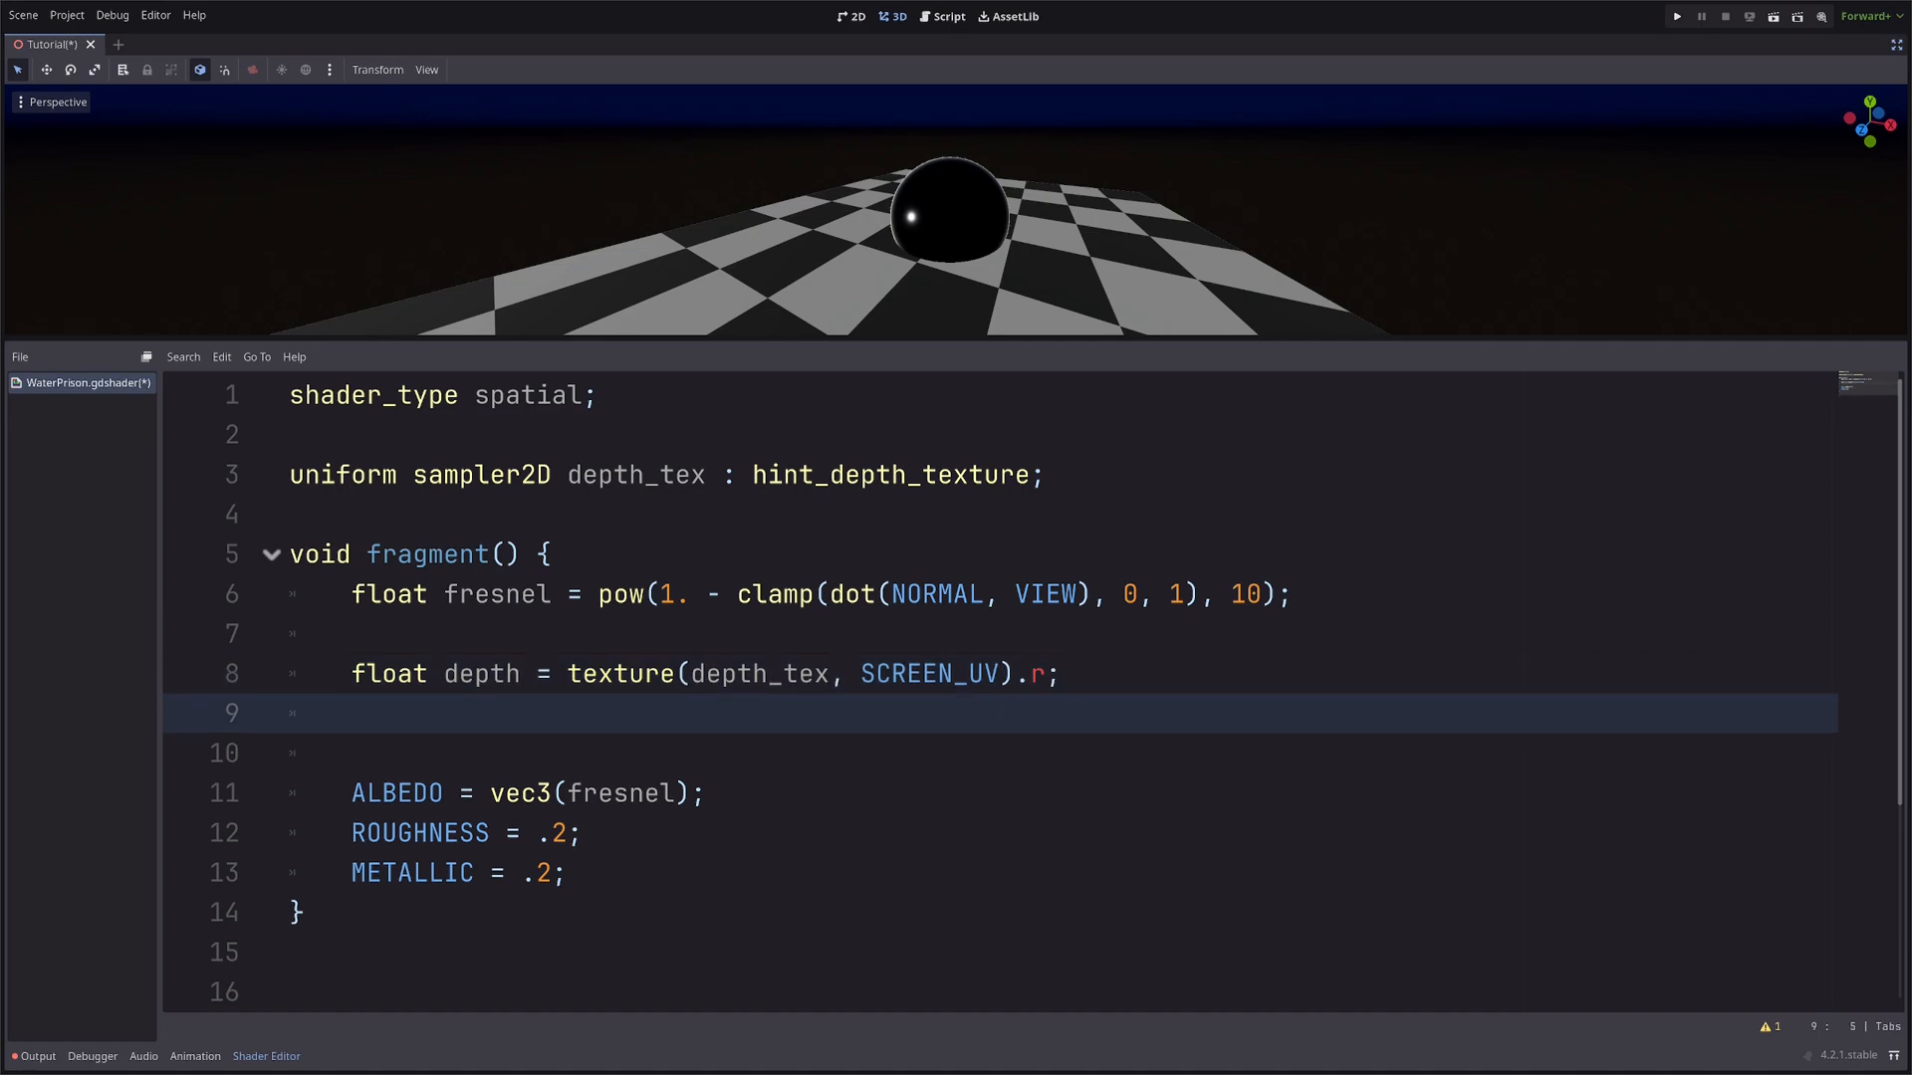
# Linearise depth as PROJECTION_MATRIX[3].z / (depth + PROJECTION_MATRIX[2].z) + VERTEX.z and begin a float.
pyautogui.write('depth *=')
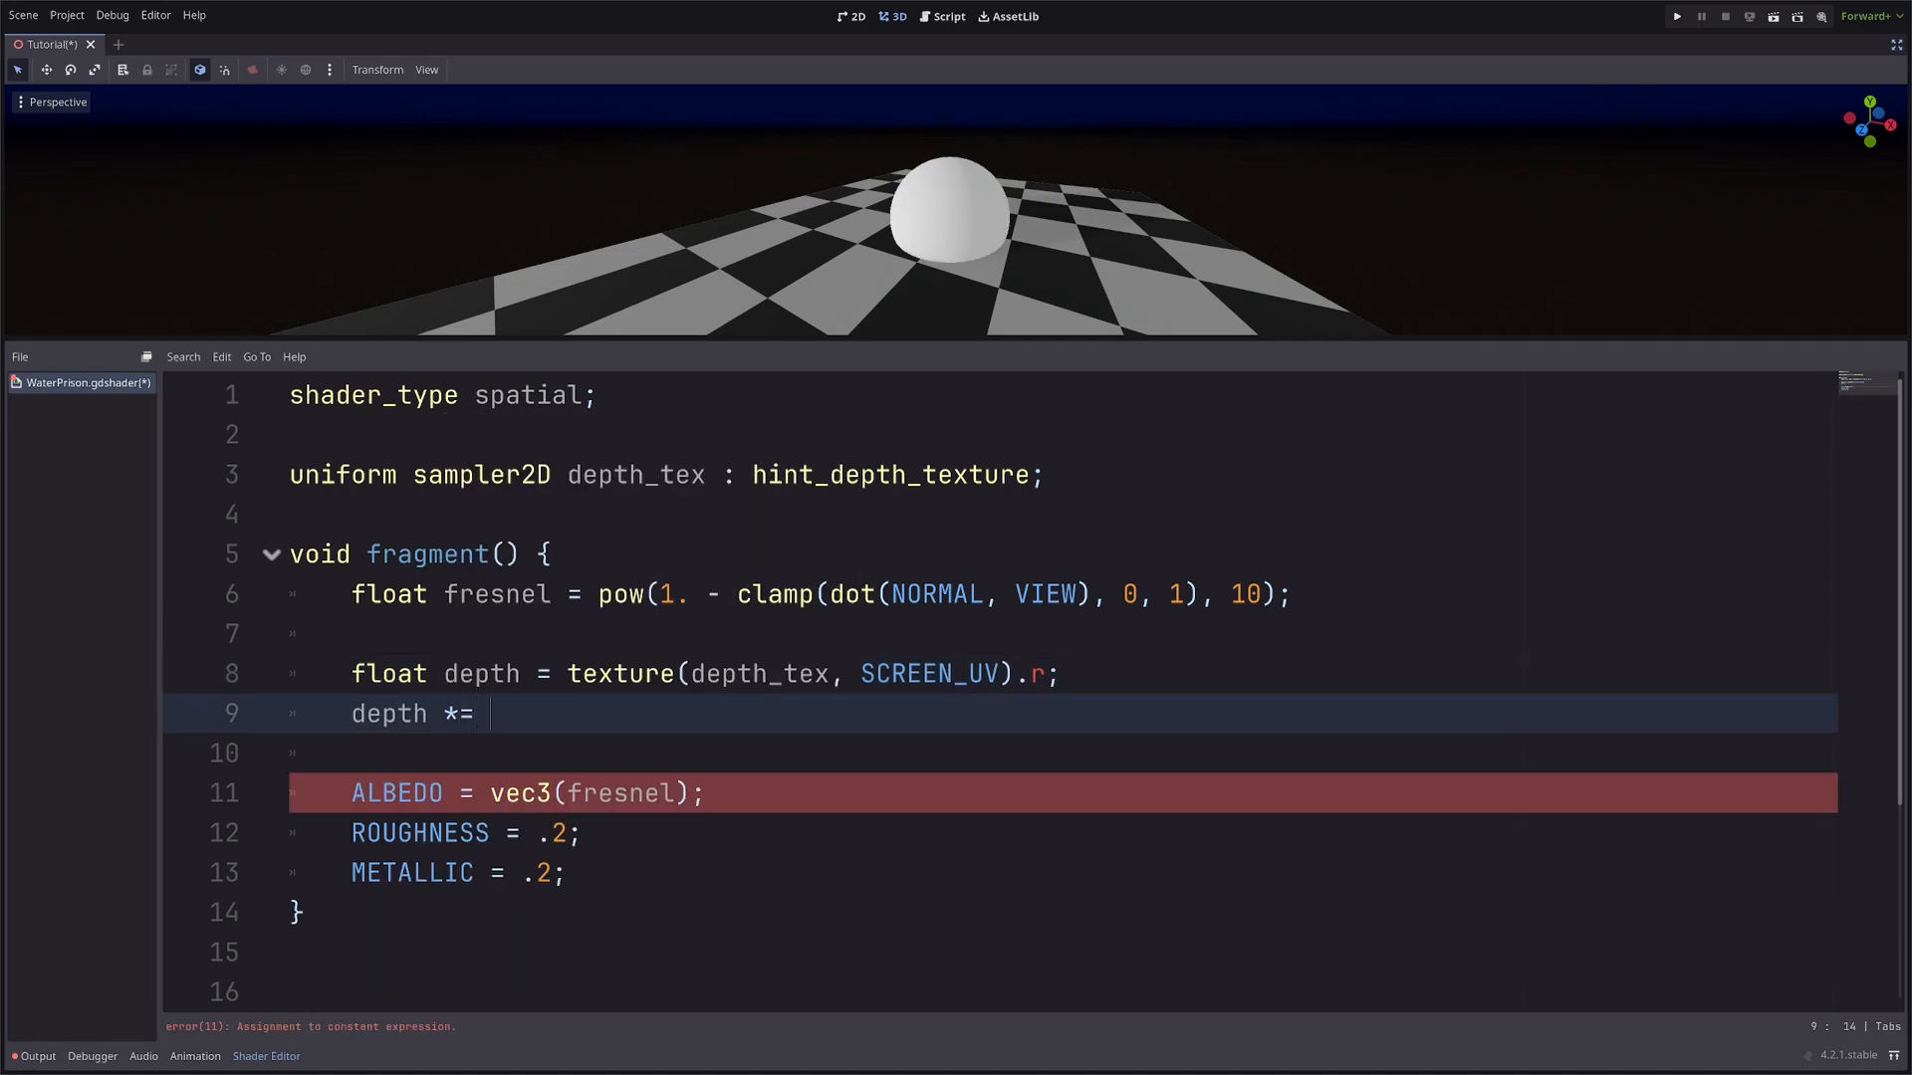
pyautogui.write('2. - 1.;')
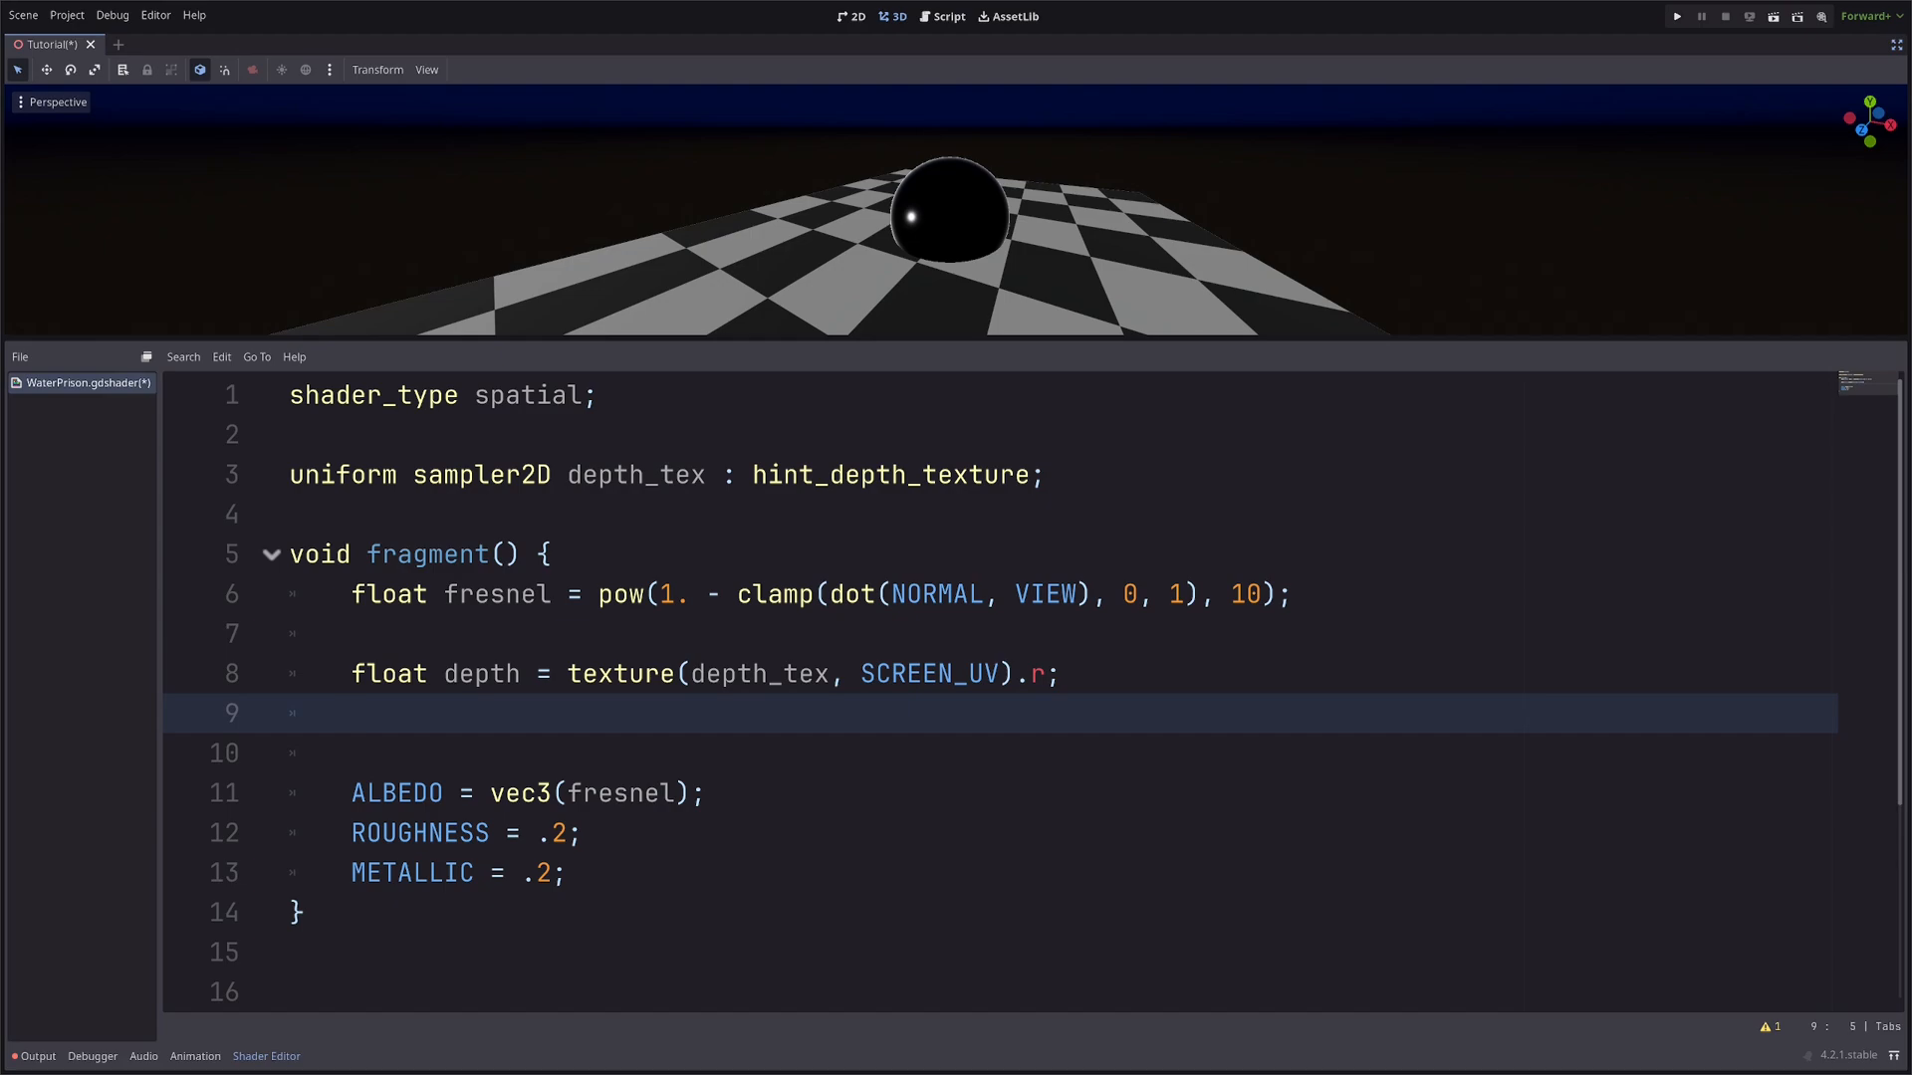
pyautogui.write('depth =')
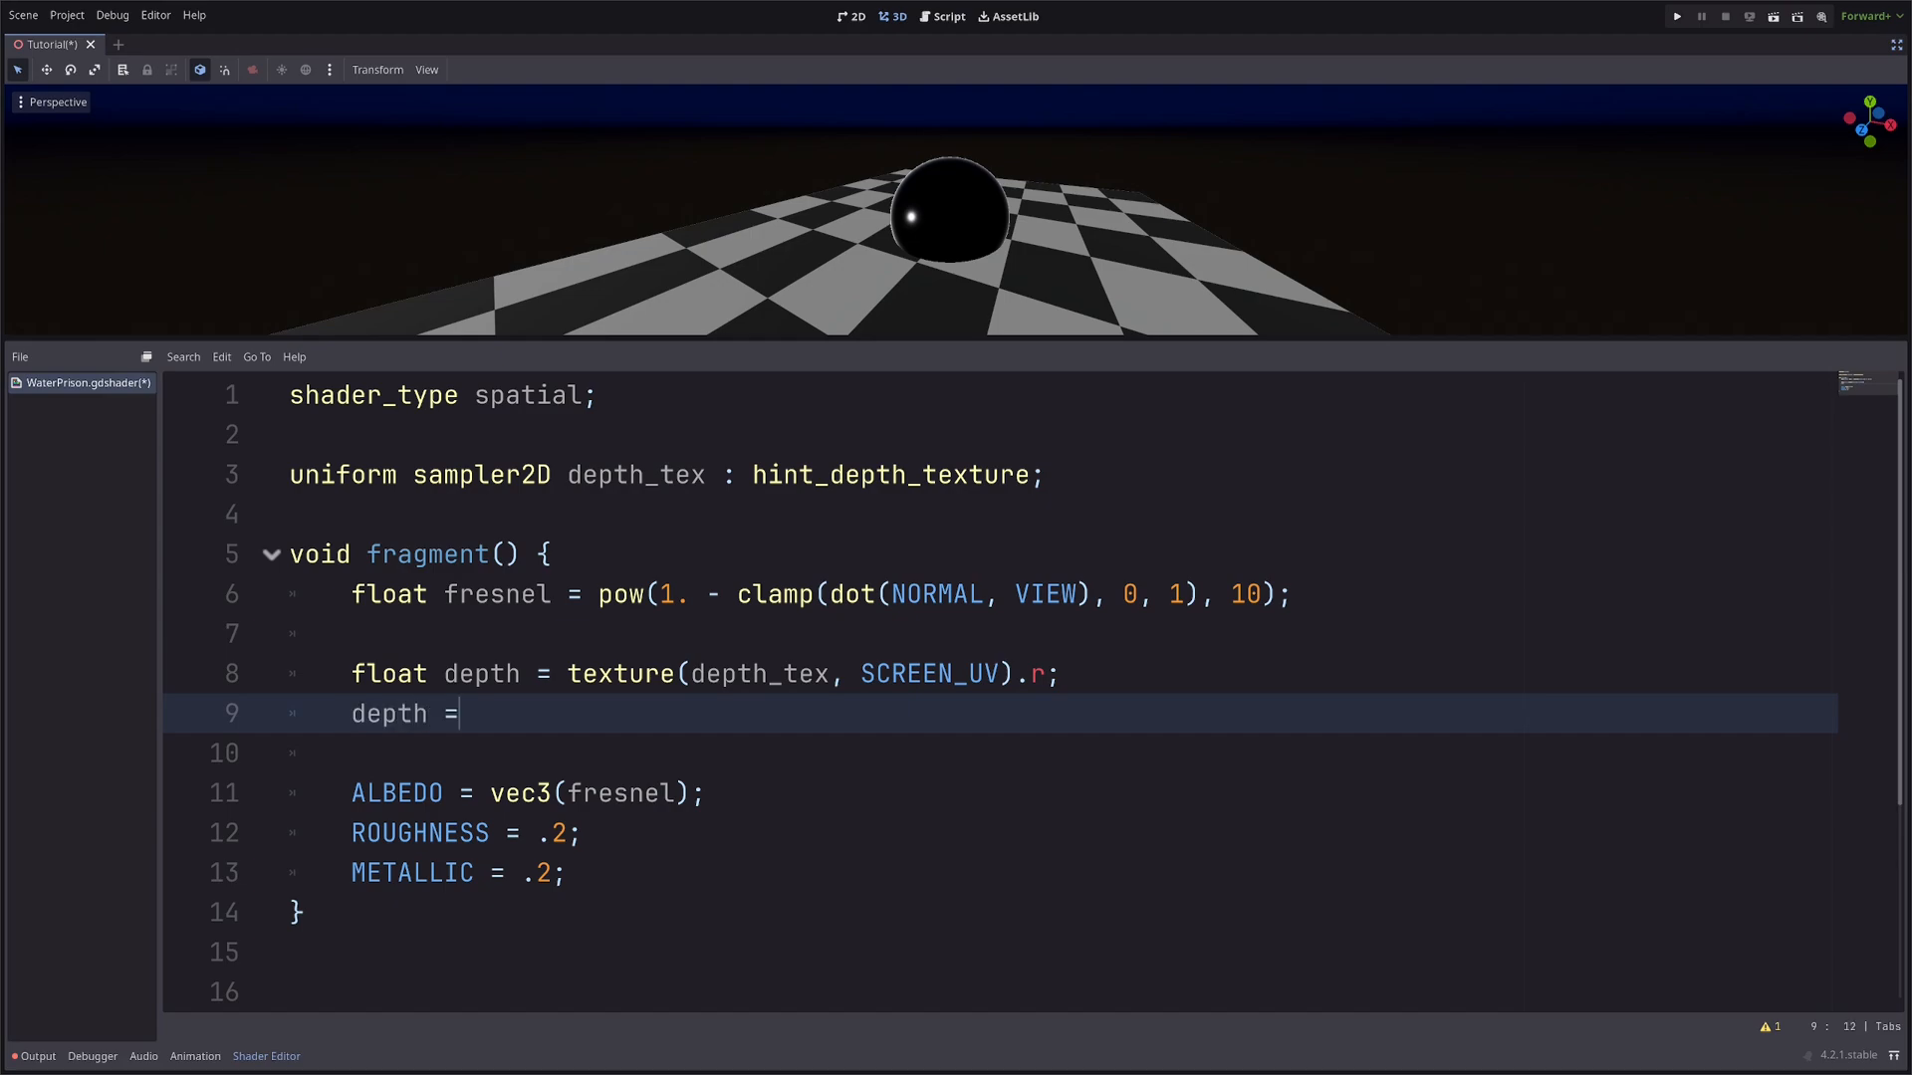
pyautogui.write('PROJECTION_MATRIX')
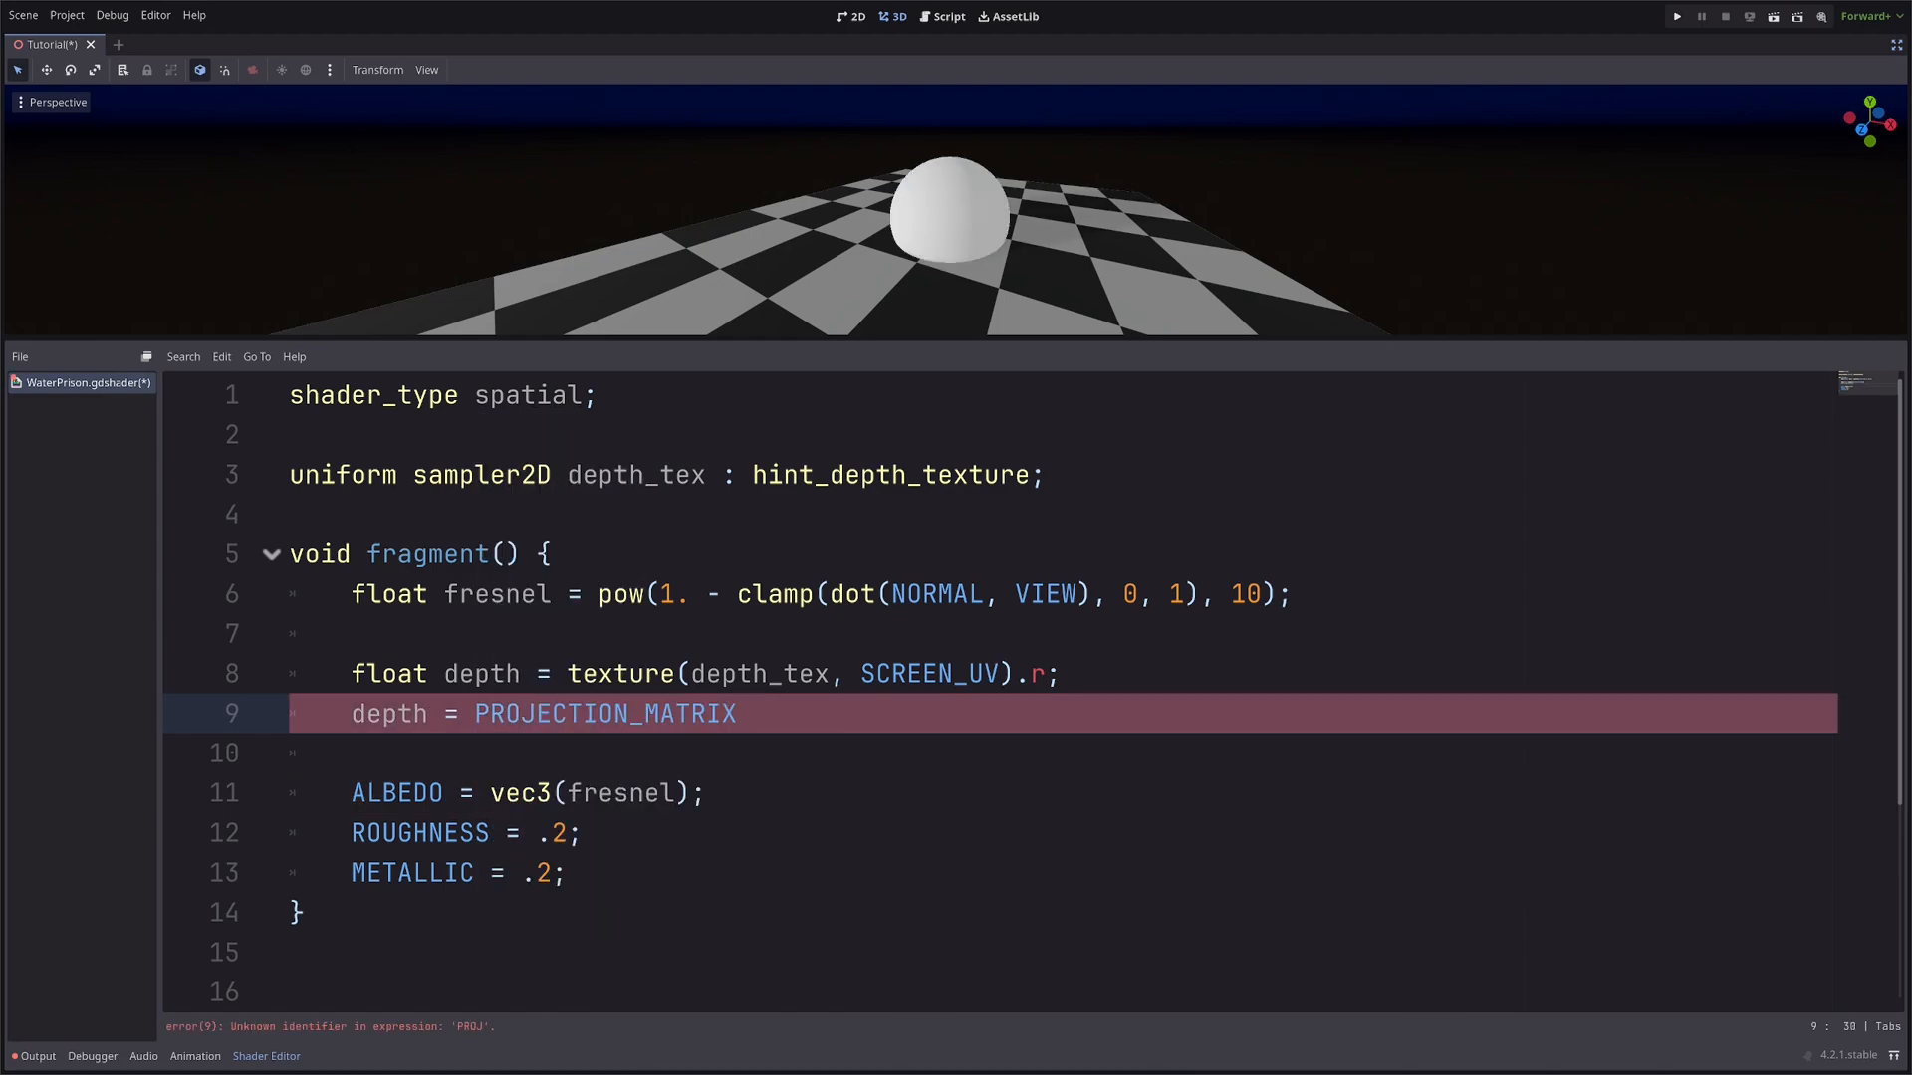
pyautogui.write('[3]')
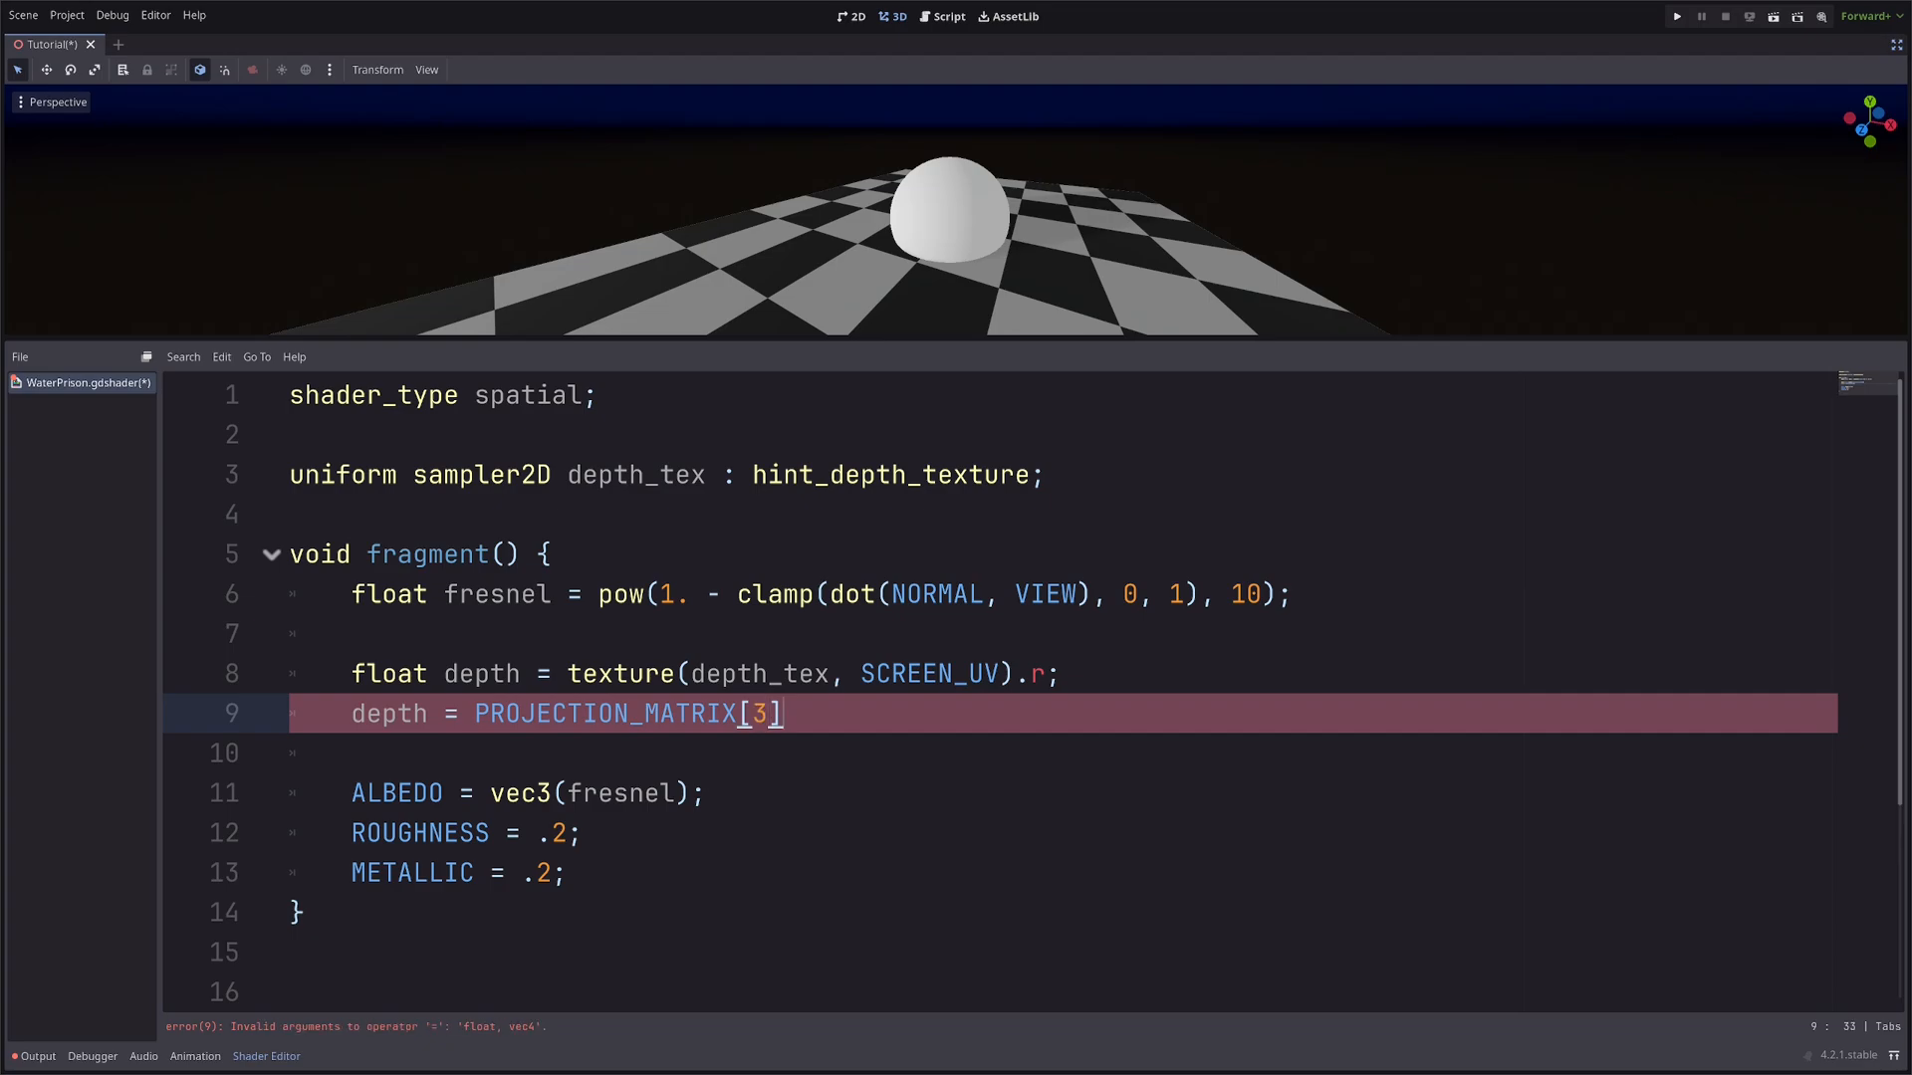
pyautogui.write('.z / (depth + PROJECTION_MATRIX[2')
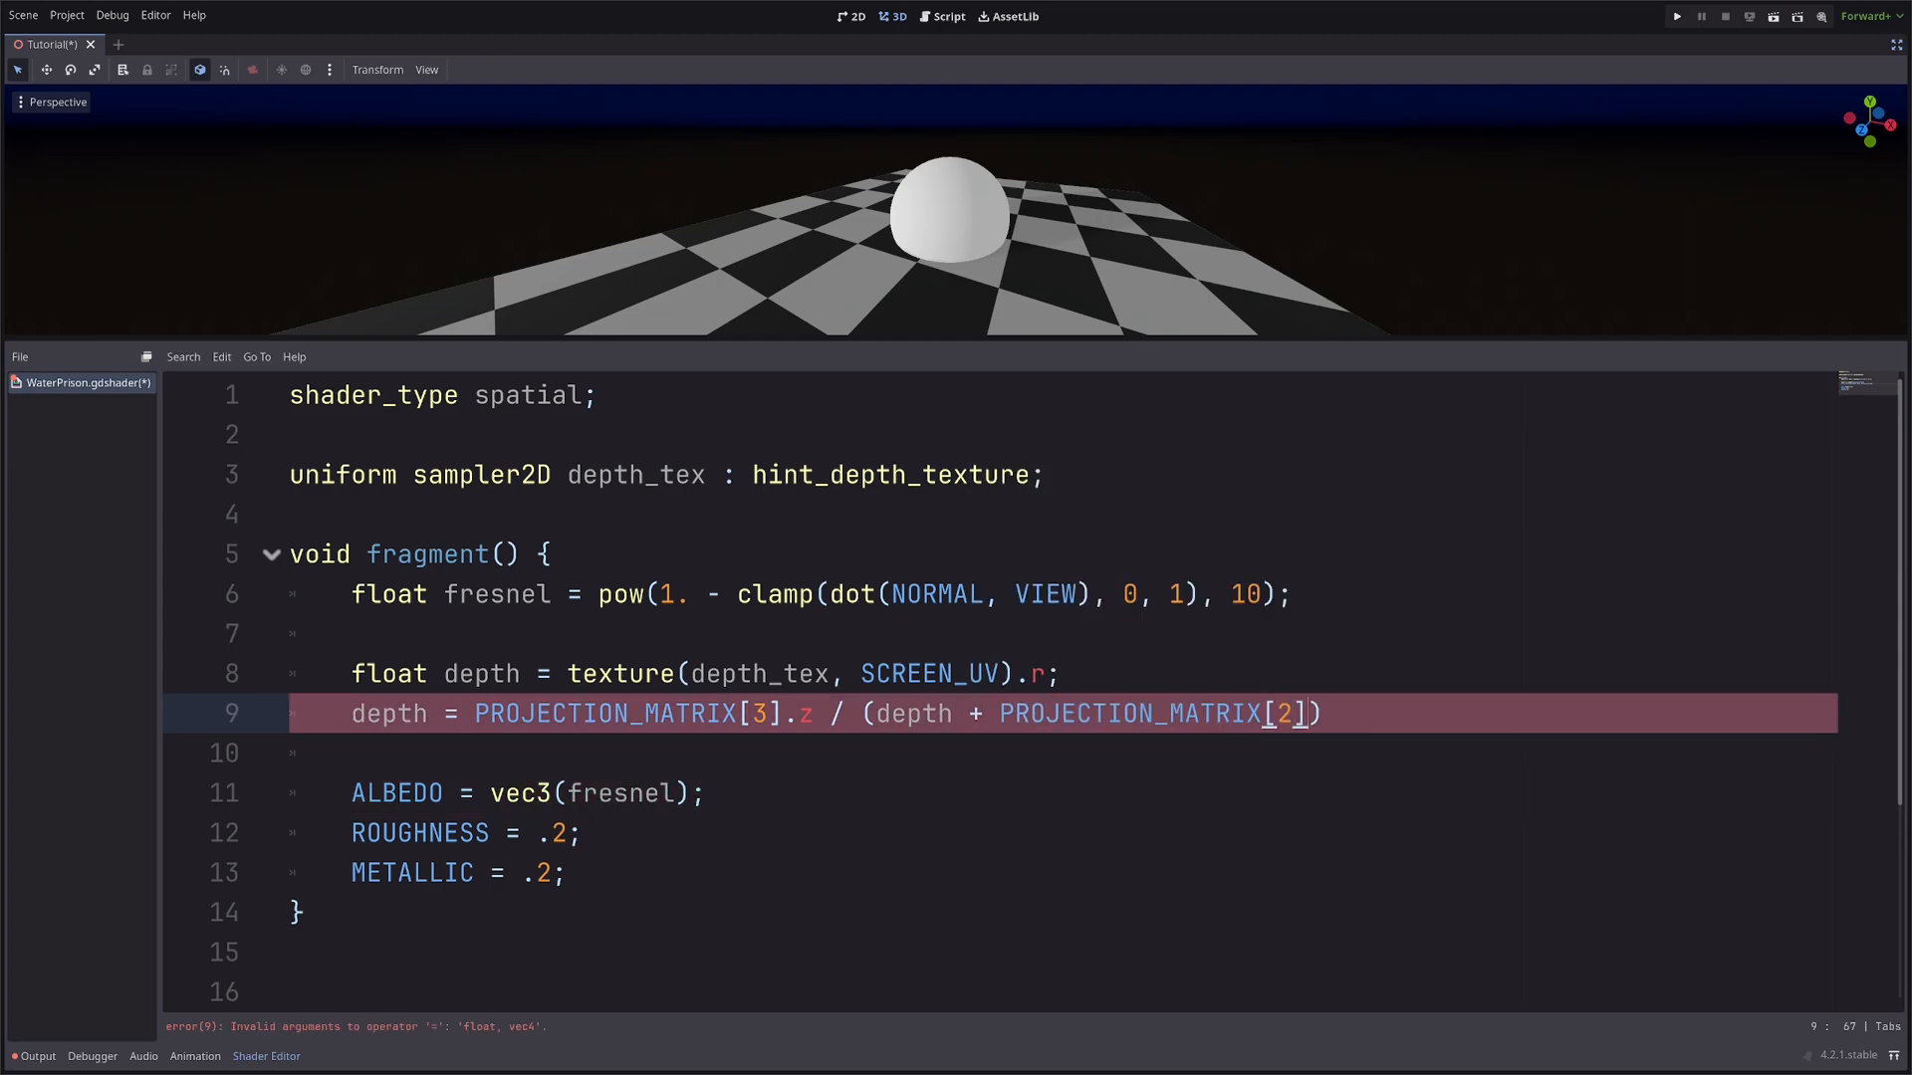
pyautogui.write('.z) + VE')
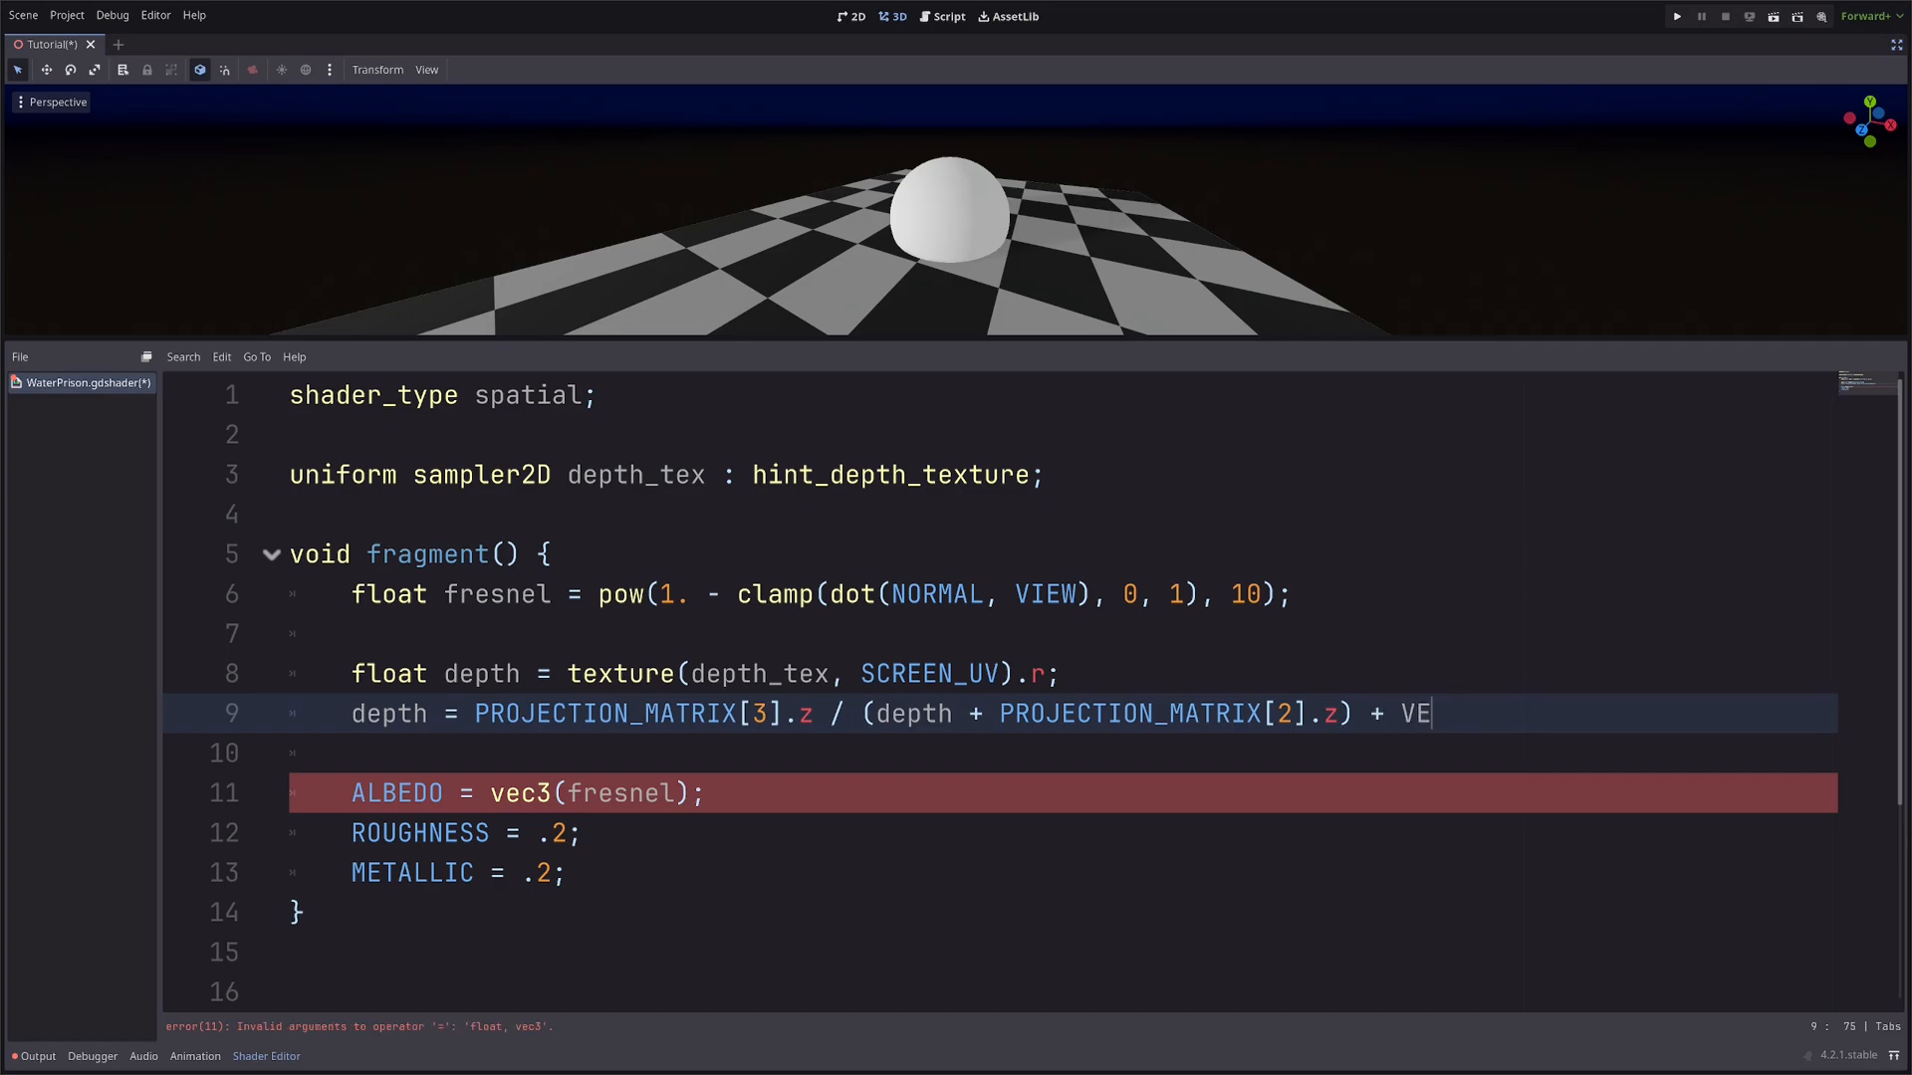
pyautogui.write('RTEX.z;')
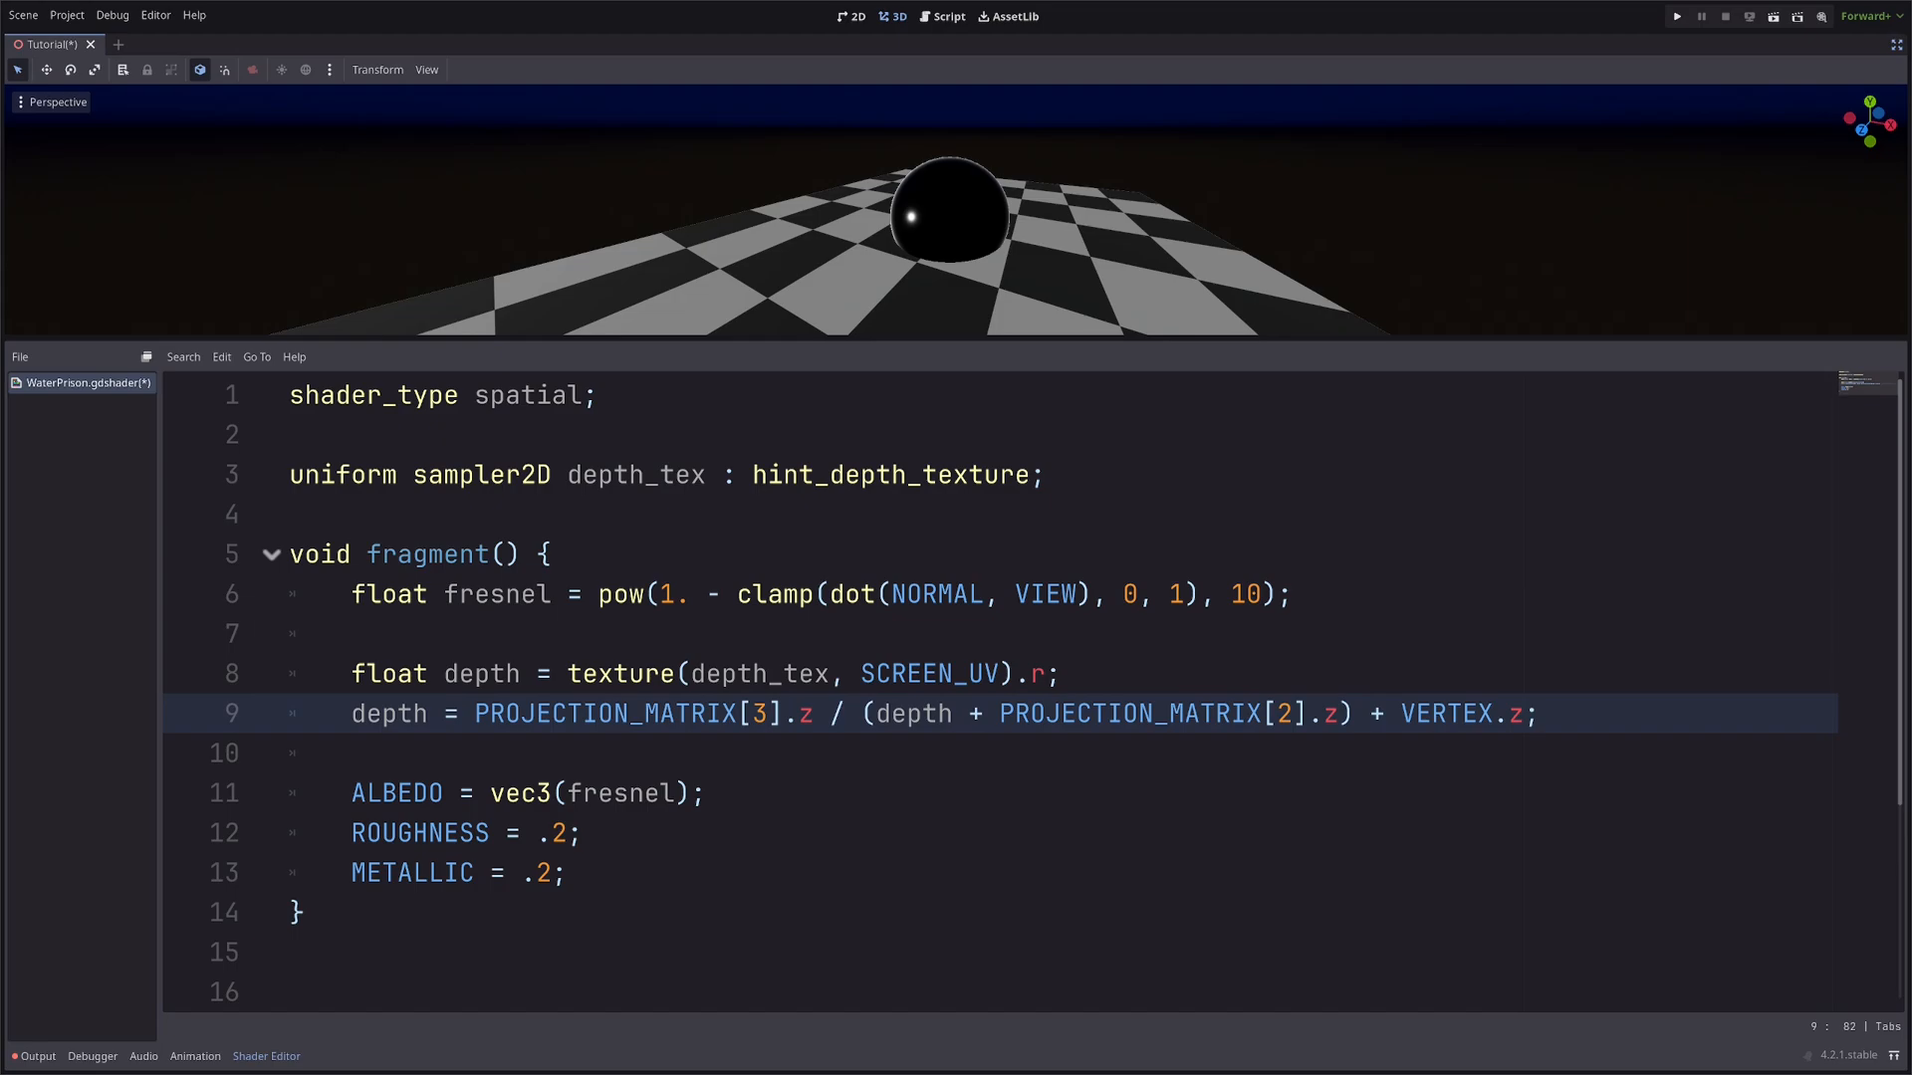
pyautogui.write('float')
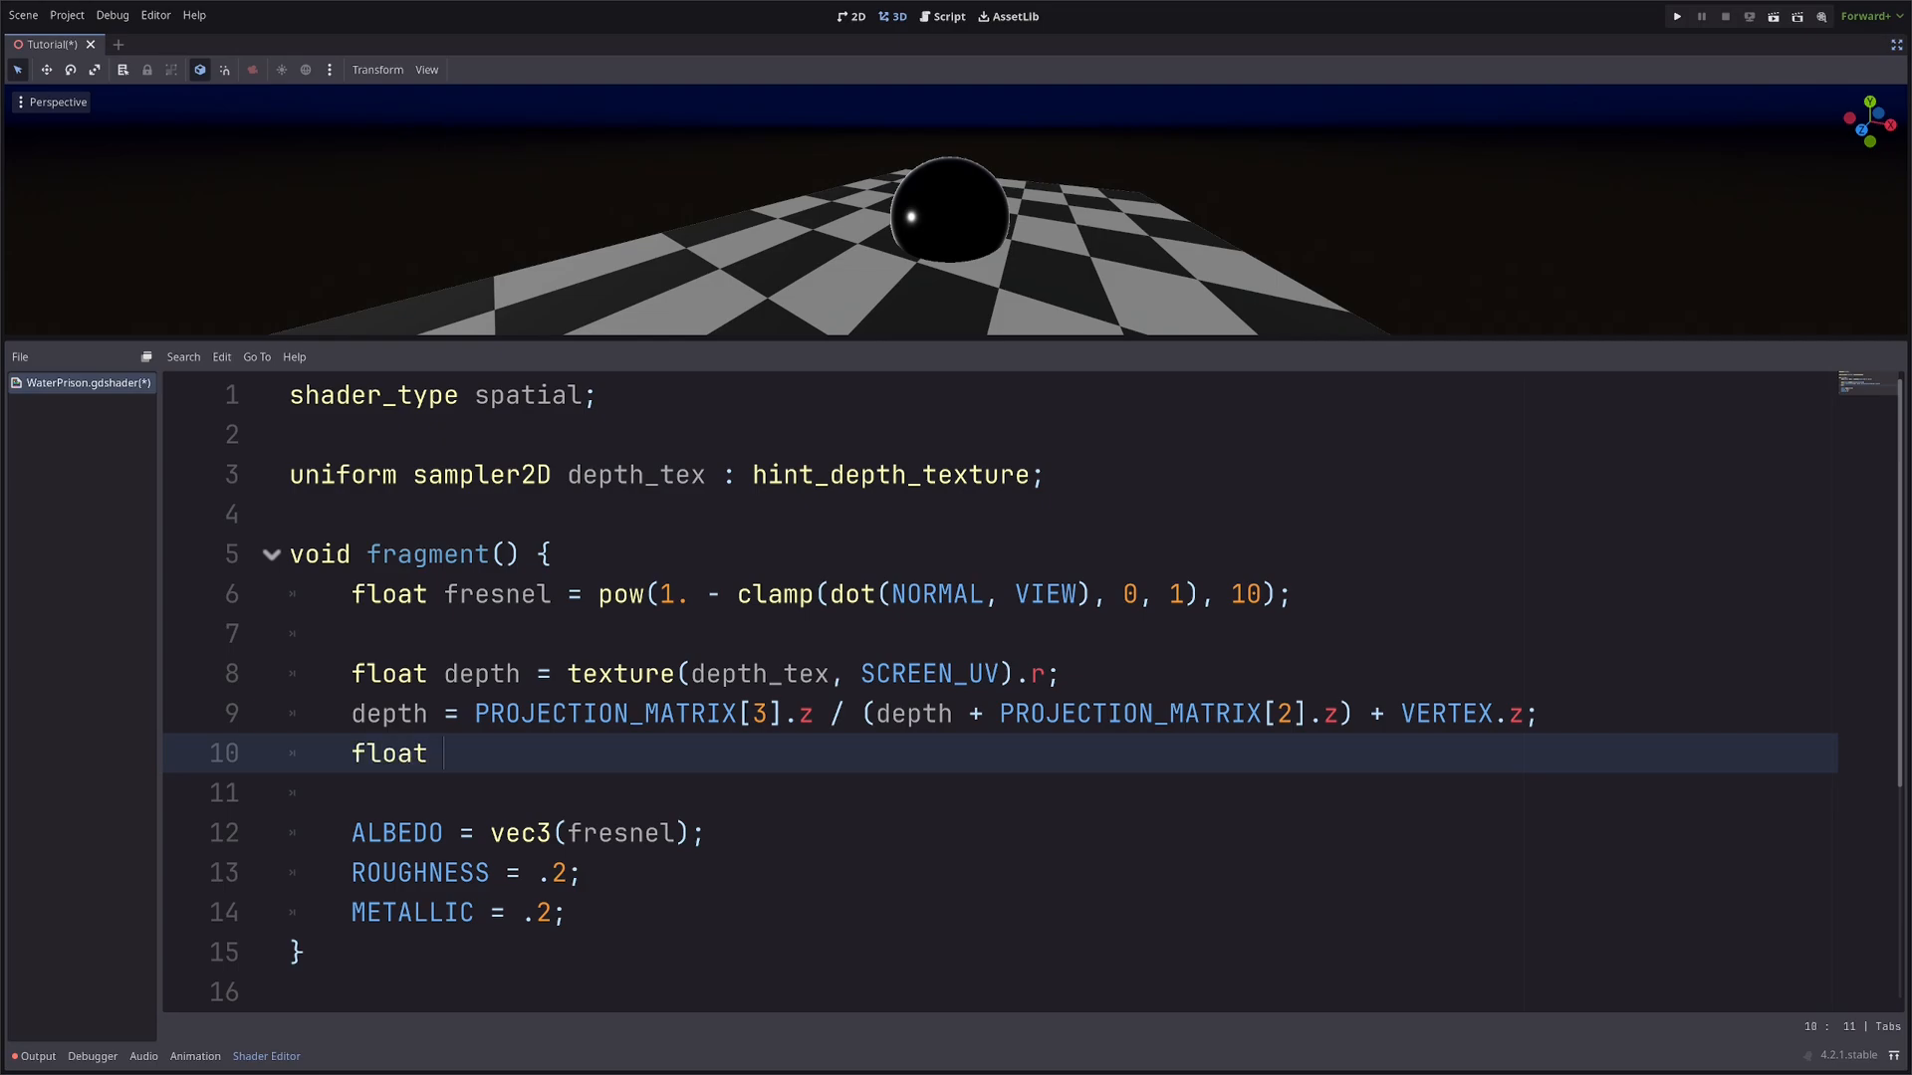
# Add float edge = smoothstep(.05, 0, depth) and add edge into the fresnel albedo.
pyautogui.write('edge =')
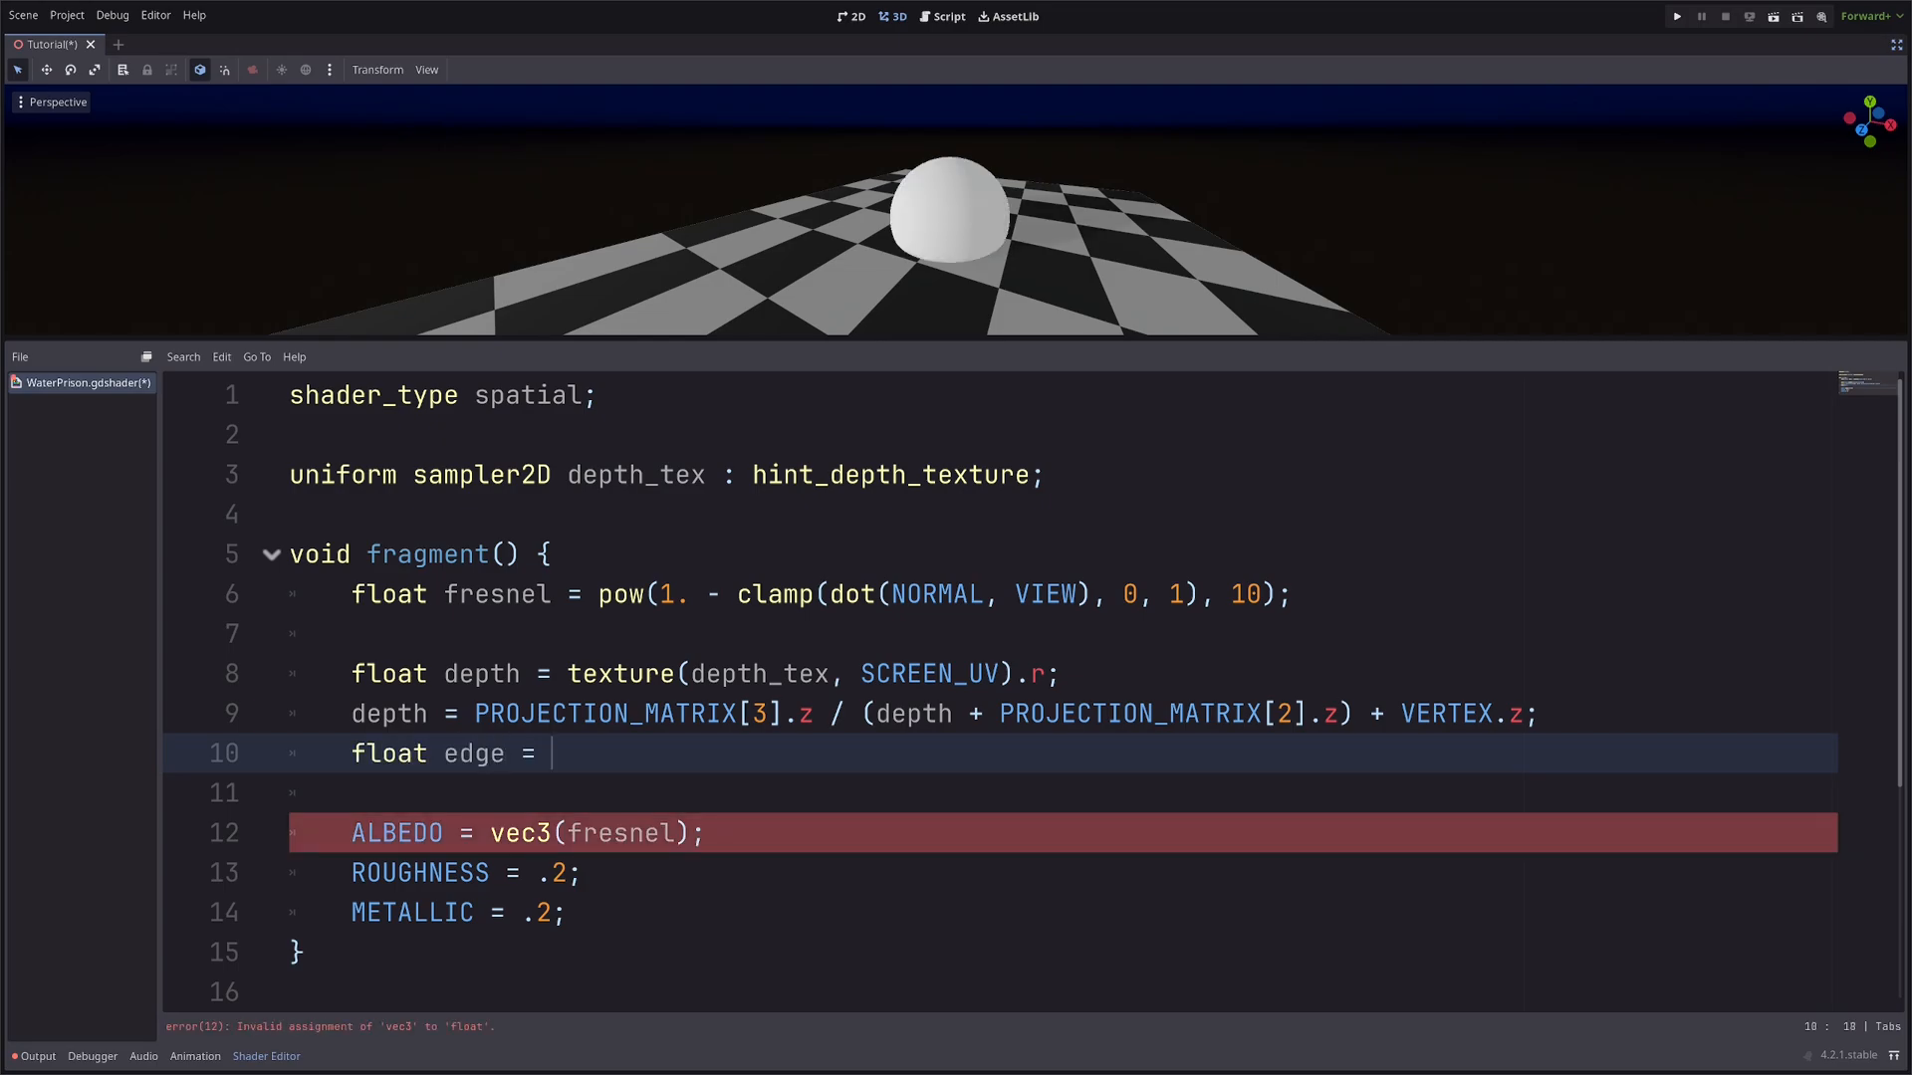
pyautogui.write('smoothstep()')
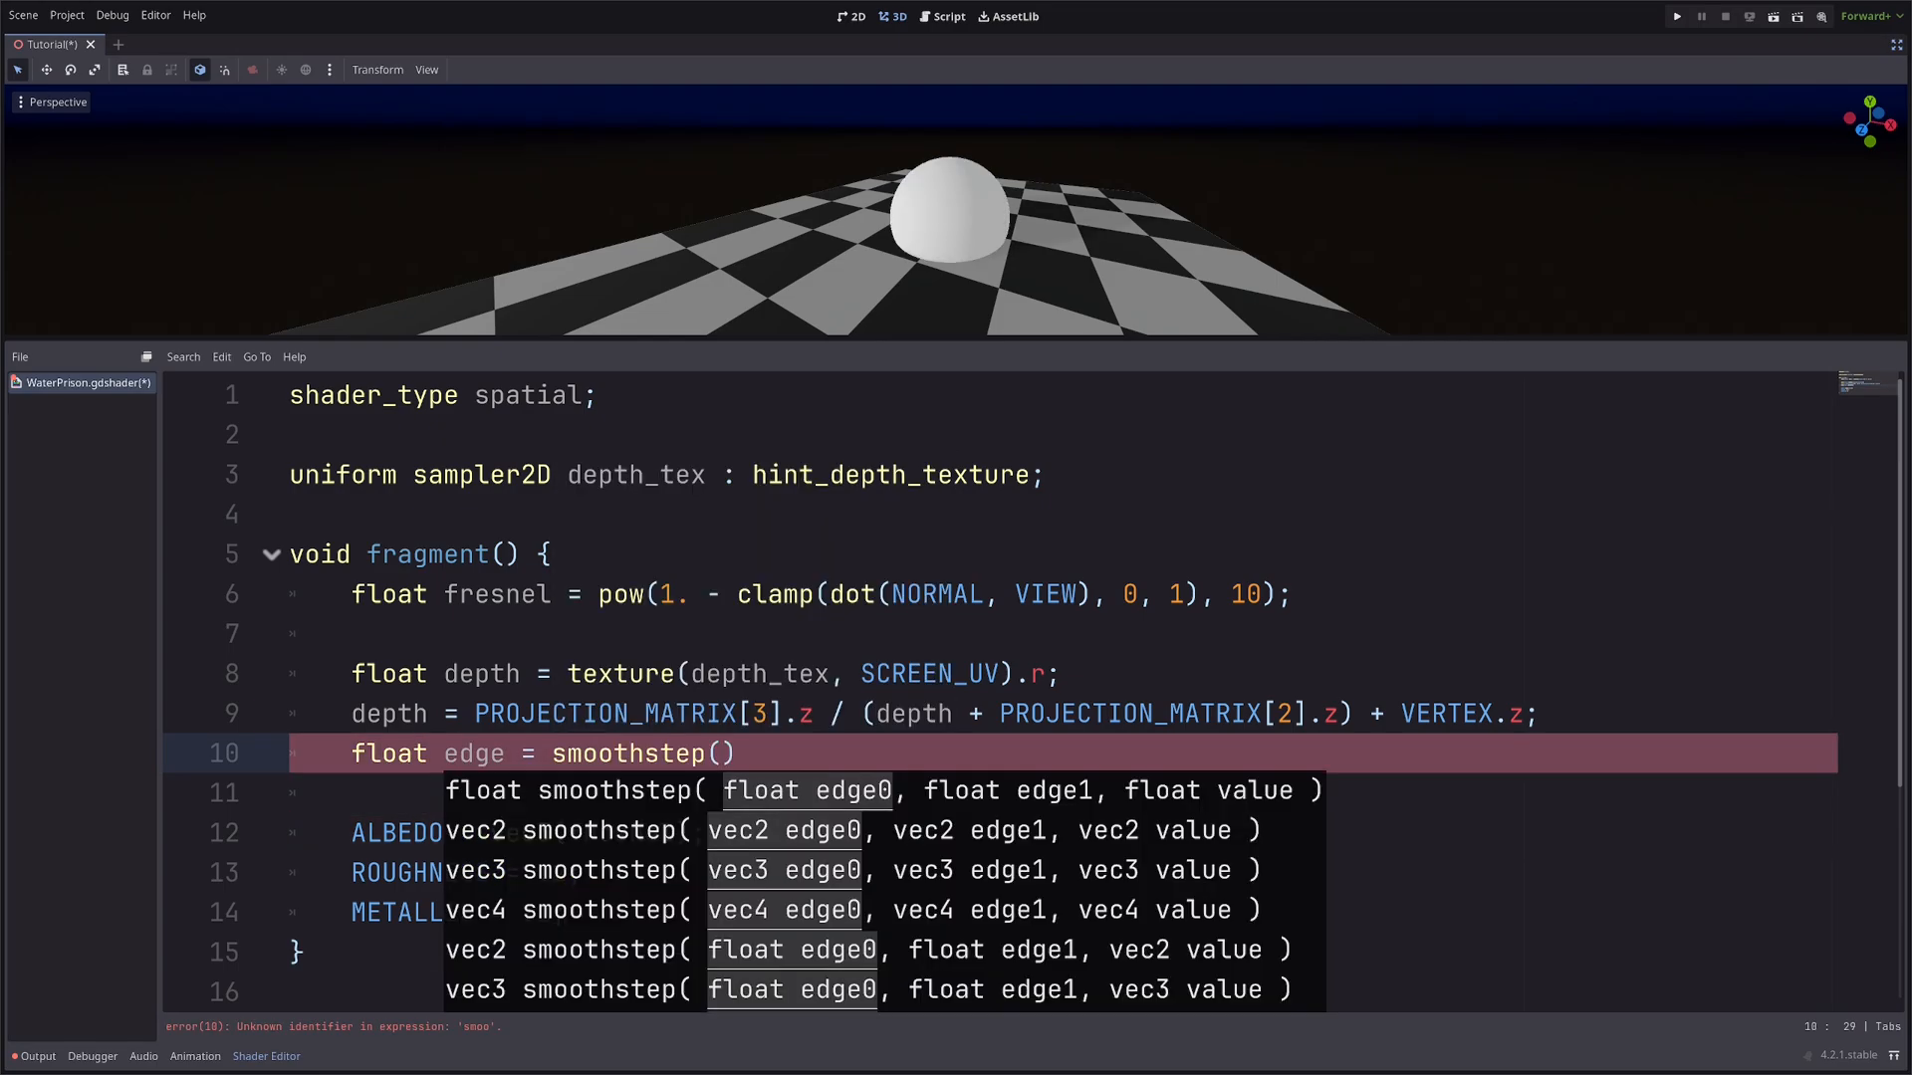
pyautogui.write('.05')
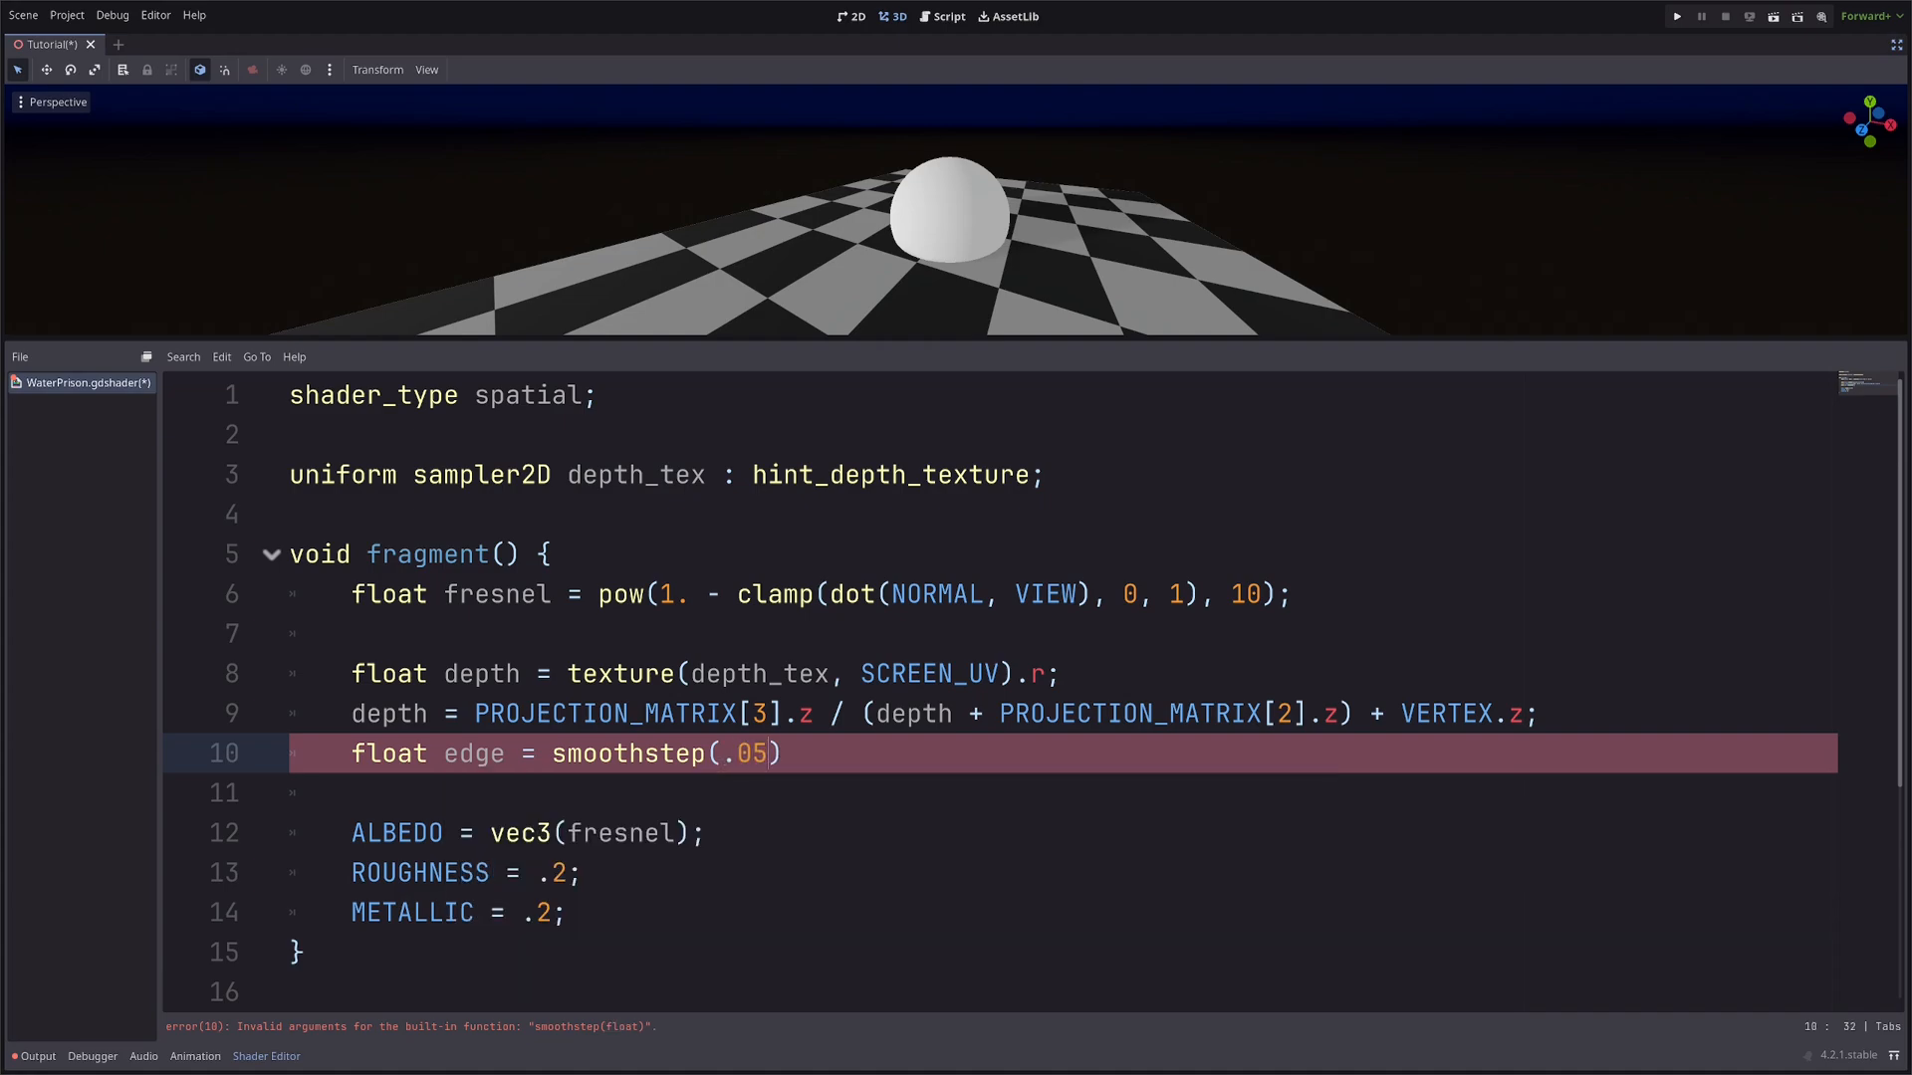
pyautogui.write(', 0, depth')
pyautogui.click(1000, 833)
pyautogui.write(' + edge')
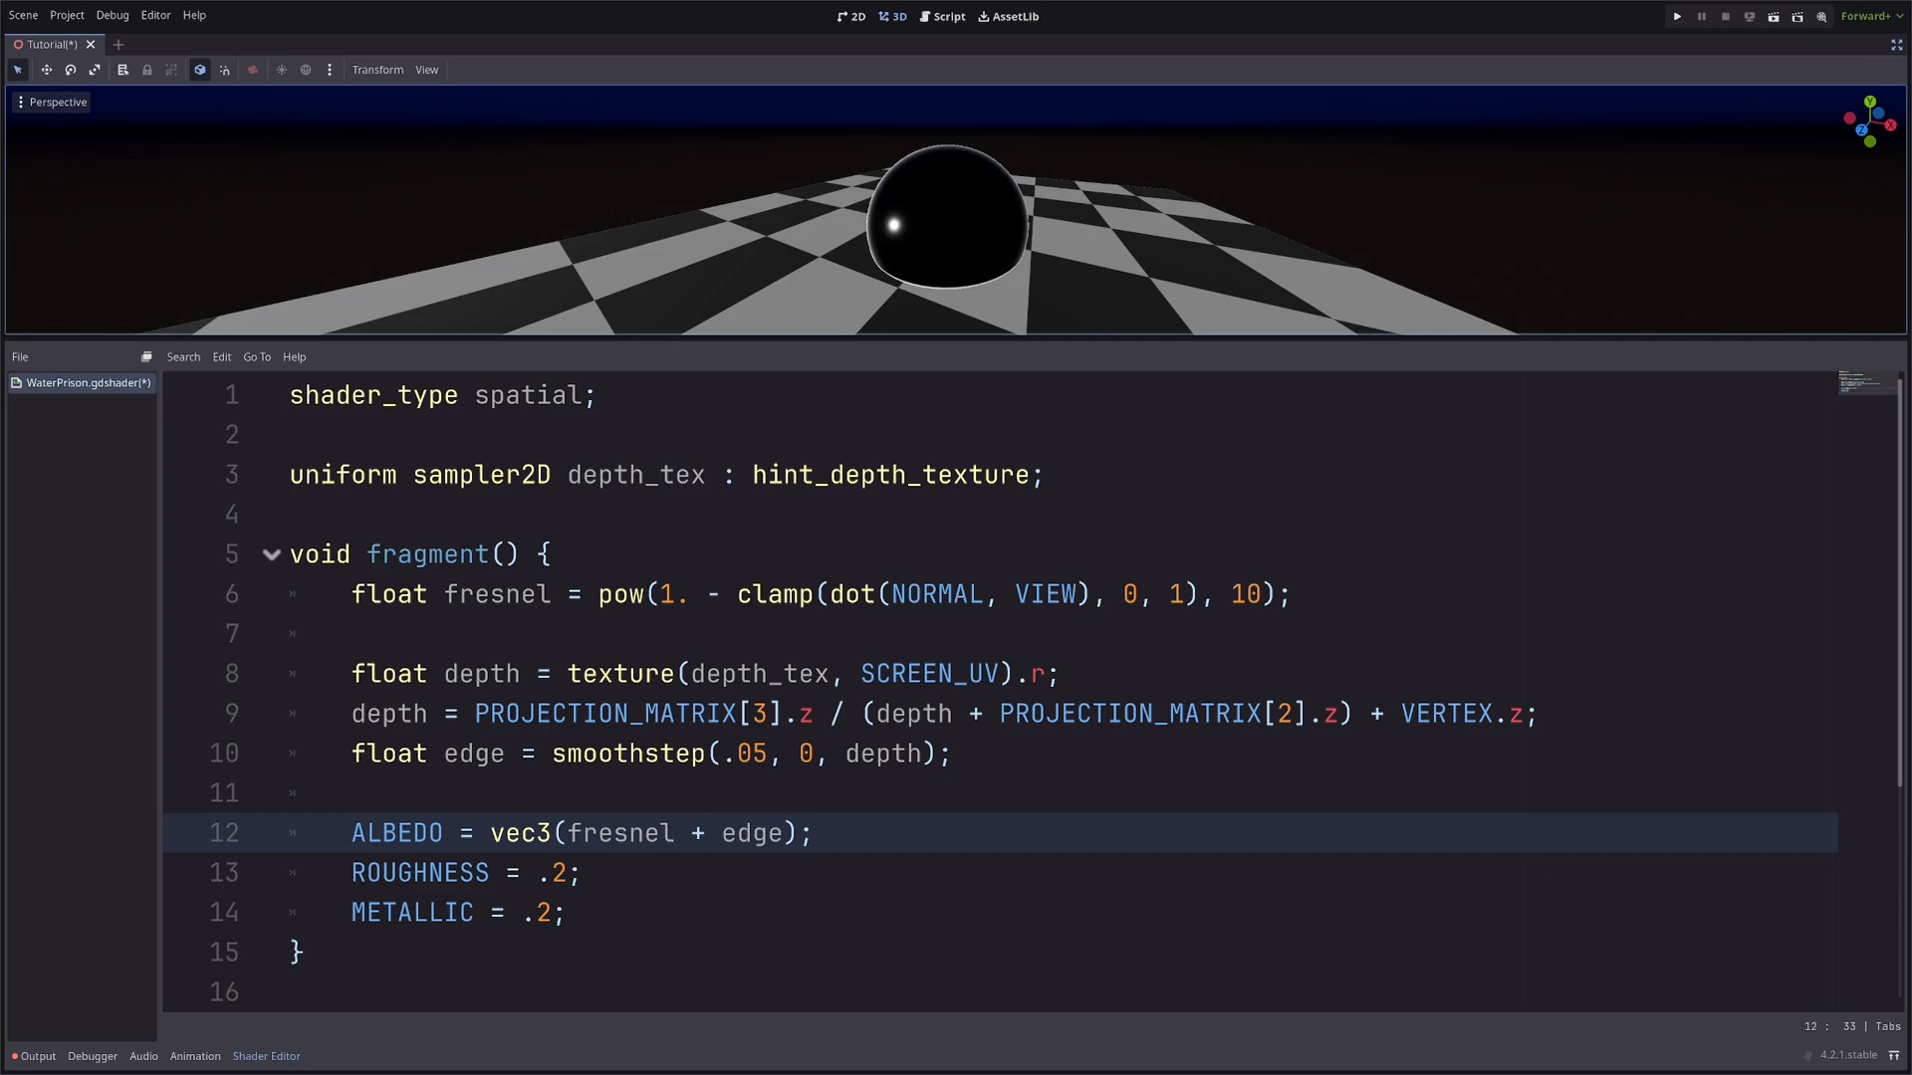
pyautogui.write('uni')
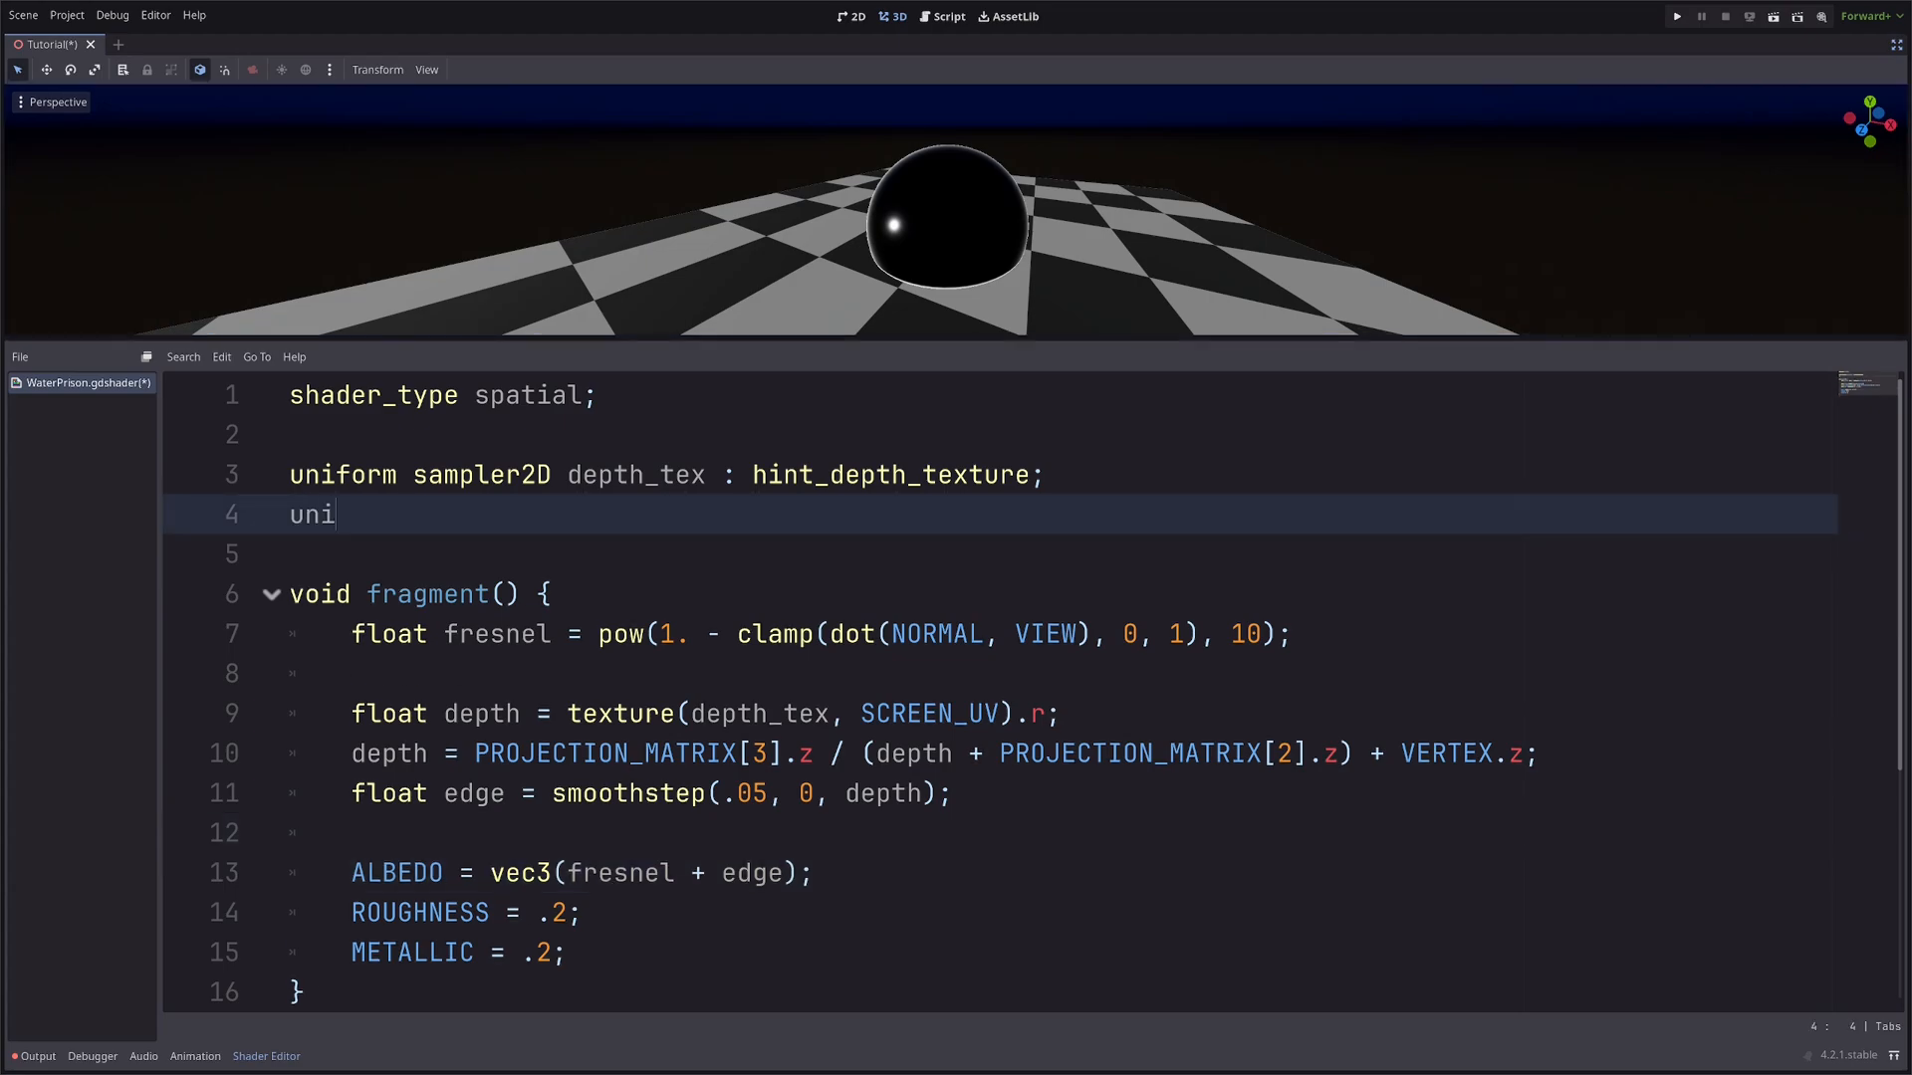
# Declare uniform vec3 fresnel_color : source_color and adjust the Fresnel Color parameter in the Inspector.
pyautogui.write('form vec')
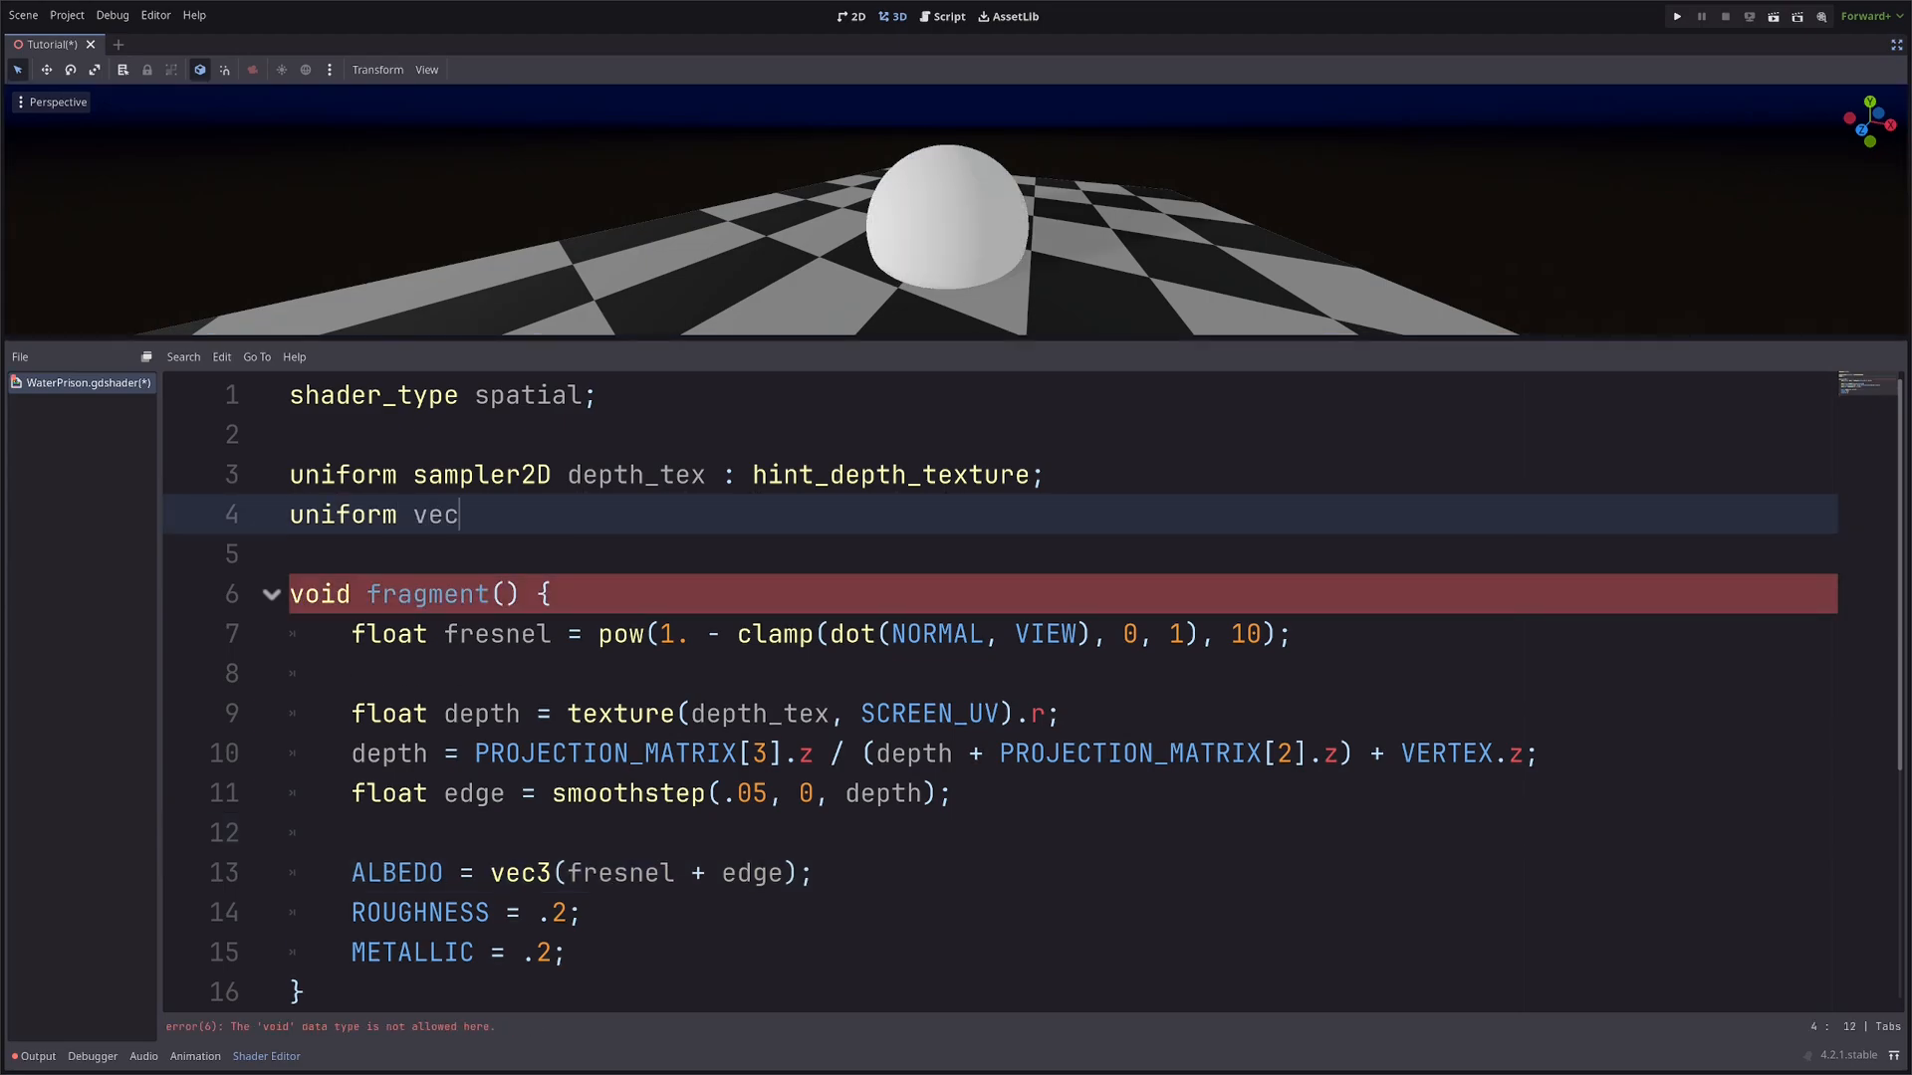
pyautogui.write('3 fresnel_col')
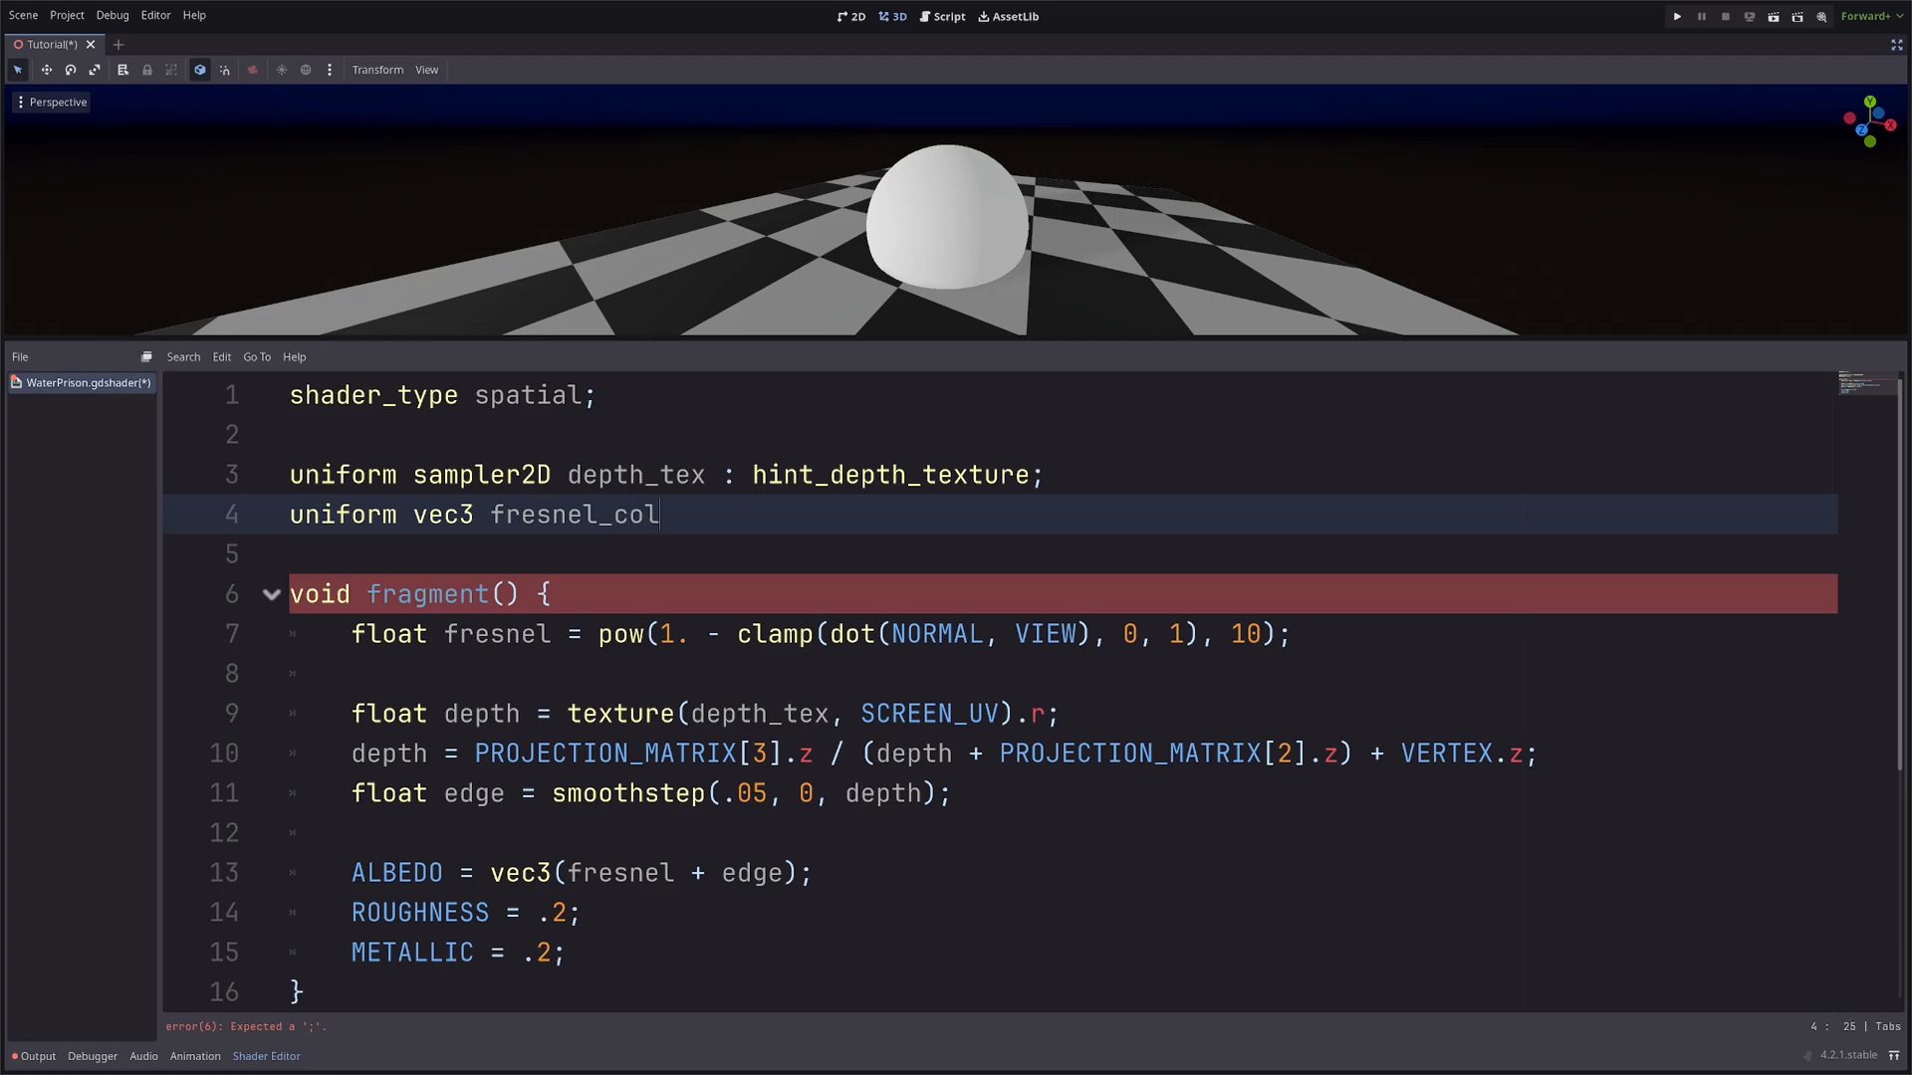
pyautogui.write('or')
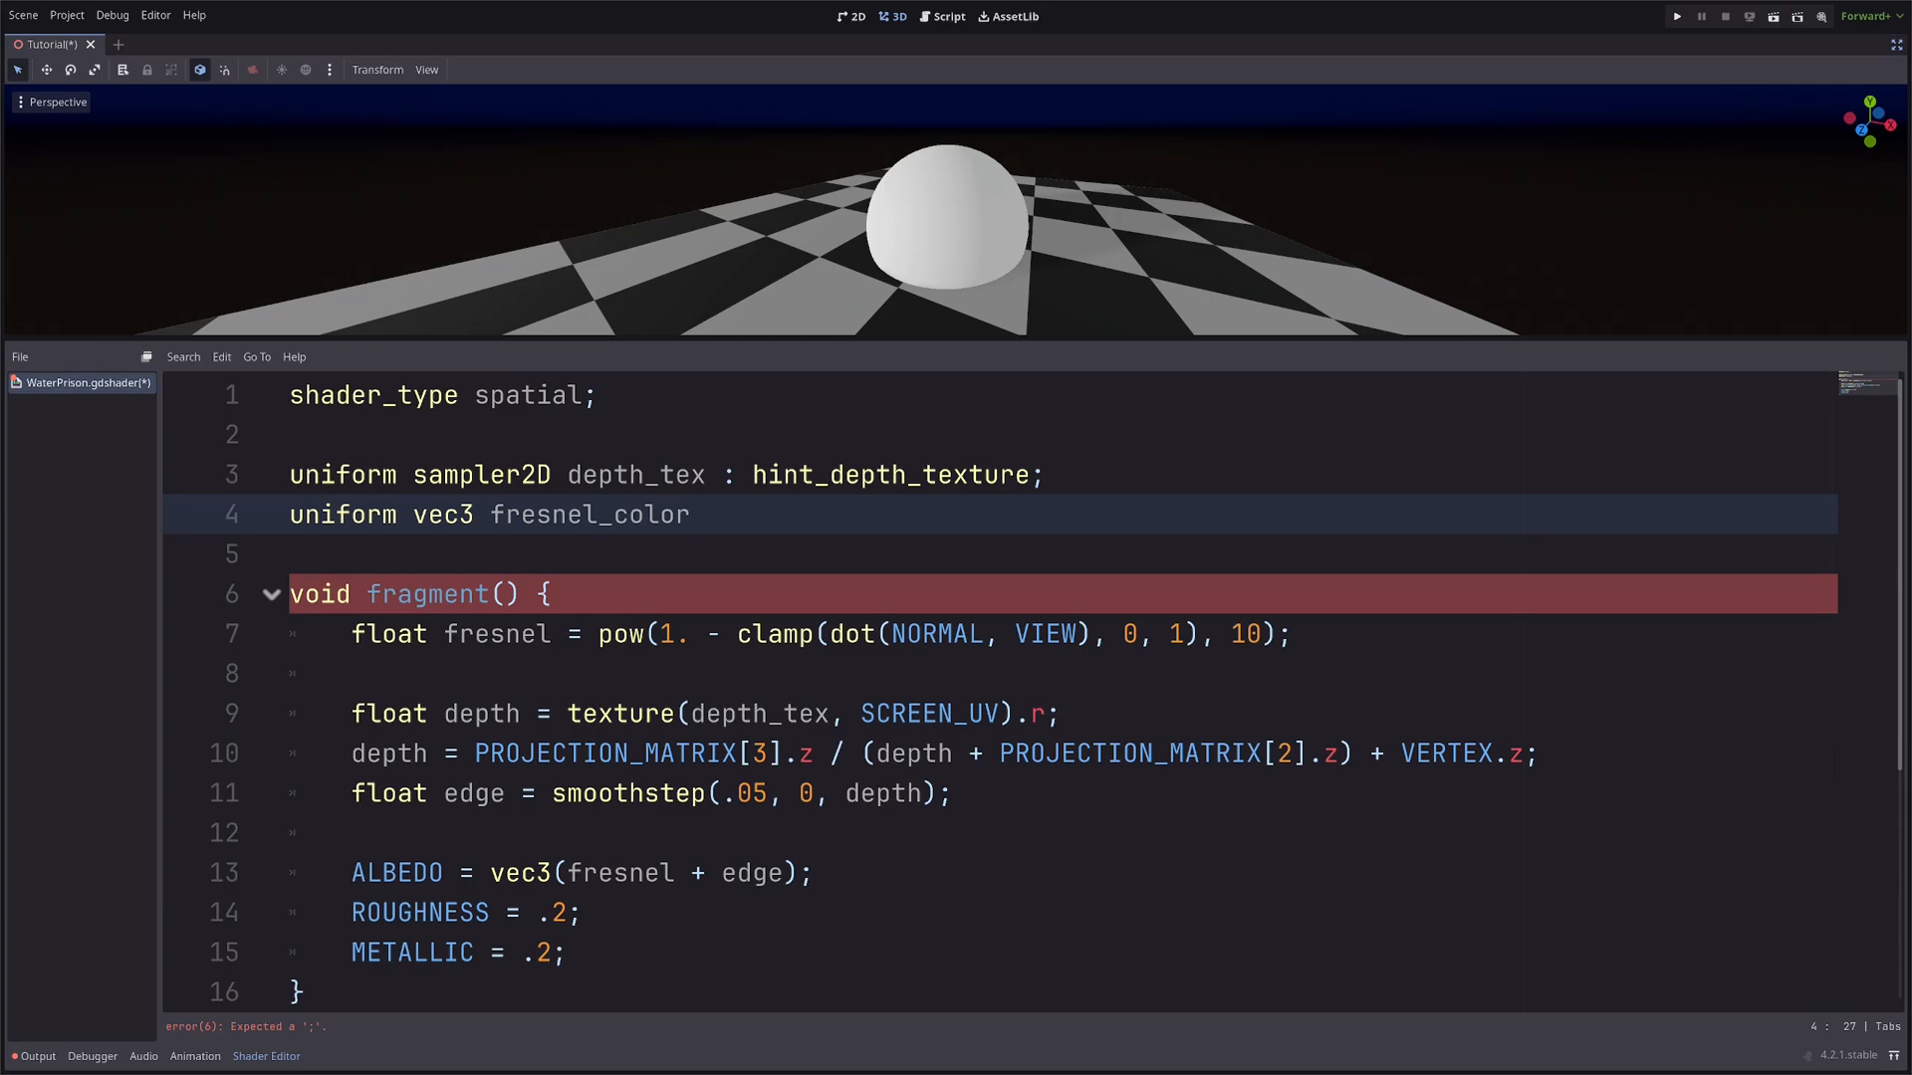
pyautogui.write(': source_color;')
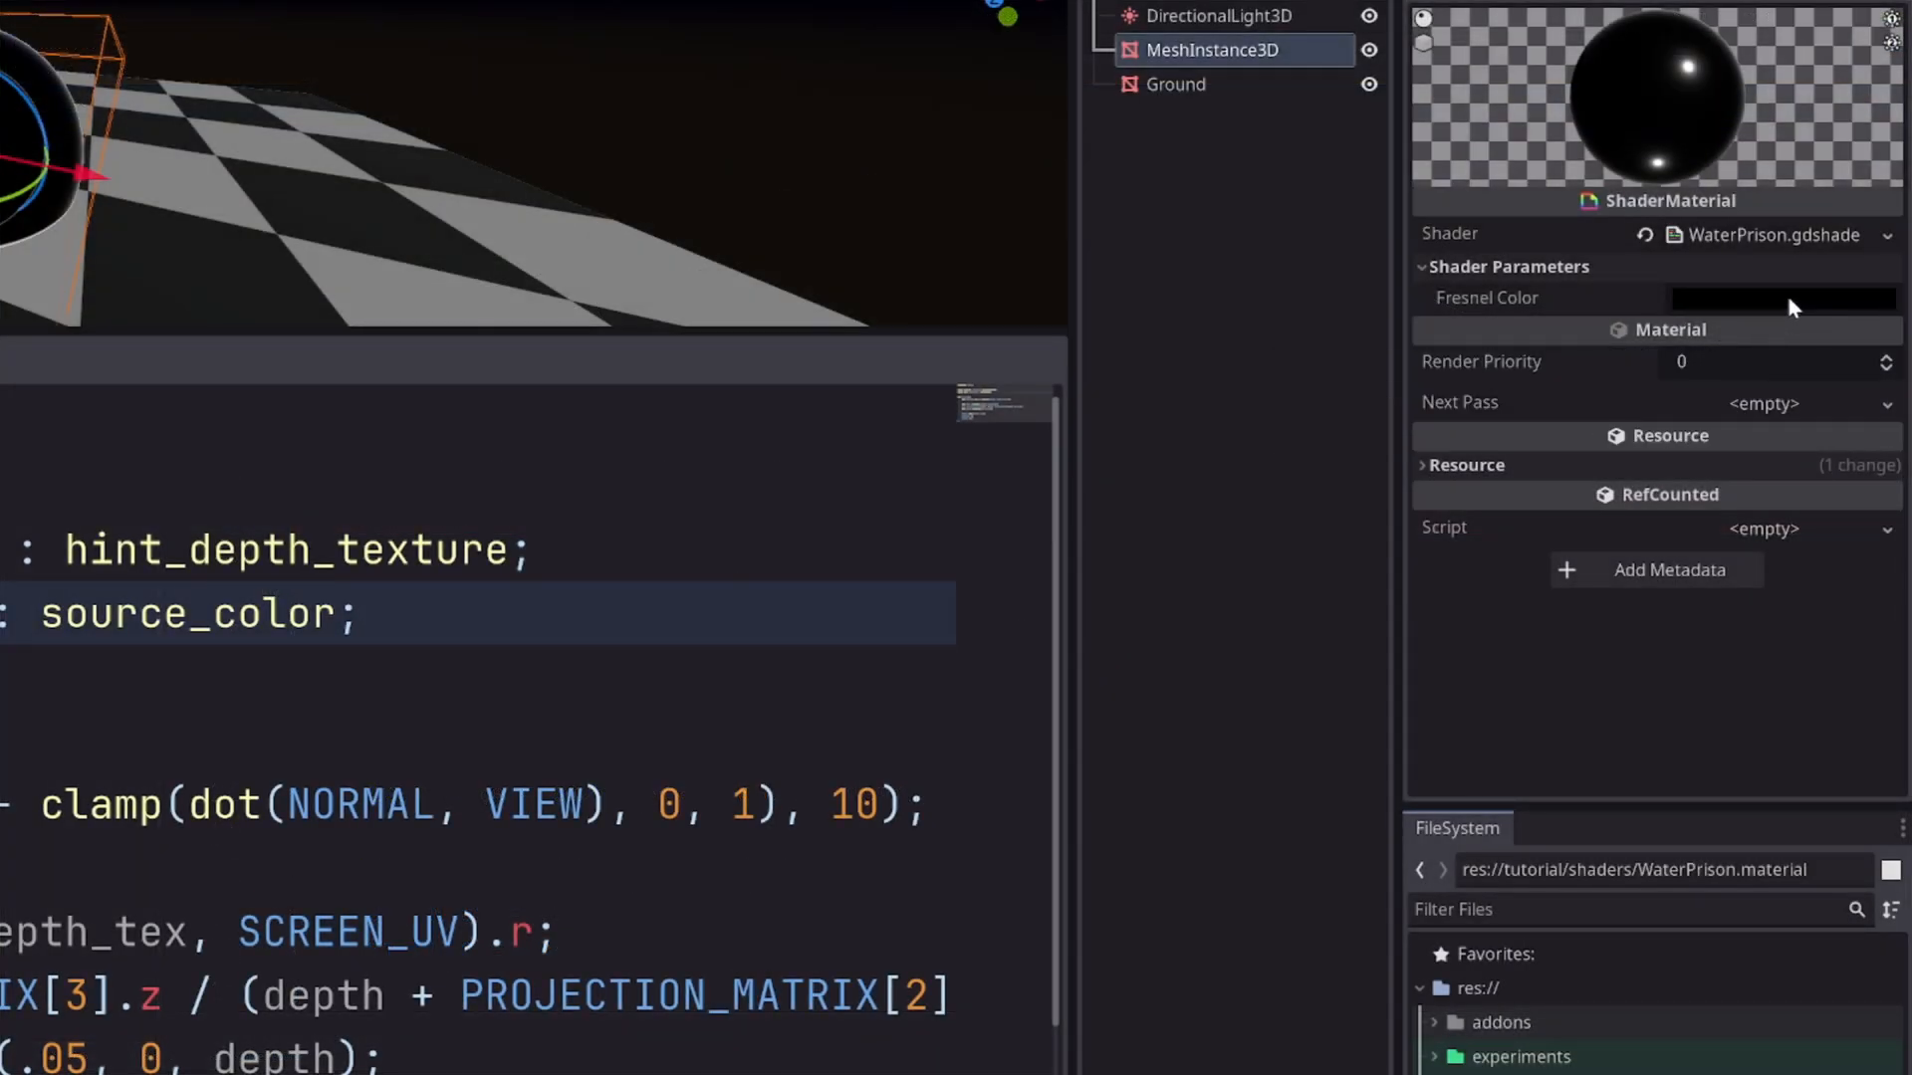
pyautogui.click(1780, 296)
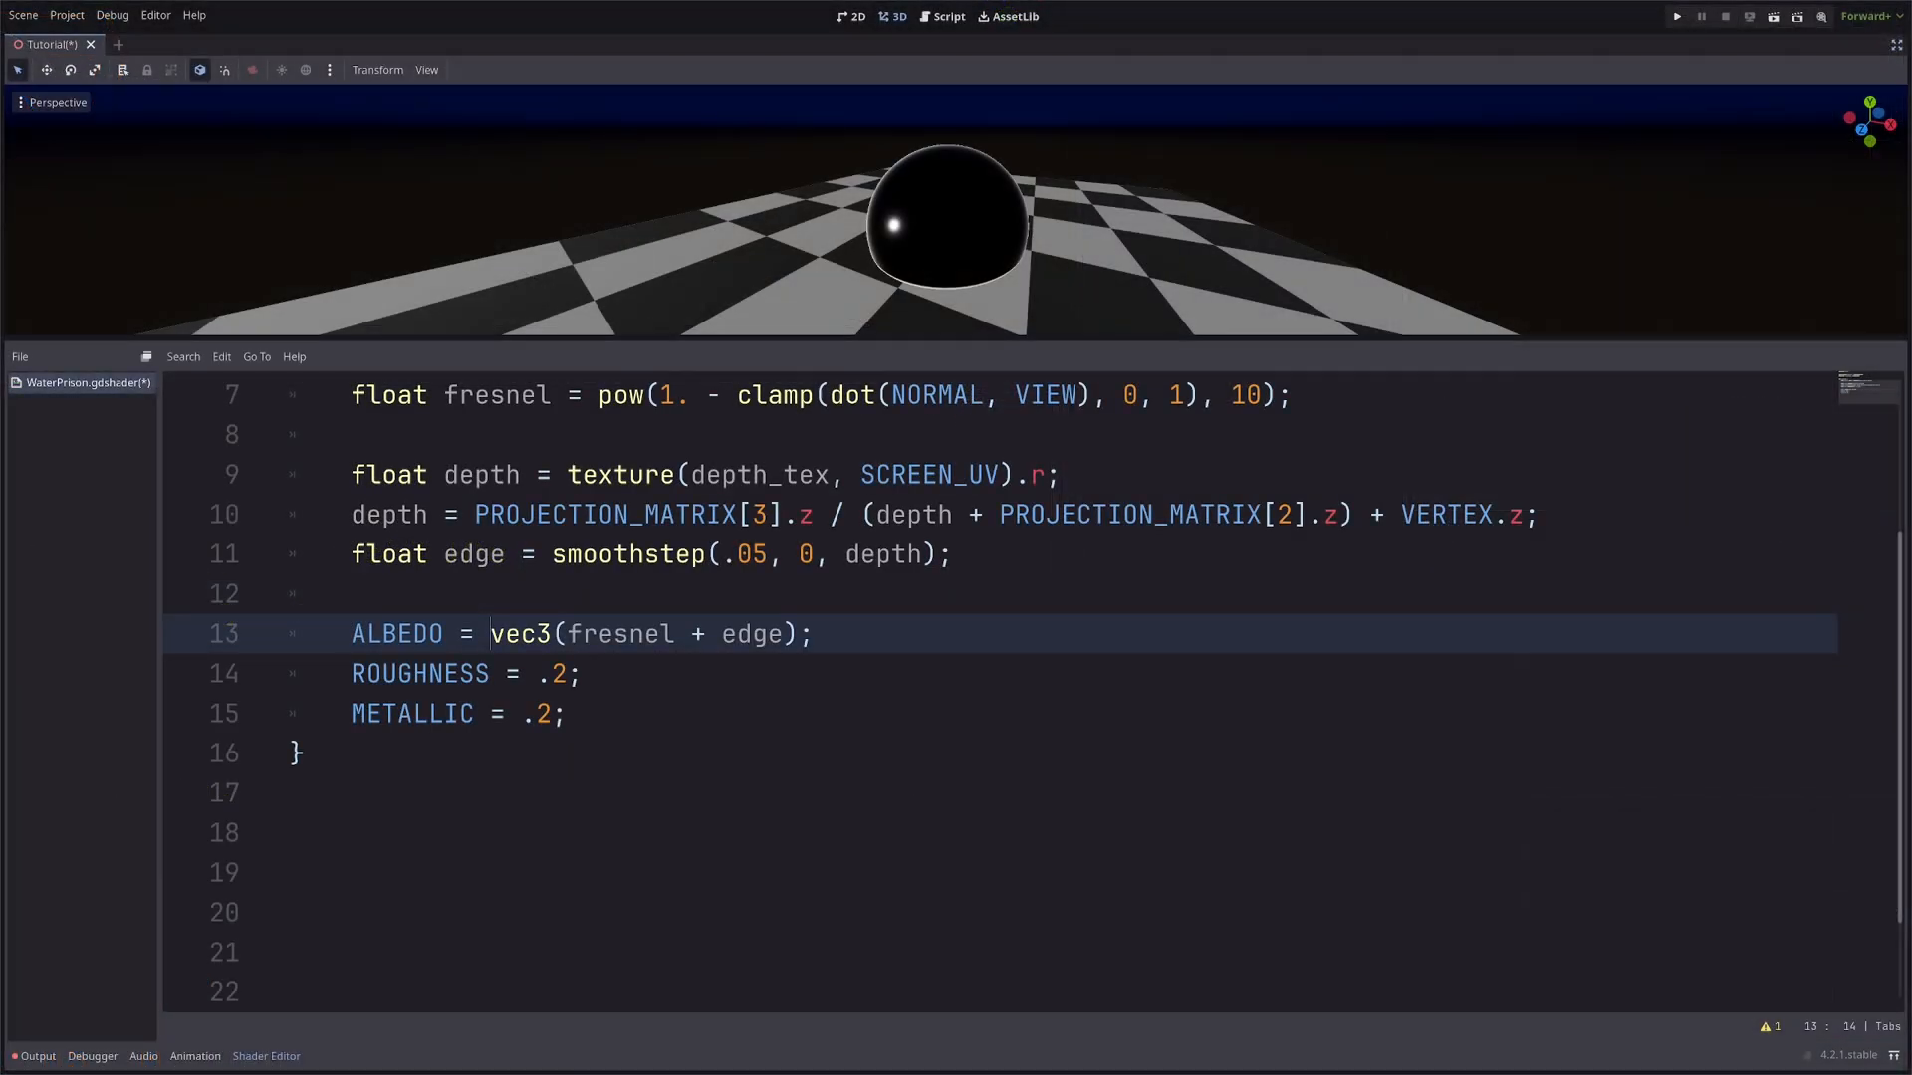
# Change the albedo to fresnel_color * (fresnel + edge).
pyautogui.write('fresnel_color')
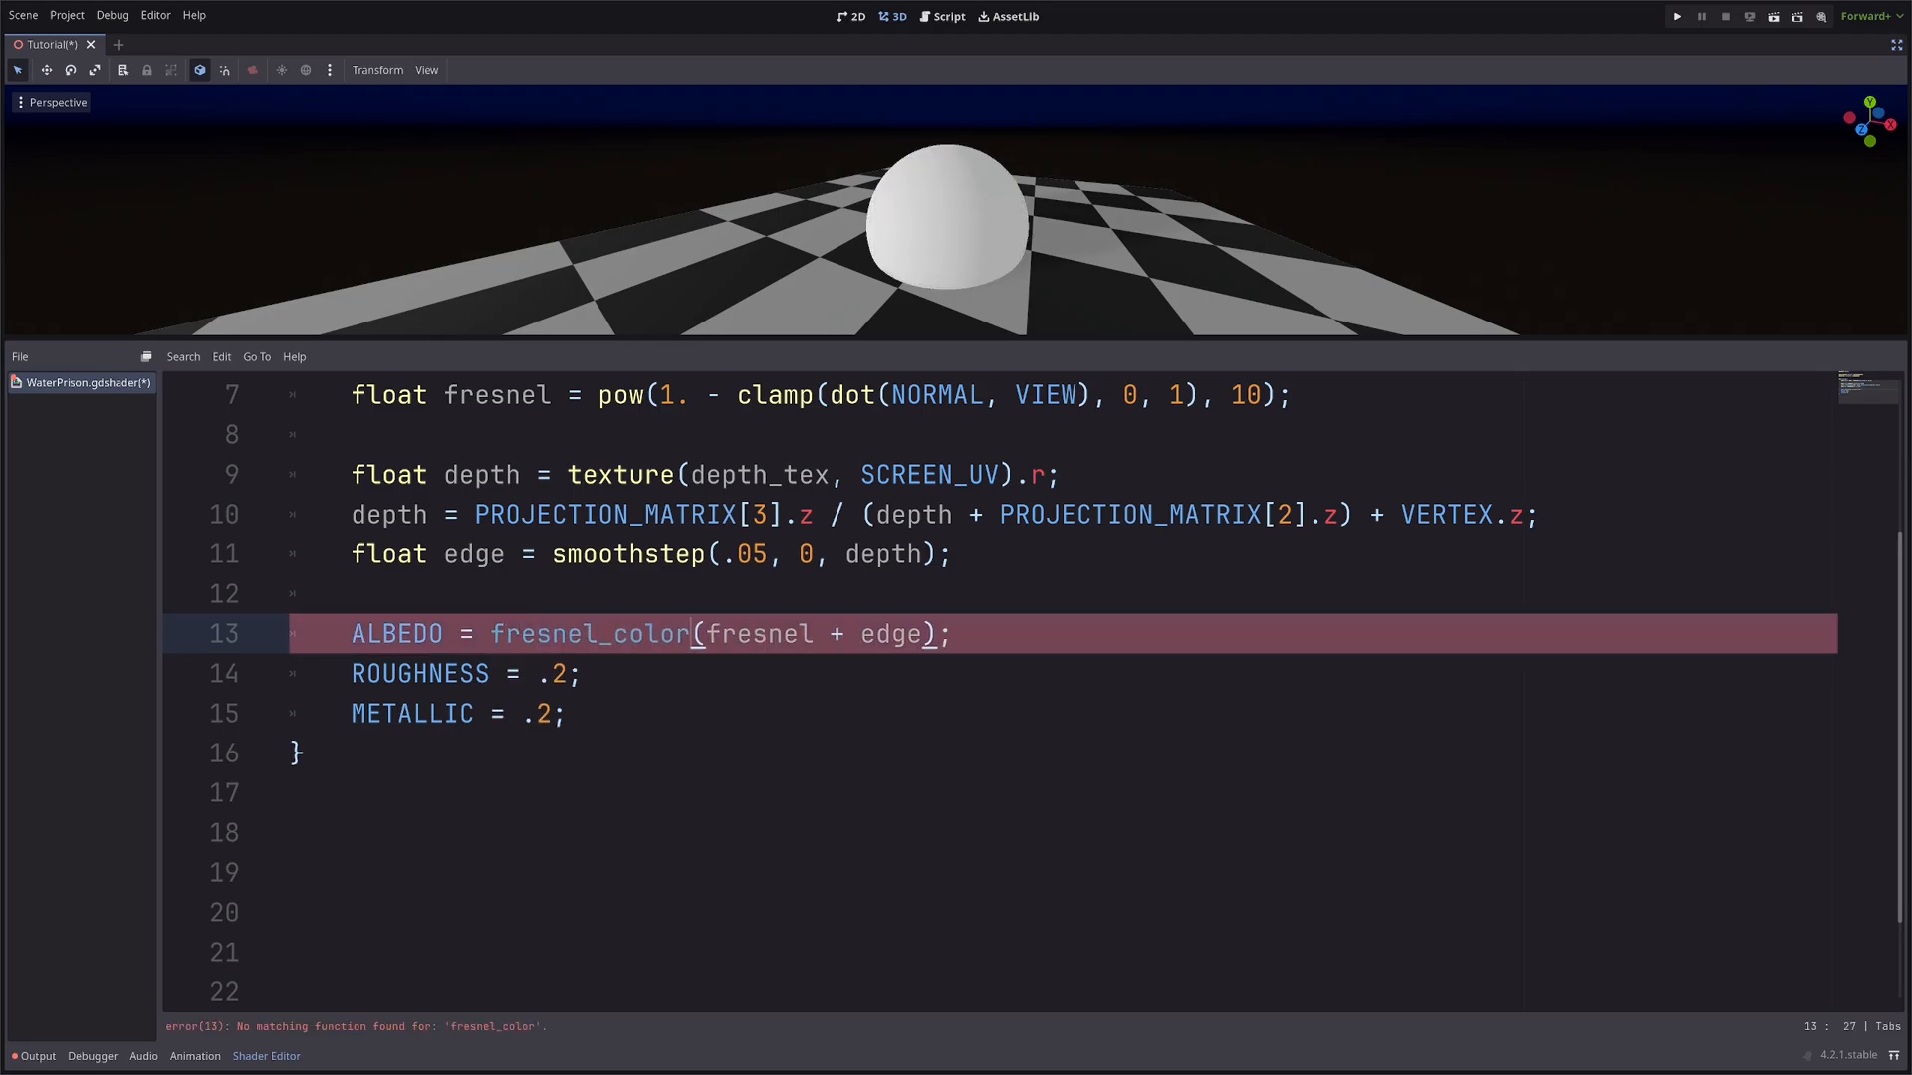
pyautogui.write('*')
pyautogui.write('render_mode')
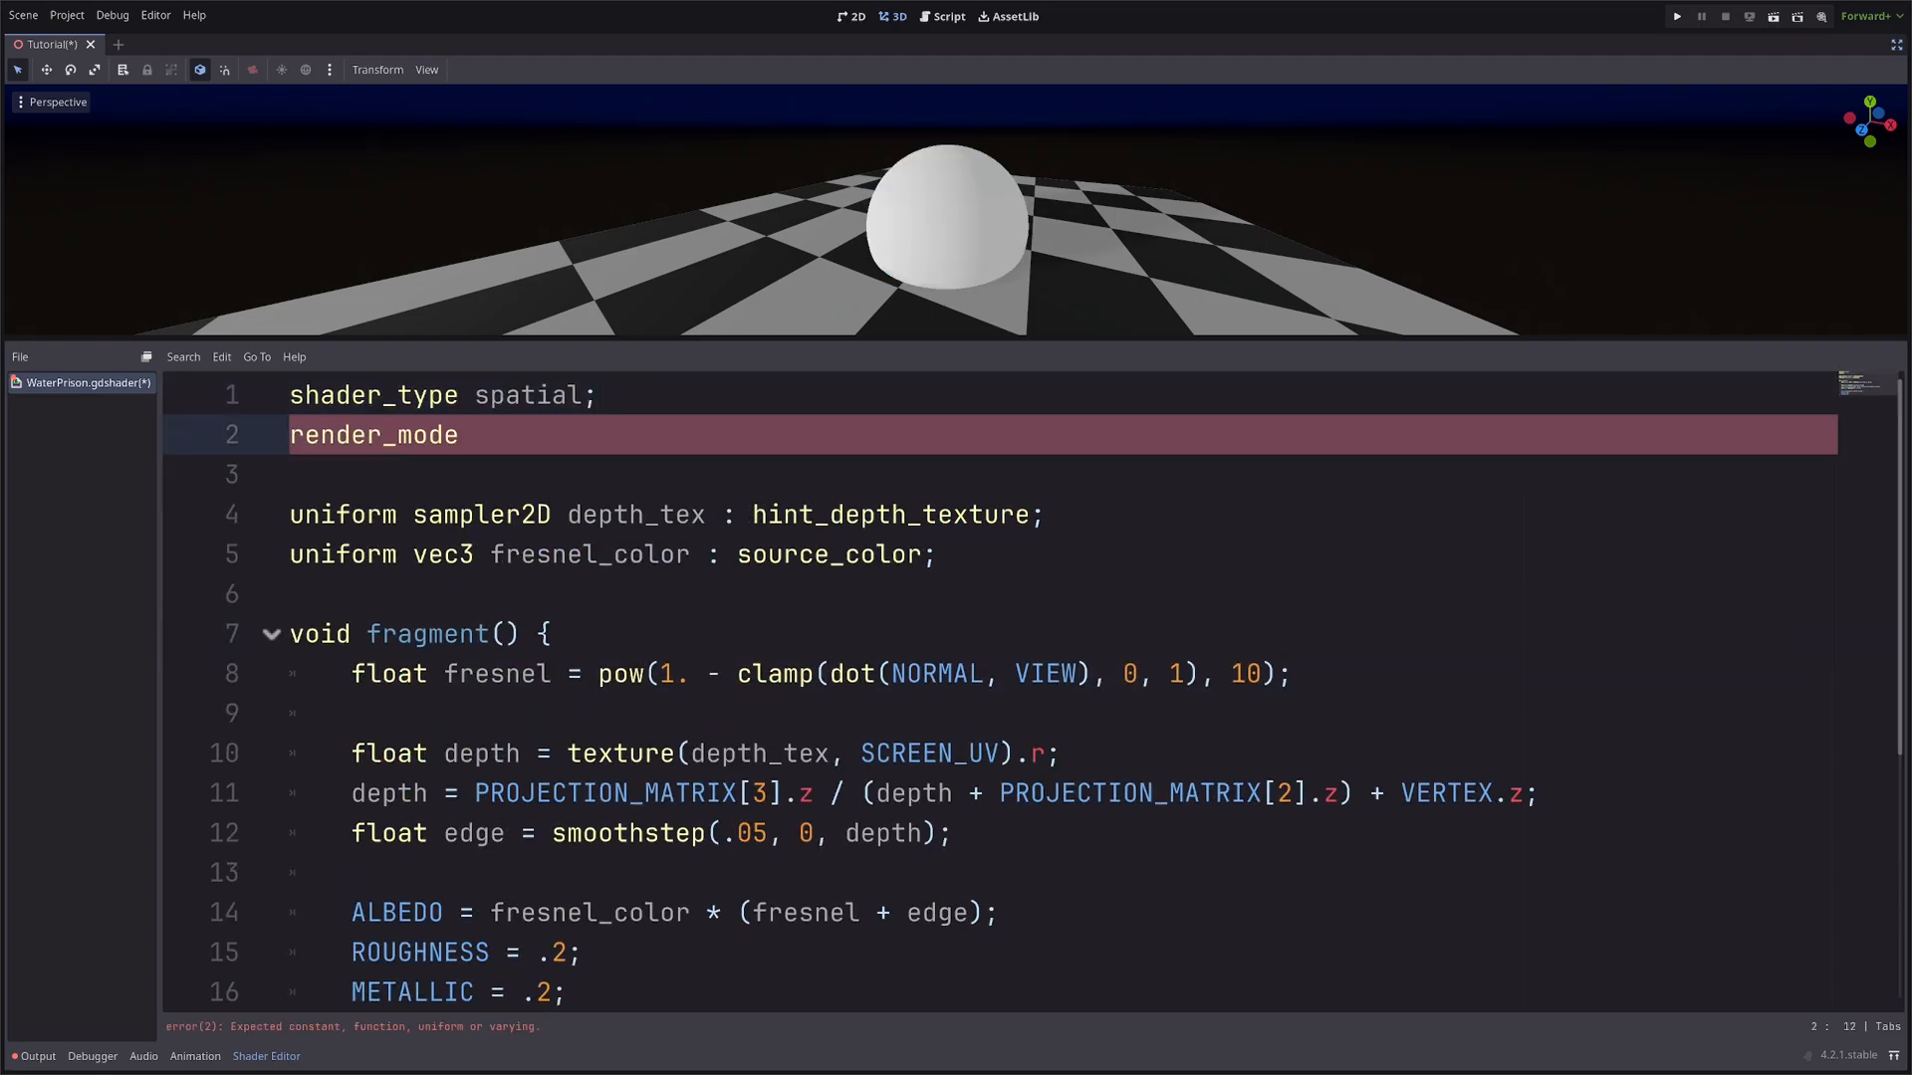
# Set render_mode to blend_add, cull_disabled and view the translucent blue bubble in the viewport.
pyautogui.write('blend_add;')
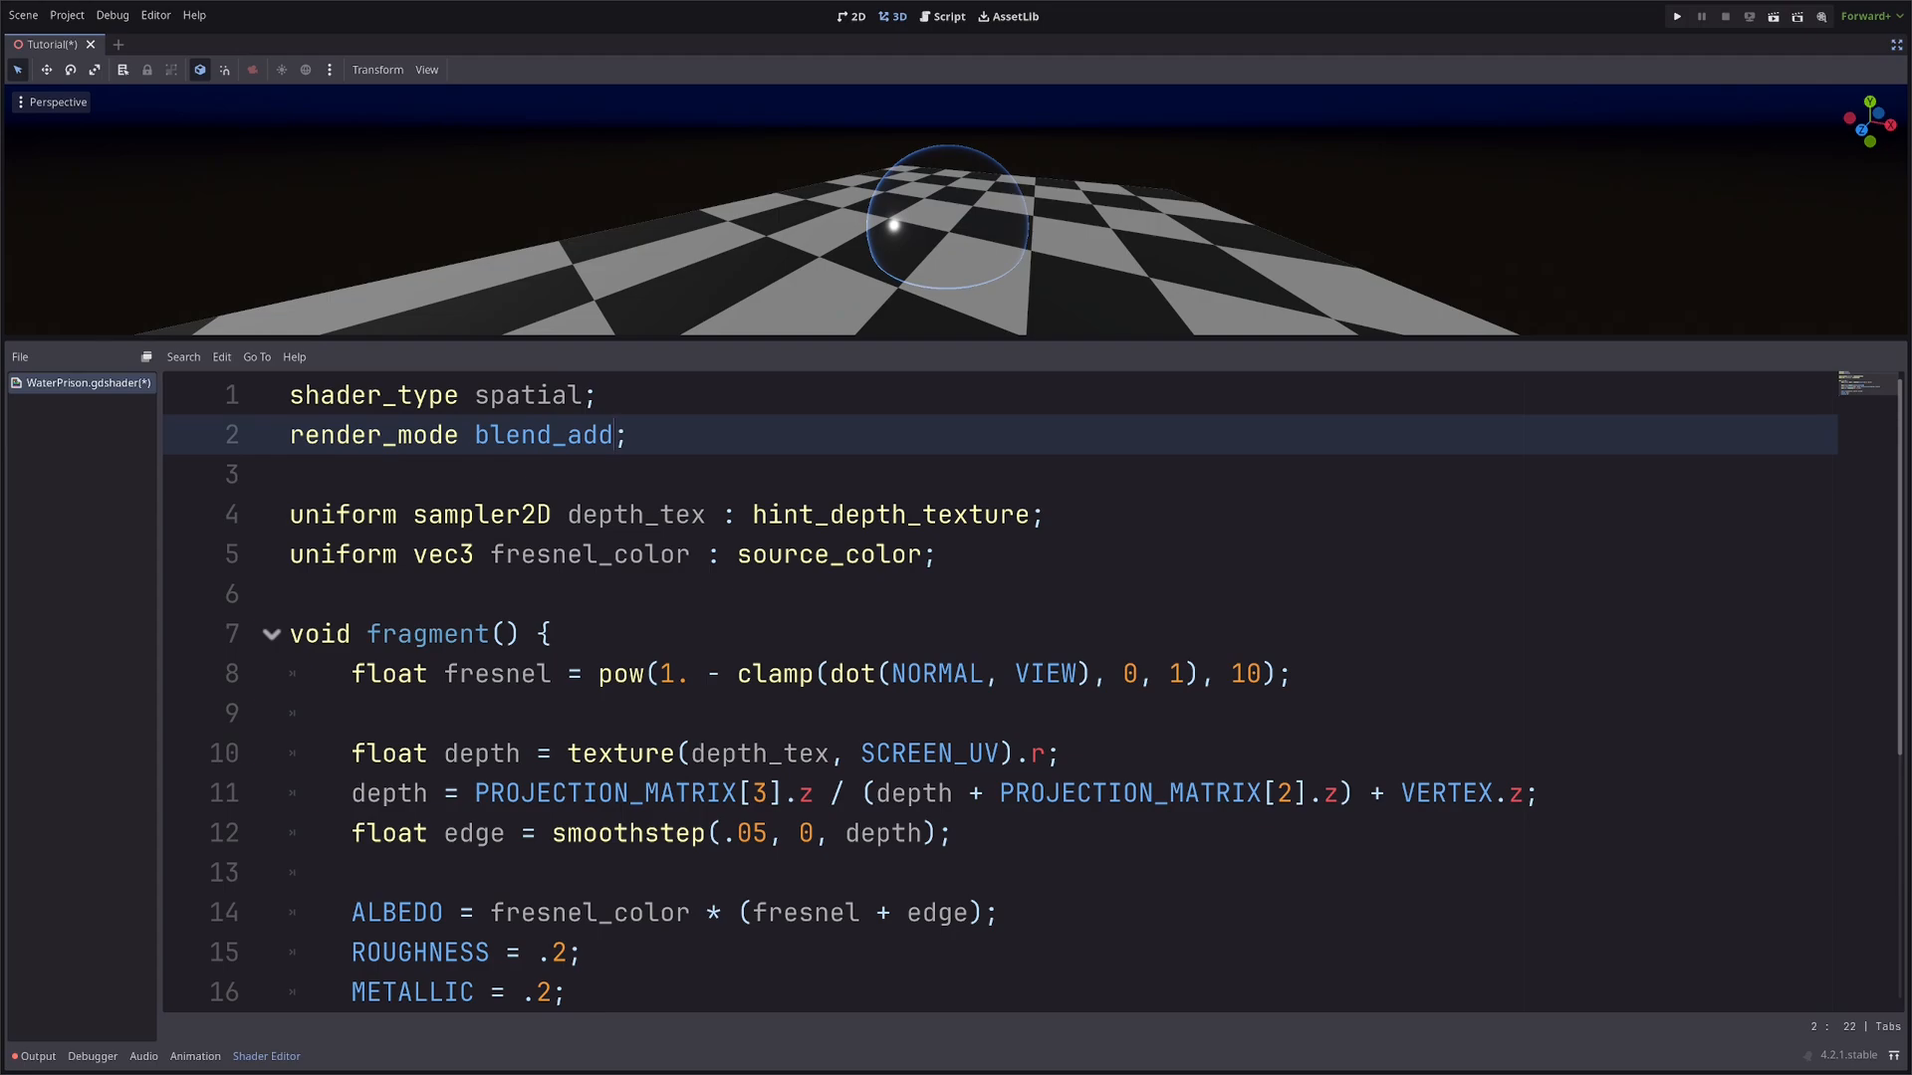
pyautogui.write(', cul')
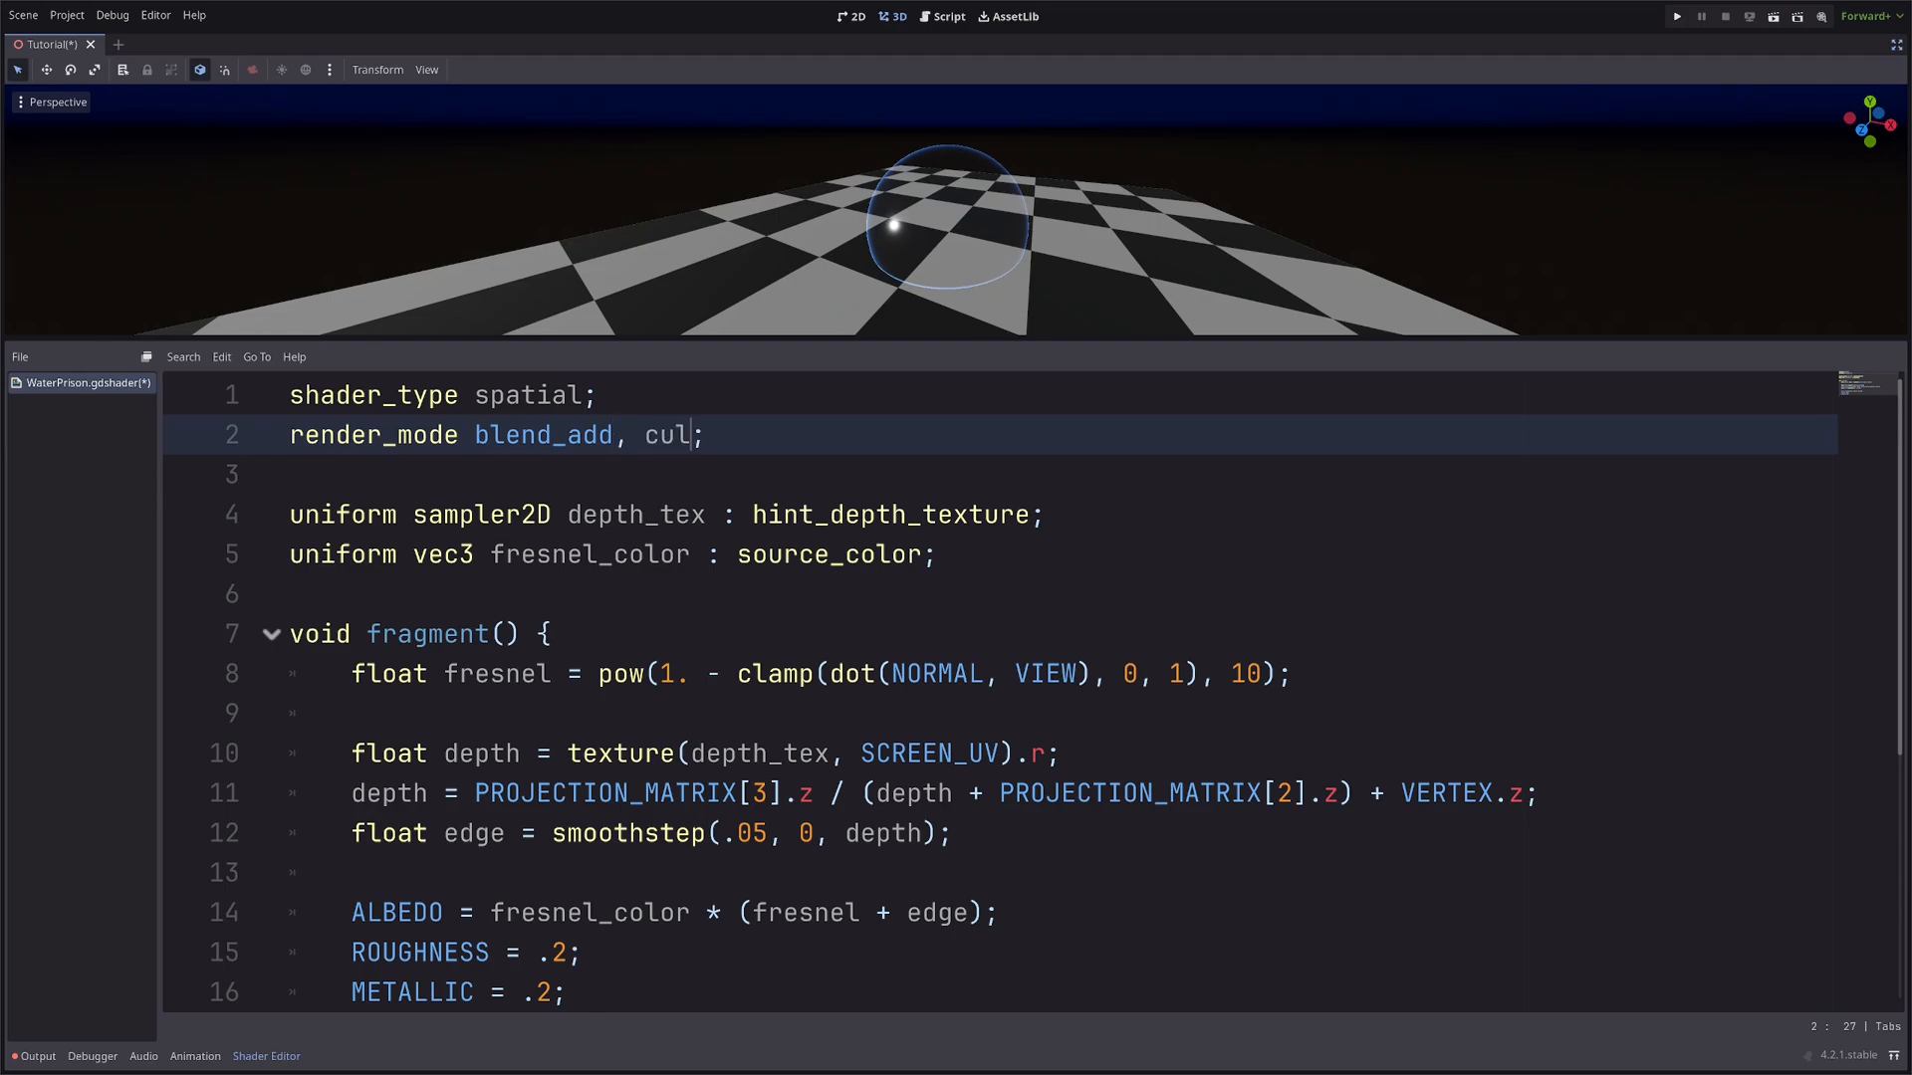
pyautogui.write('l_disabled')
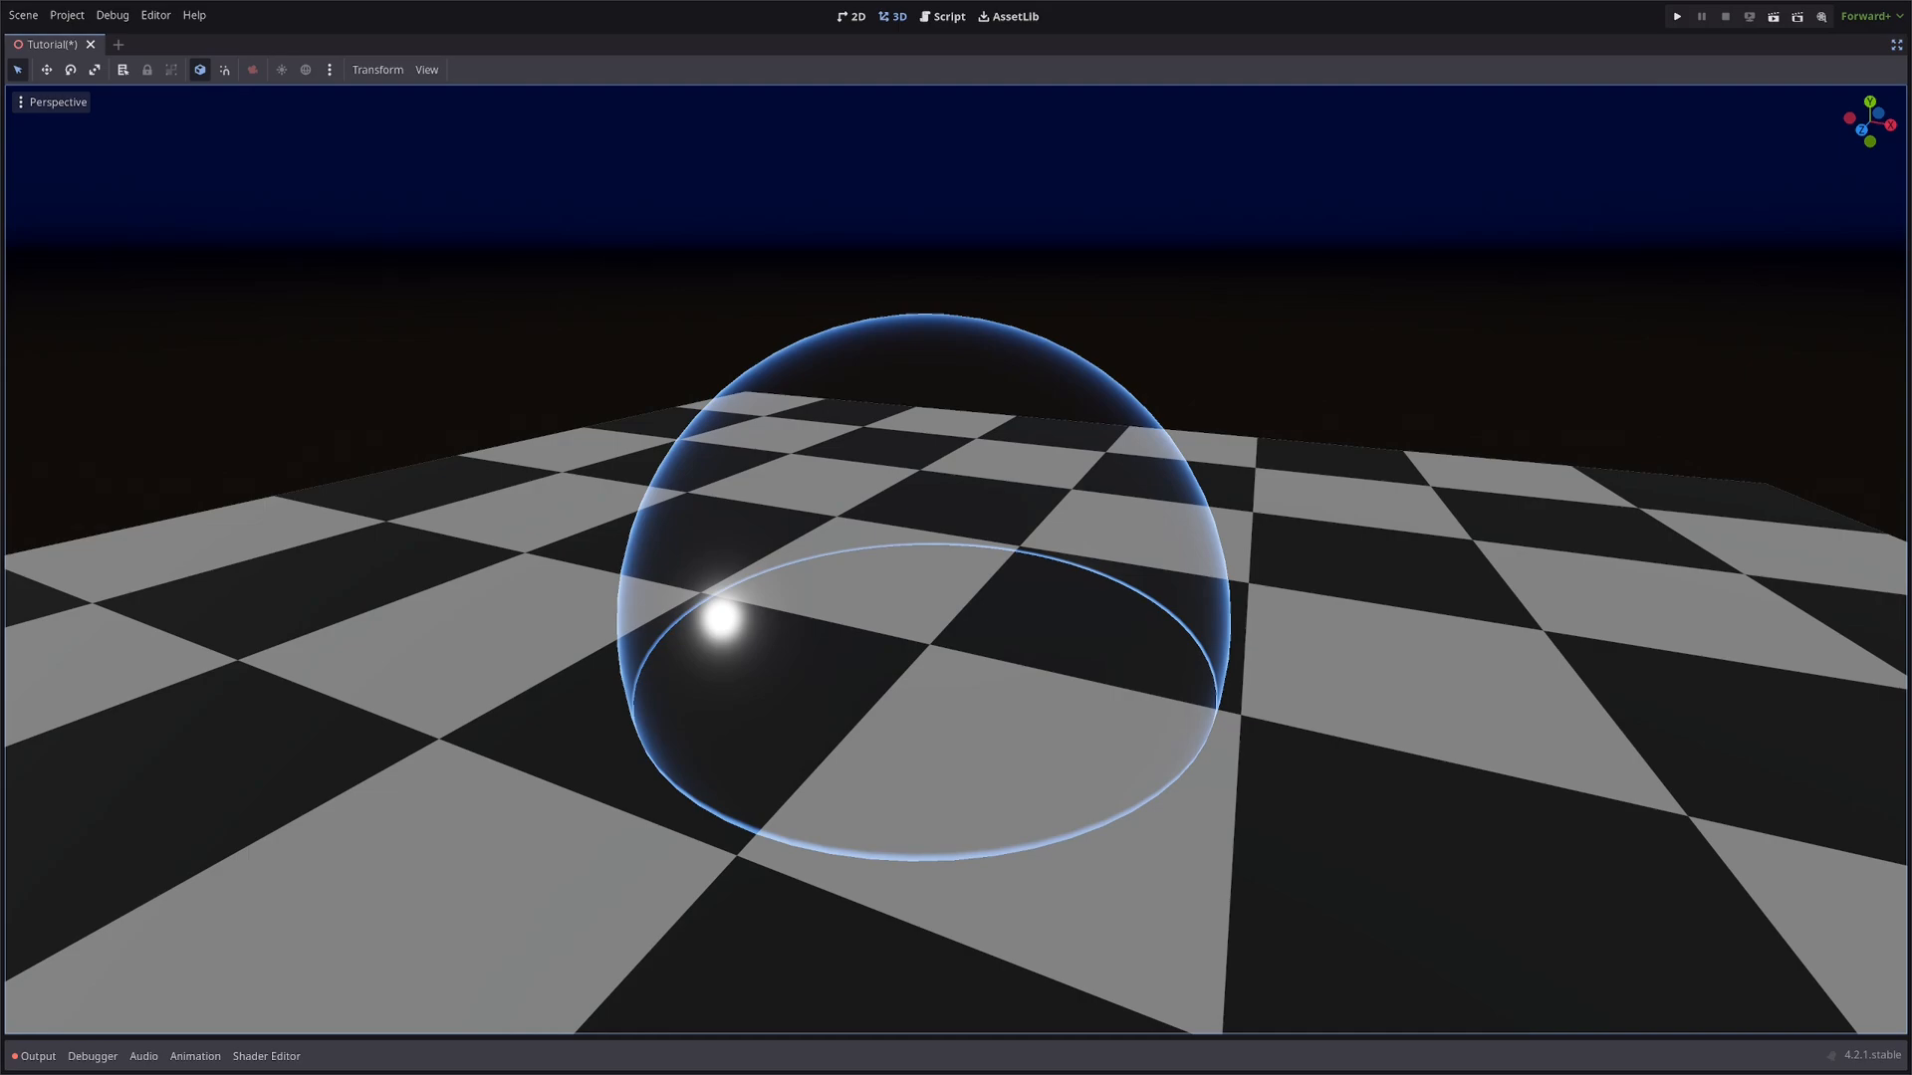
pyautogui.click(265, 1056)
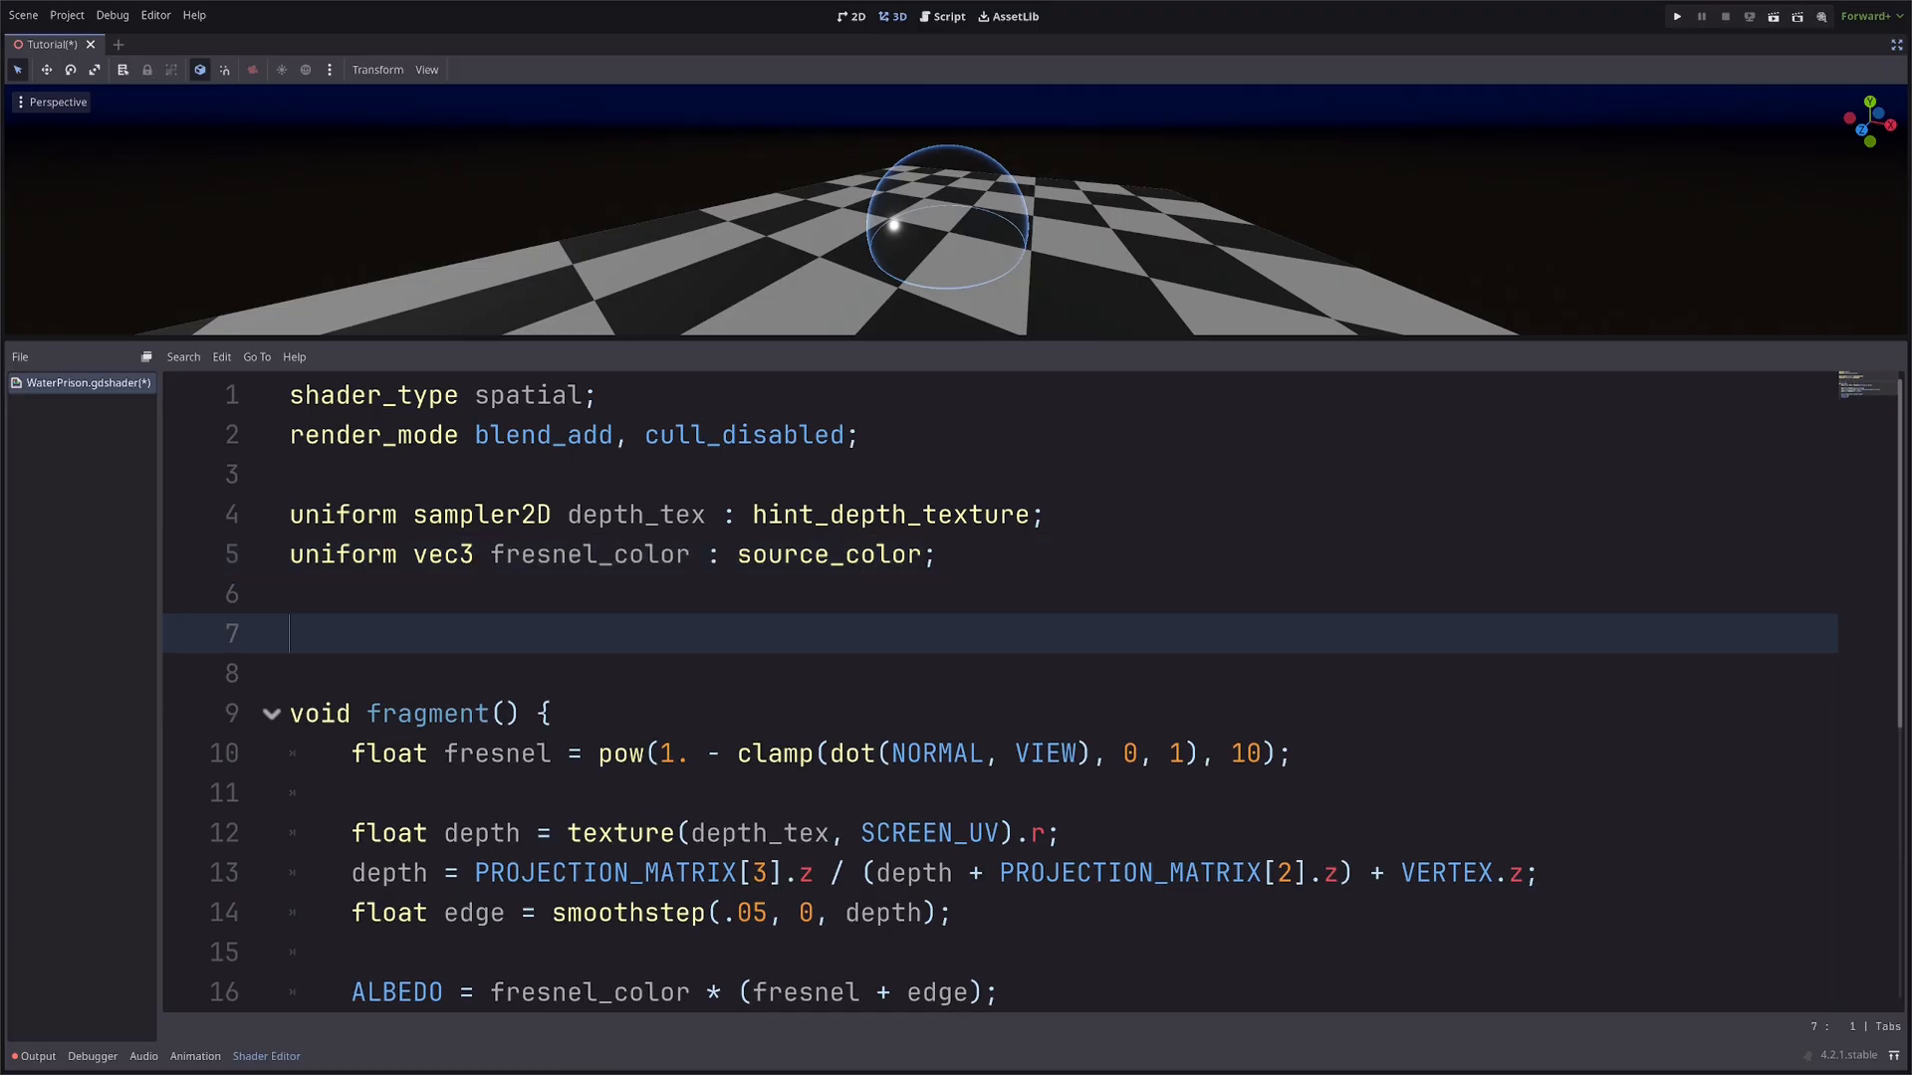
# Declare a stub float Noise(vec2 uv) { } above the fragment function.
pyautogui.write('float Noise')
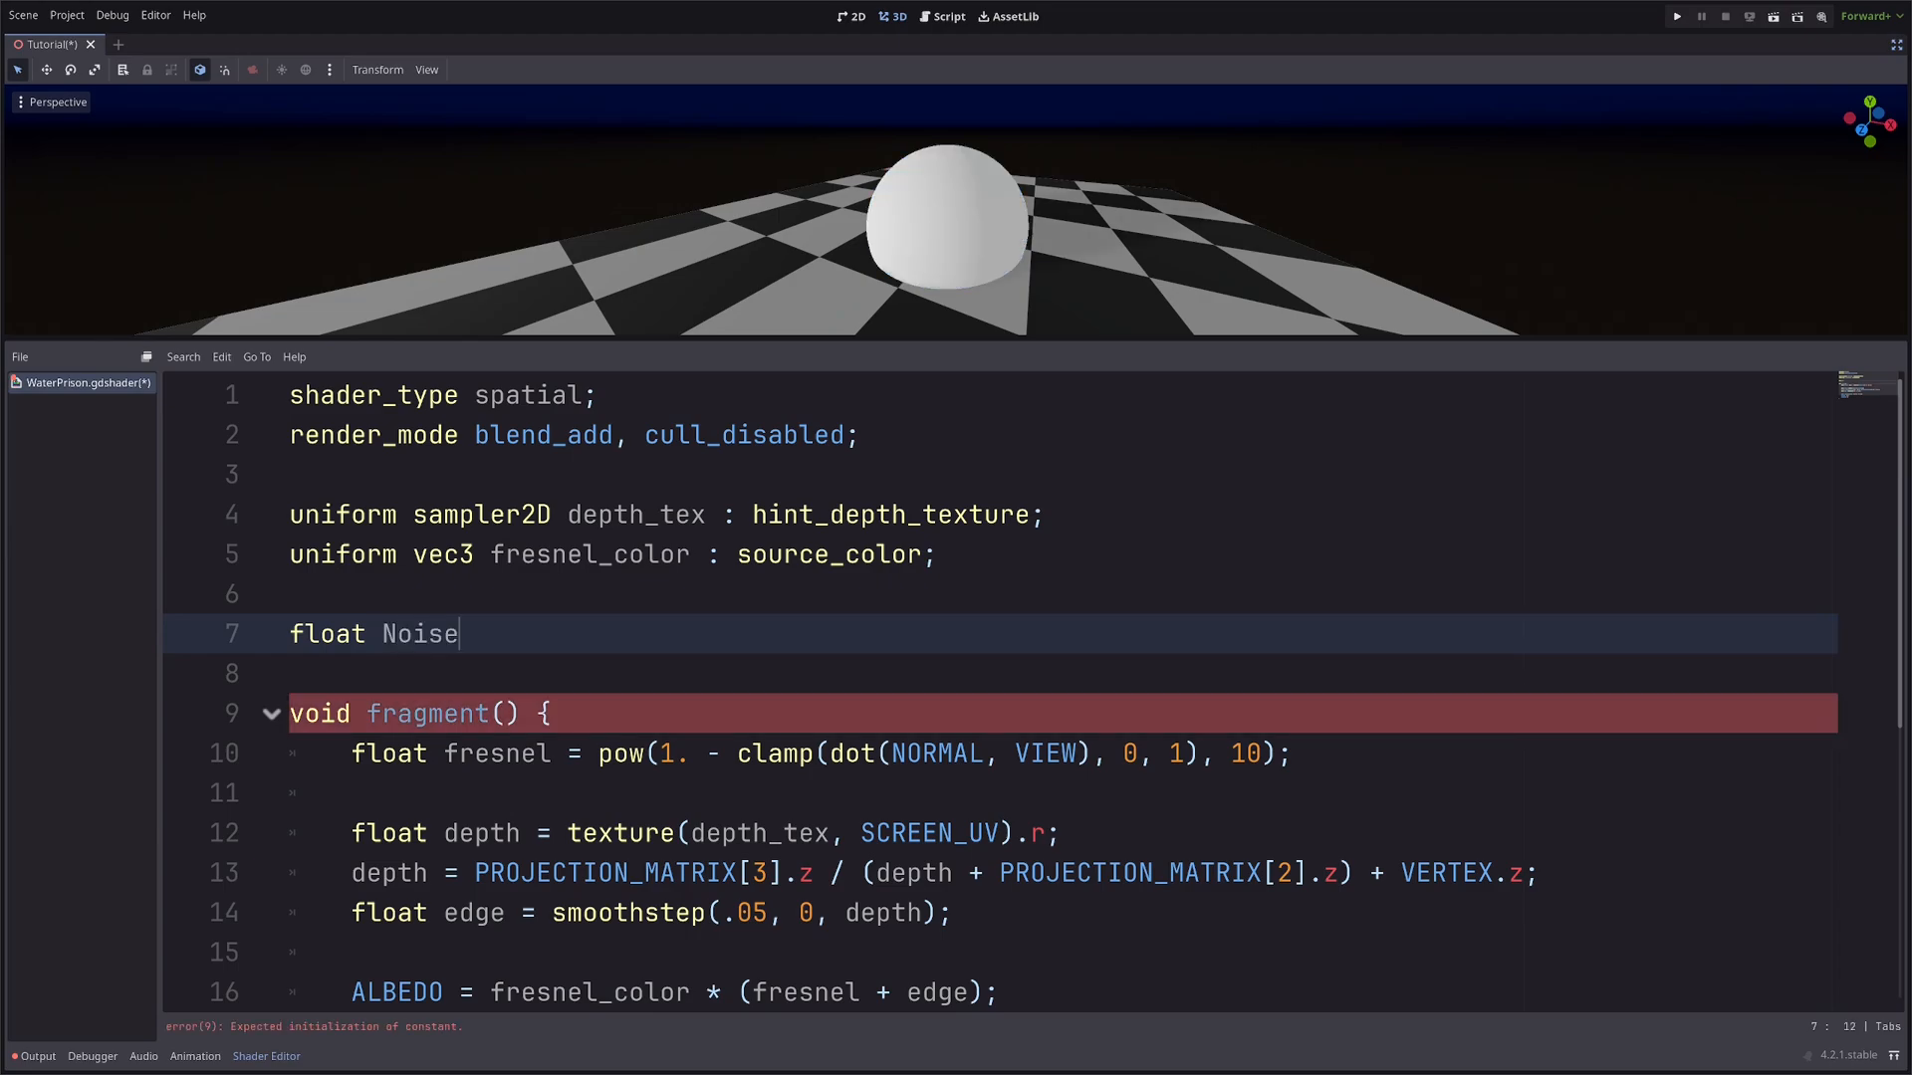
pyautogui.write('()')
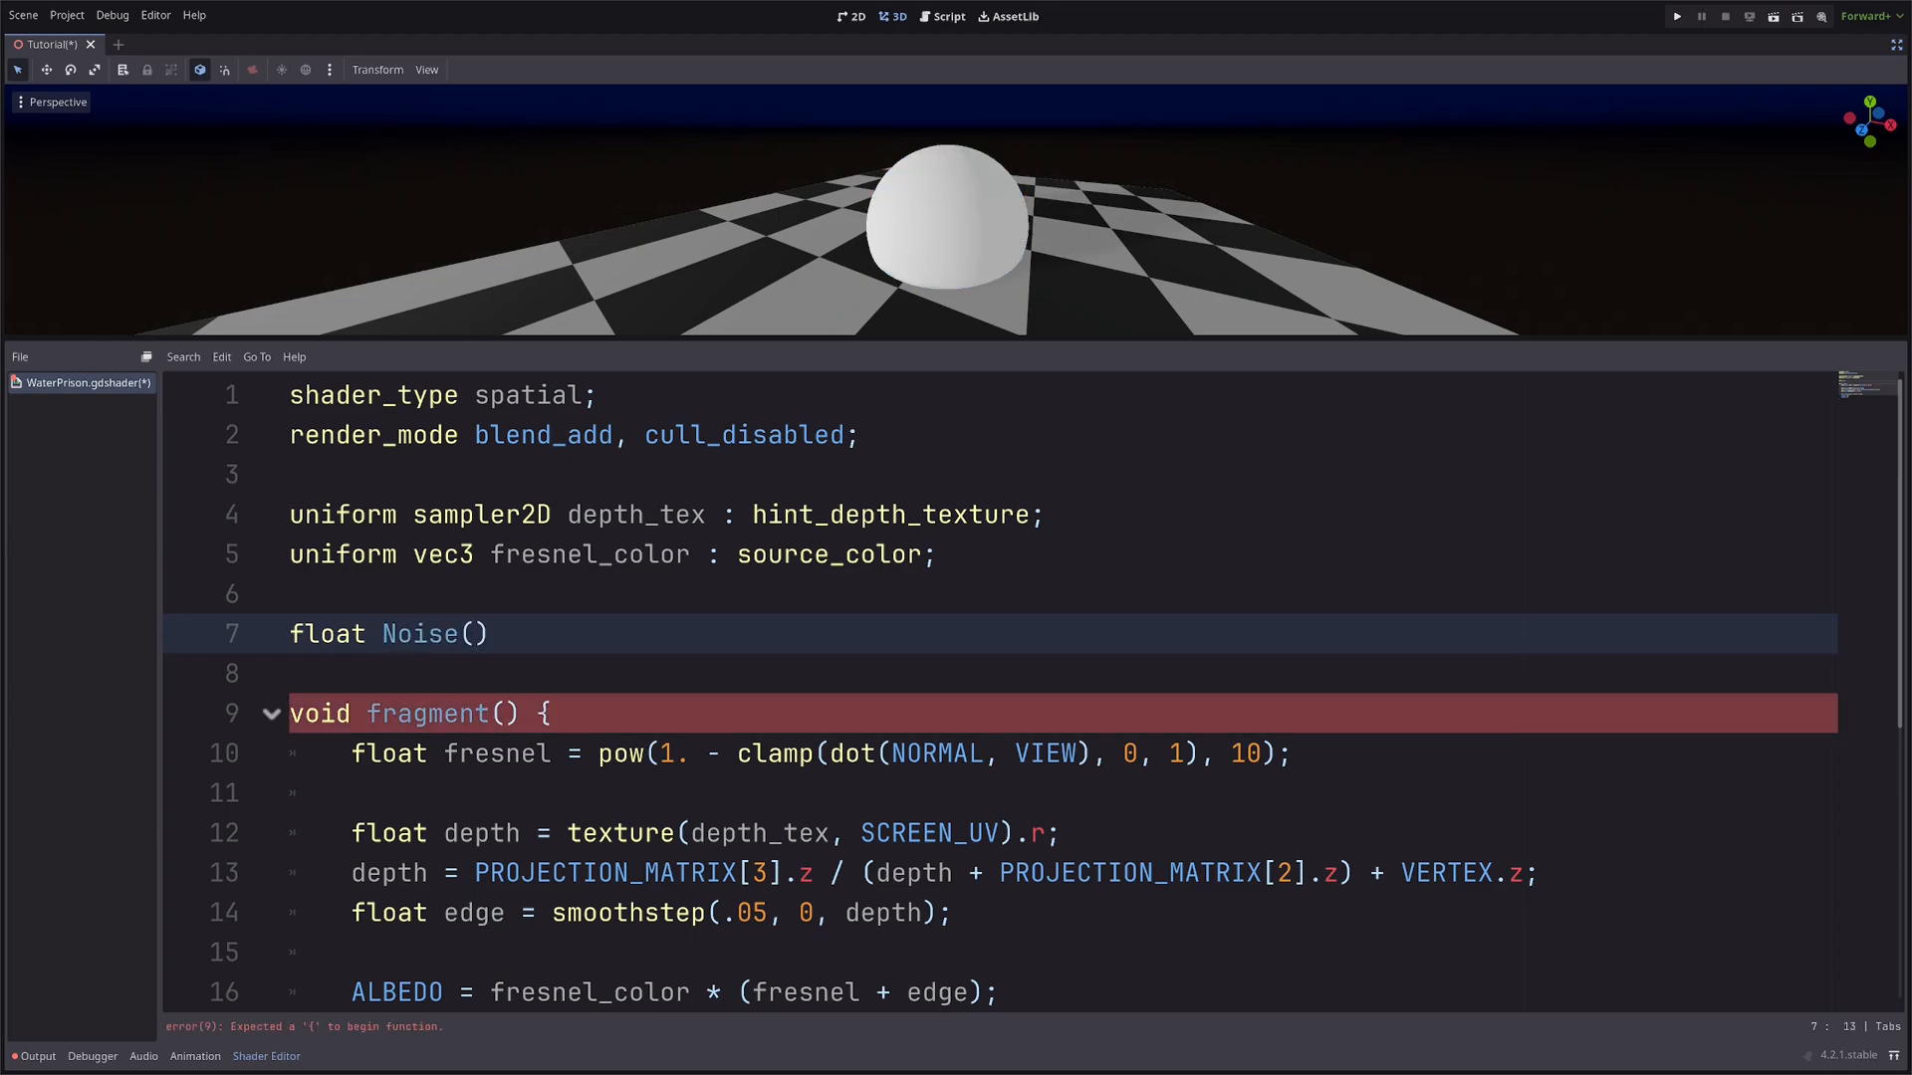
pyautogui.write('vec2 uv')
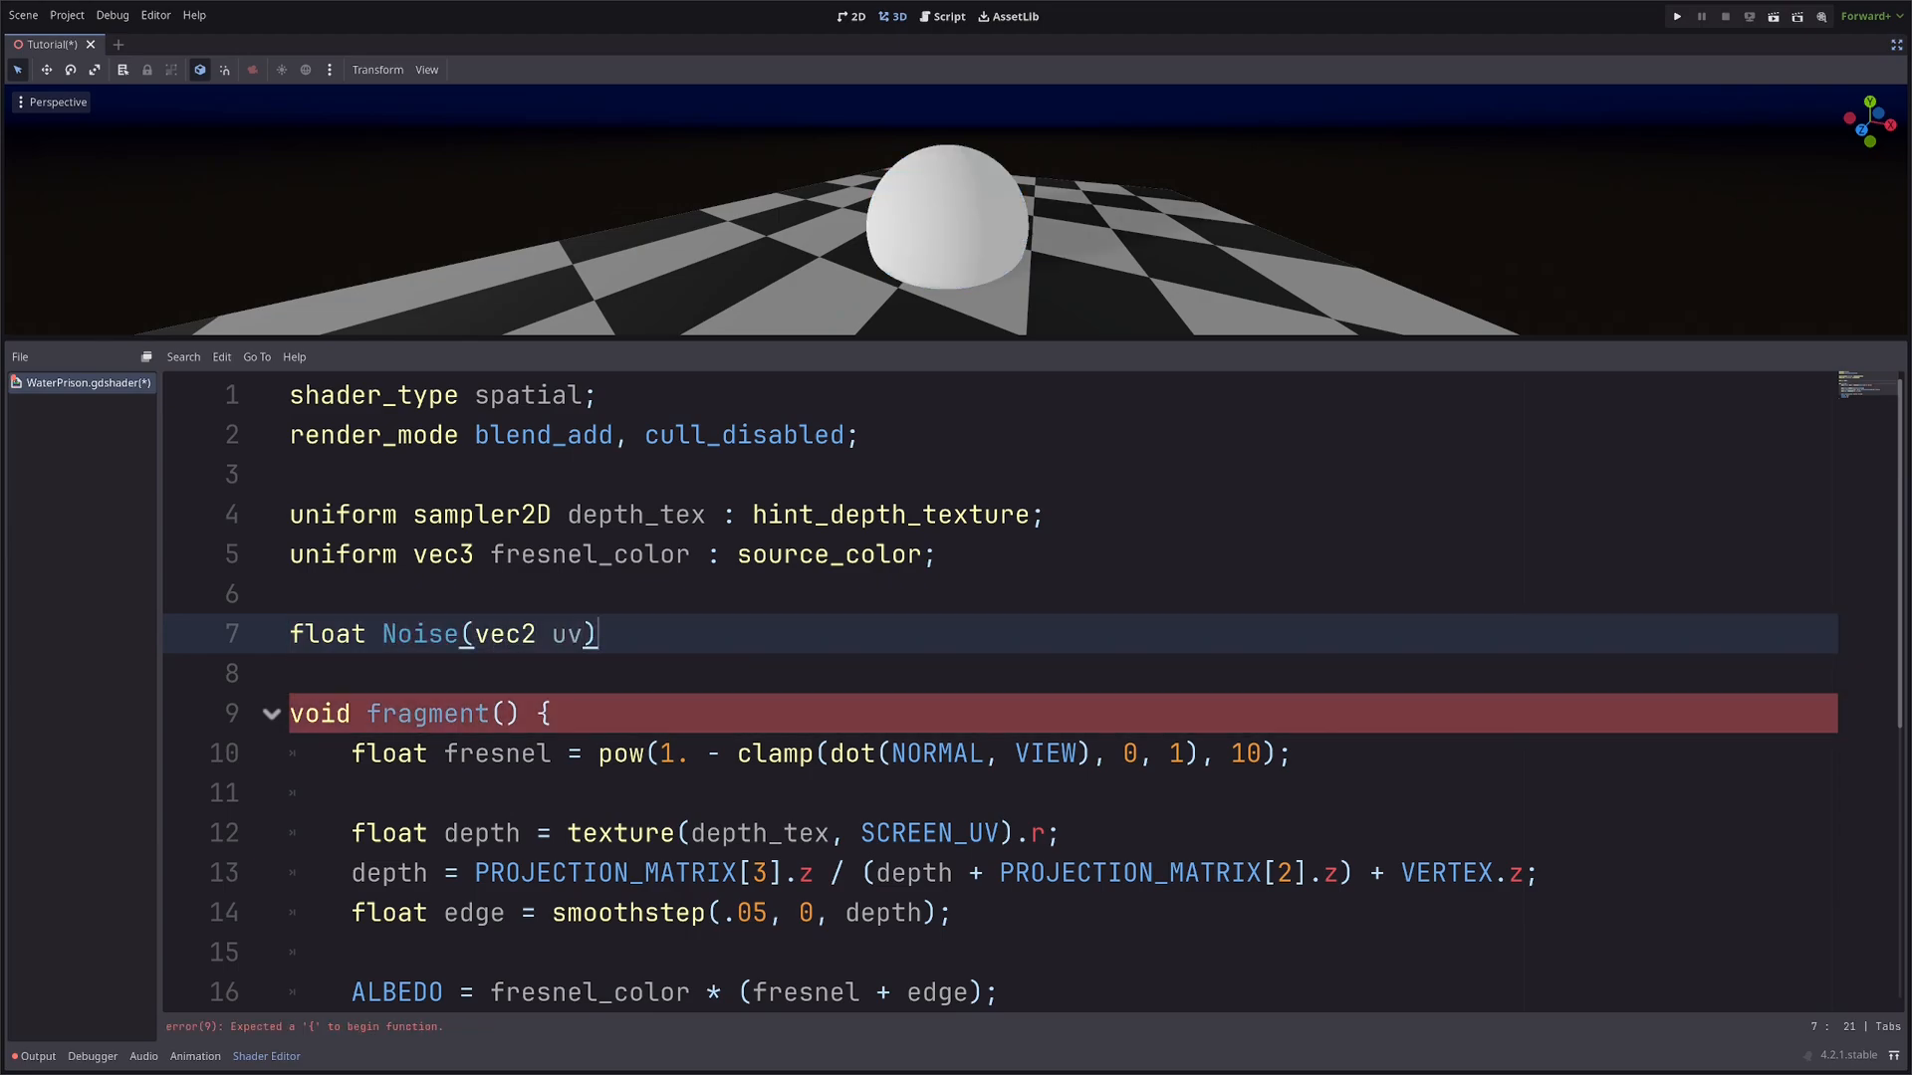
pyautogui.write('{')
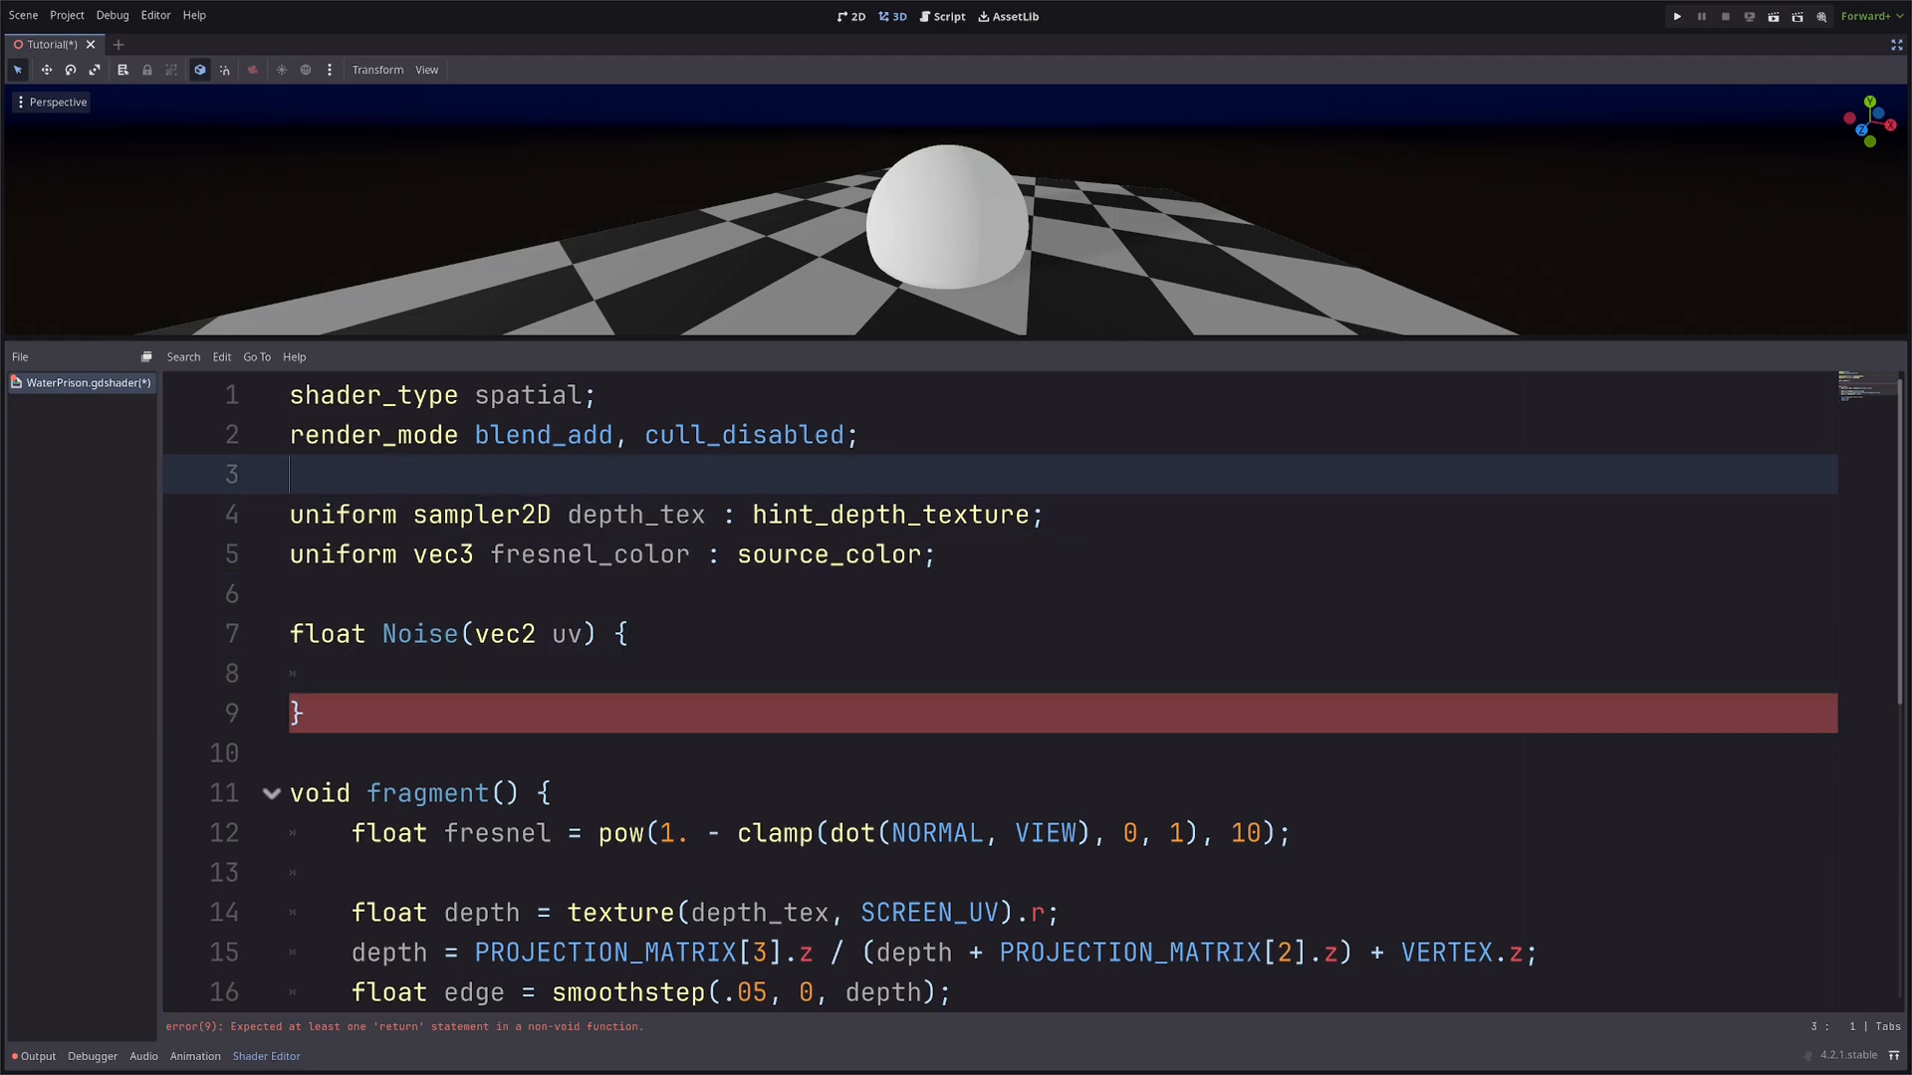
# Add #include of res://addons/ShaderLib/Procedural/Procedural.gdshaderinc near the top of the shader.
pyautogui.write('#inc')
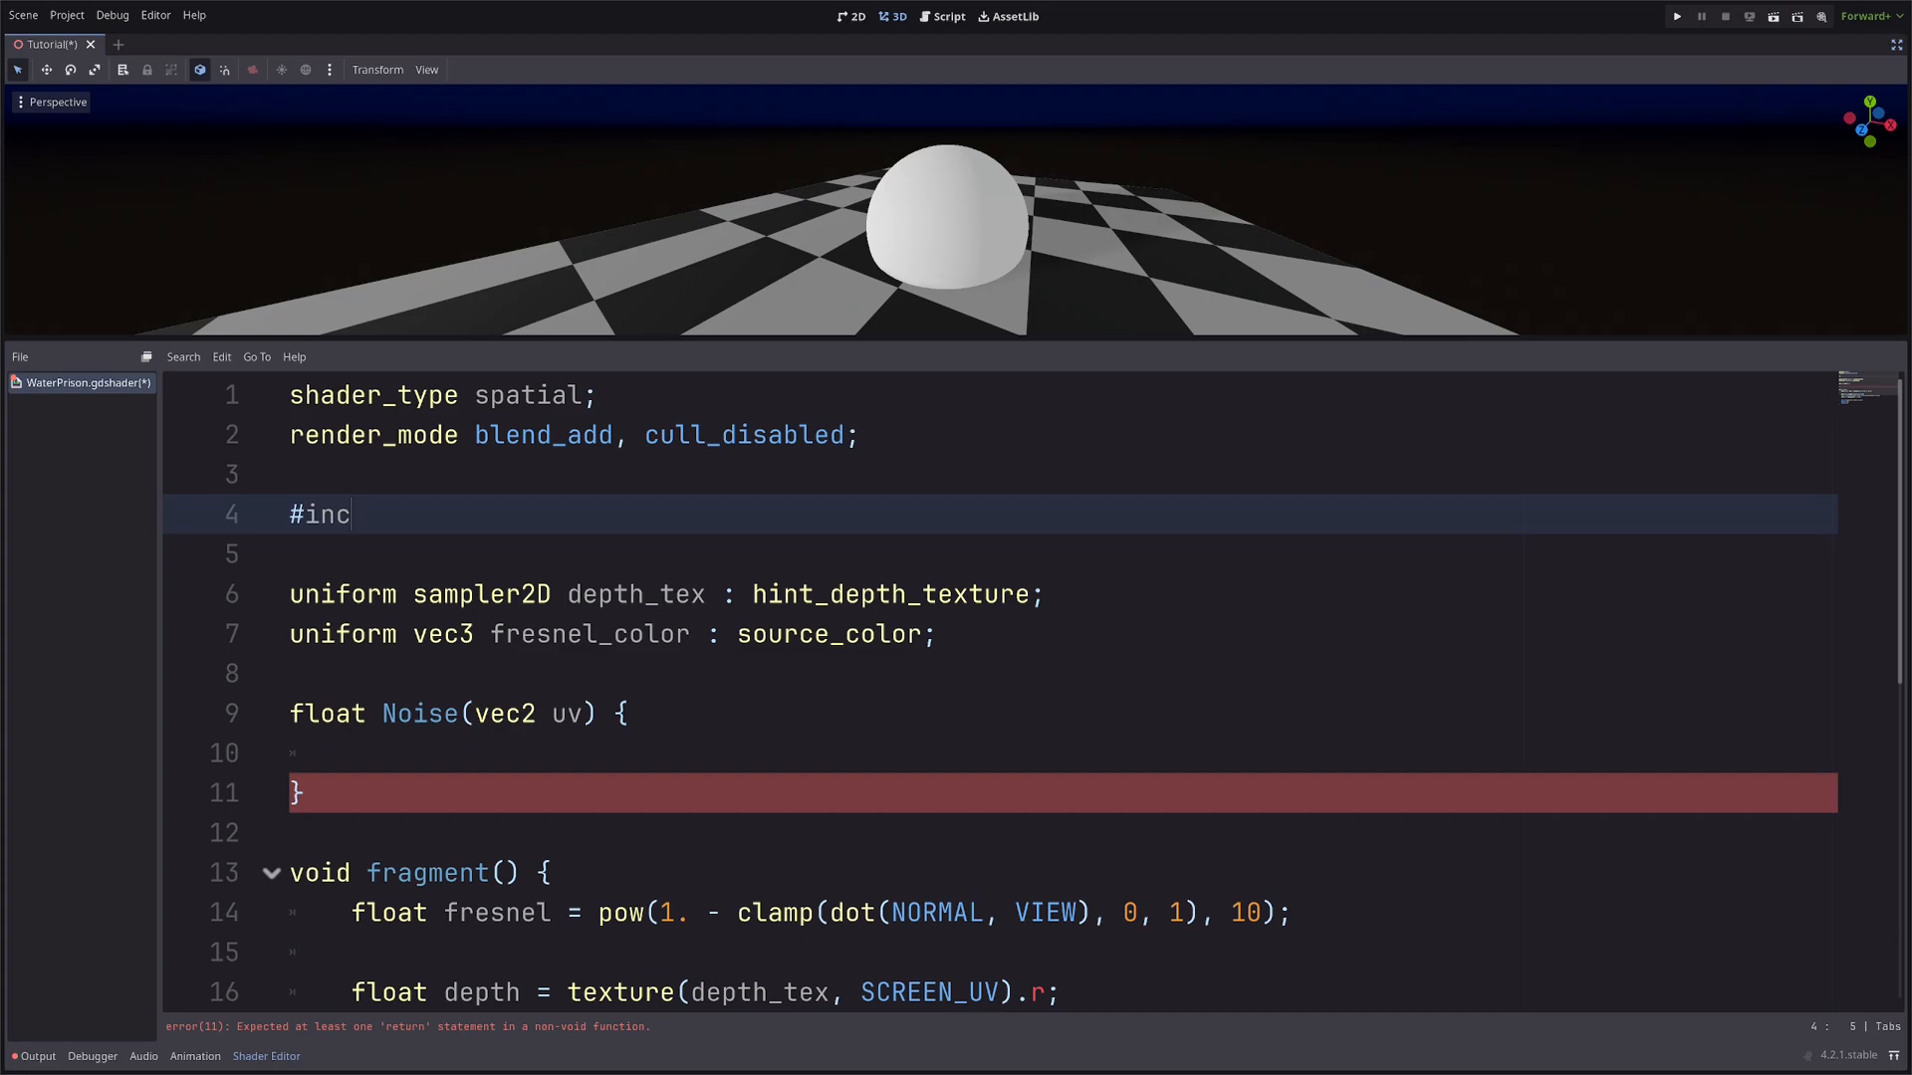
pyautogui.write('lude "')
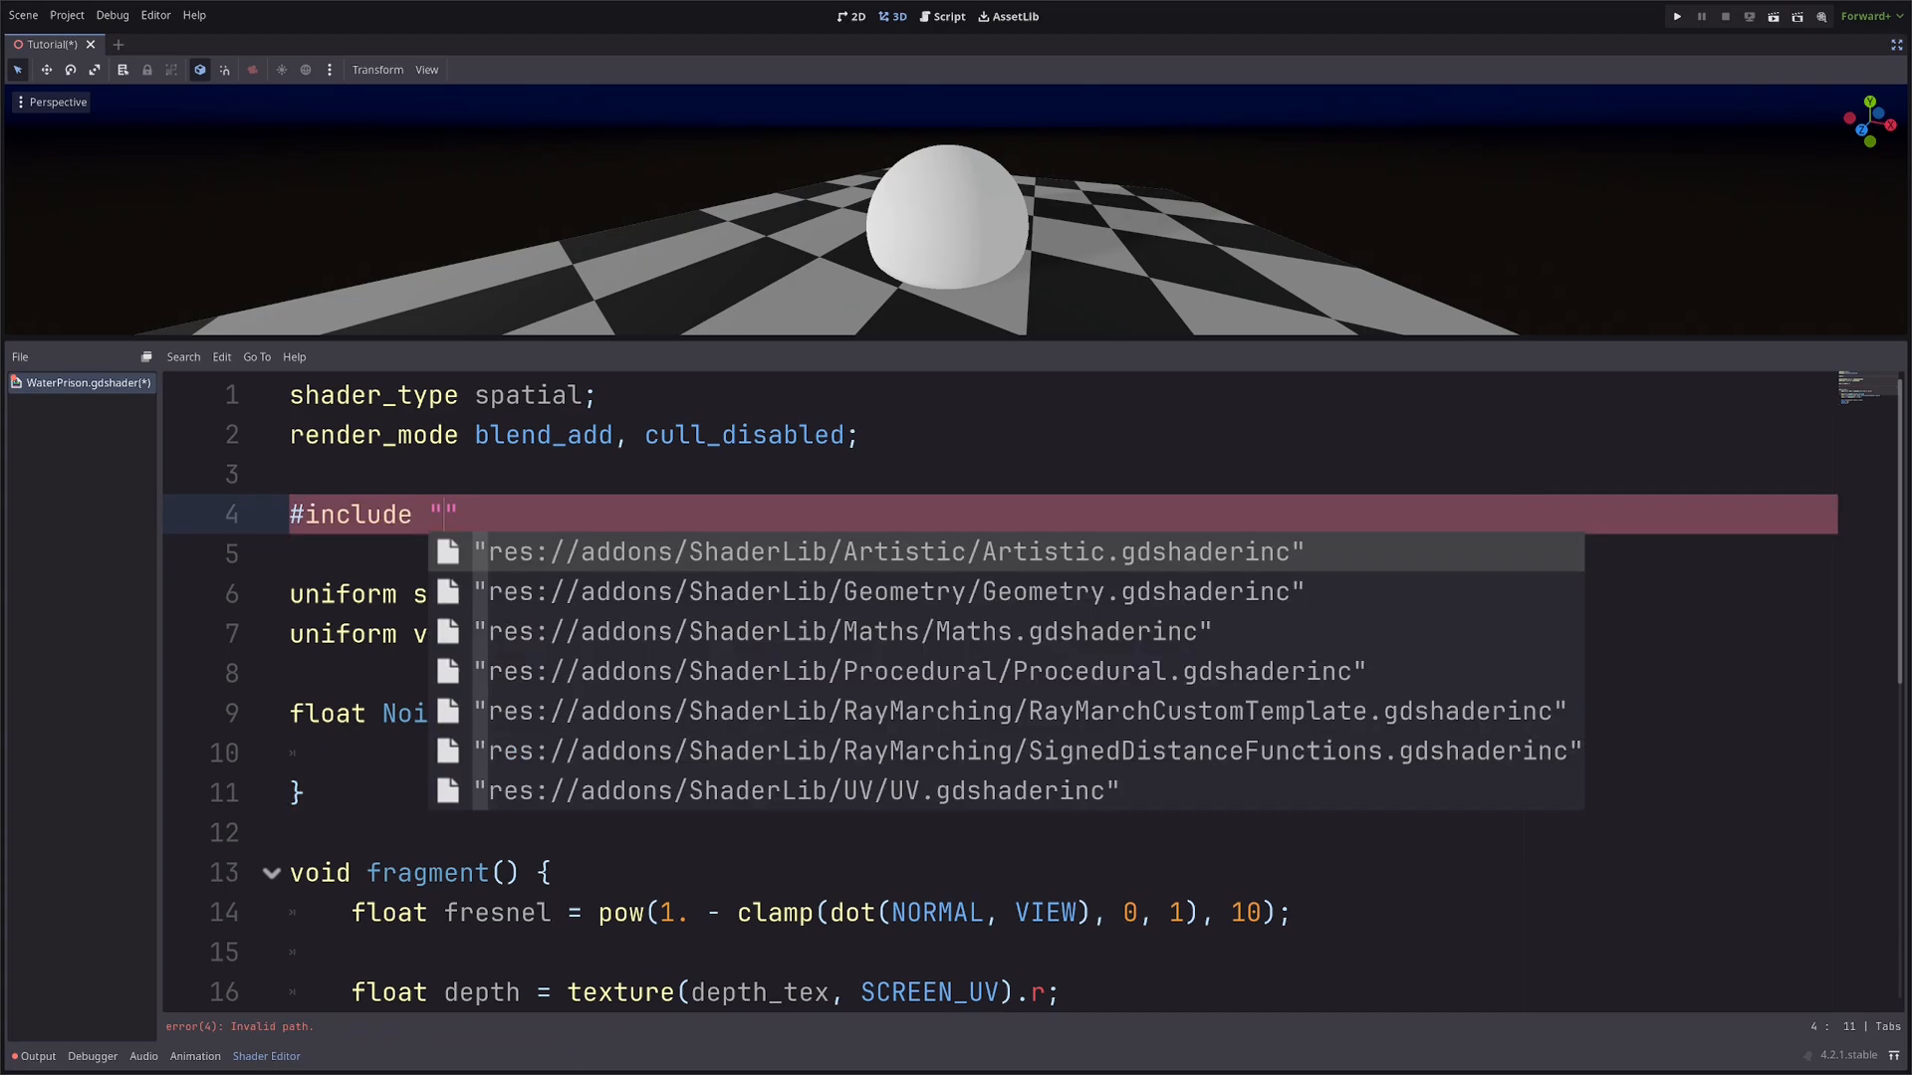
pyautogui.write('pro')
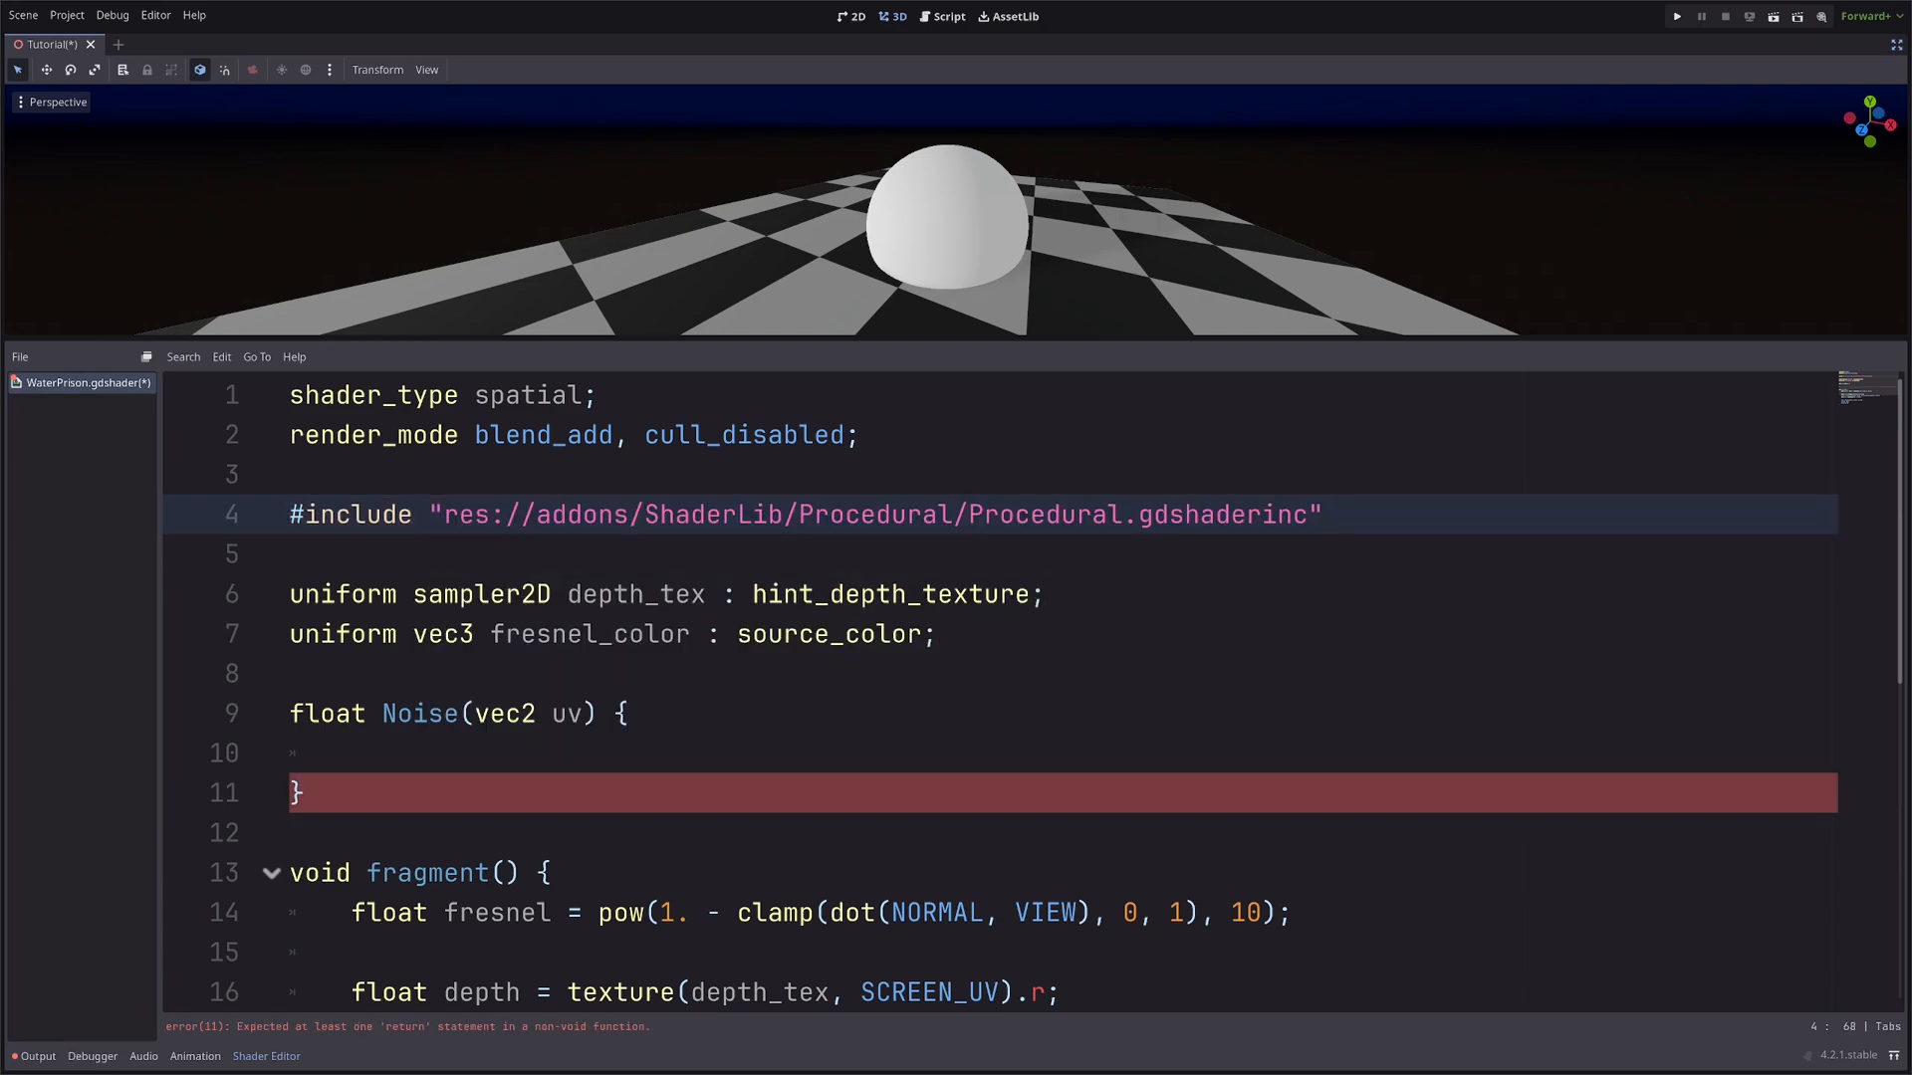
pyautogui.doubleClick(1137, 513)
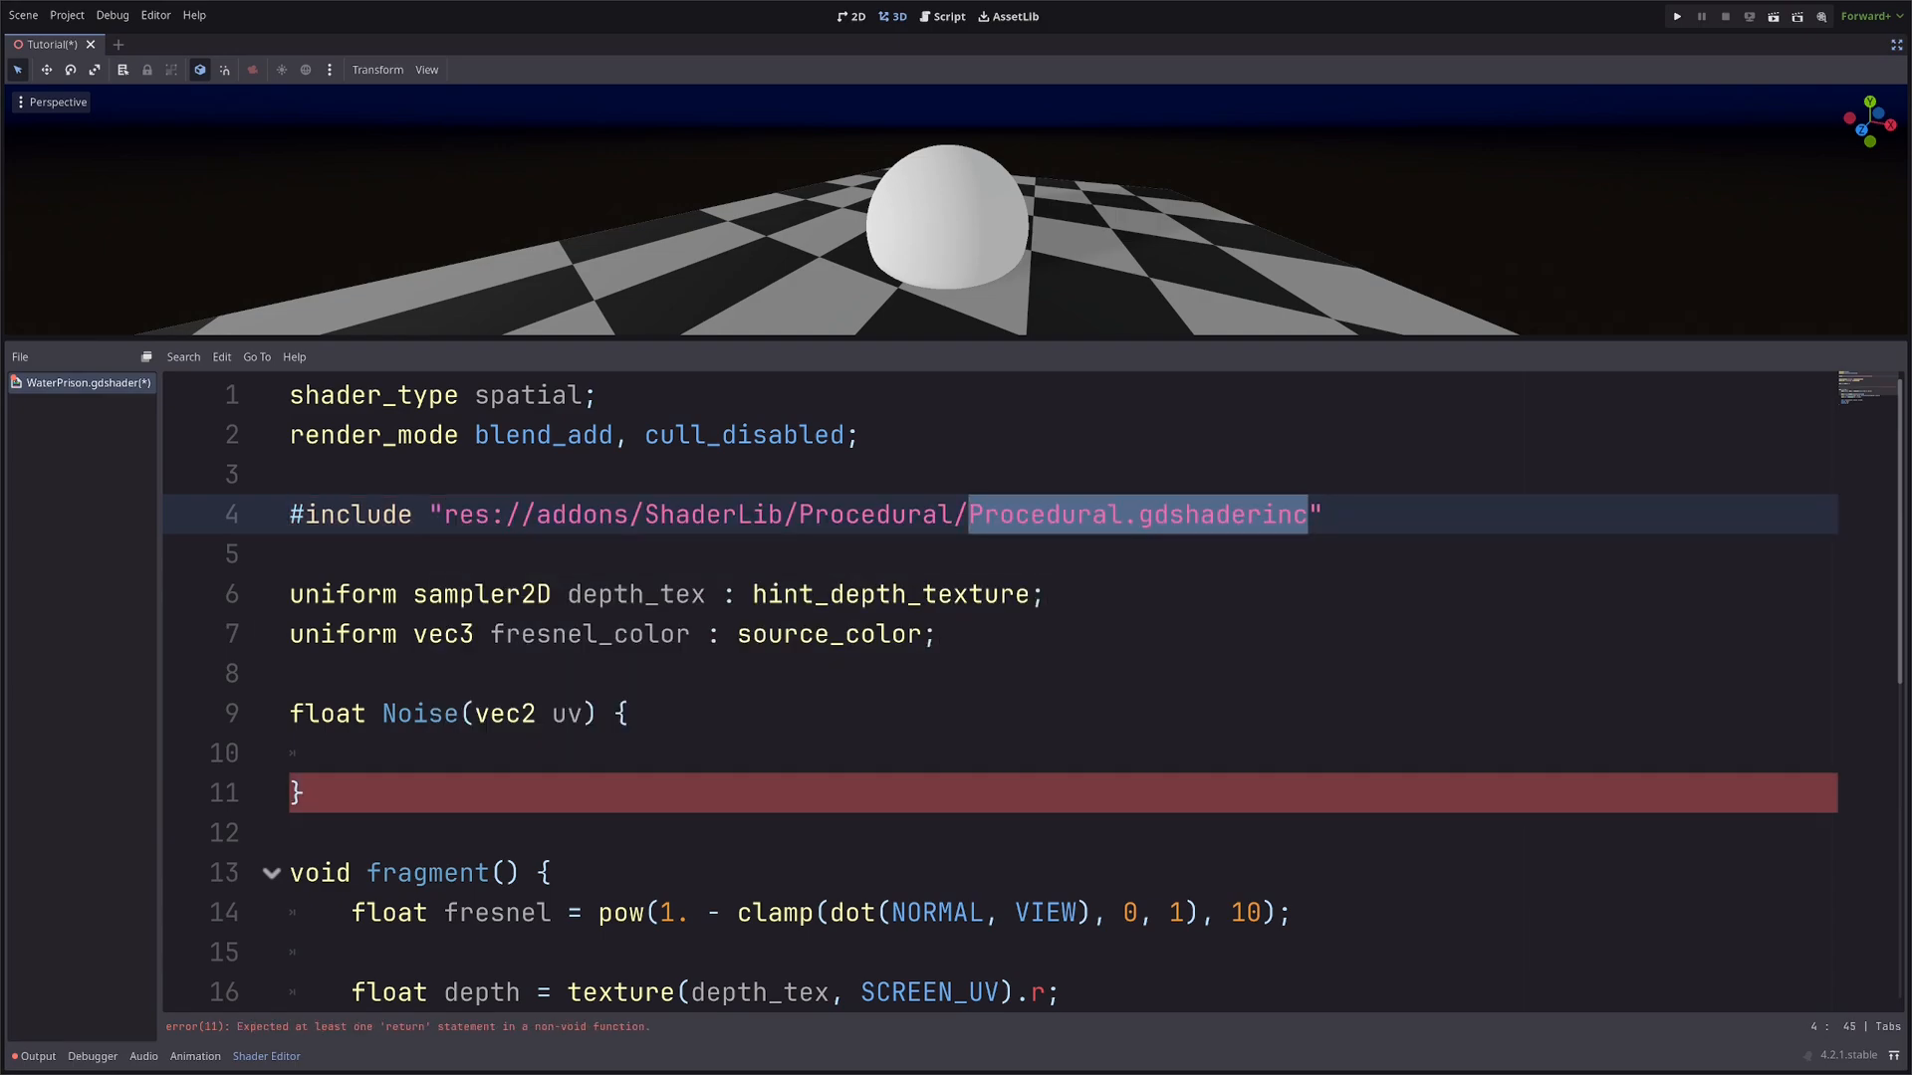
pyautogui.scroll(-3)
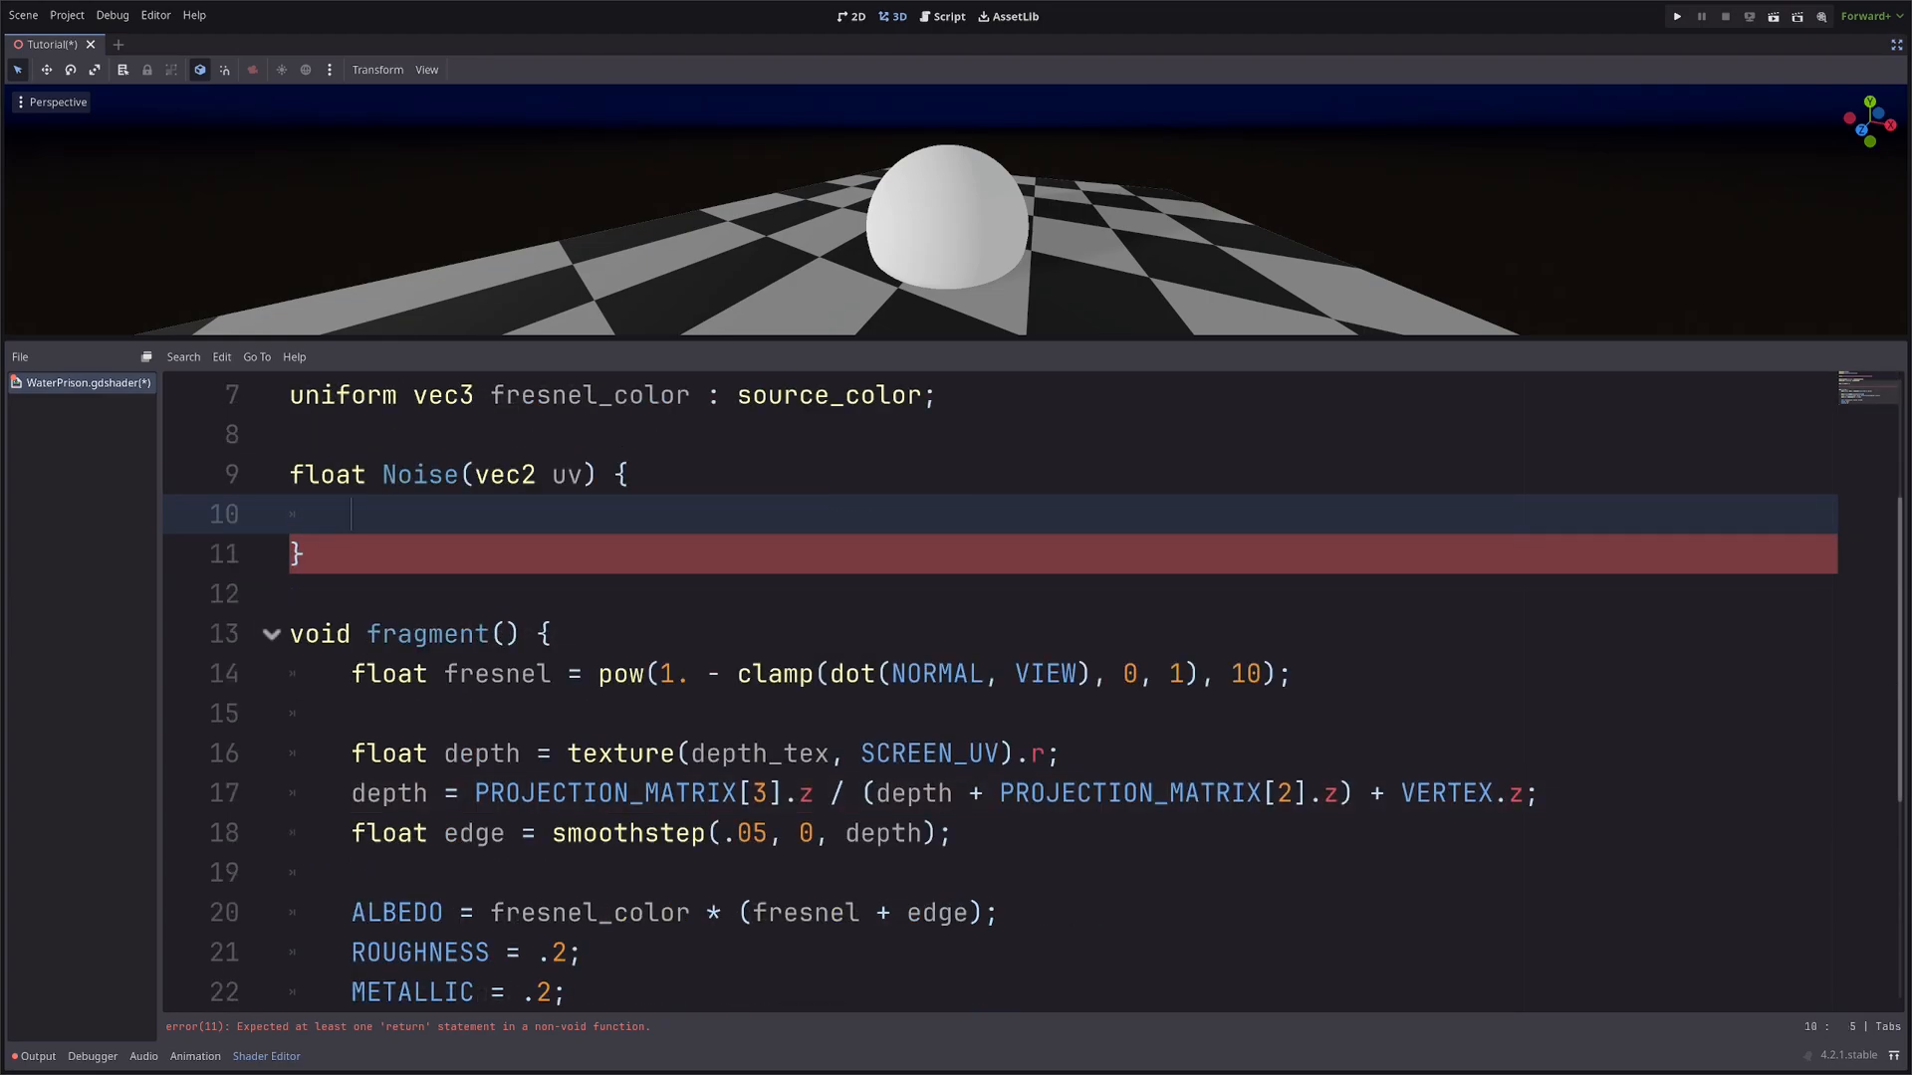
# Write float noise = gradient_noise(uv, 20); and return noise; inside Noise().
pyautogui.write('float no')
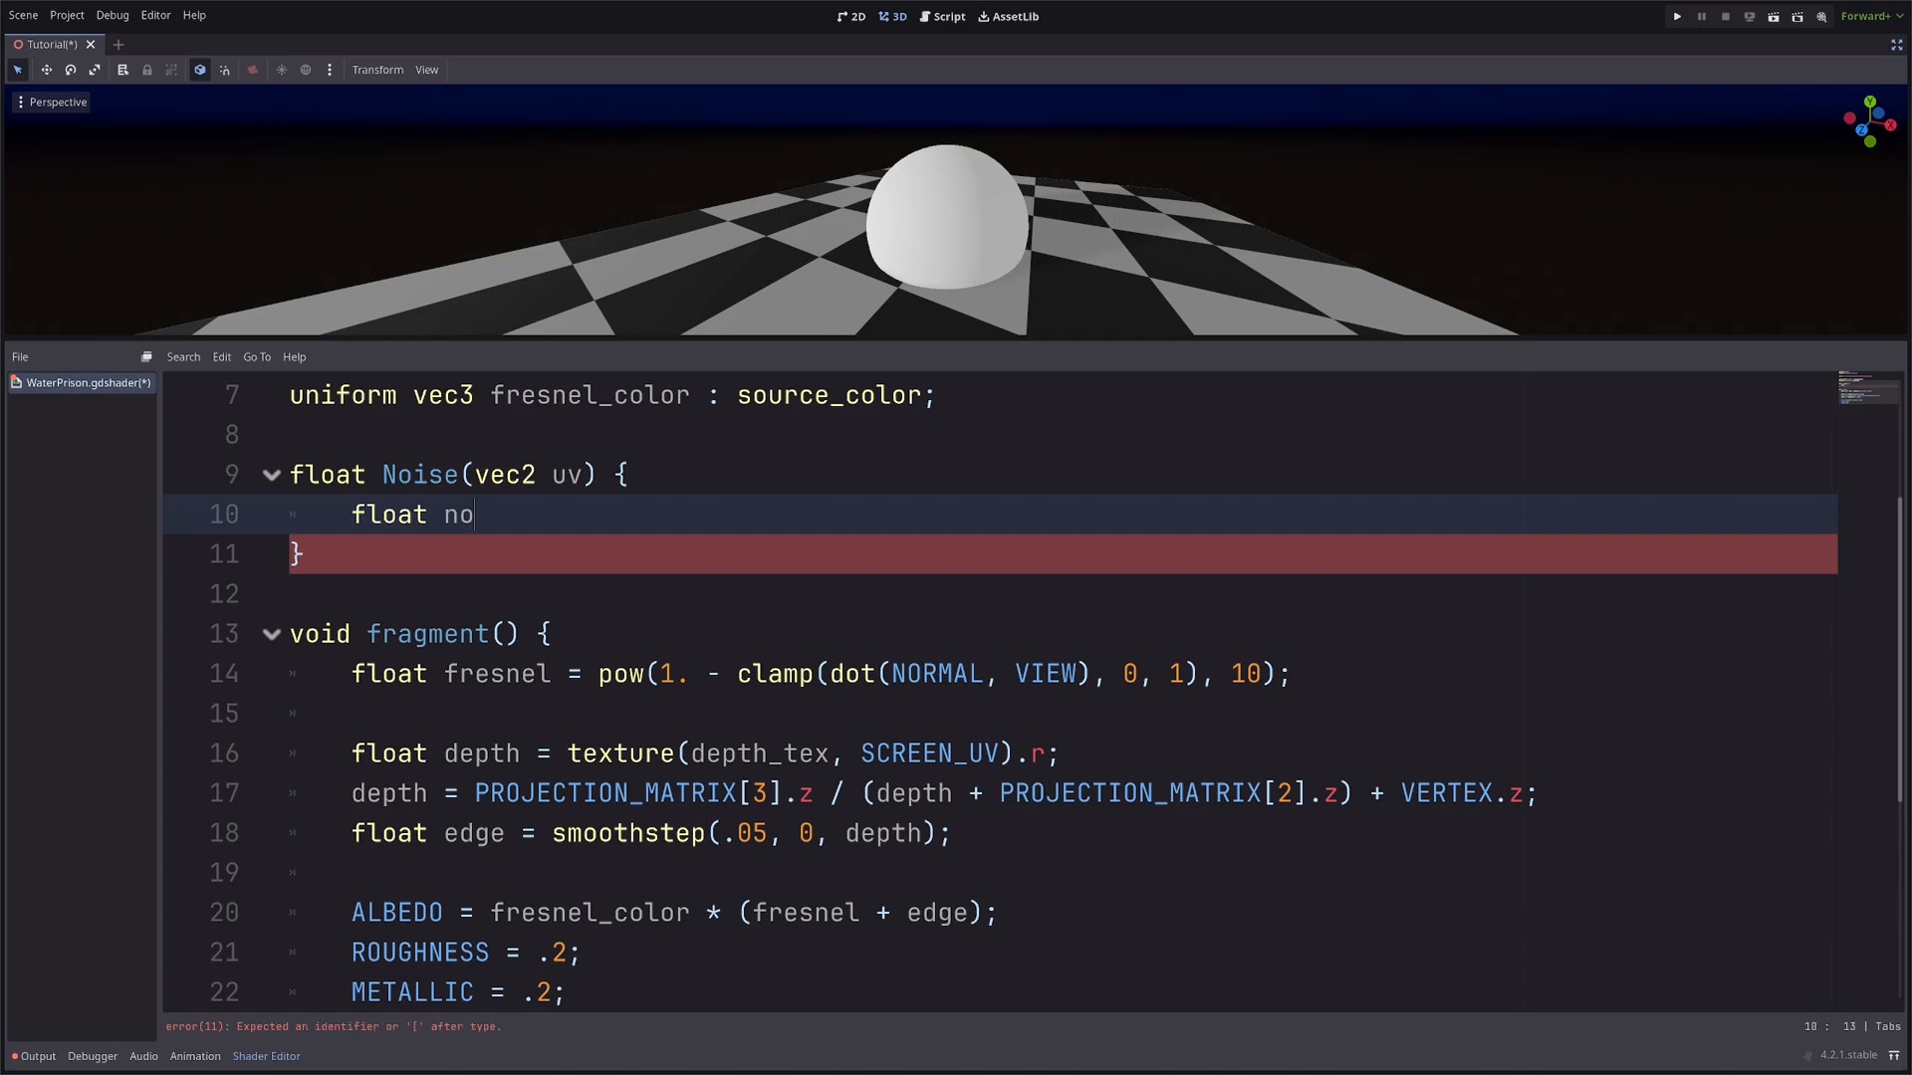
pyautogui.write('ise = gr')
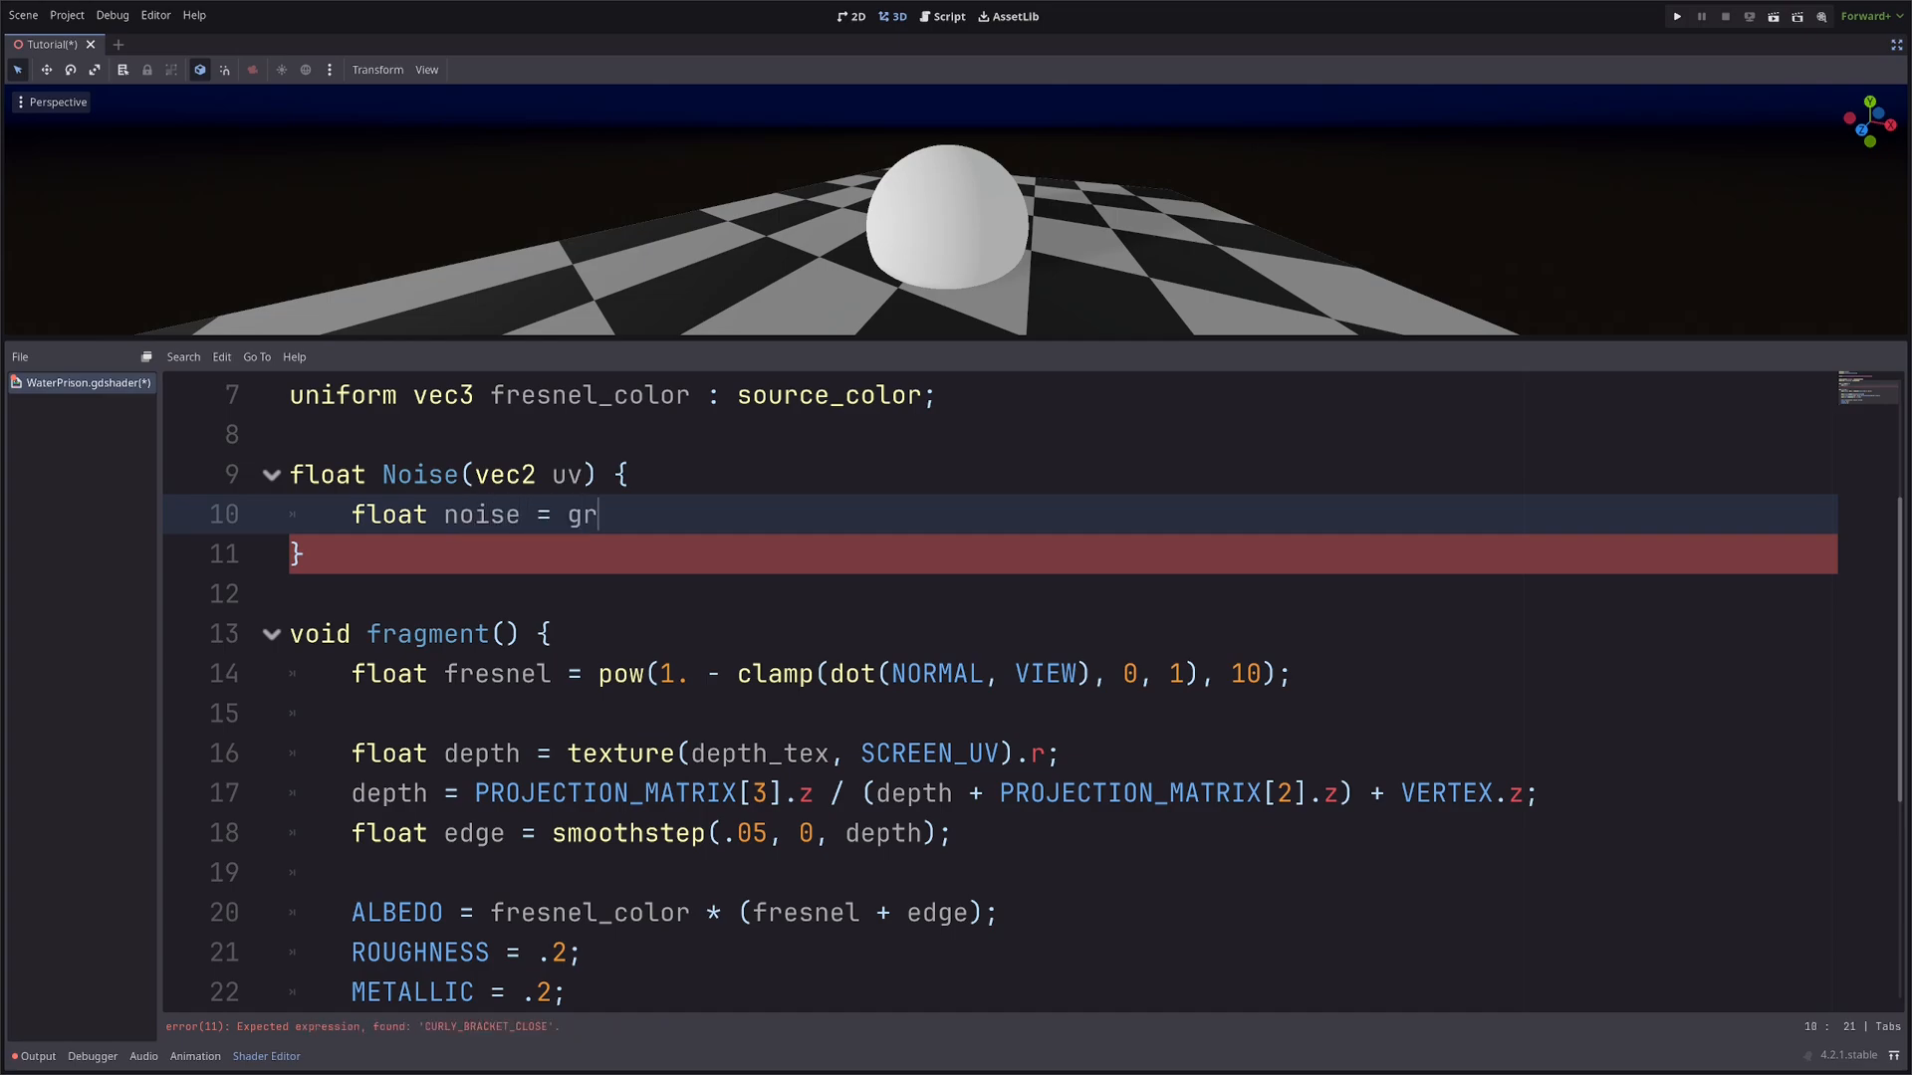
pyautogui.write('adn')
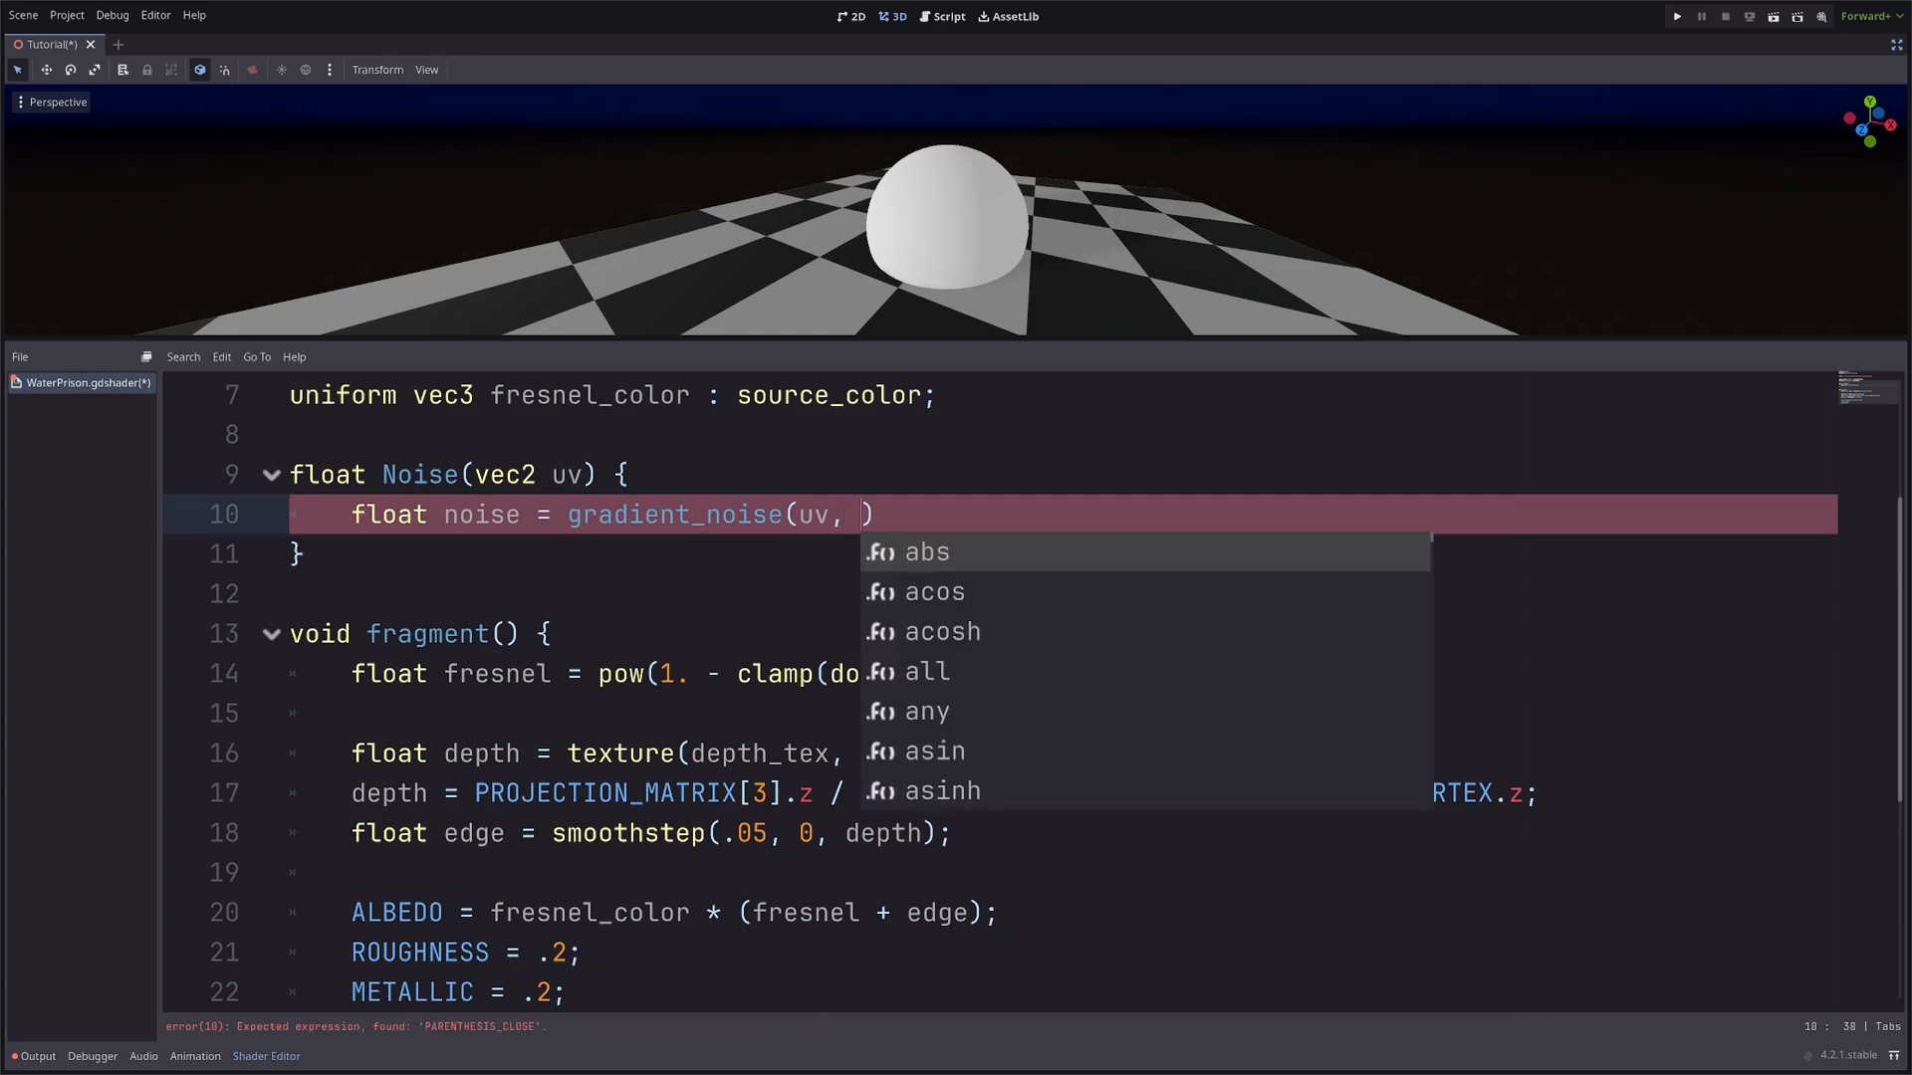
pyautogui.write('20')
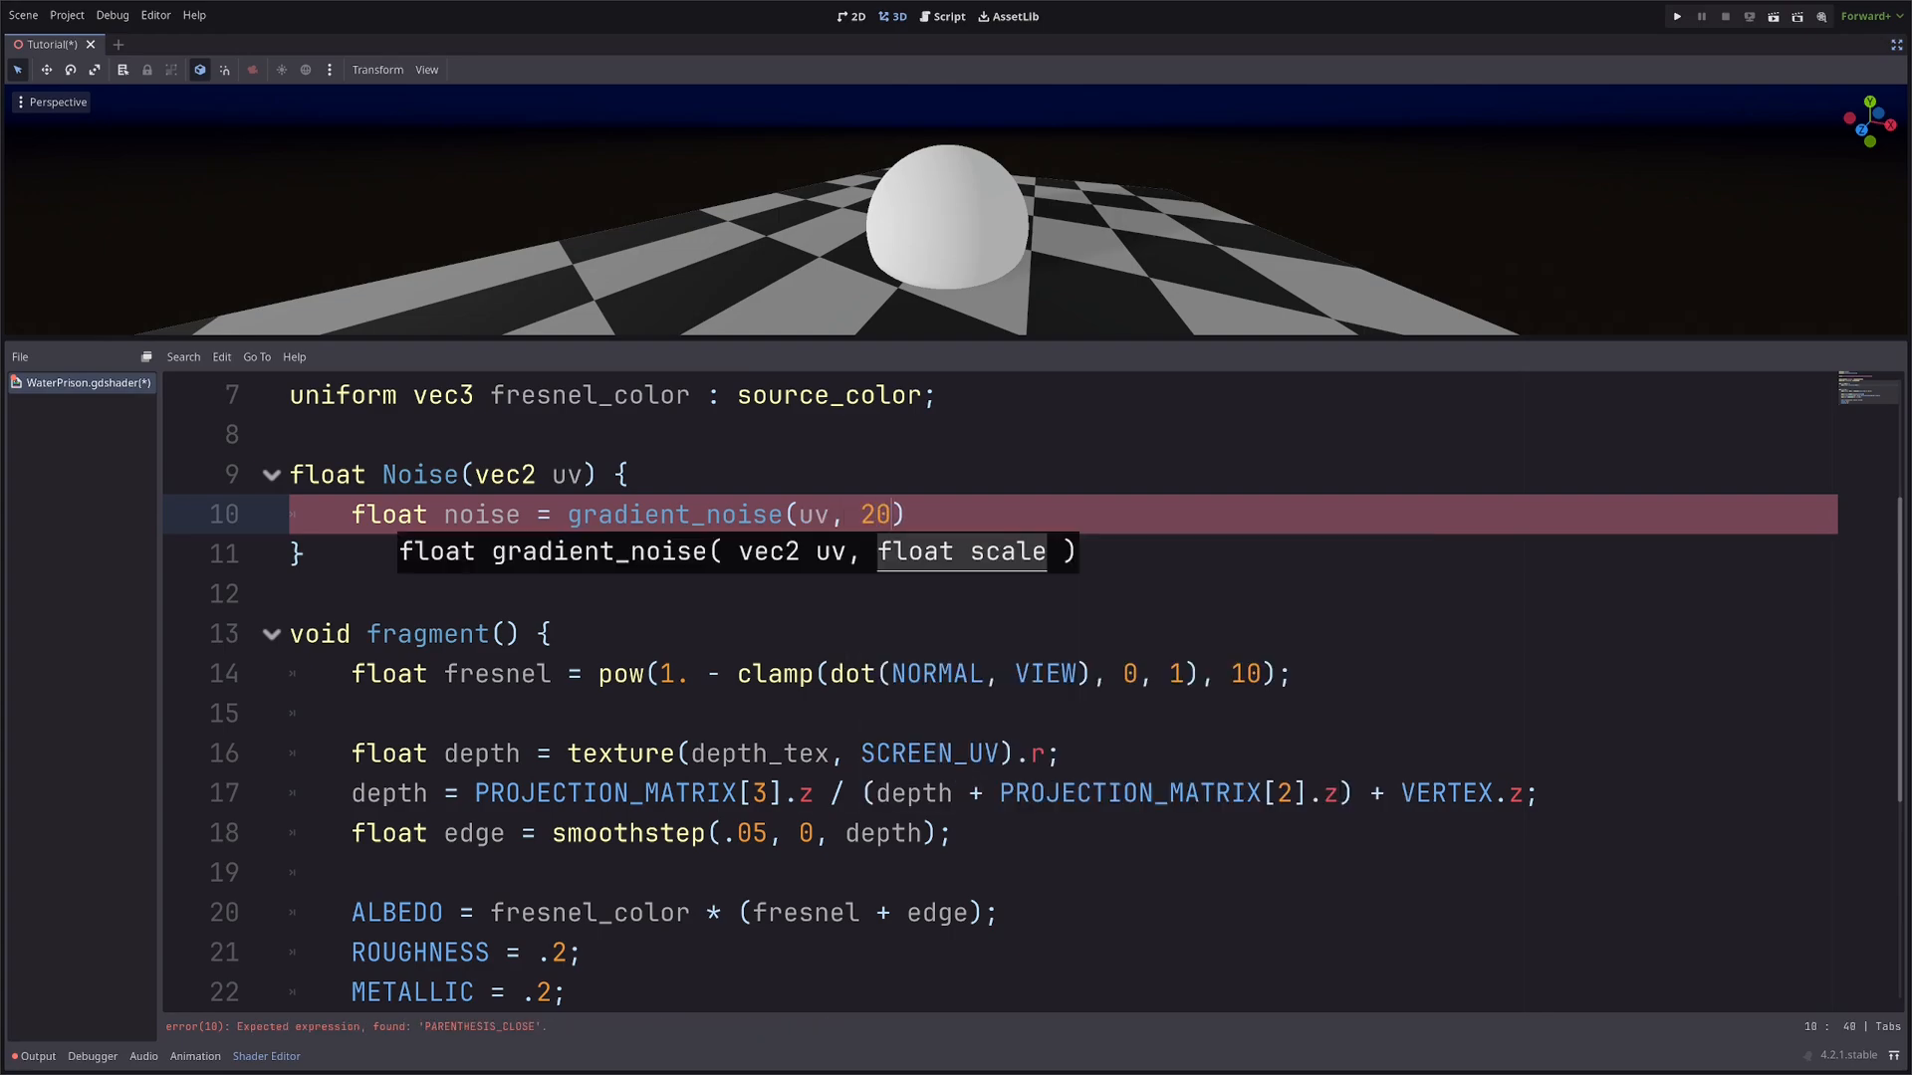
pyautogui.write('ret')
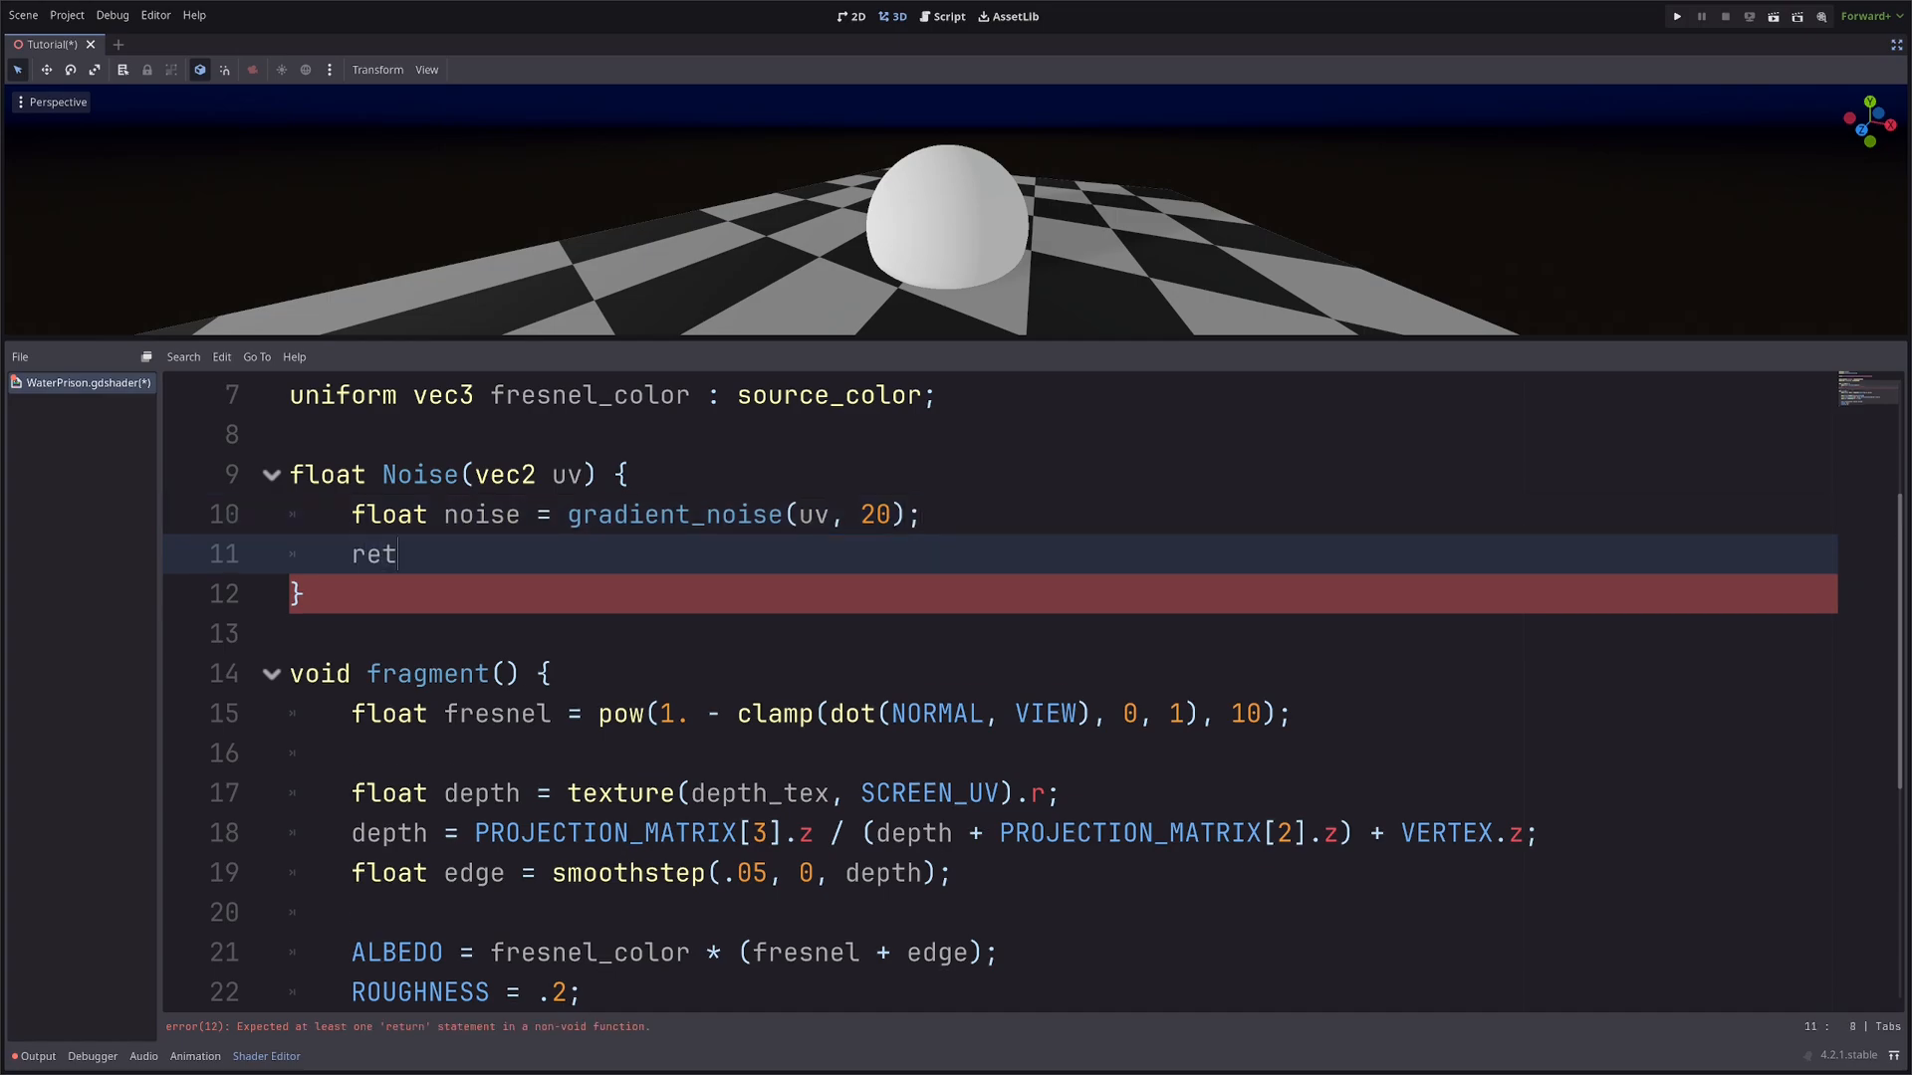
pyautogui.write('urn noise;')
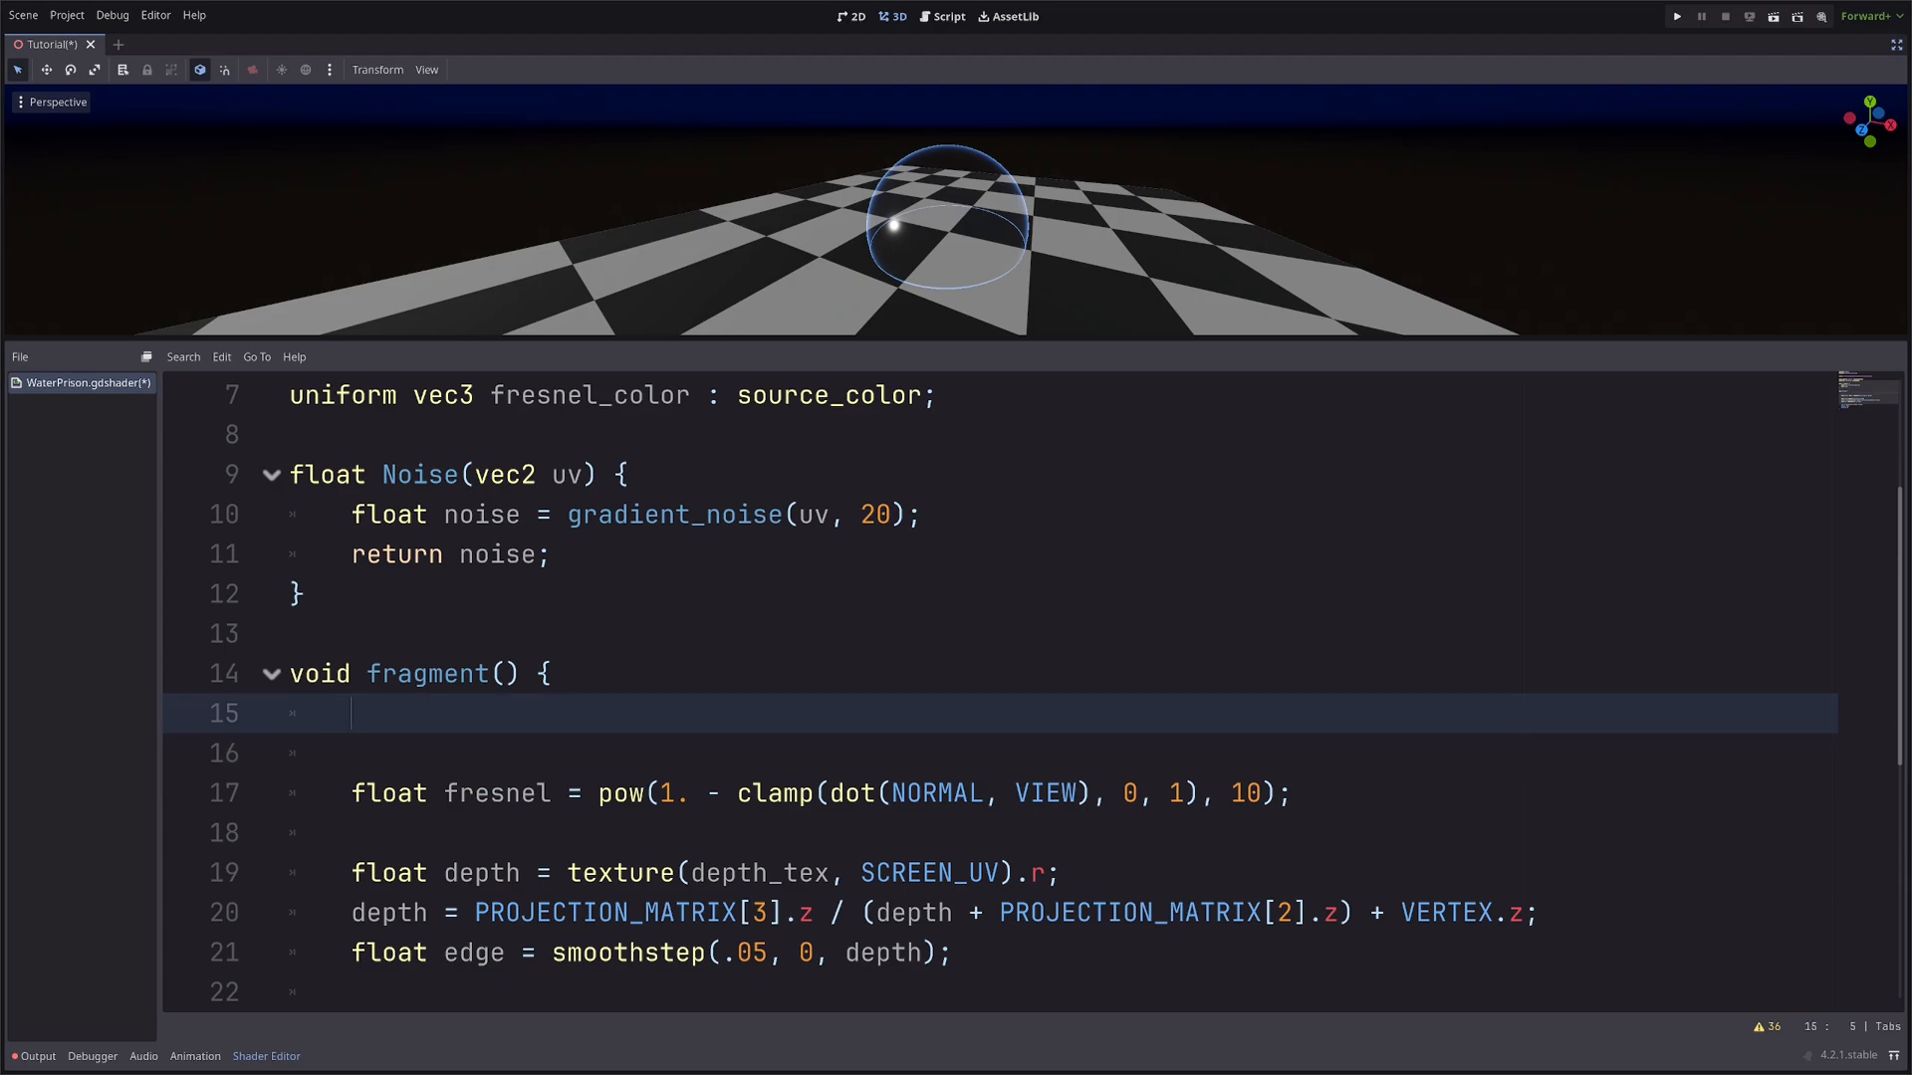
# Store float pattern = Noise(UV); in fragment and add it to ALBEDO.
pyautogui.write('fl')
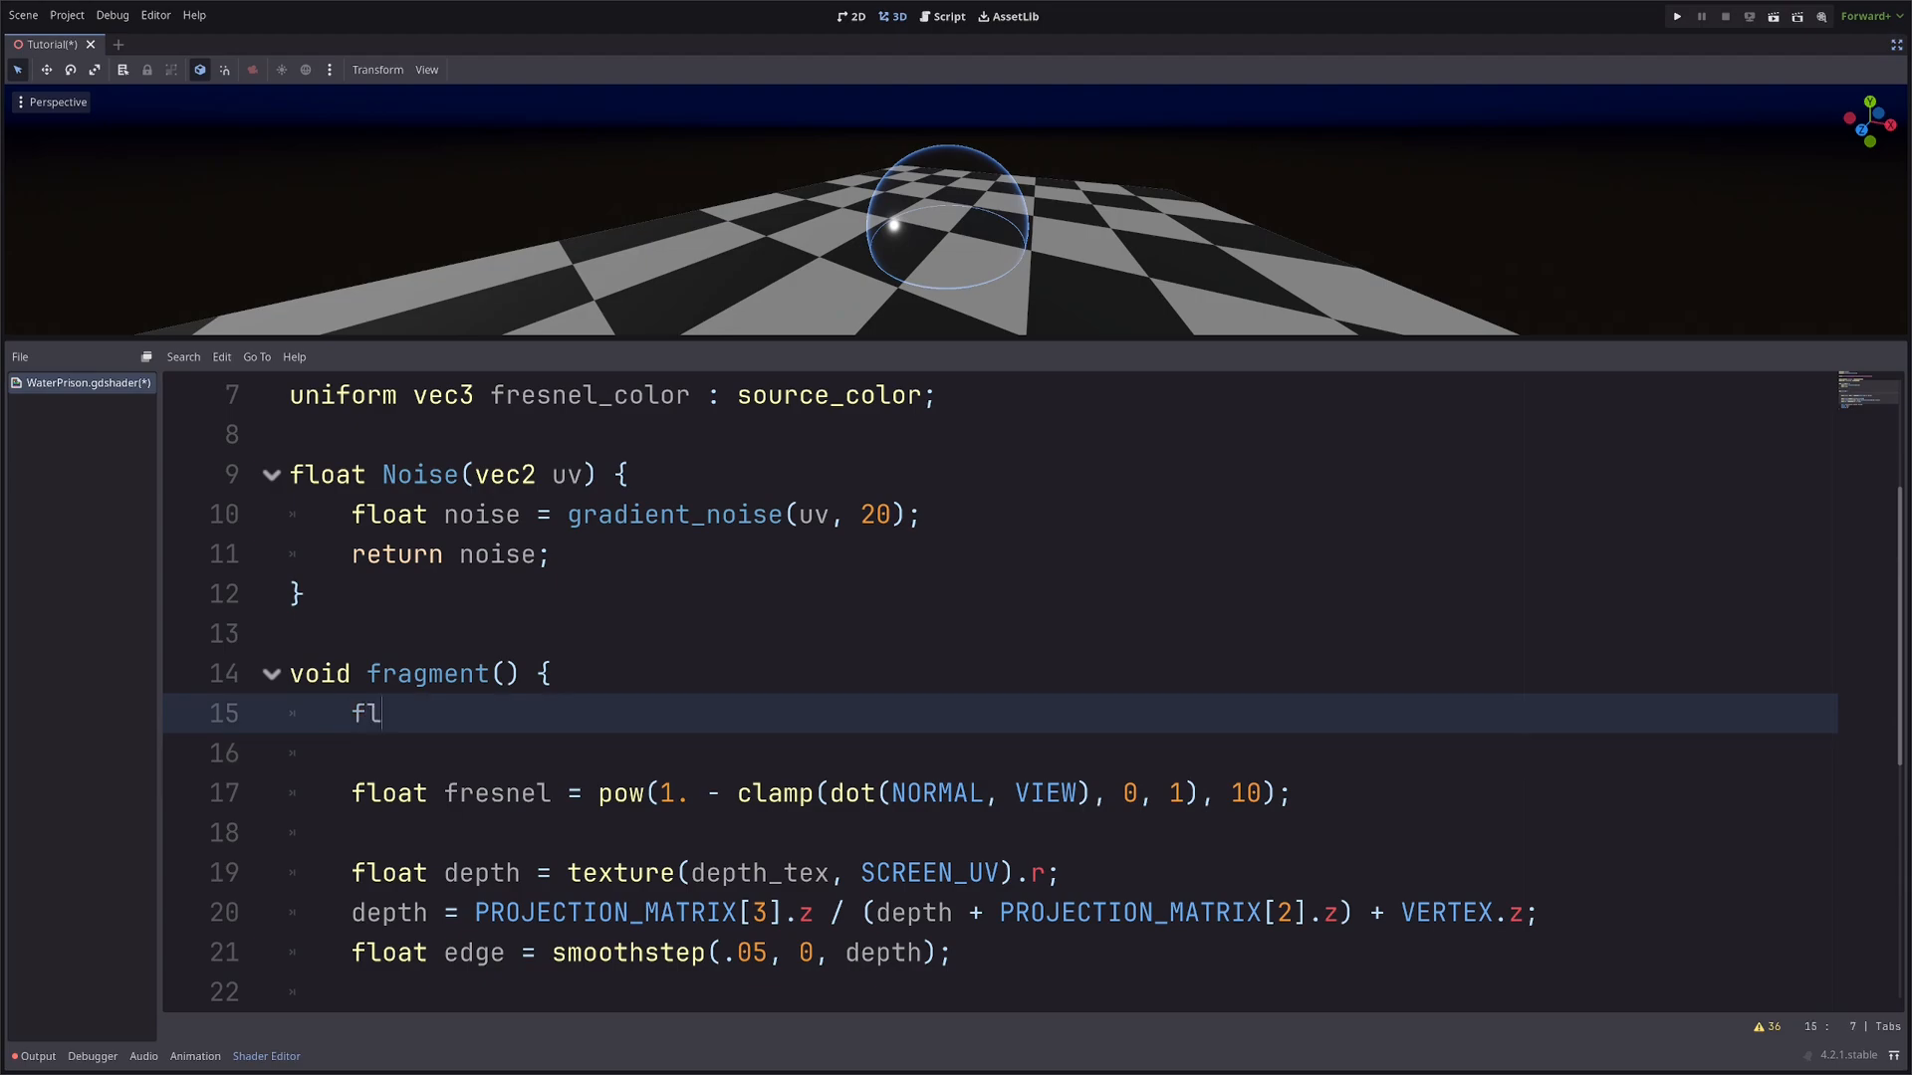
pyautogui.write('oat pattern')
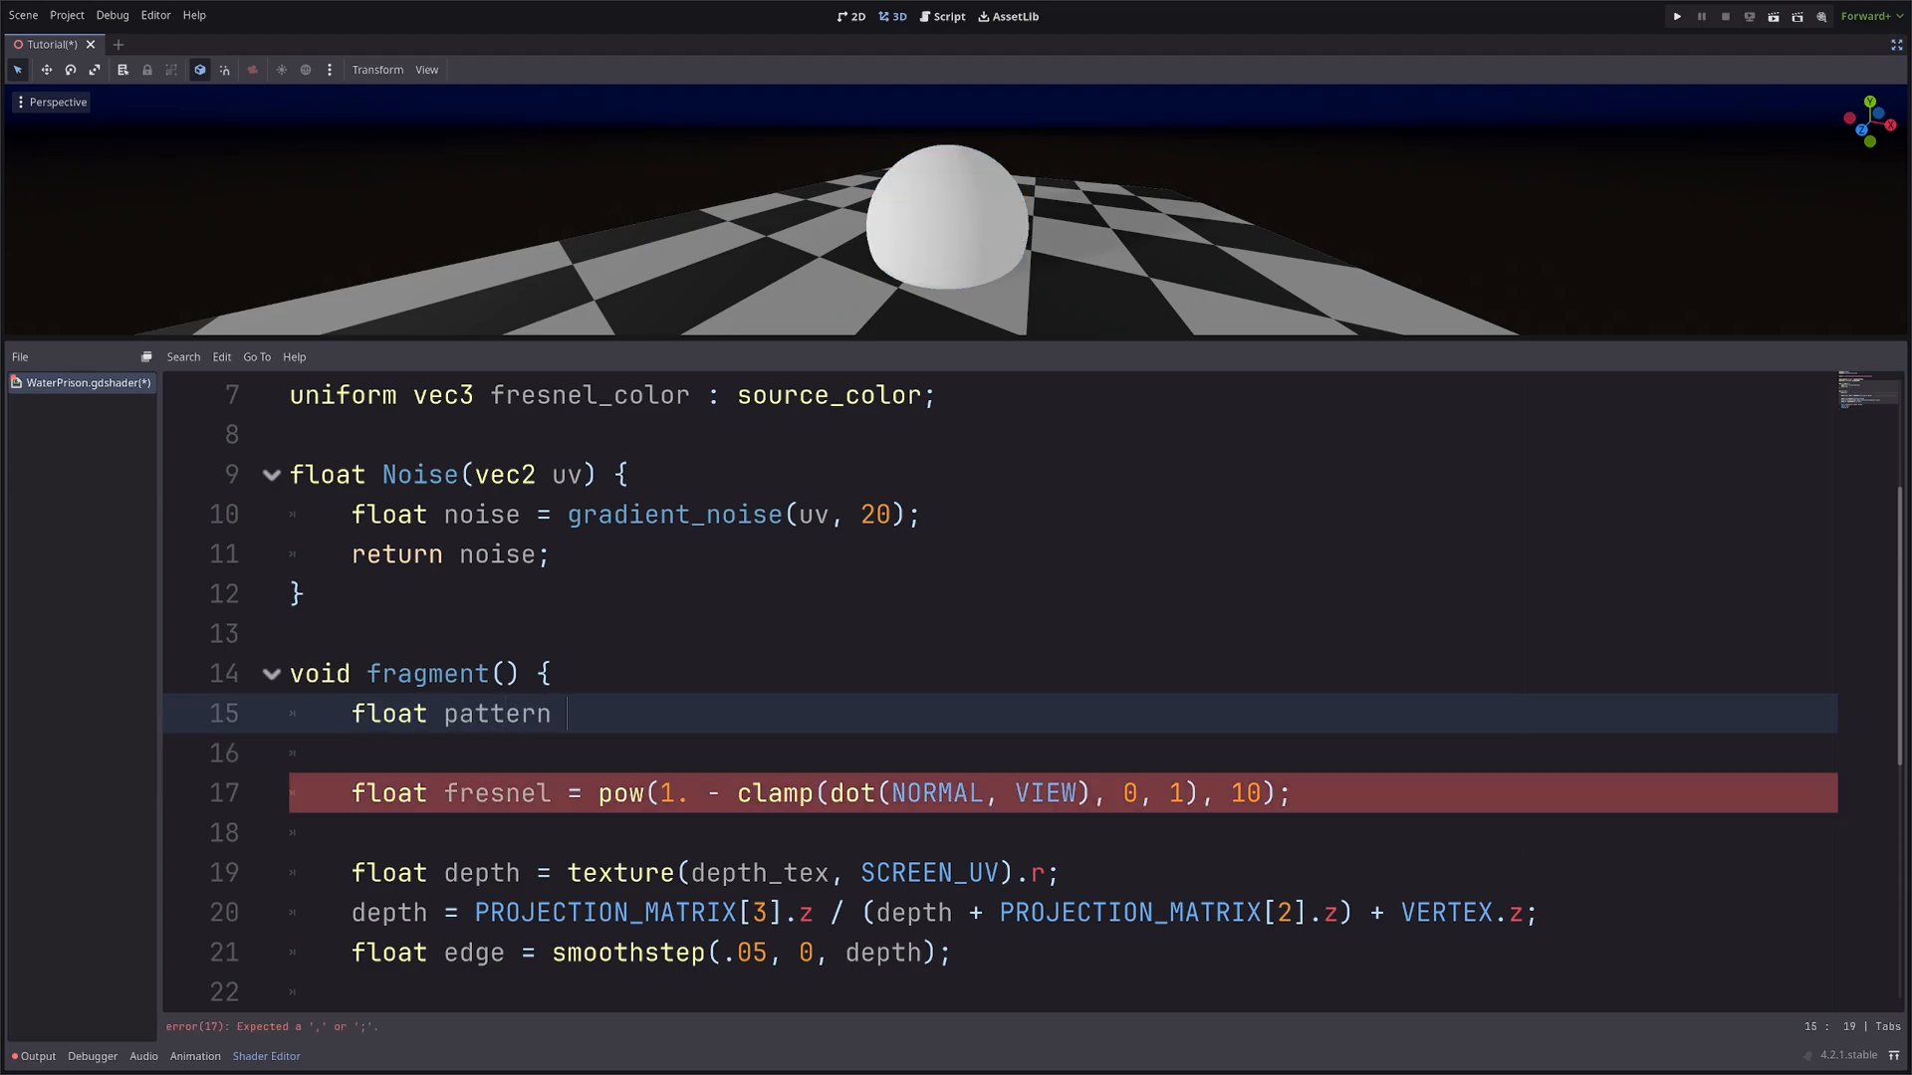
pyautogui.write('= Noise()')
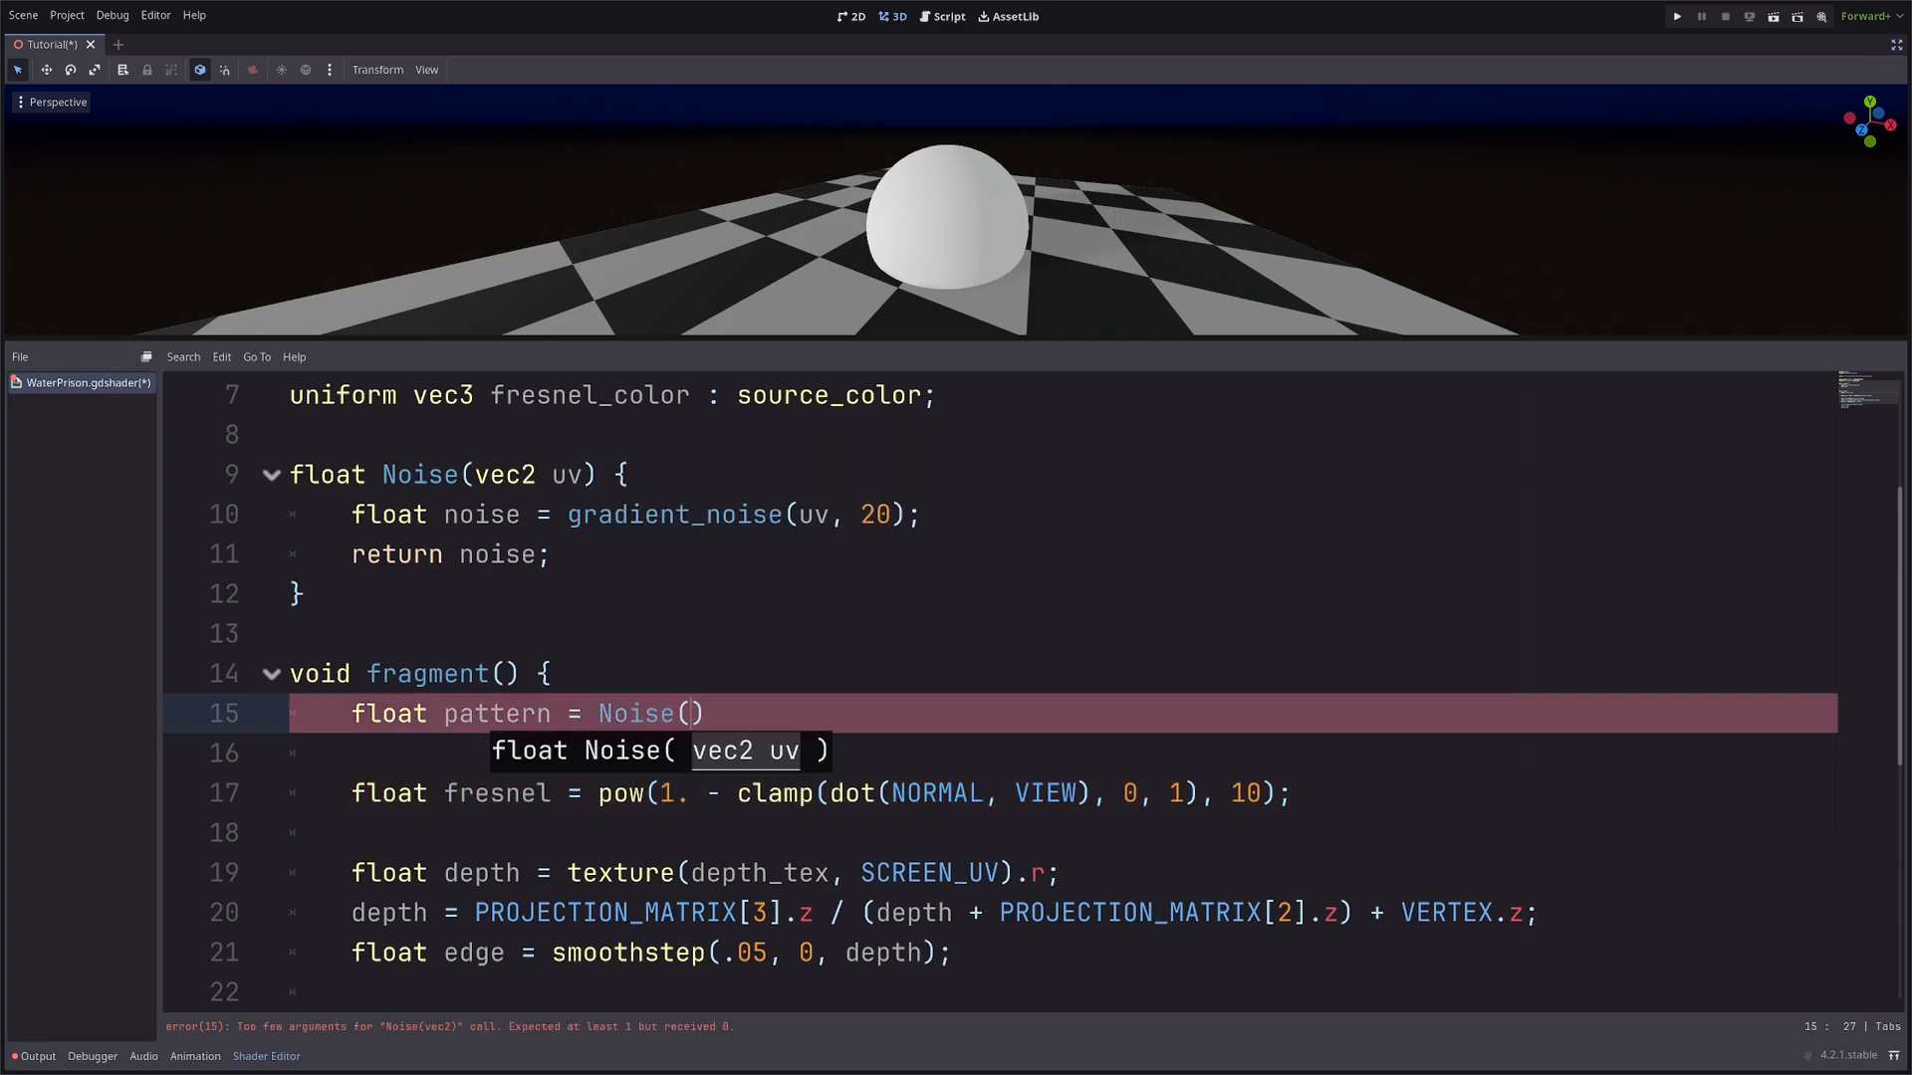
pyautogui.write('UV);')
pyautogui.write('ALBEDO +=')
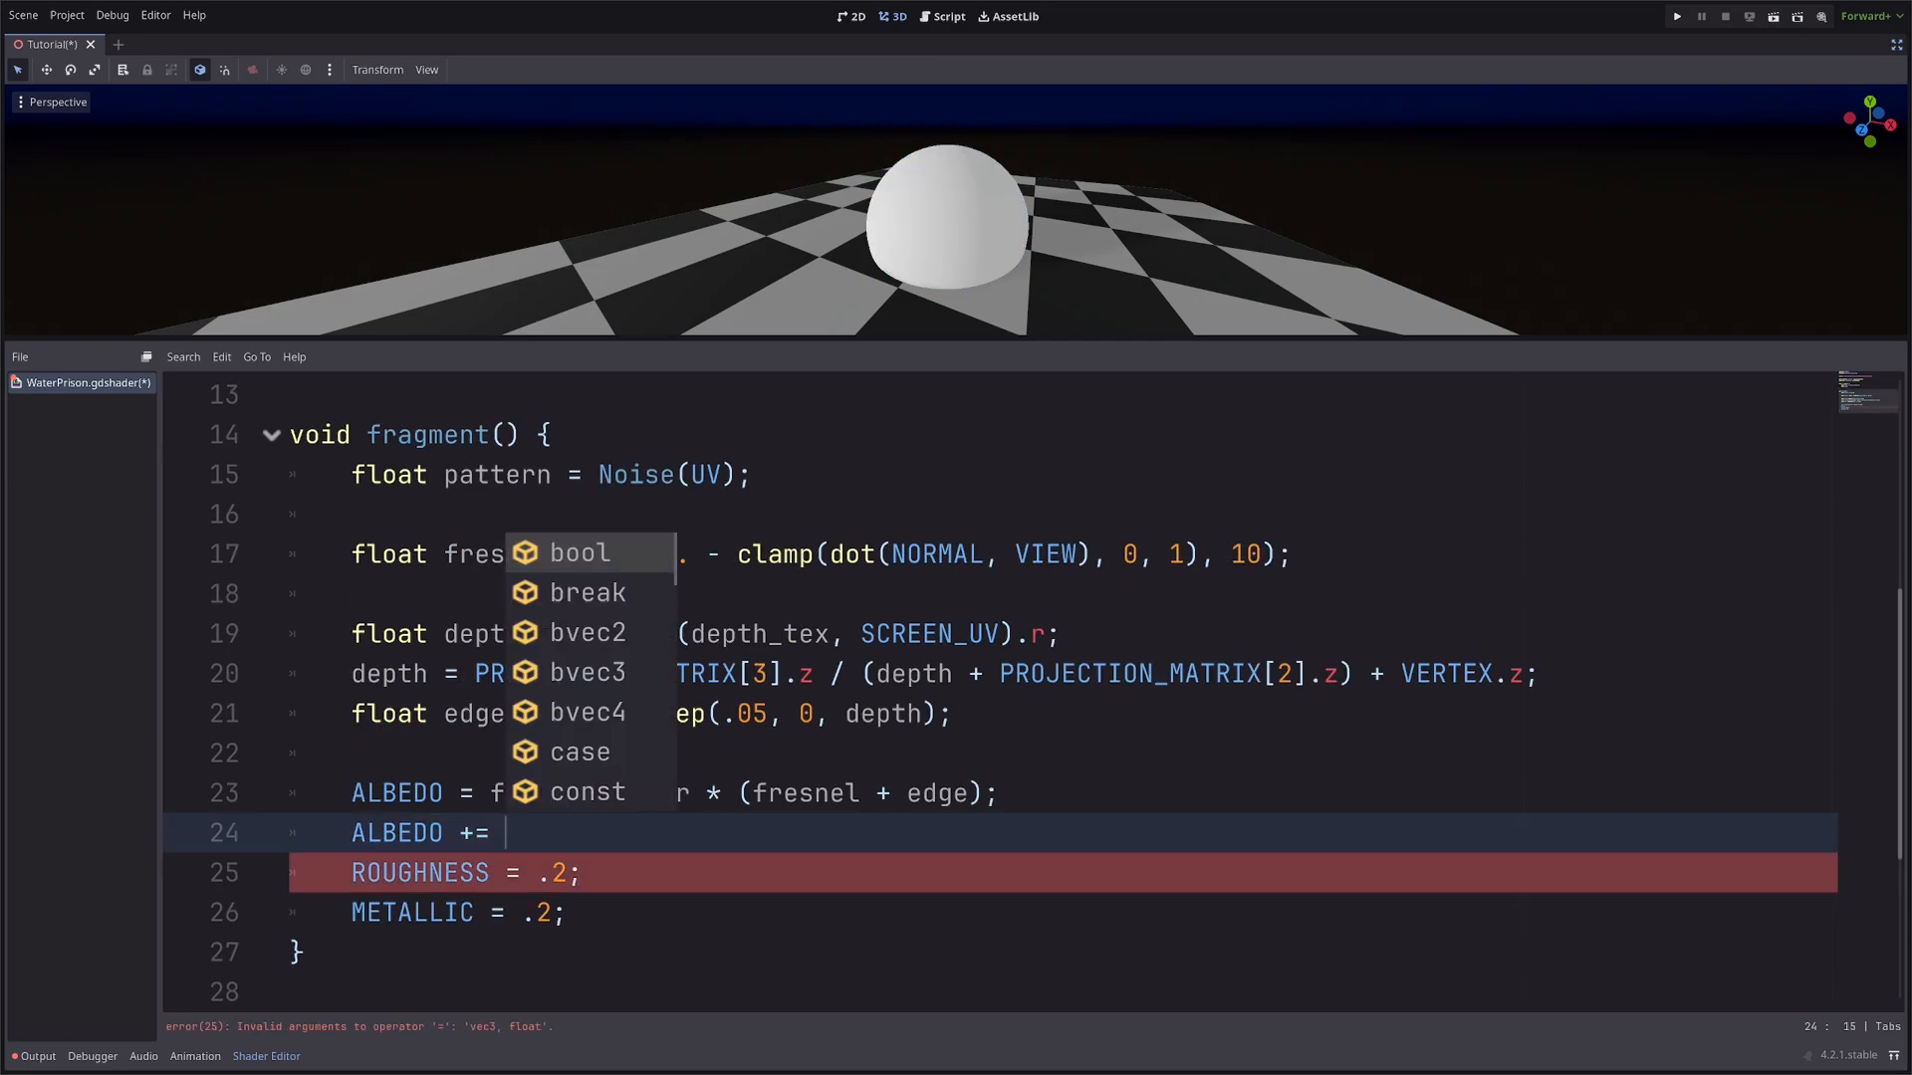
pyautogui.write('pattern;')
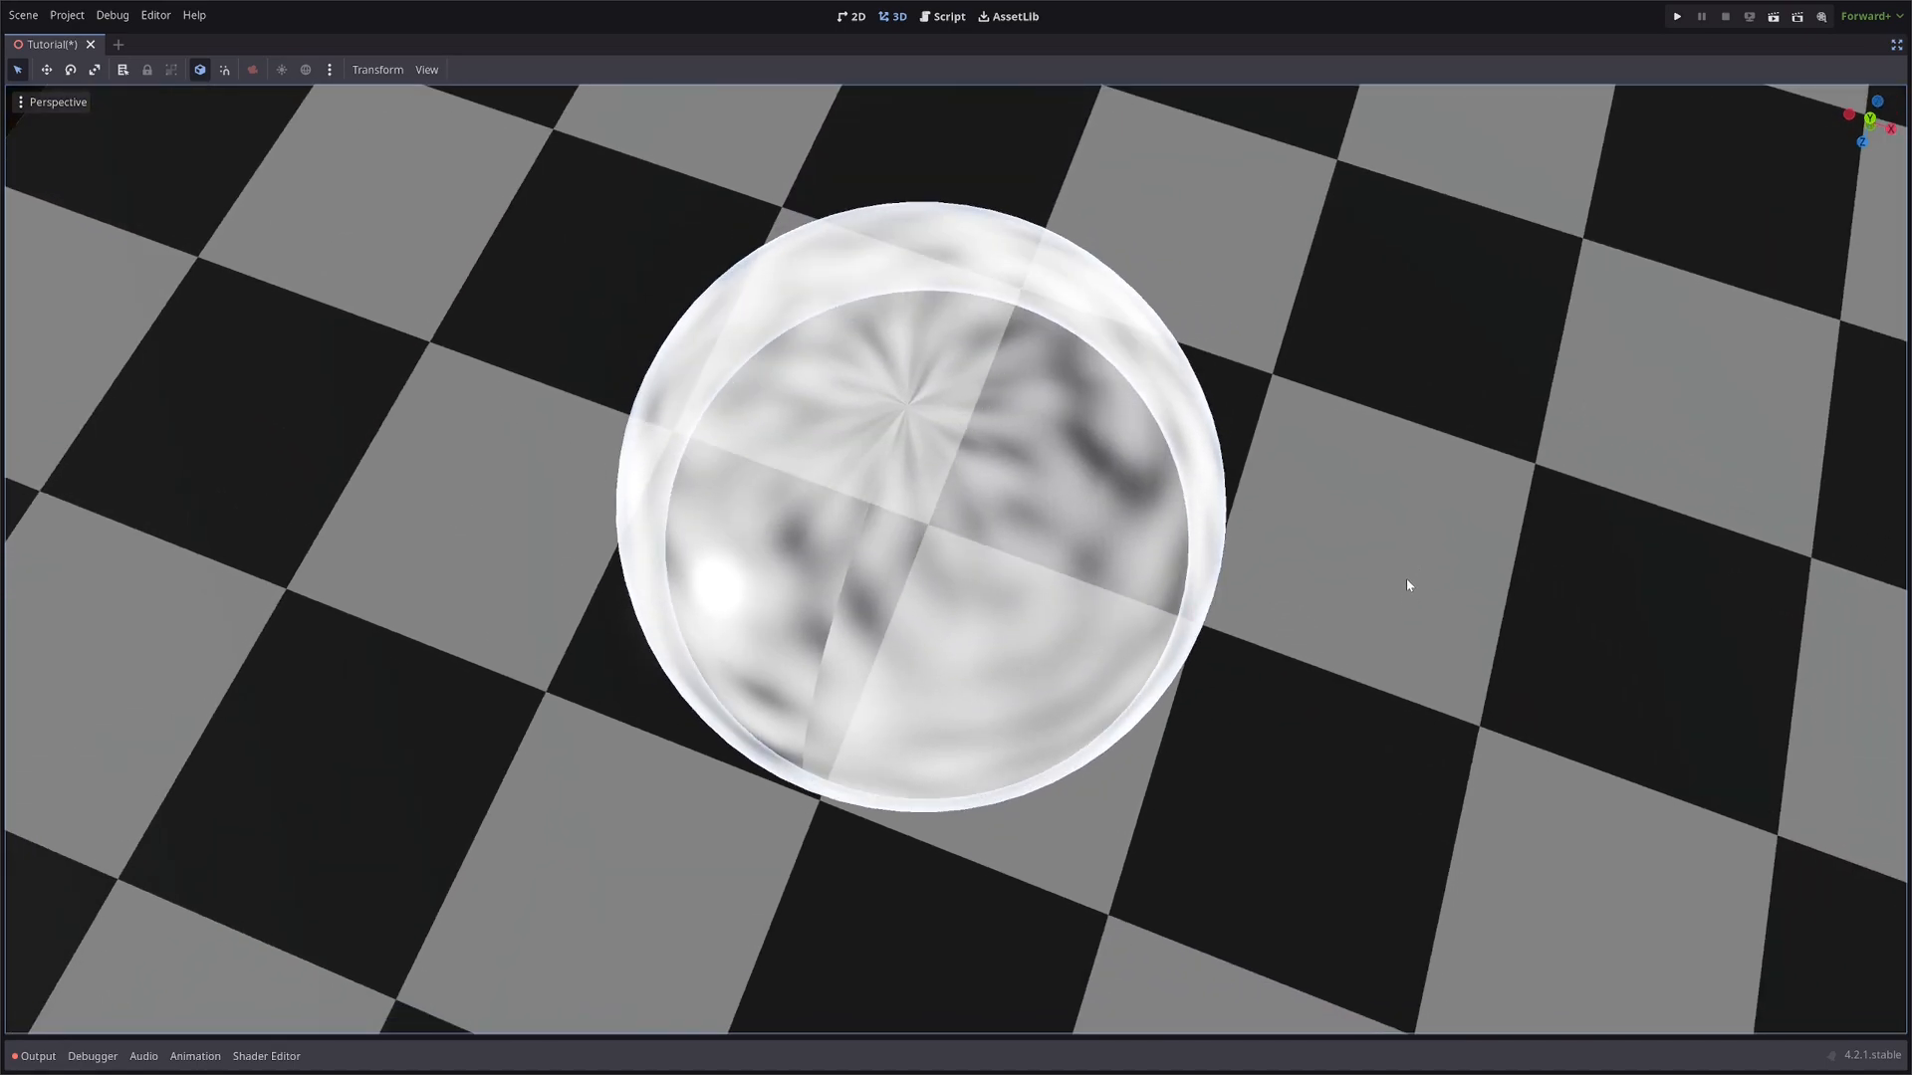
pyautogui.moveTo(900, 454)
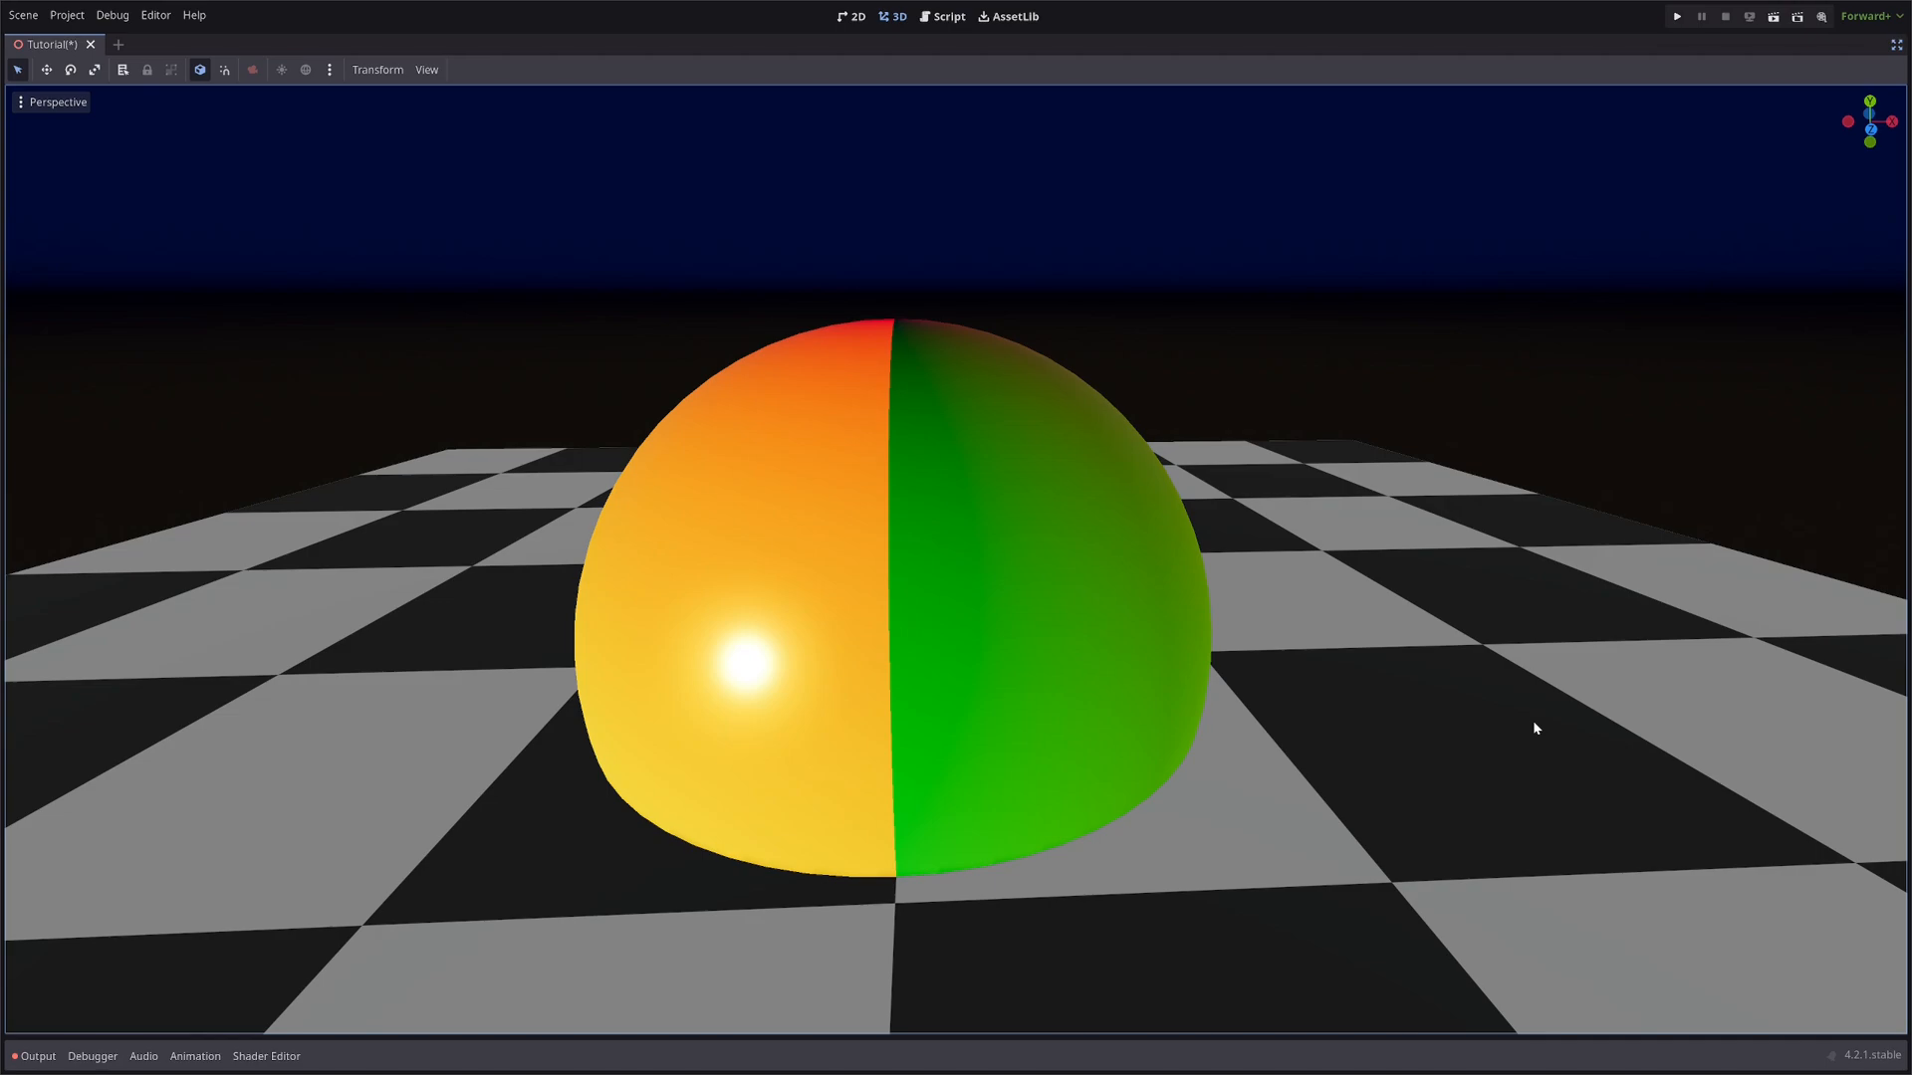
pyautogui.click(265, 1056)
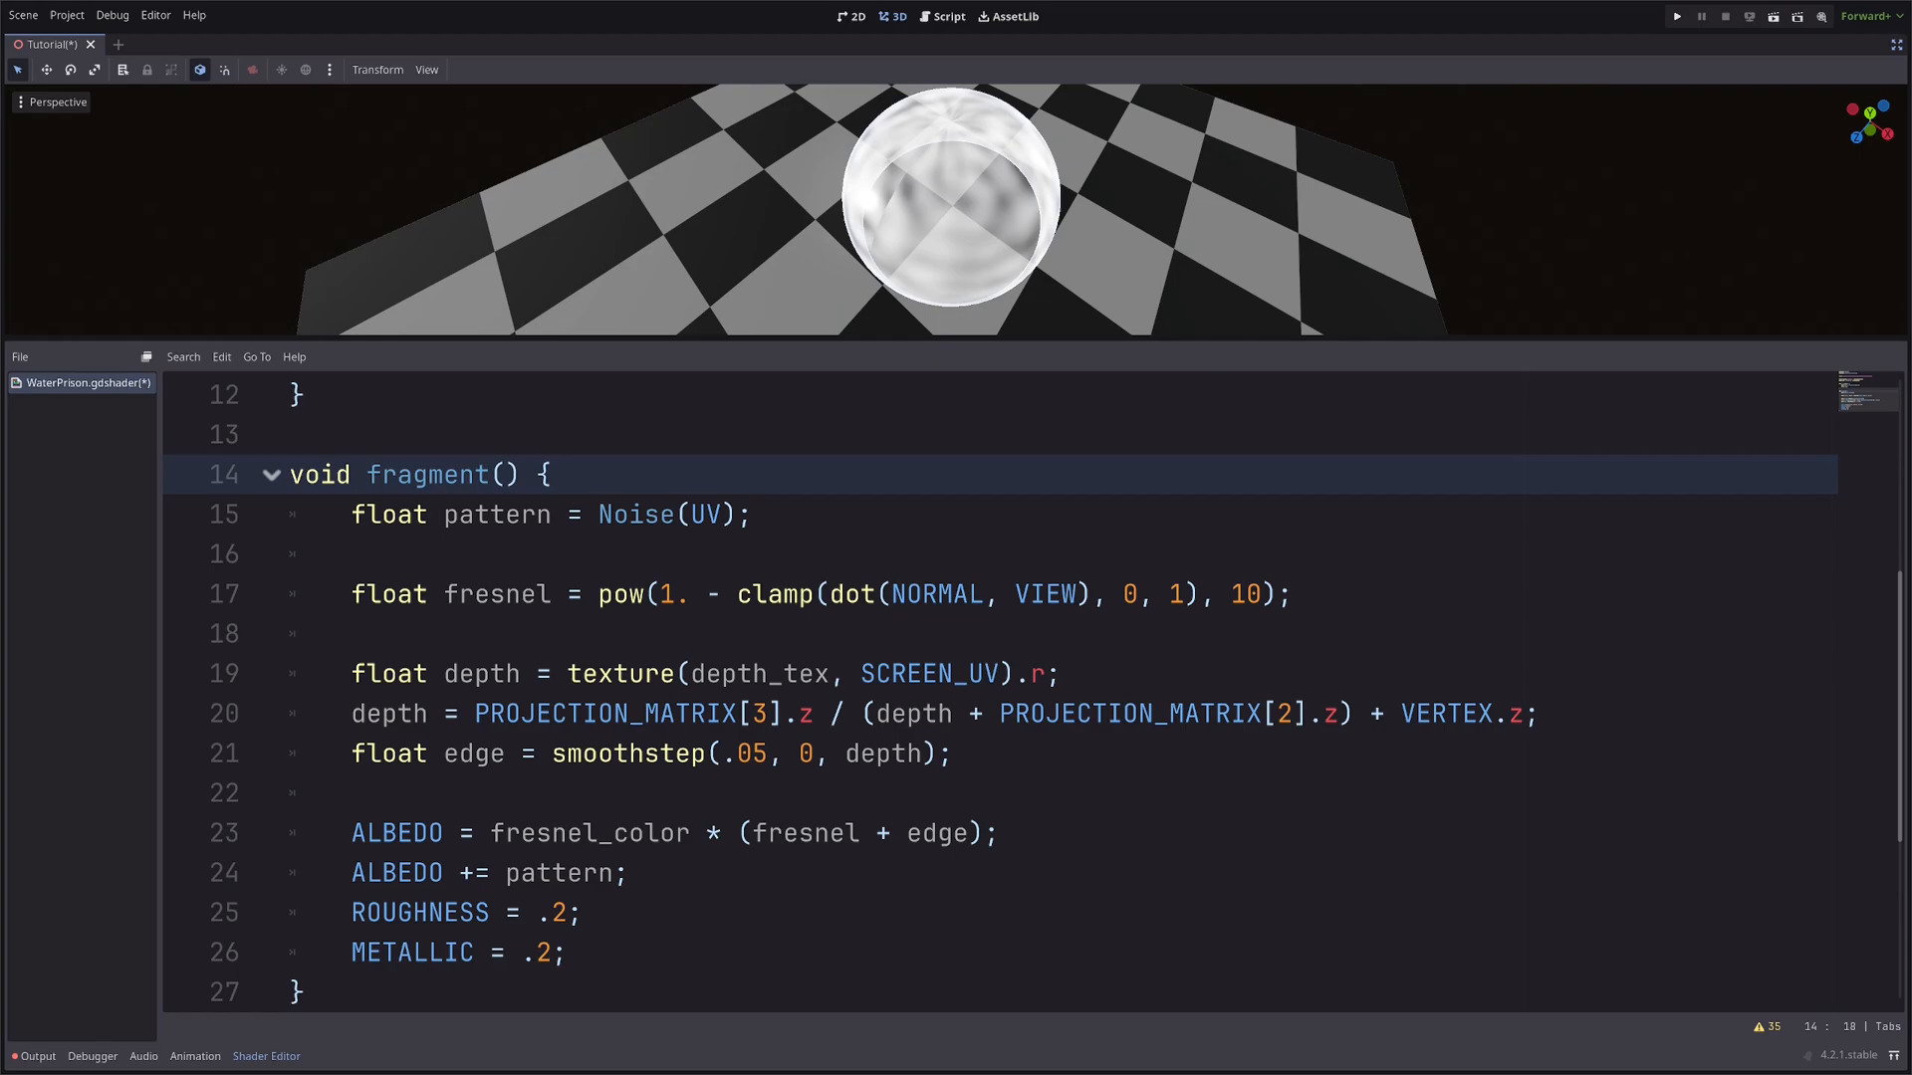
# Add vec2 uv = NORMAL.xy; and sample Noise(uv) instead of the mesh UV.
pyautogui.write('vec2')
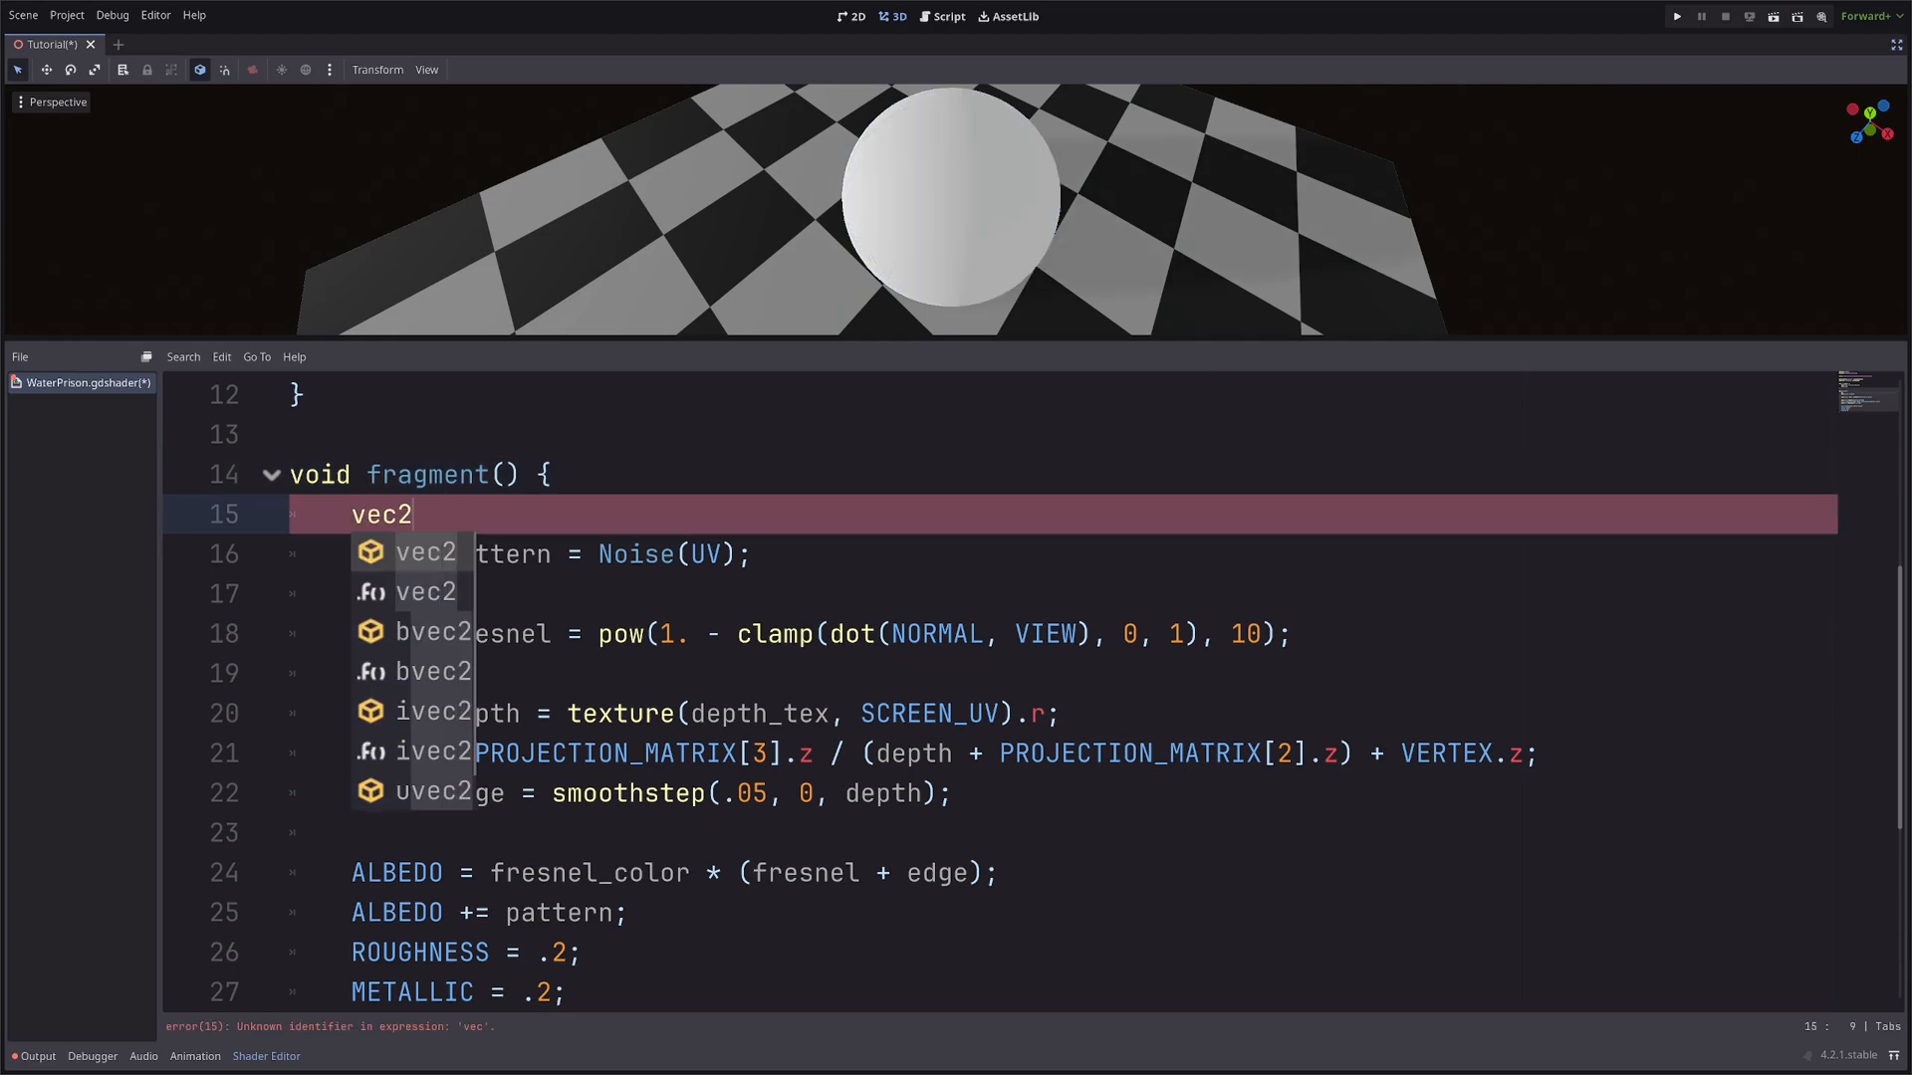
pyautogui.write('uv =')
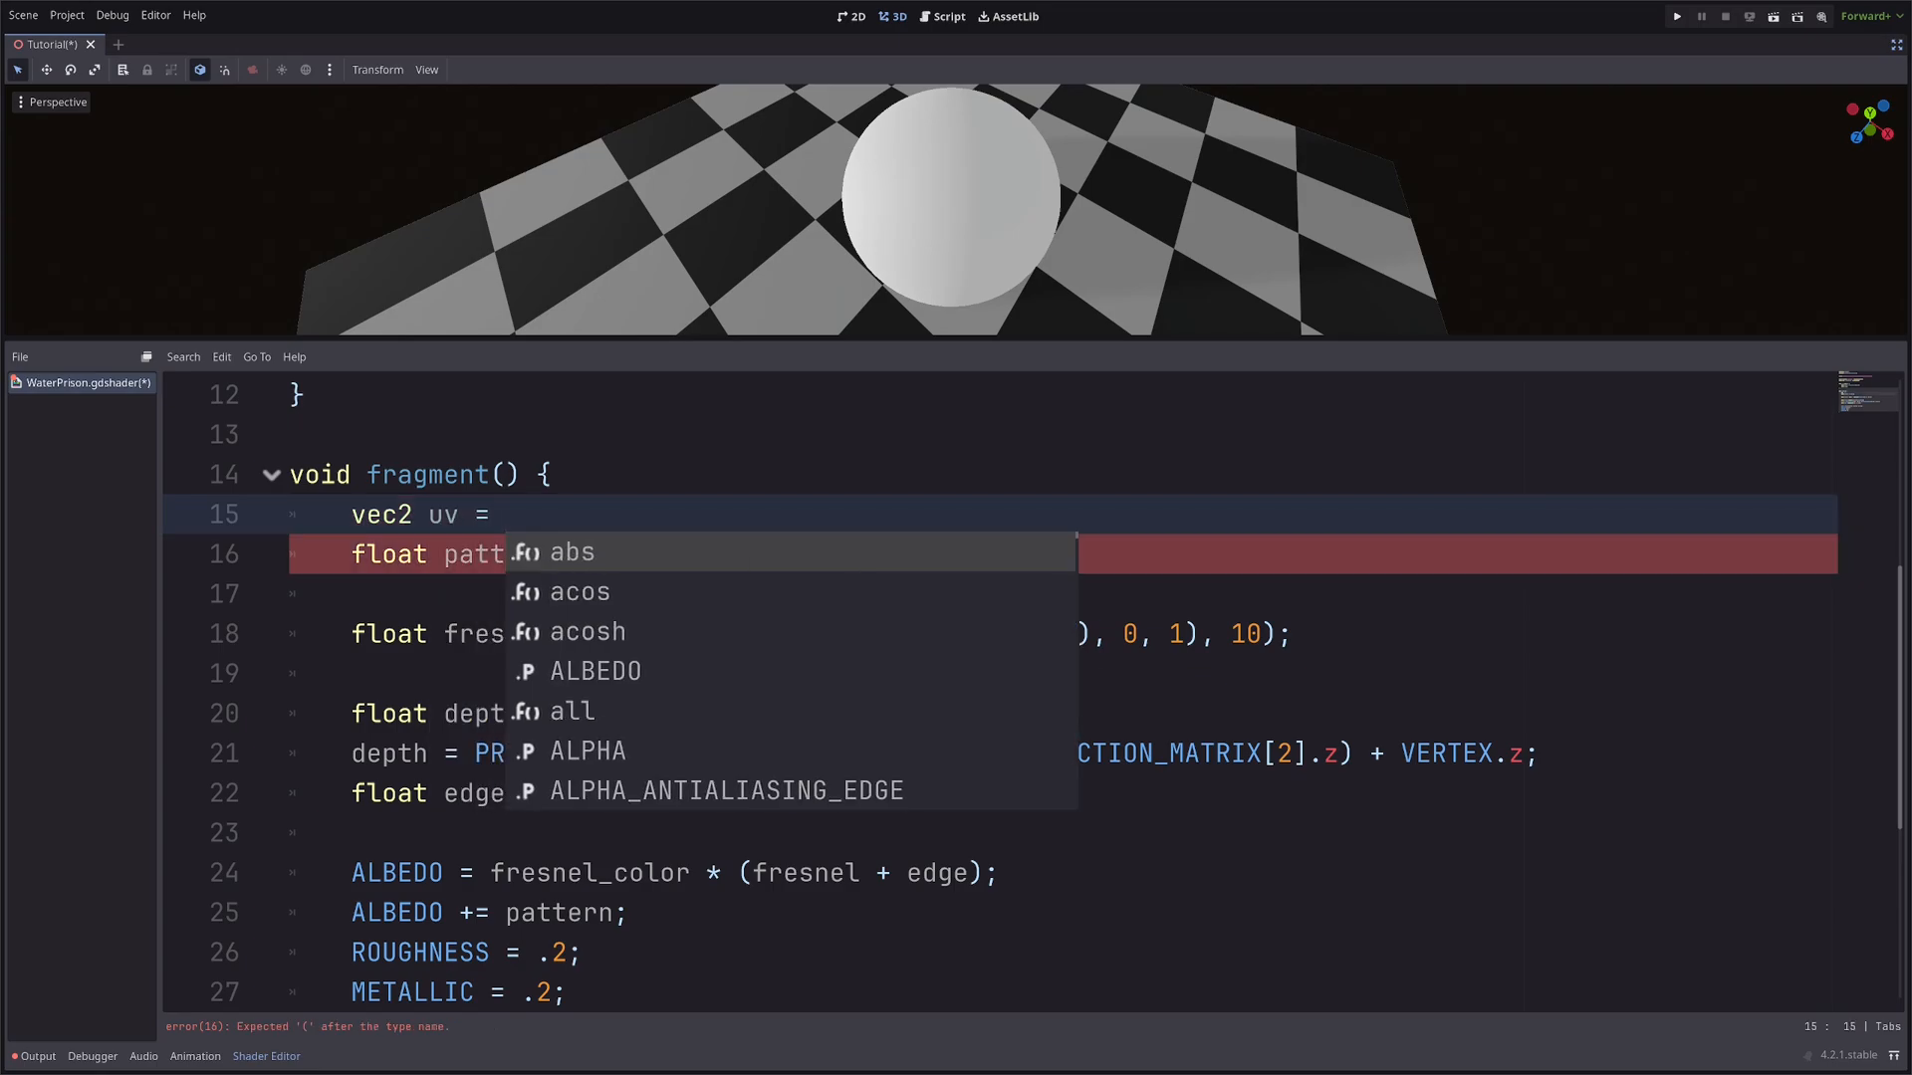
pyautogui.write('NORMAL.x')
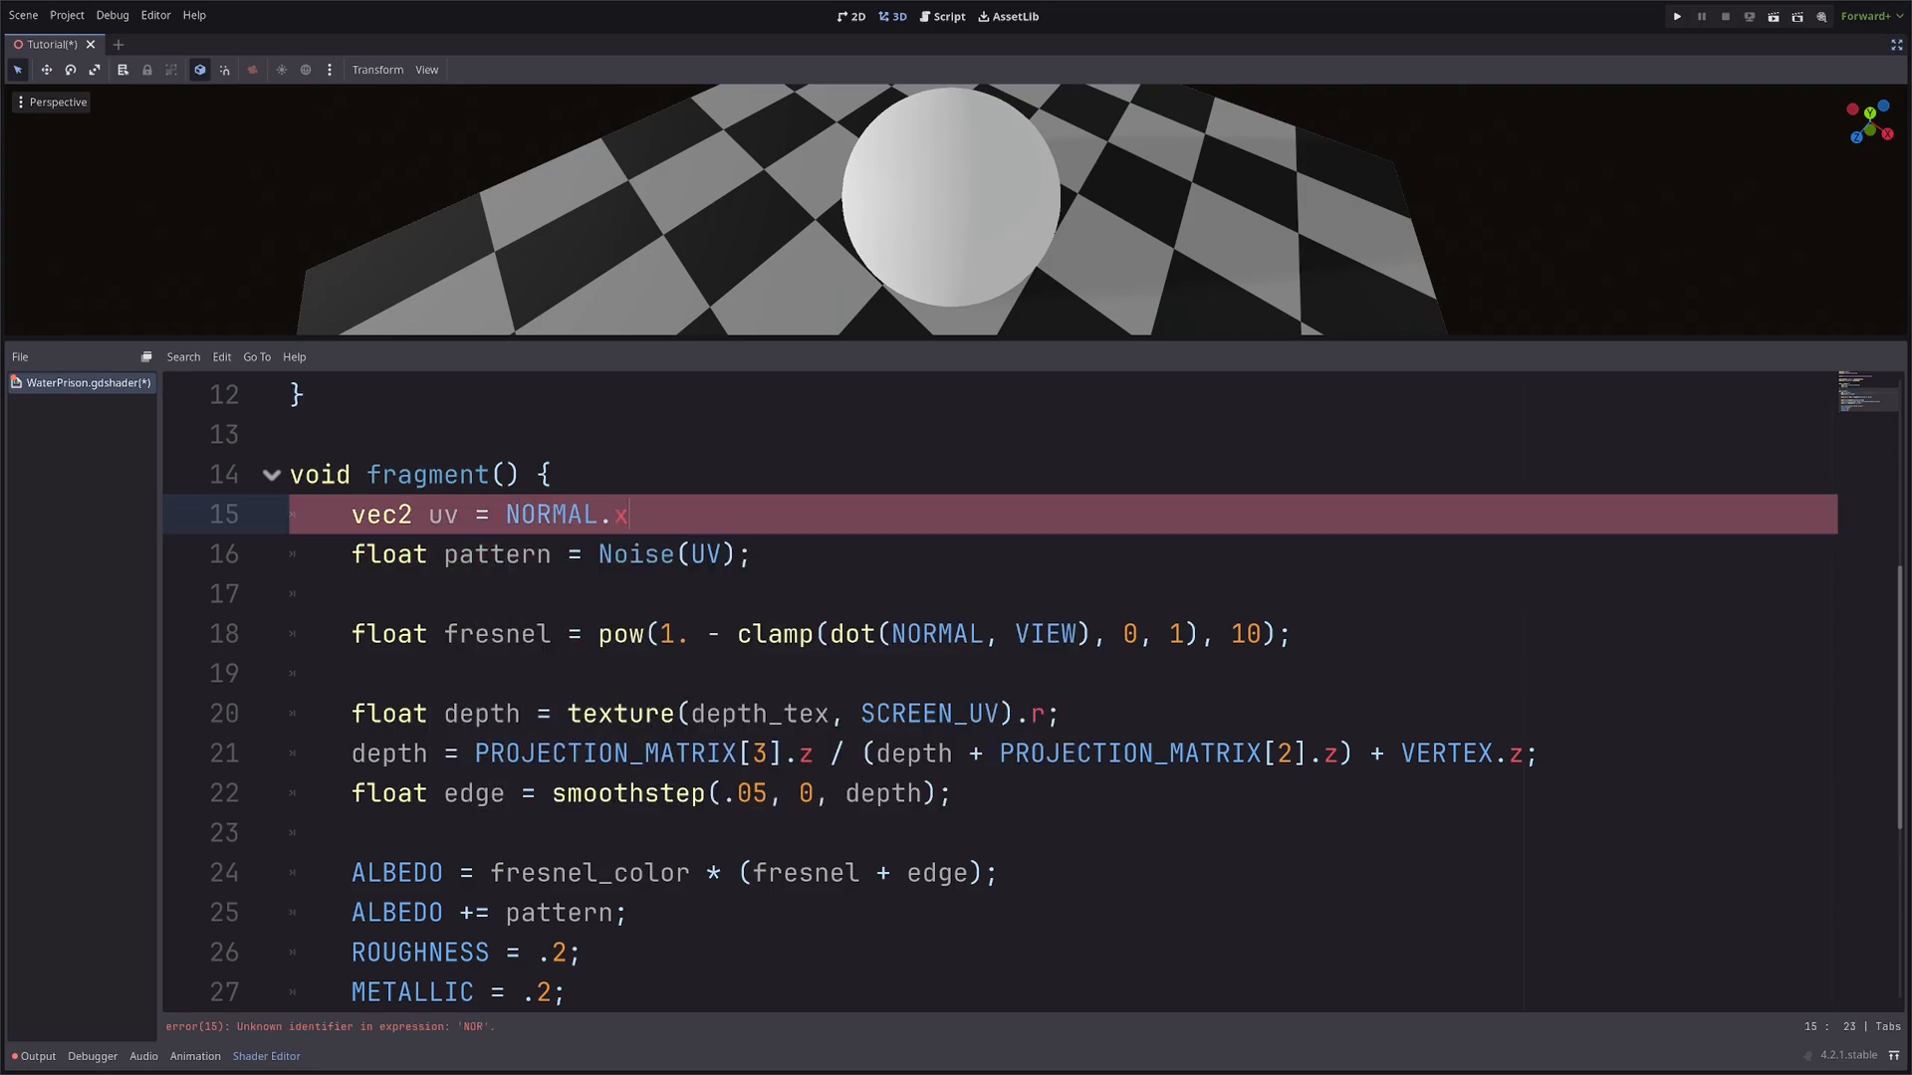
pyautogui.write('y;')
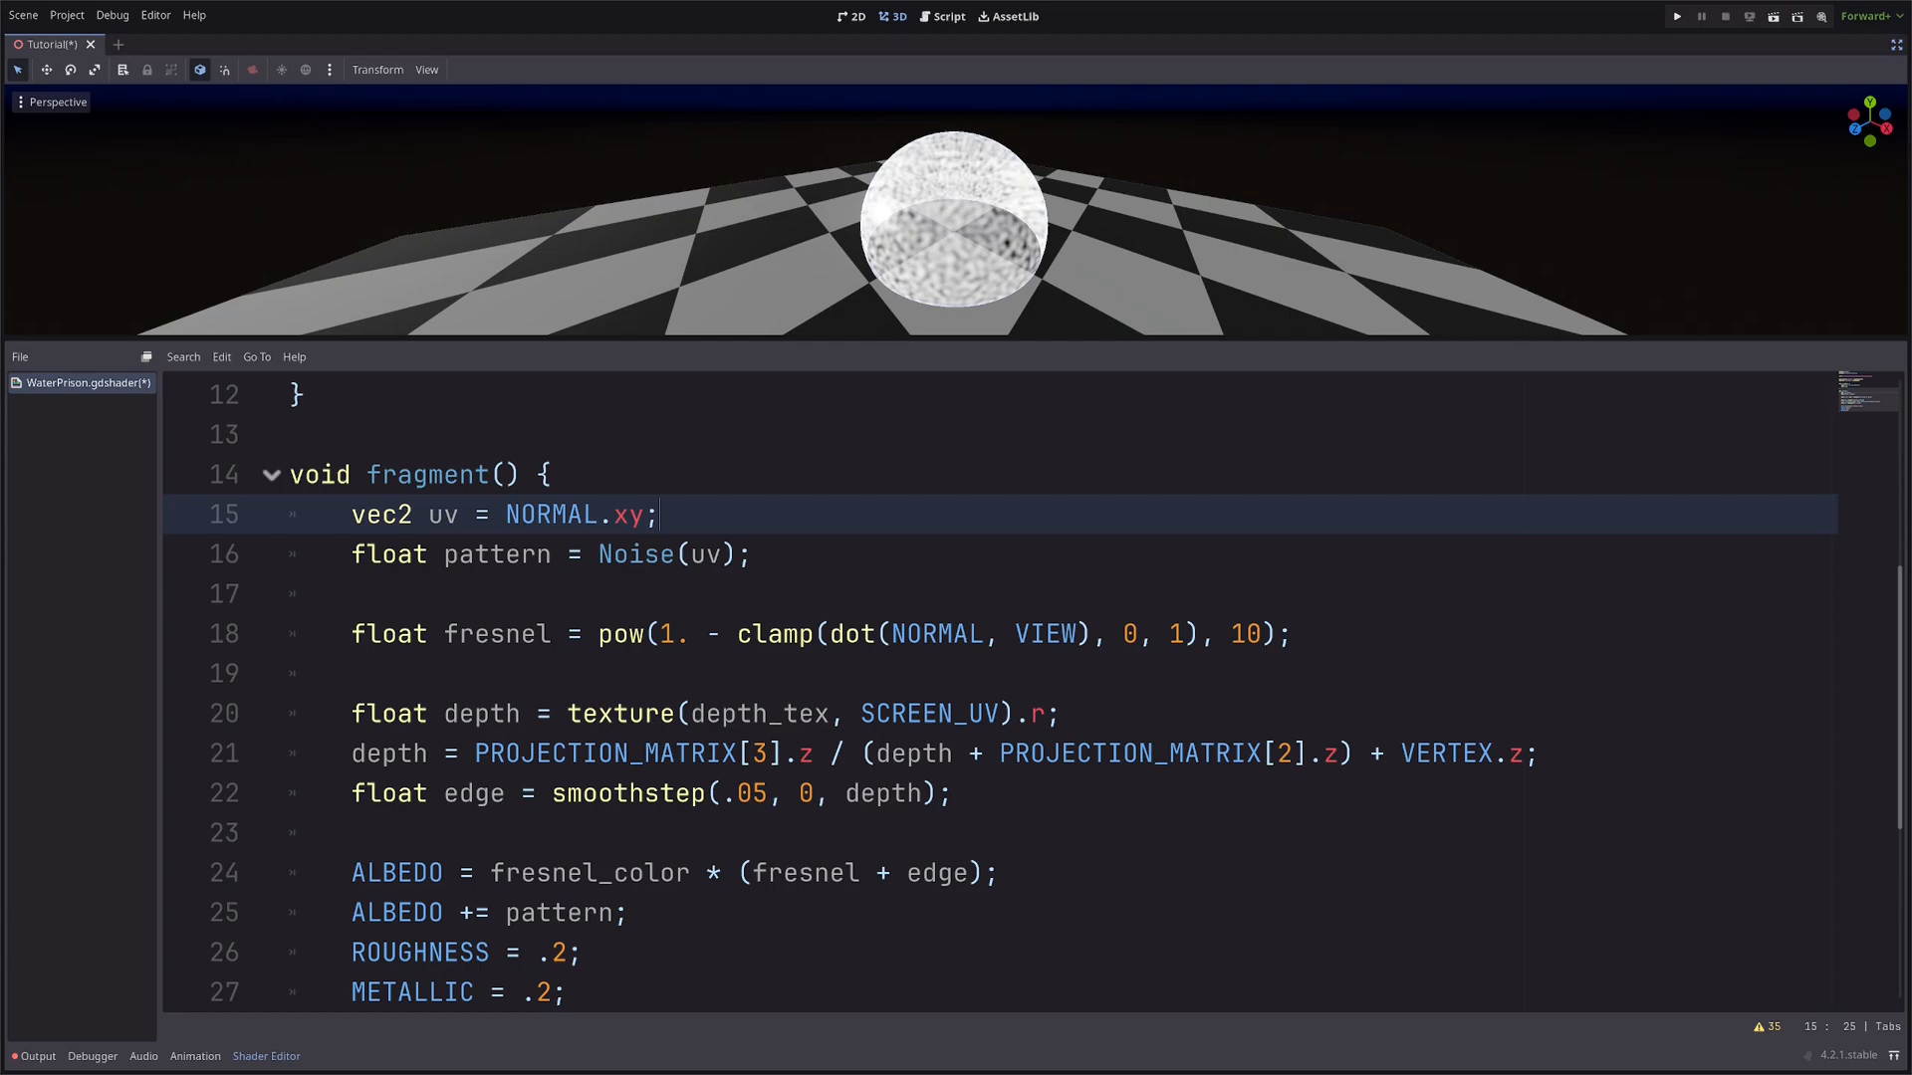
pyautogui.write('(')
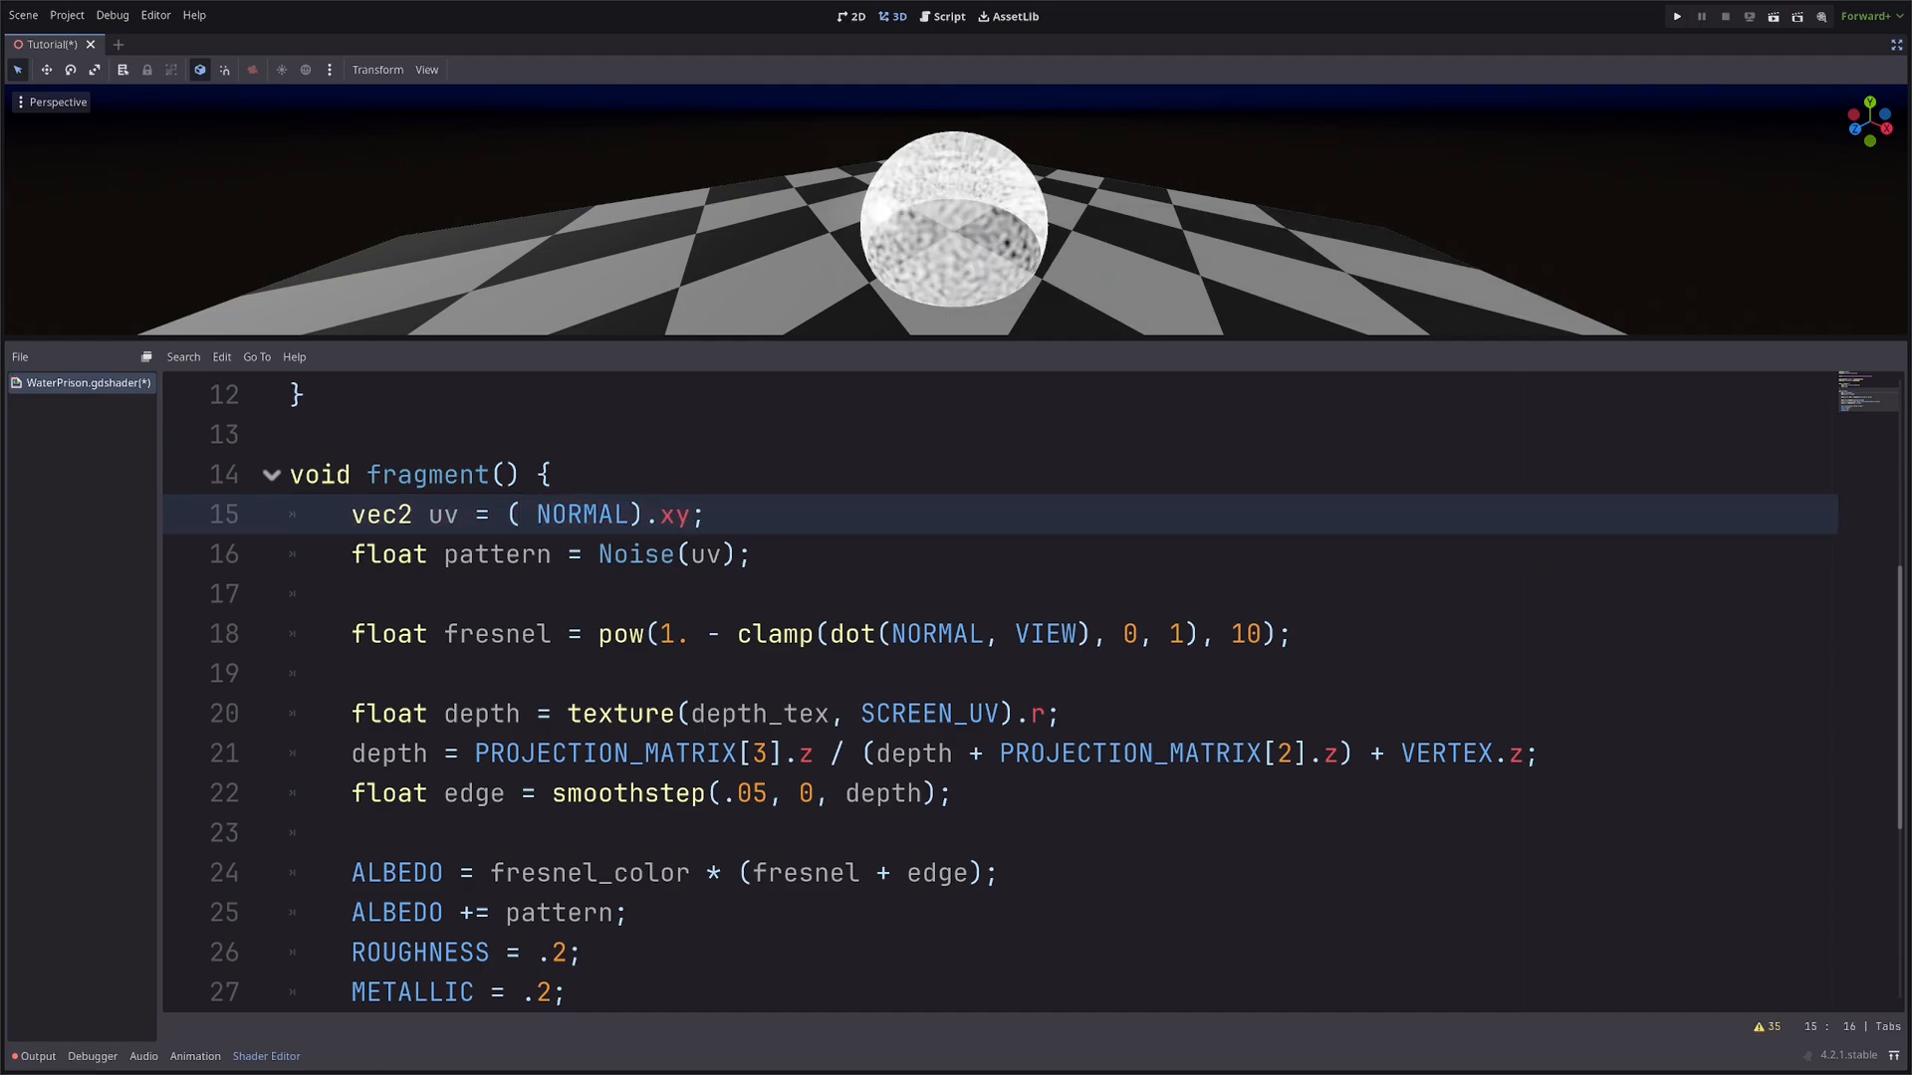
# Change uv to (INV_VIEW_MATRIX * vec4(NORMAL, 0)).xy for world-space noise and check the viewport.
pyautogui.write('INV')
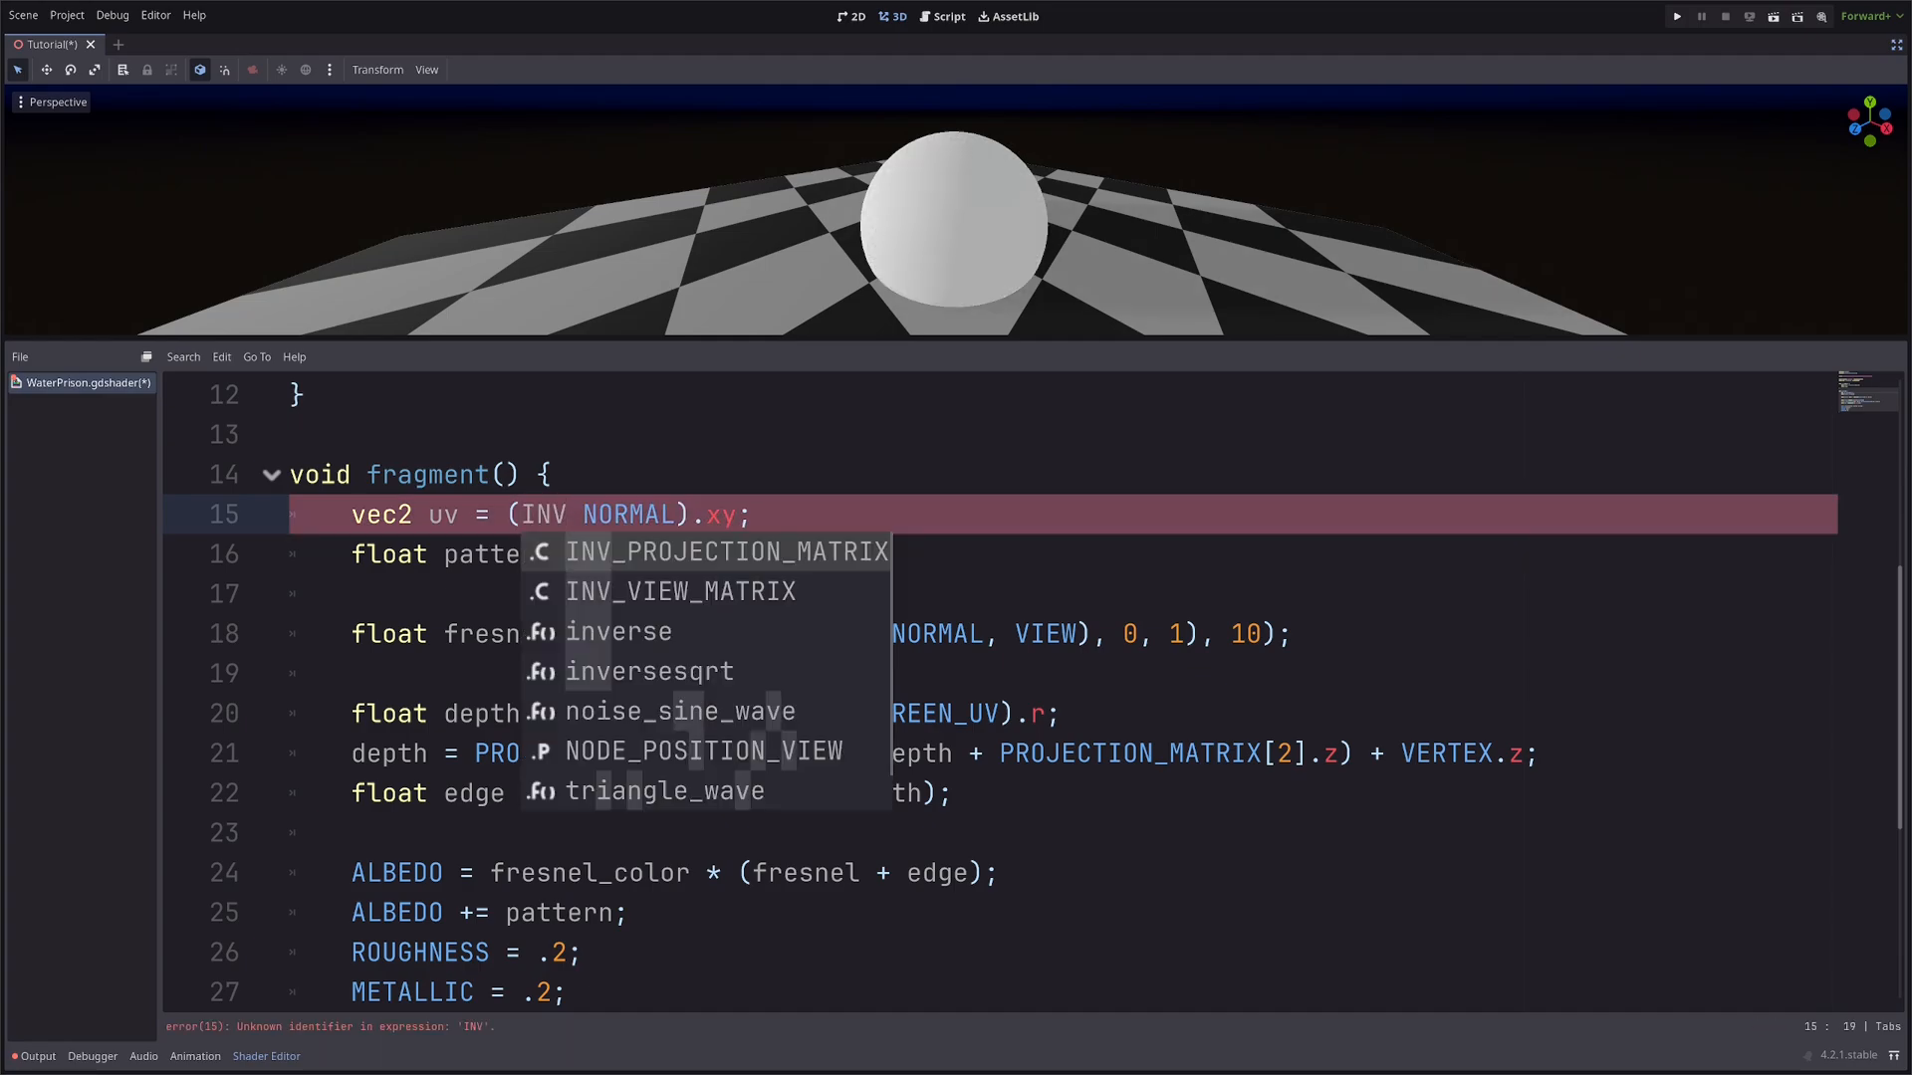
pyautogui.click(679, 590)
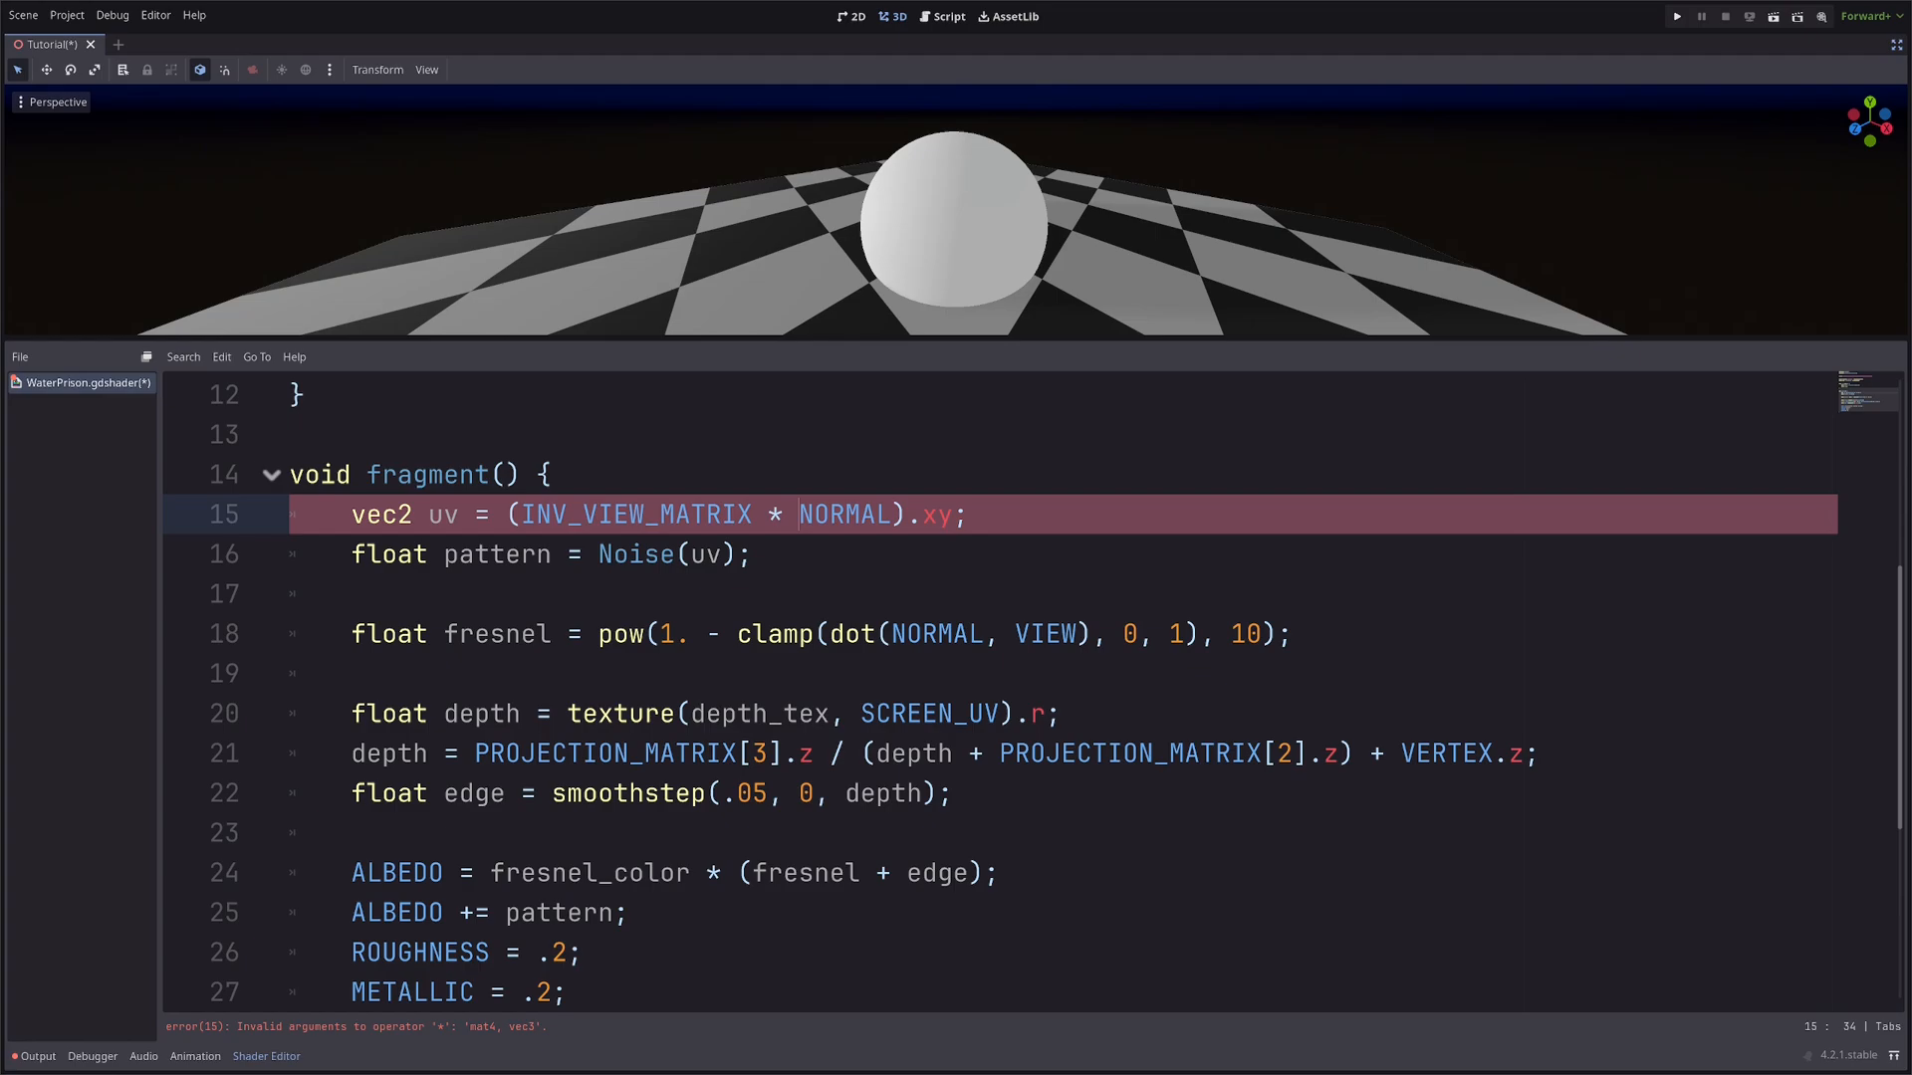
pyautogui.write('vec4(')
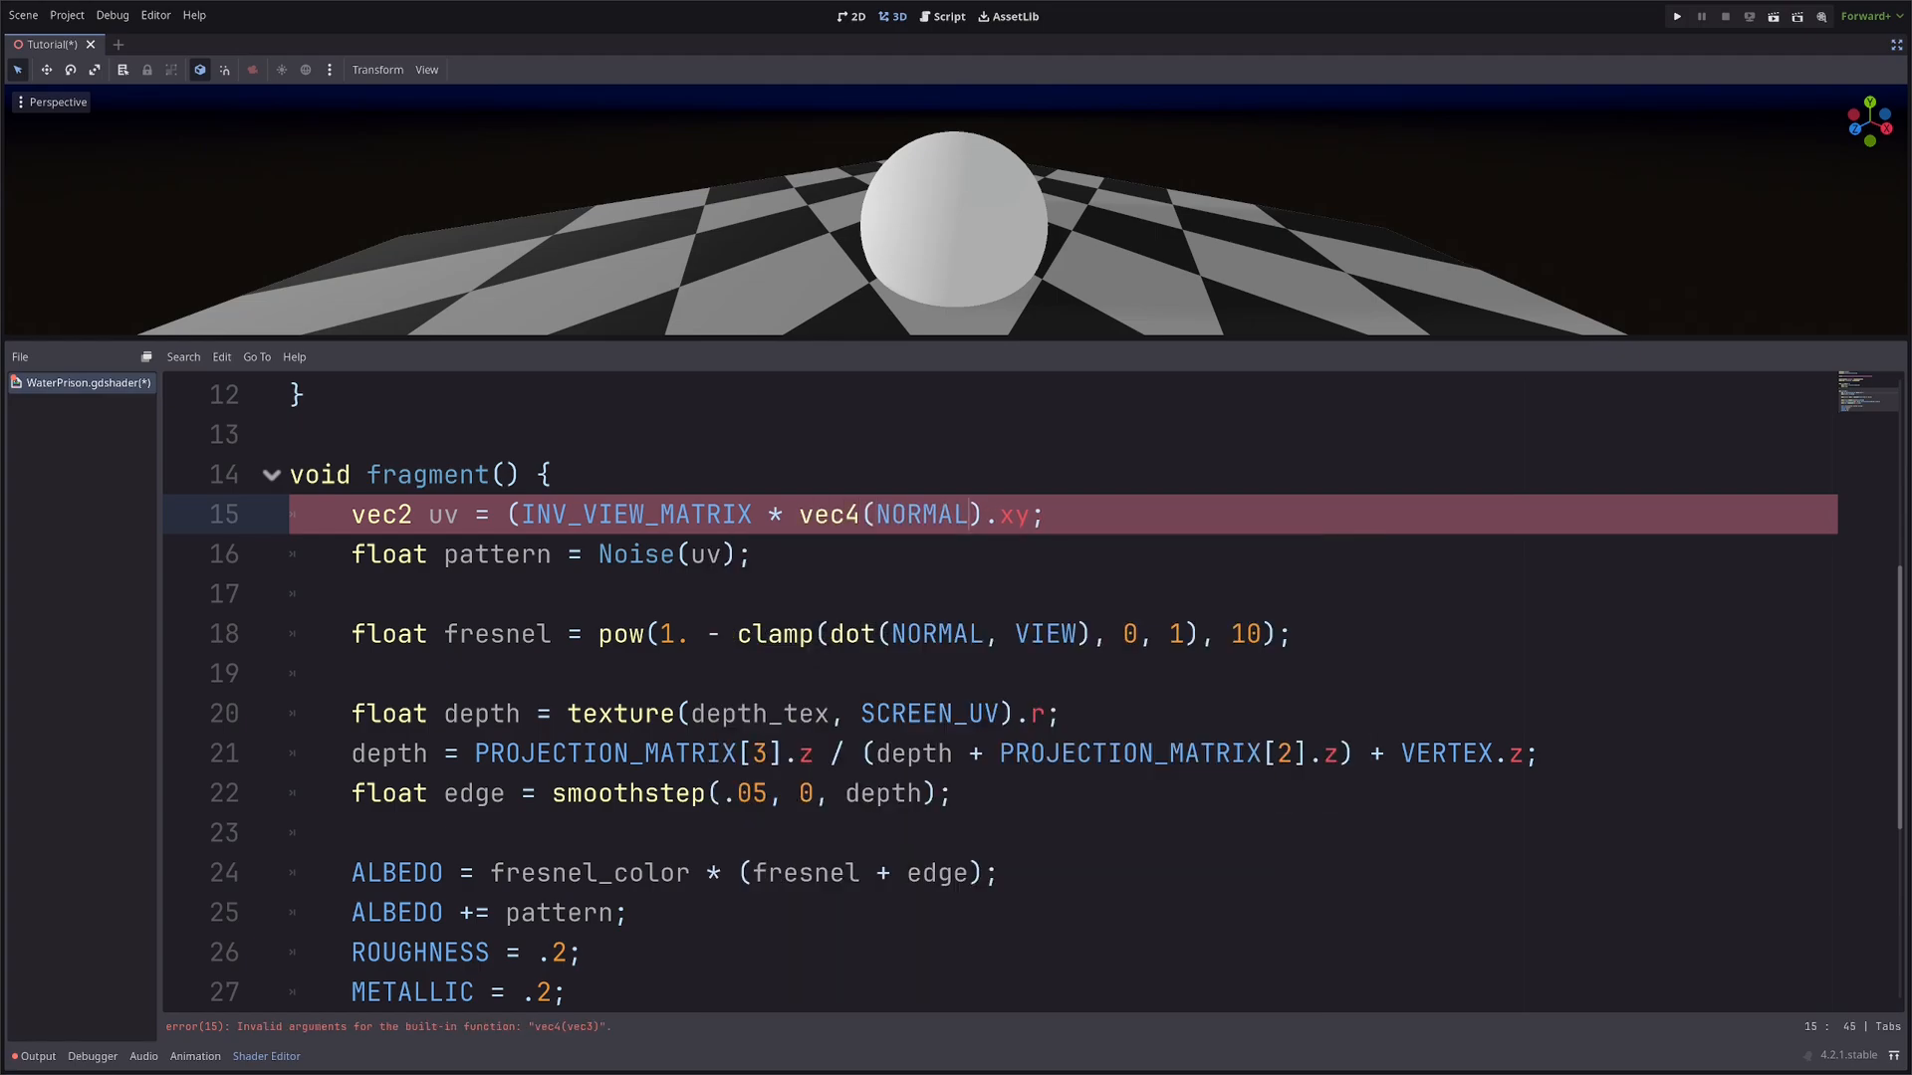
pyautogui.write(',')
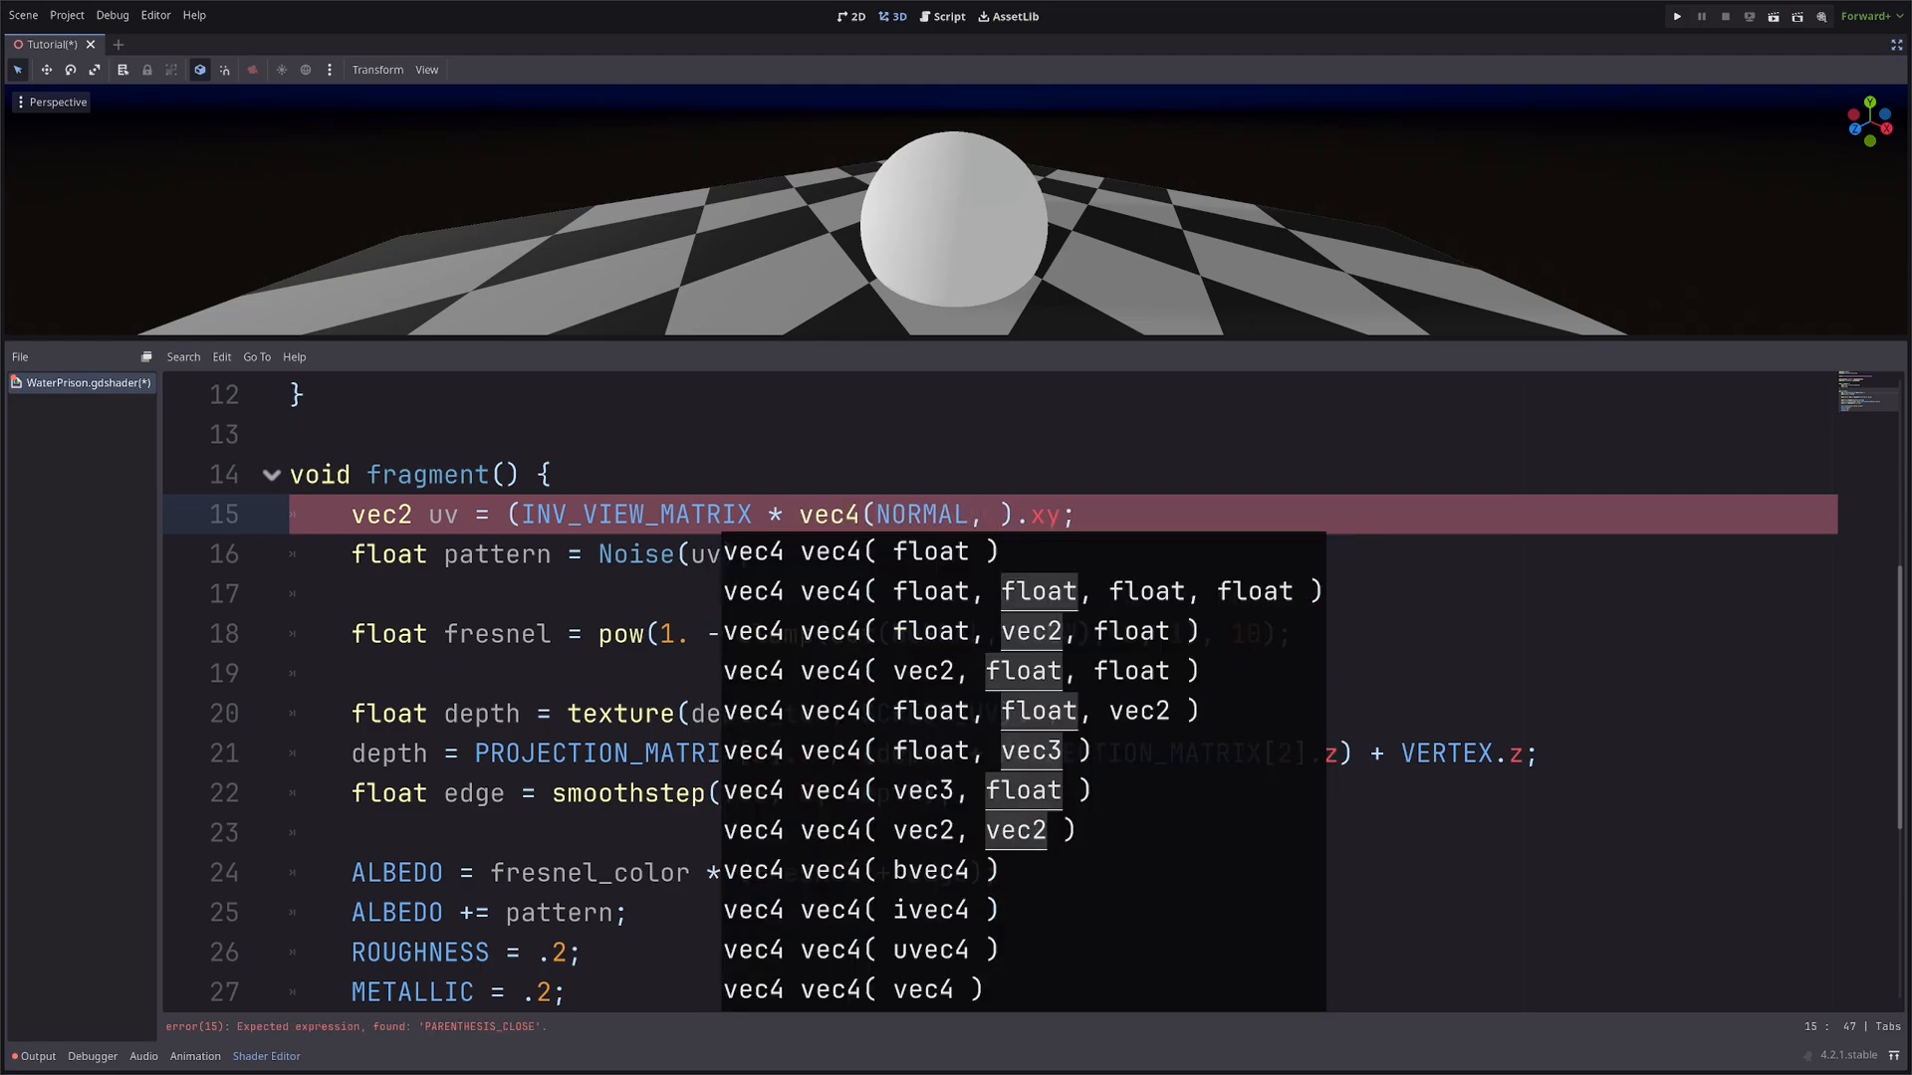
pyautogui.write('0')
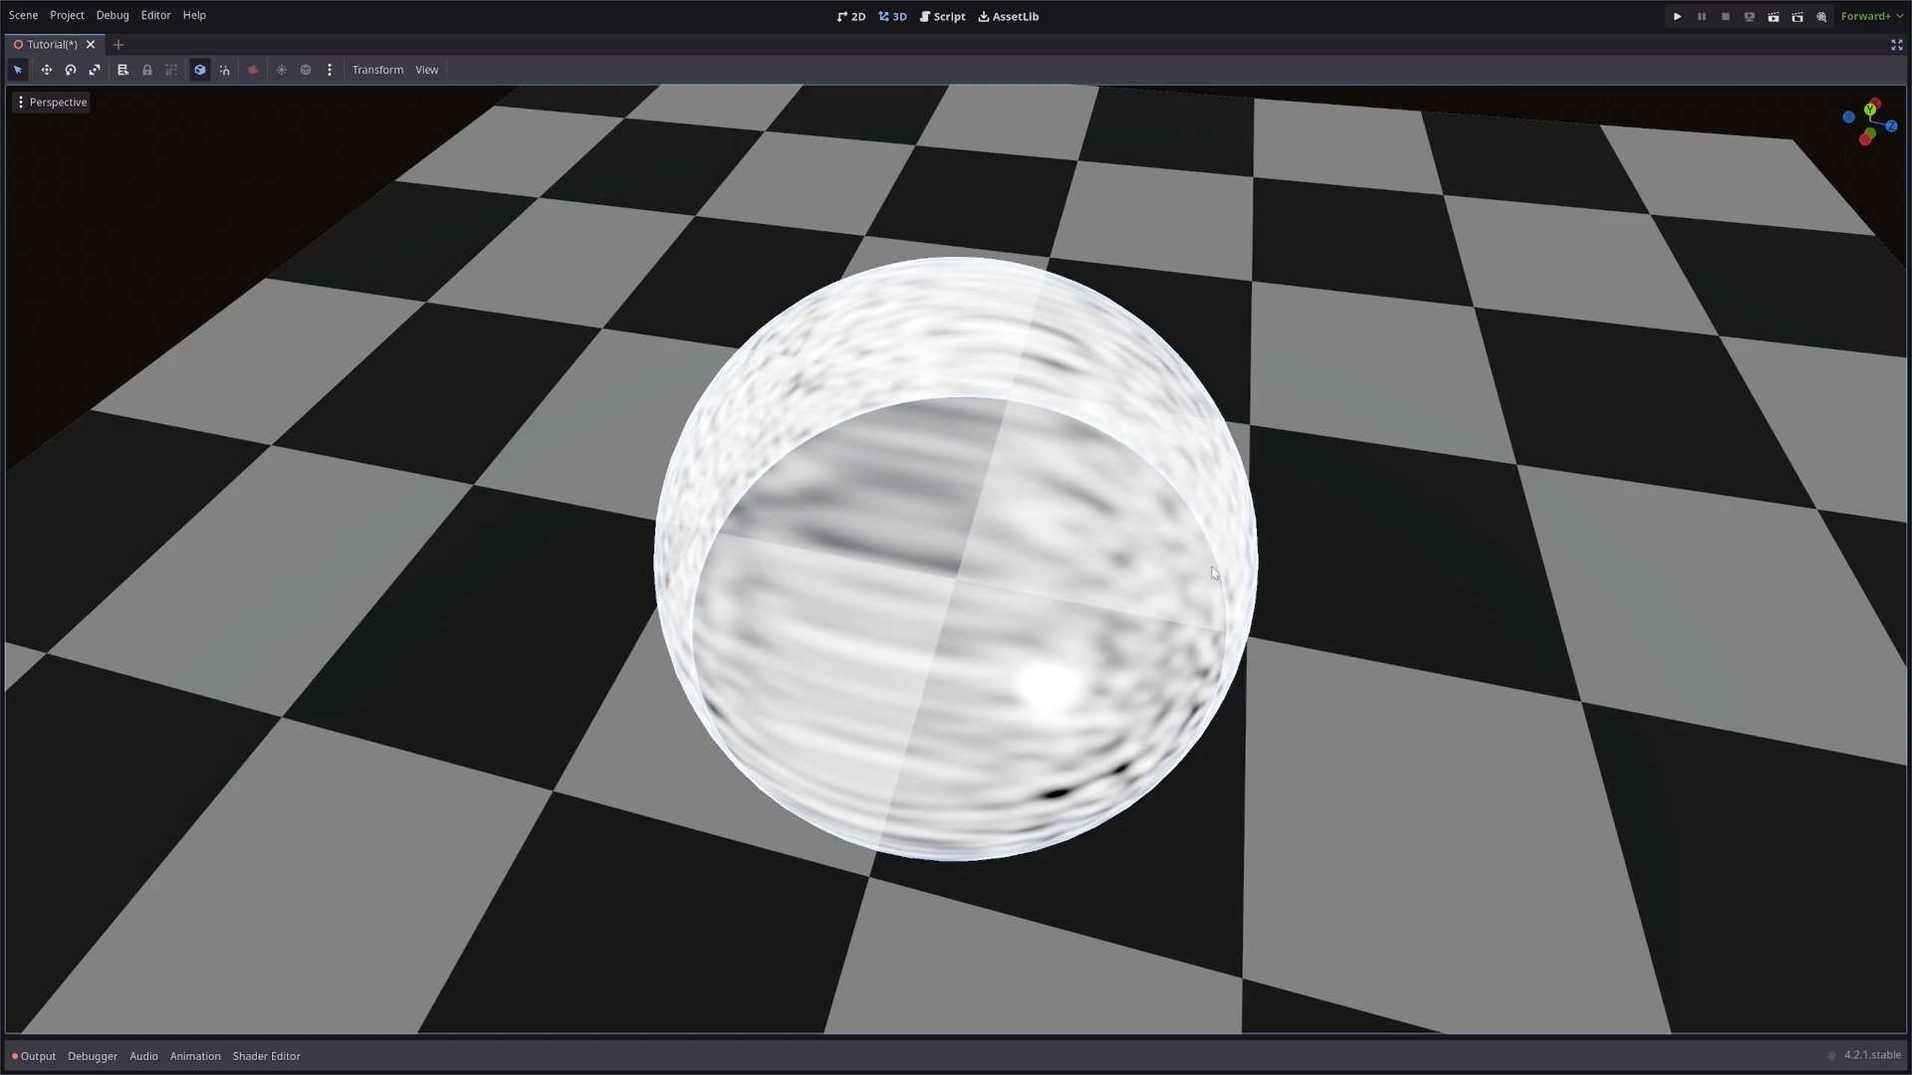
pyautogui.moveTo(1350, 731)
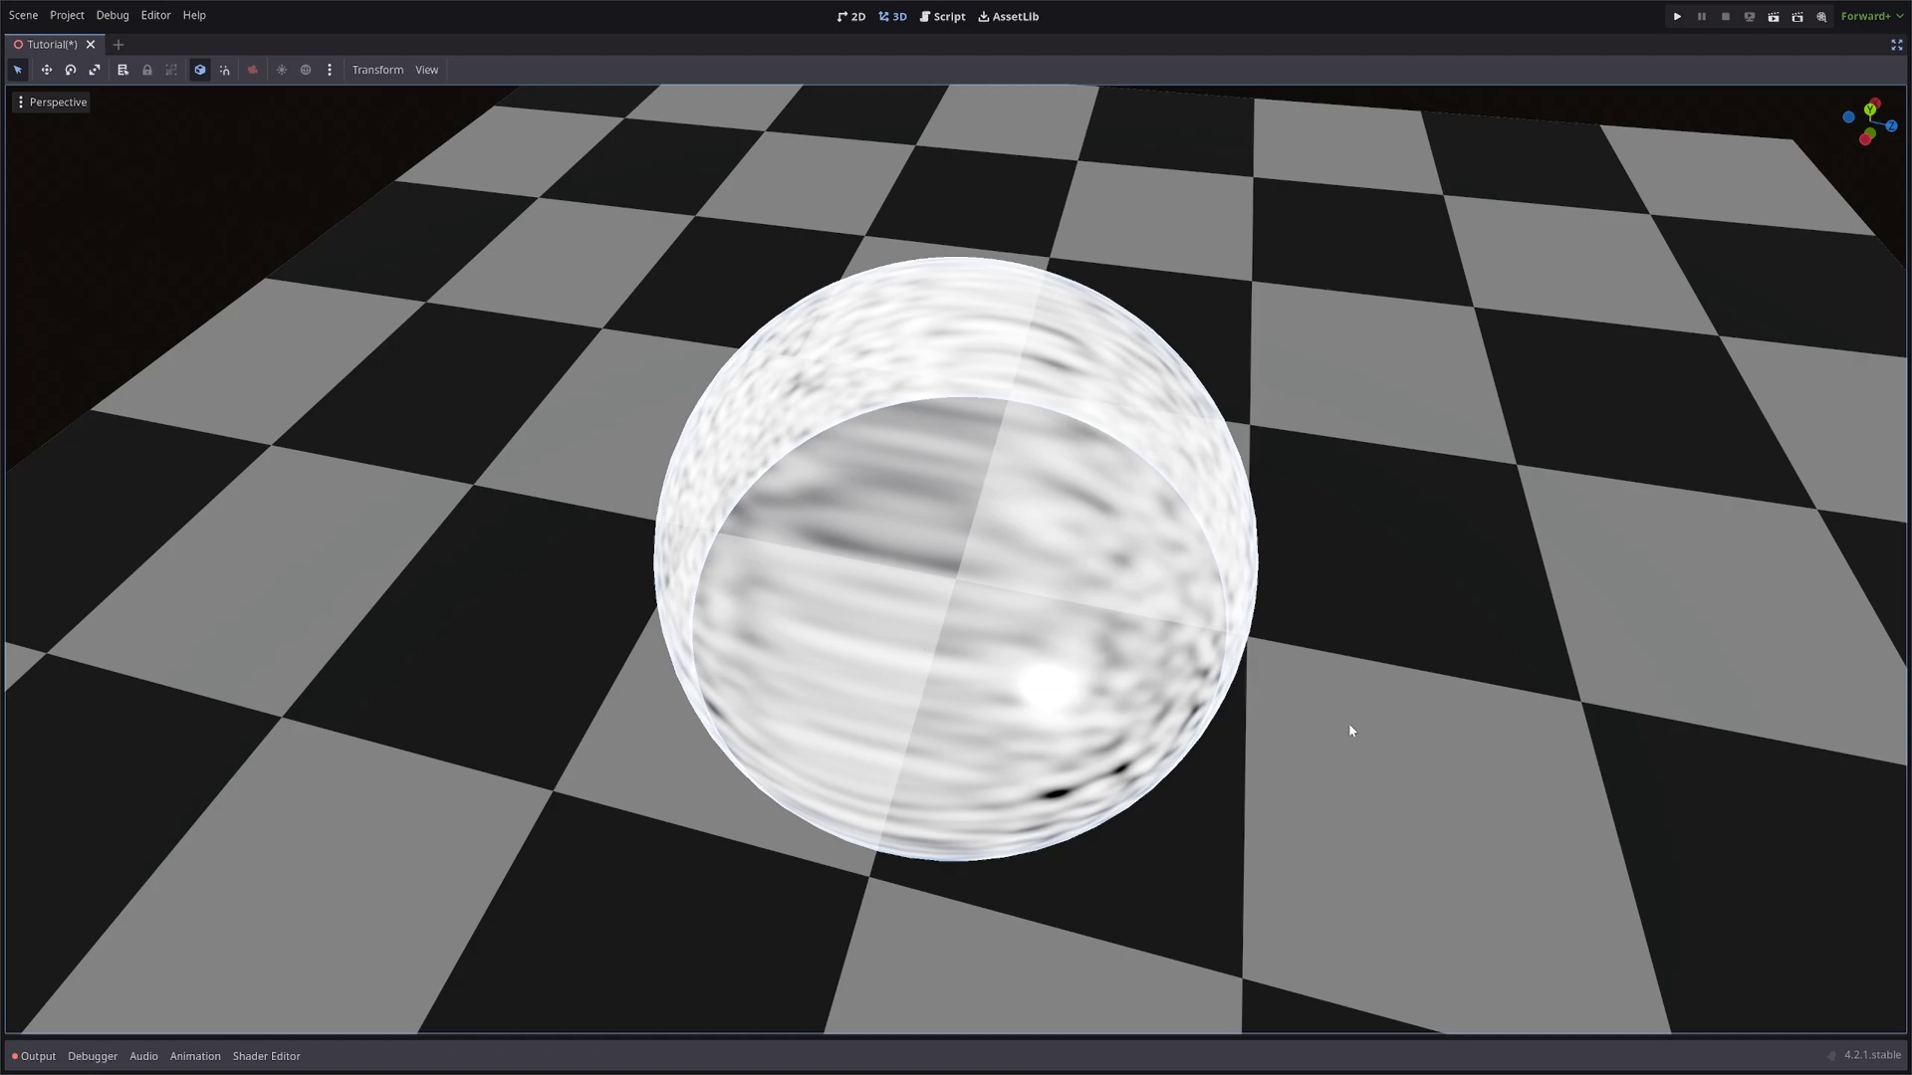
pyautogui.click(265, 1055)
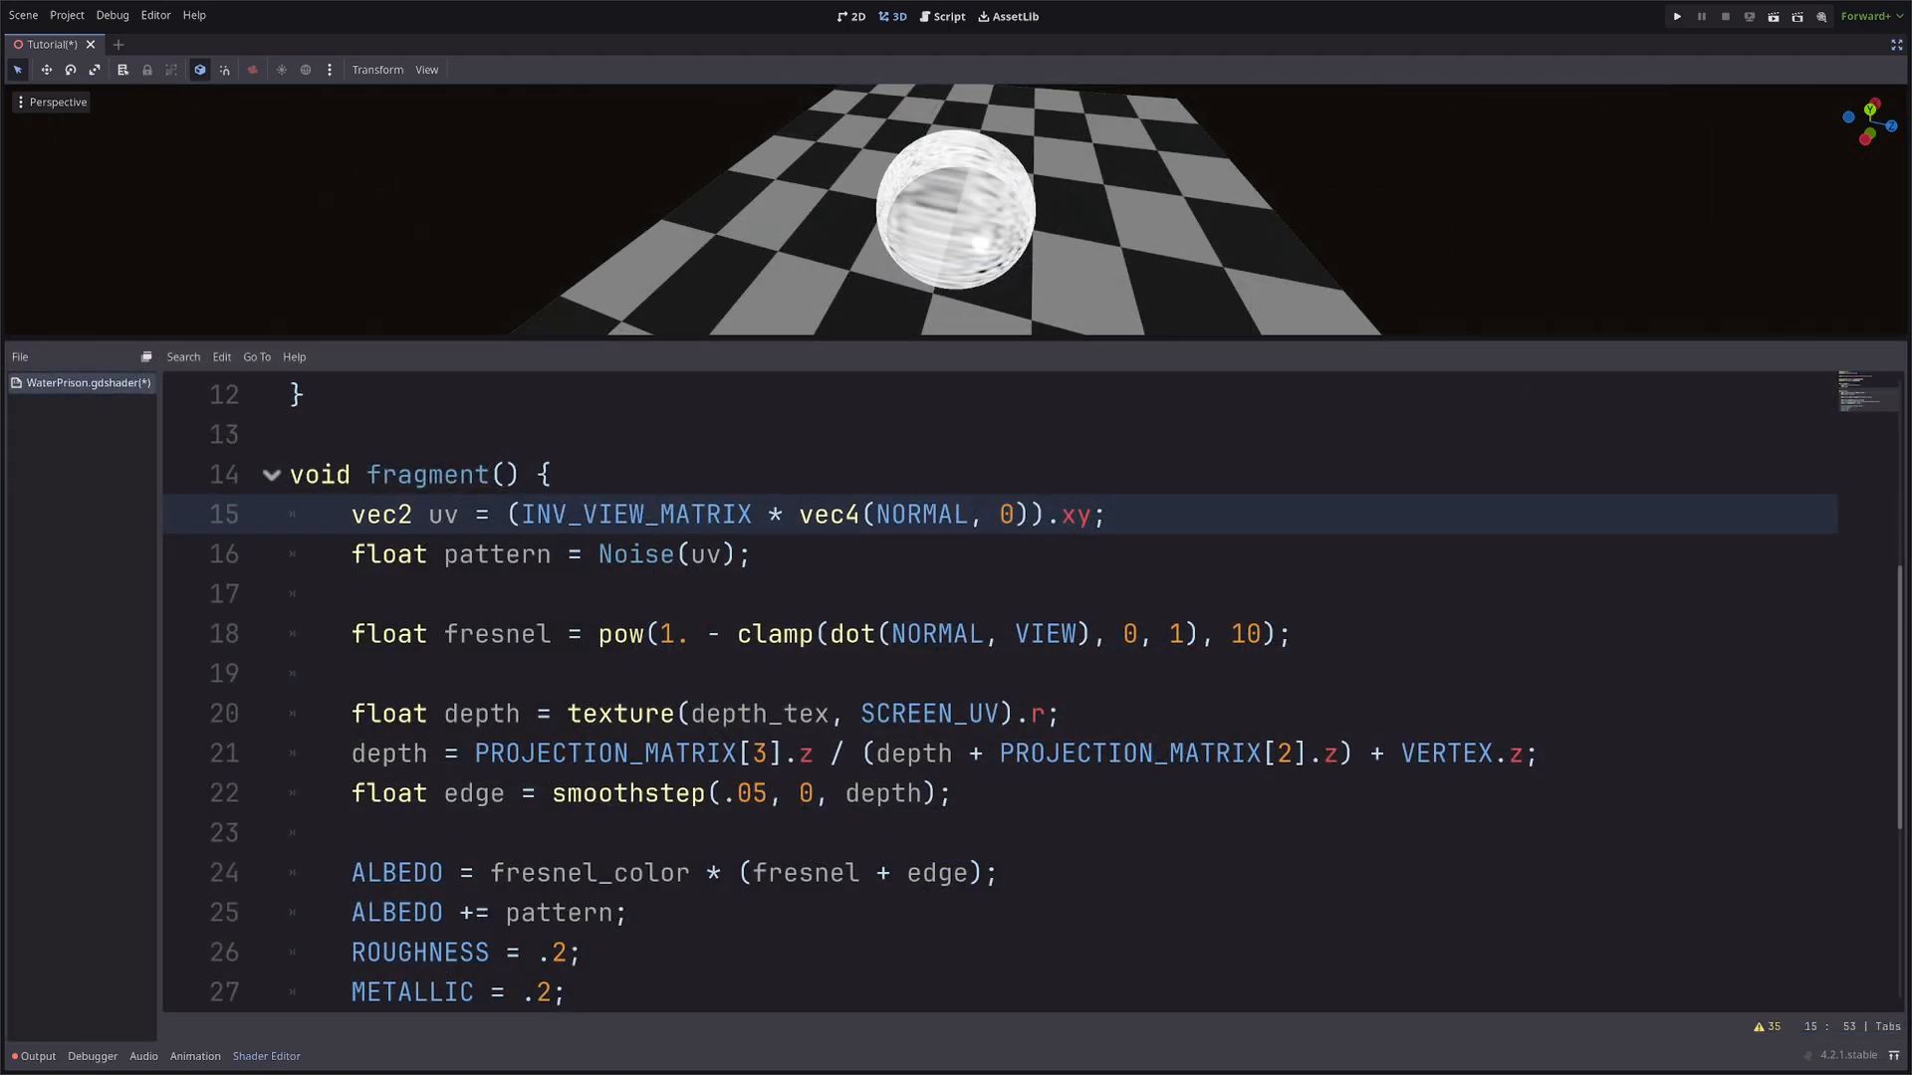
# Offset the gradient_noise uv by vec2(0, -TIME * .1) so the base pattern drifts slowly.
pyautogui.write('* .2')
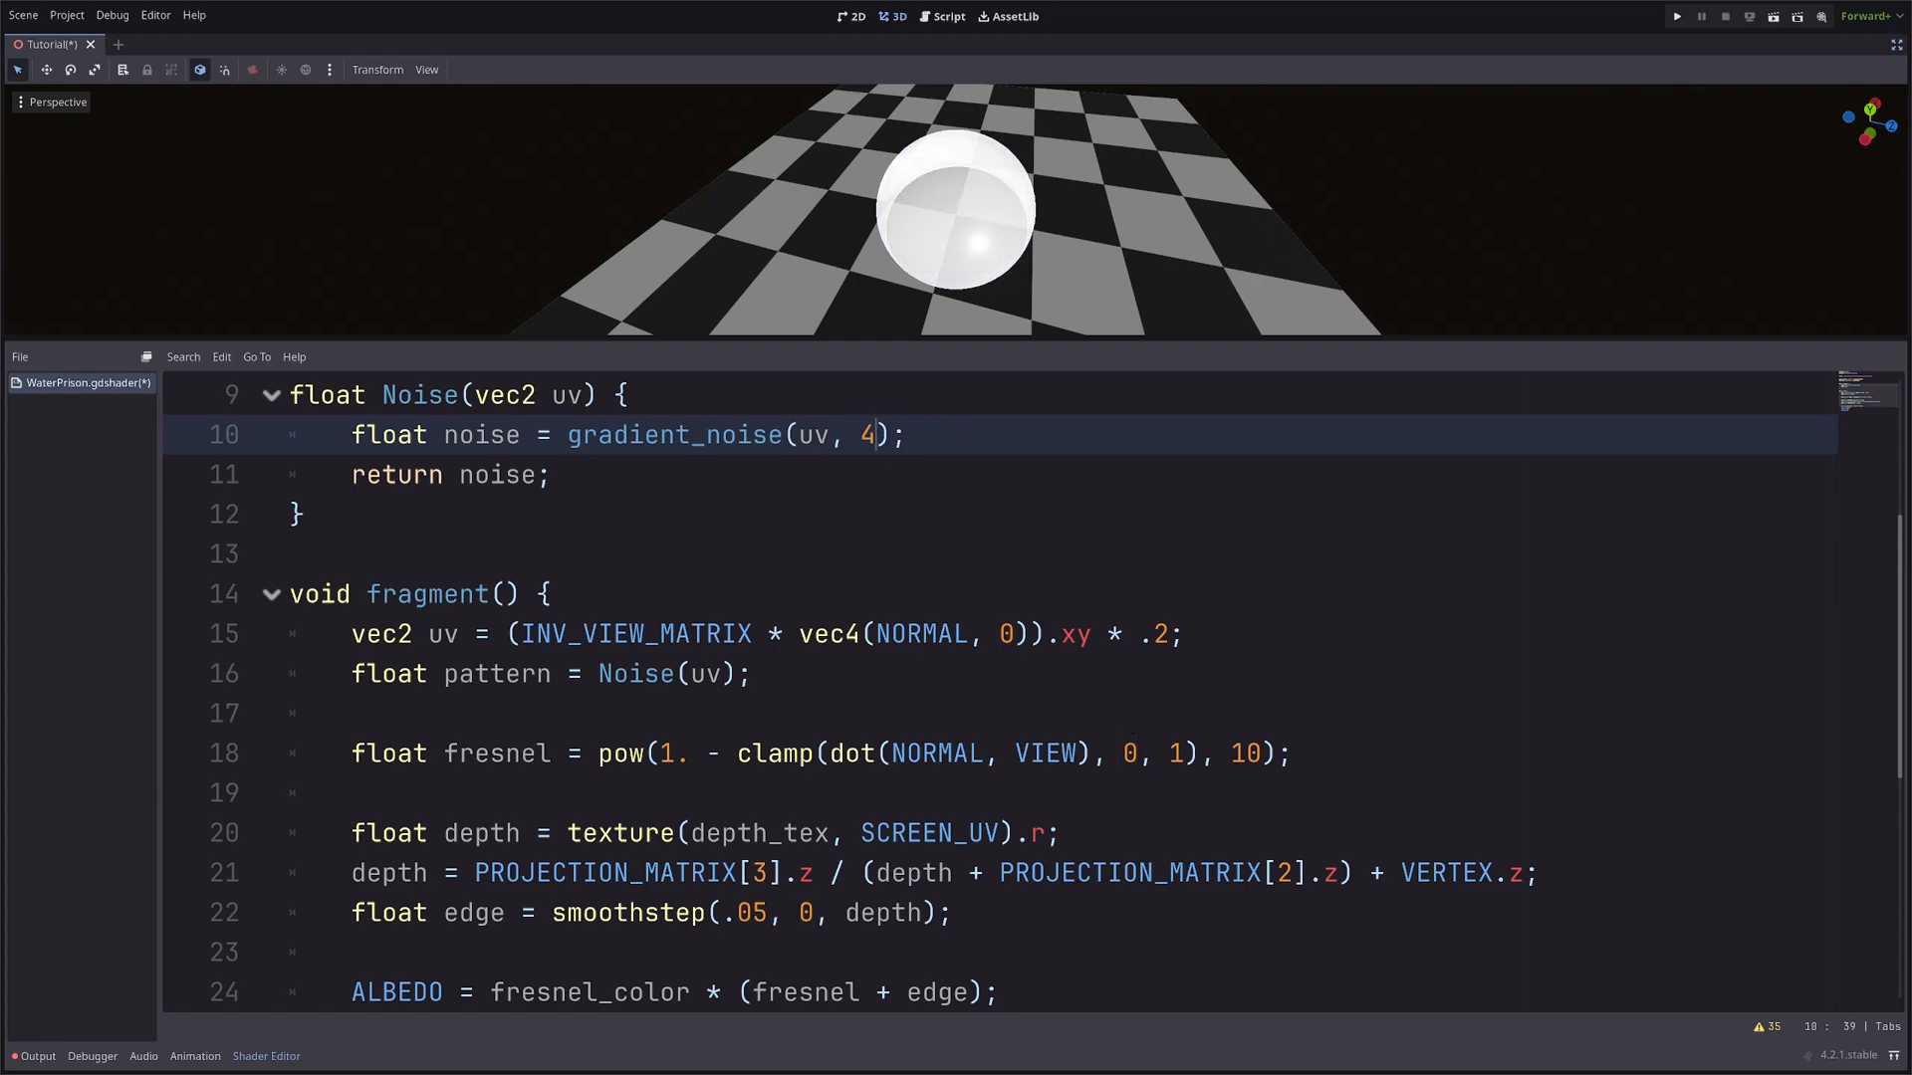
pyautogui.write('+')
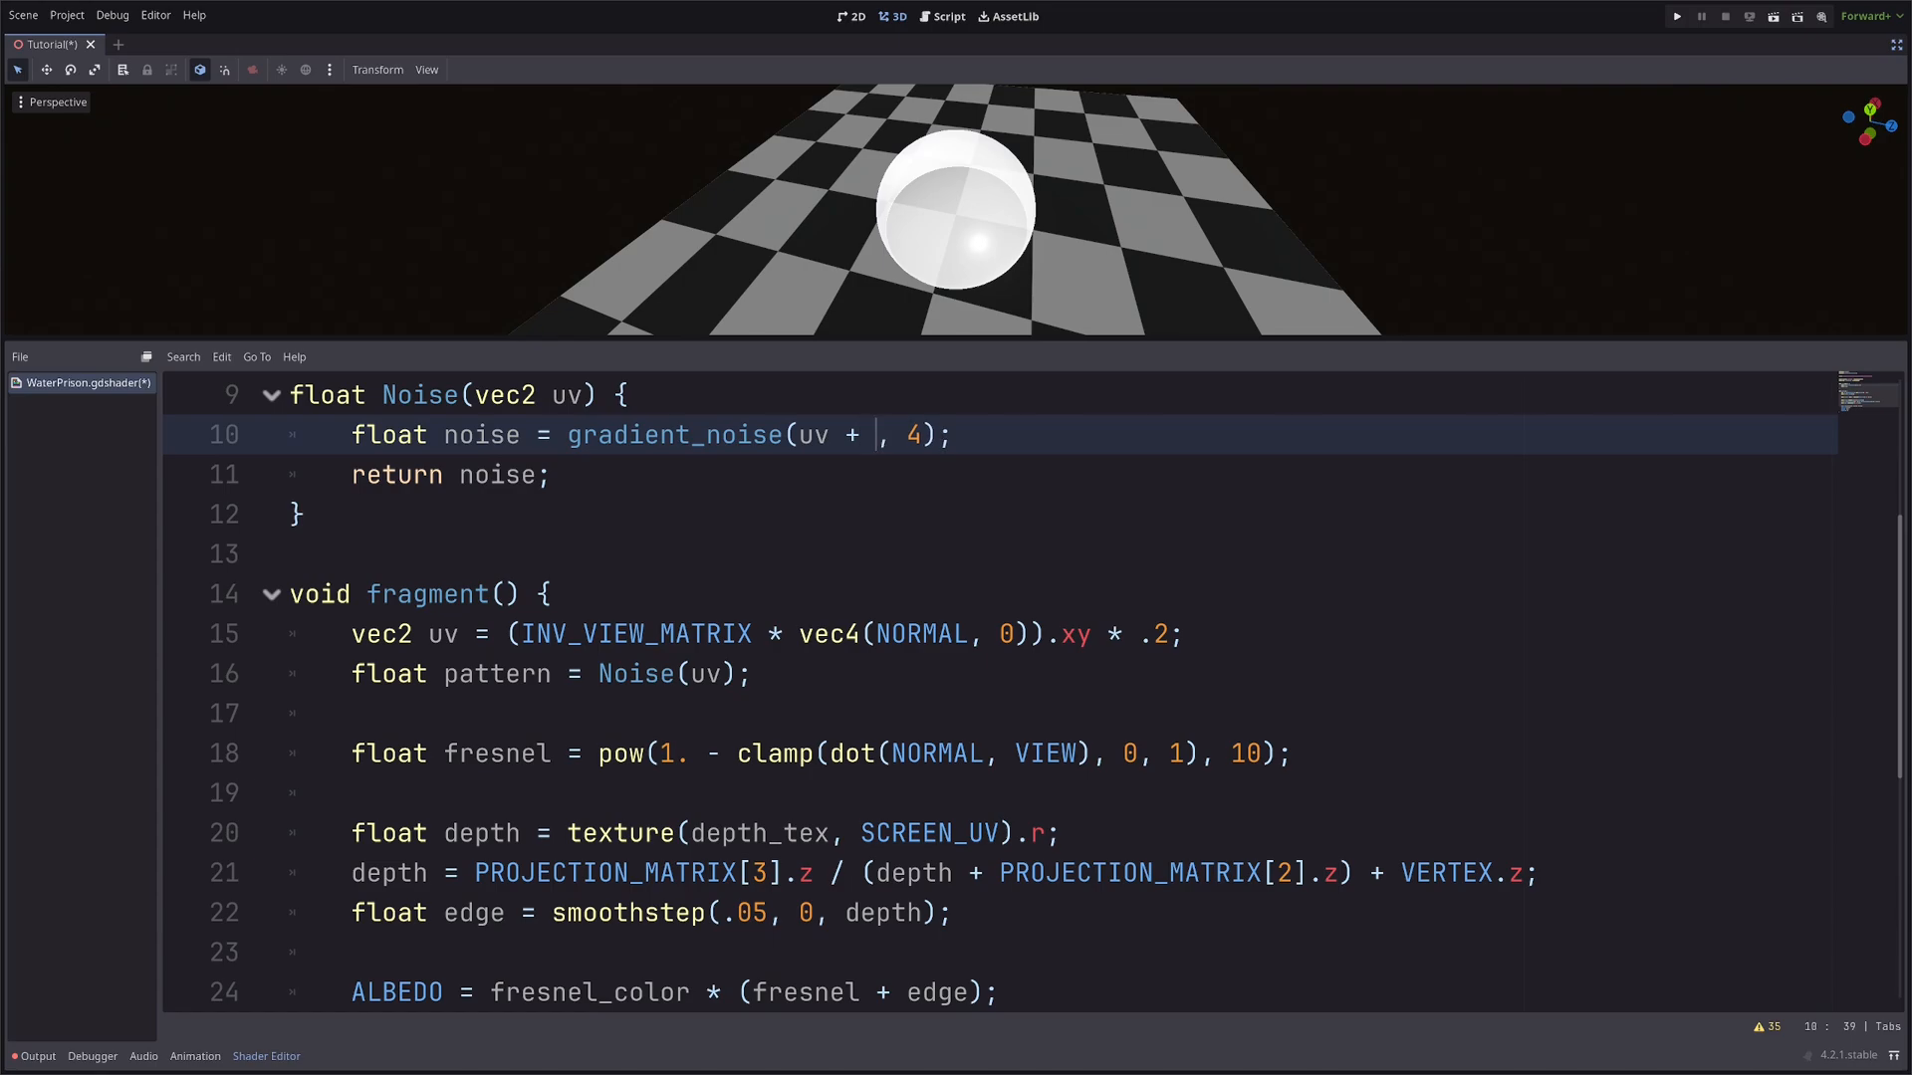
pyautogui.write('vec2(')
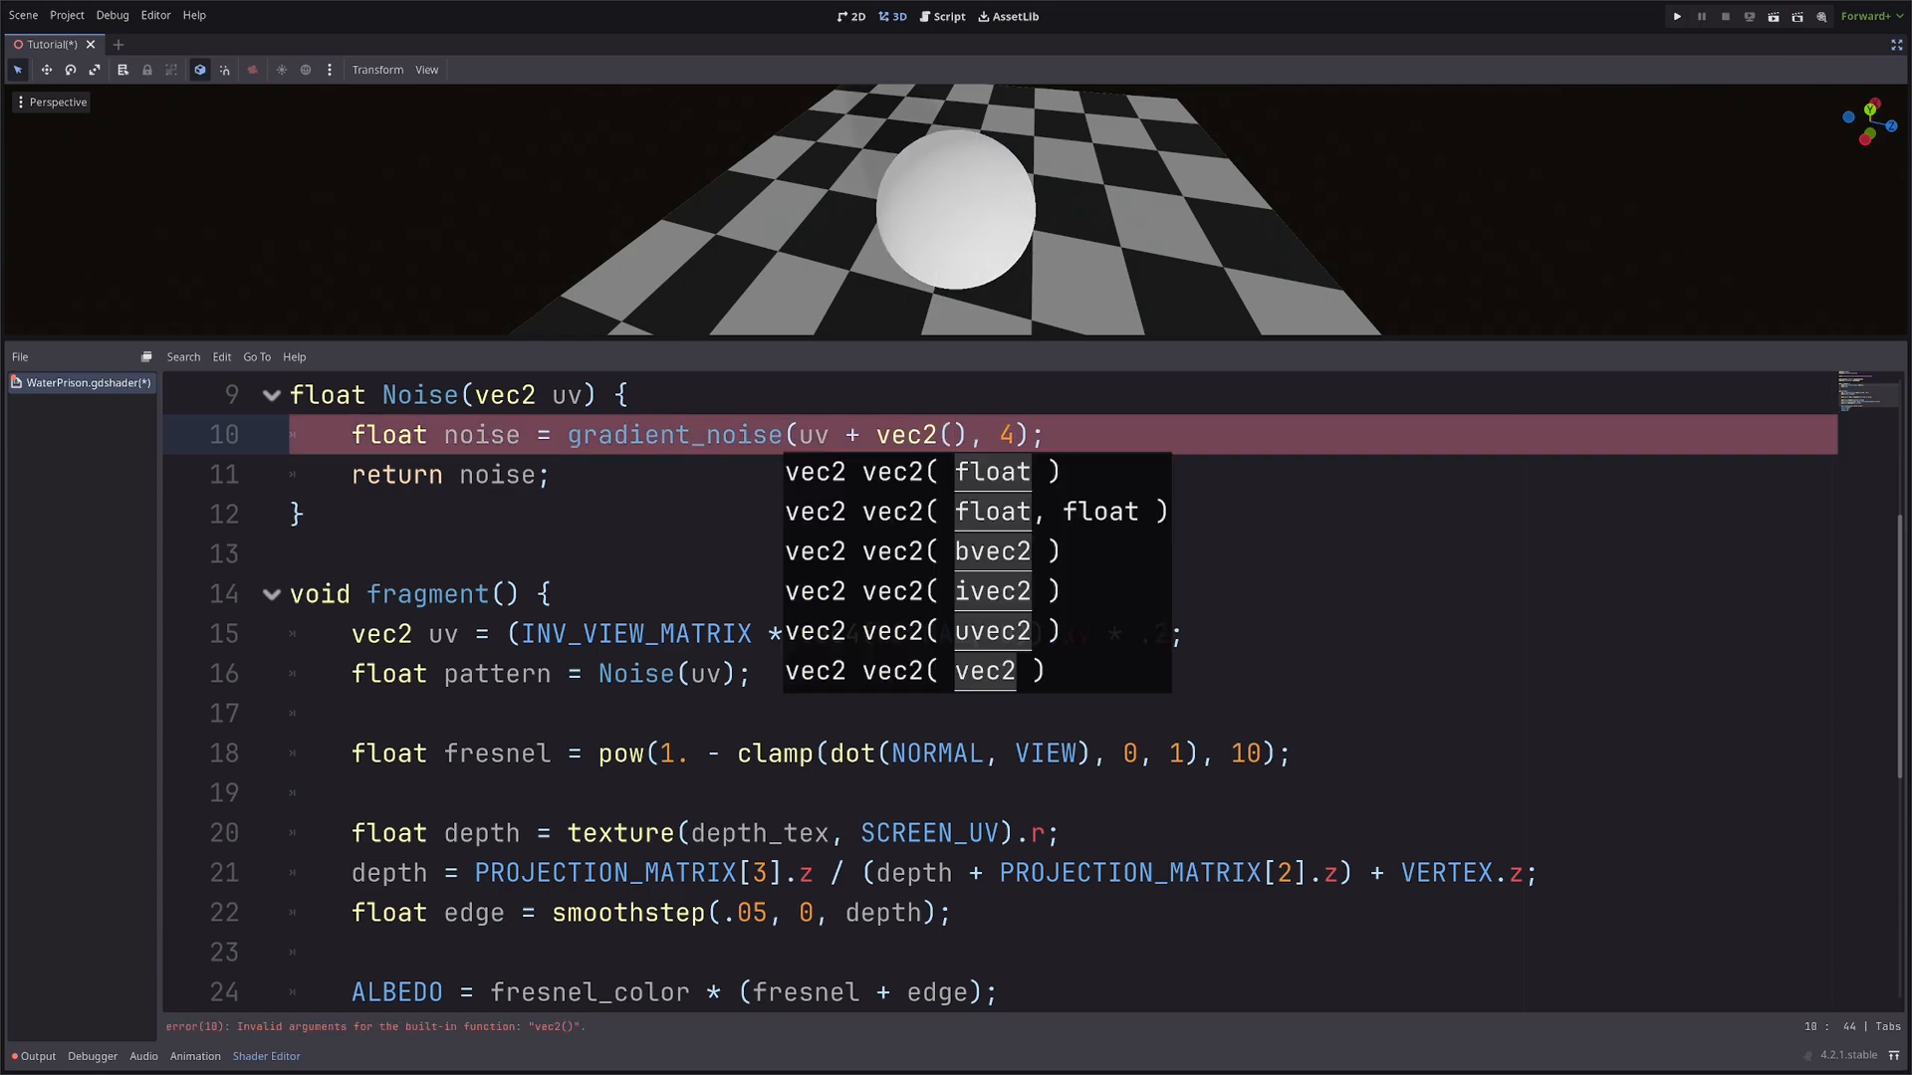
pyautogui.write('0, -TIME')
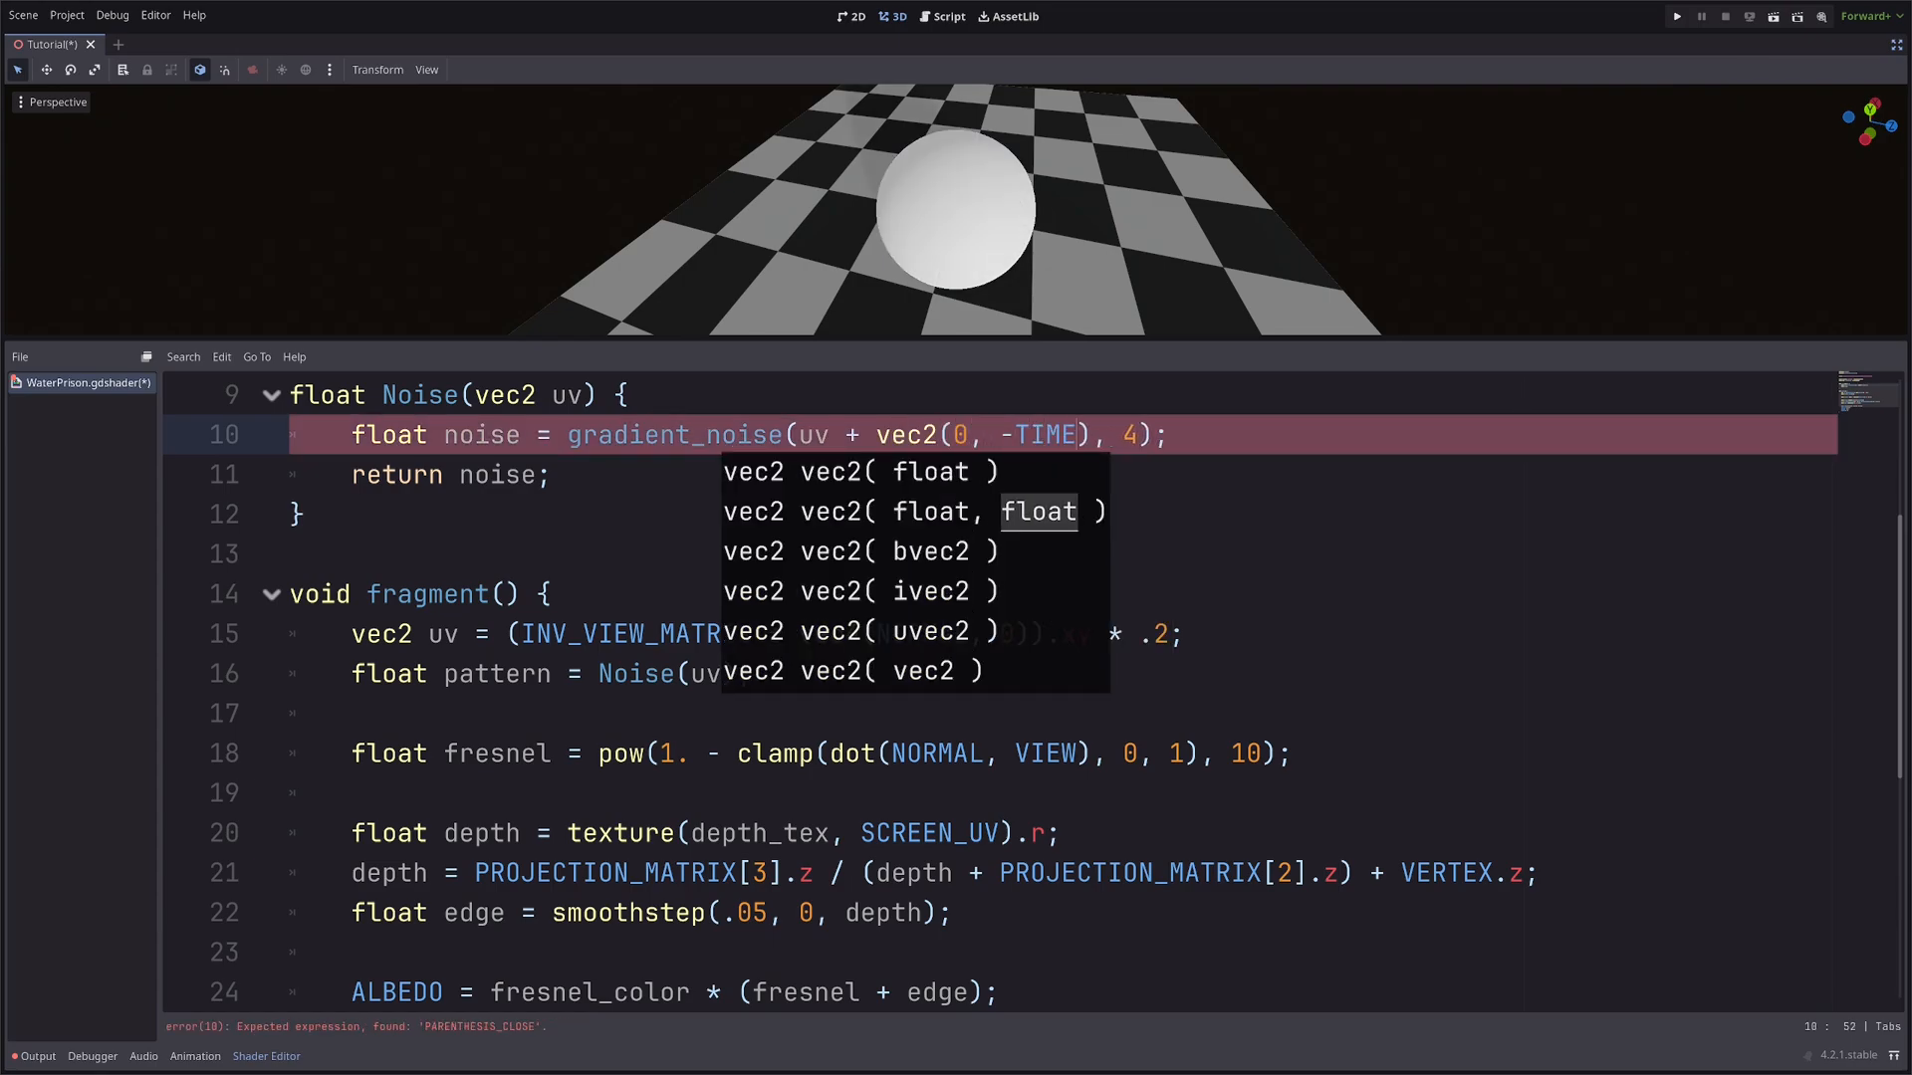
pyautogui.write('*')
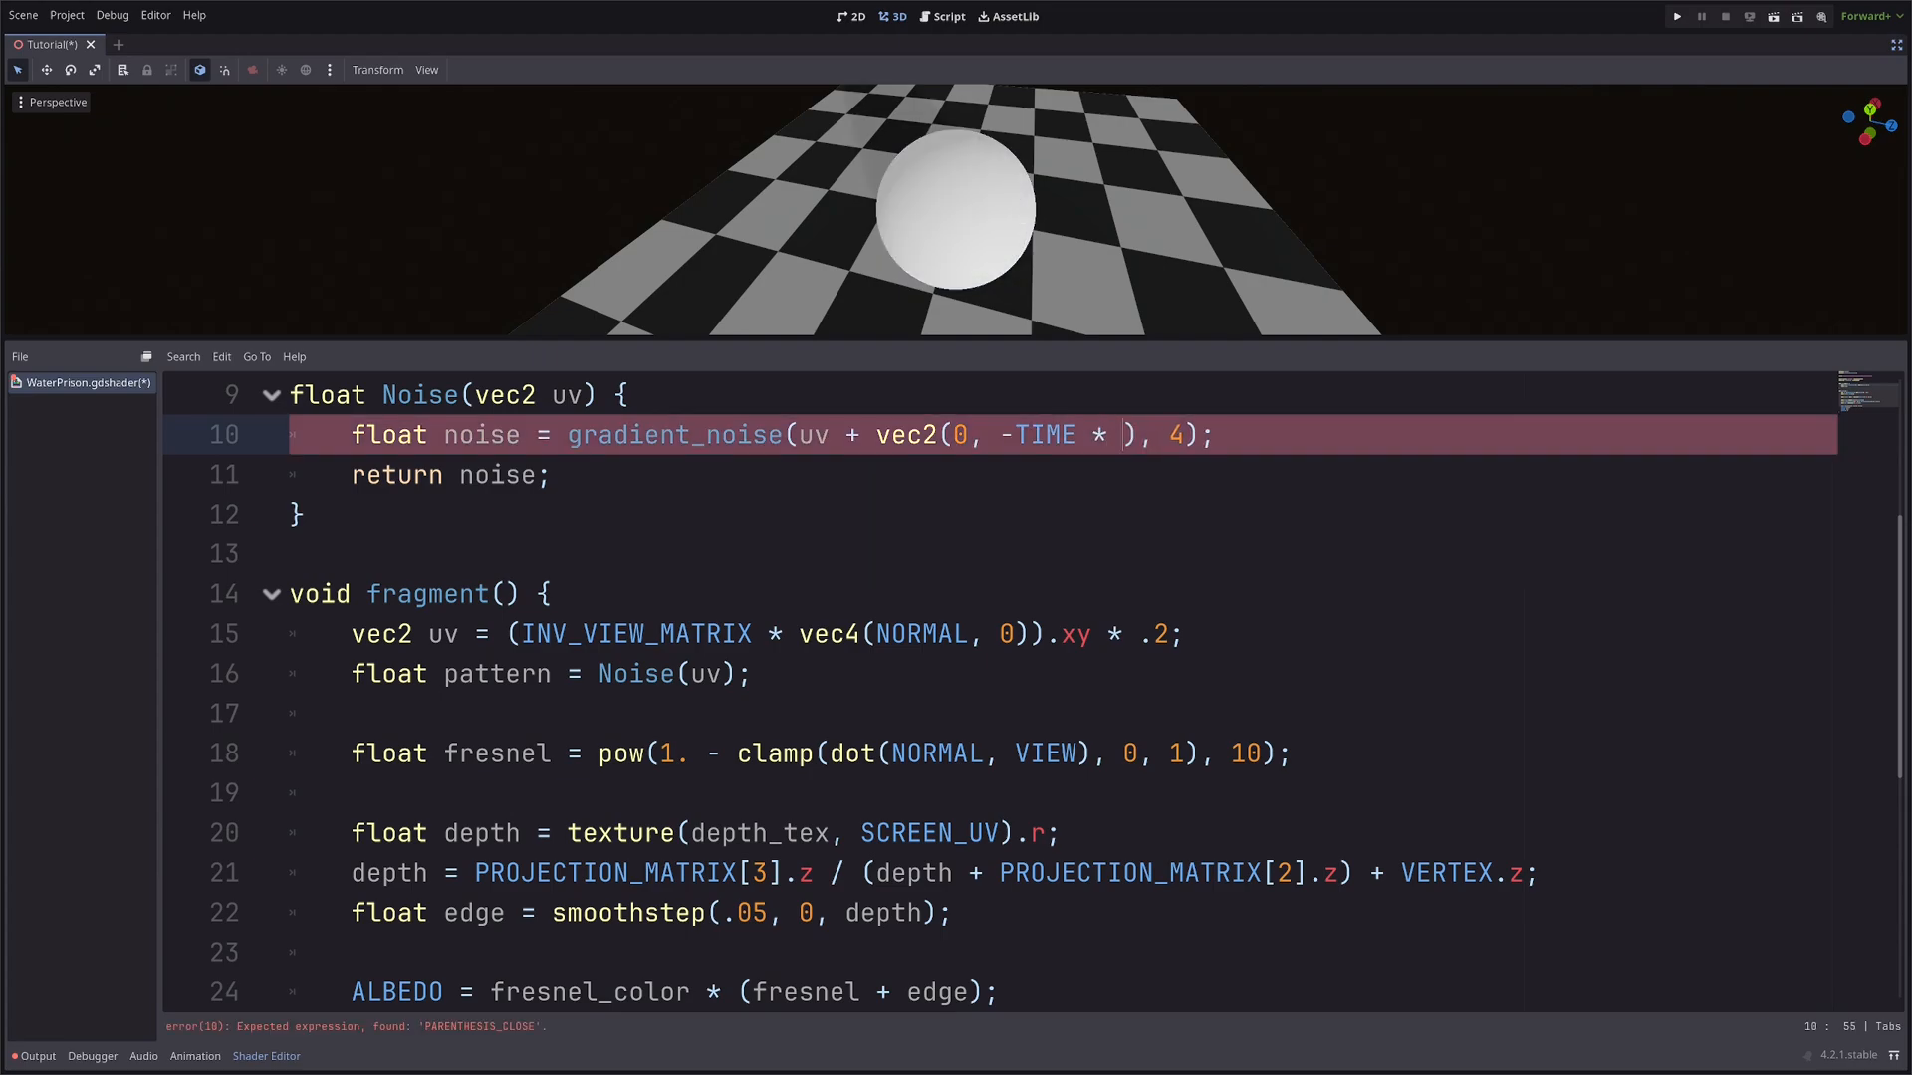
pyautogui.write('.1')
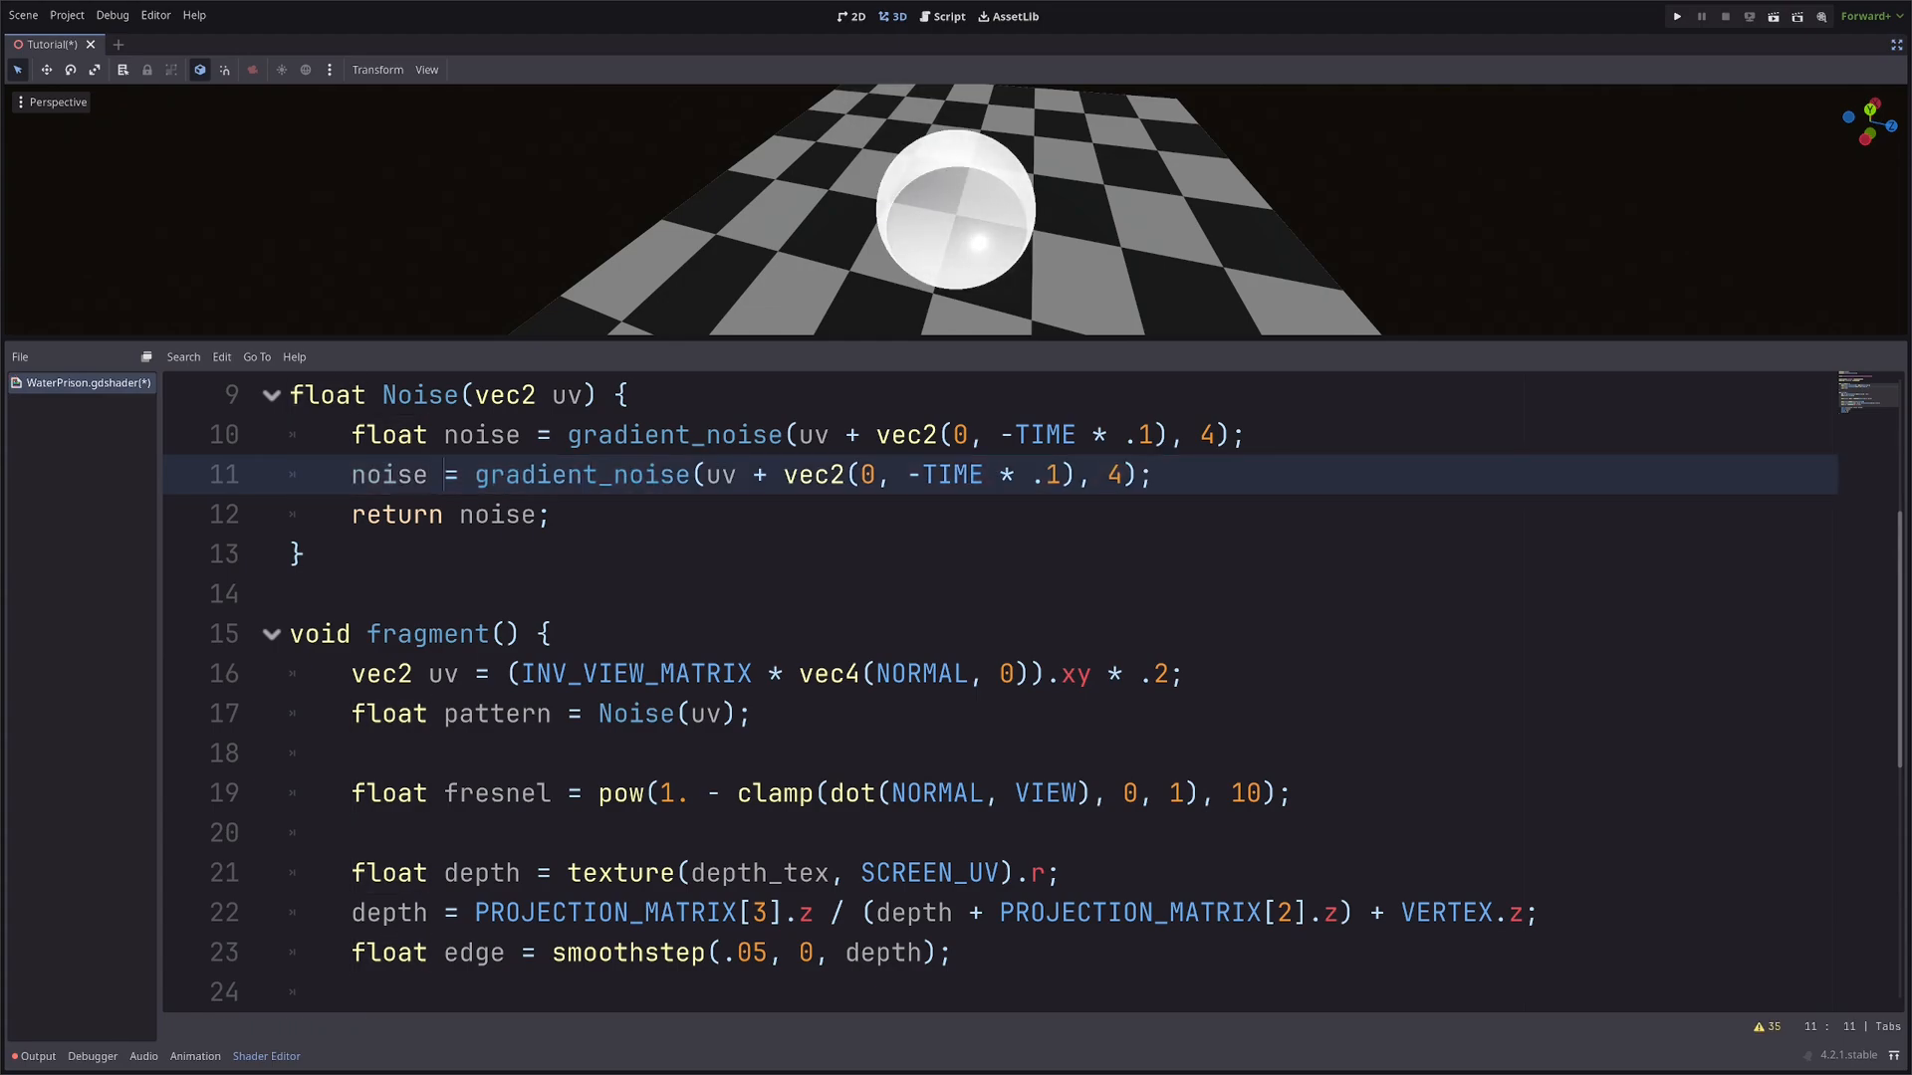
# Add static noise octaves at scale 3 weighted .5, scale 2 weighted .1, and scale 1.
pyautogui.write('+')
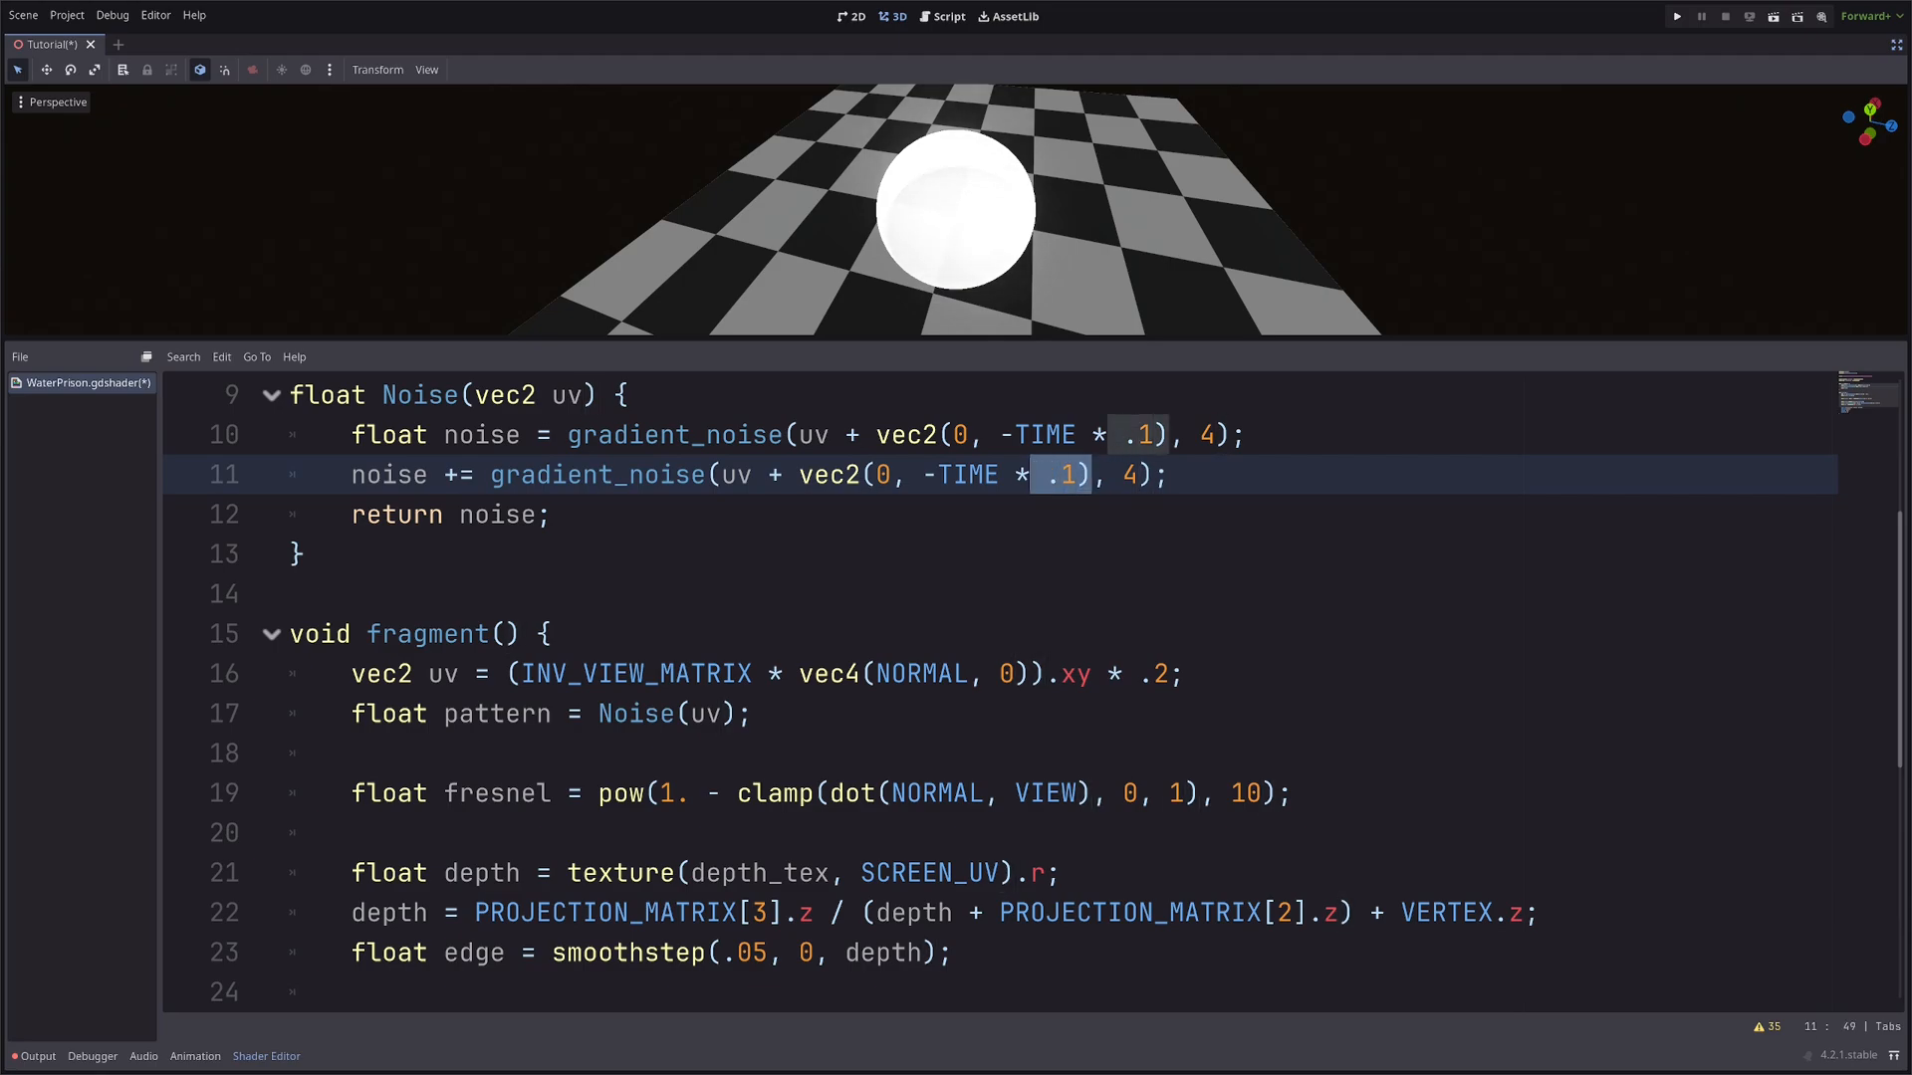
pyautogui.press('Delete')
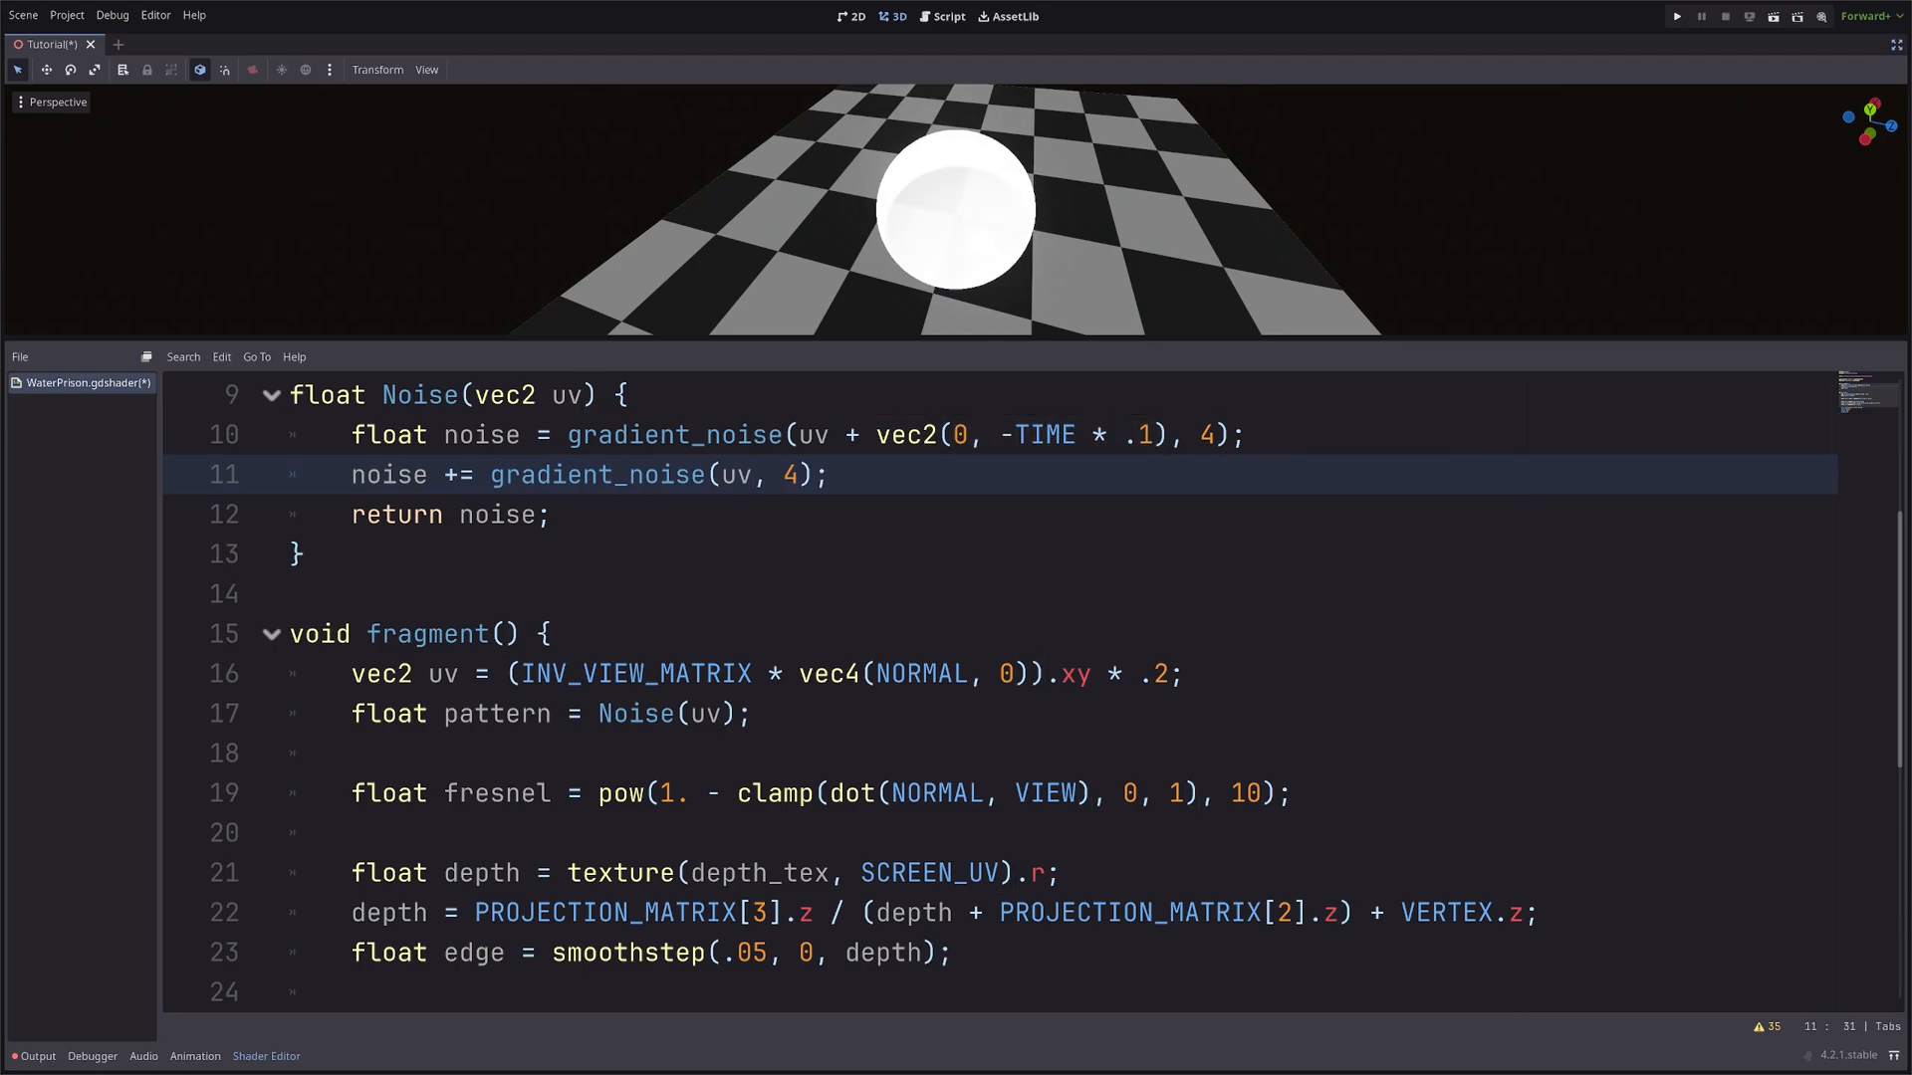
pyautogui.write('3')
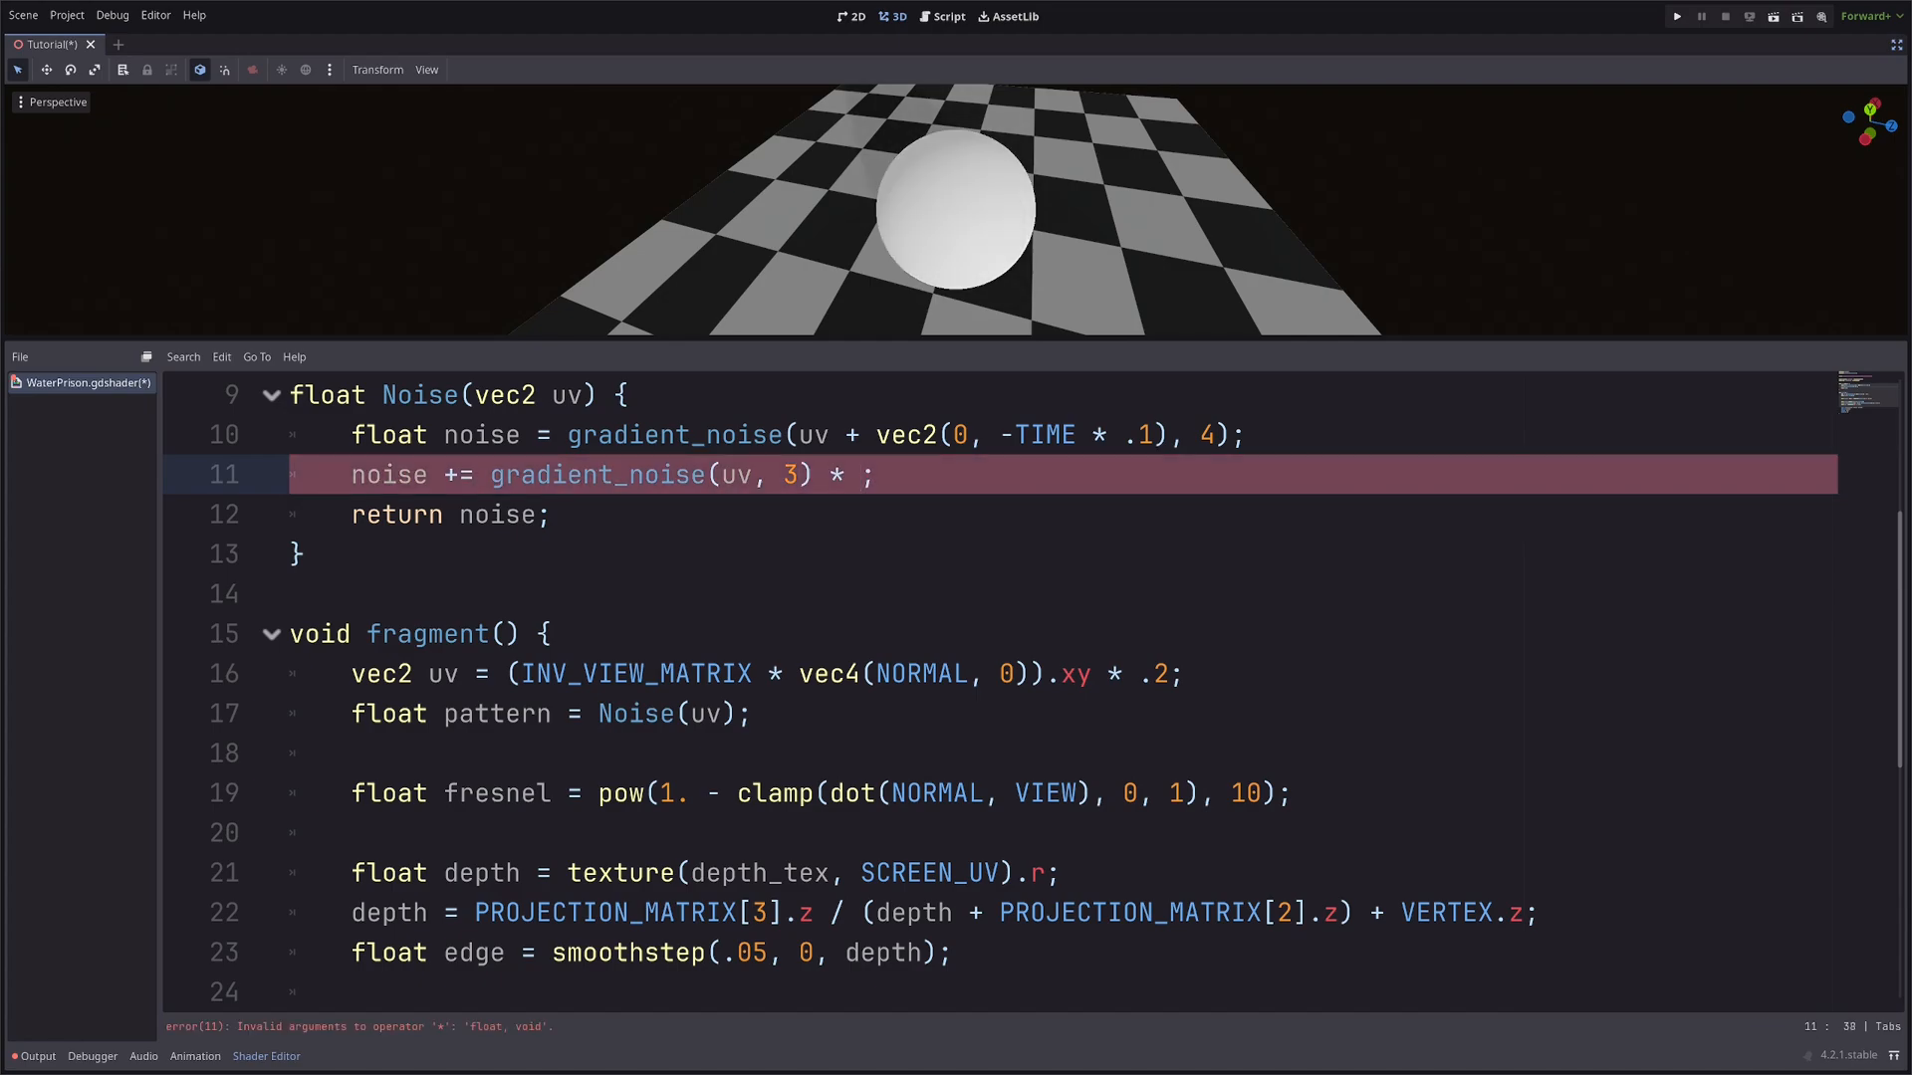
pyautogui.write('.5')
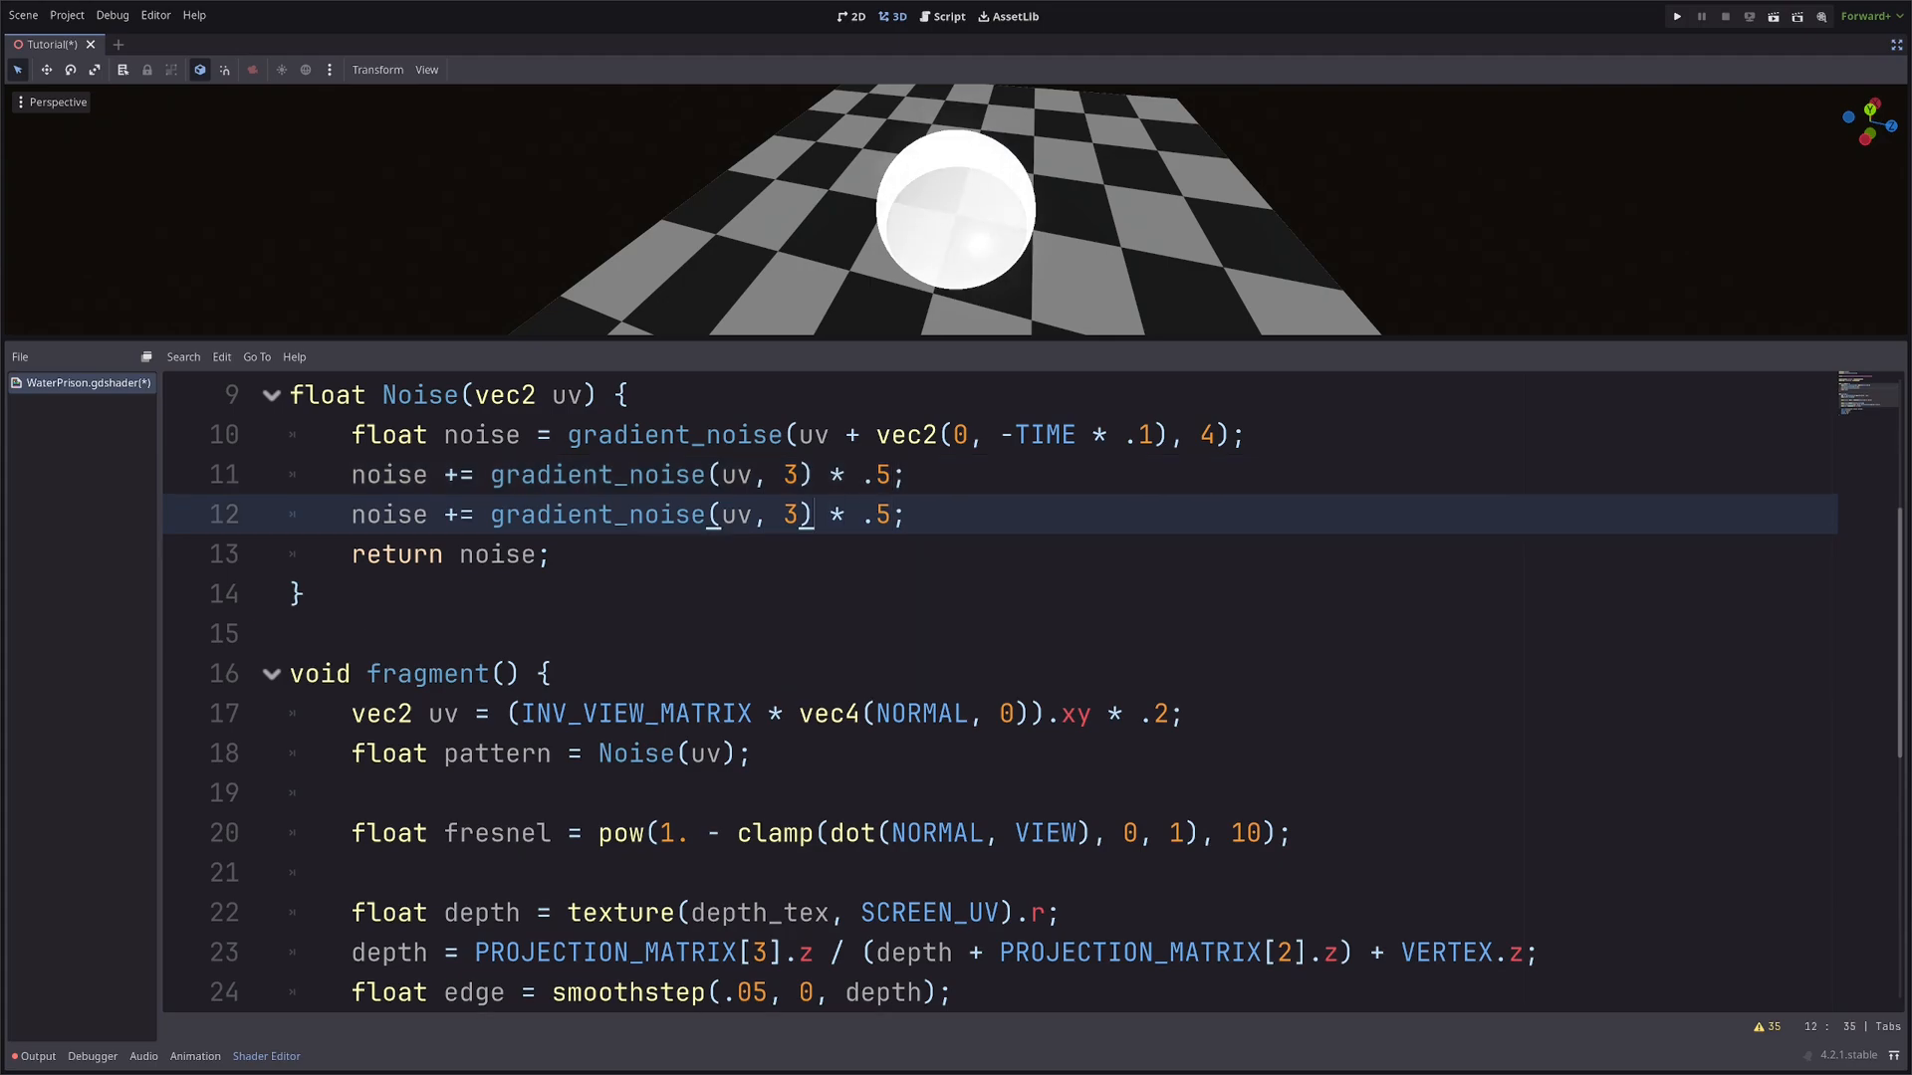
pyautogui.write('2')
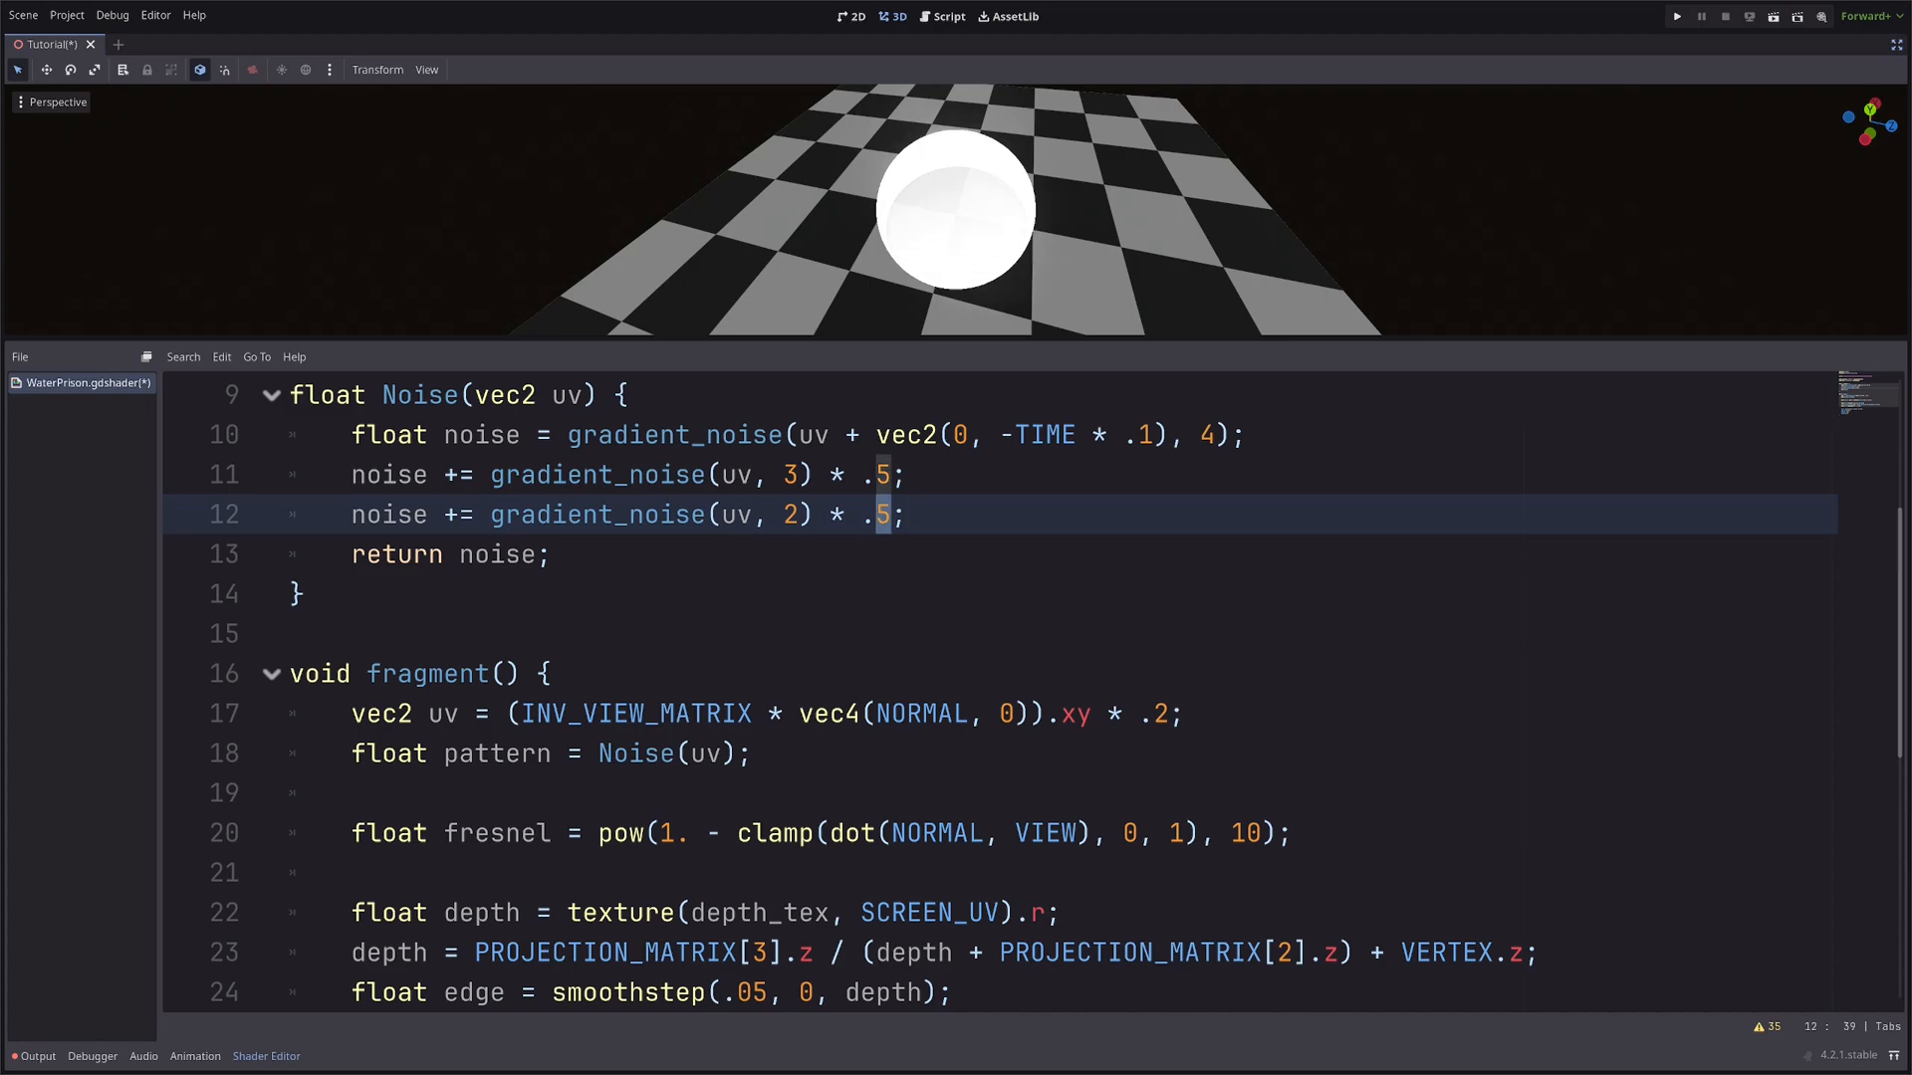
pyautogui.write('1')
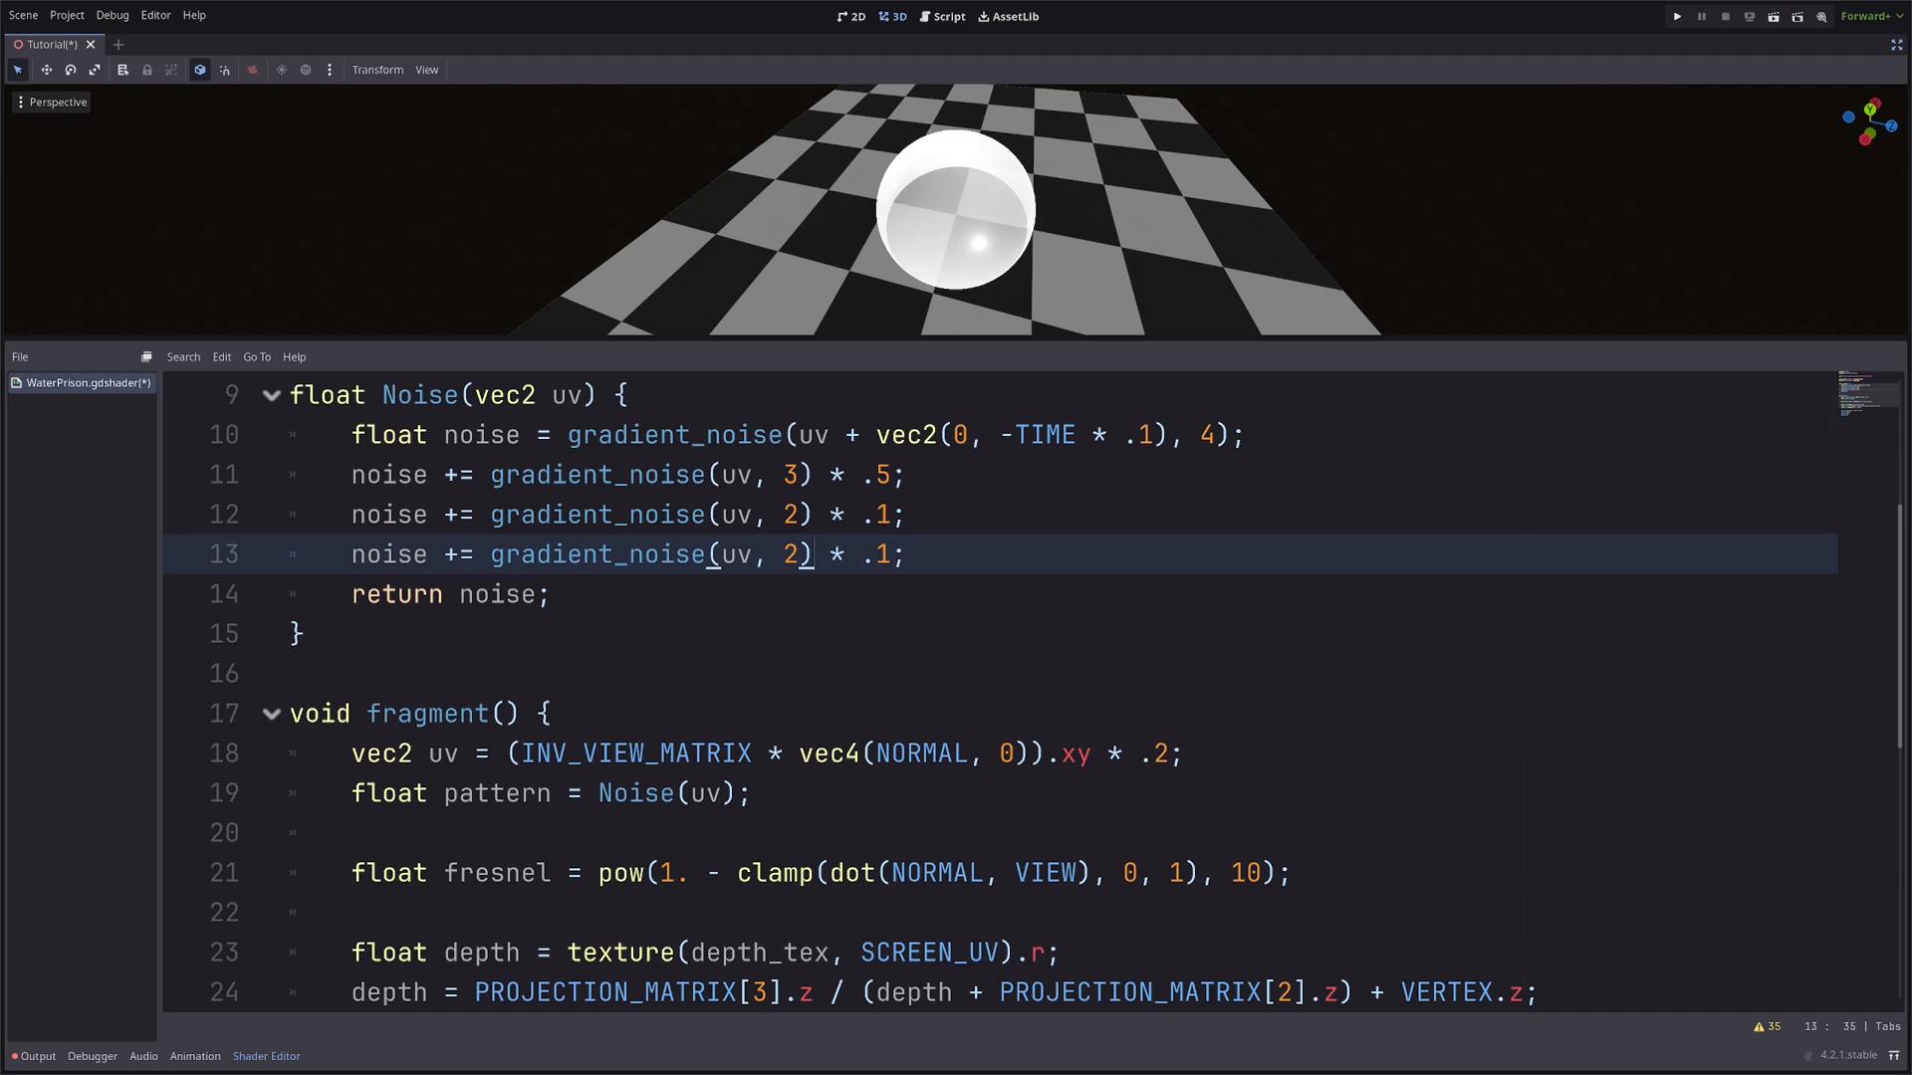
pyautogui.write('1')
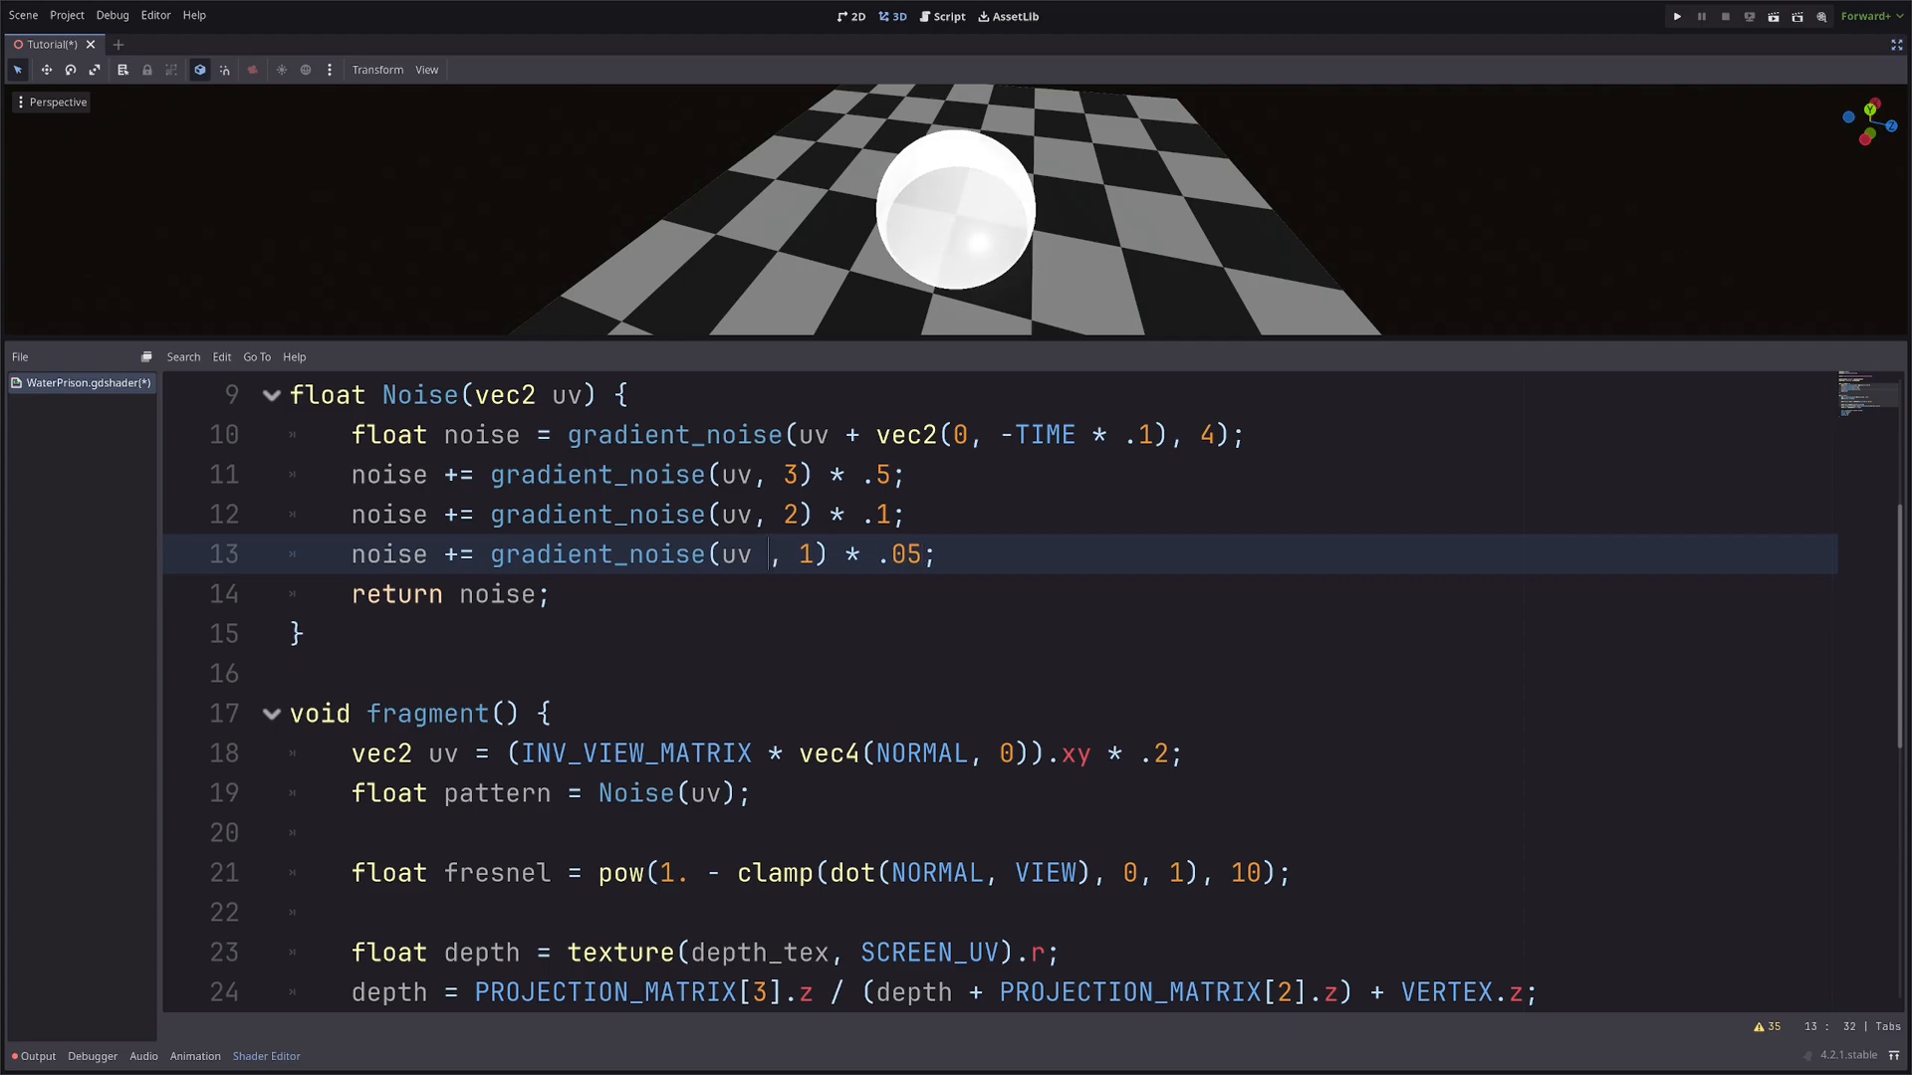
# Sway the finest octave by vec2(sin(TIME * .5), 0) and nest pattern as Noise(uv + Noise(uv + Noise(uv))).
pyautogui.write('+ vec2()')
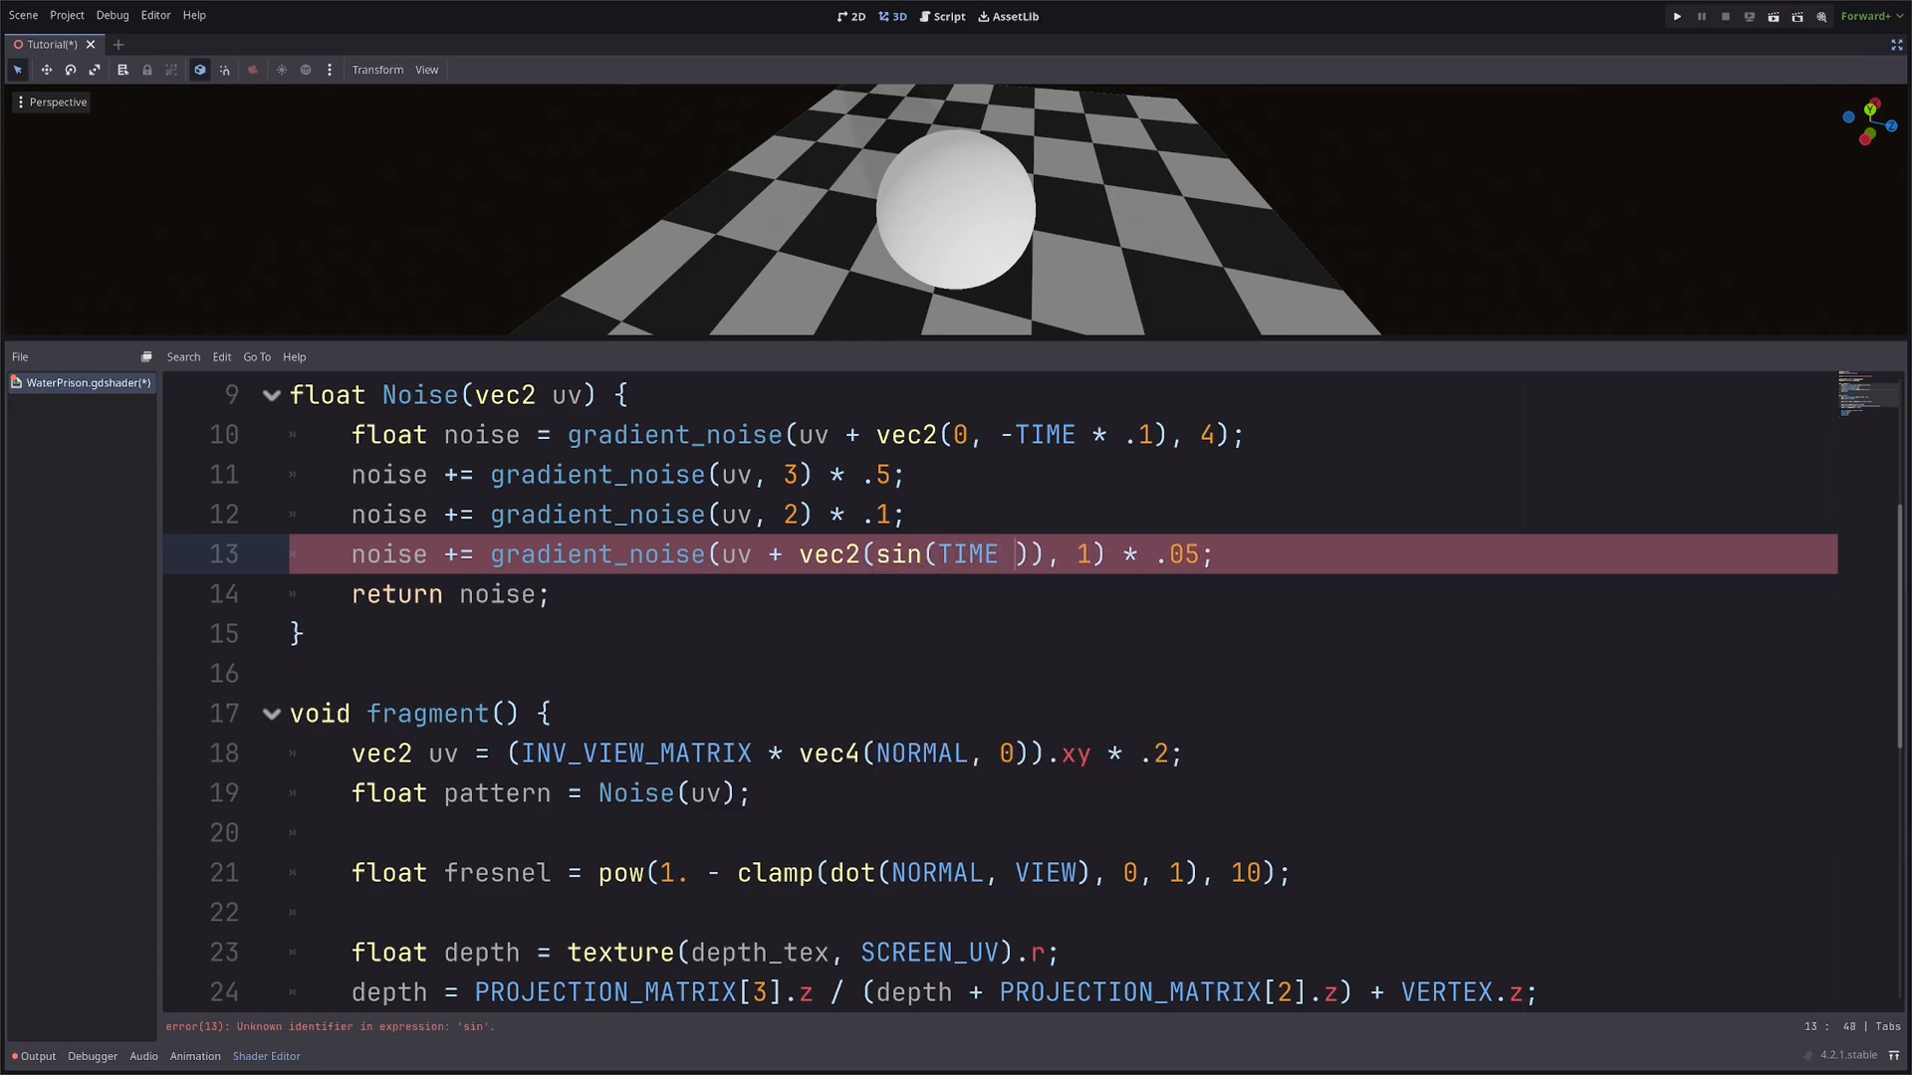
pyautogui.write('* .5')
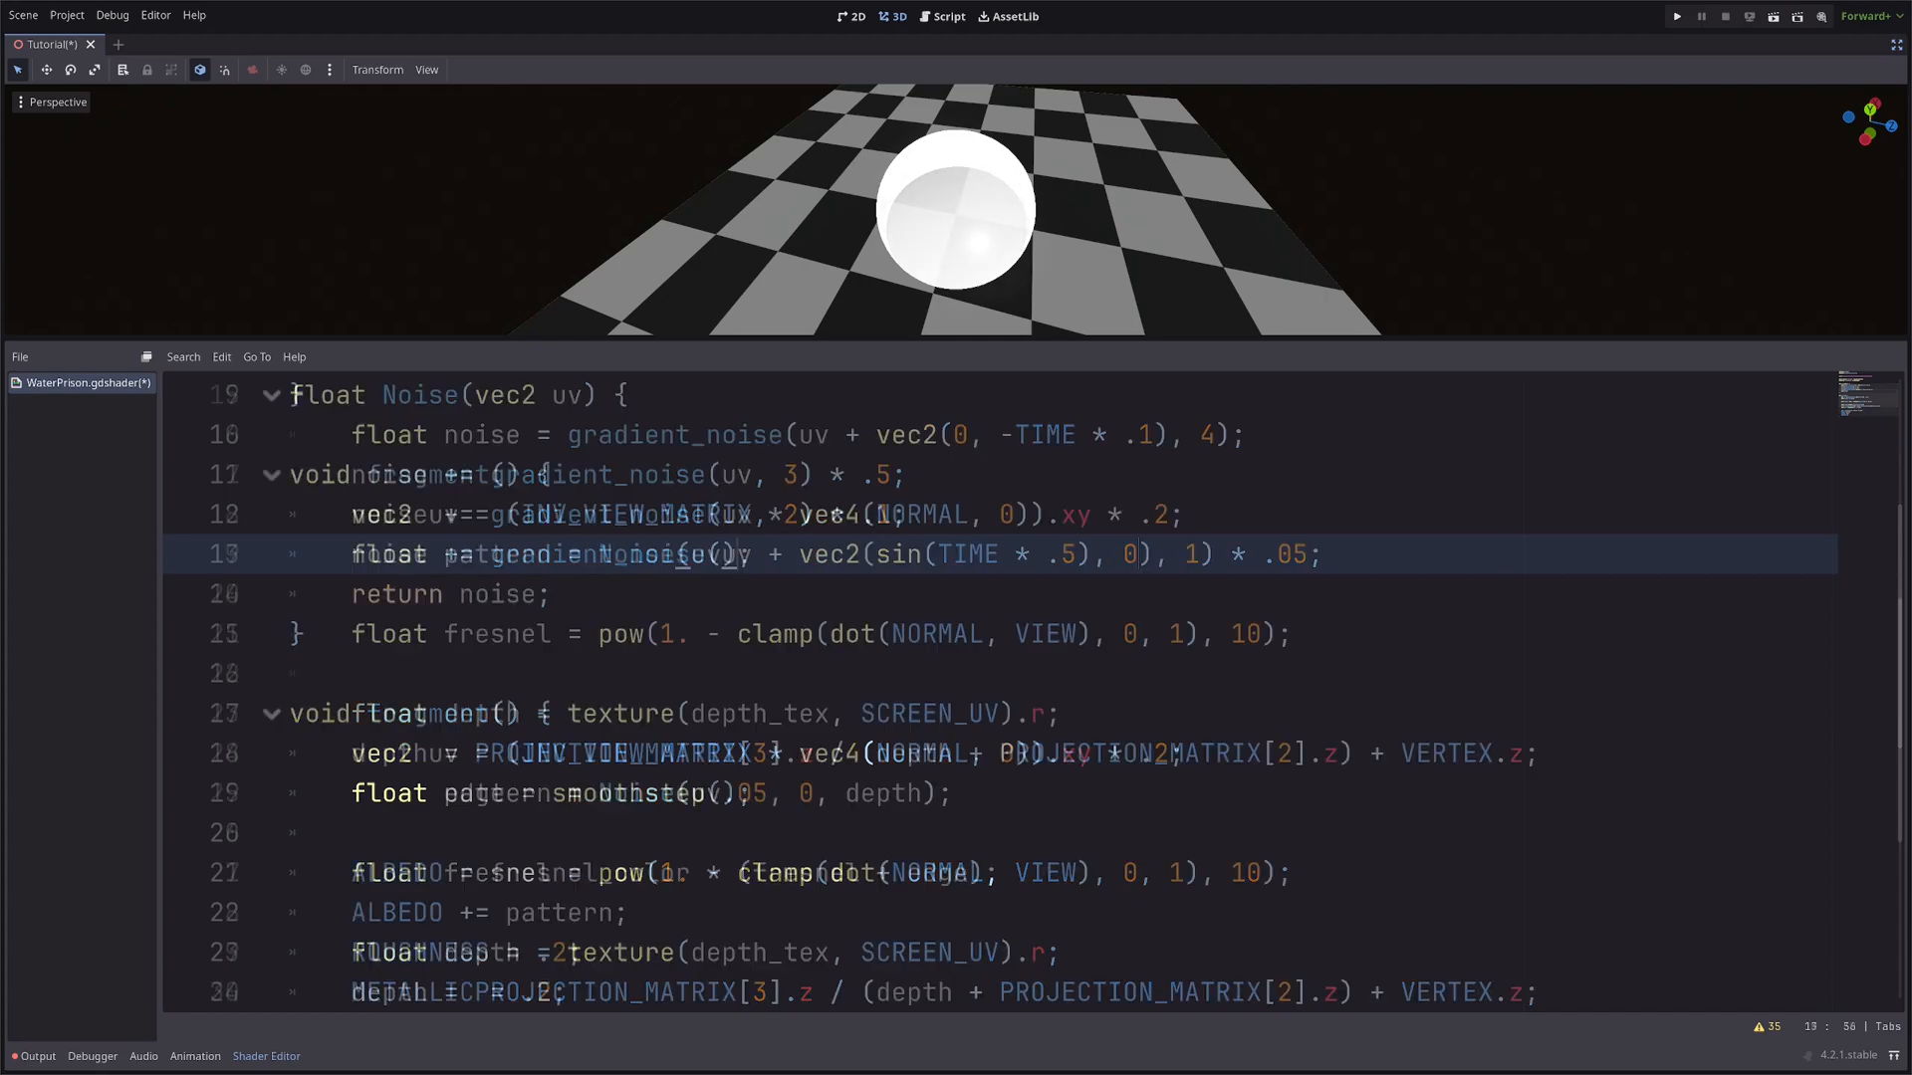
pyautogui.scroll(-3)
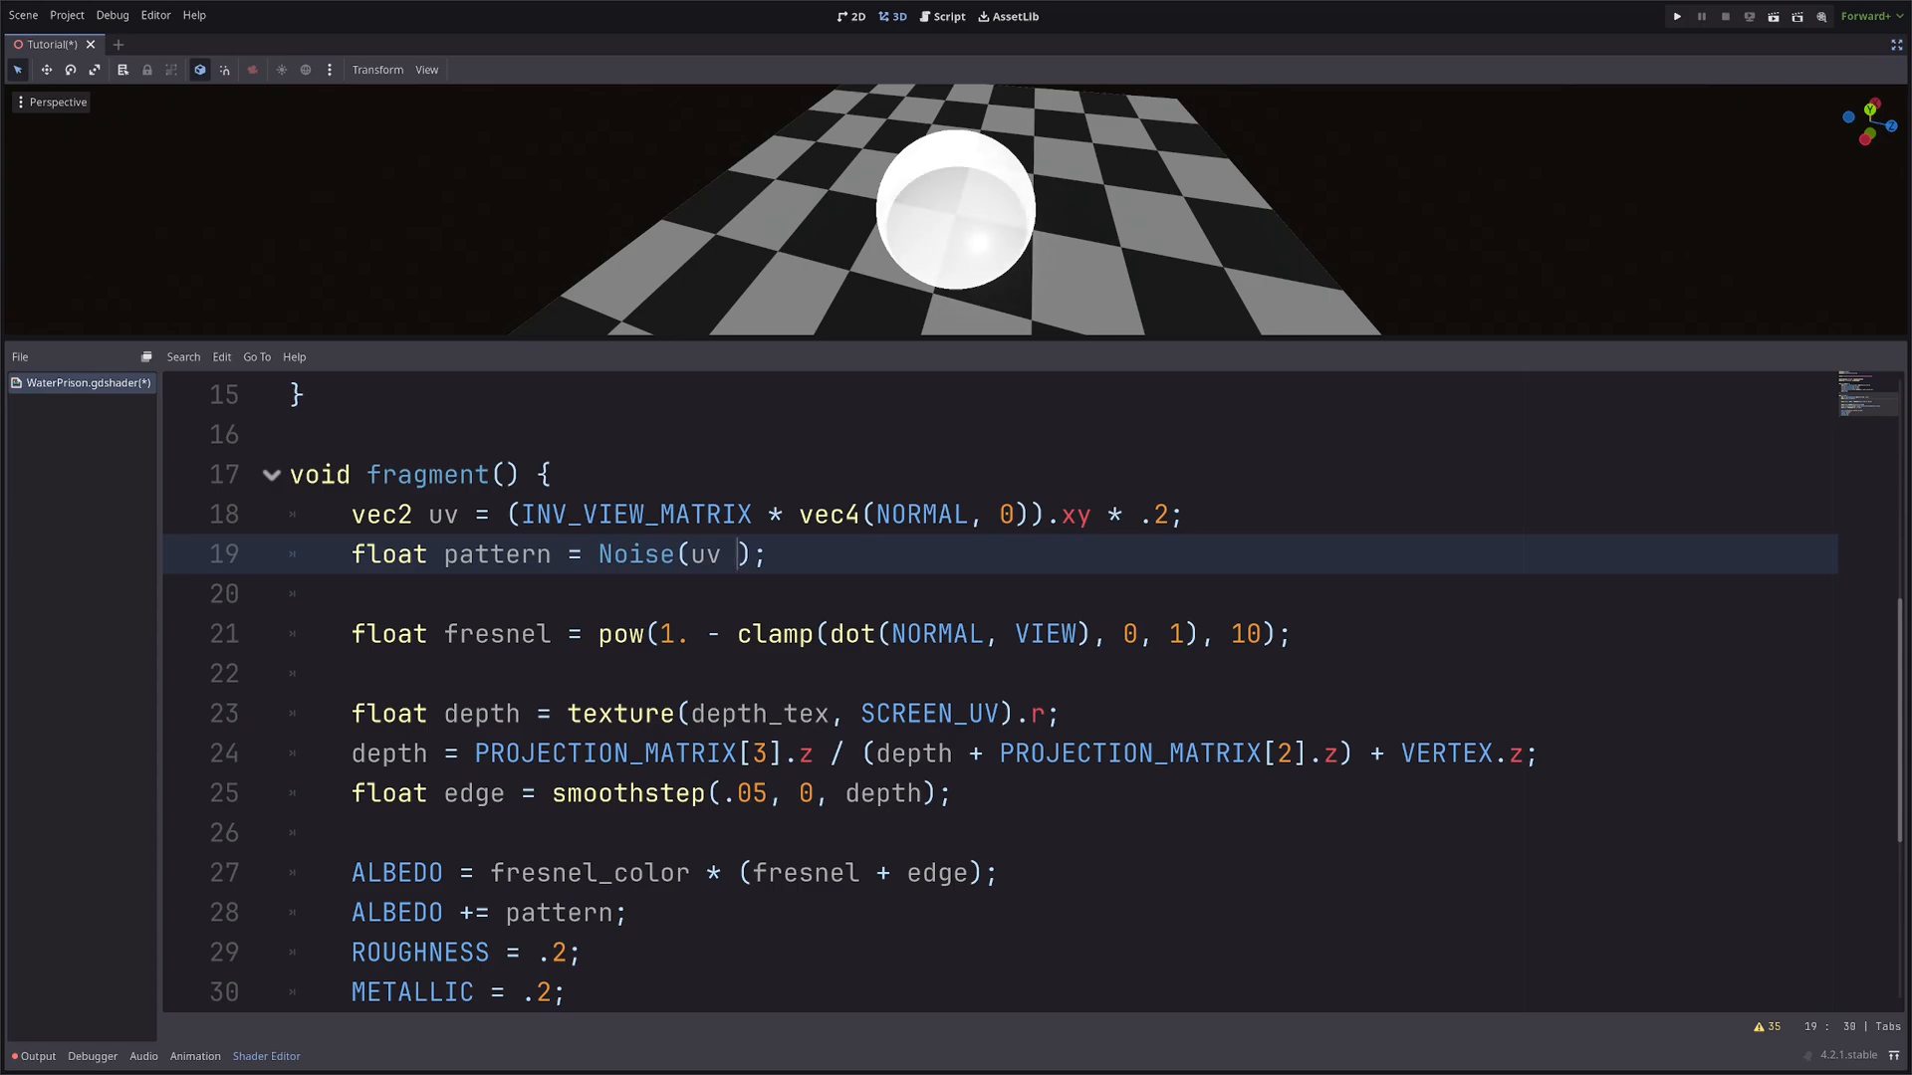
pyautogui.write('+ Noise()')
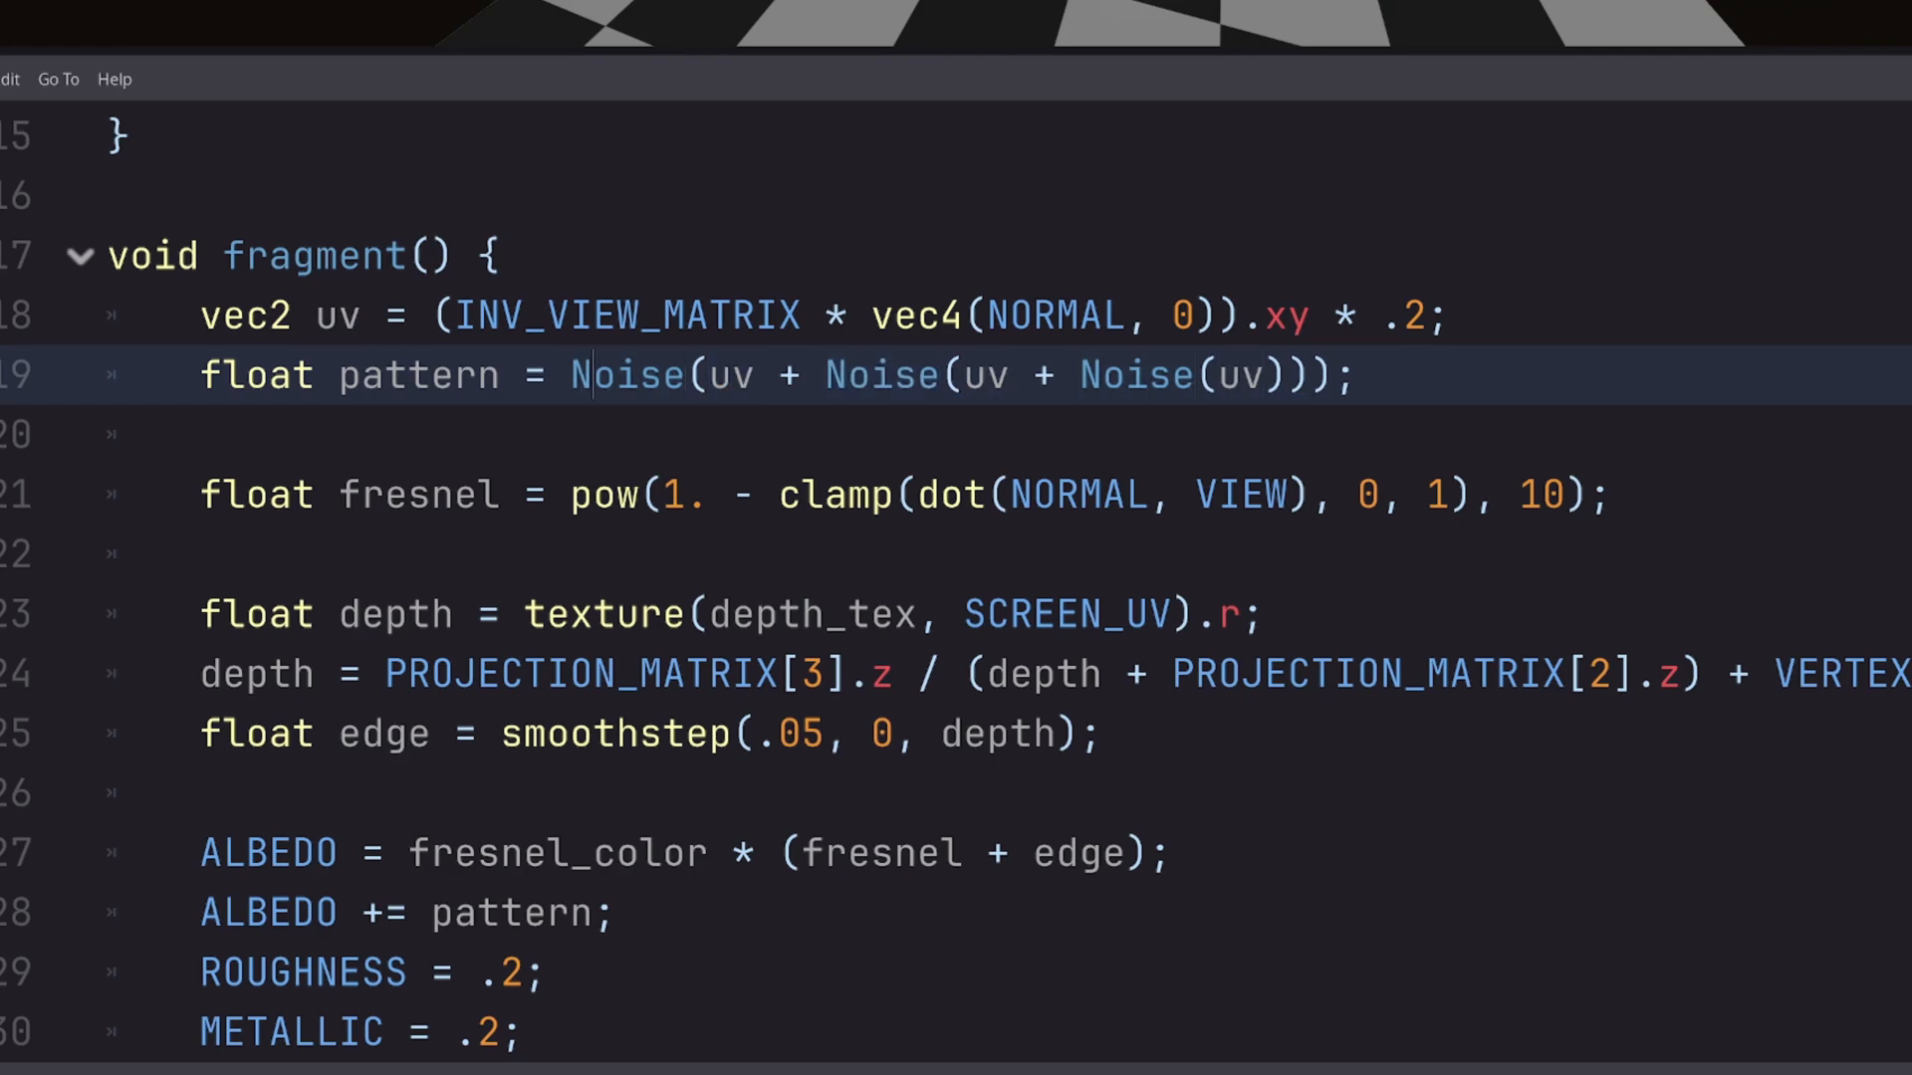
pyautogui.click(898, 16)
pyautogui.write('uniform sam')
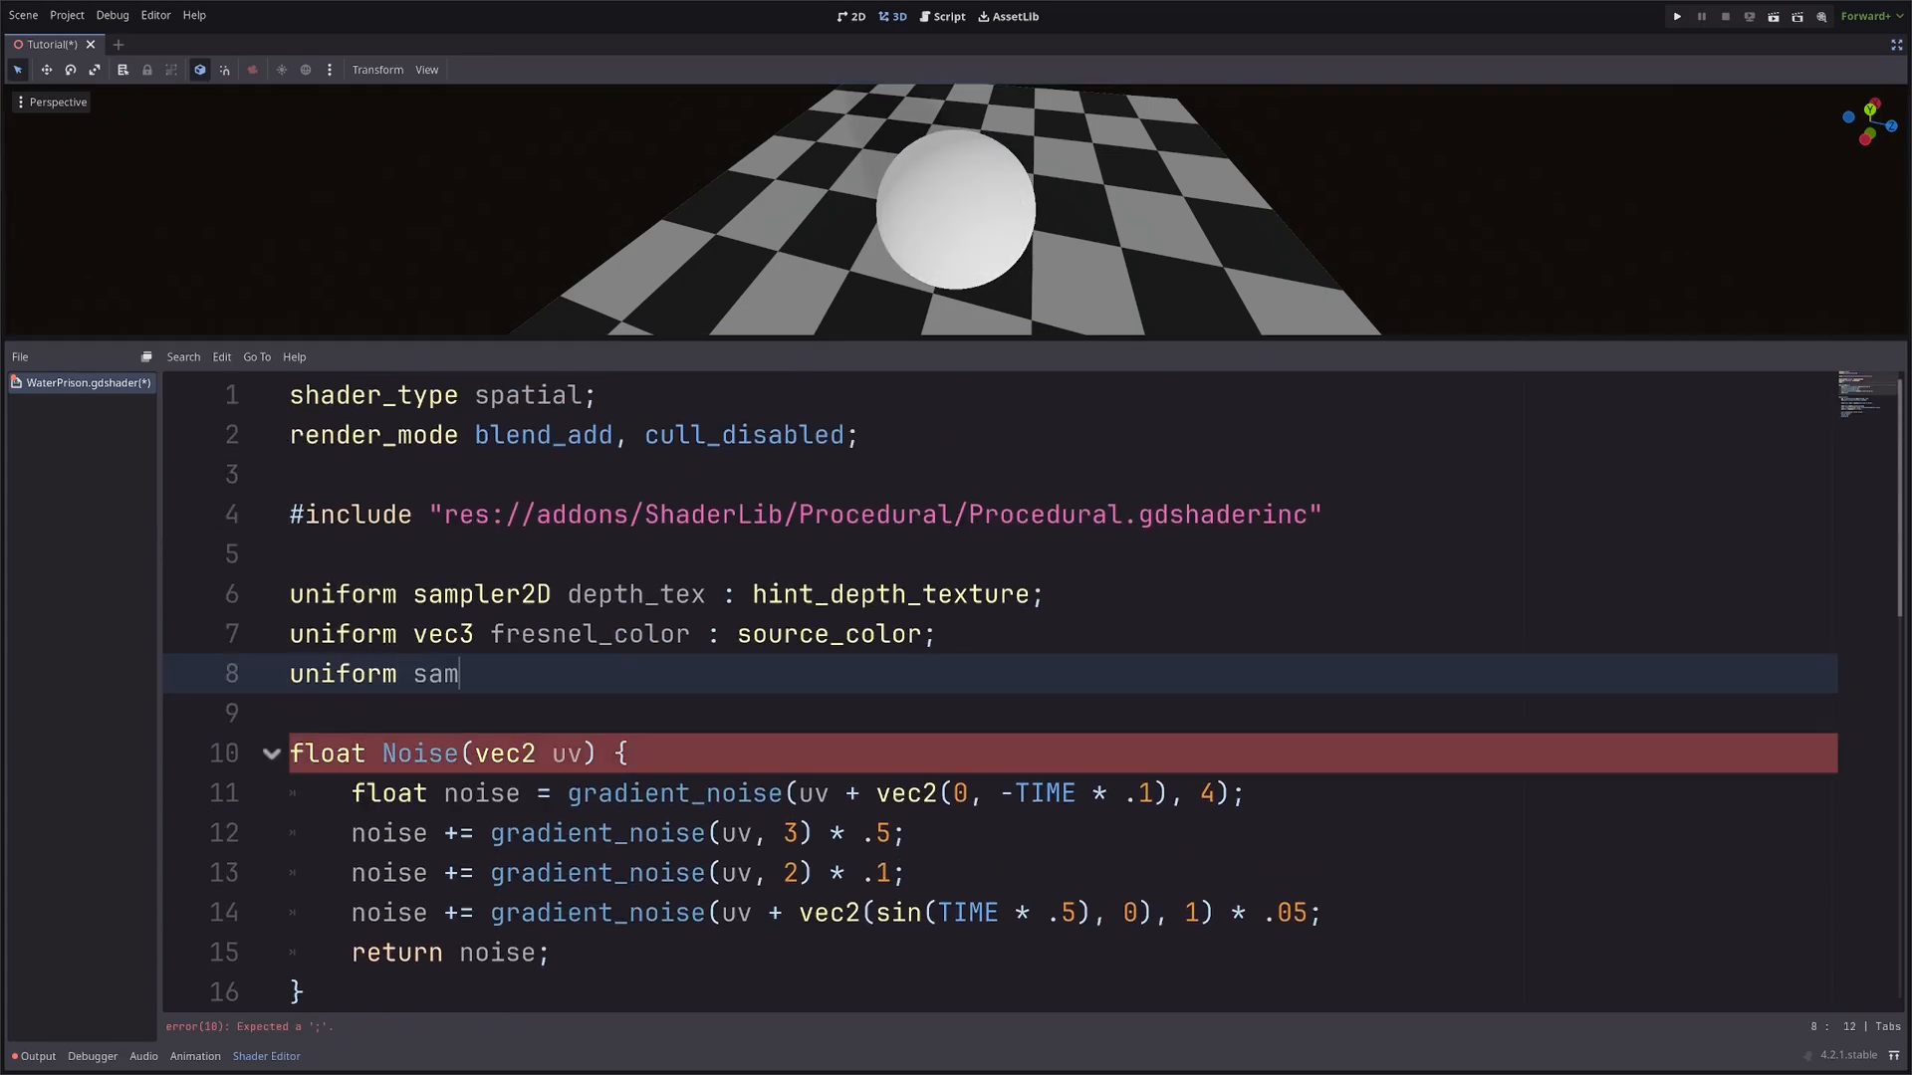
# Declare uniform sampler2D gradient and assign it a new GradientTexture1D with blue colour stops.
pyautogui.write('pler2D grad')
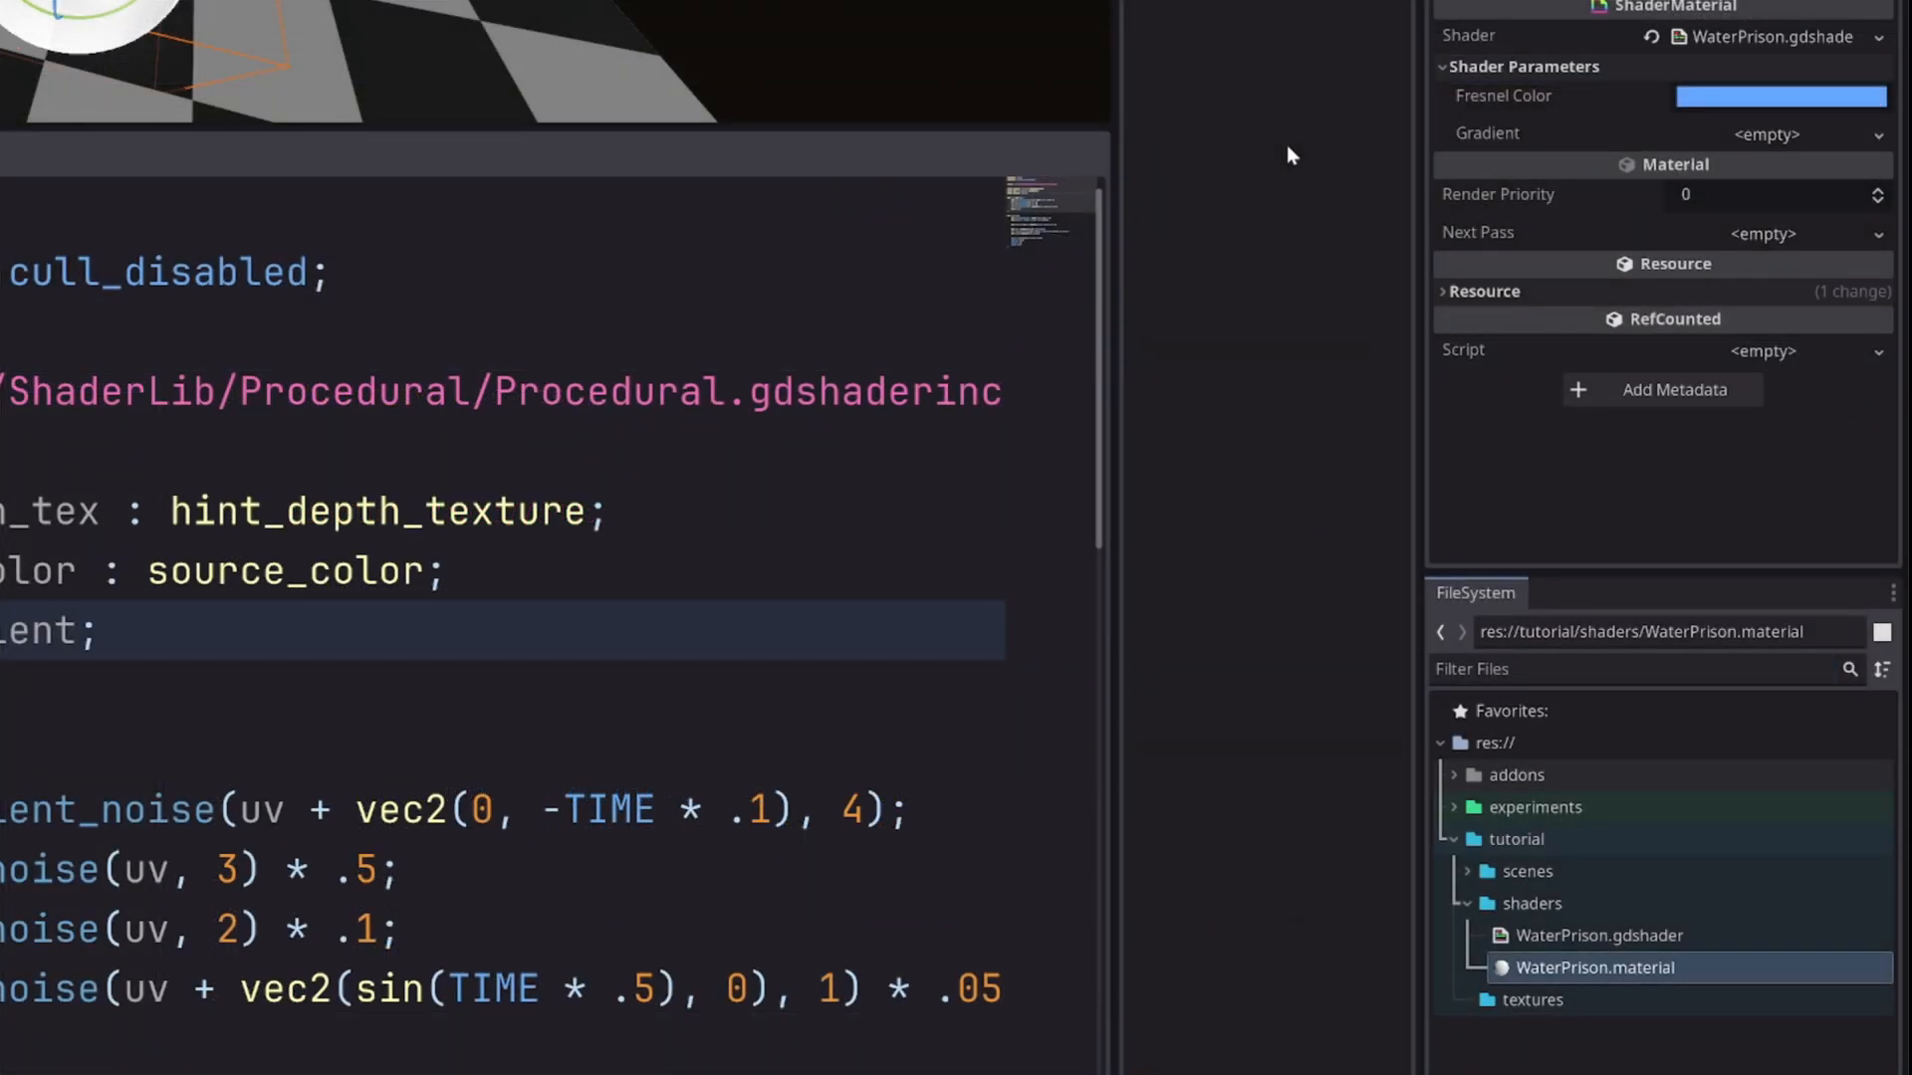
pyautogui.click(1767, 133)
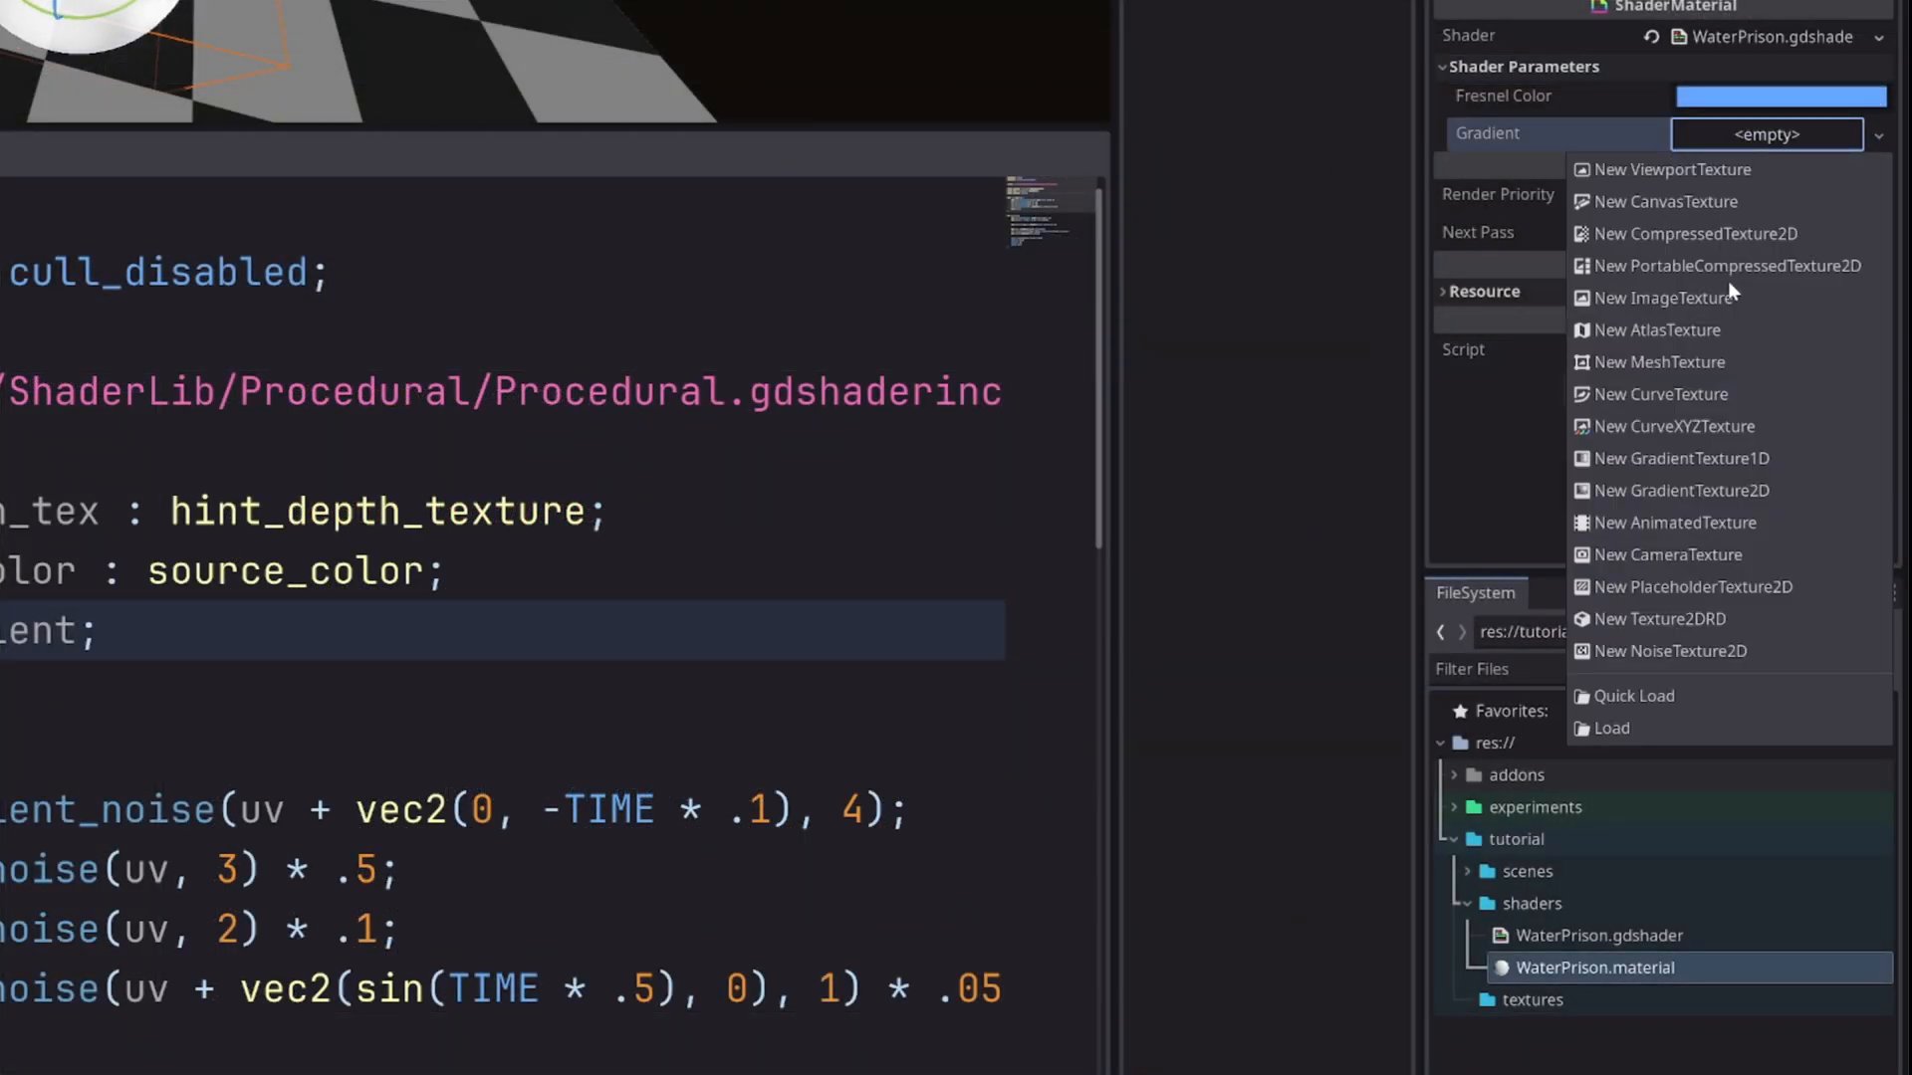
pyautogui.click(1678, 458)
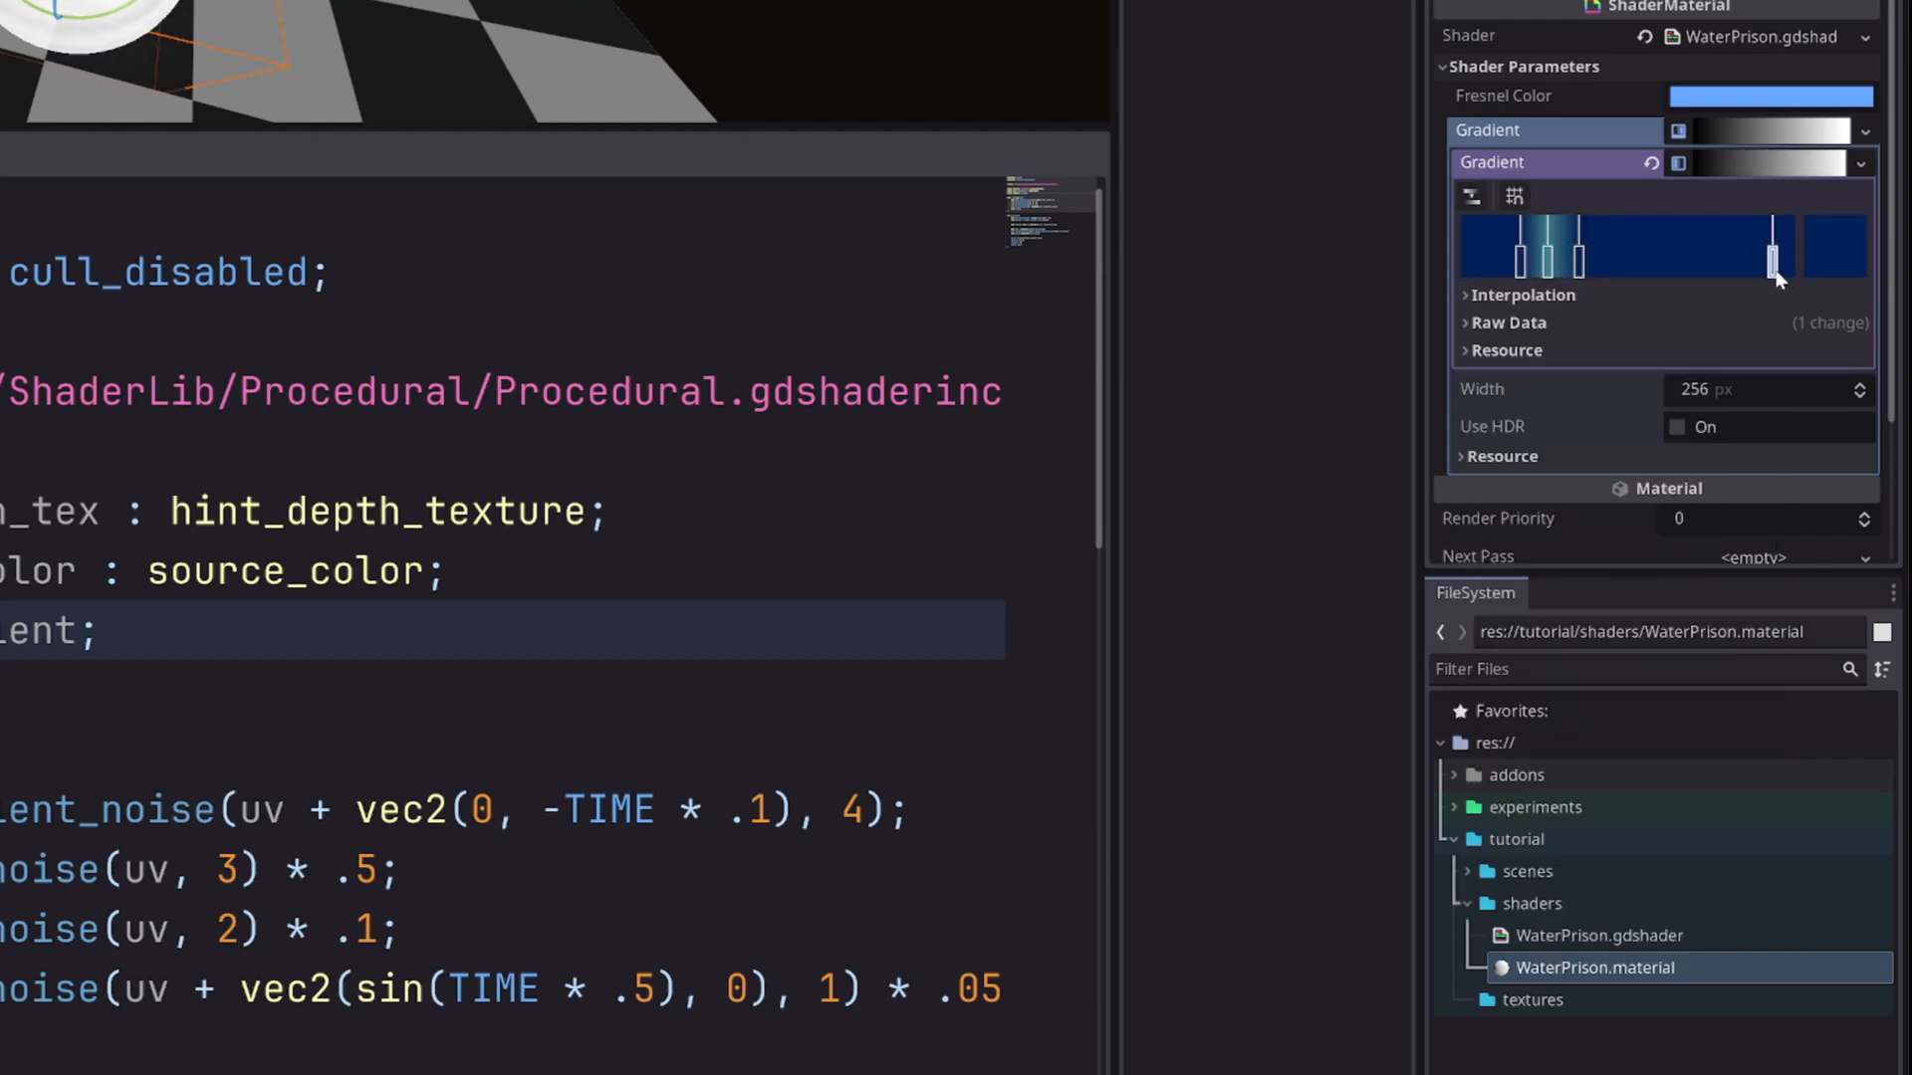
pyautogui.moveTo(1772, 253); pyautogui.dragTo(1681, 265)
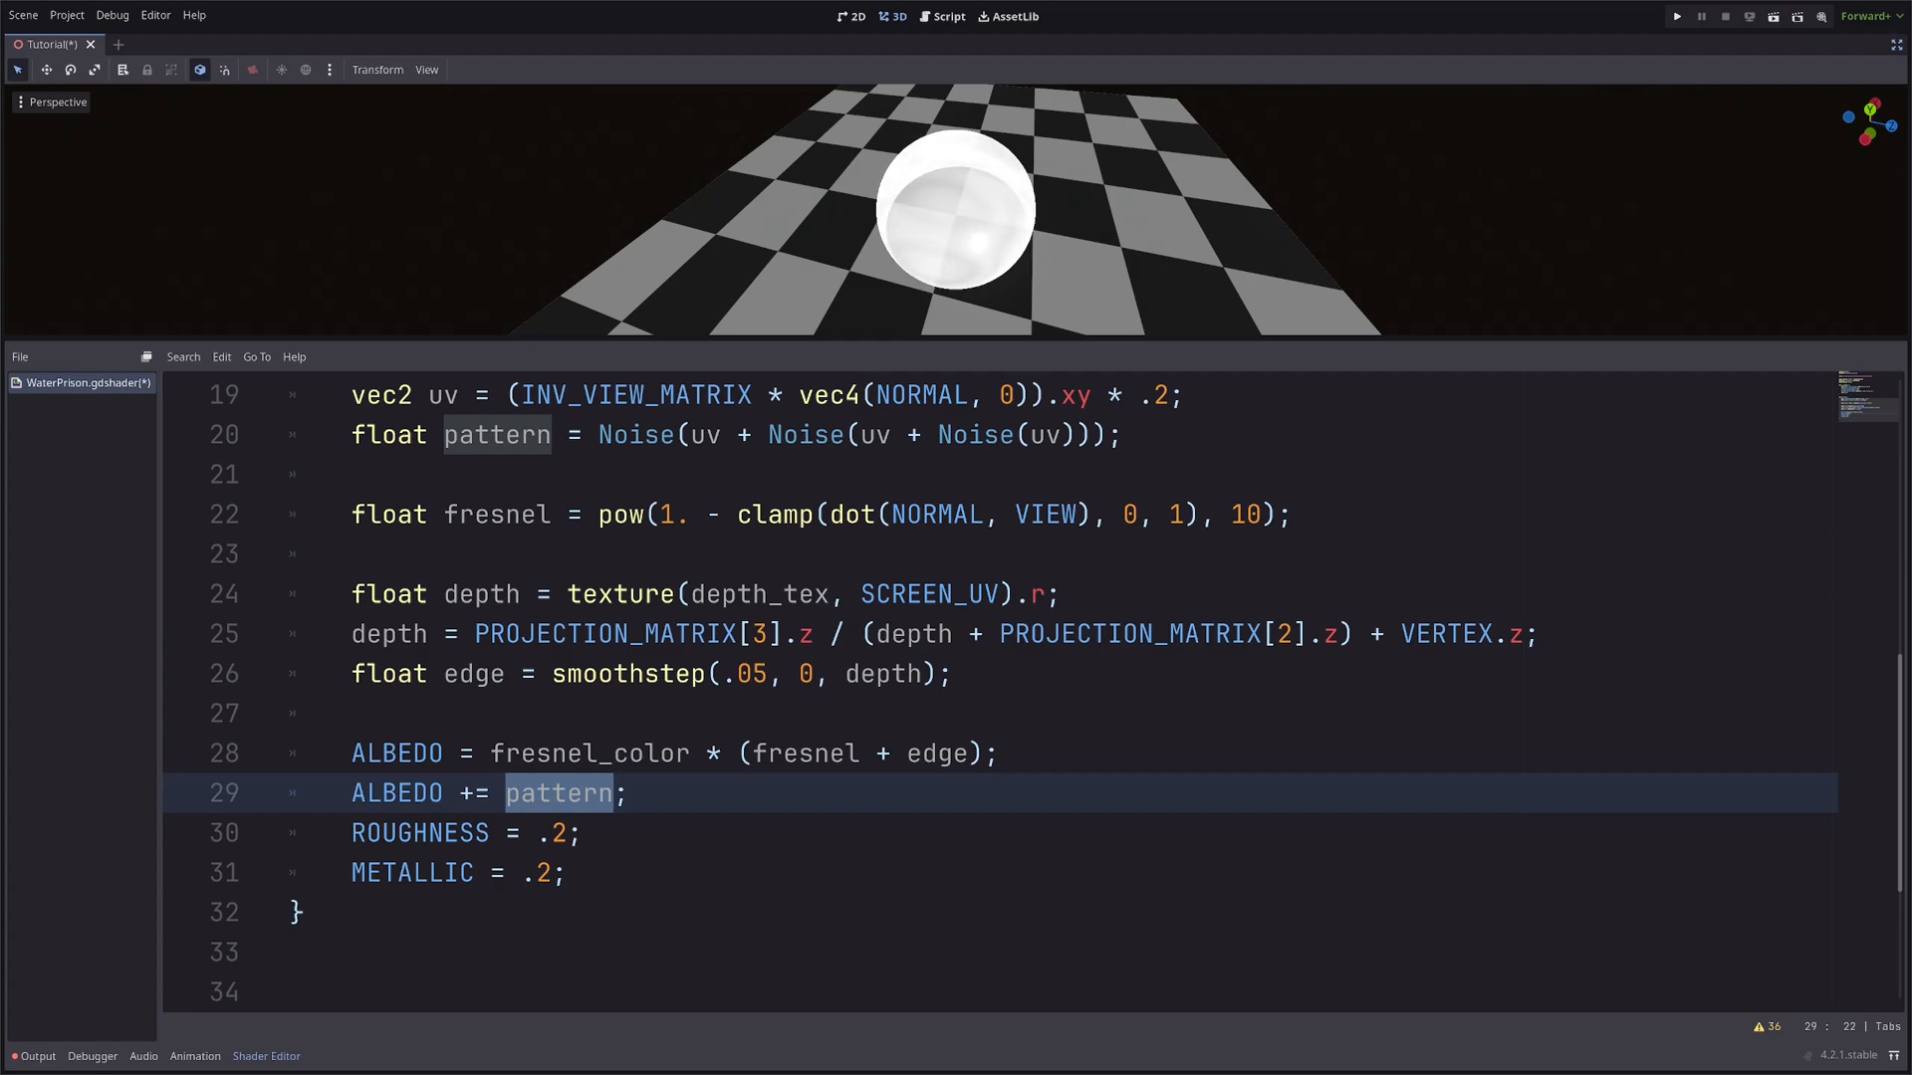
# Change the albedo line to ALBEDO += texture(gradient, vec2(pattern)).rgb;.
pyautogui.write('texture(gradient, vec2')
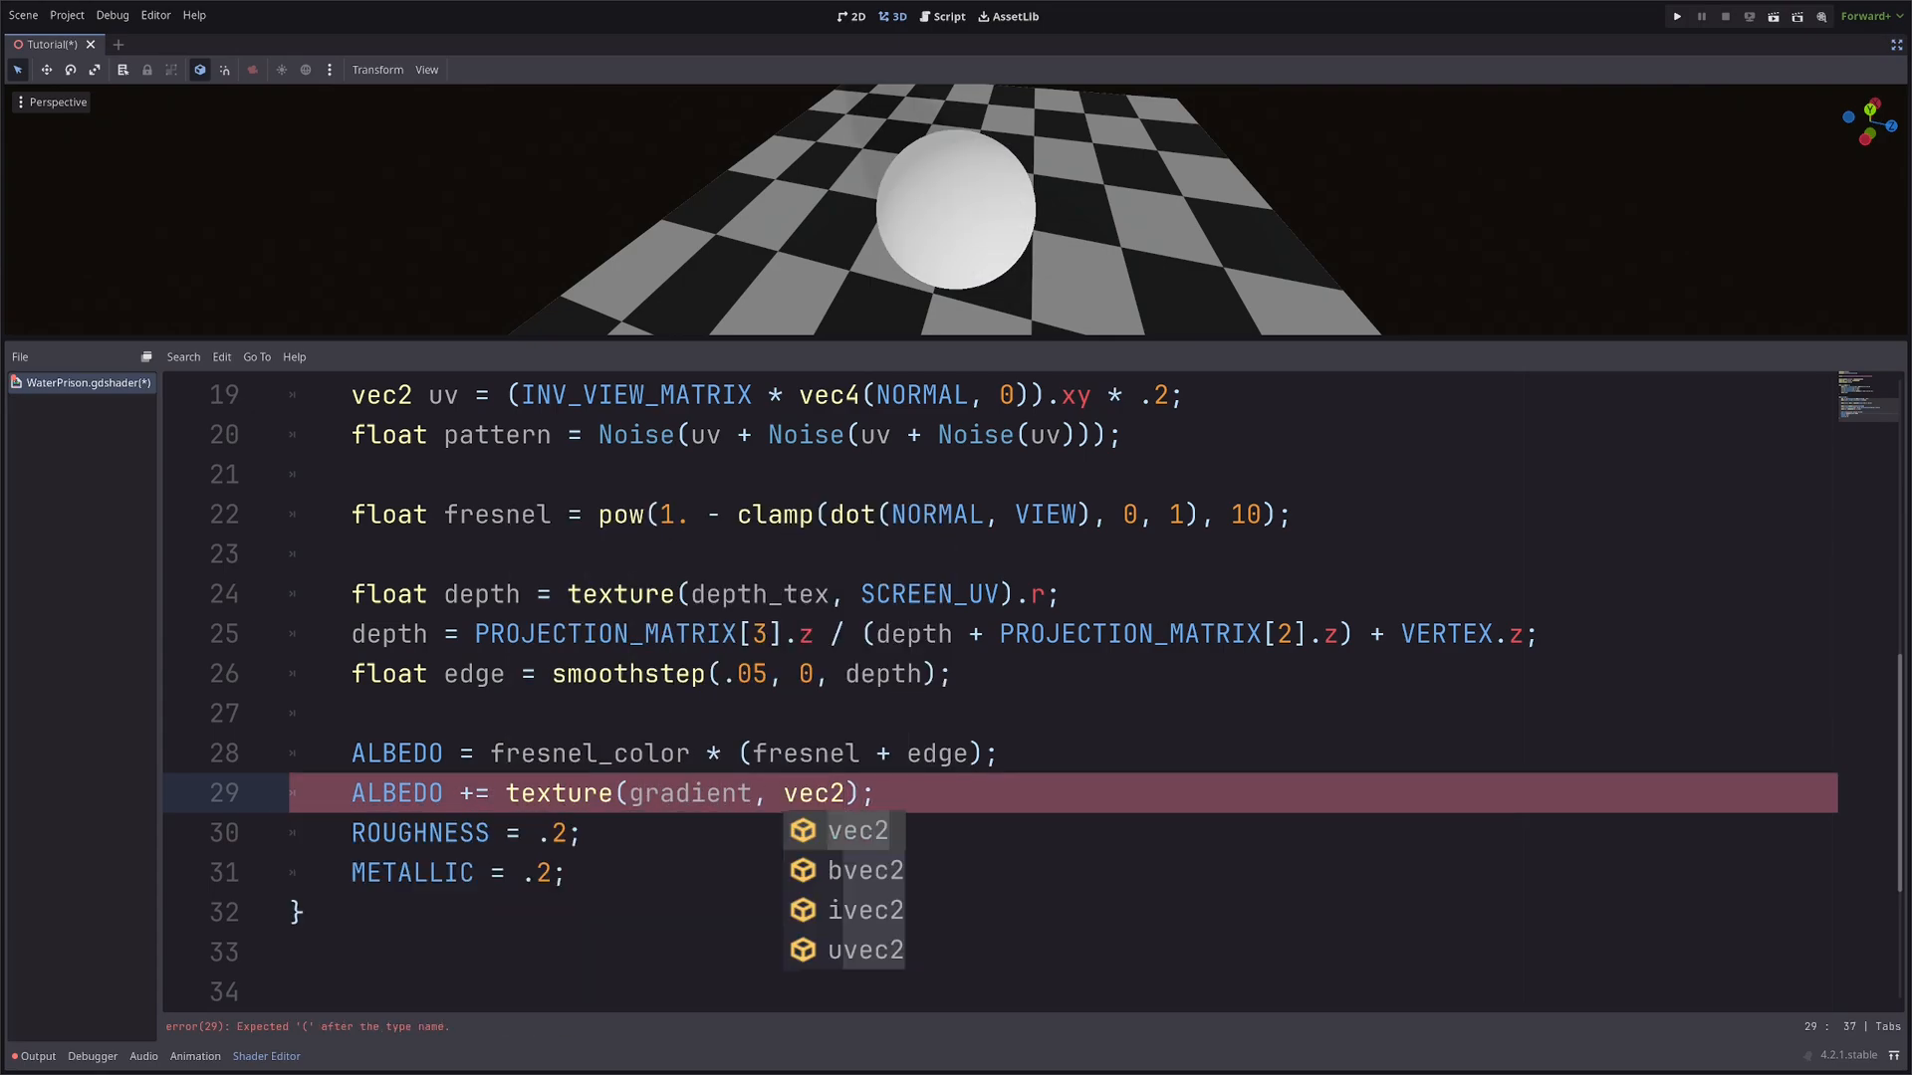
pyautogui.write('pattern)')
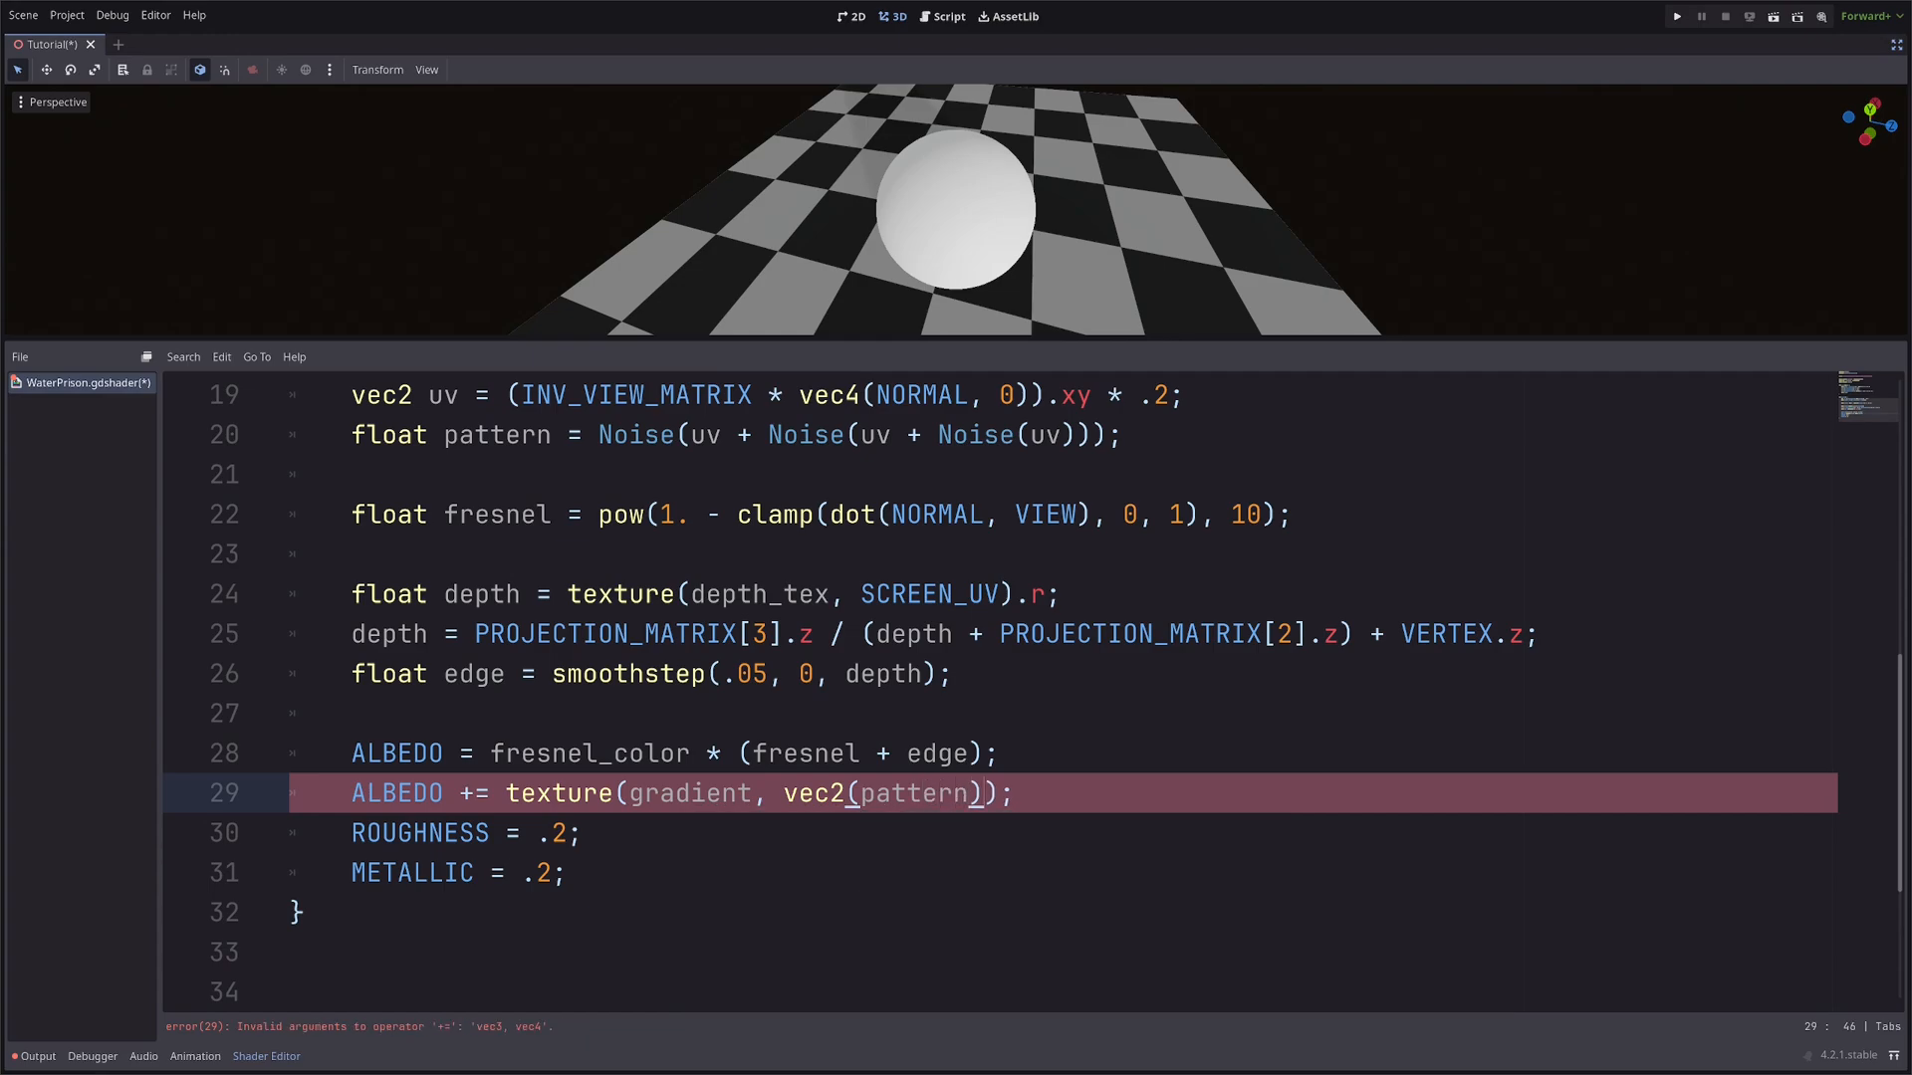
pyautogui.write('.rgb')
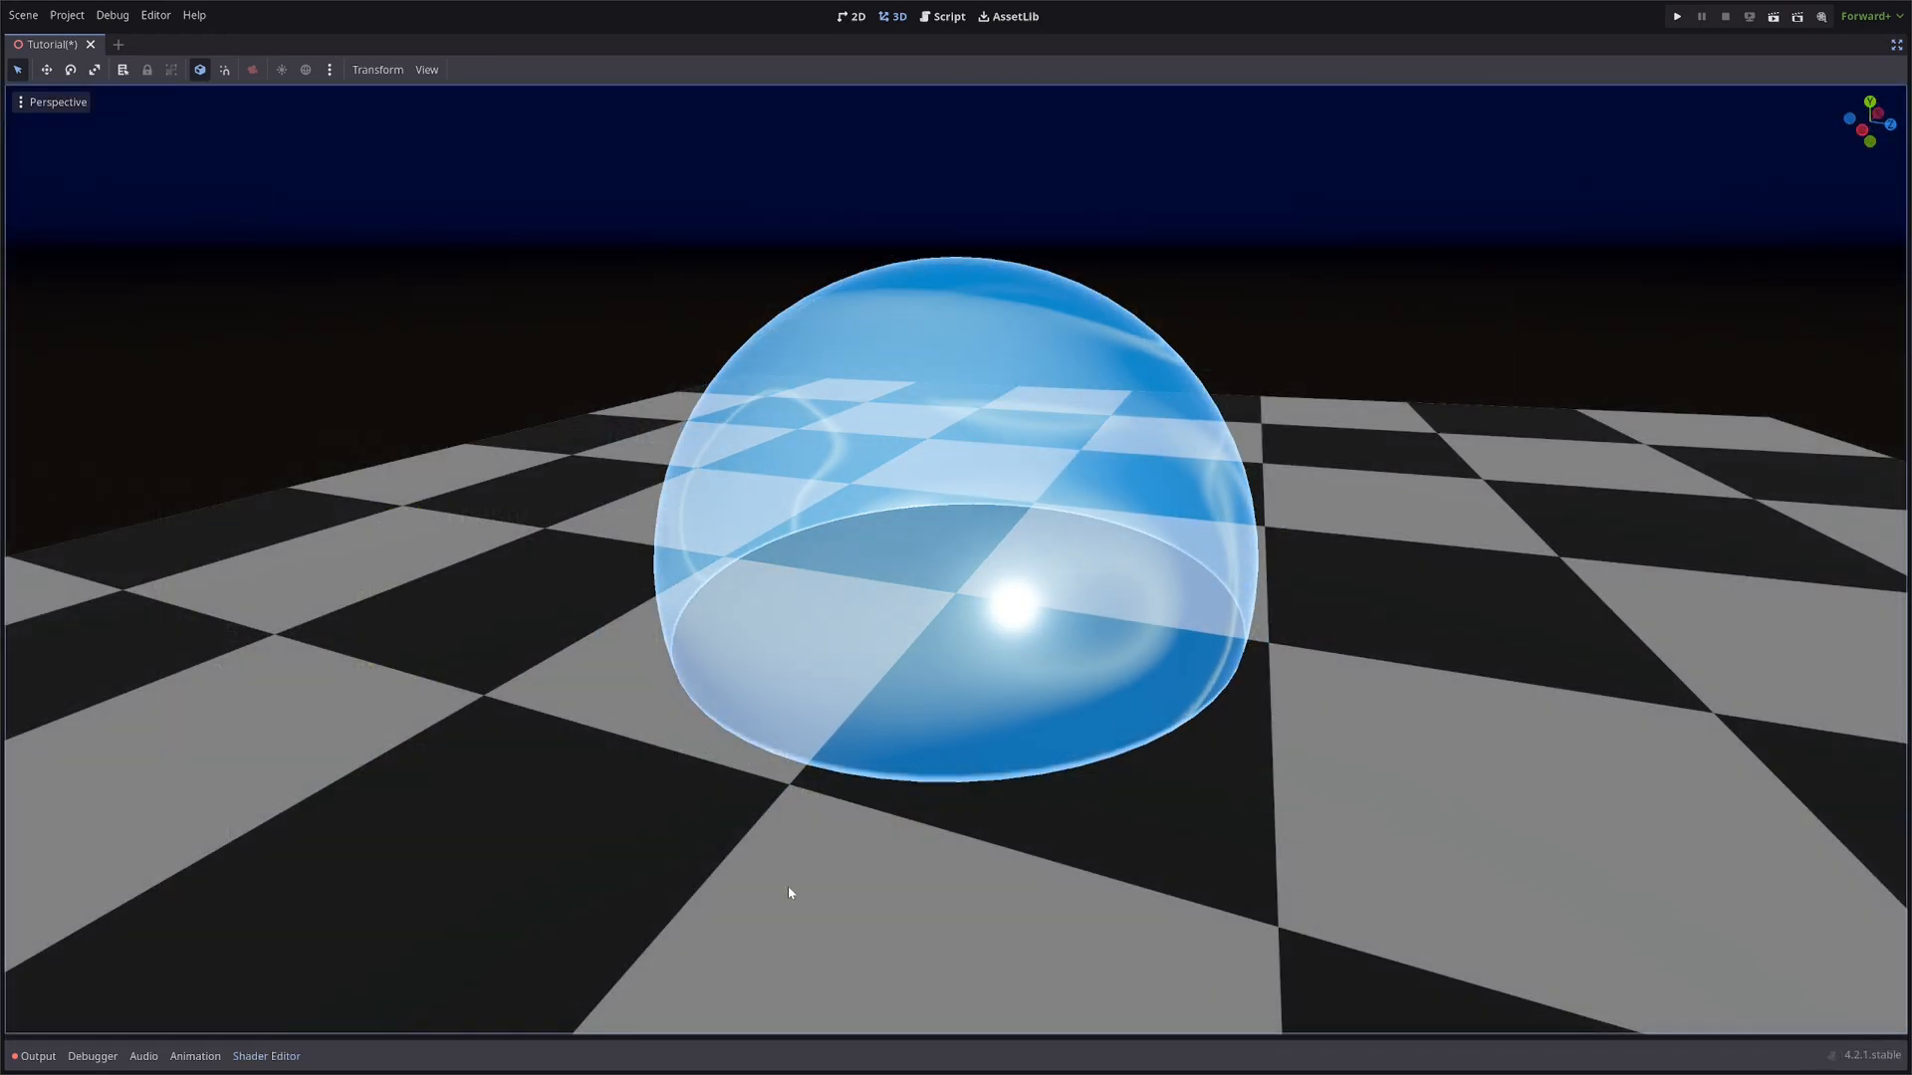
pyautogui.click(265, 1056)
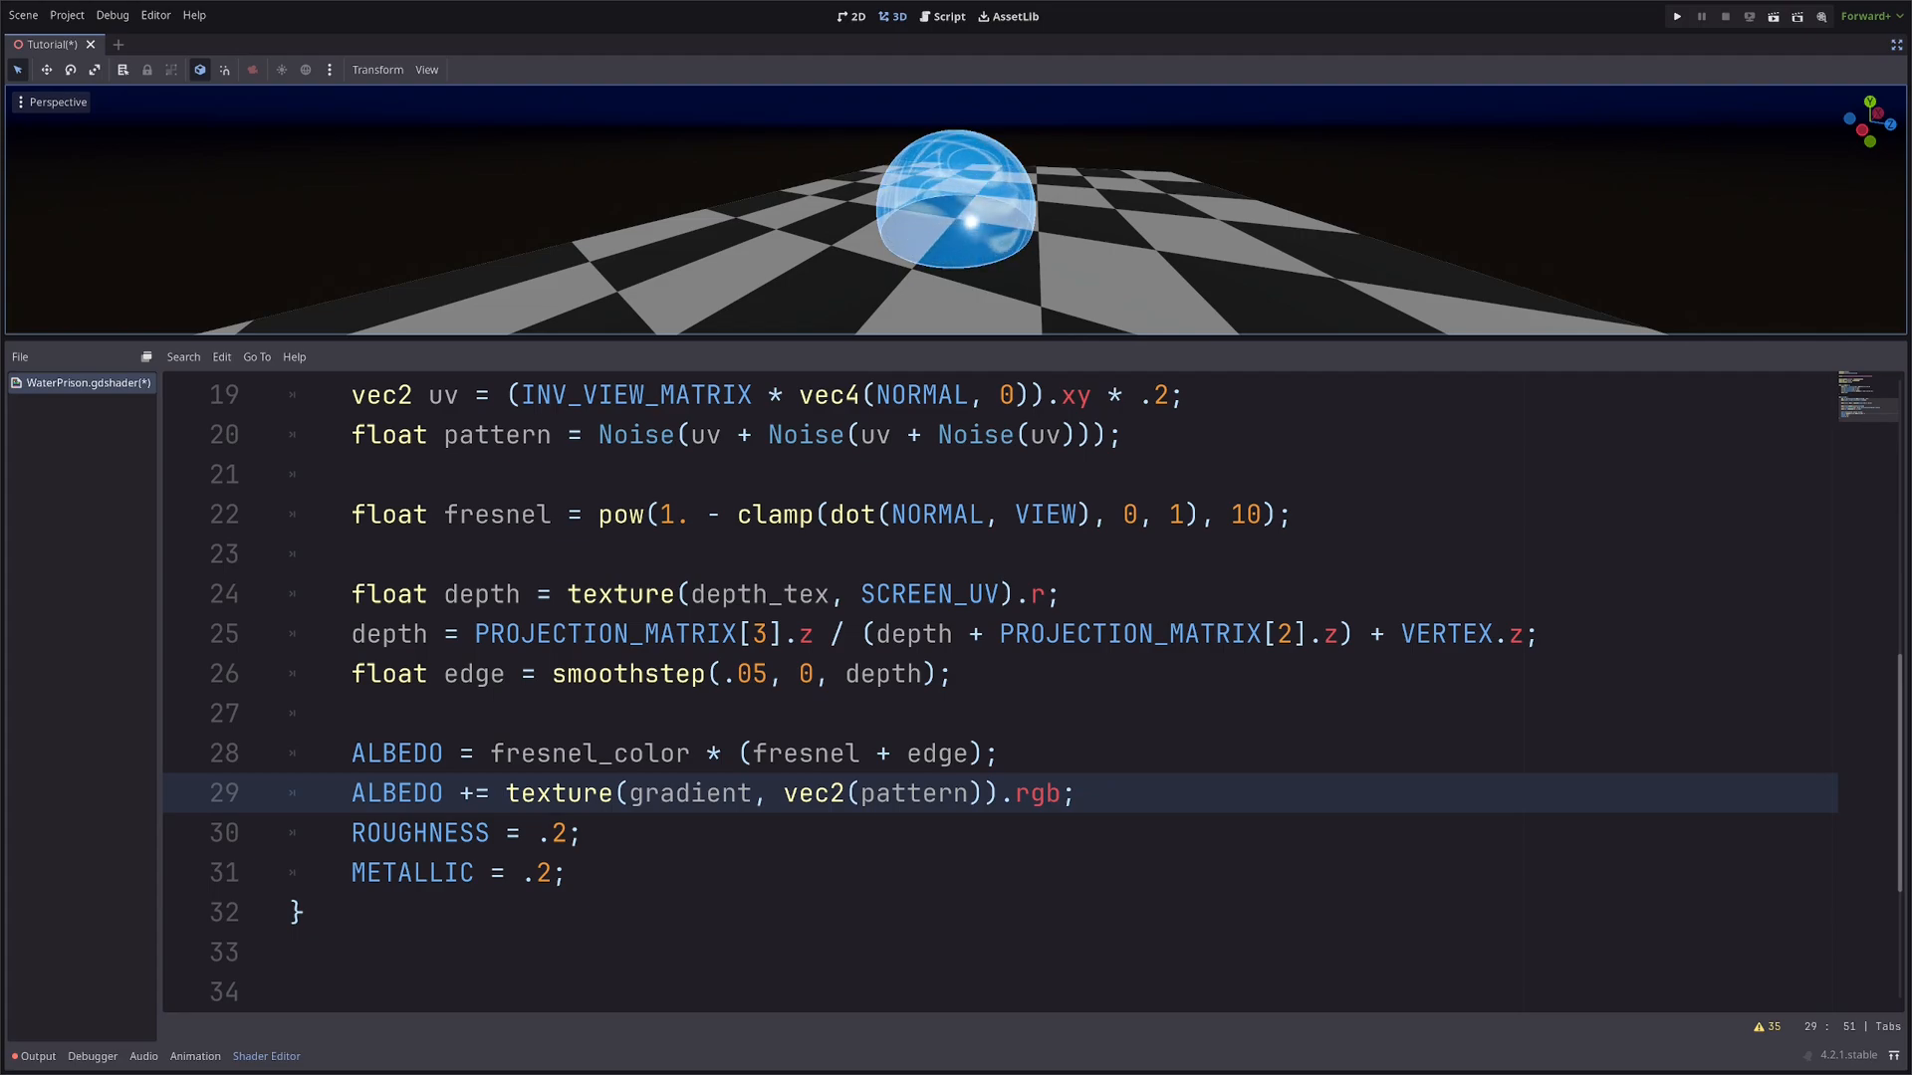
# Add uniform float progress : hint_range(0.0, 1.0, 0.01) = 0; below the gradient uniform.
pyautogui.write('uniform float pr')
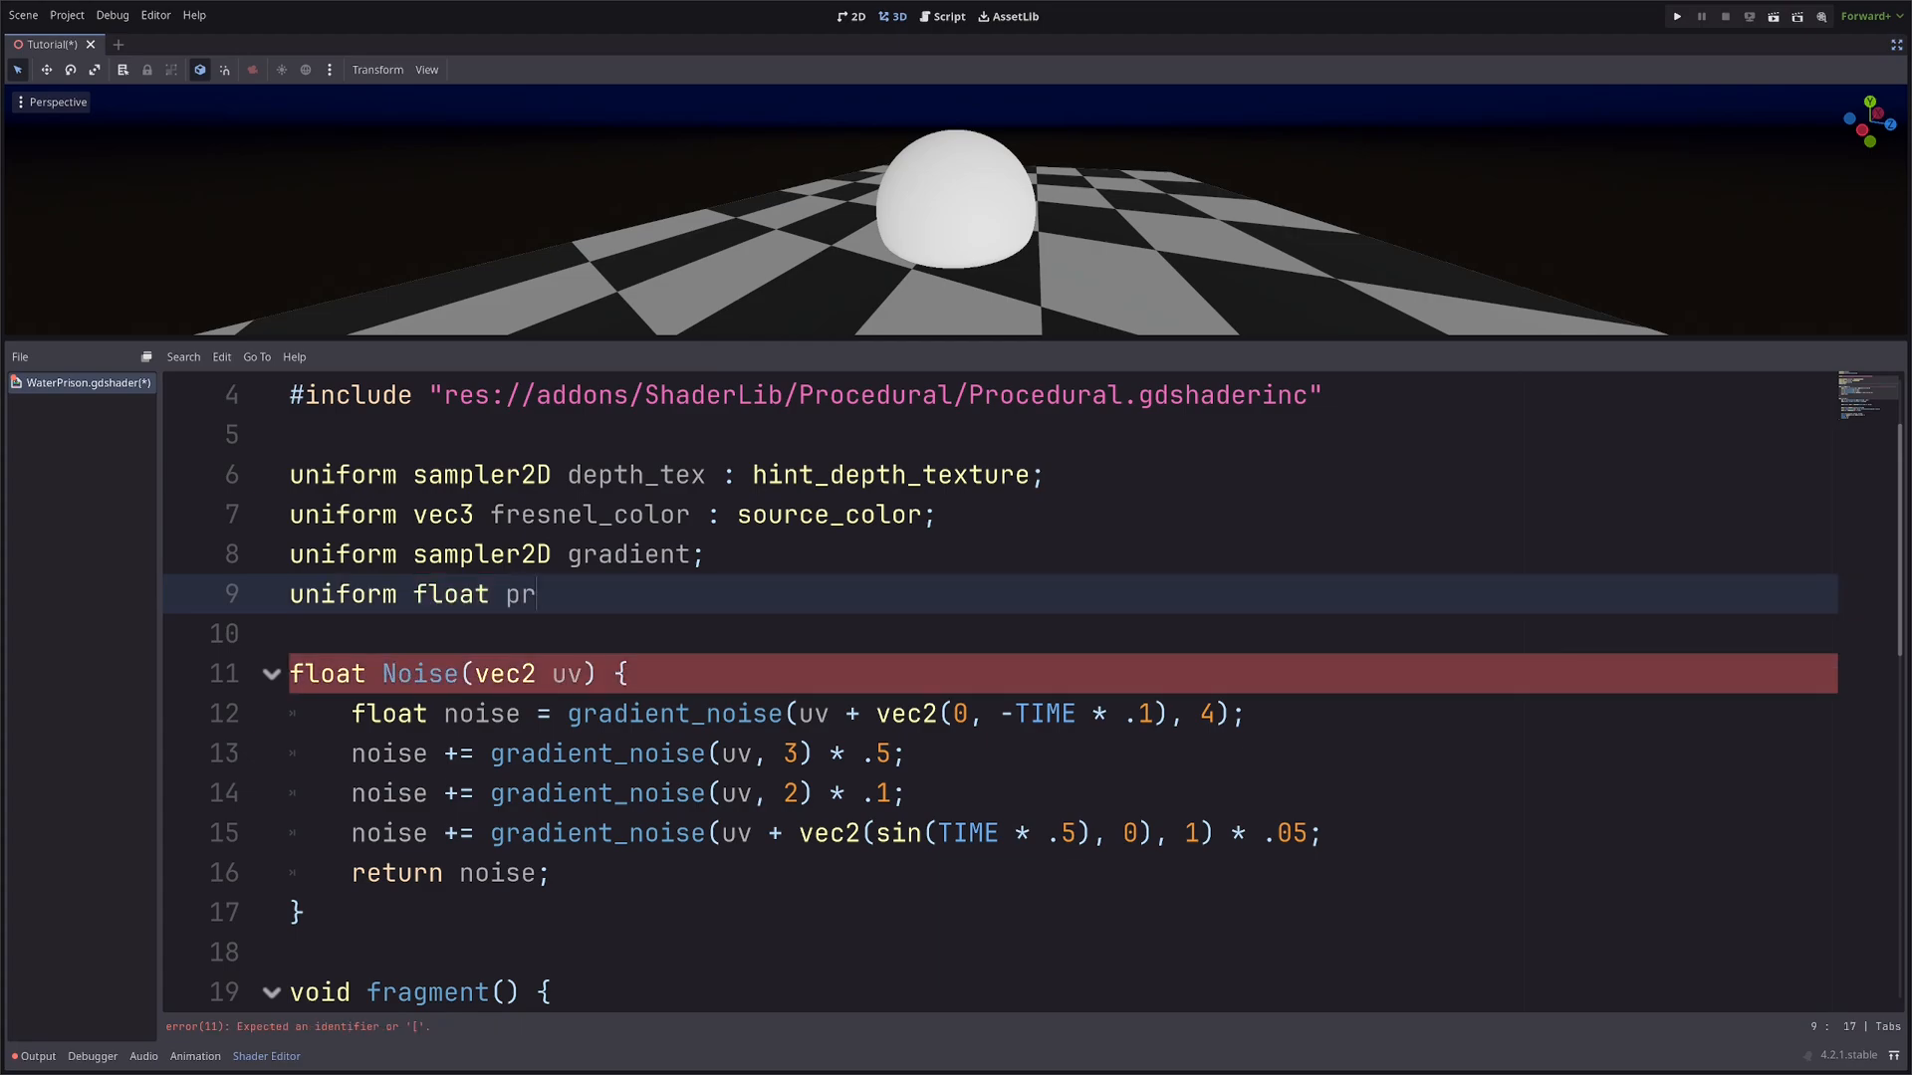
pyautogui.write('ogress')
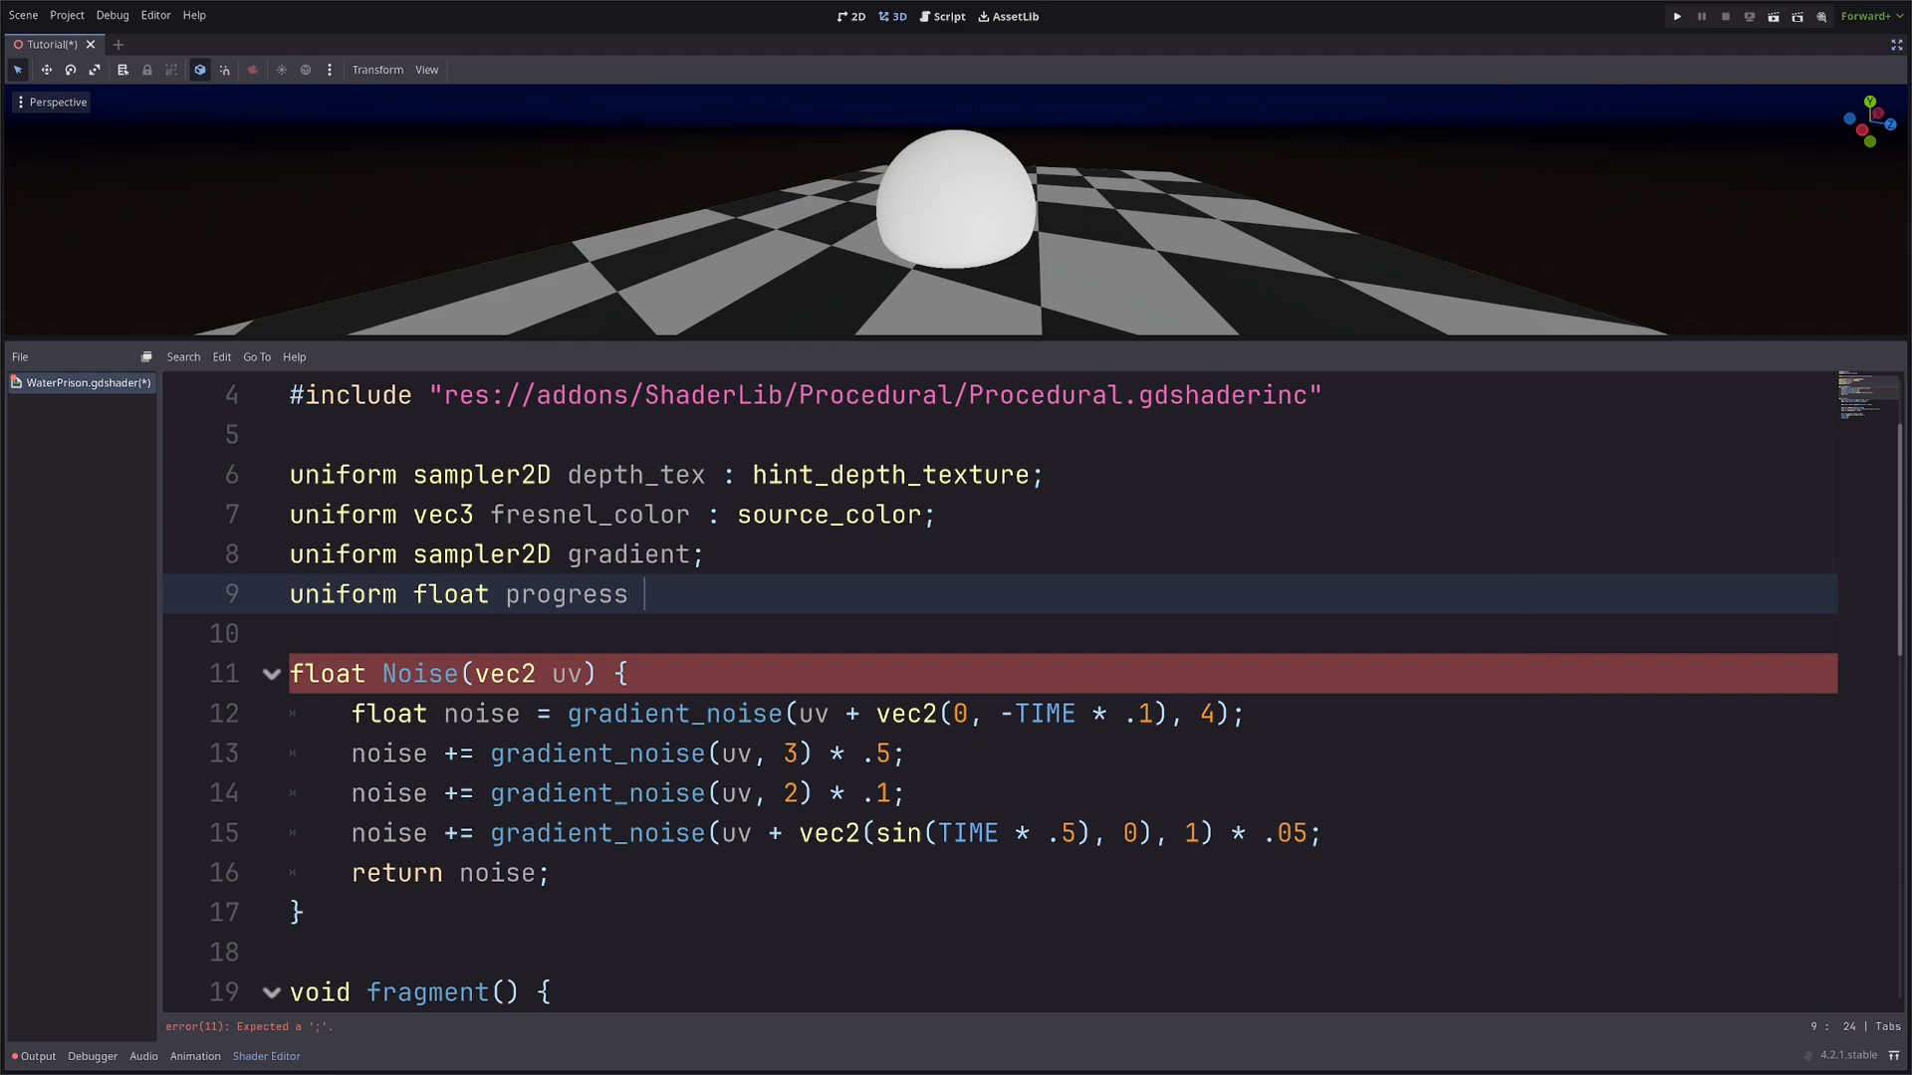
pyautogui.write(': hint_range(0.0, 1.0, 0.1)')
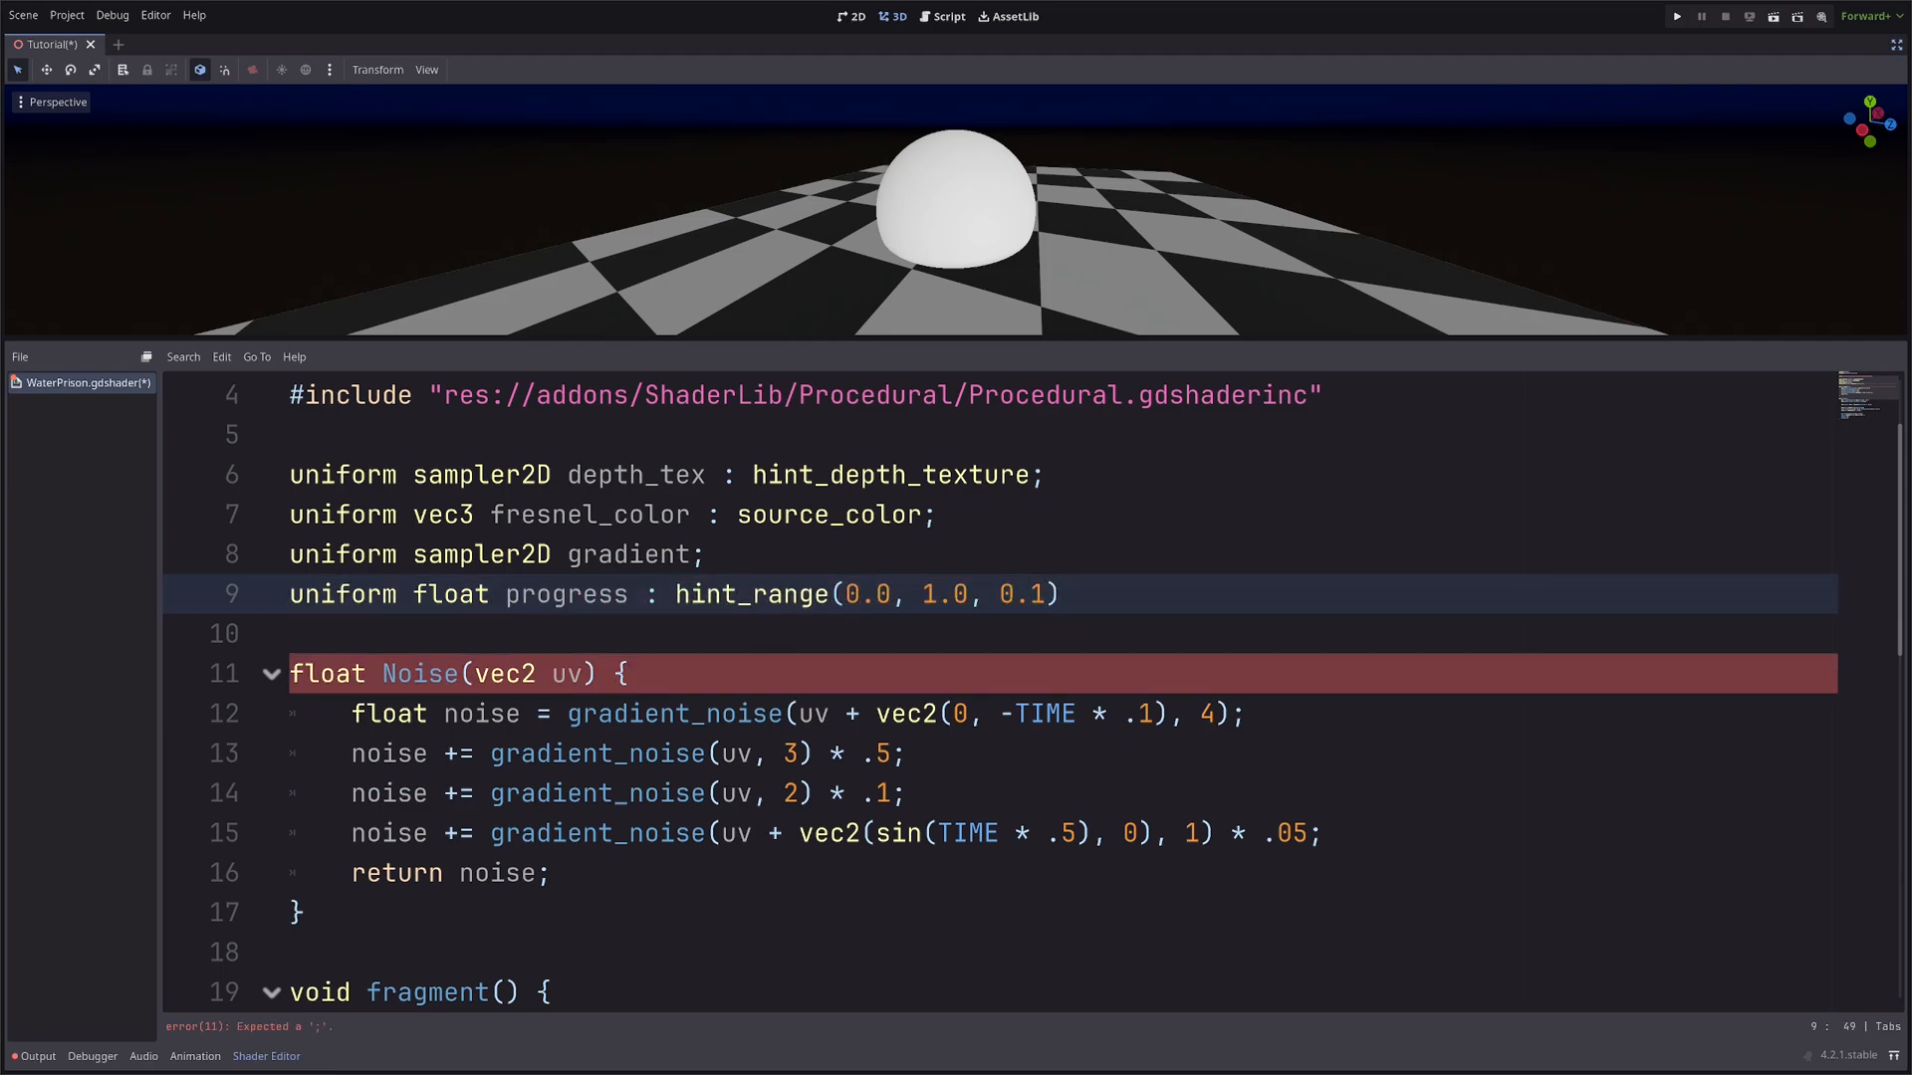
pyautogui.write('0')
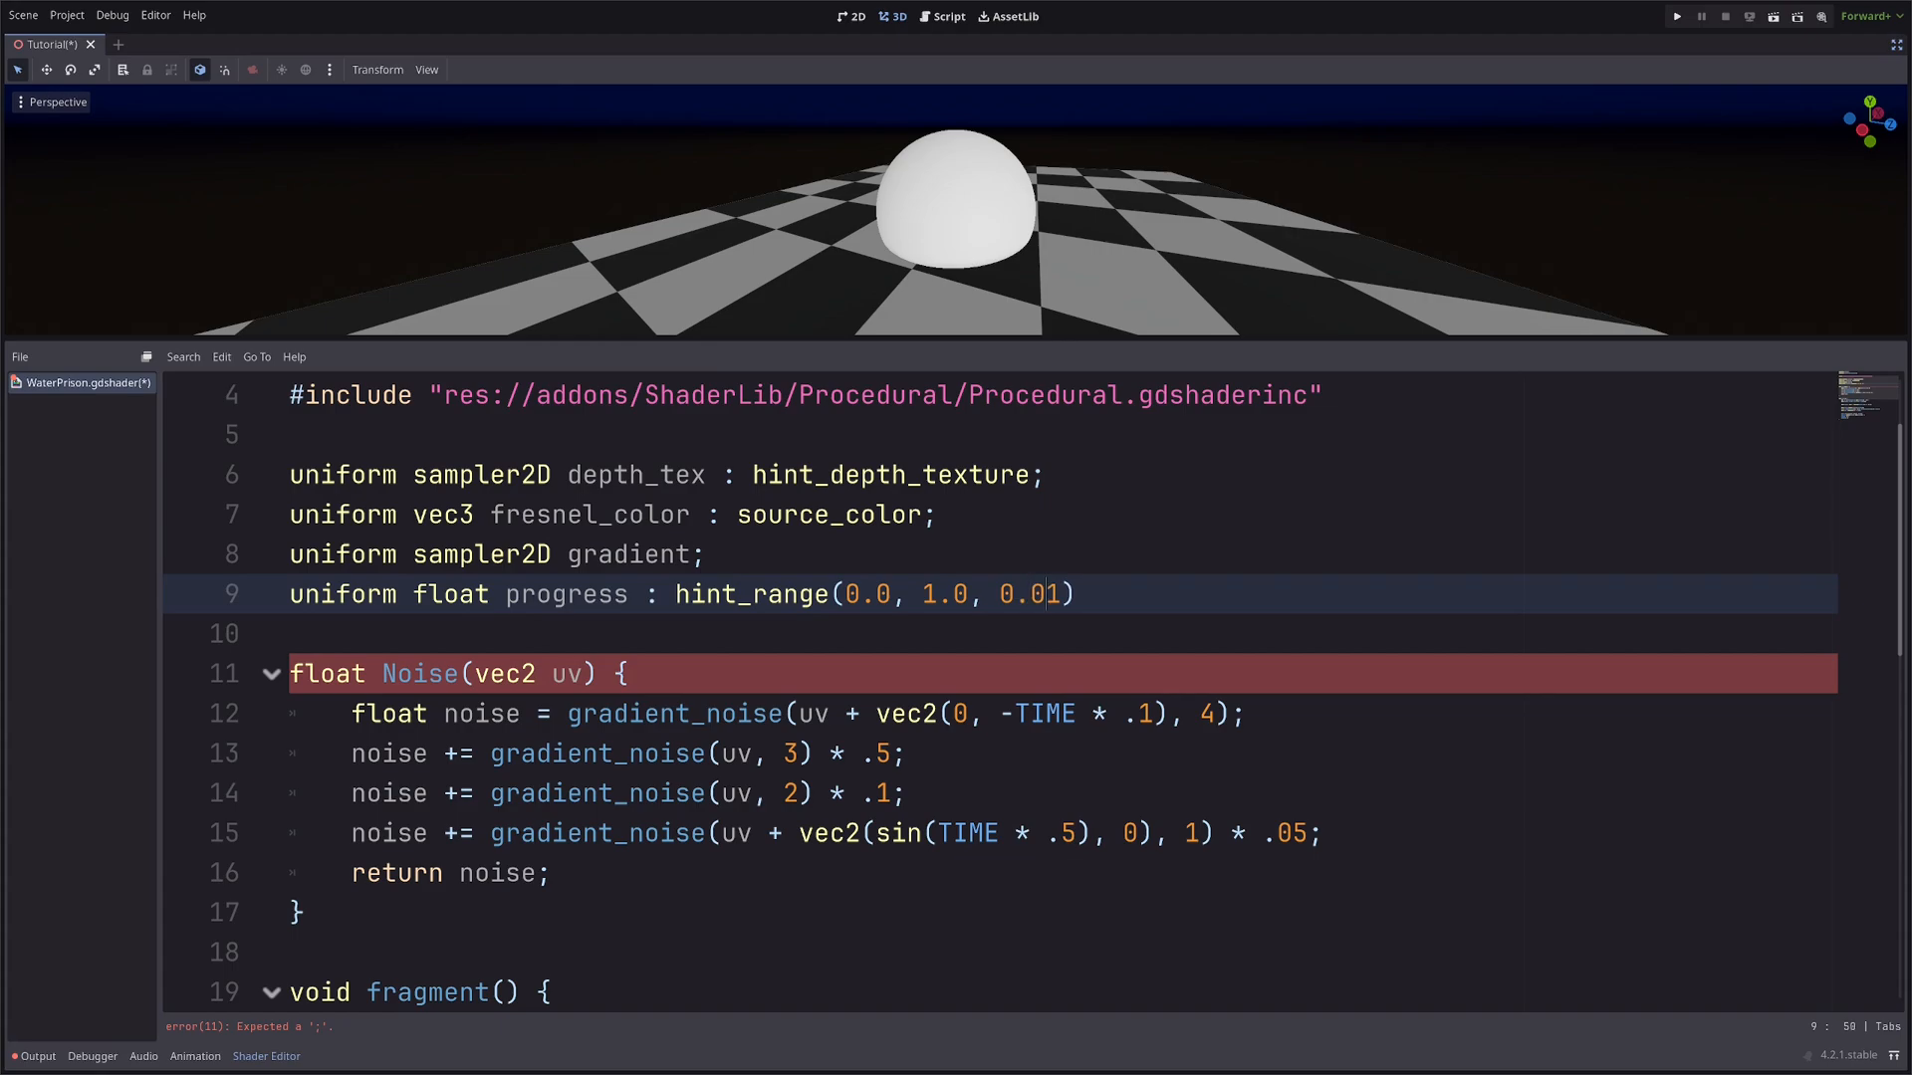
pyautogui.write('= 0;')
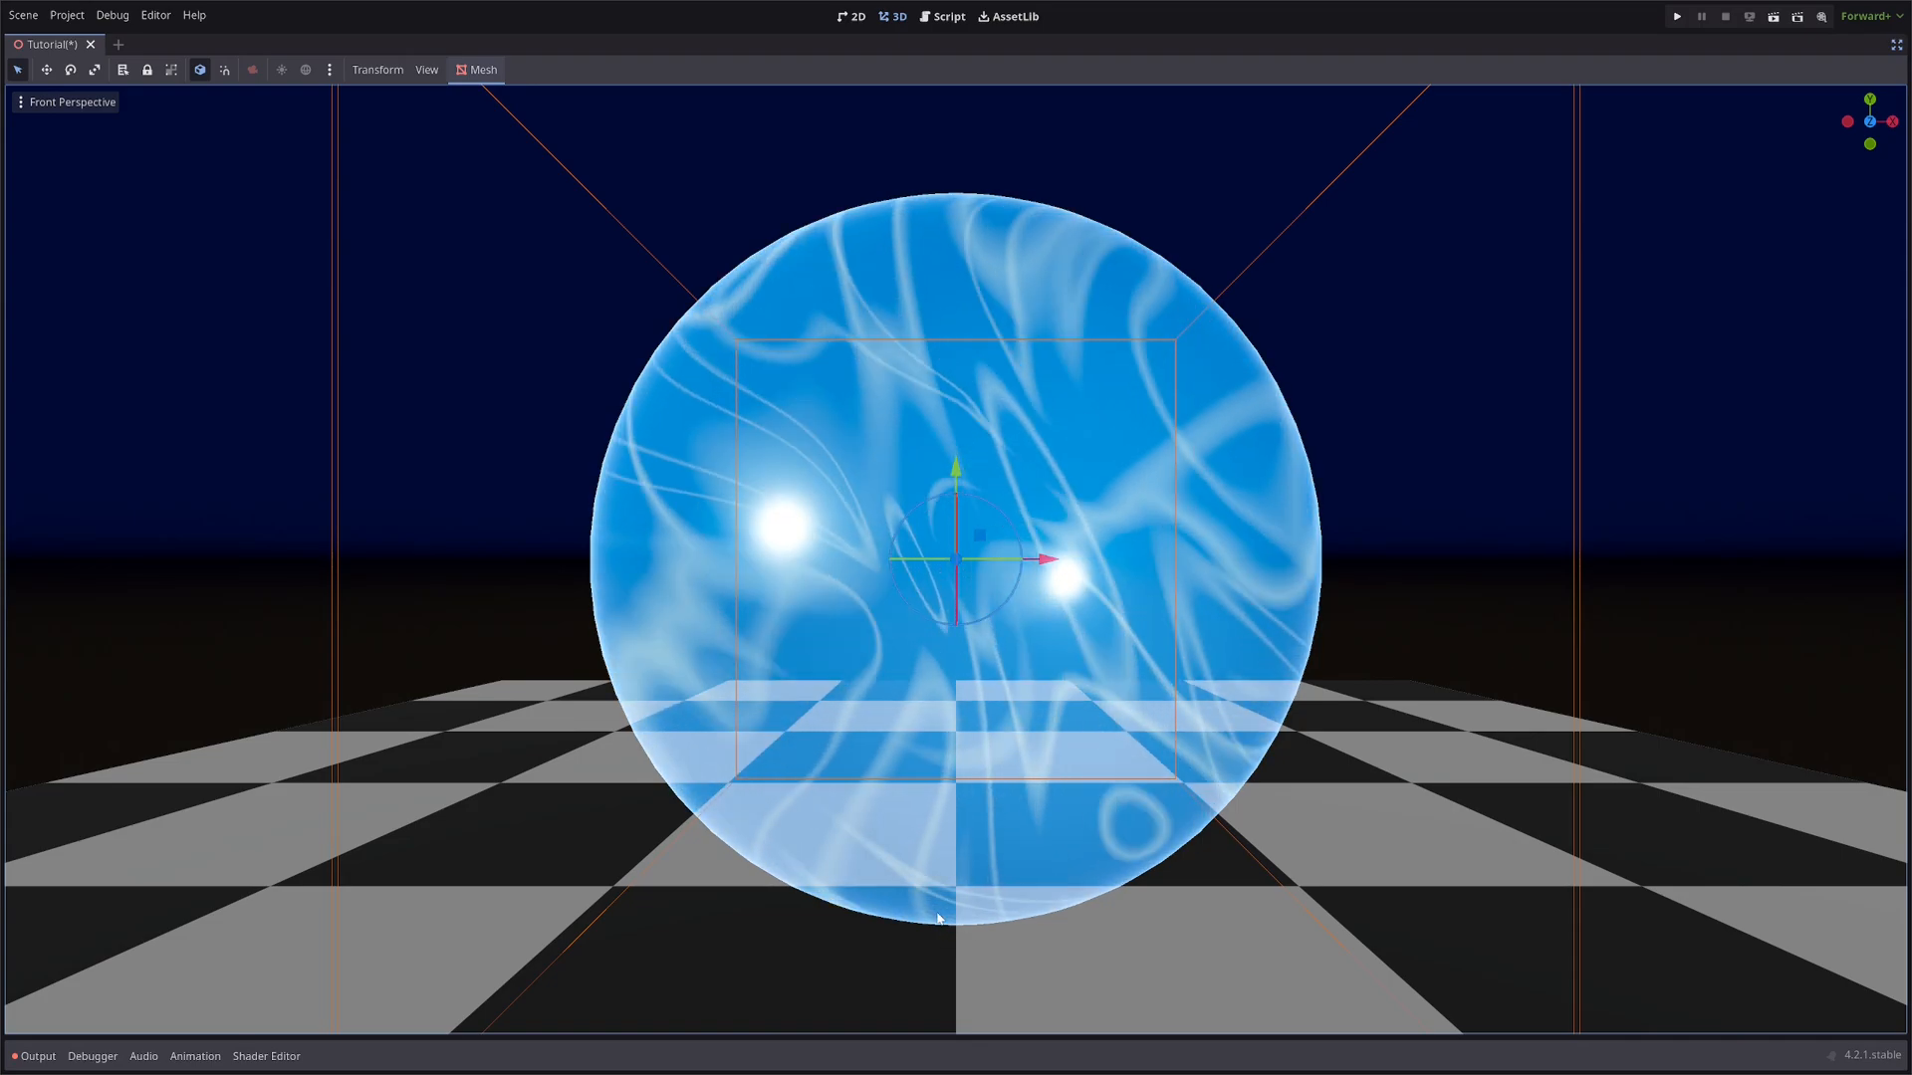
# Write float step_edge = progress * 1.2 - .6; in fragment(), then select VERTEX on line 26.
pyautogui.click(265, 1056)
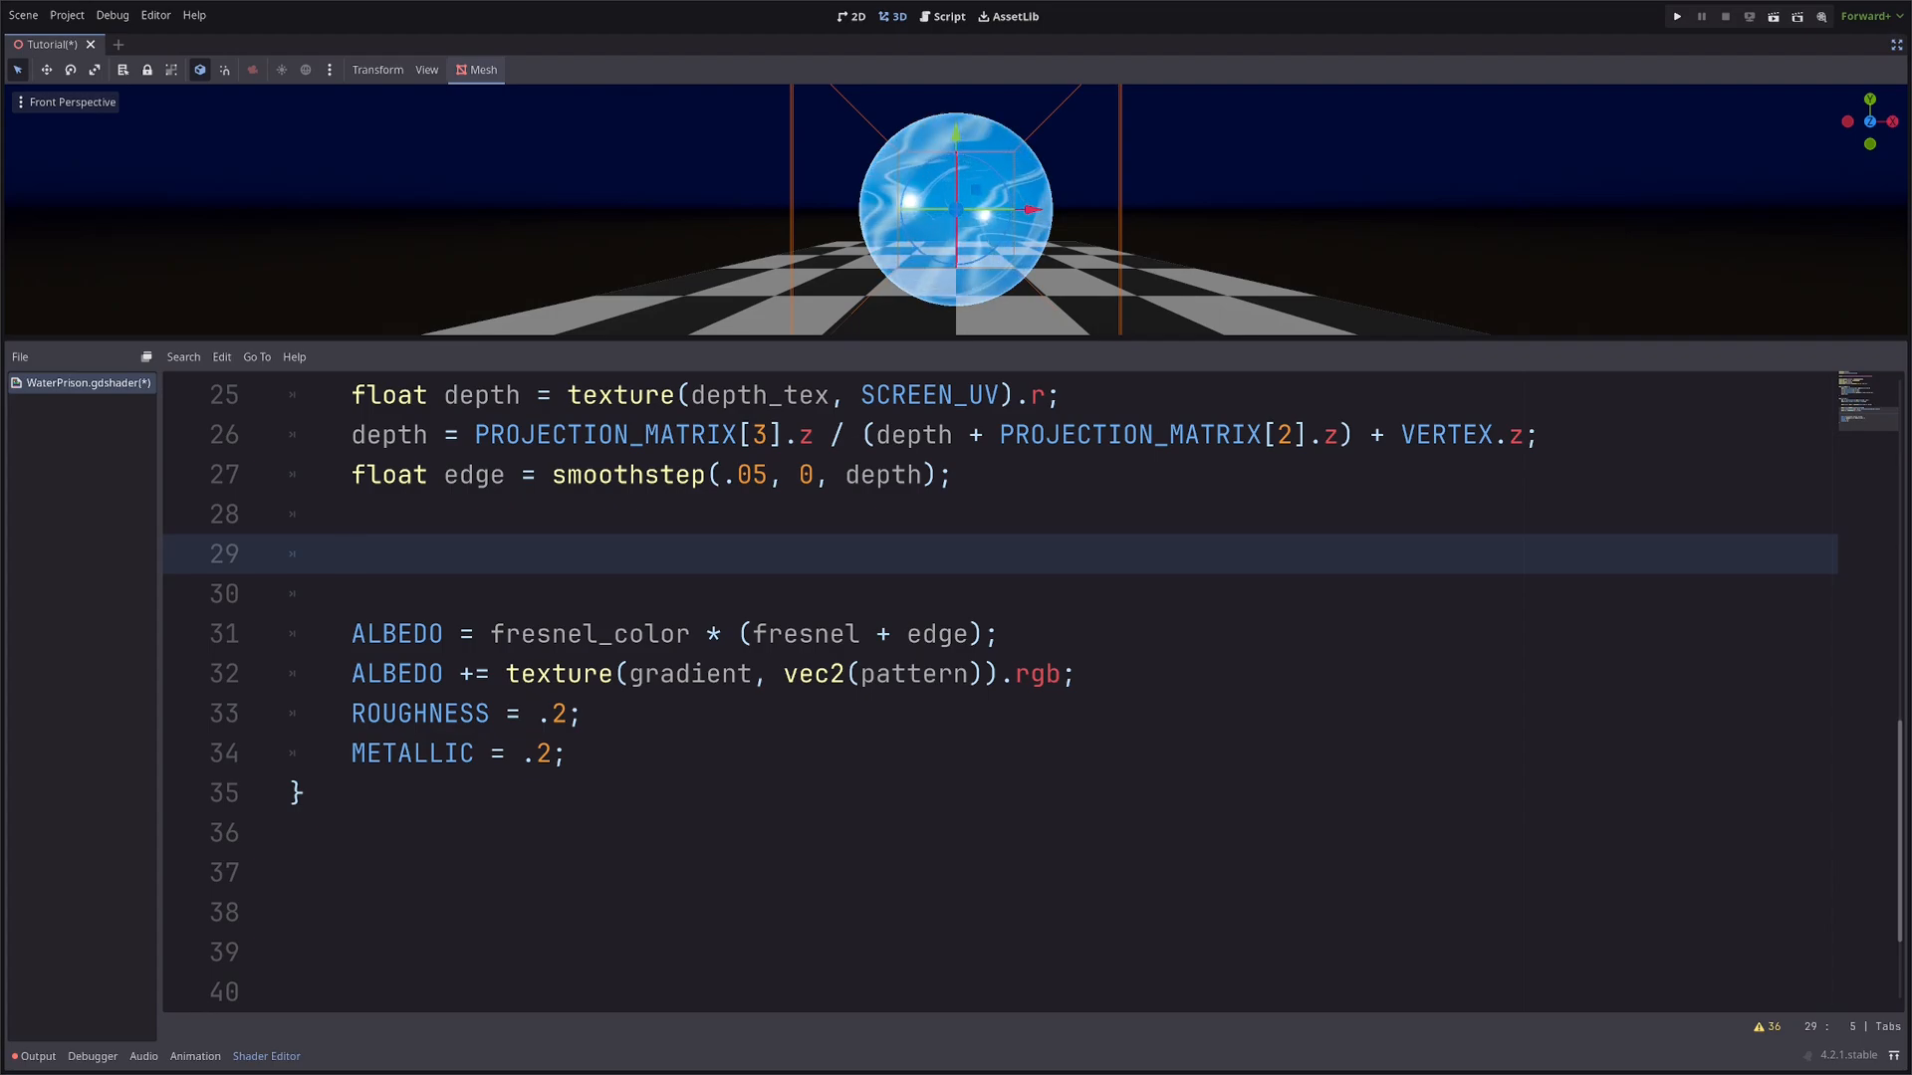
pyautogui.write('float step')
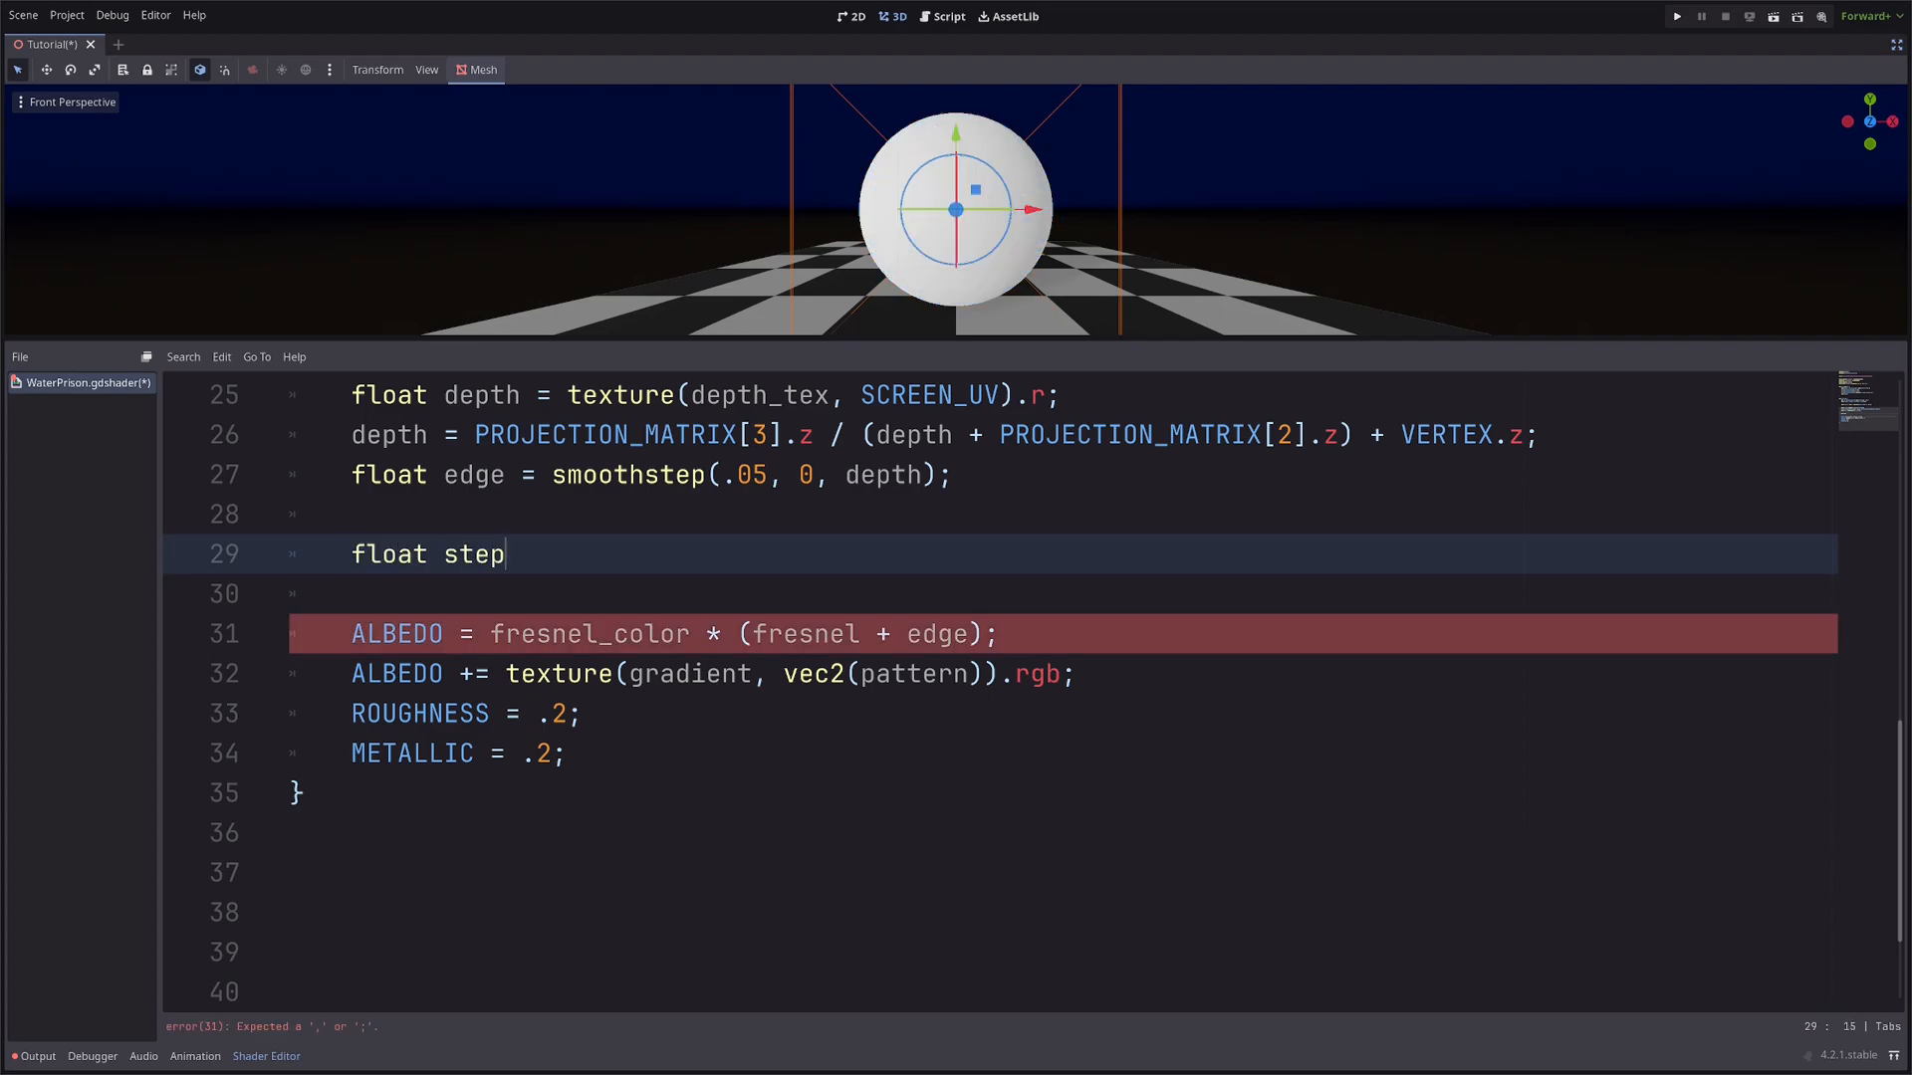
pyautogui.write('_edge =')
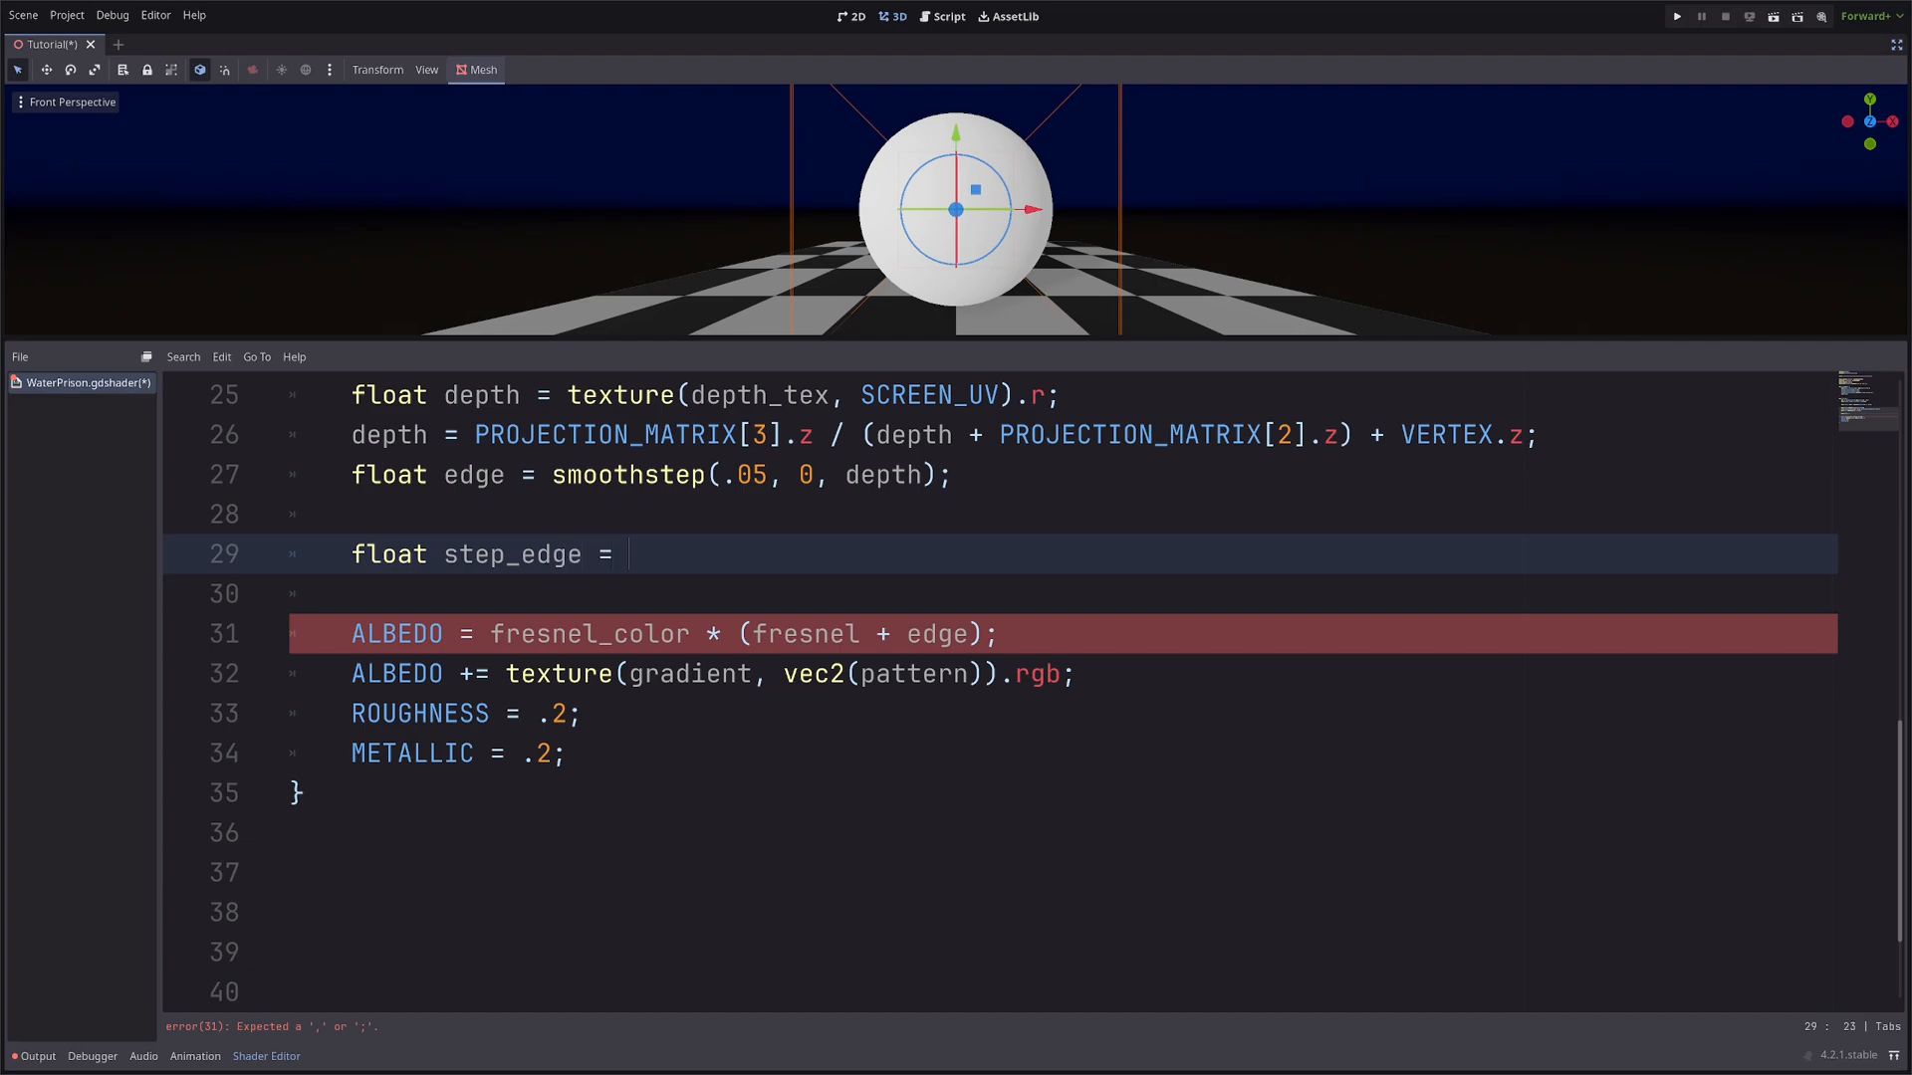
pyautogui.write('progress')
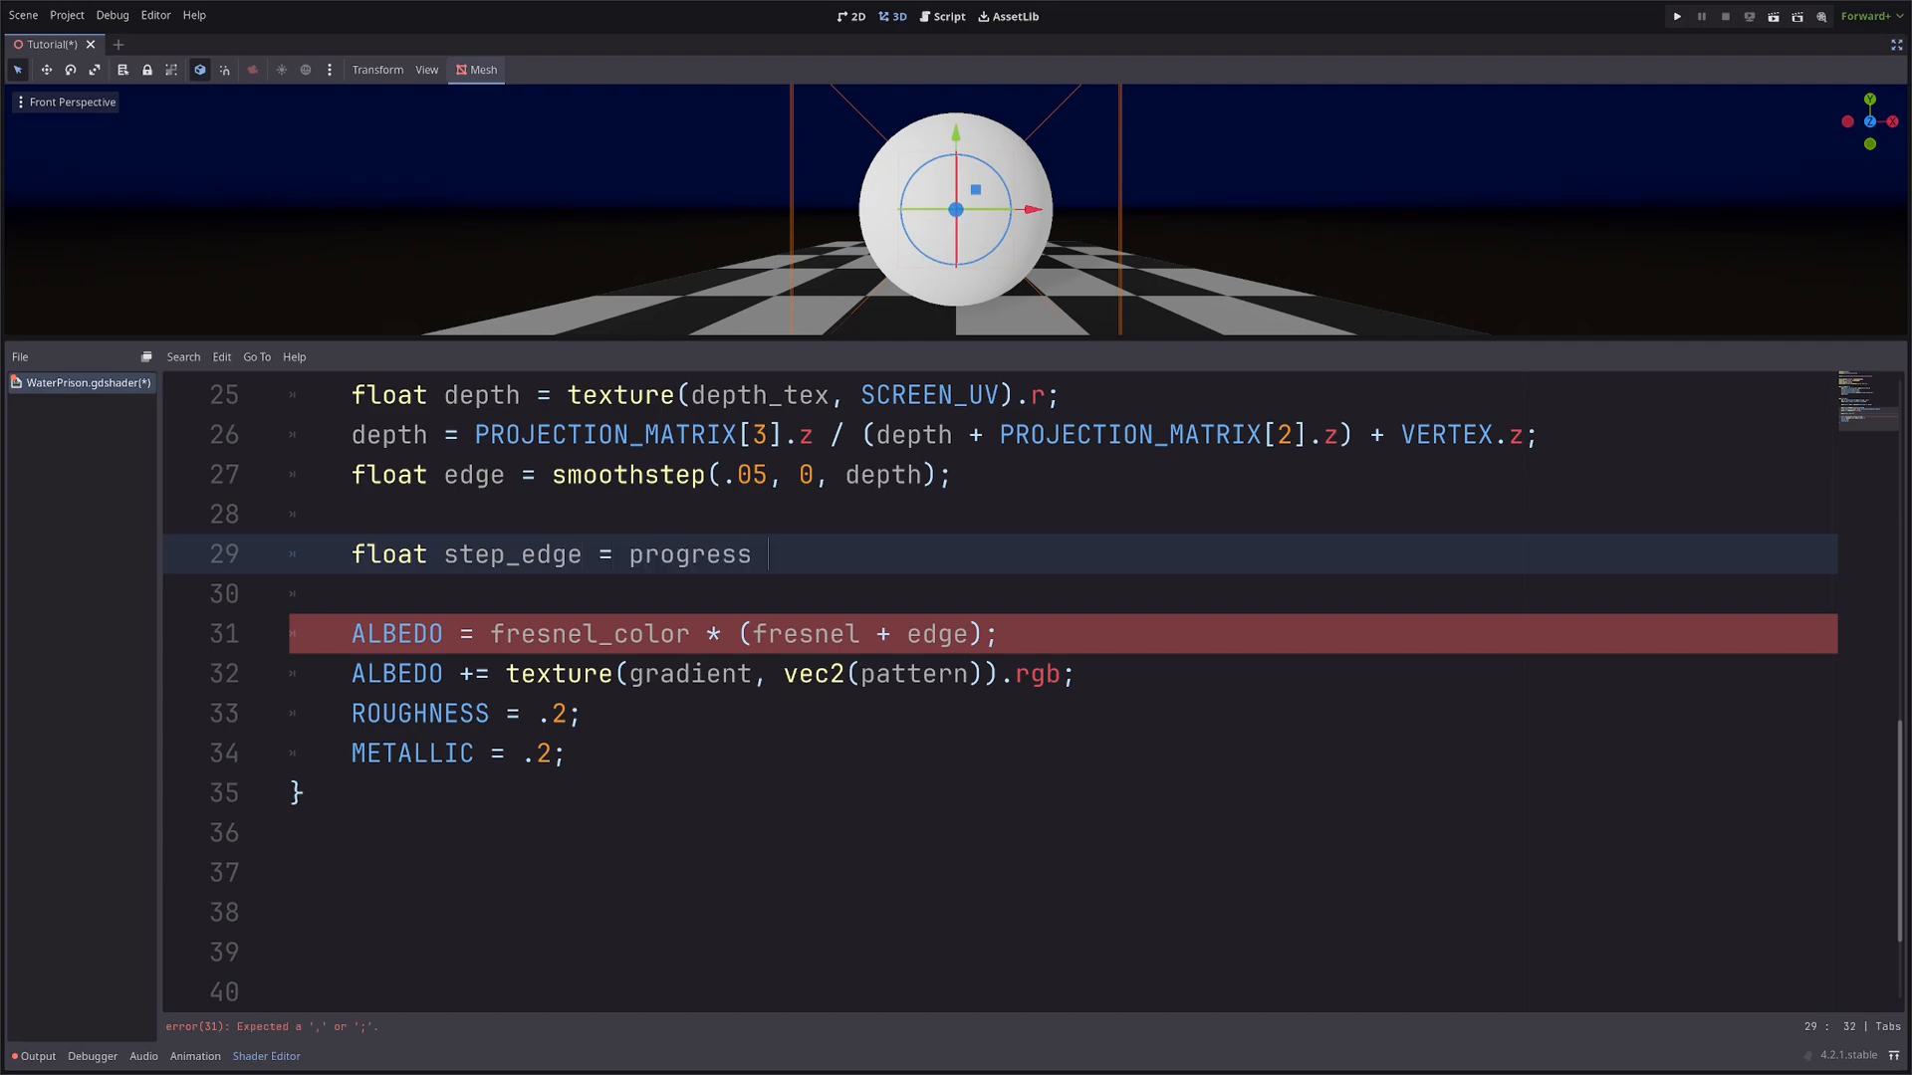
pyautogui.write('* 1.2')
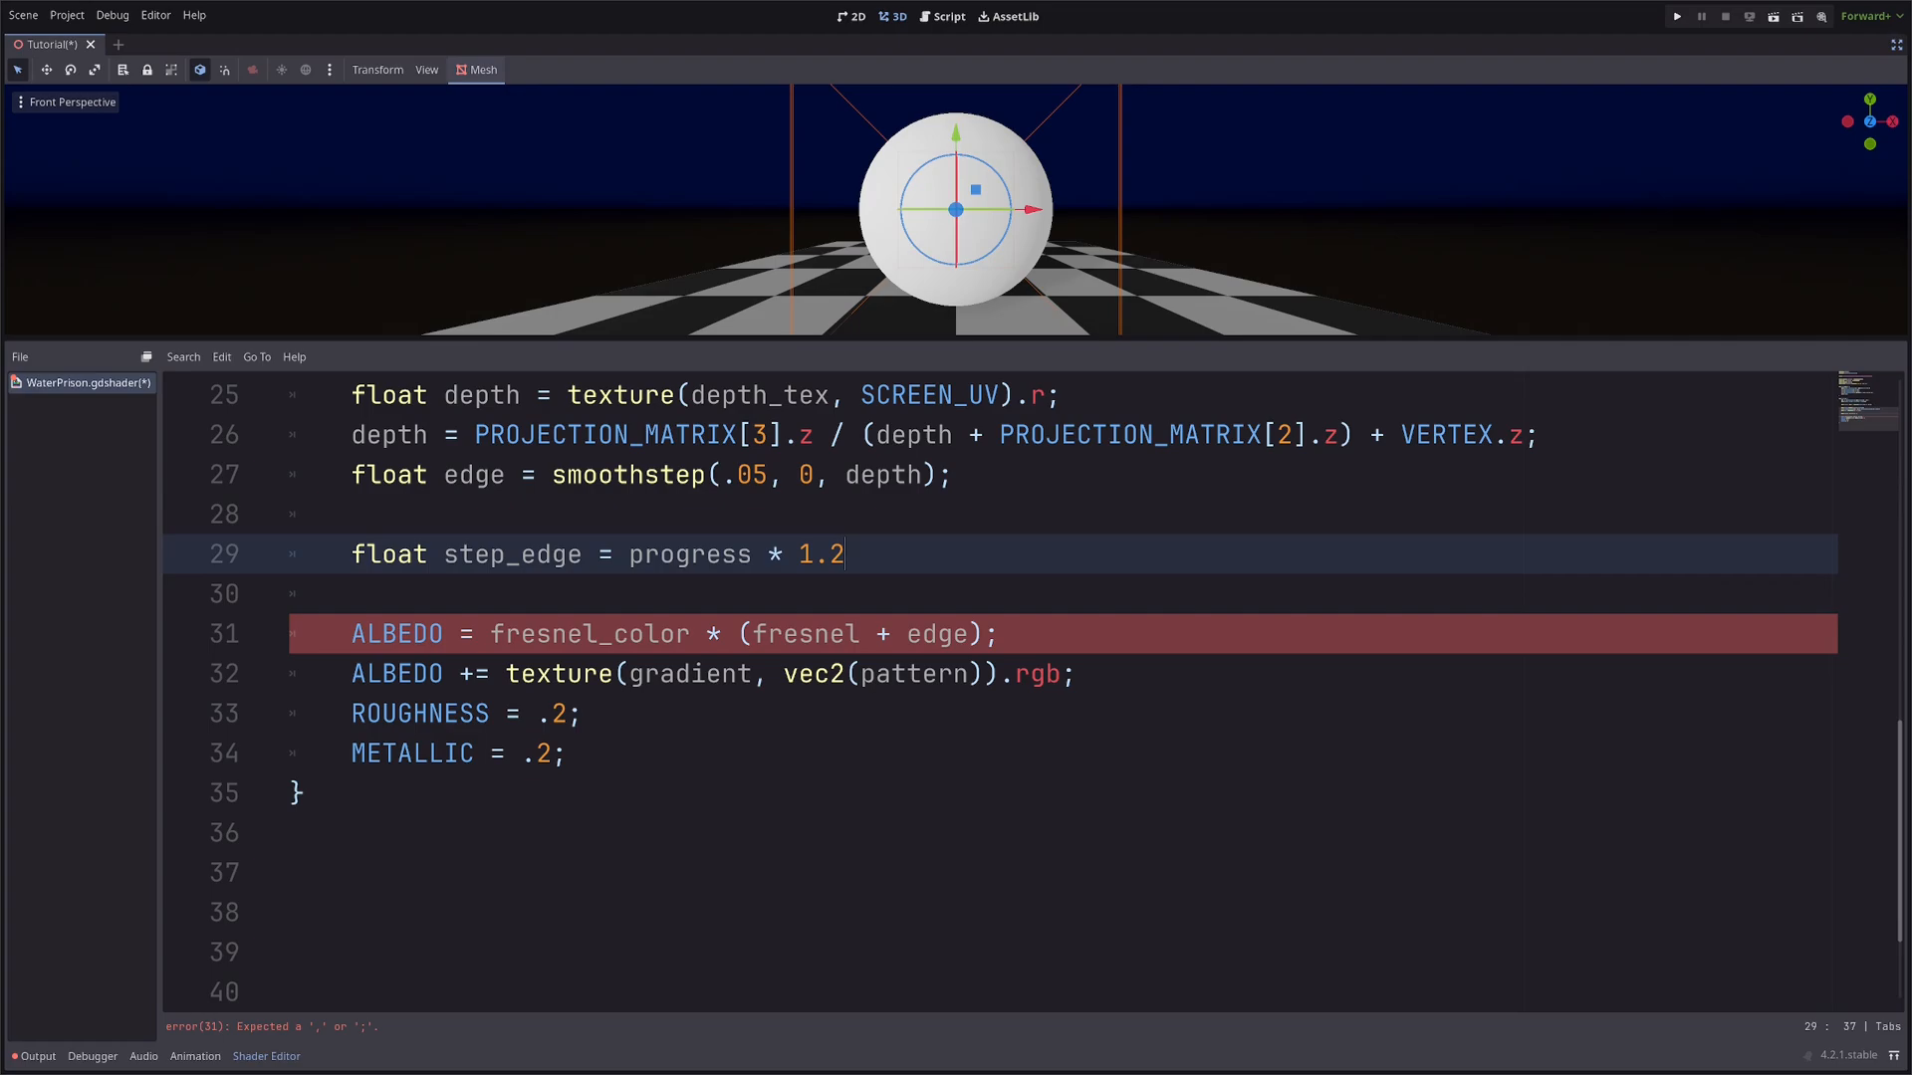
pyautogui.write('-')
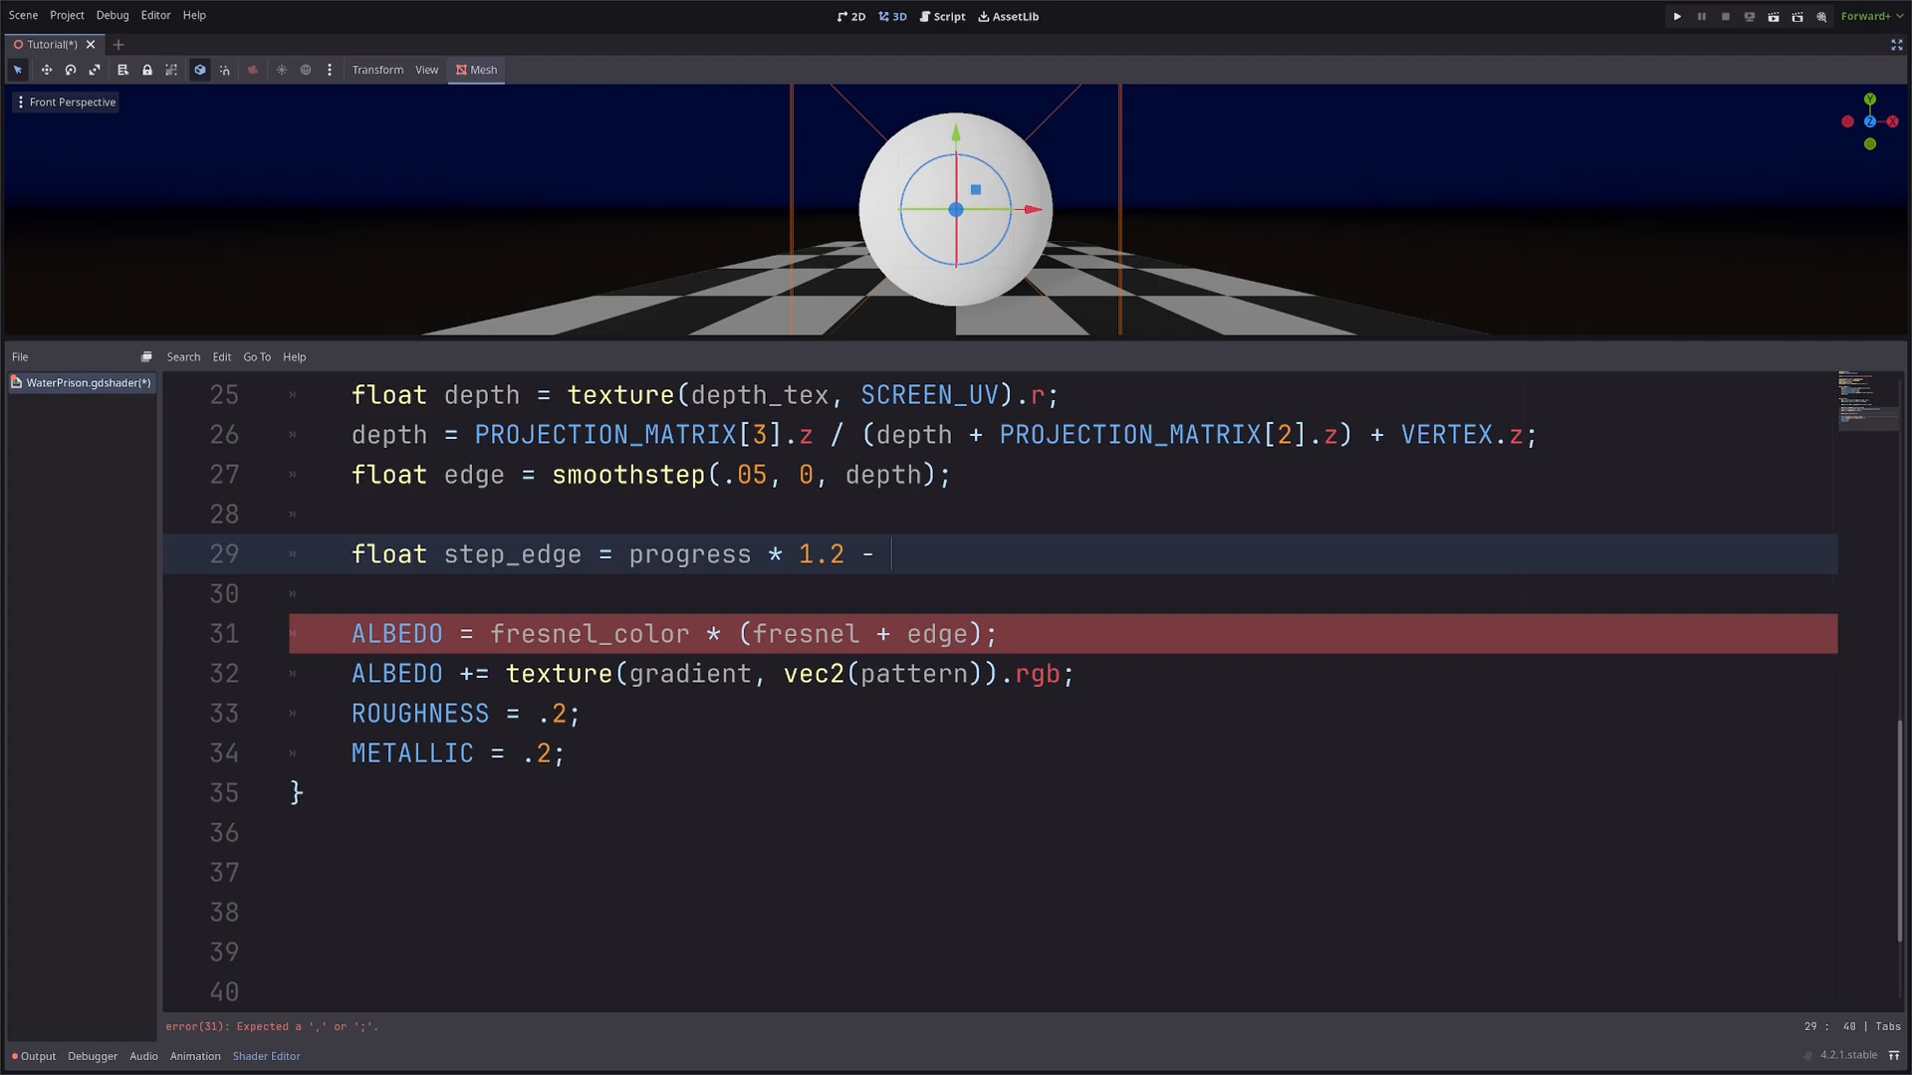
pyautogui.write('.6;')
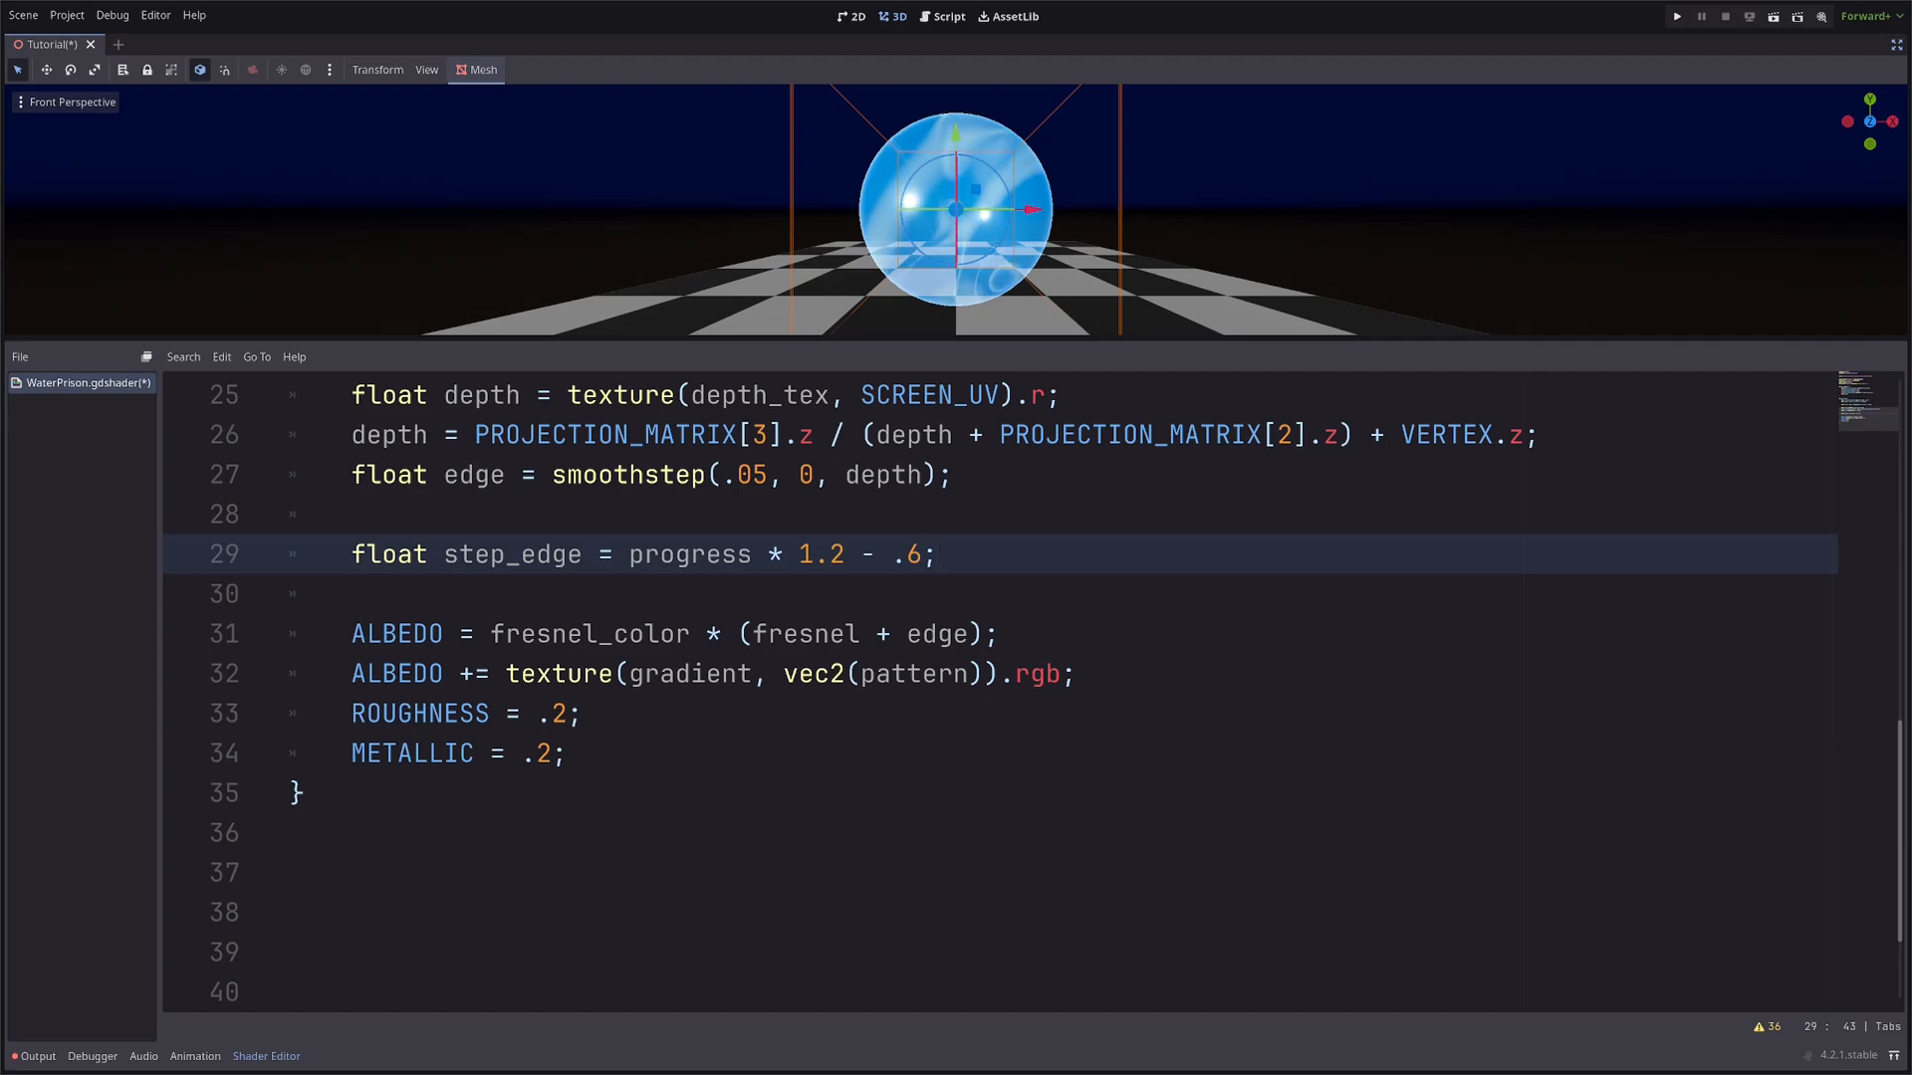
pyautogui.doubleClick(1446, 435)
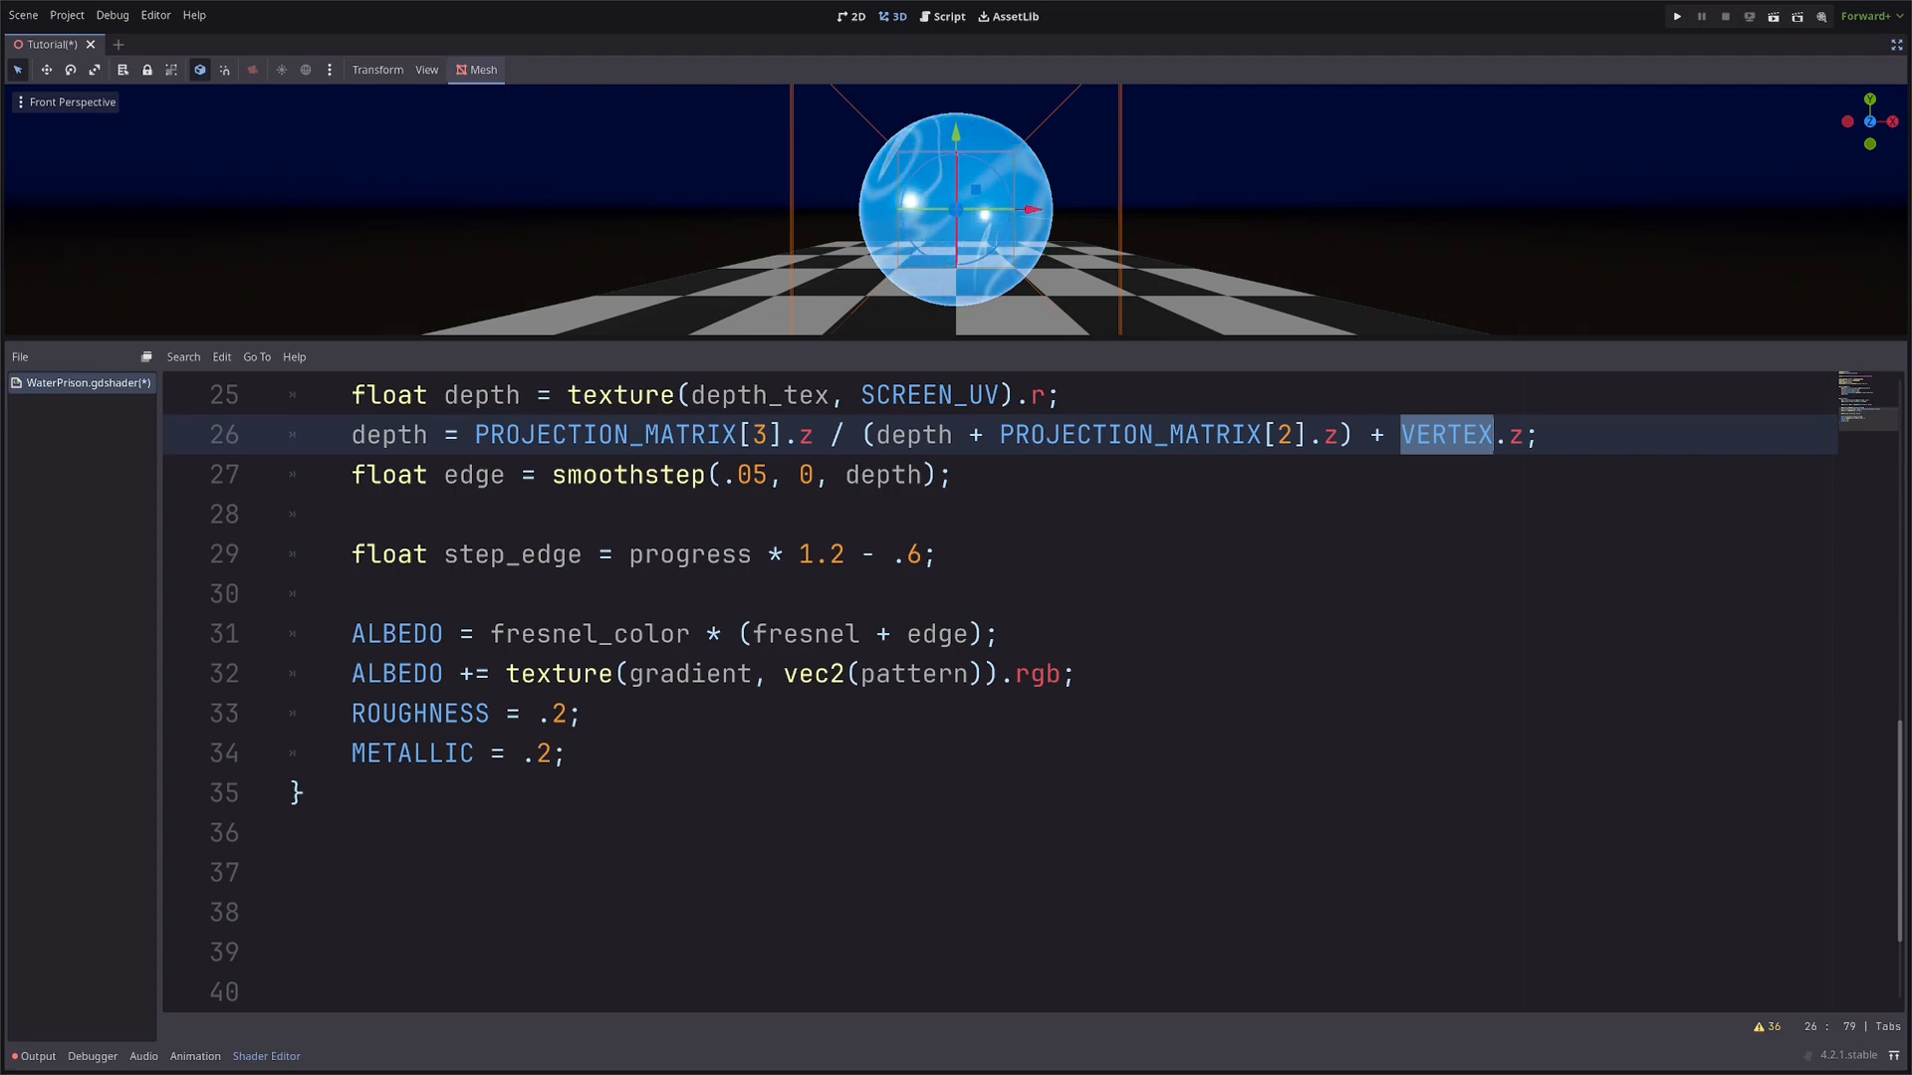
# Write varying vec3 vert_ls; and an empty void vertex() function above fragment().
pyautogui.write('vary')
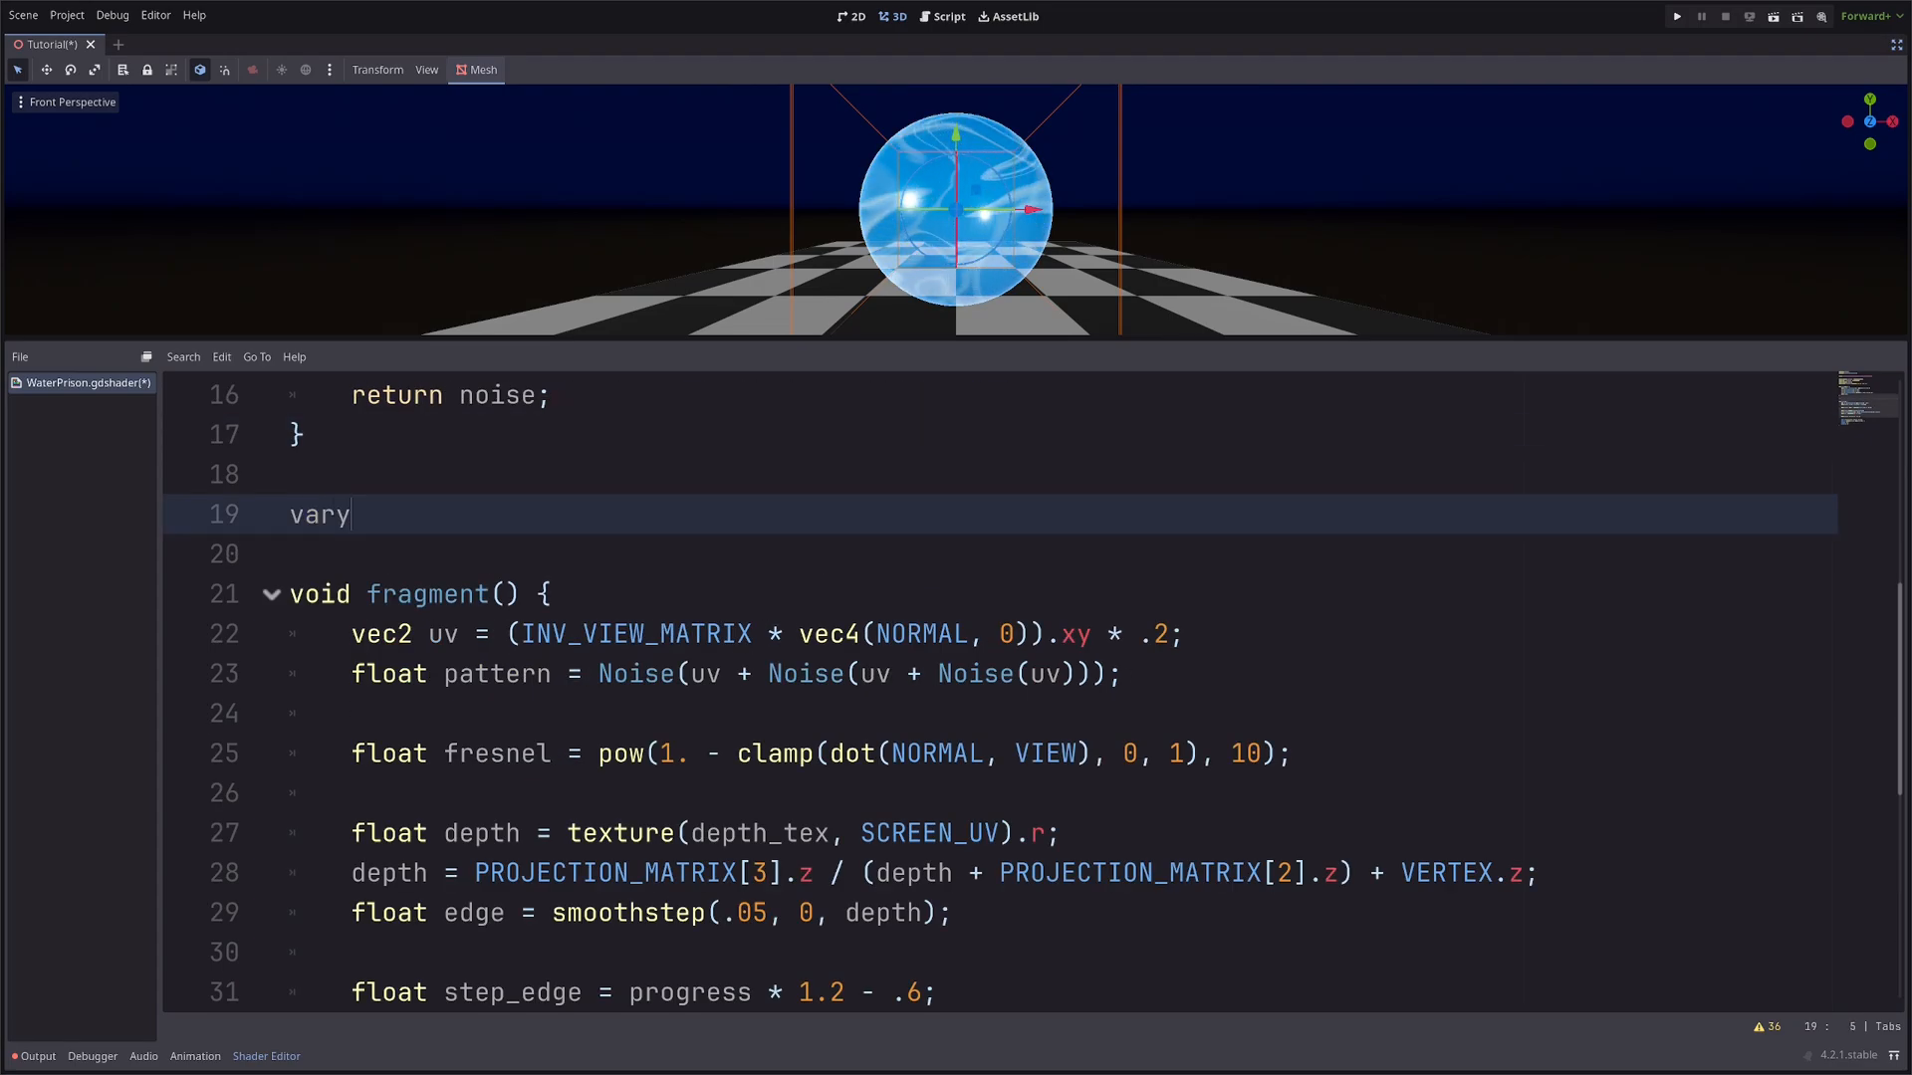
pyautogui.write('ing vec3')
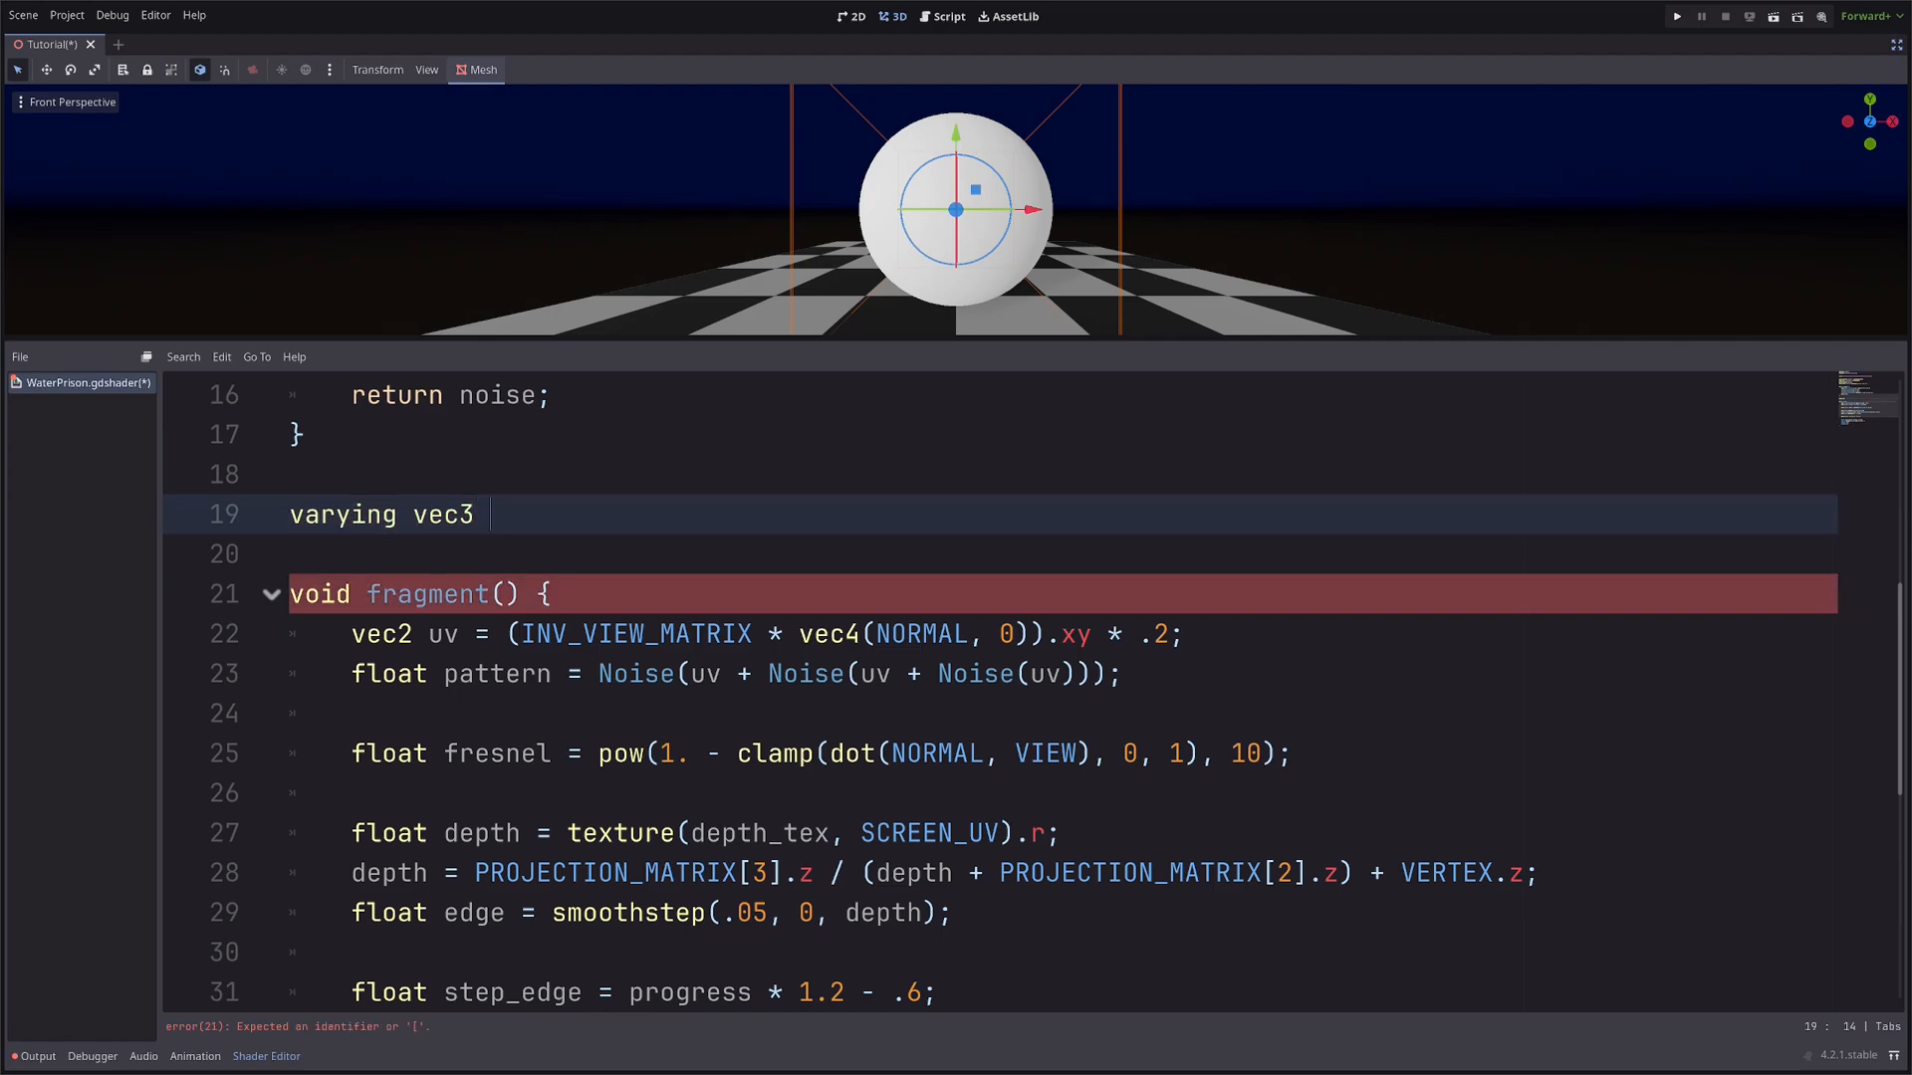
pyautogui.write('vert_ls;')
pyautogui.write('void')
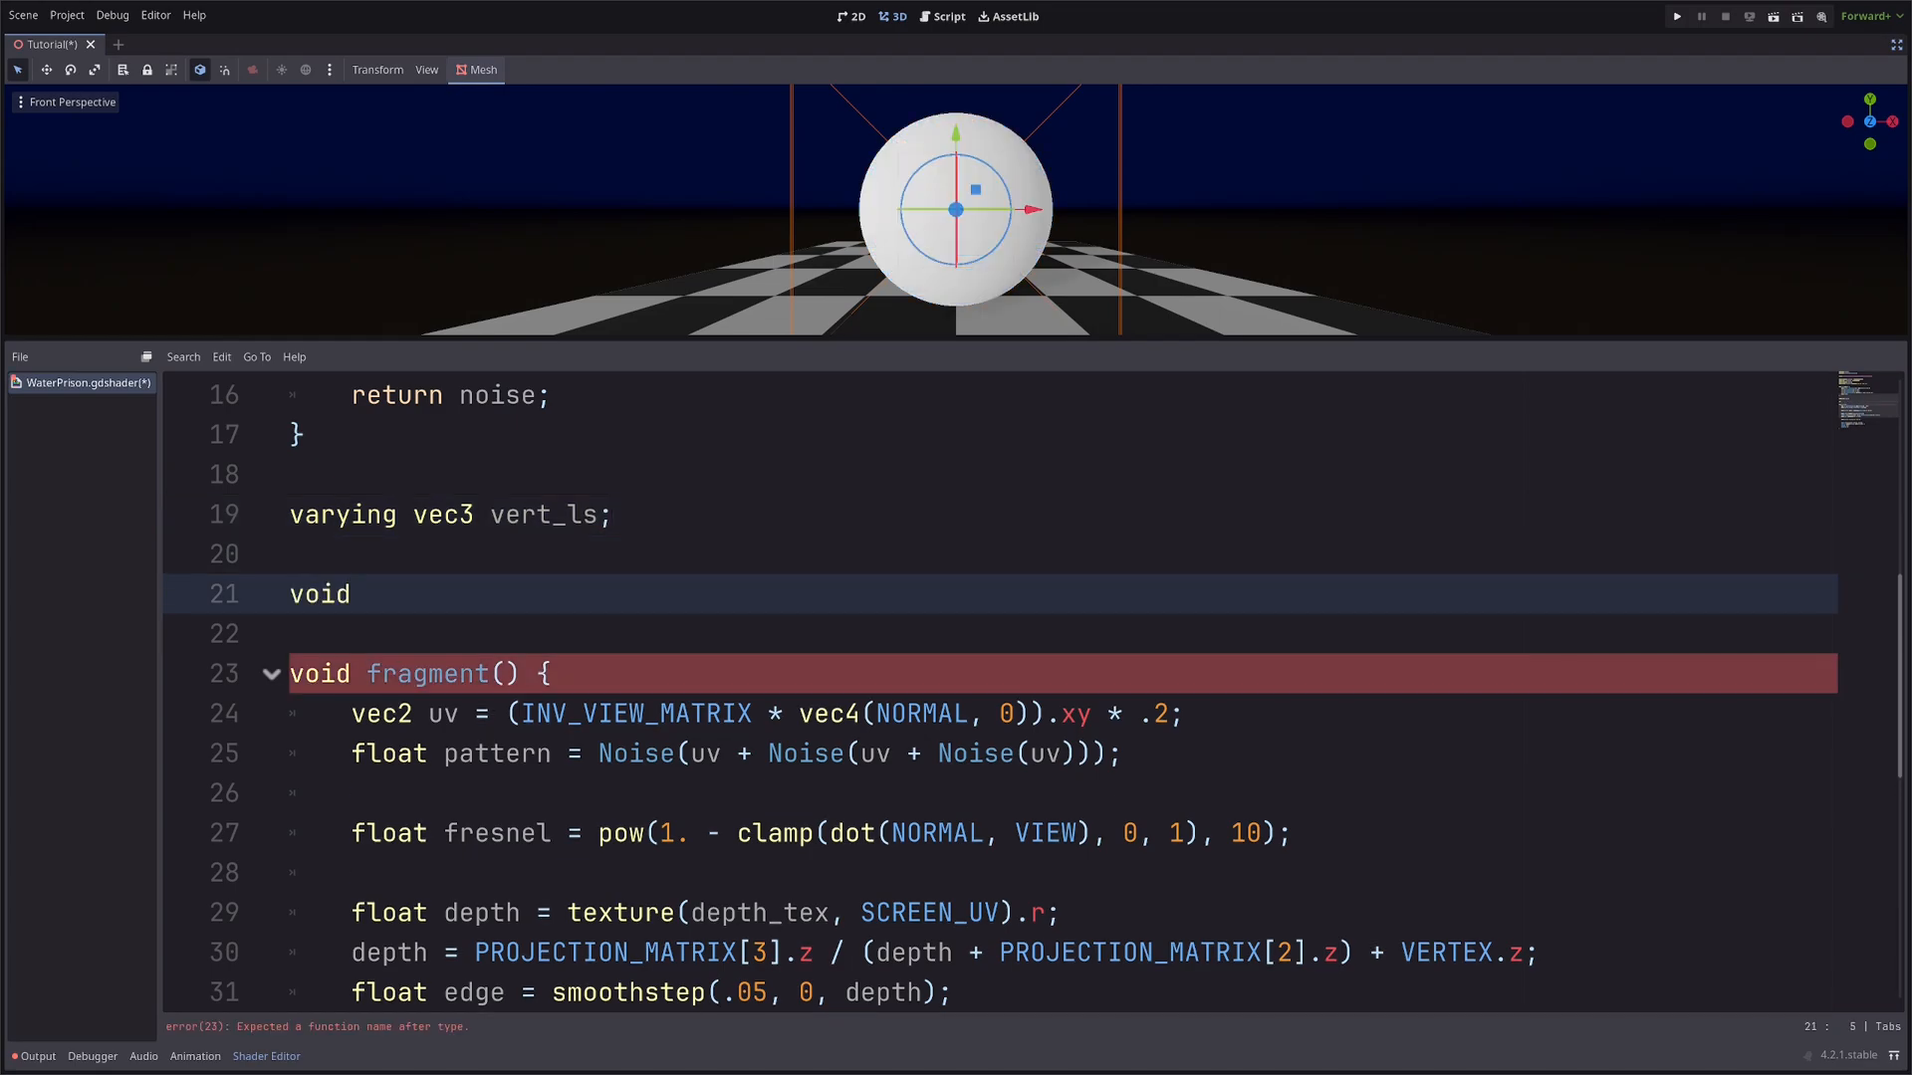
pyautogui.write('vertex() {')
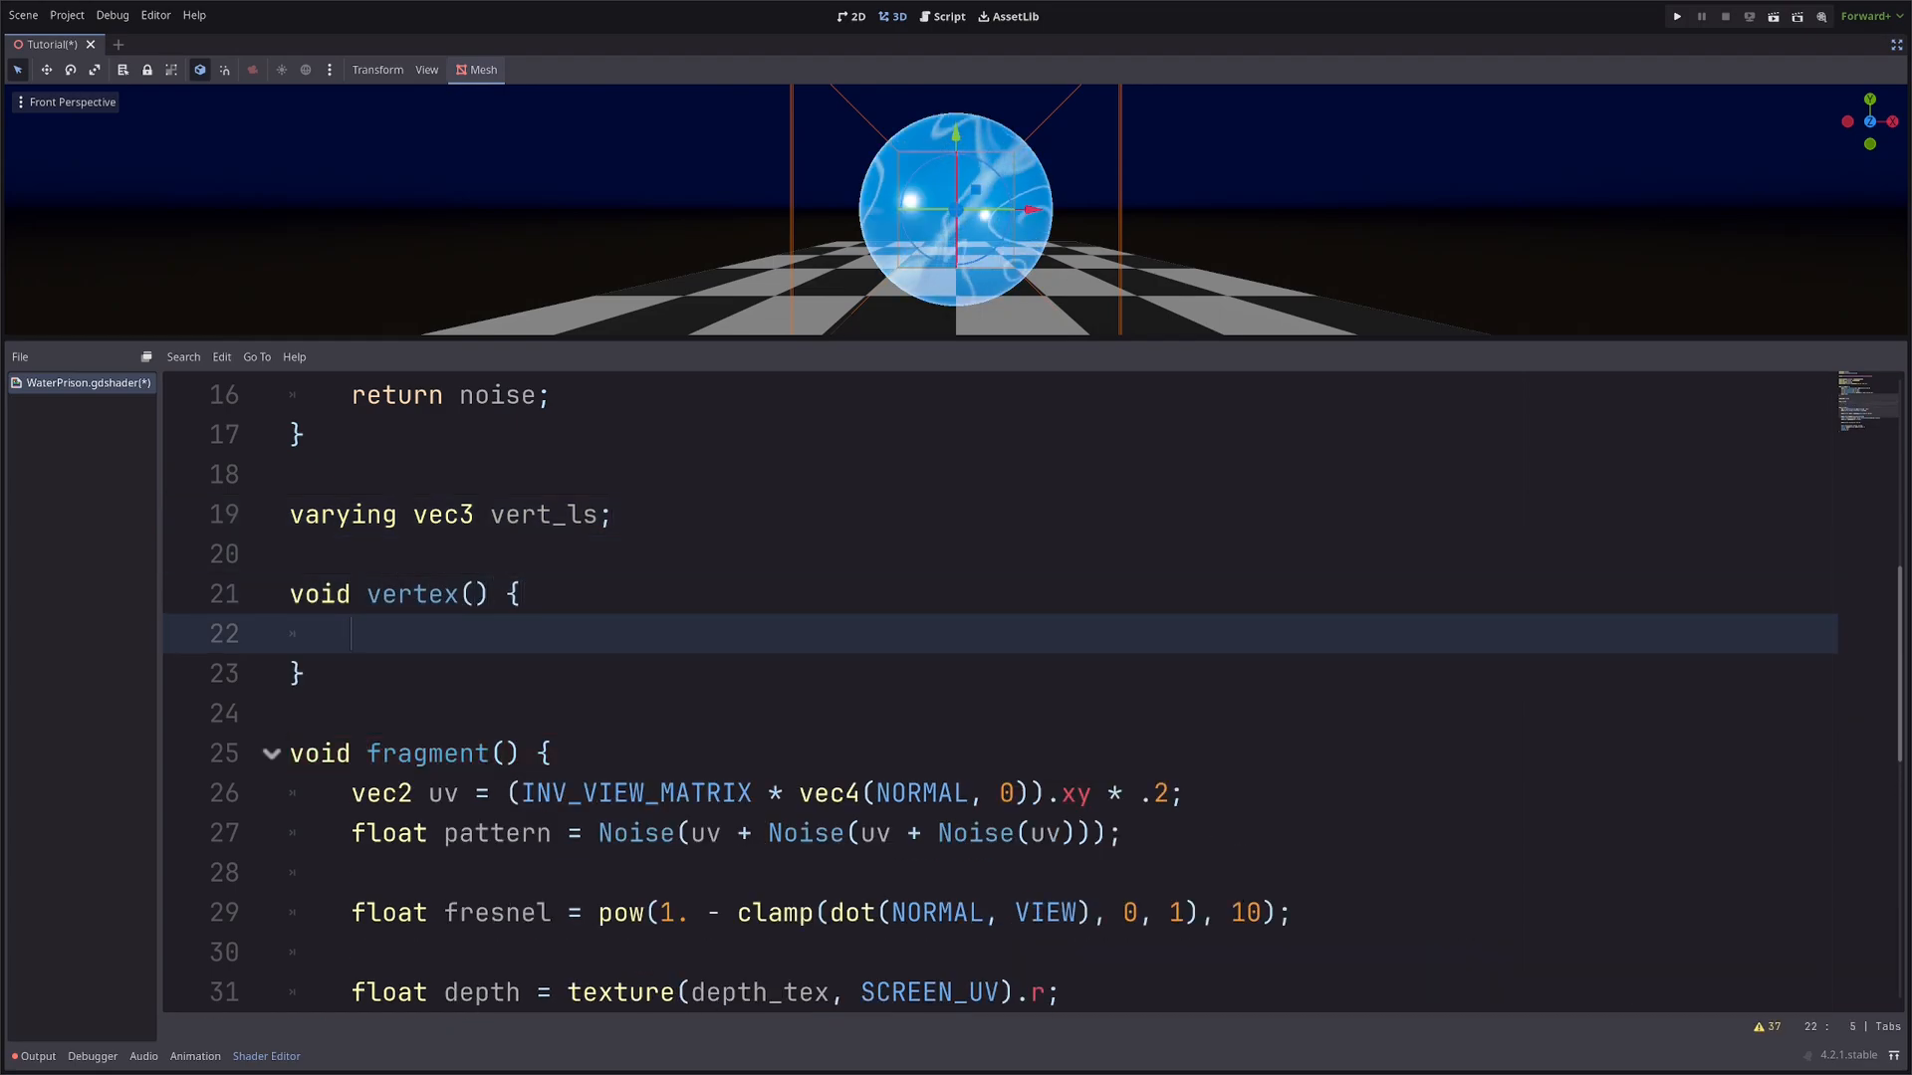
pyautogui.write('vert')
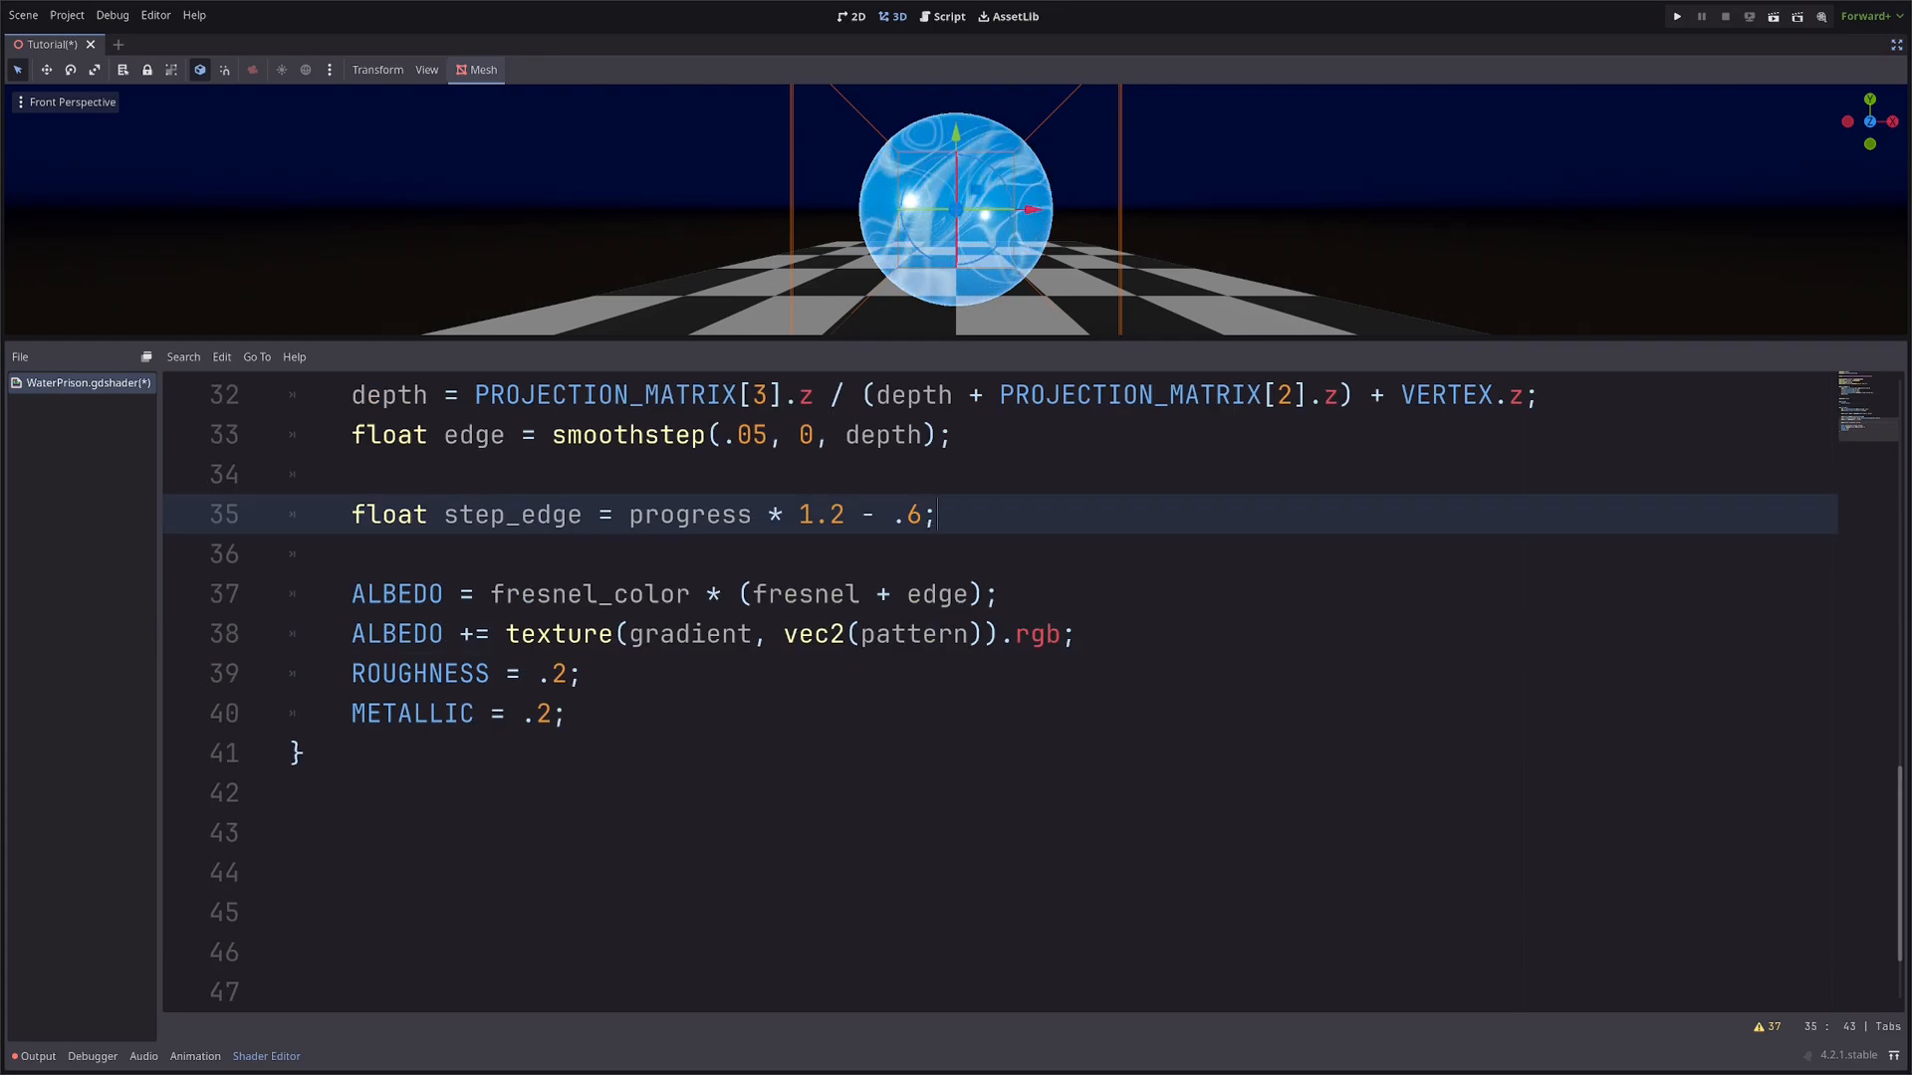
# Add float alpha_threshold = step(vert_ls.y, step_edge); in the fragment function.
pyautogui.write('f')
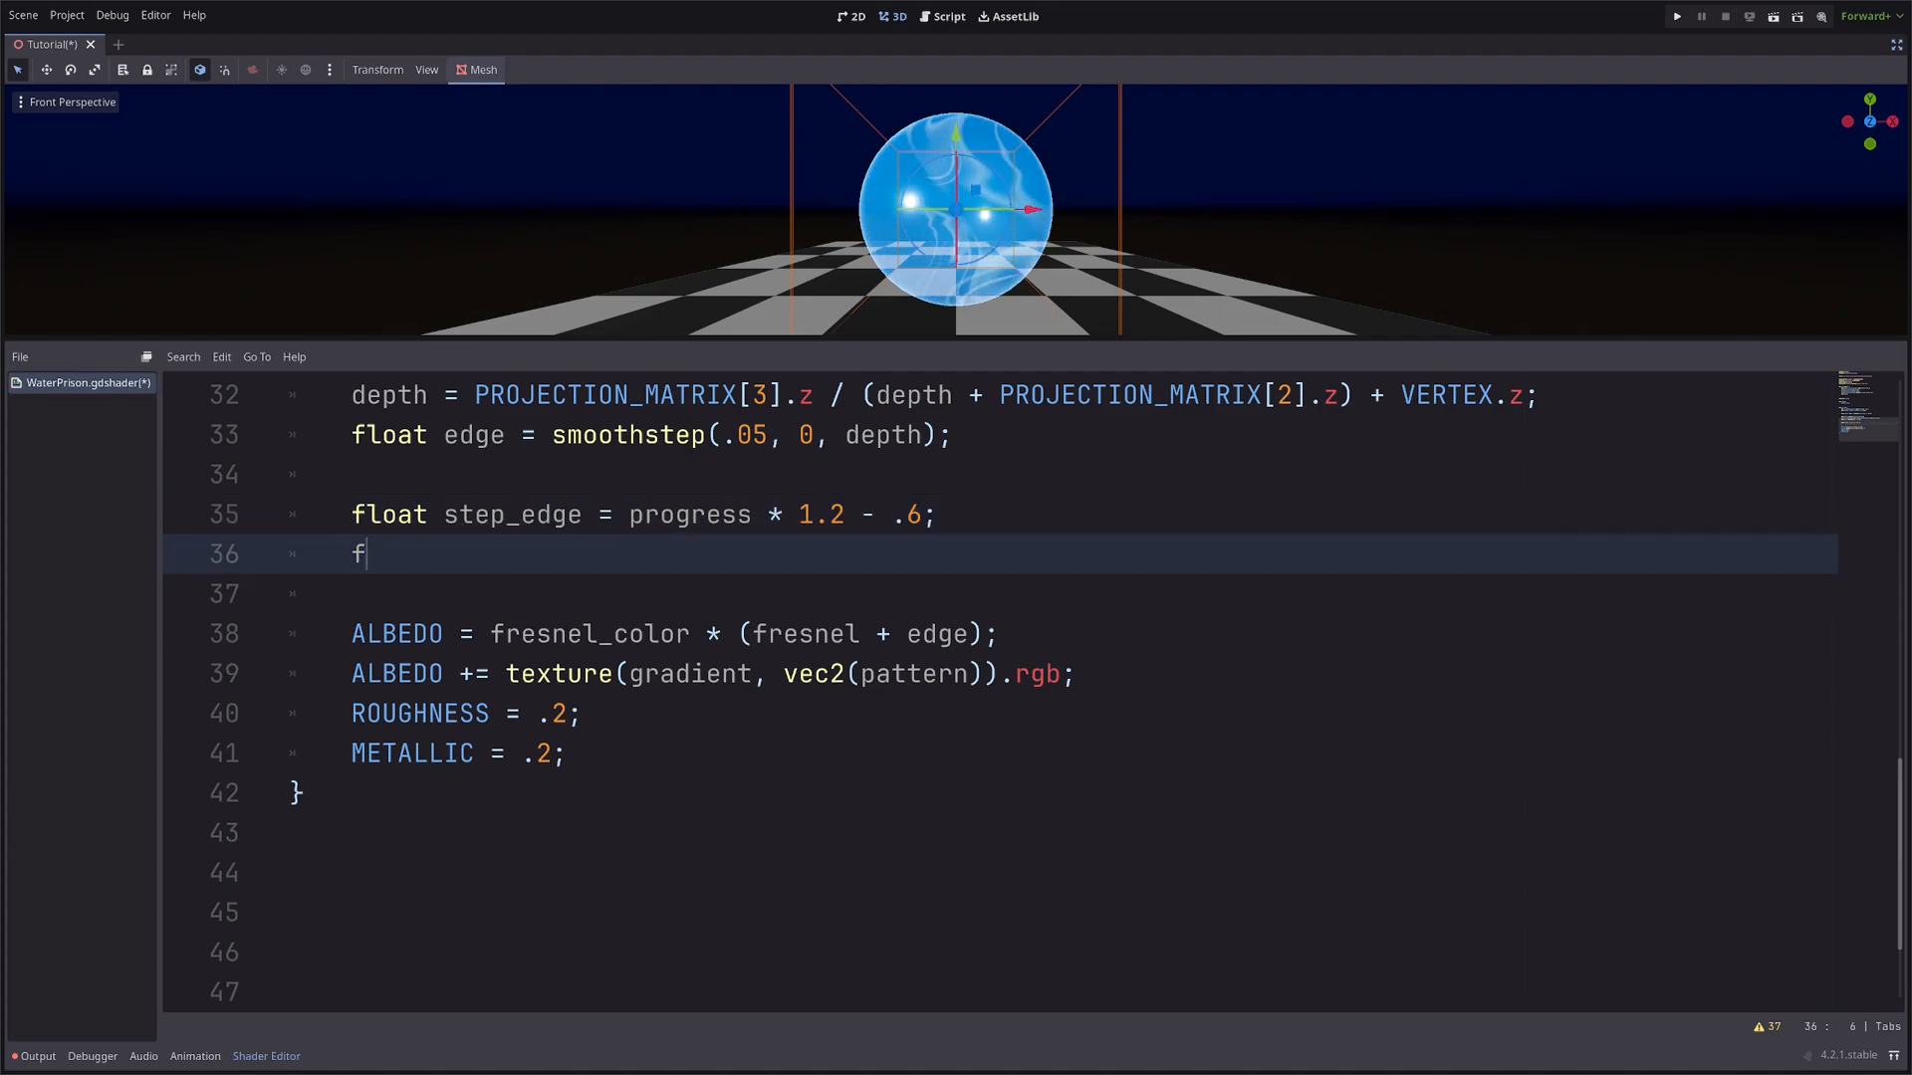
pyautogui.write('loat alpha')
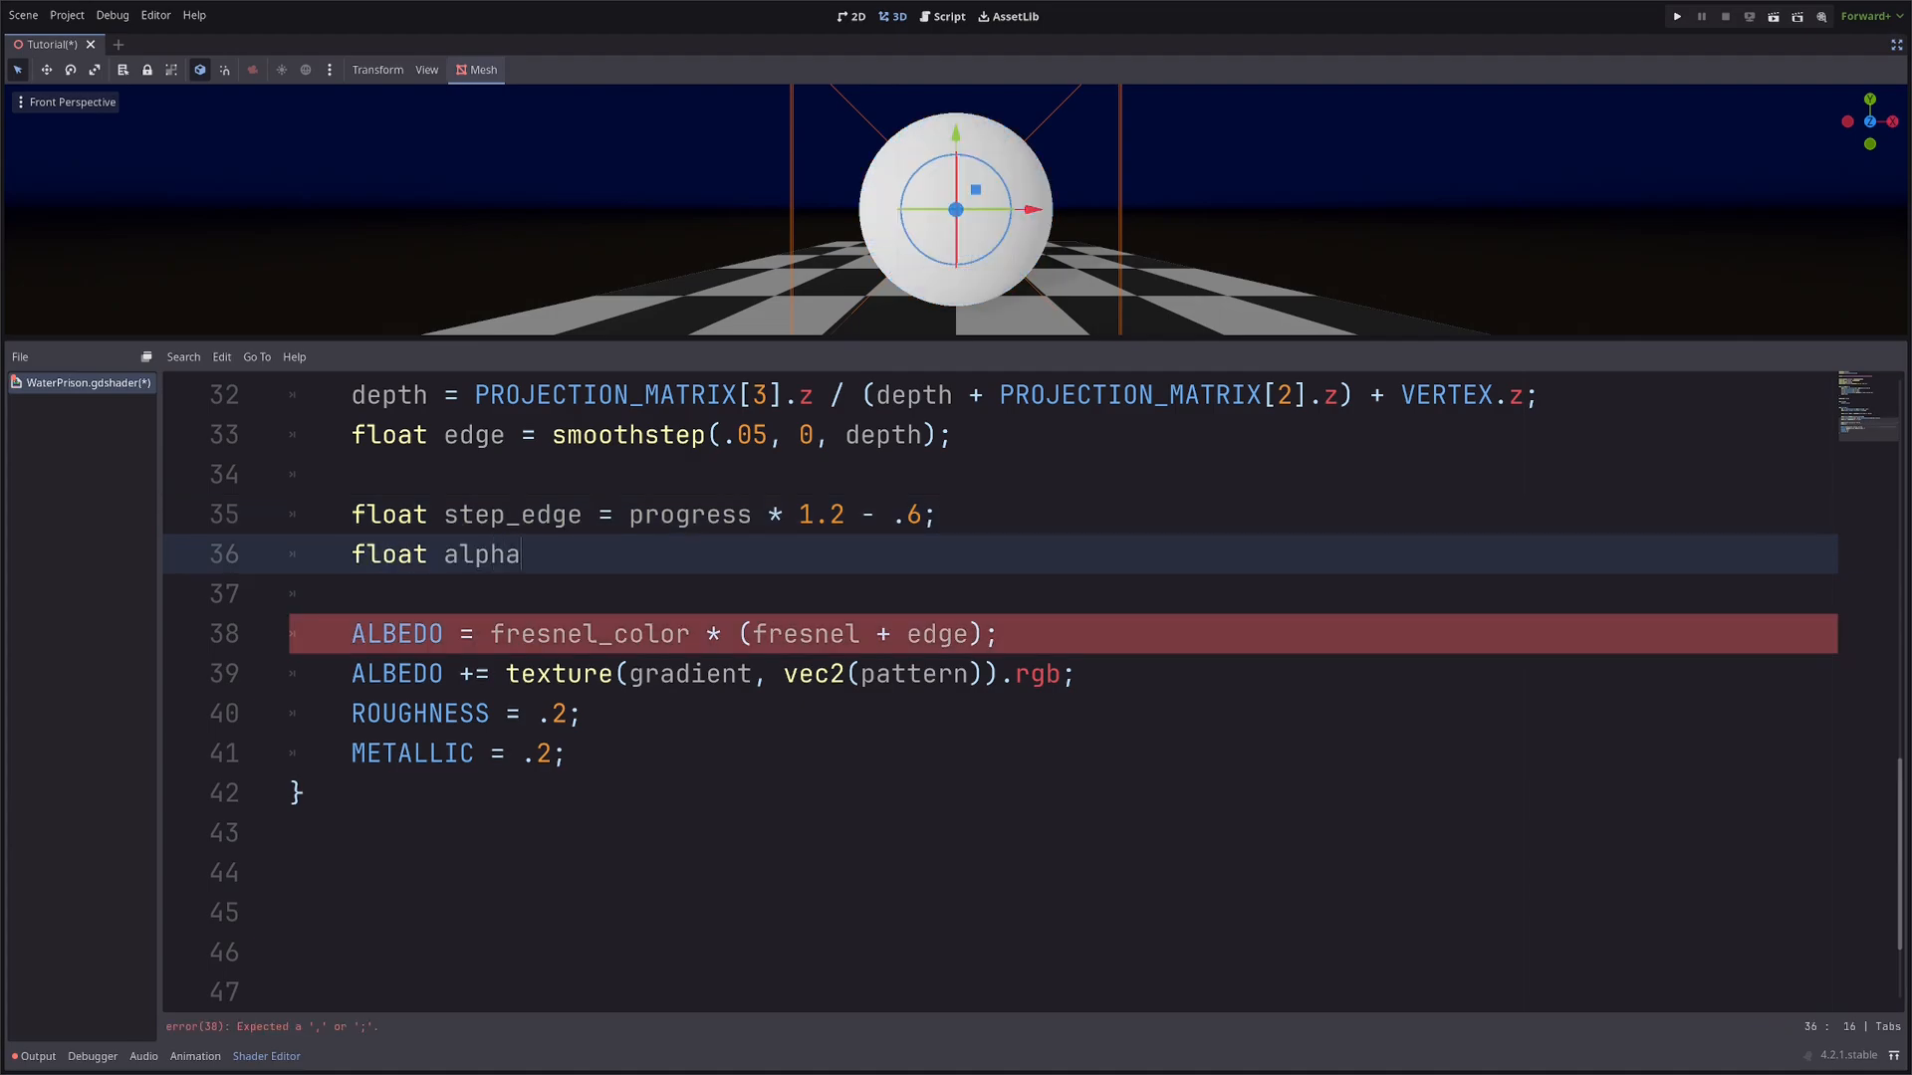
pyautogui.write('_threshol')
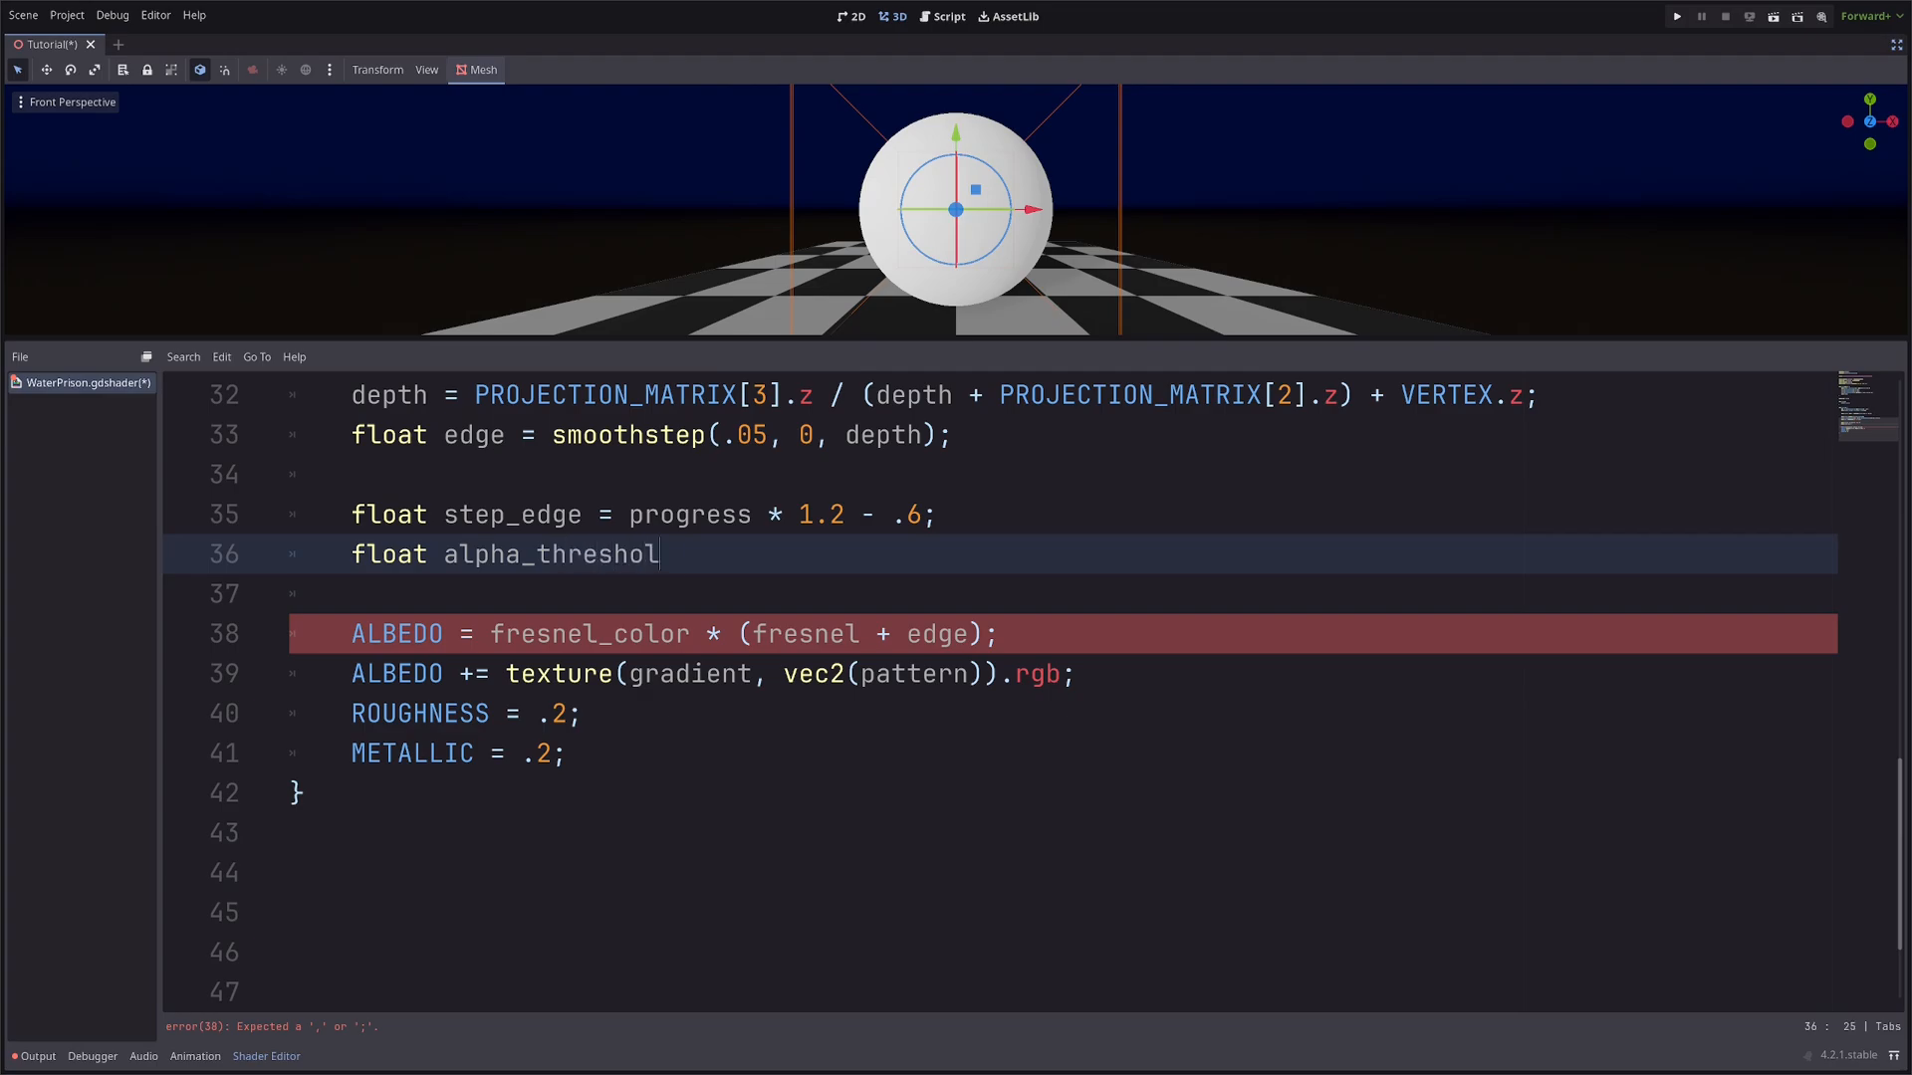
pyautogui.write('d = step()')
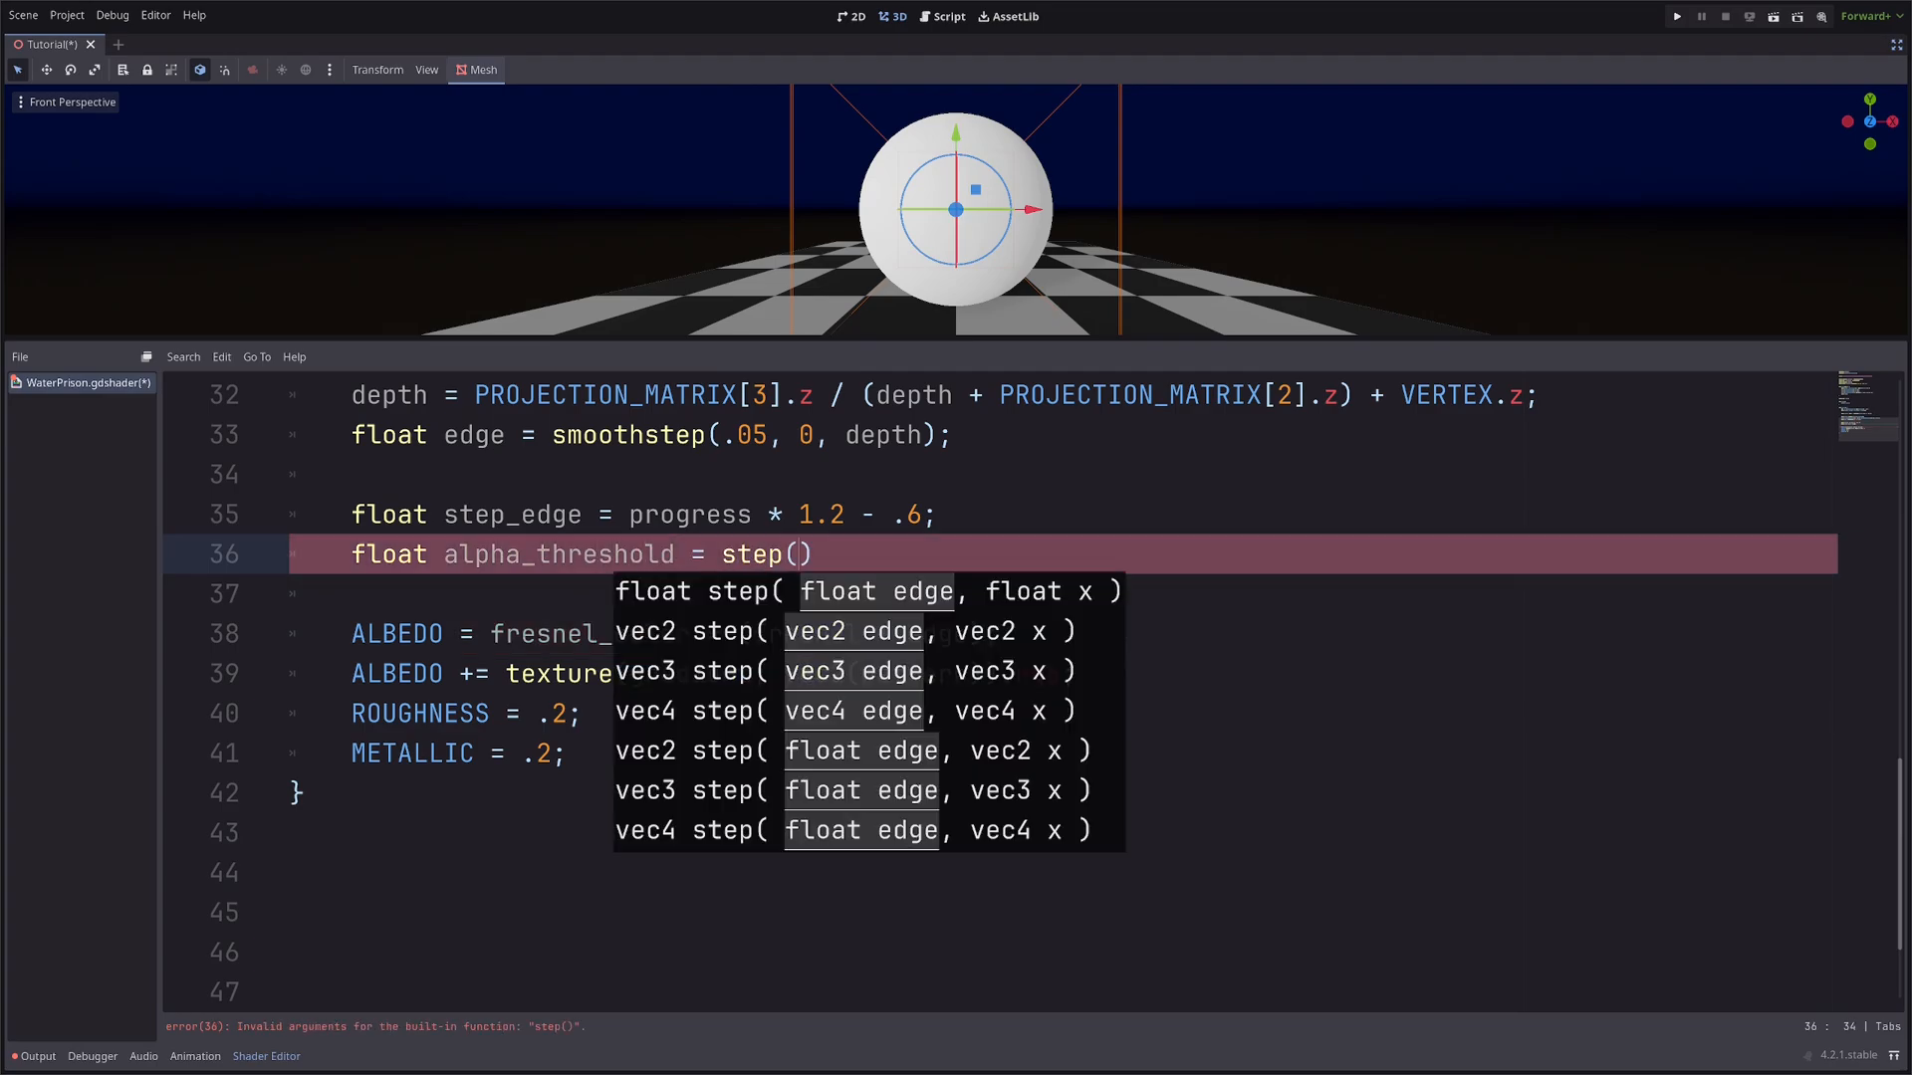
pyautogui.write('vert_ls')
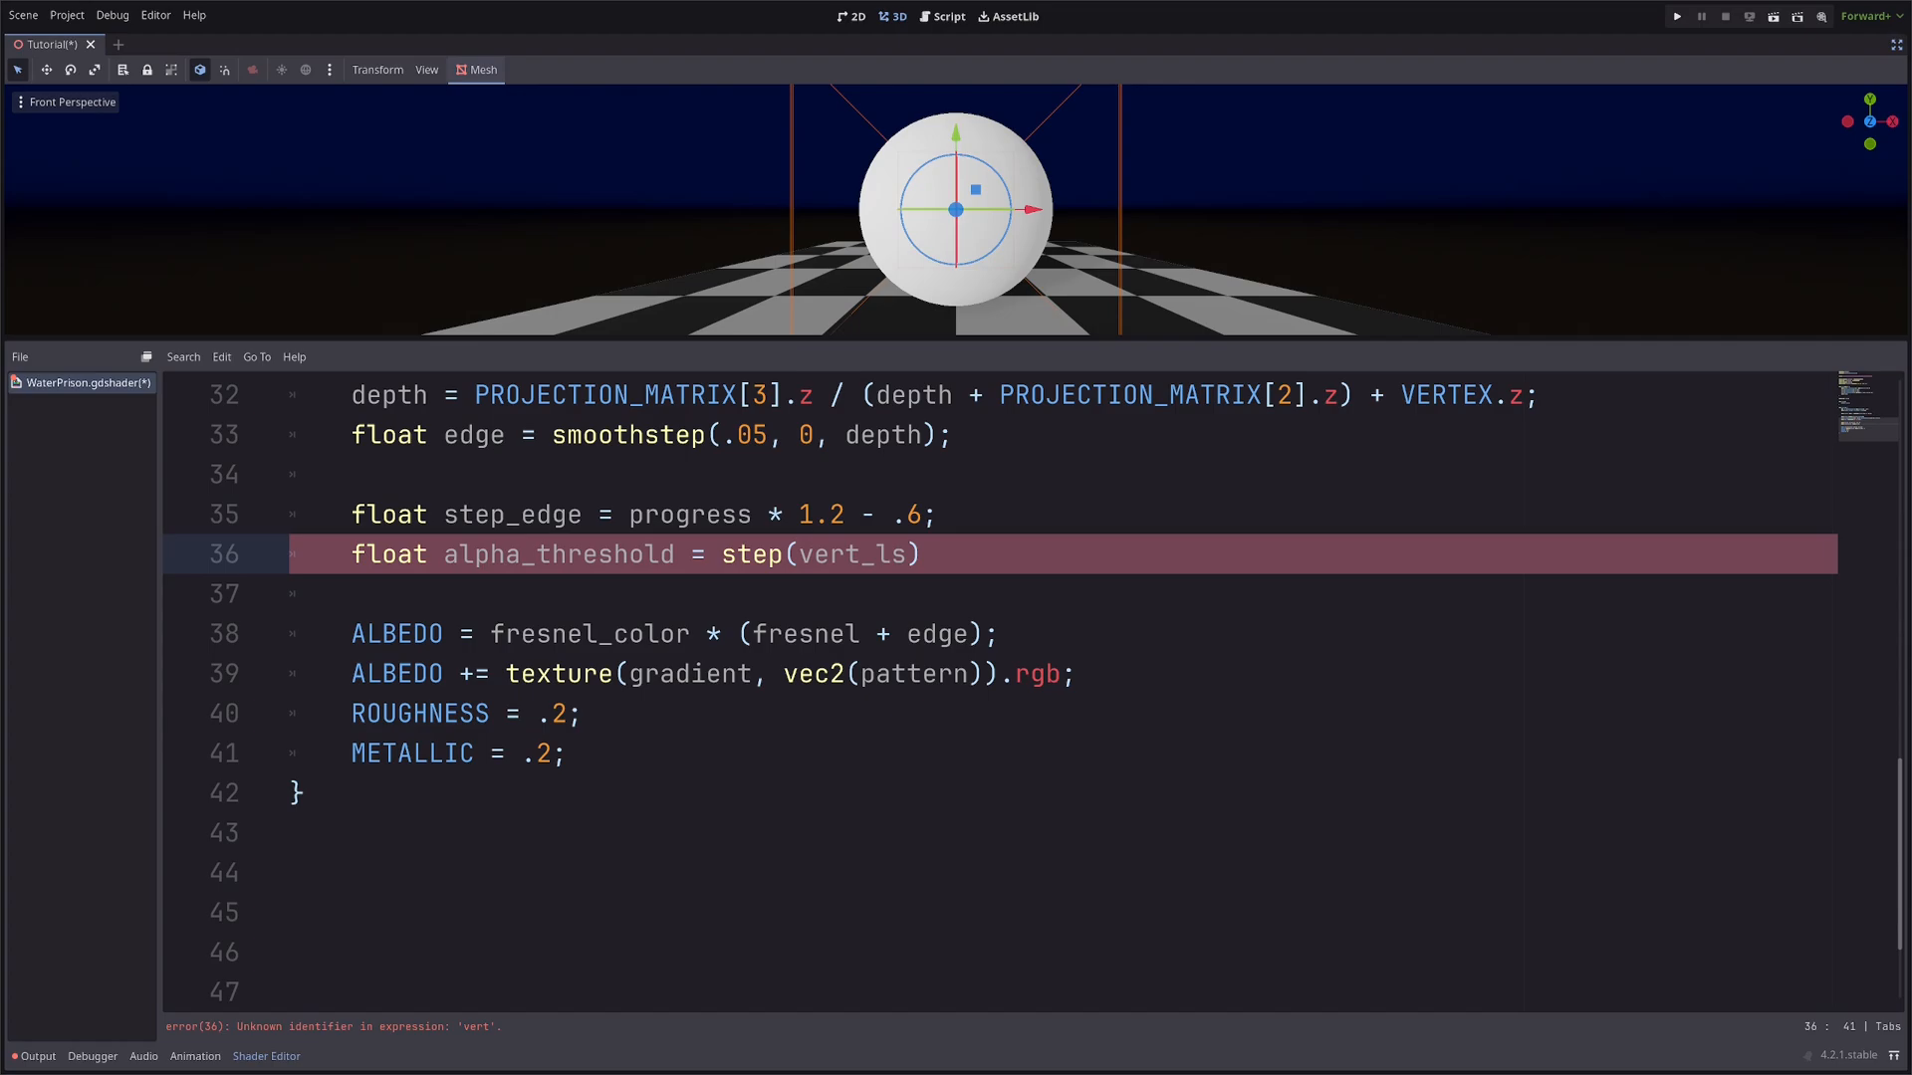
pyautogui.write('.y,')
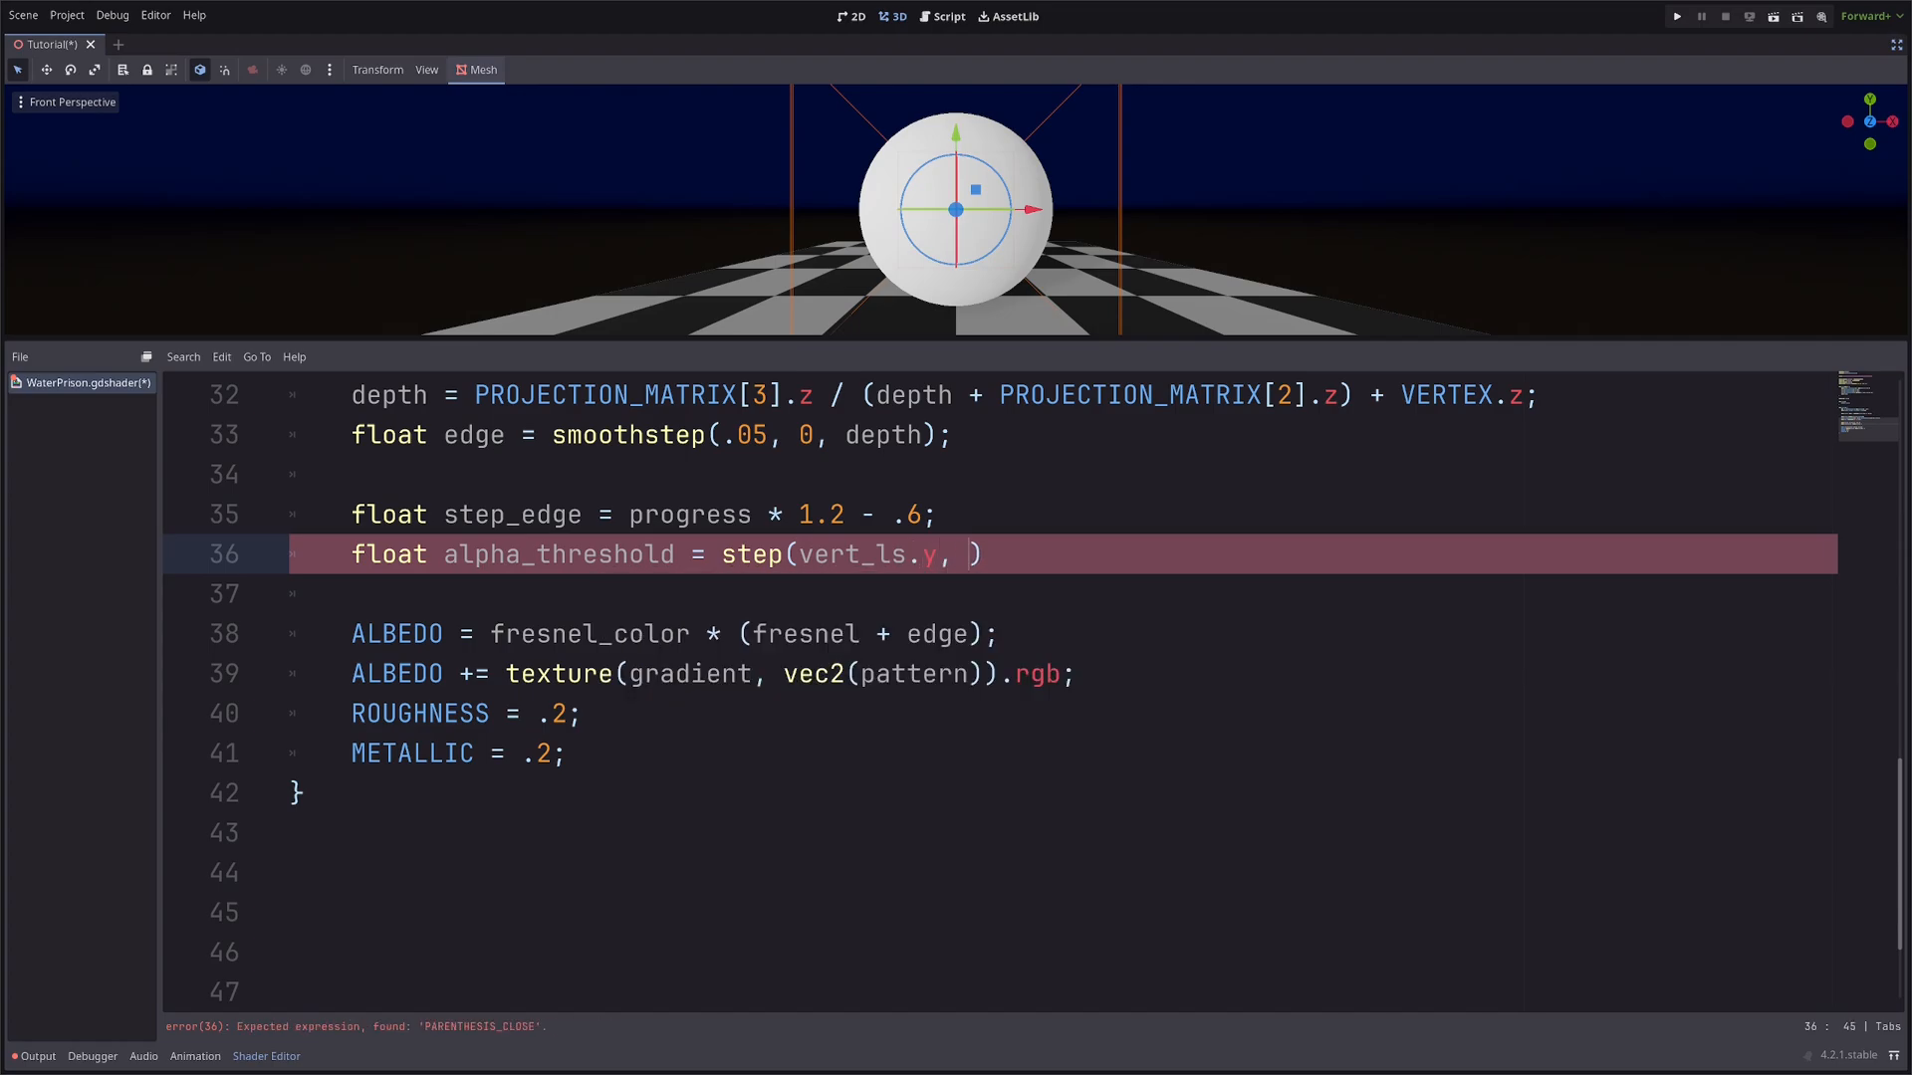
pyautogui.write('step_edge')
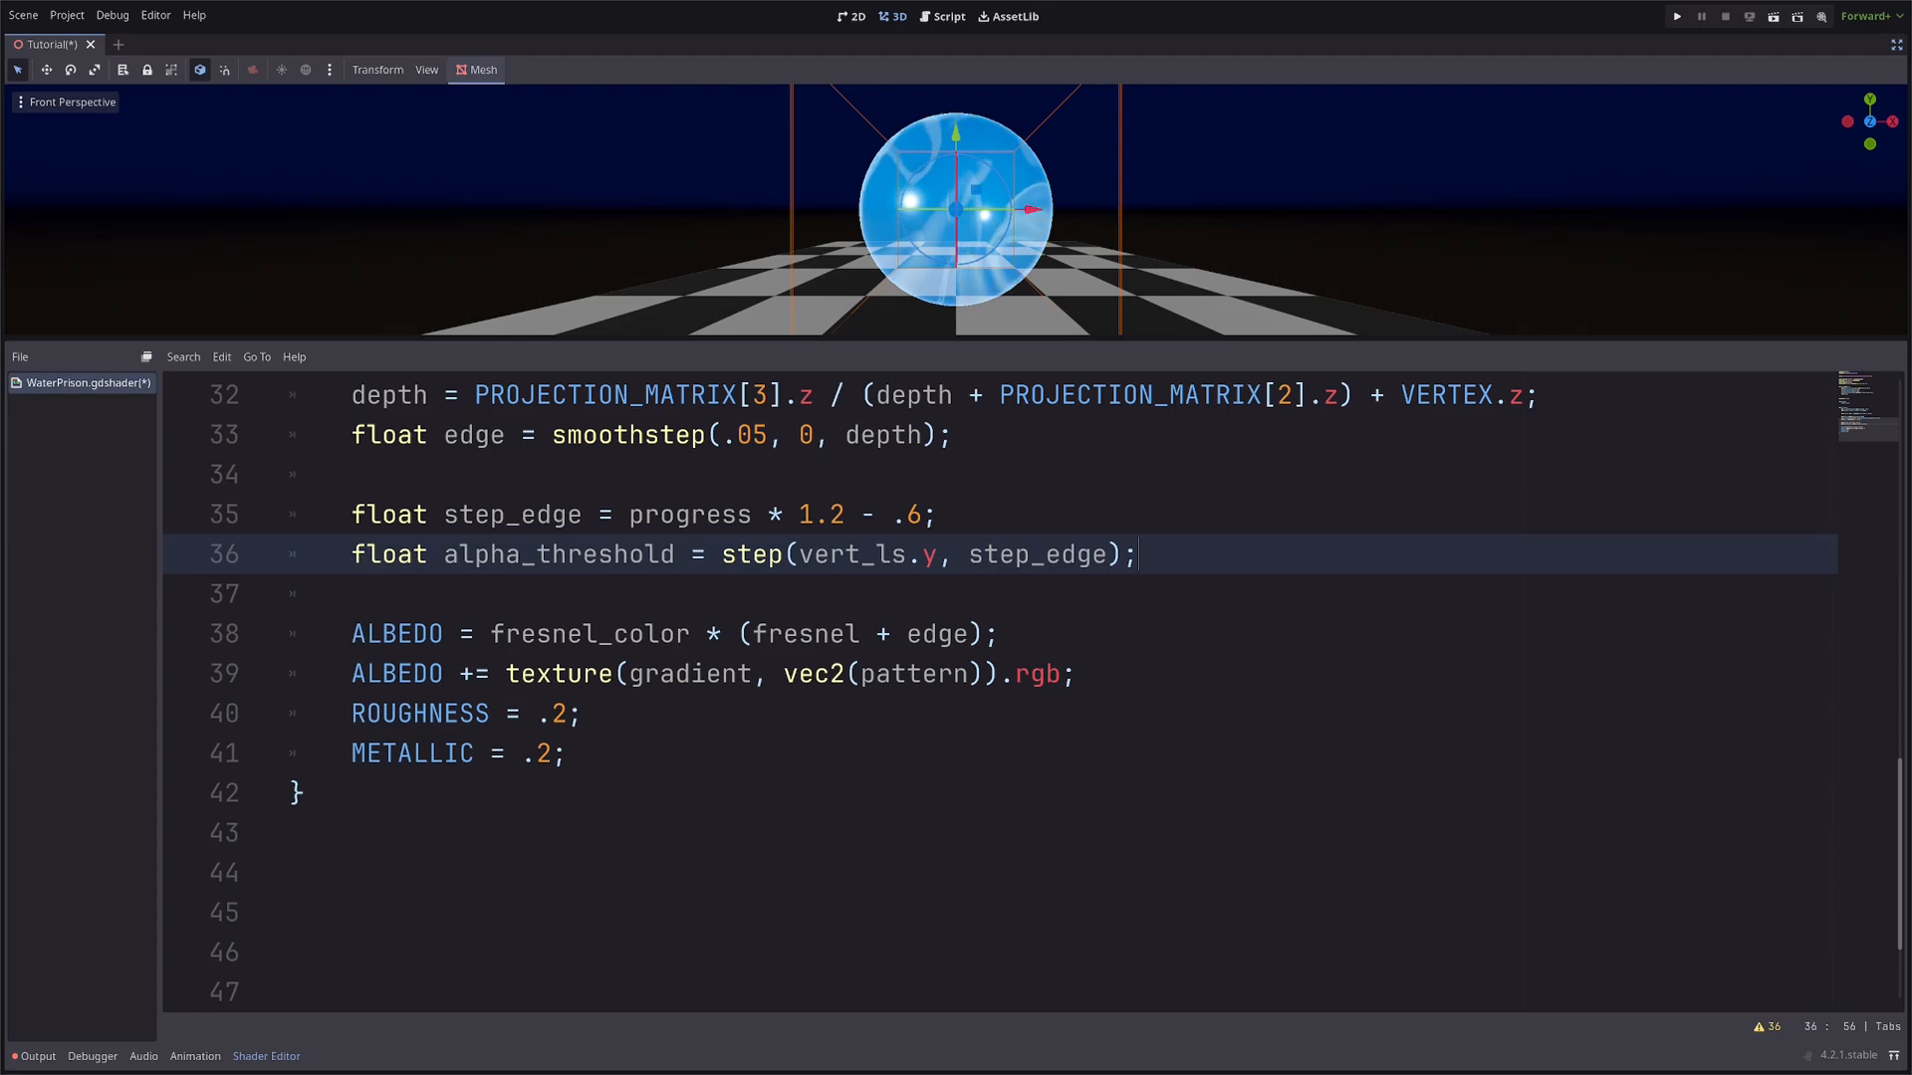
# Begin the line ALPHA = alpha_threshold; below it.
pyautogui.write('AL')
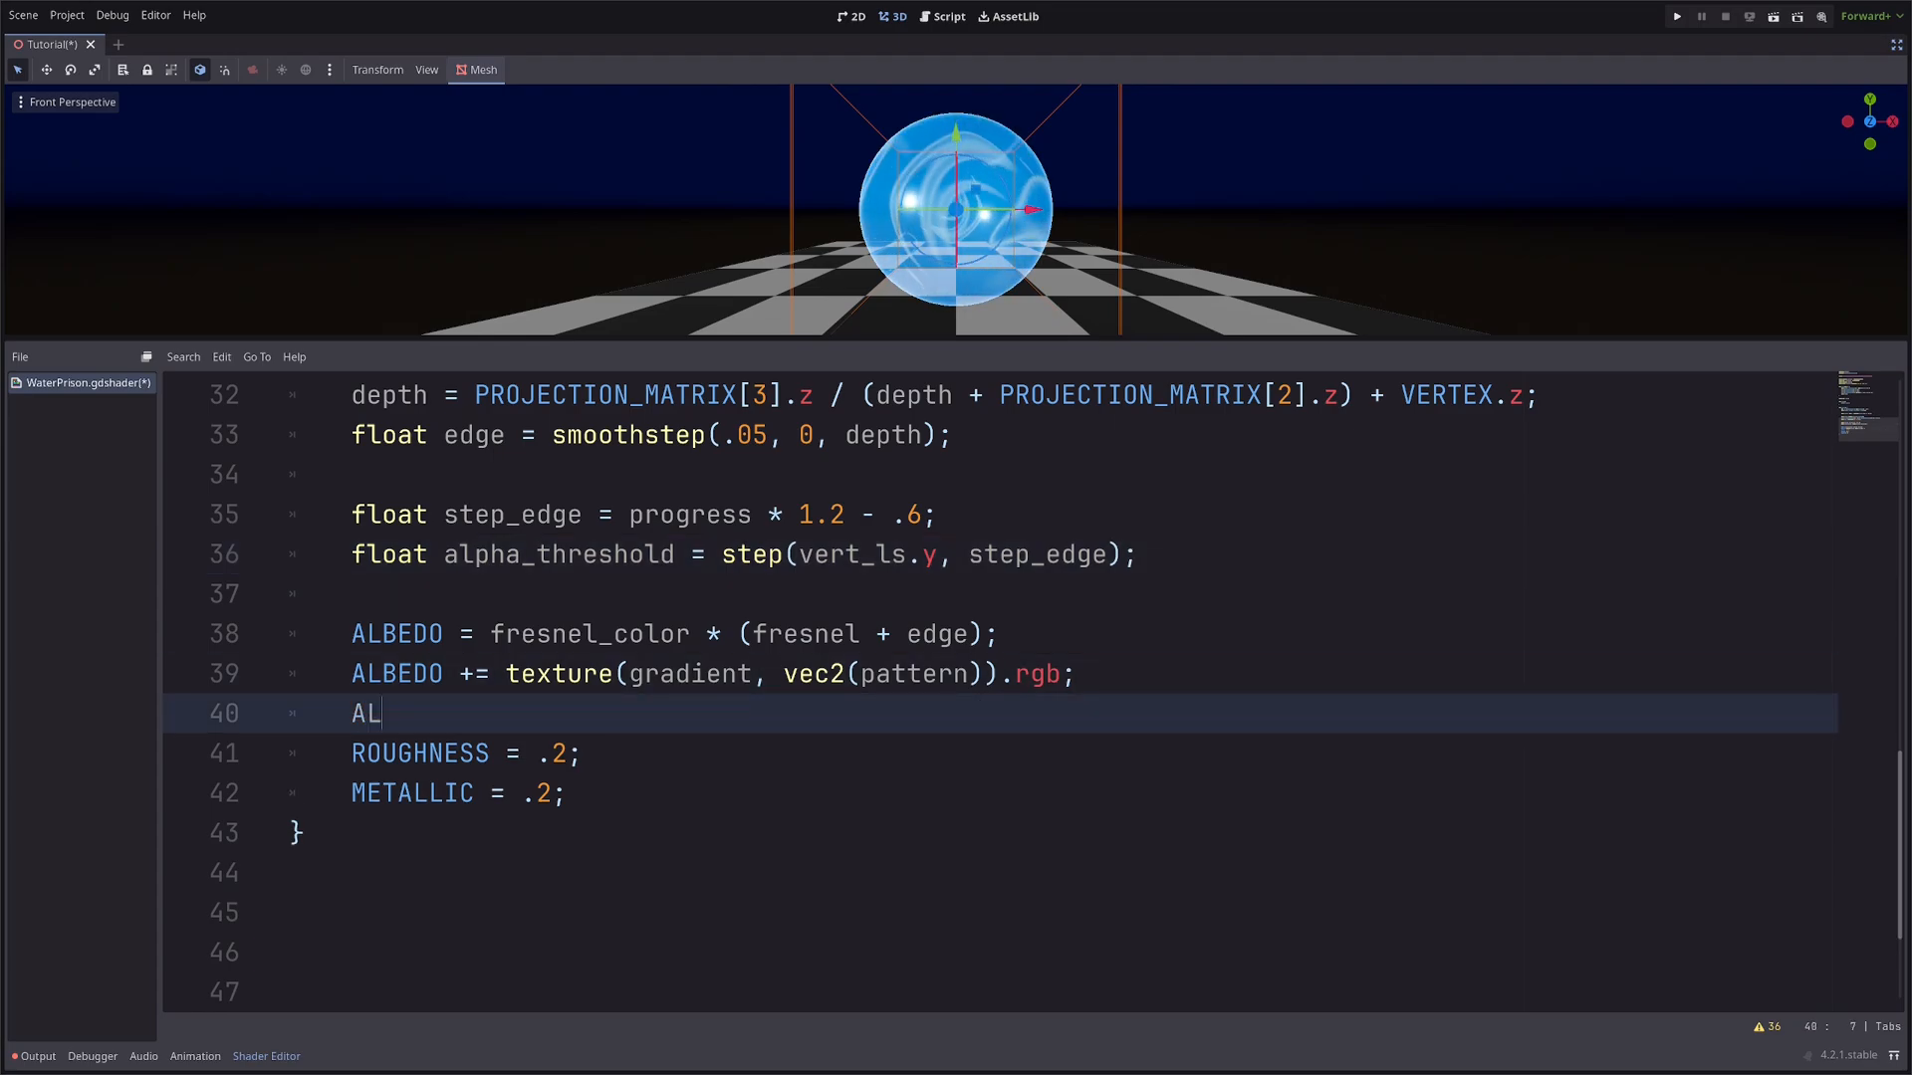
pyautogui.write('PHA')
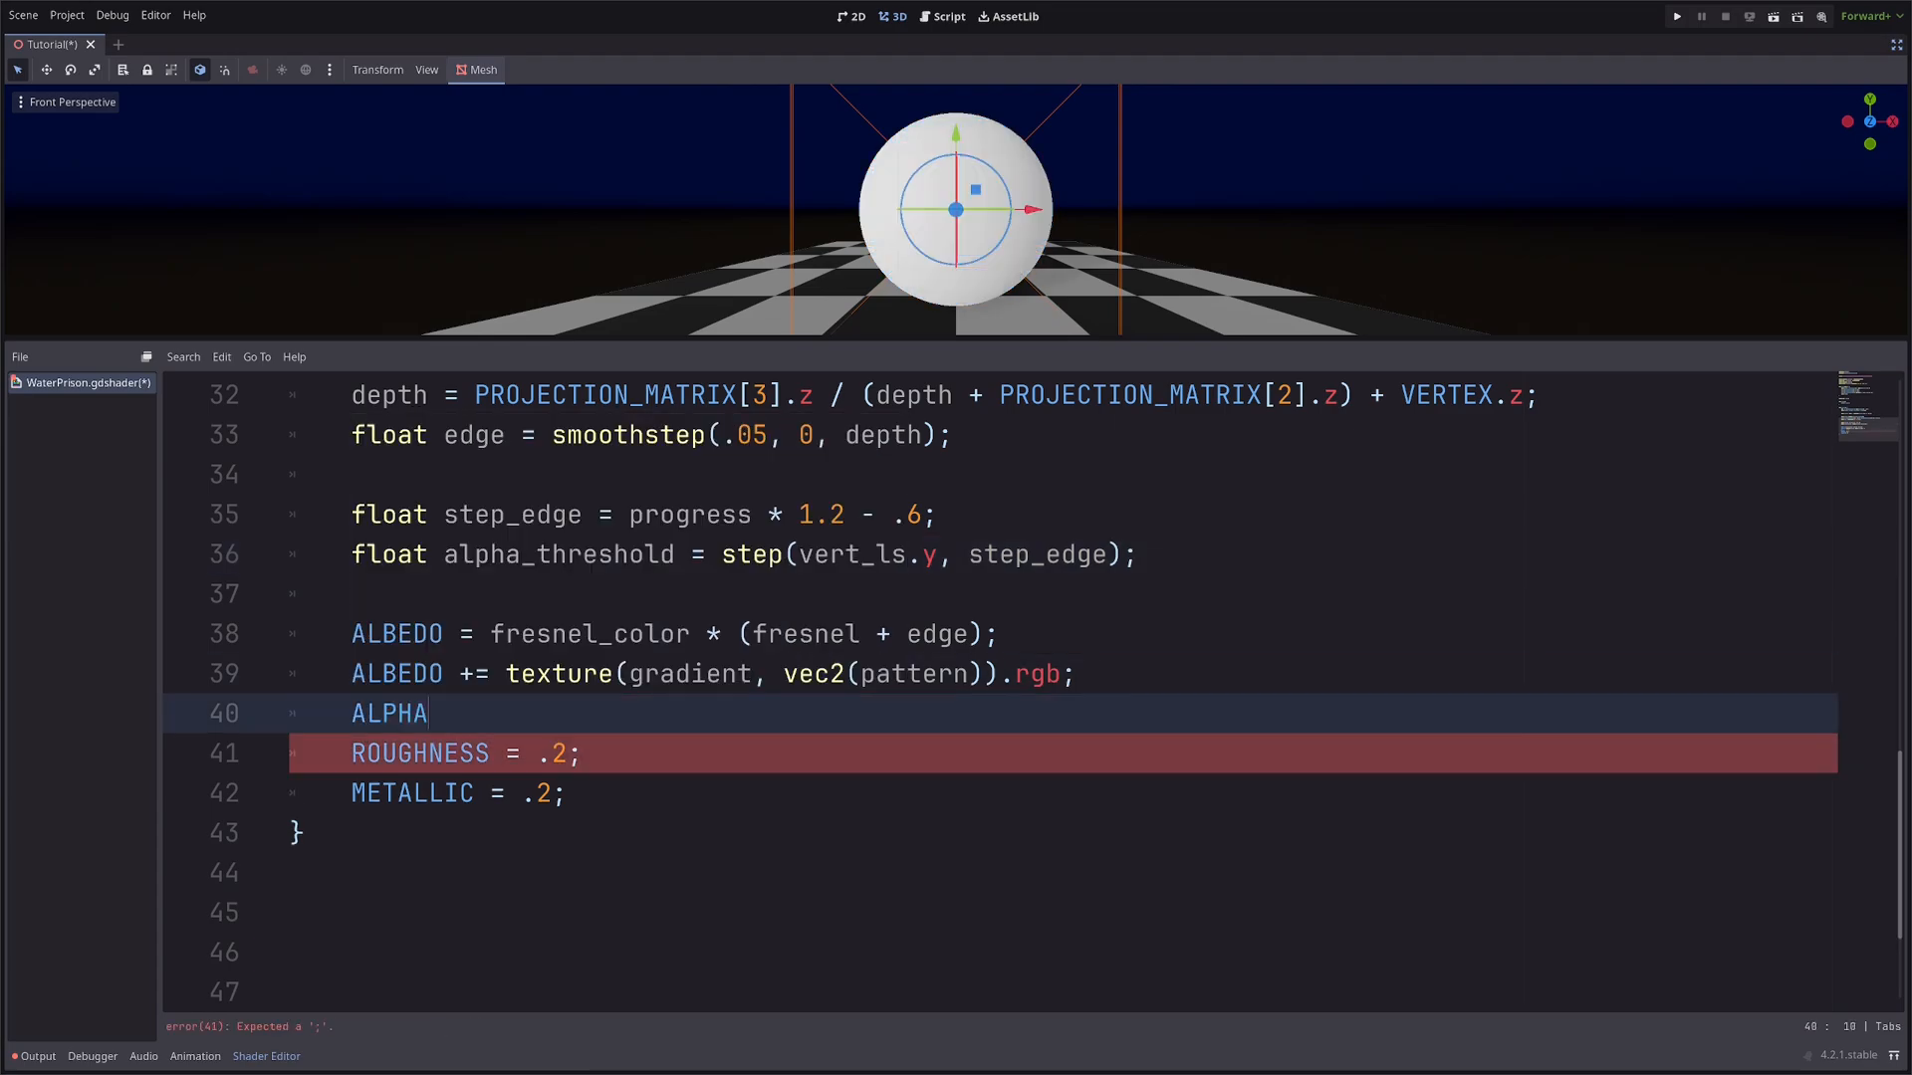
pyautogui.write('= al')
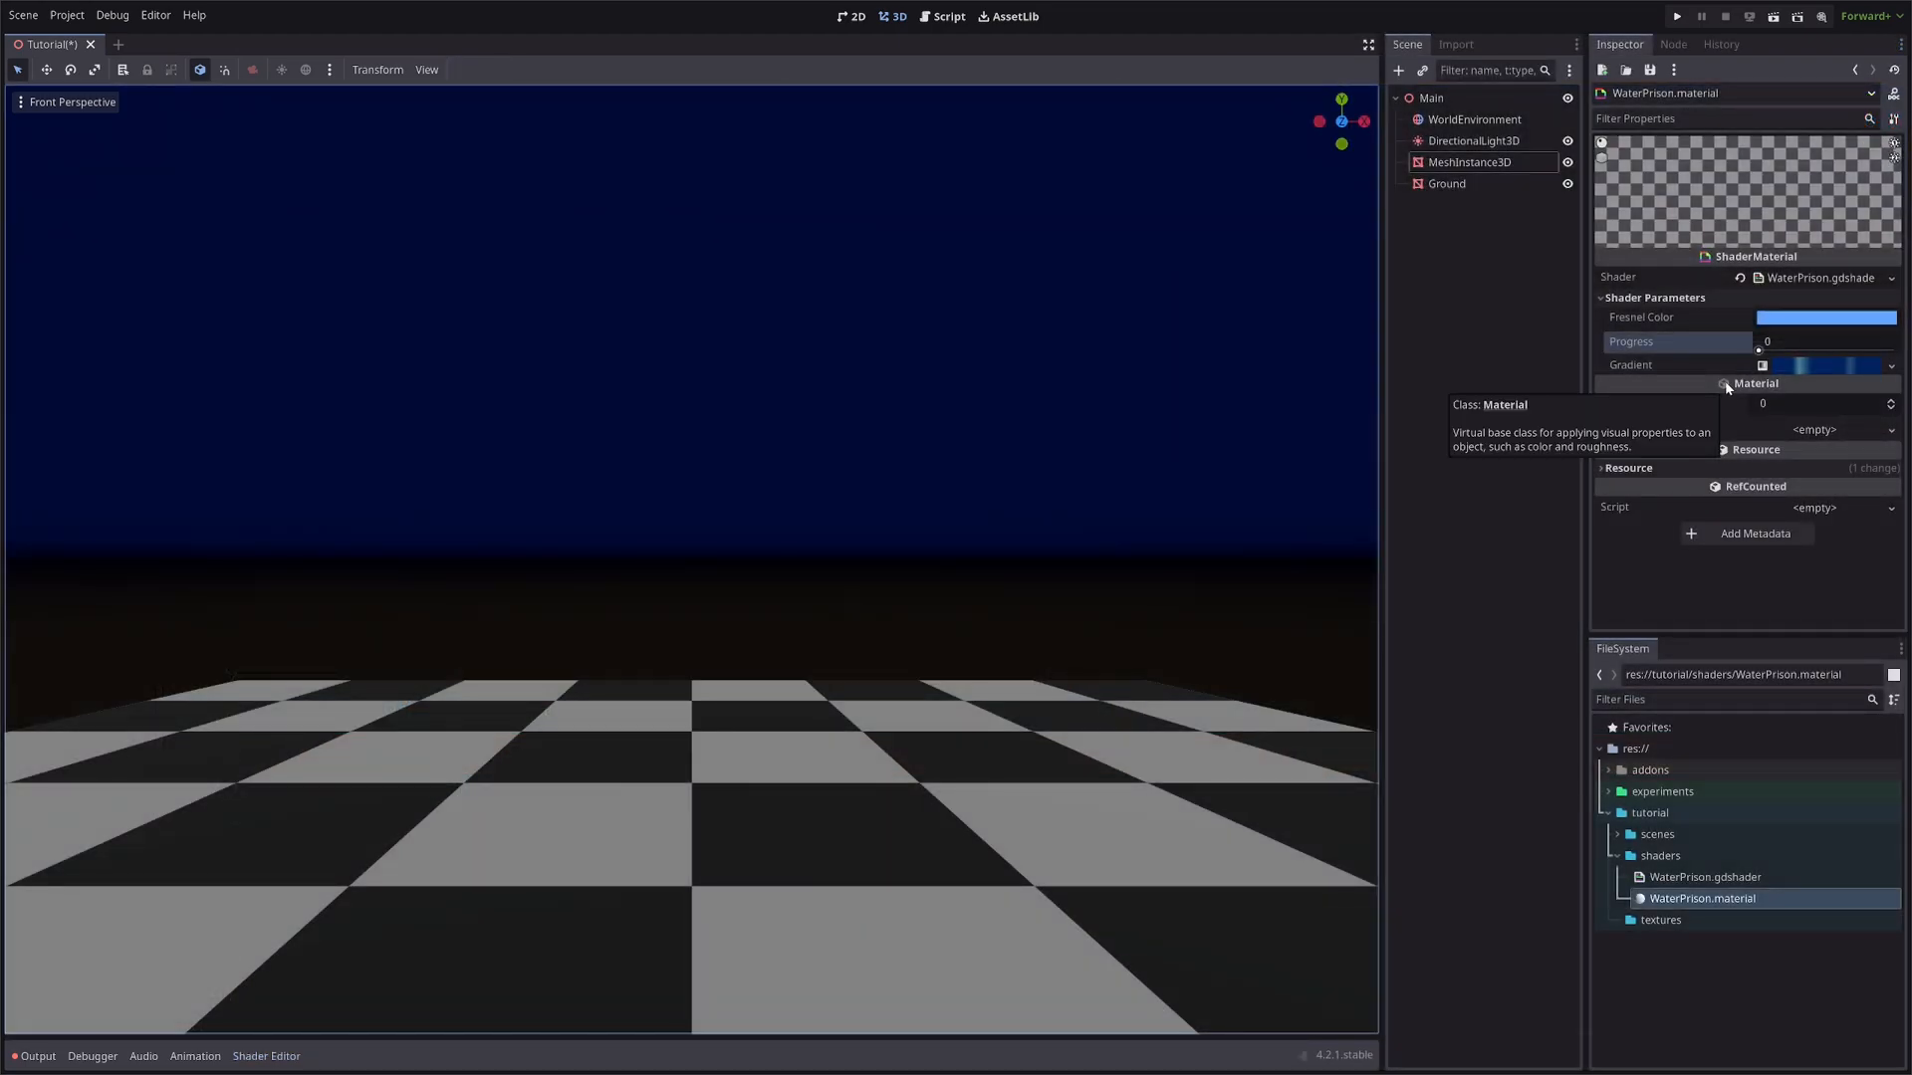
# Drag the Progress slider up from 0 so only the sphere's lower part shows.
pyautogui.moveTo(1763, 351); pyautogui.dragTo(1781, 351)
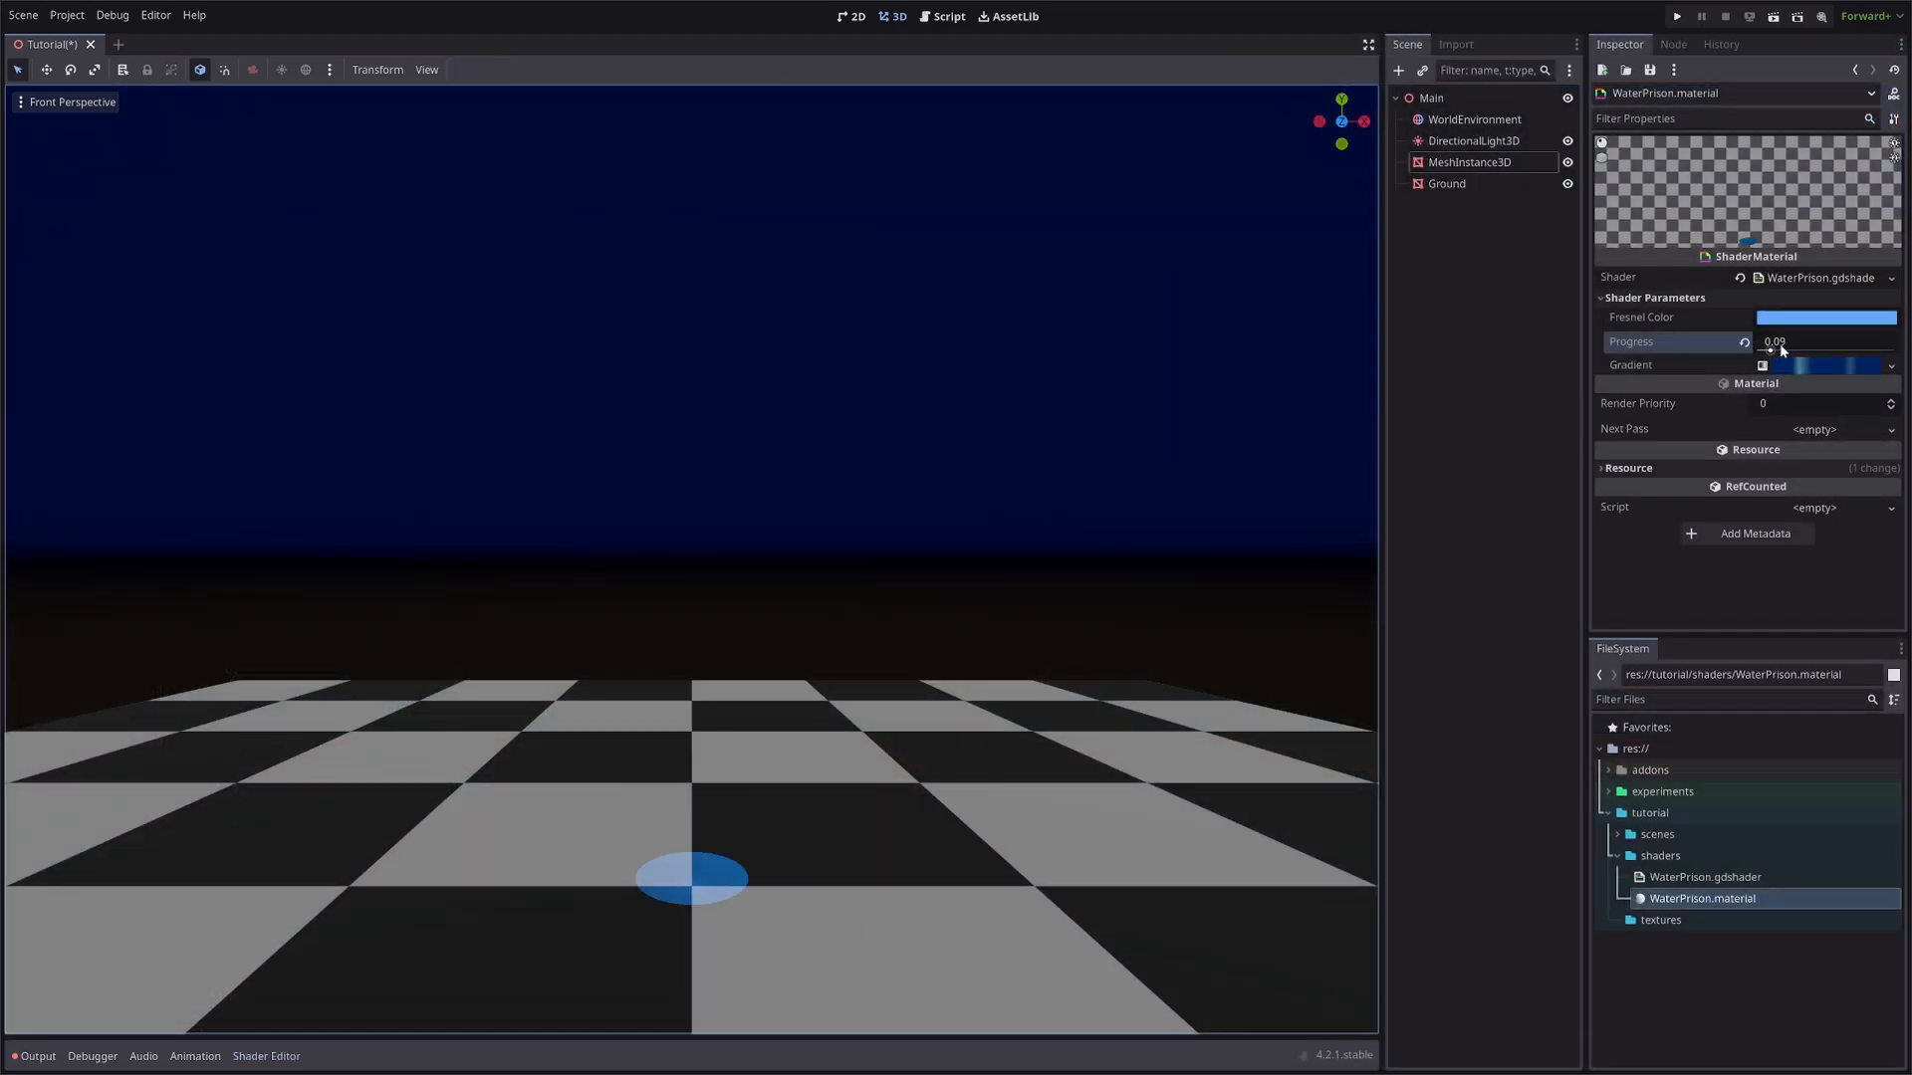
pyautogui.moveTo(1781, 352); pyautogui.dragTo(1798, 352)
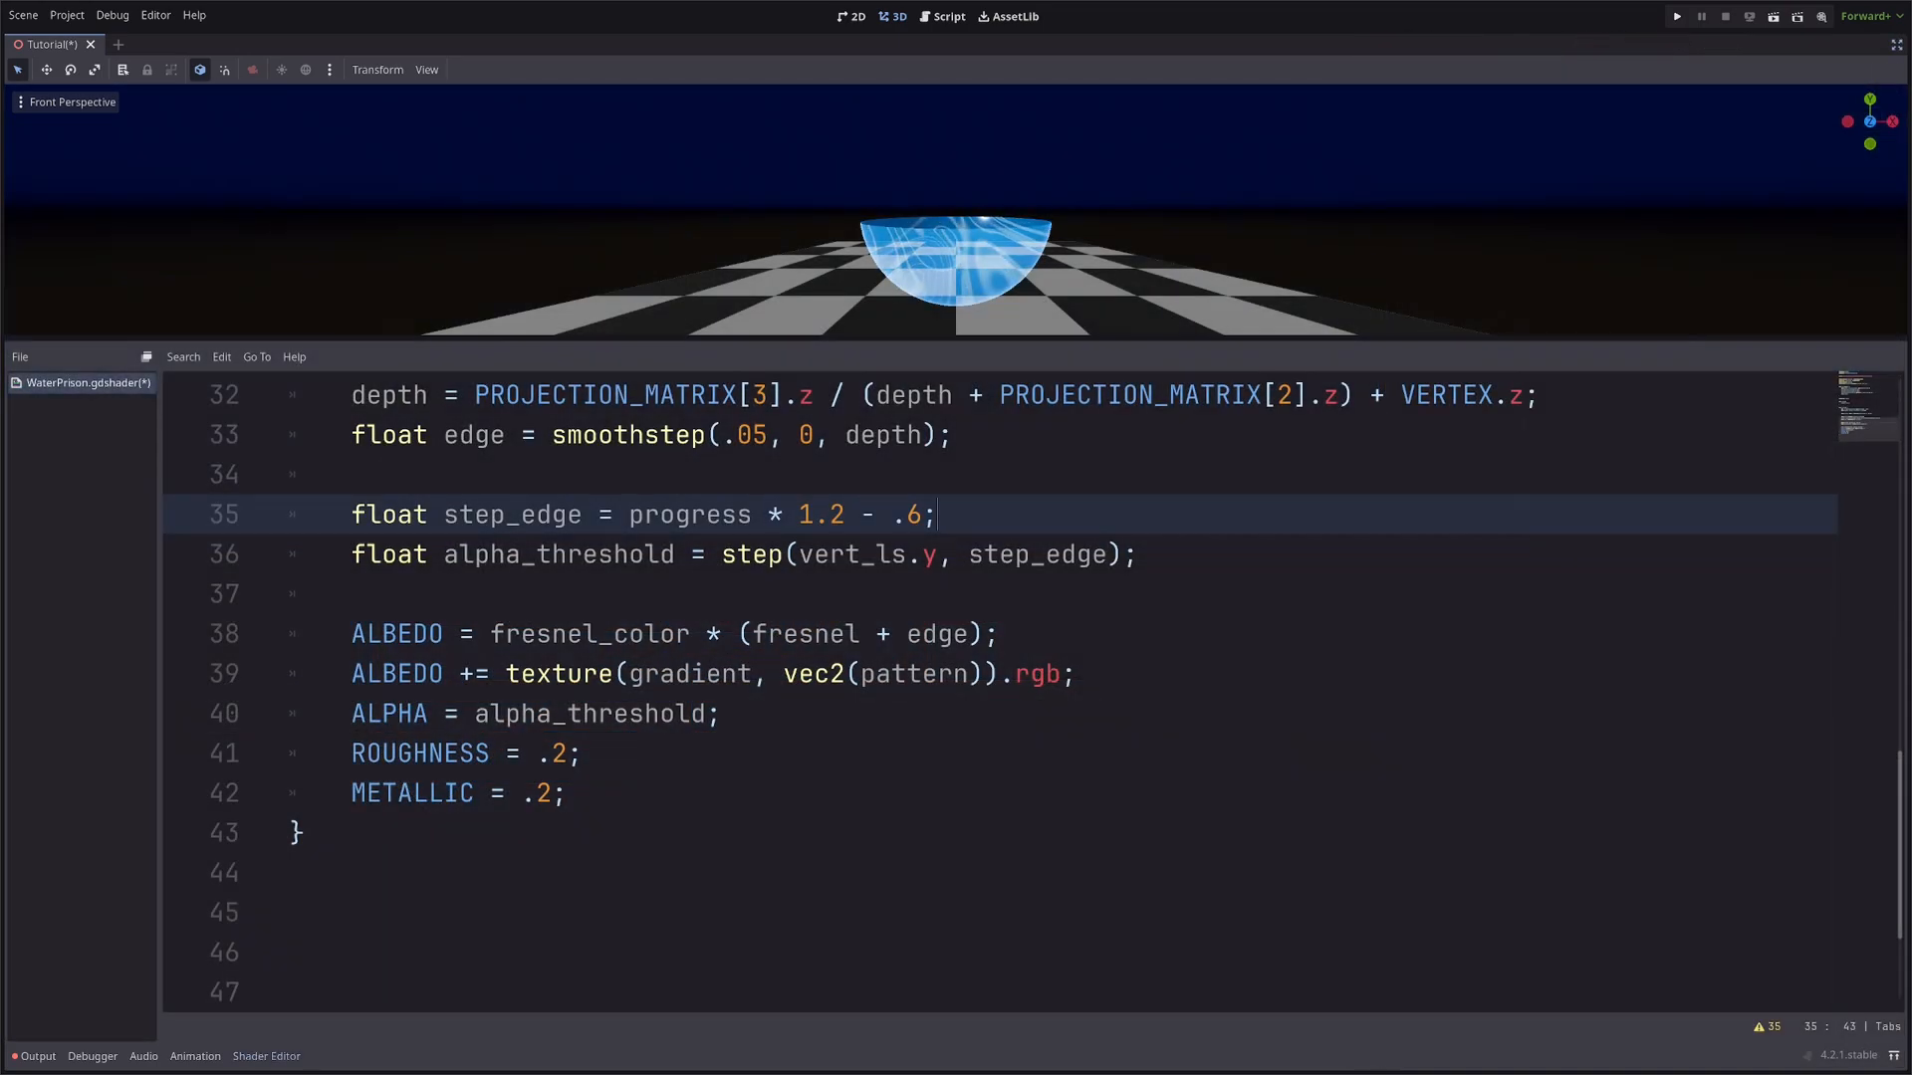
# Insert step_edge += sin(vert_ls.x * 20. + (TIME * …)) * .04; above the alpha_threshold line.
pyautogui.write('step_edge +=')
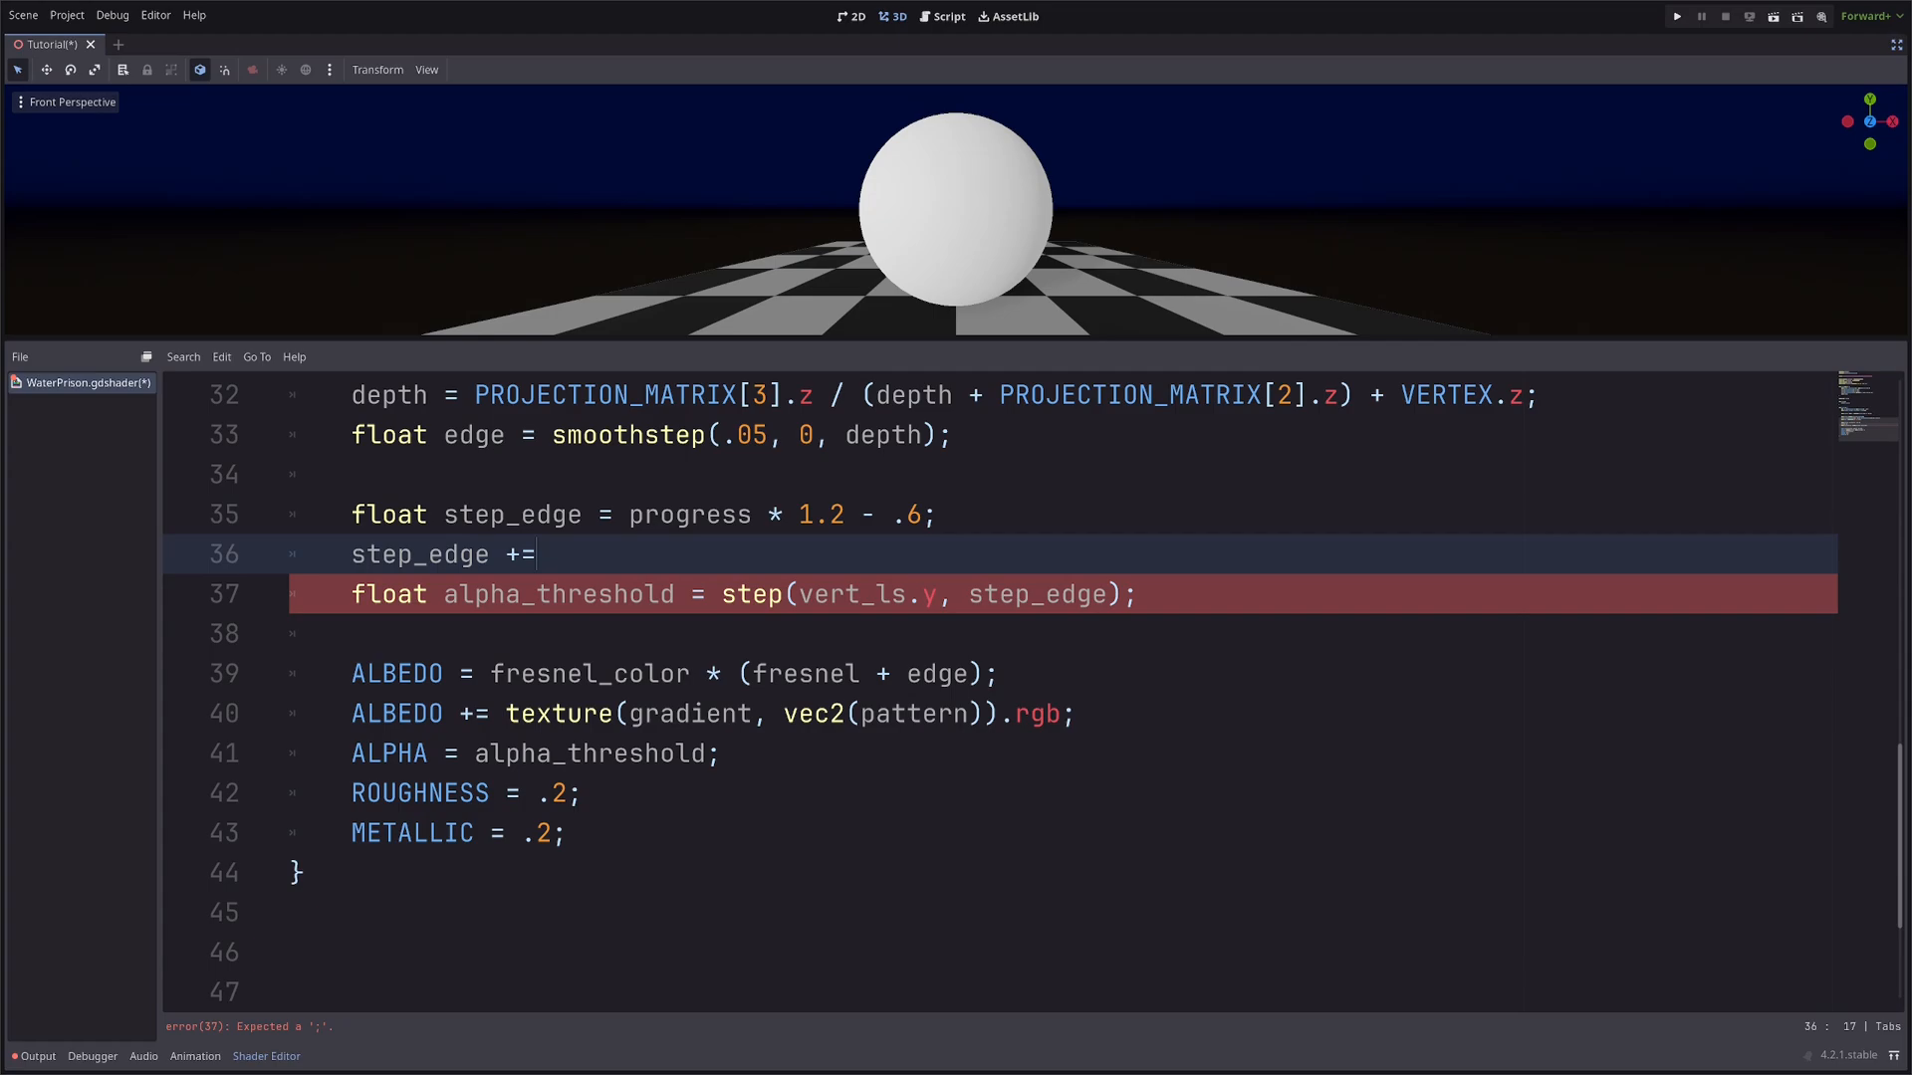
pyautogui.write('sin(v)')
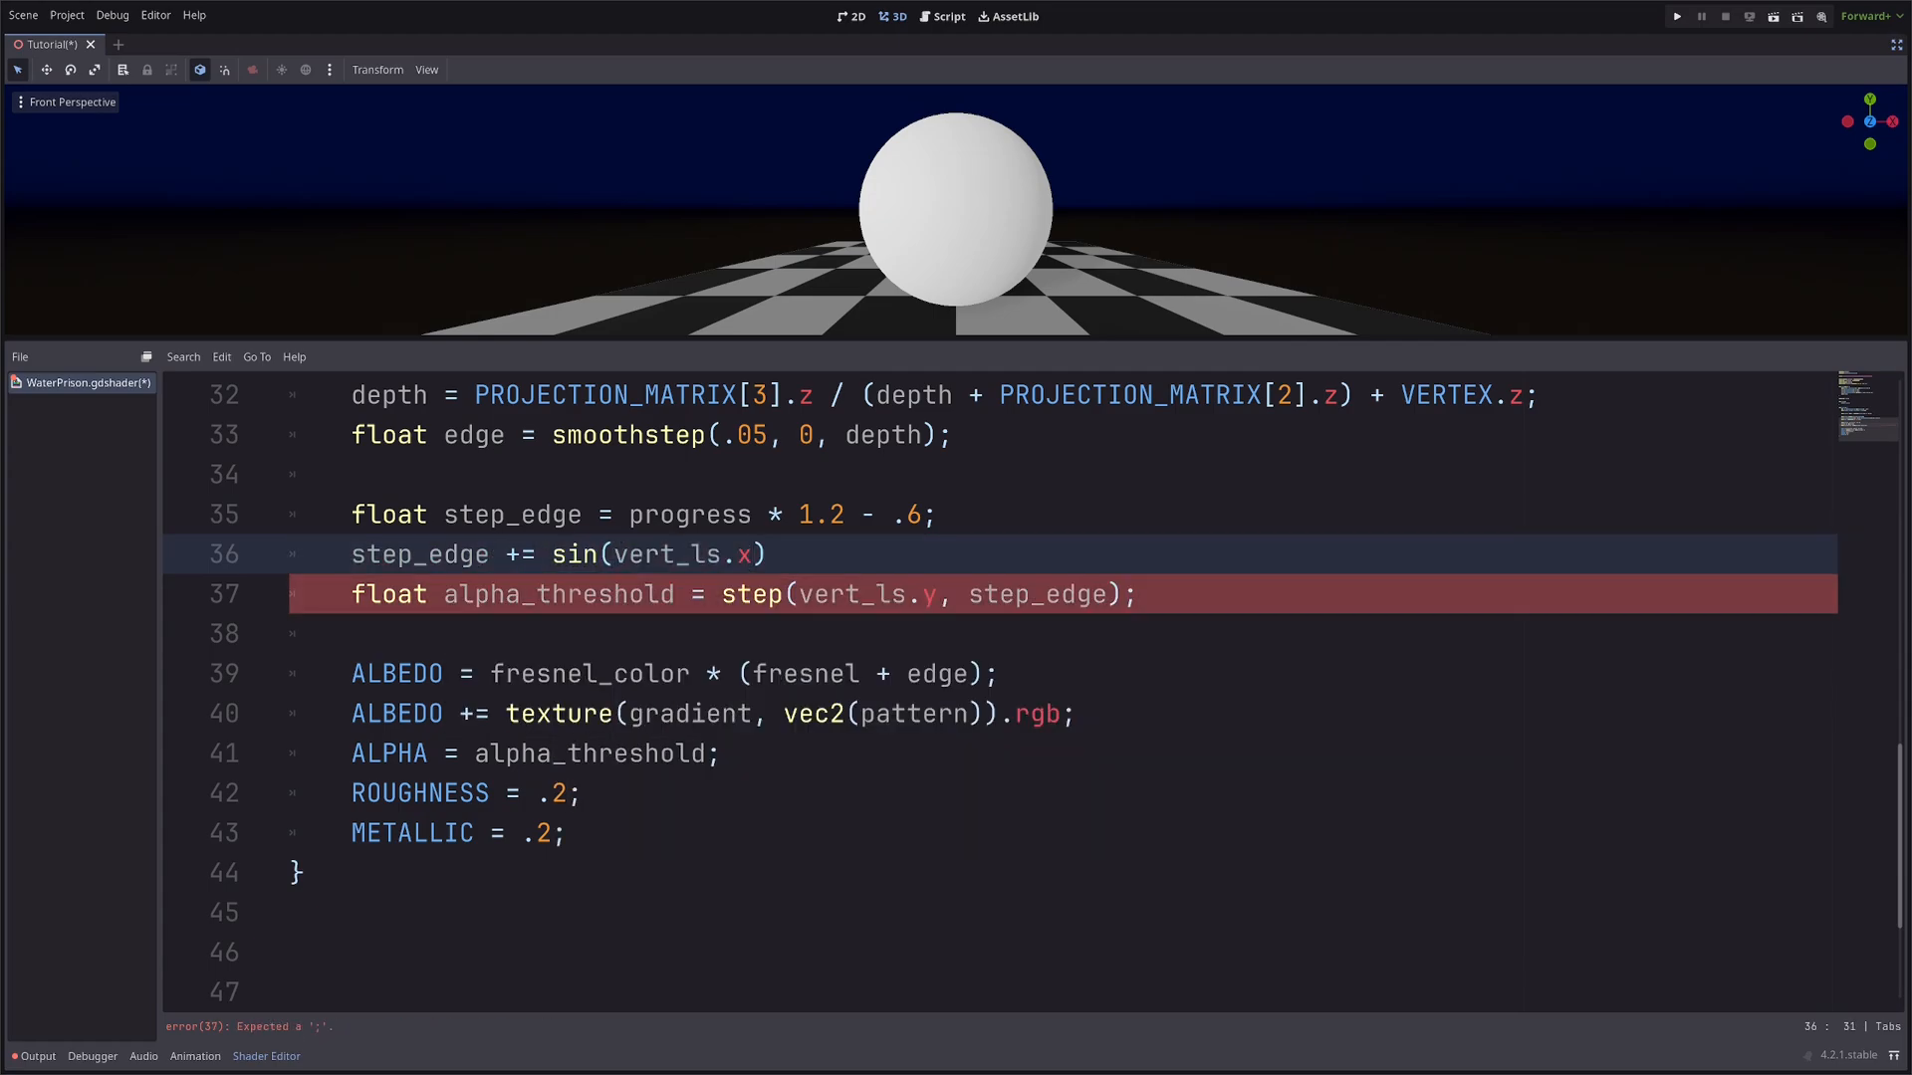
pyautogui.write('* 20.')
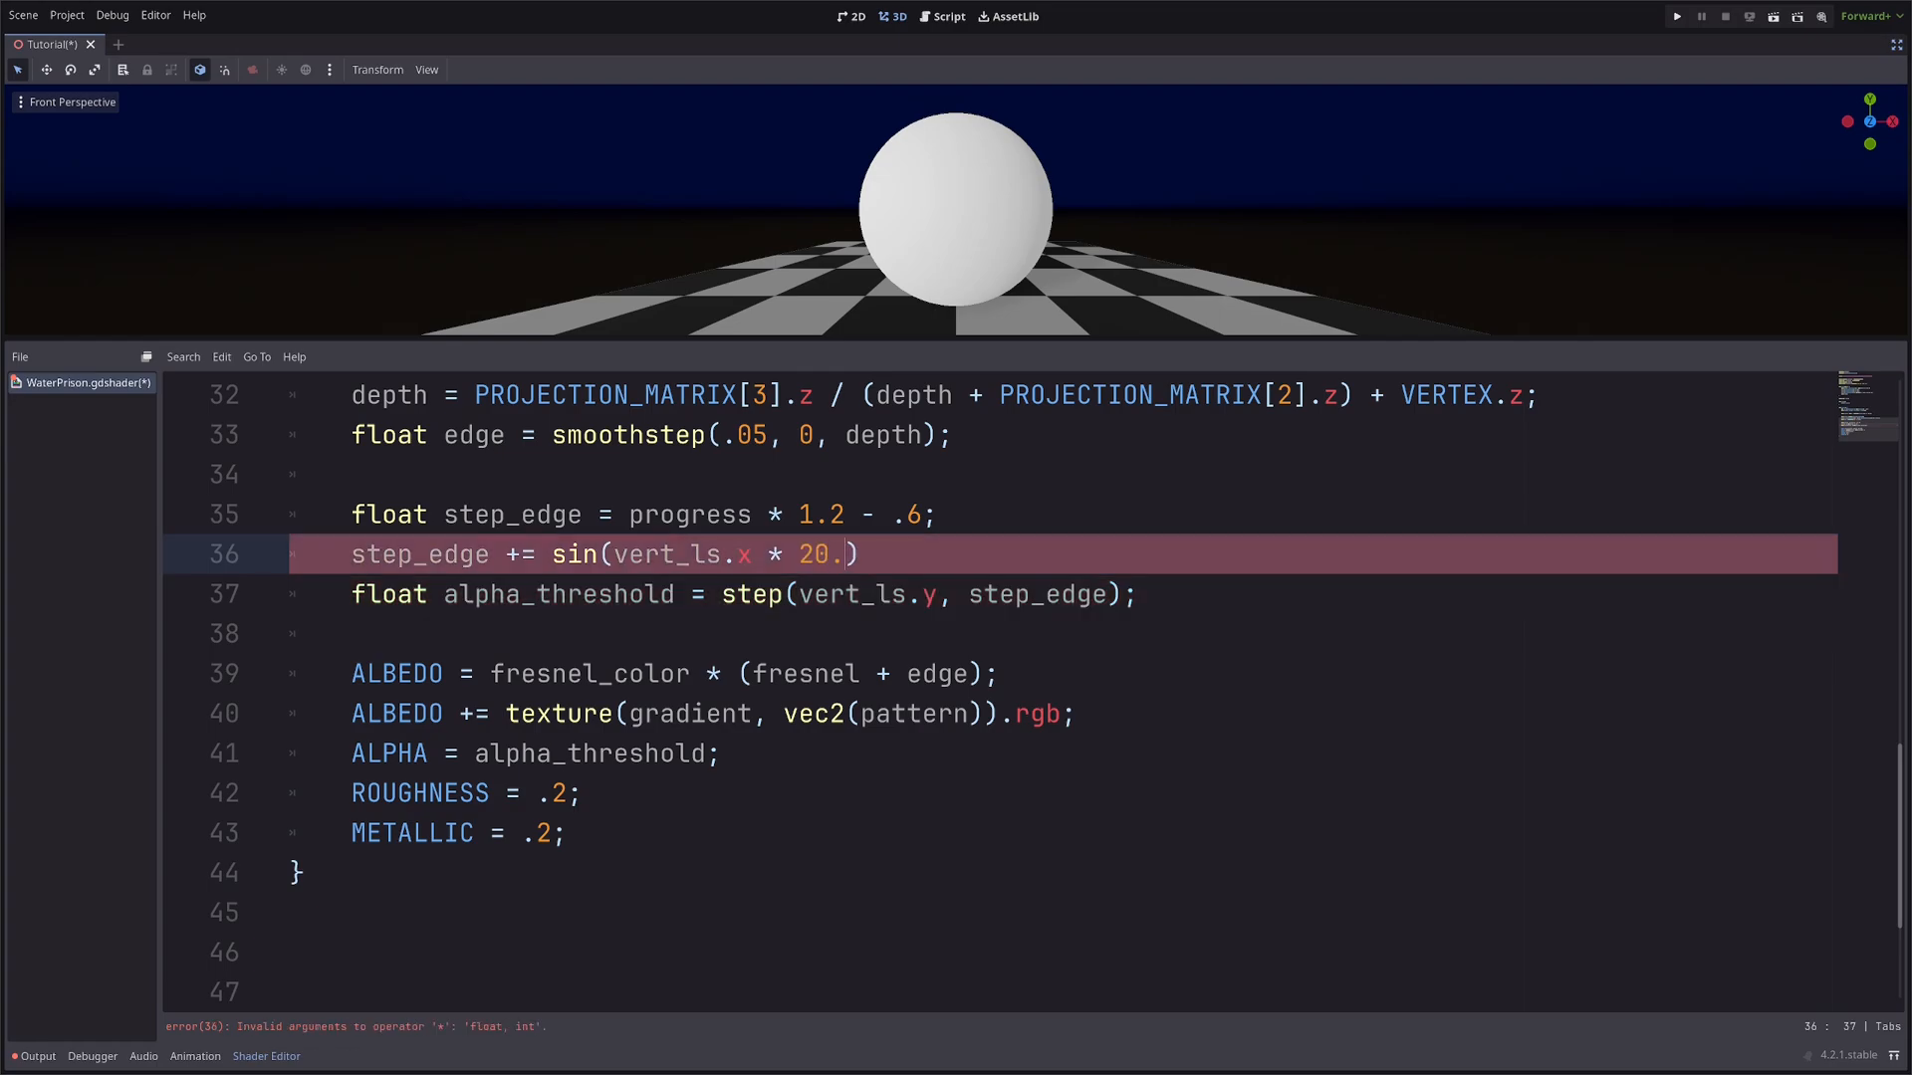
pyautogui.write(';')
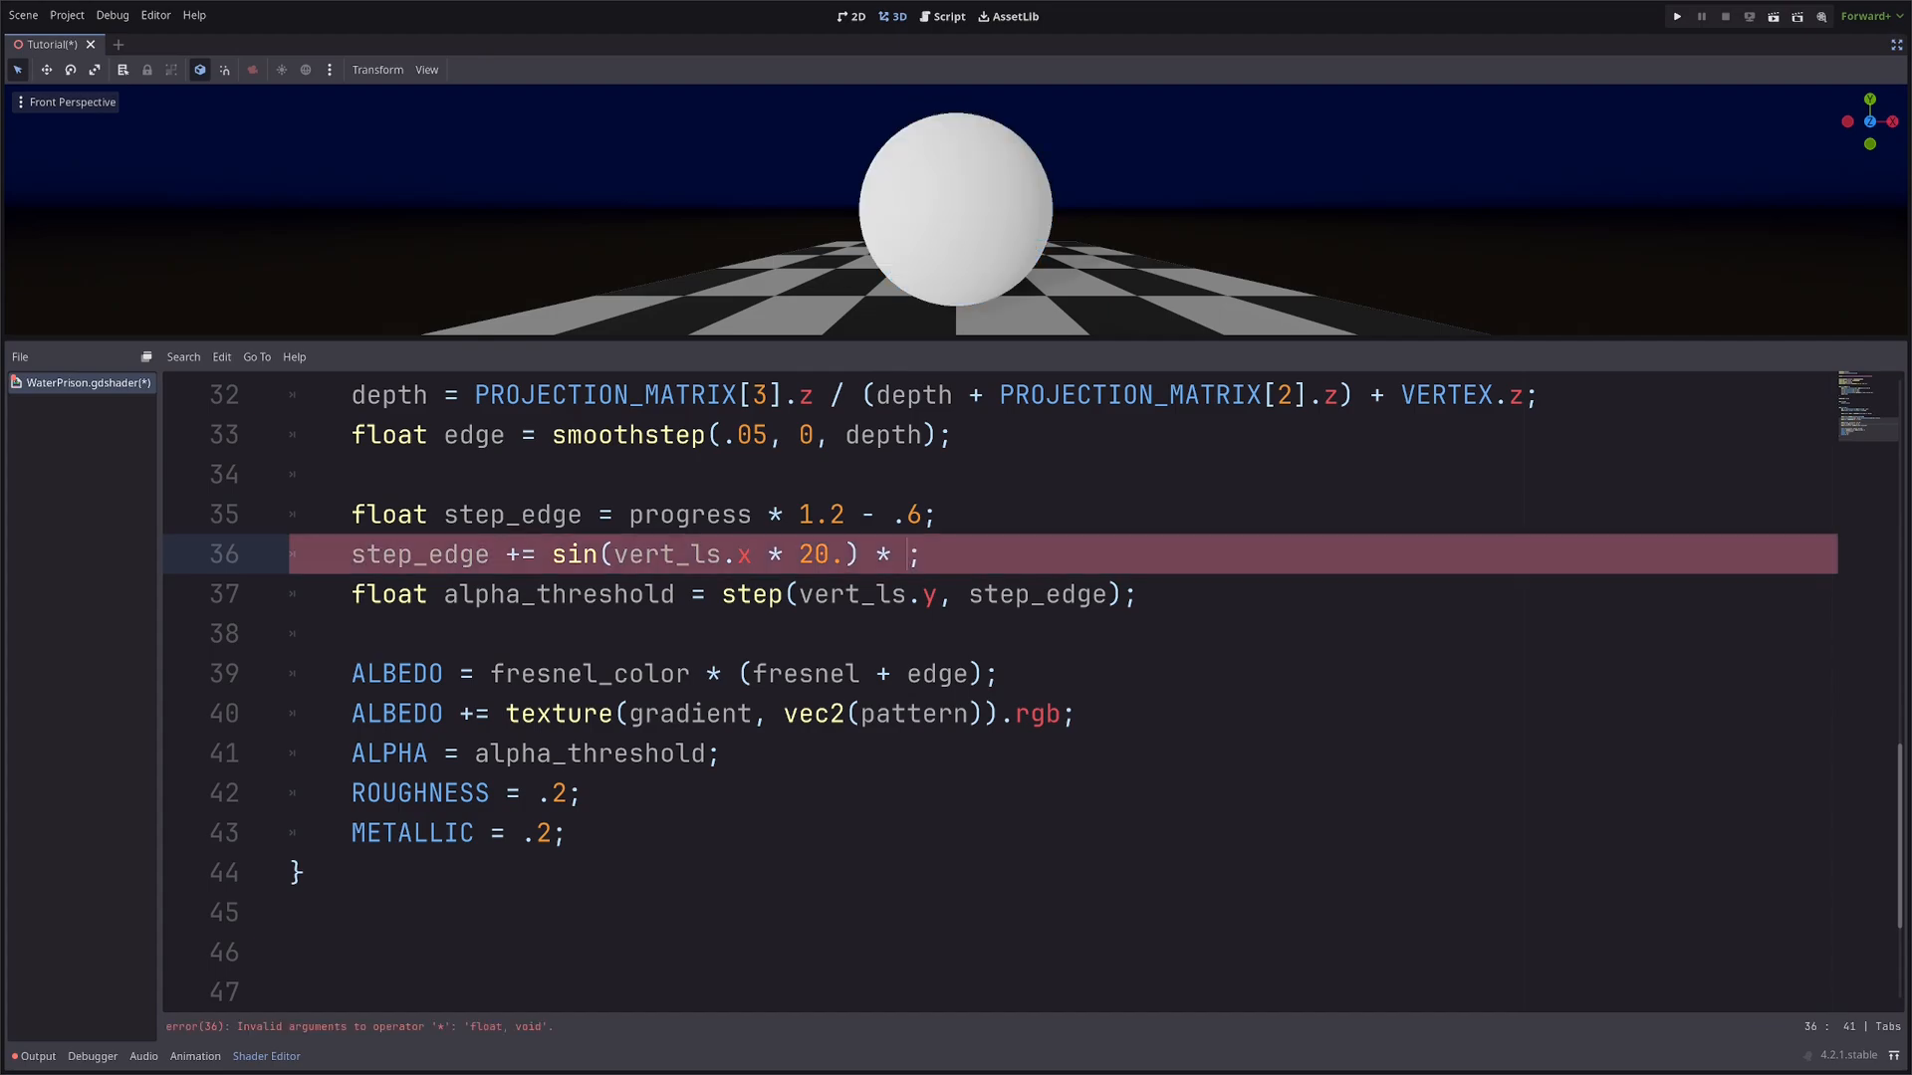
pyautogui.write('.0')
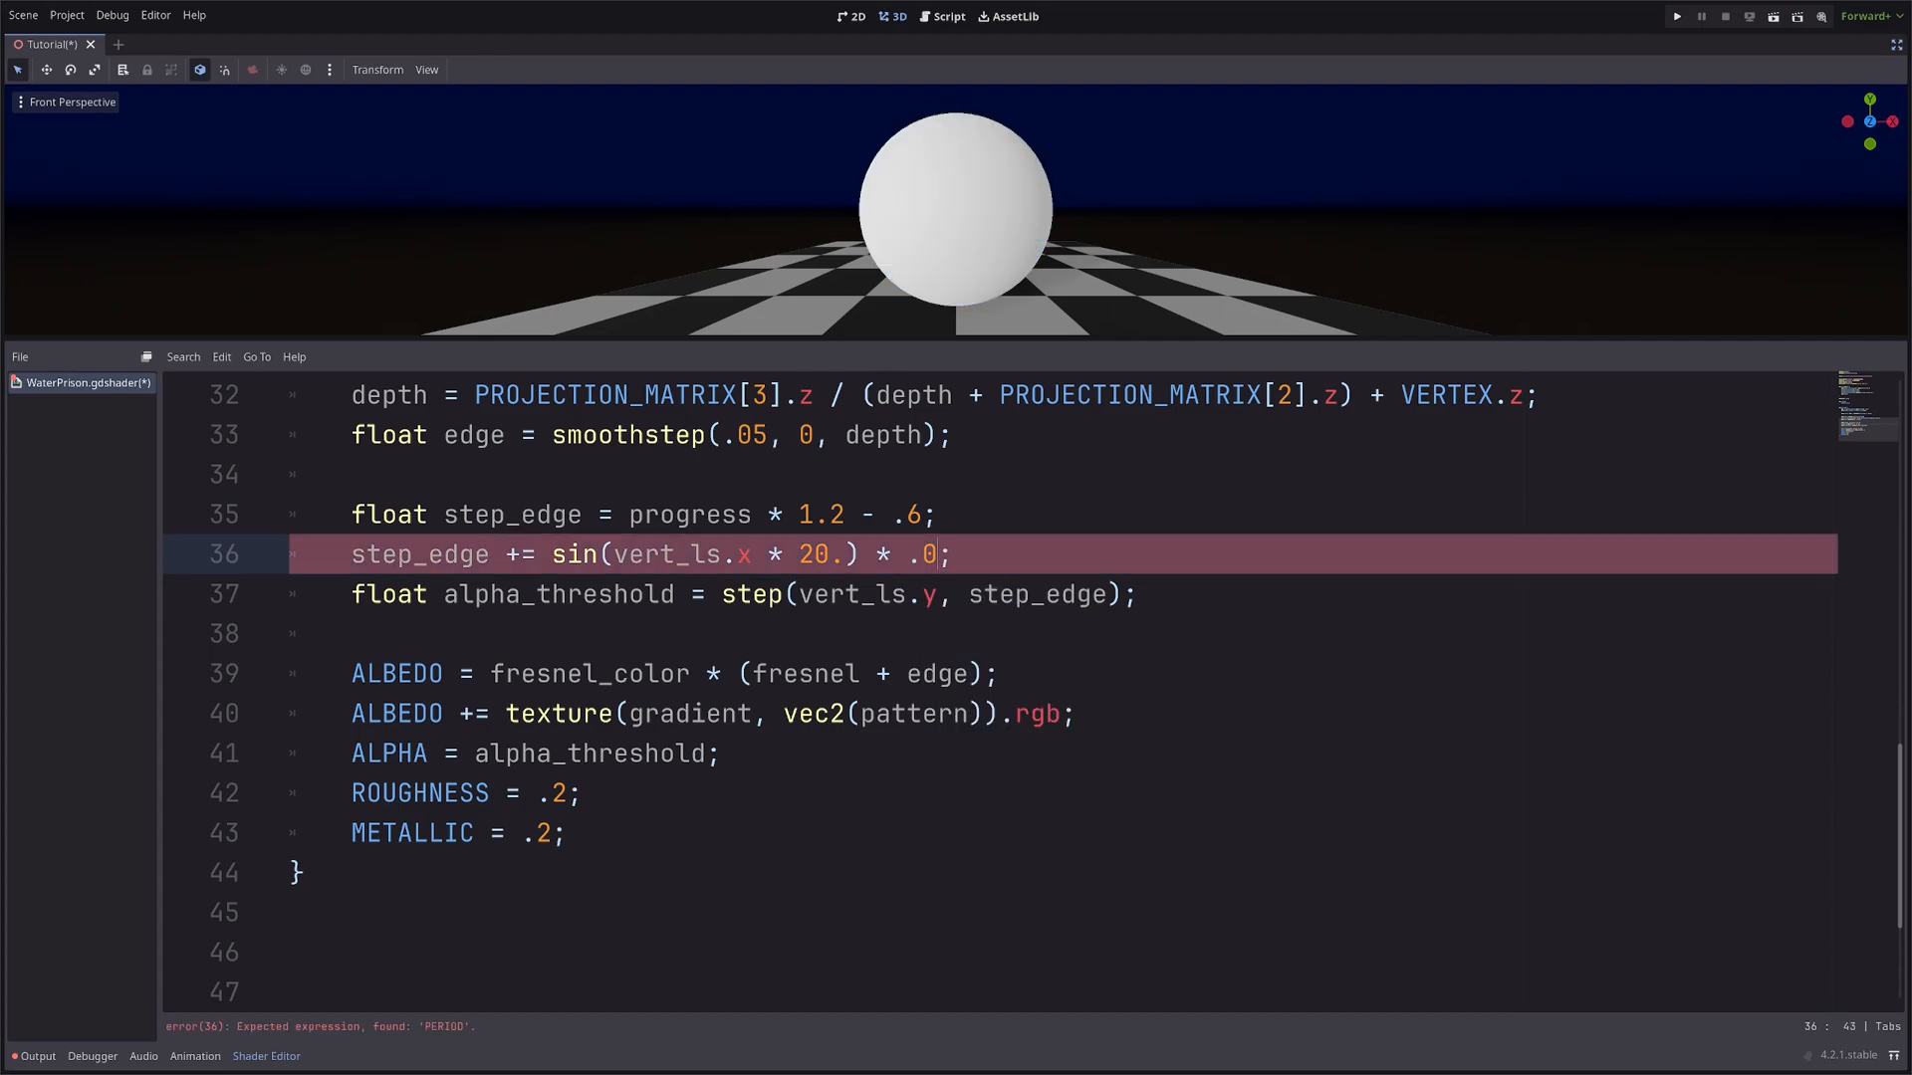
pyautogui.write('4')
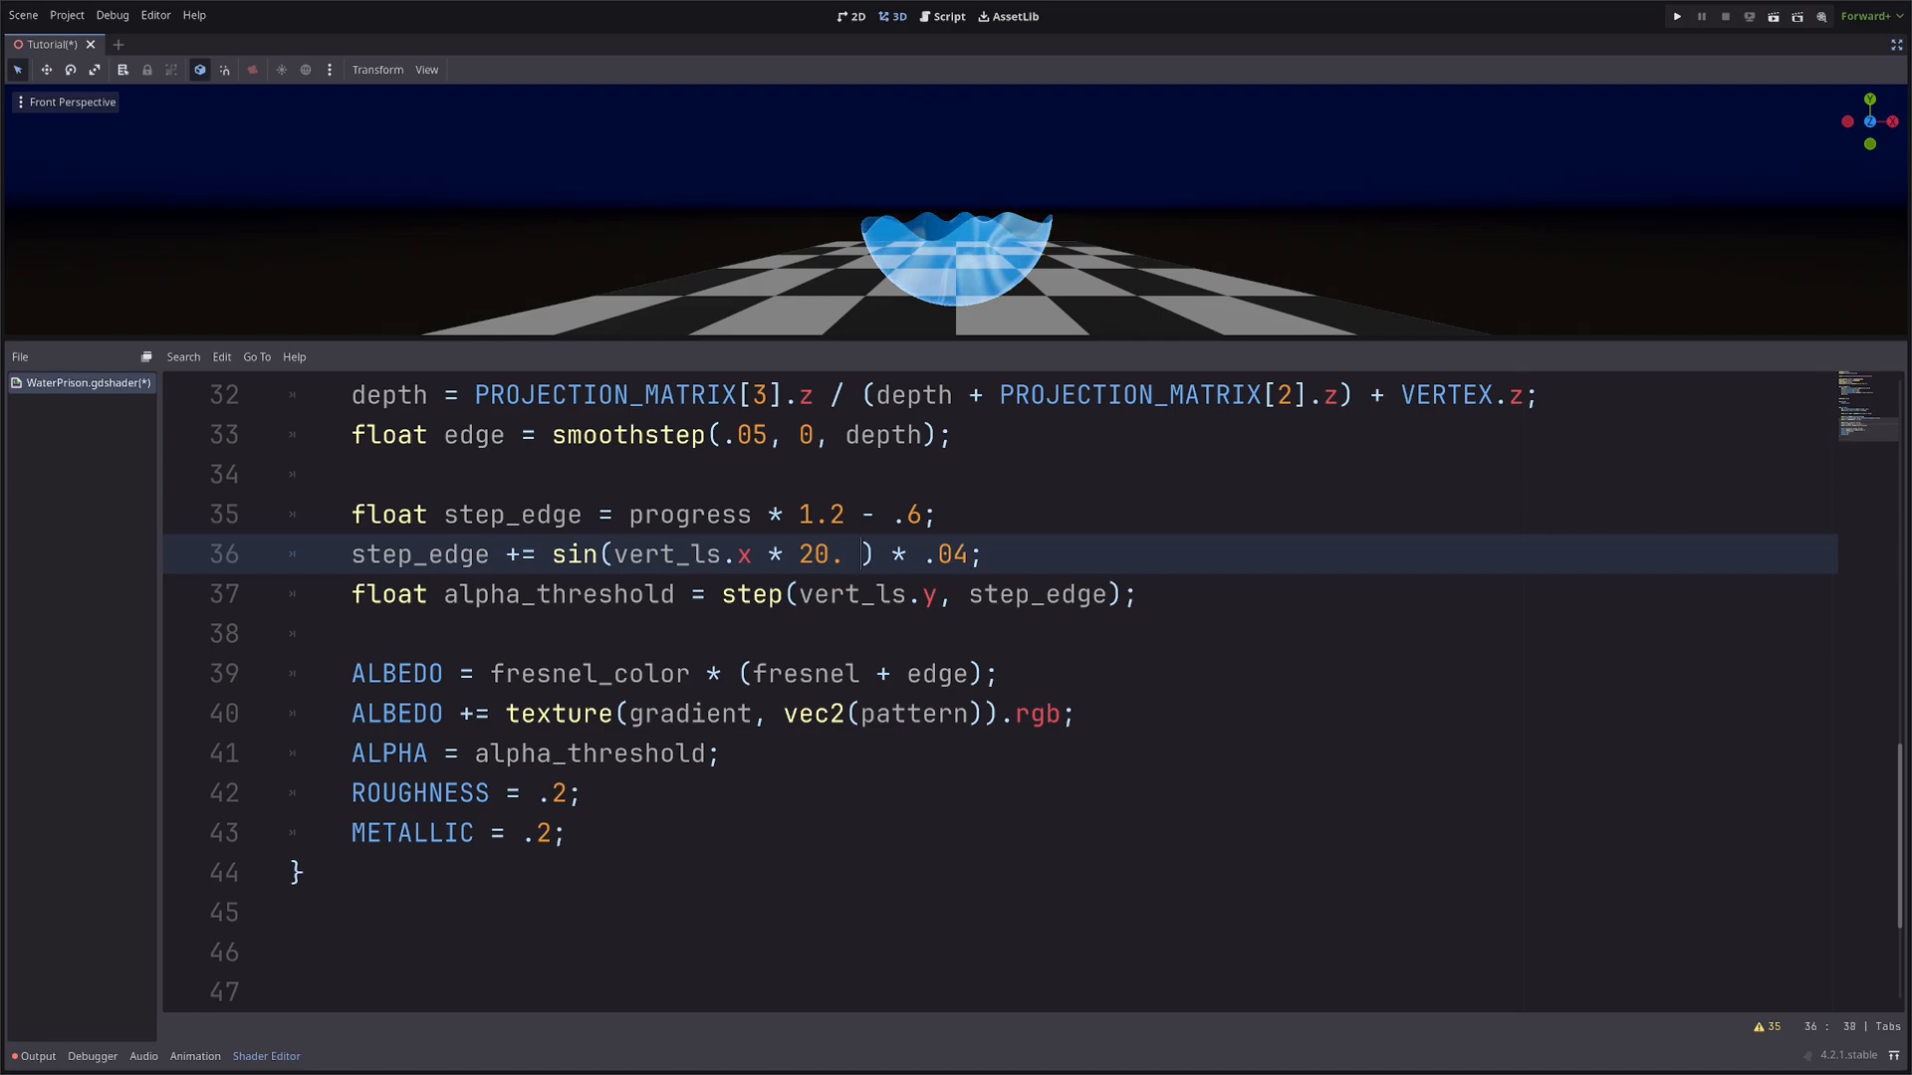
pyautogui.write('+ (TIME')
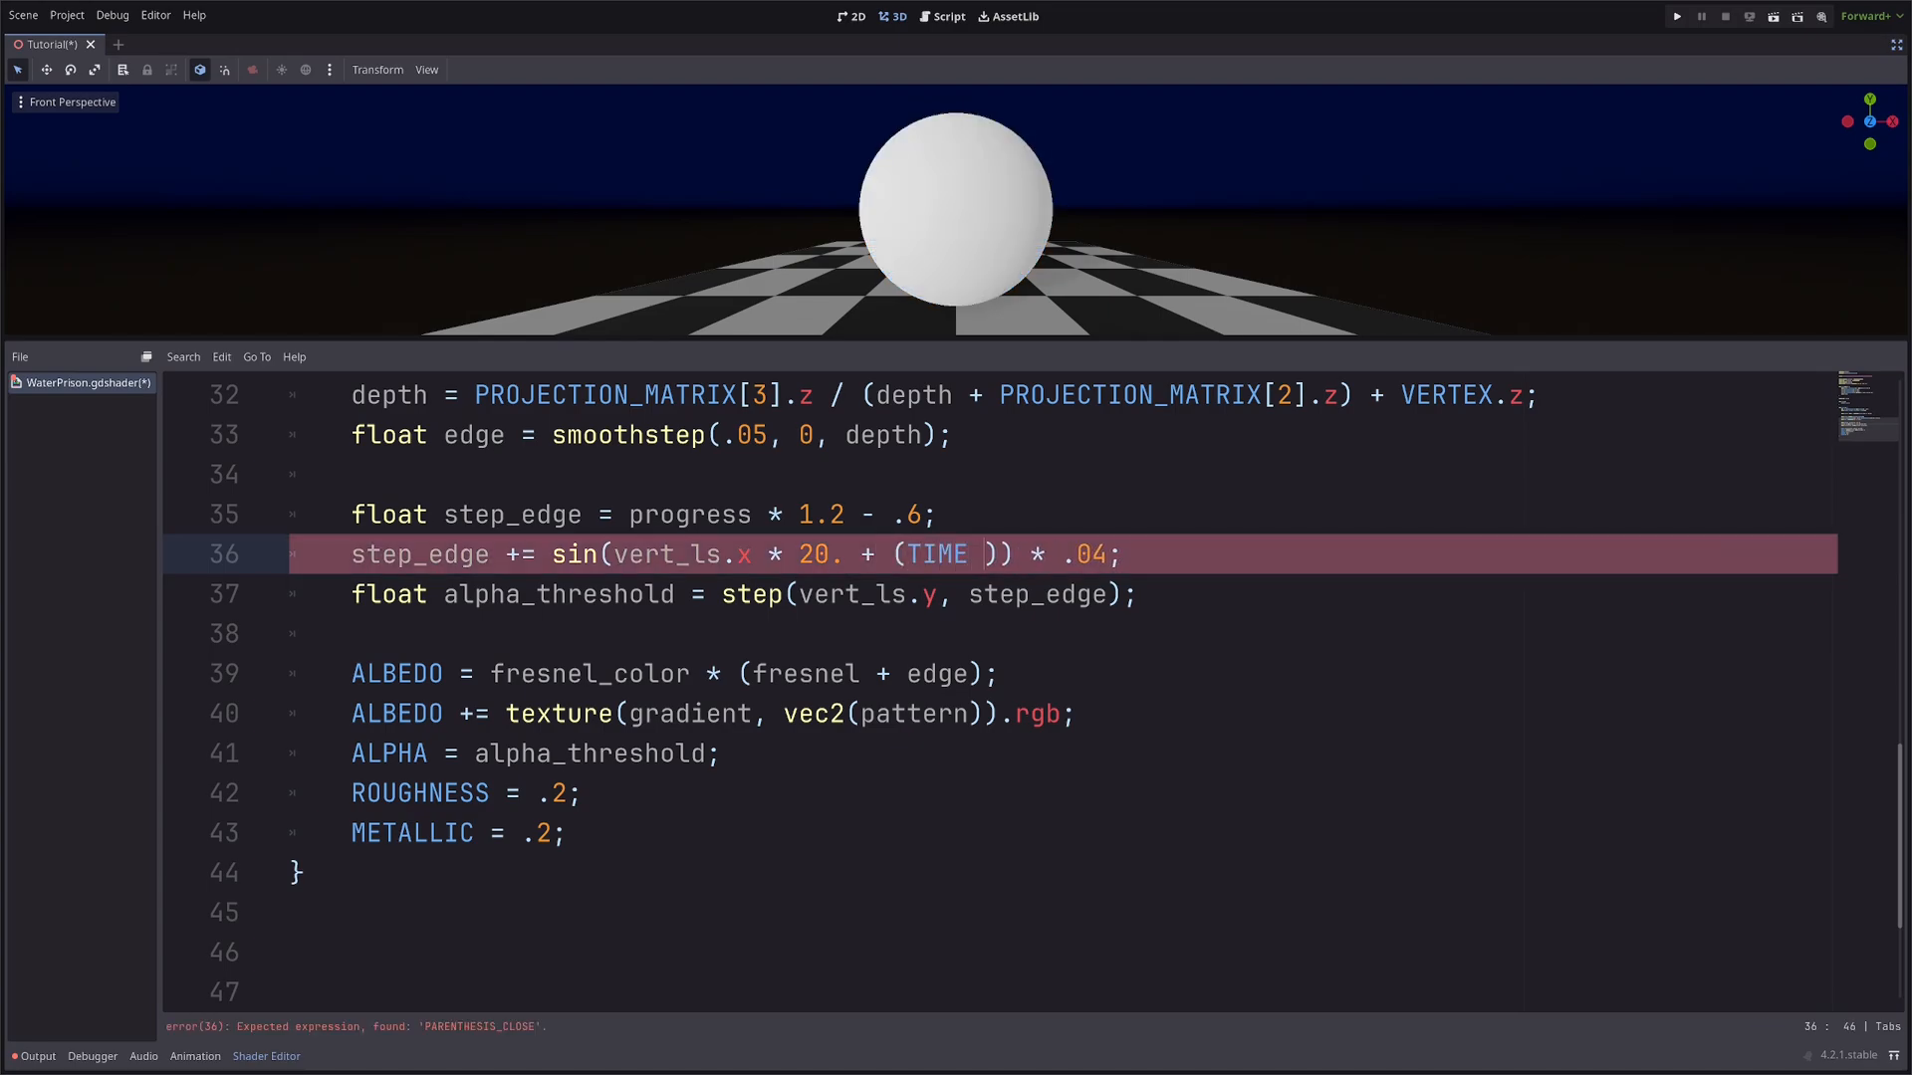
pyautogui.write('*')
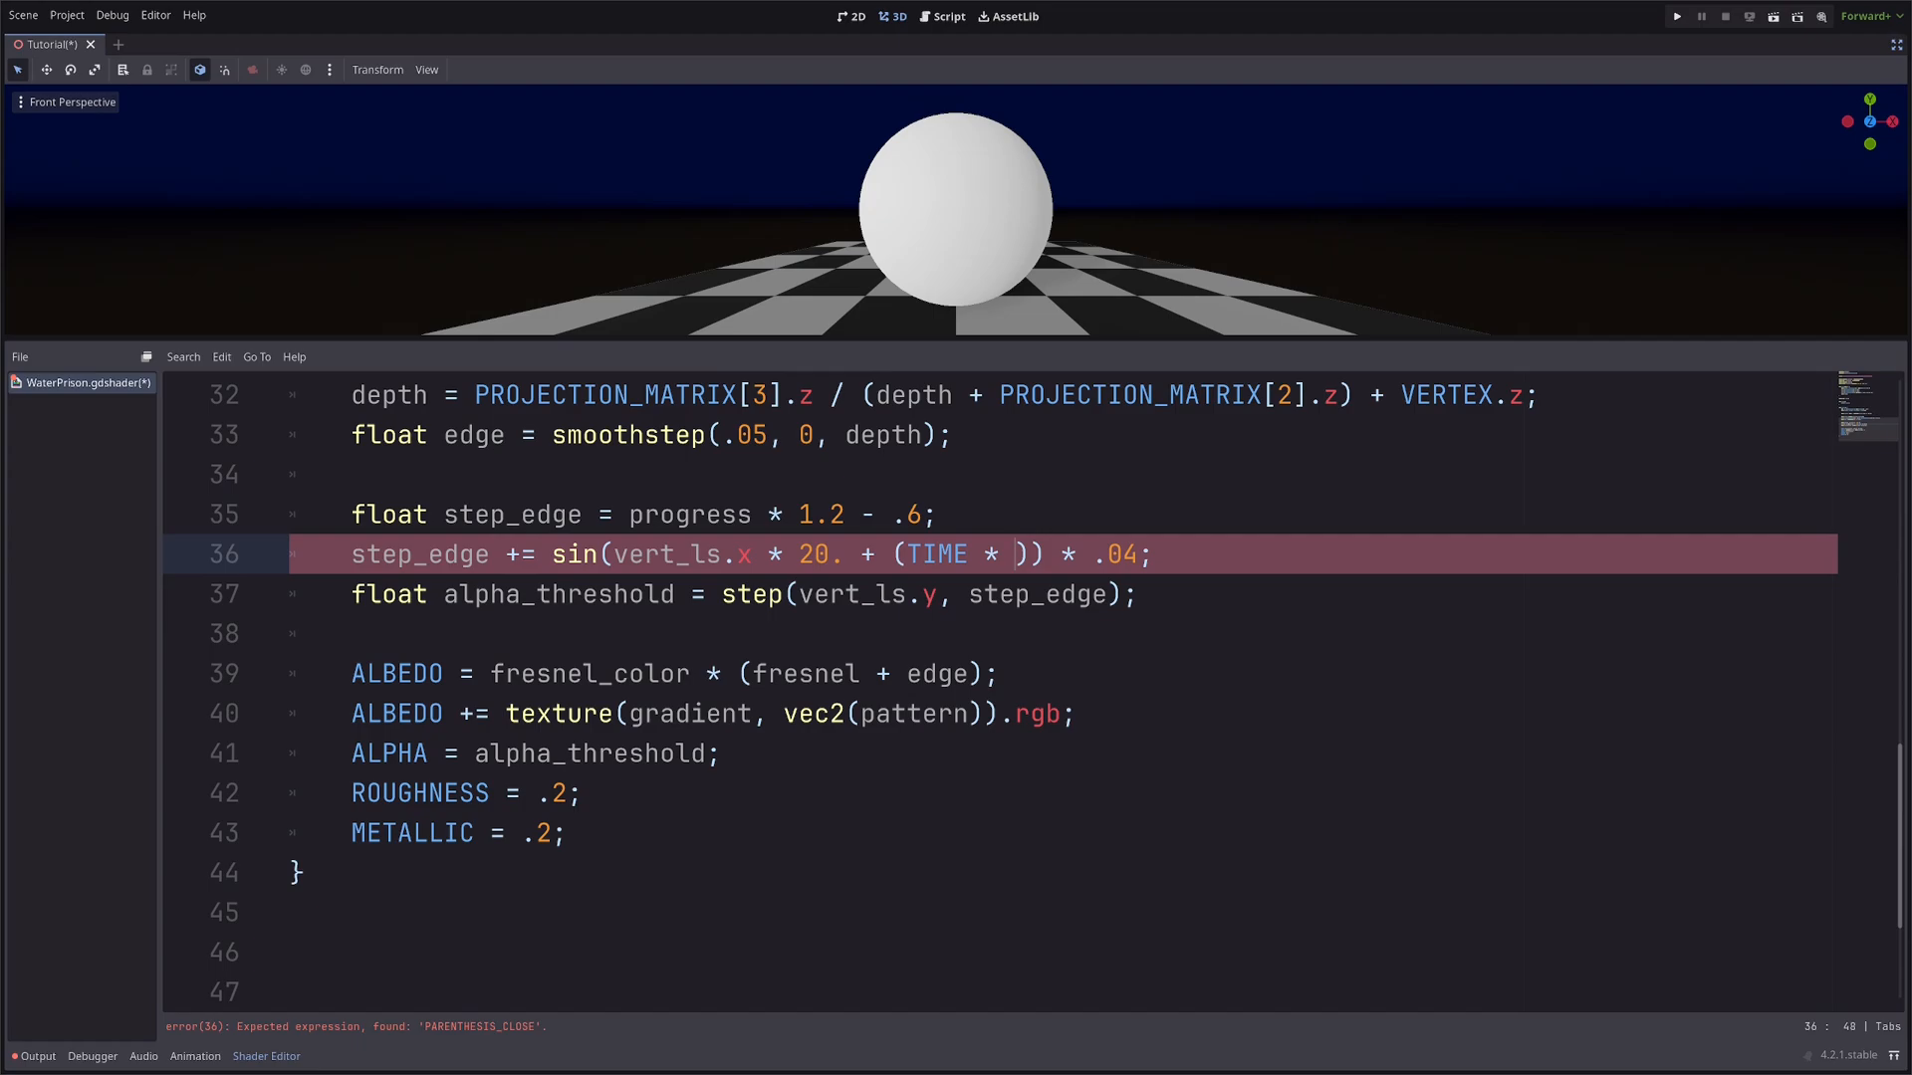